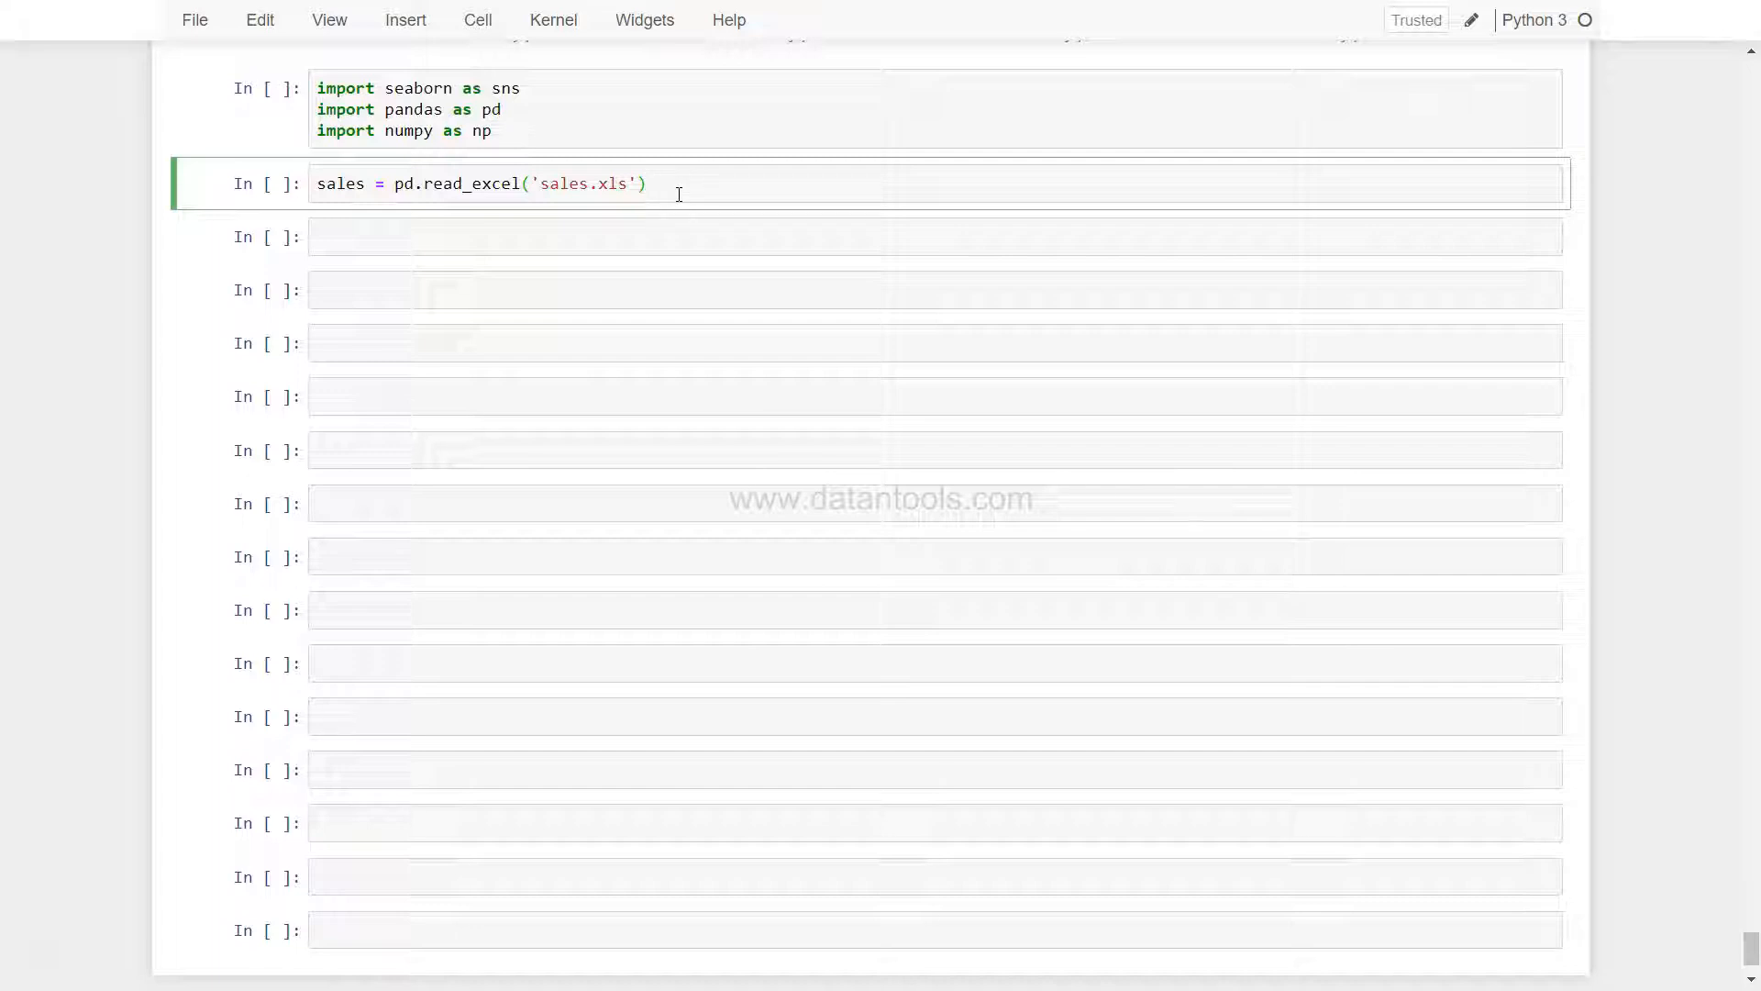
Run the first cell importing seaborn, pandas and numpy.
{"action": "left_click", "coordinate": [666, 184]}
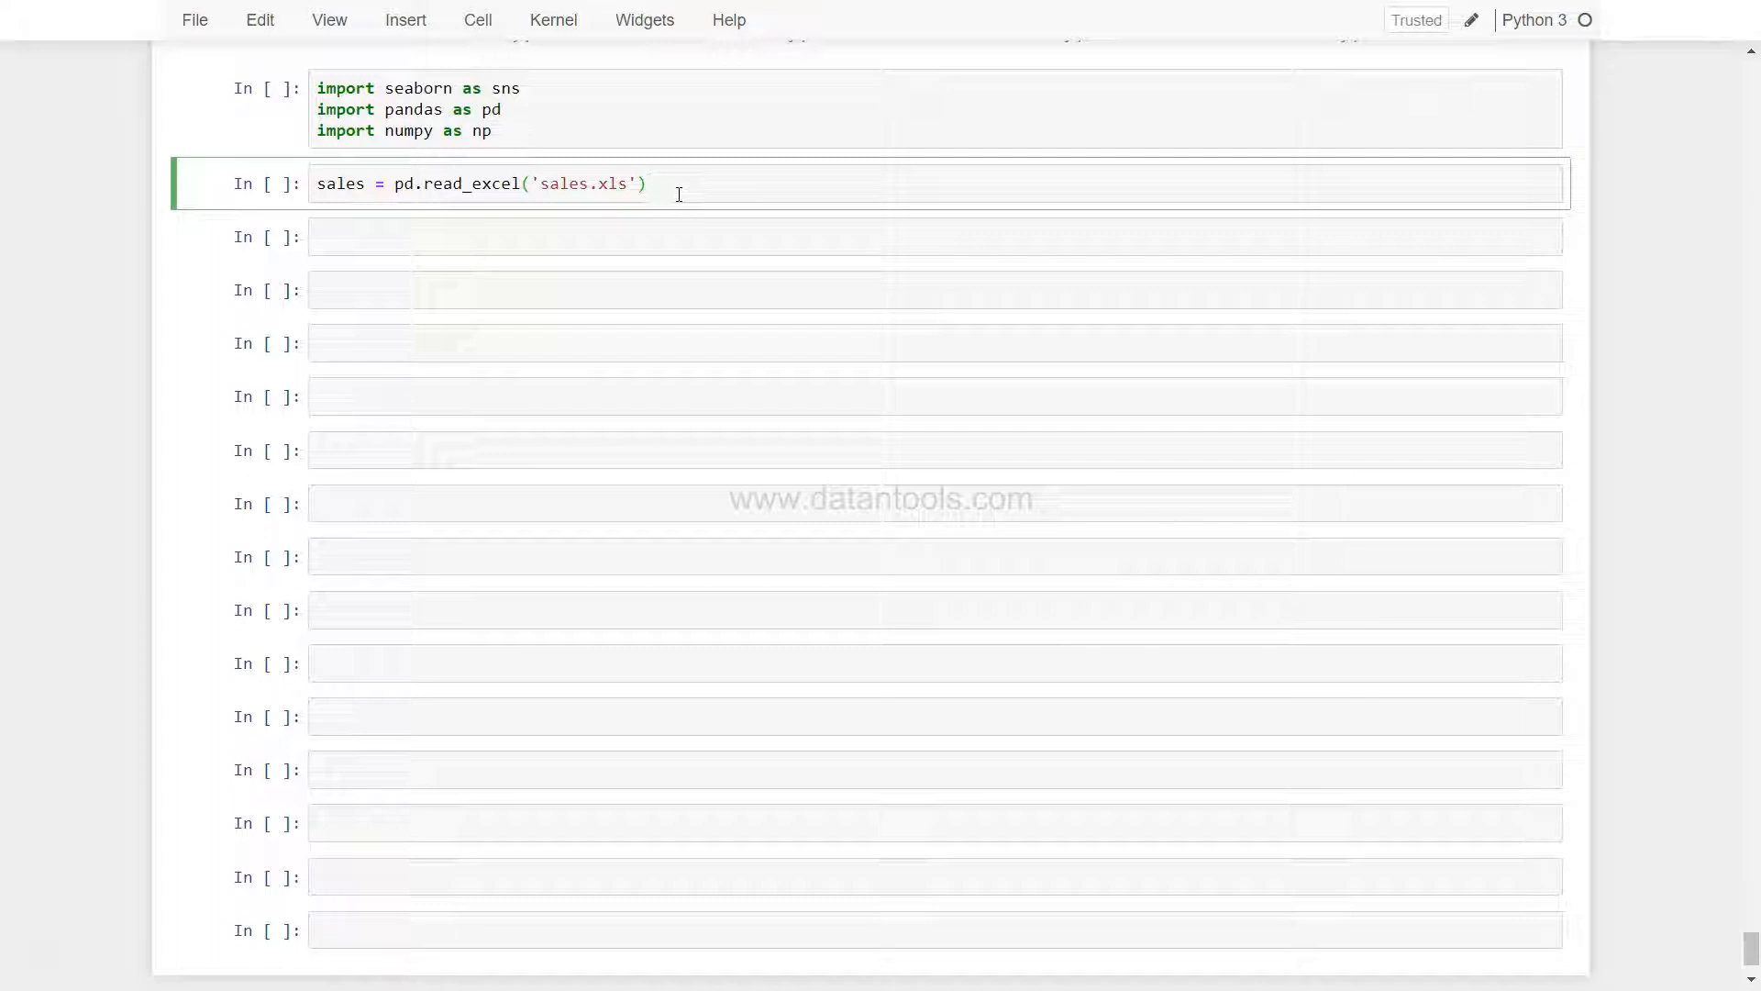
{"action": "left_click", "coordinate": [622, 107]}
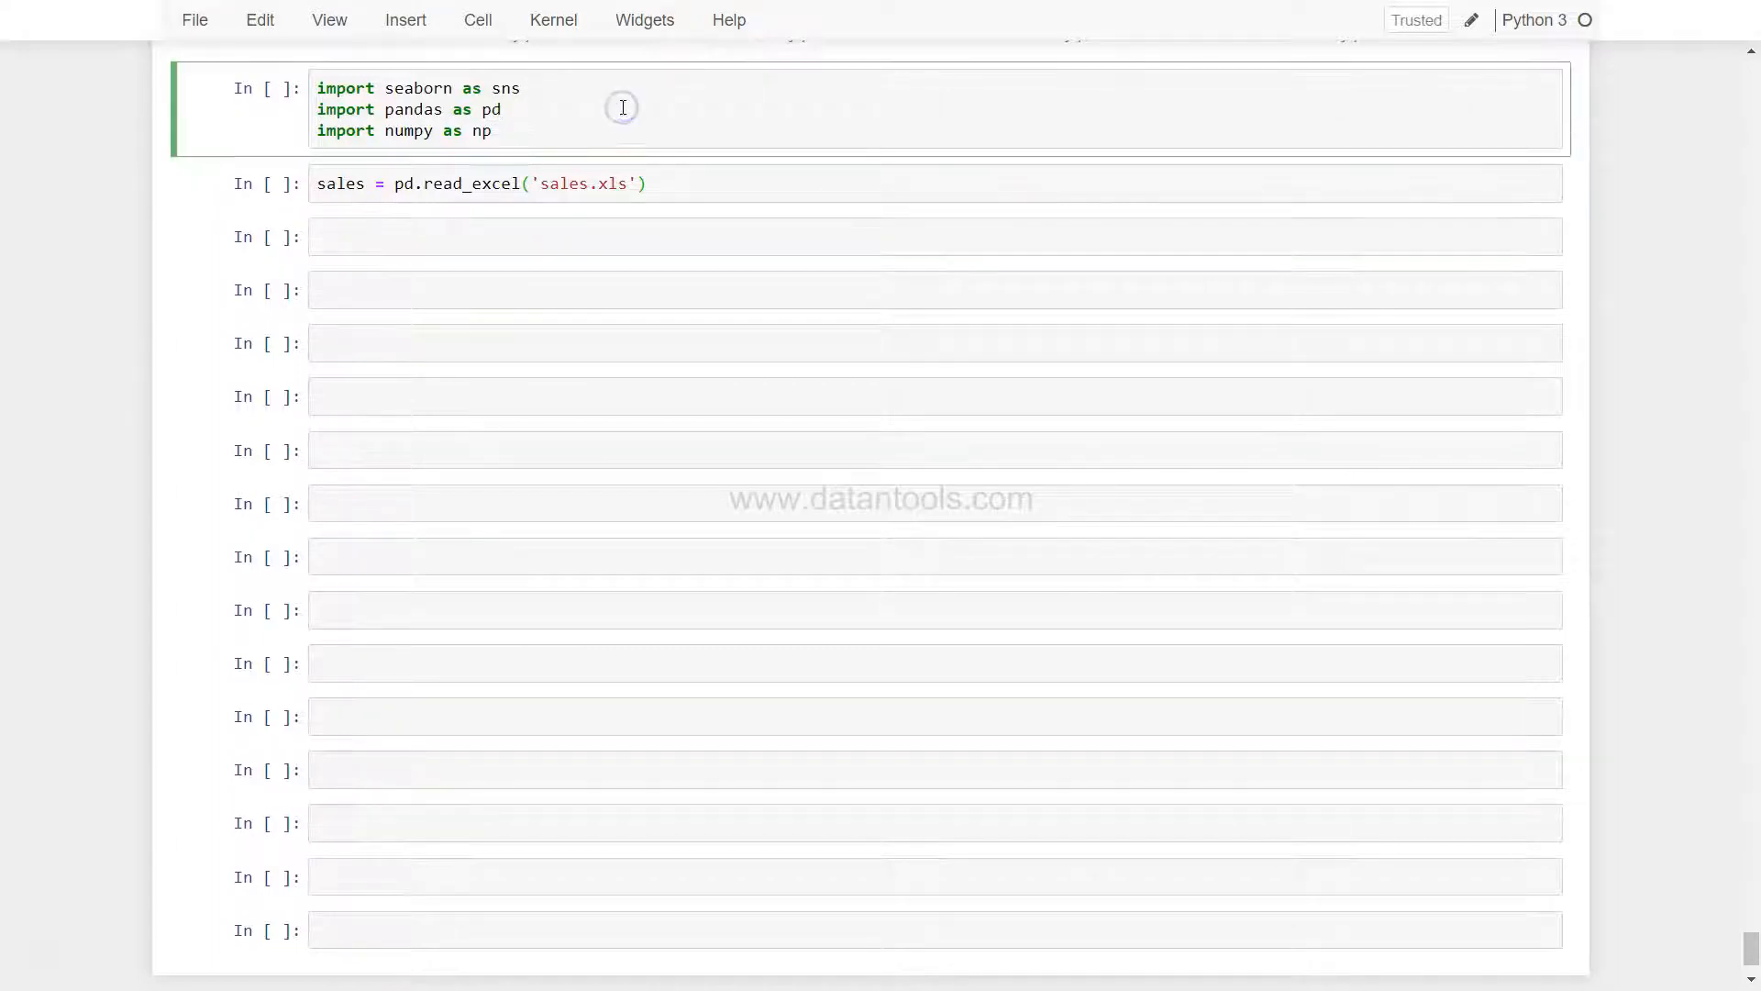
{"action": "key", "text": "Shift+Enter"}
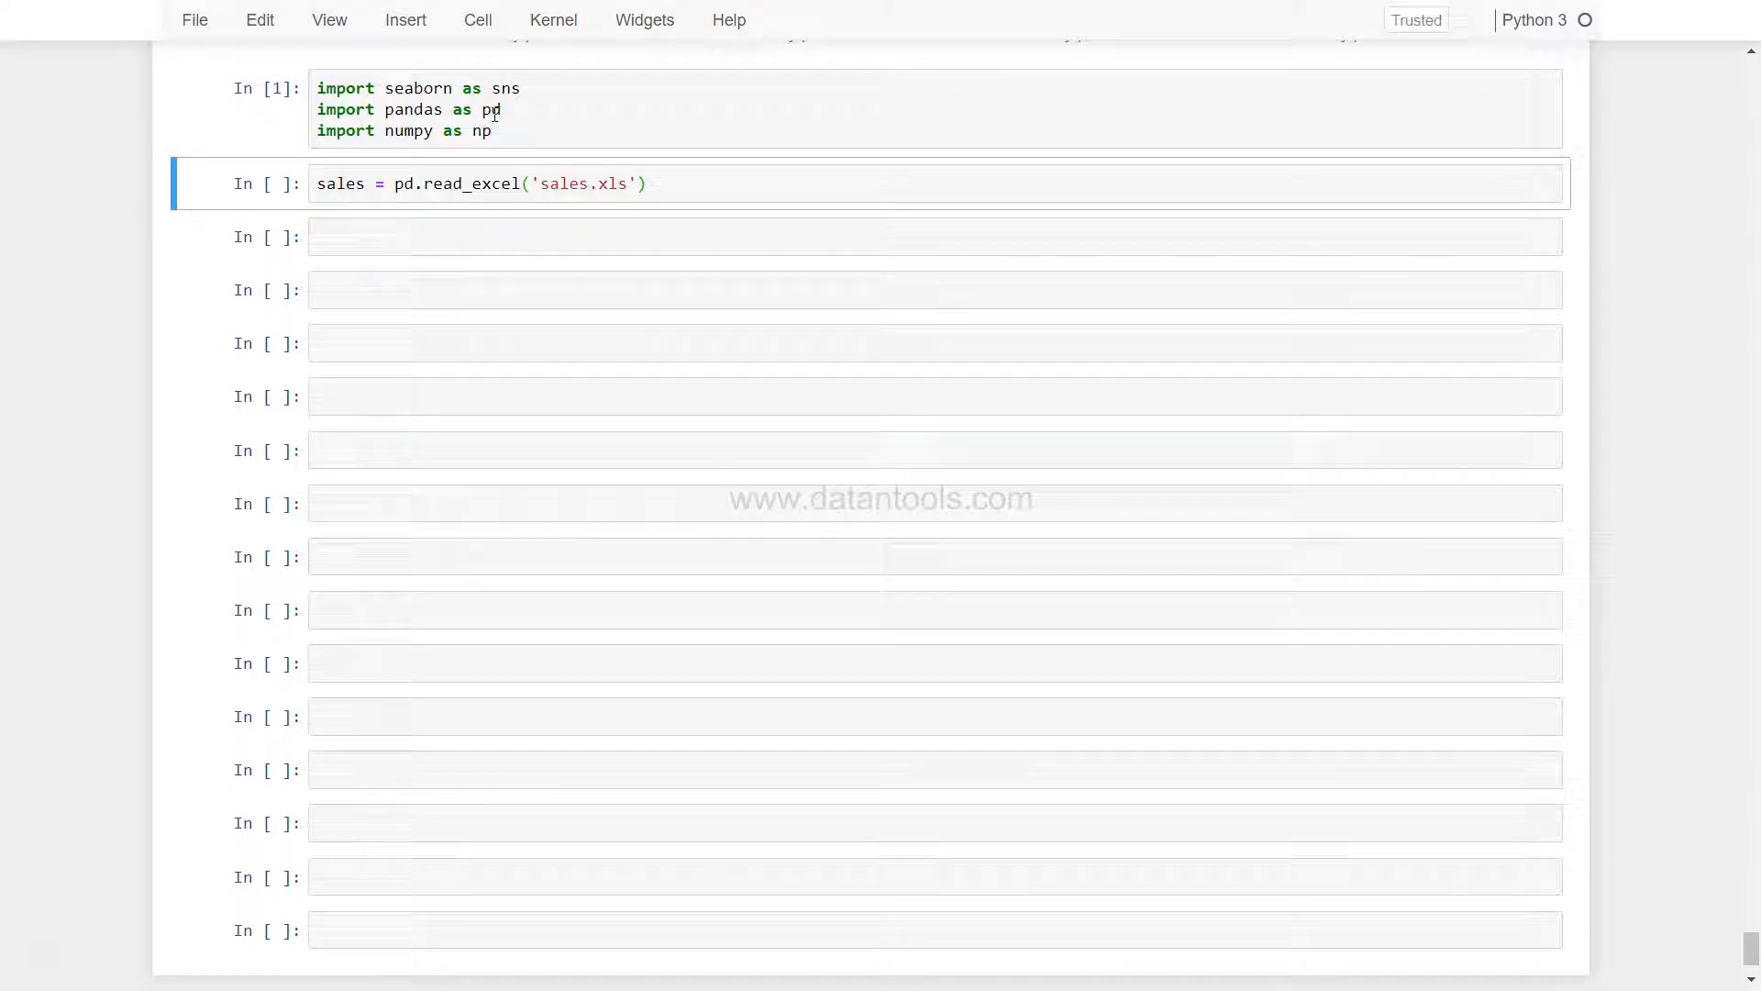
{"action": "mouse_move", "coordinate": [417, 138]}
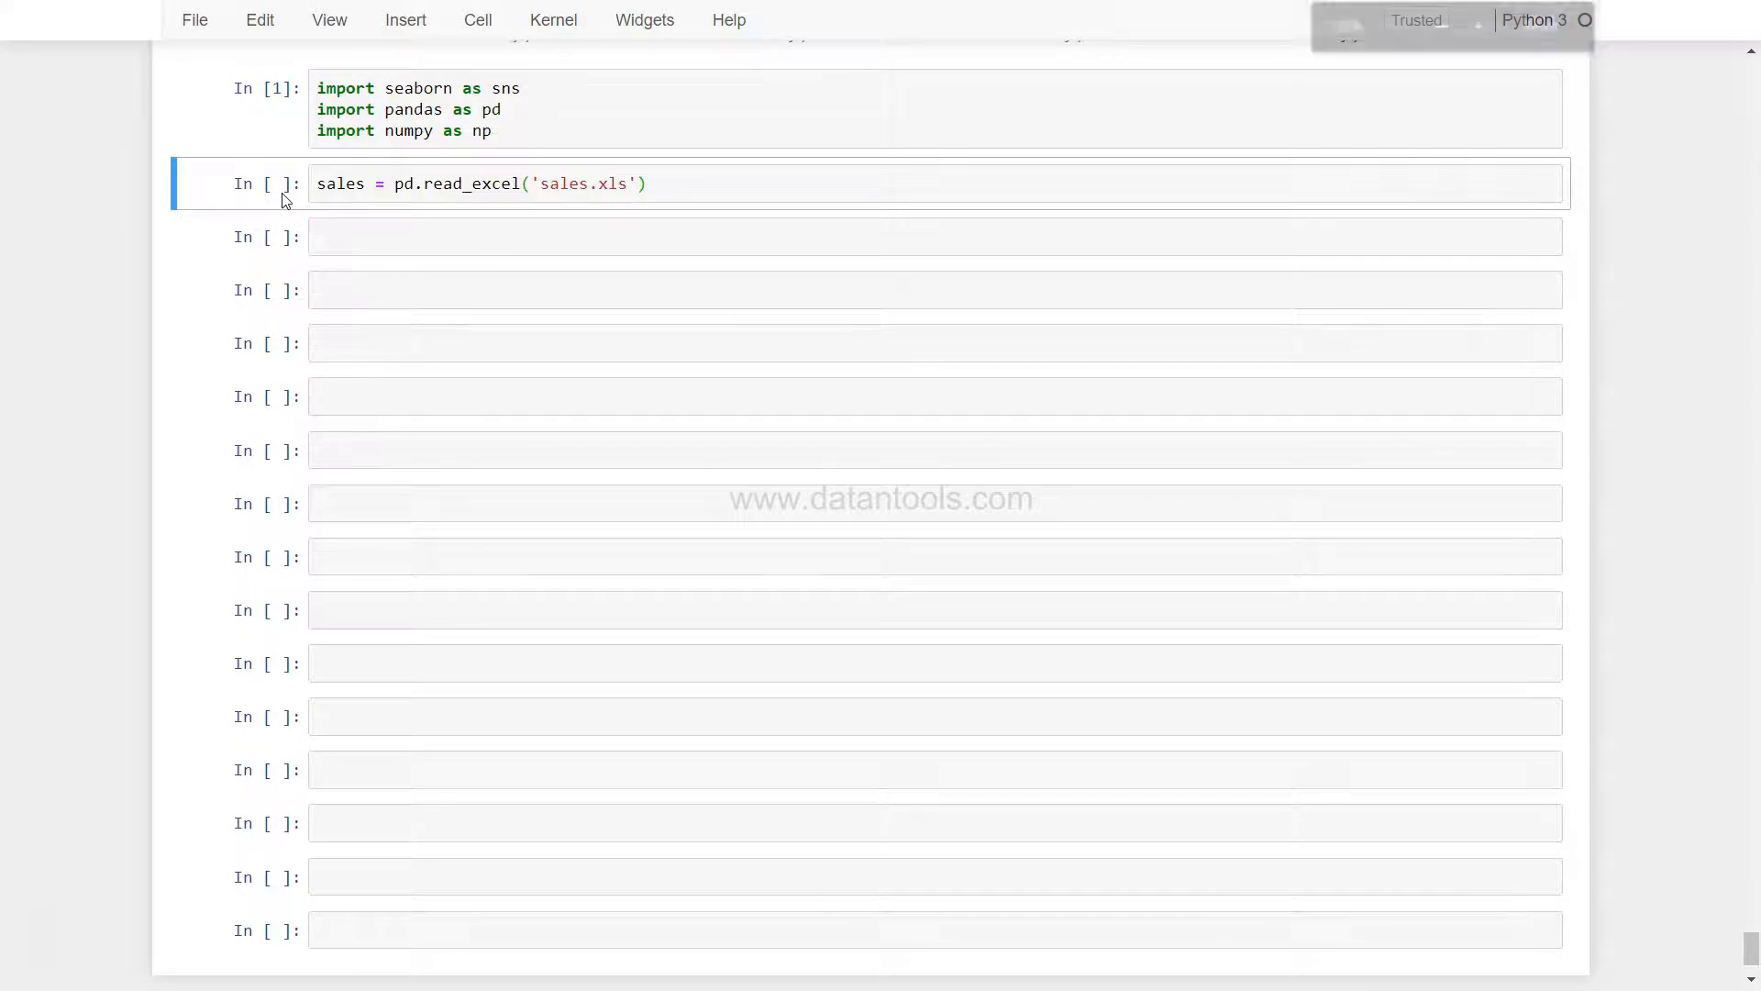
Run the read_excel cell so sales.xls loads into the sales DataFrame.
{"action": "left_click", "coordinate": [1477, 26]}
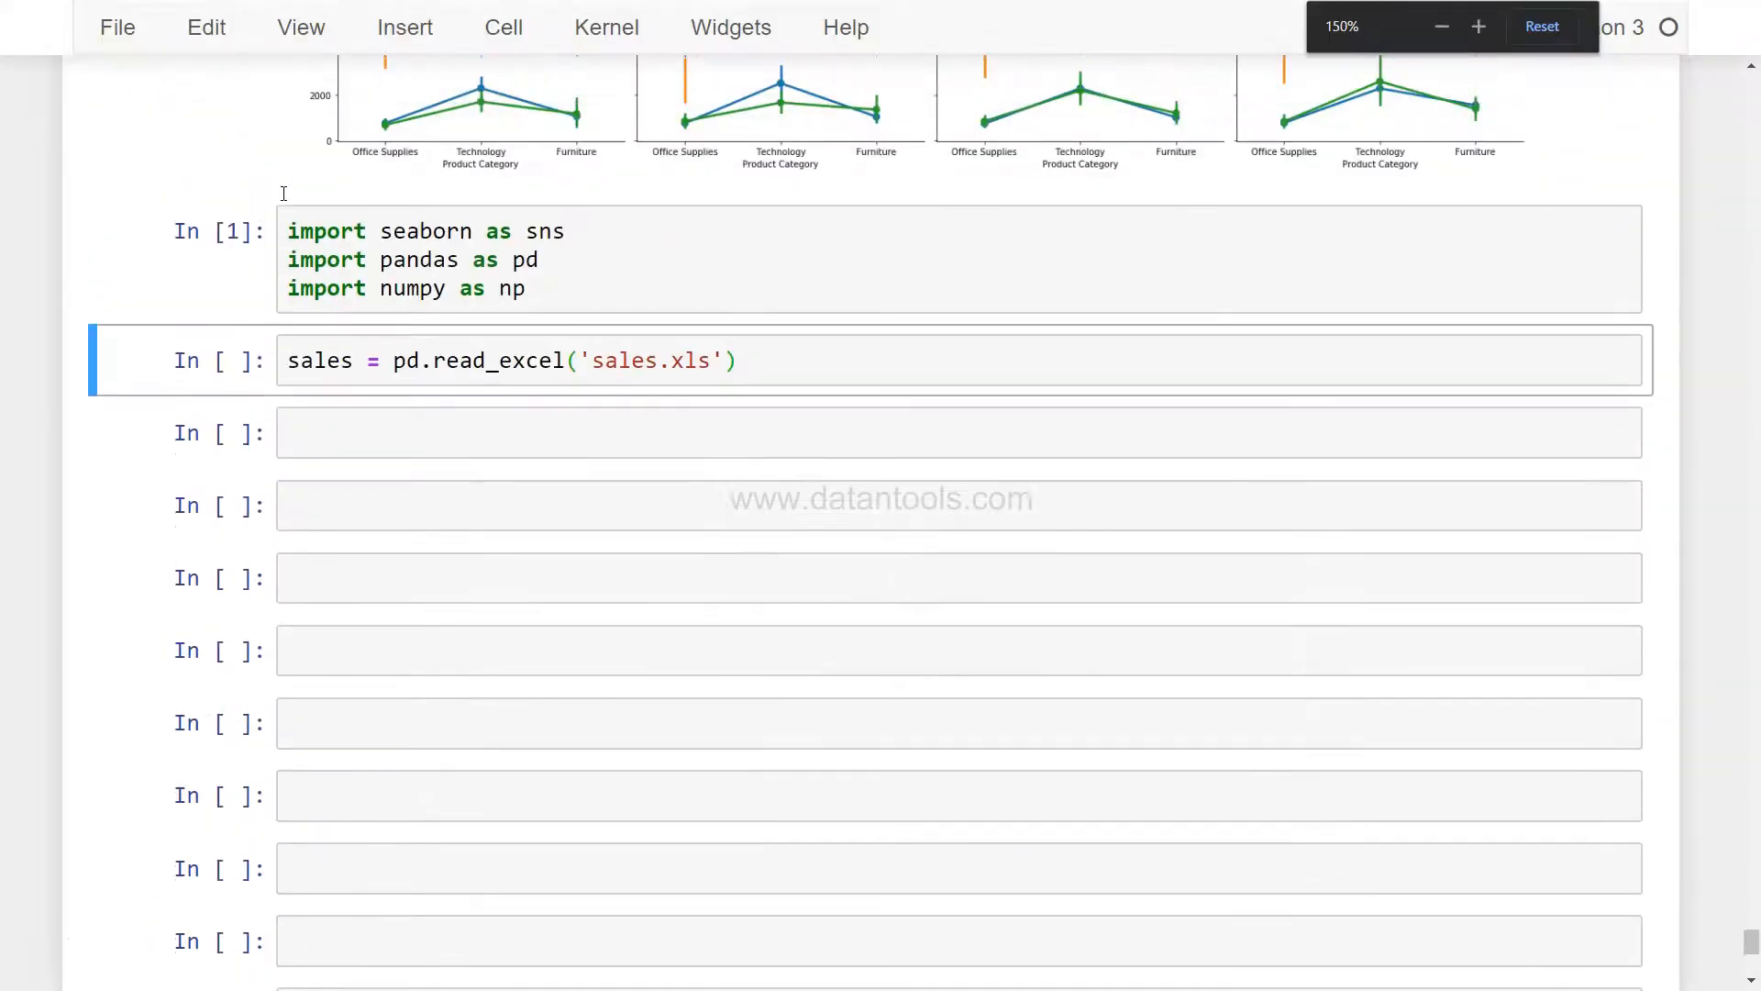
{"action": "scroll", "scroll_direction": "down", "scroll_amount": 3}
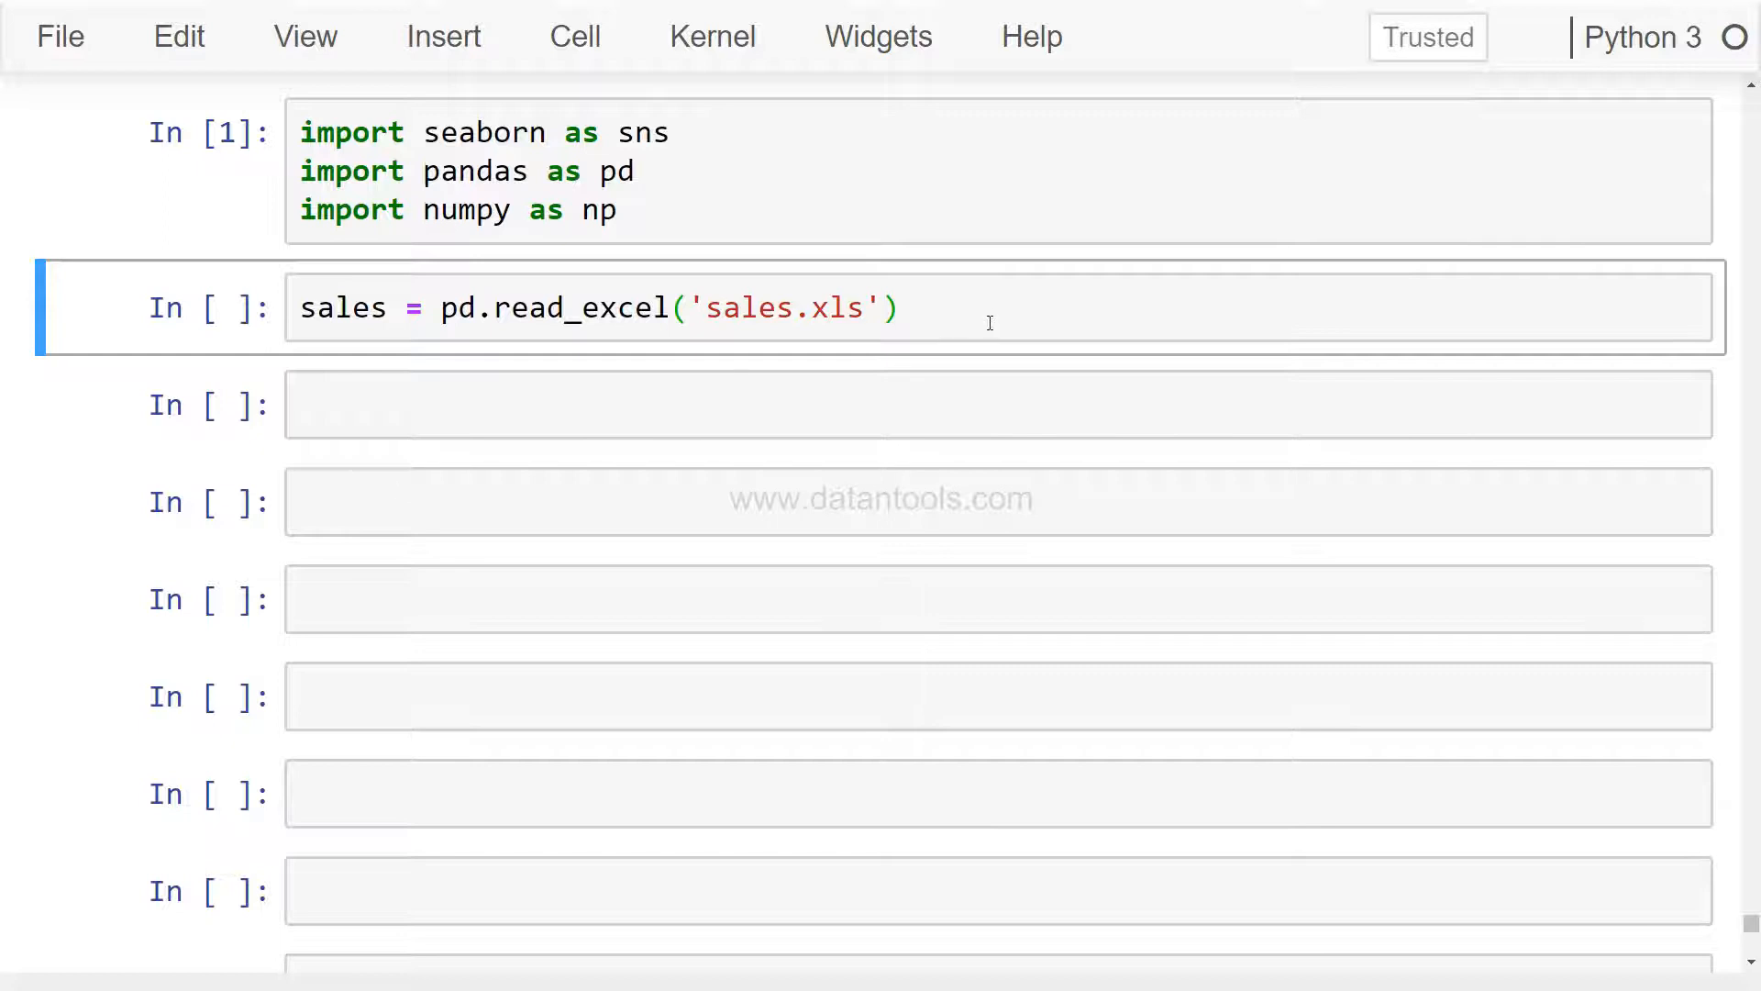
{"action": "key", "text": "Shift+Enter"}
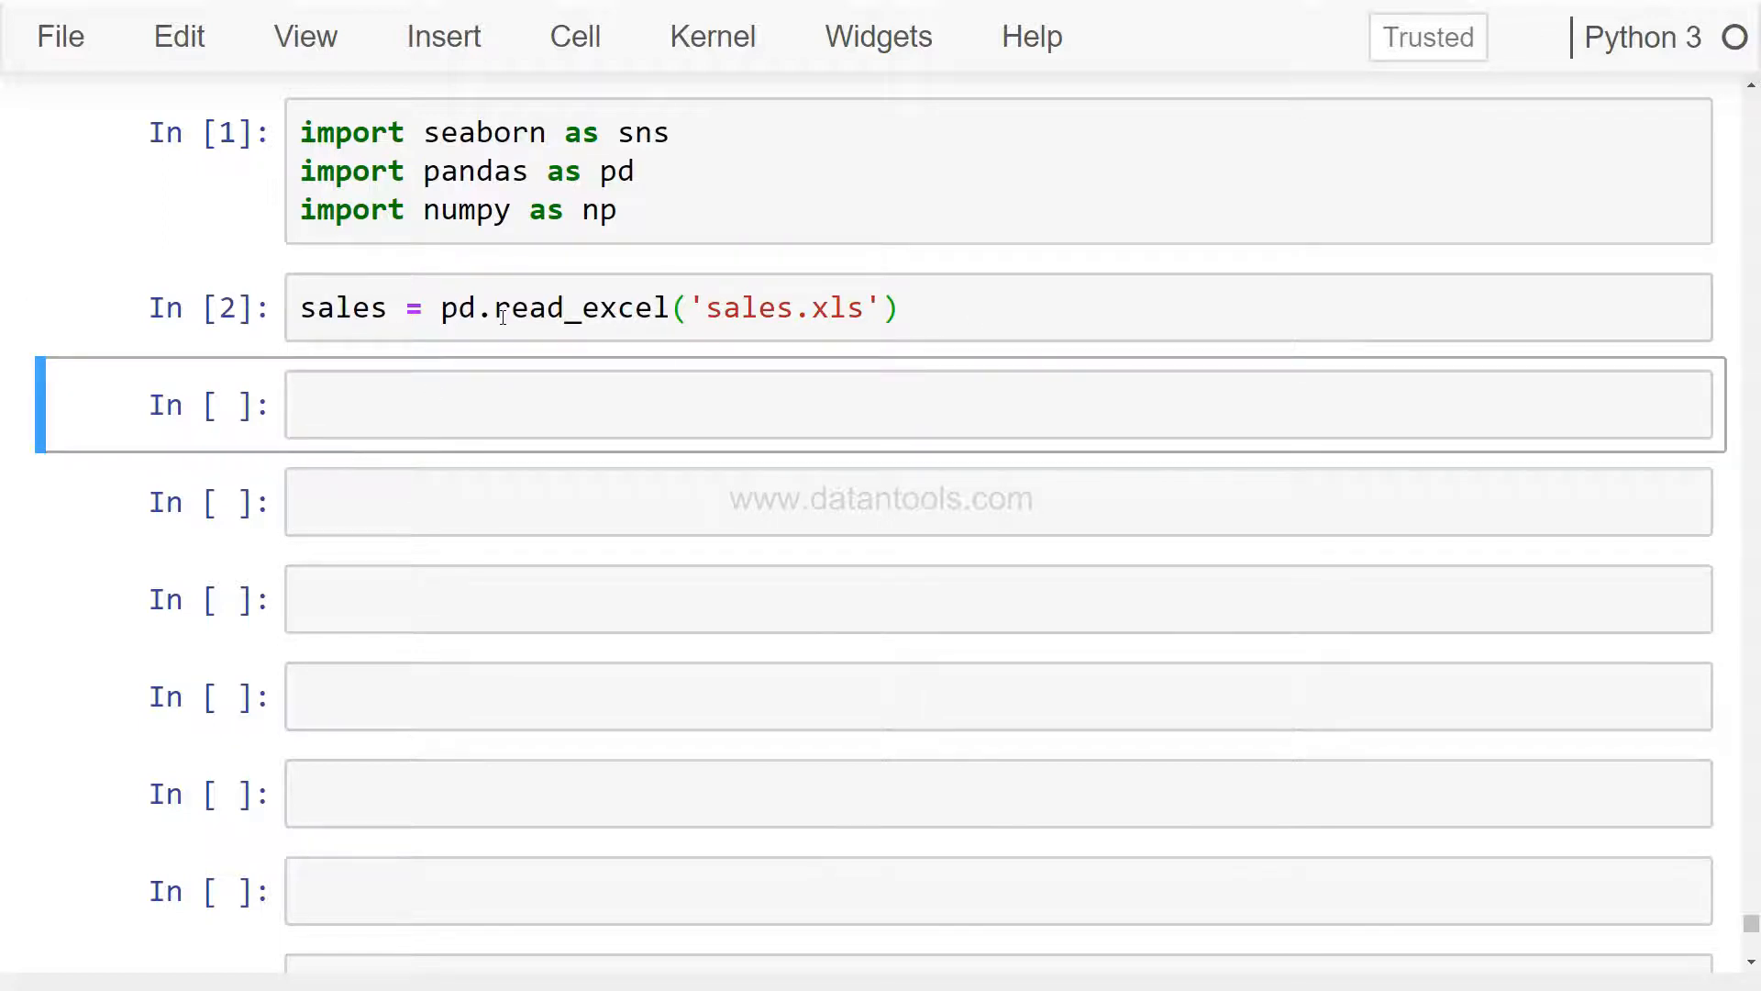
Run sales.head(2) and scroll through the two-row, 21-column preview table.
{"action": "left_click", "coordinate": [992, 415]}
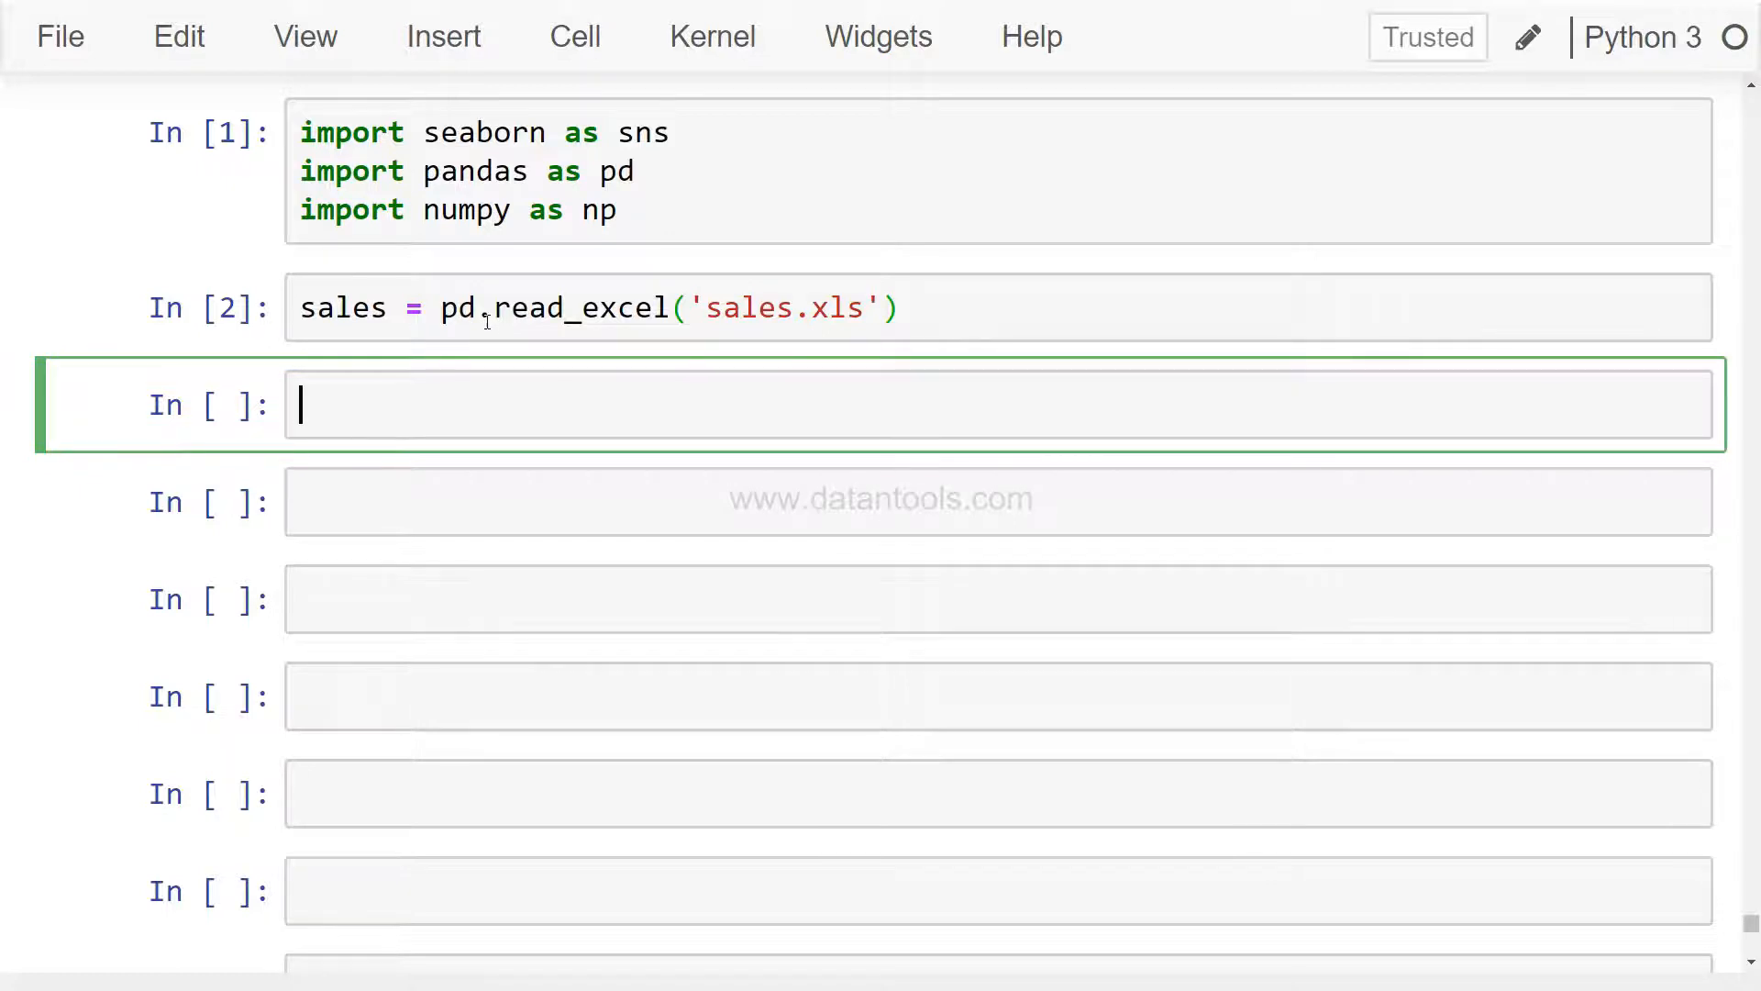
{"action": "mouse_move", "coordinate": [657, 267]}
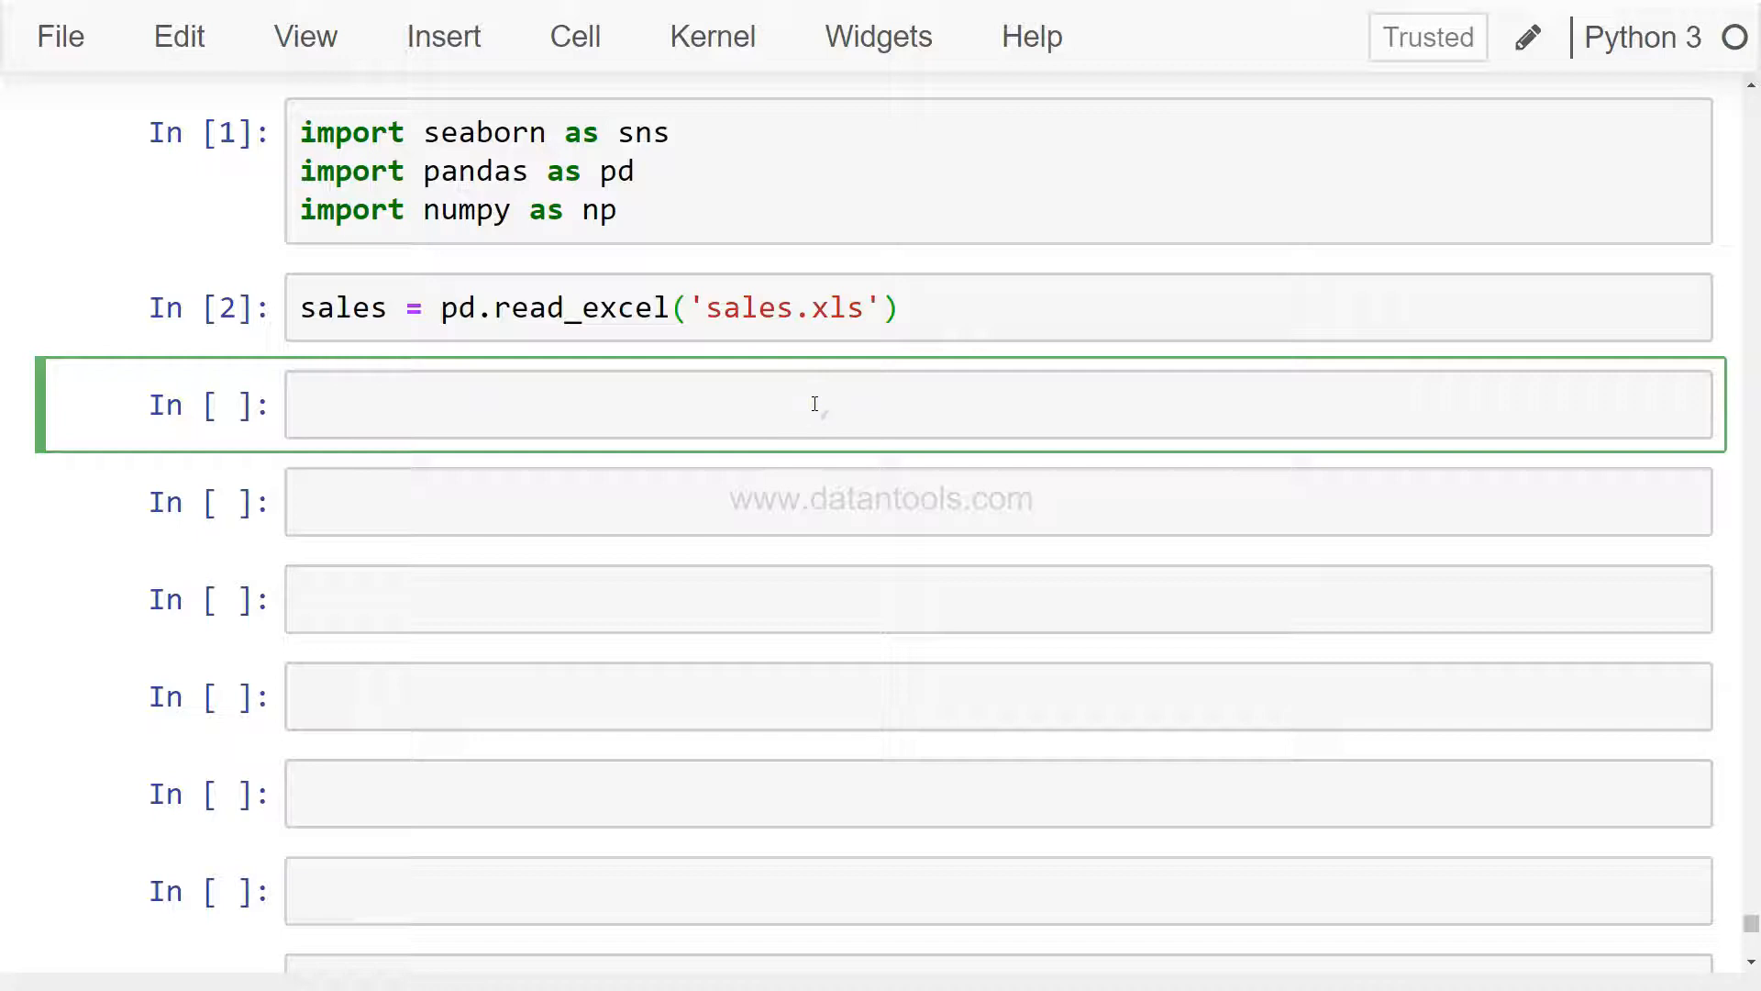
{"action": "type", "text": "sales.he"}
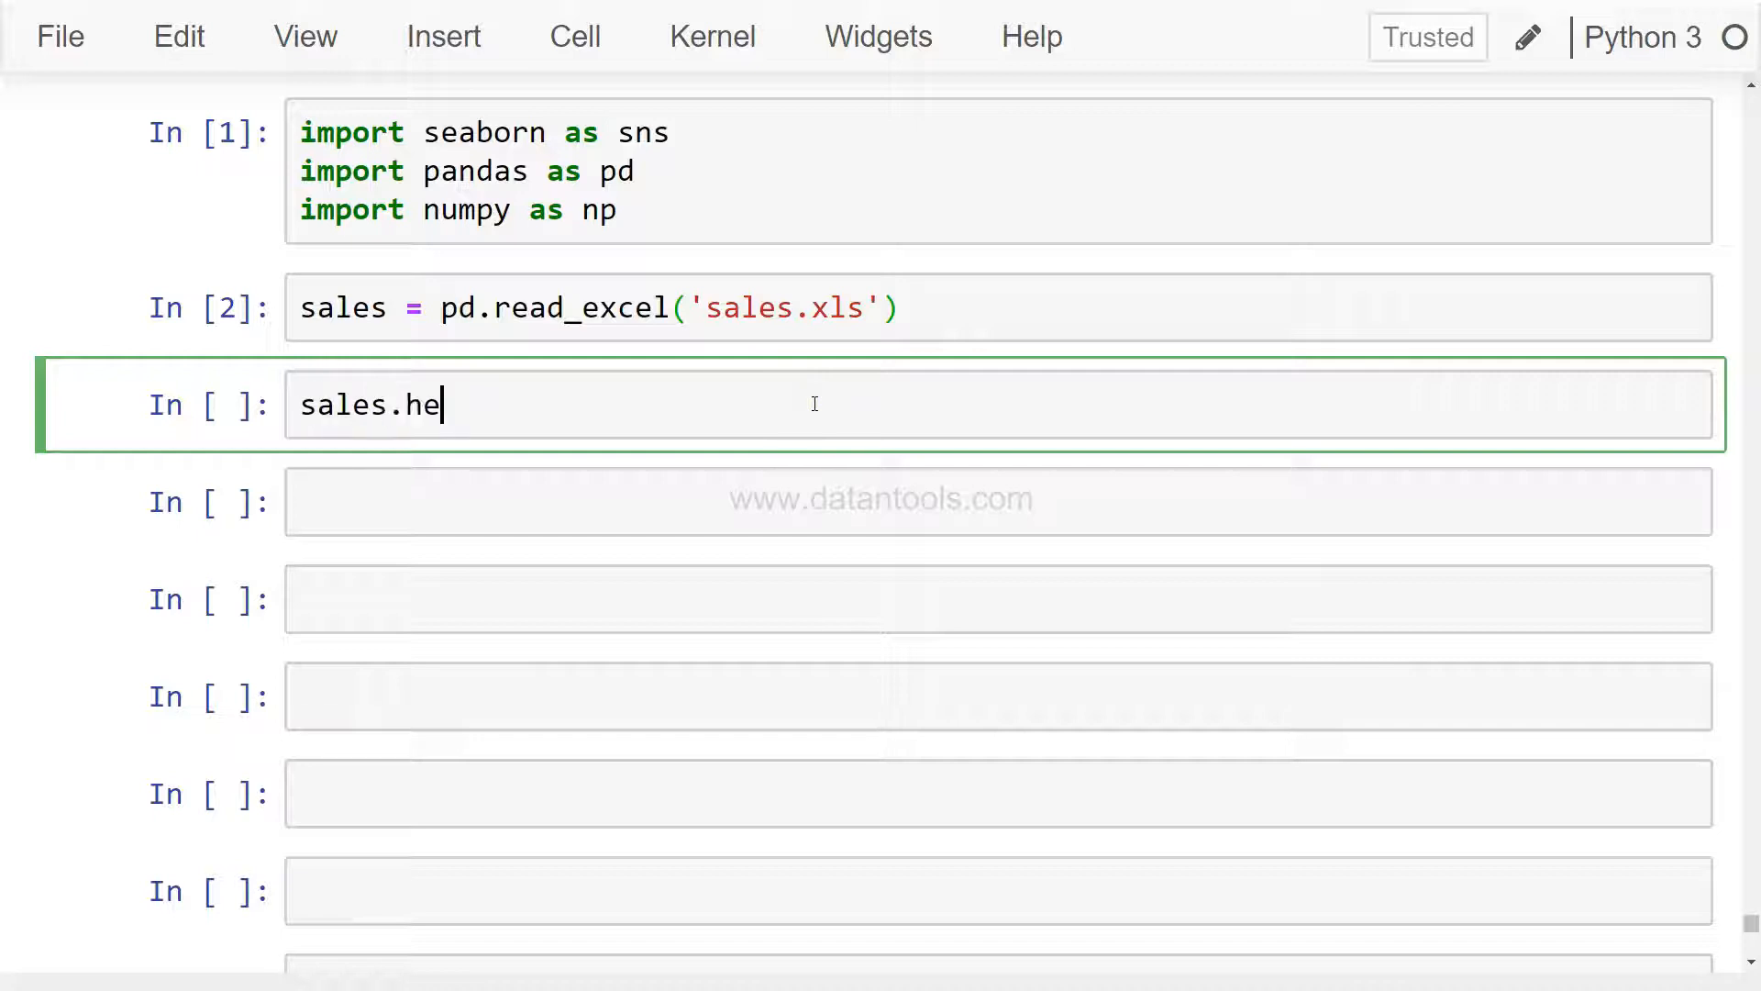
{"action": "type", "text": "ad(2)"}
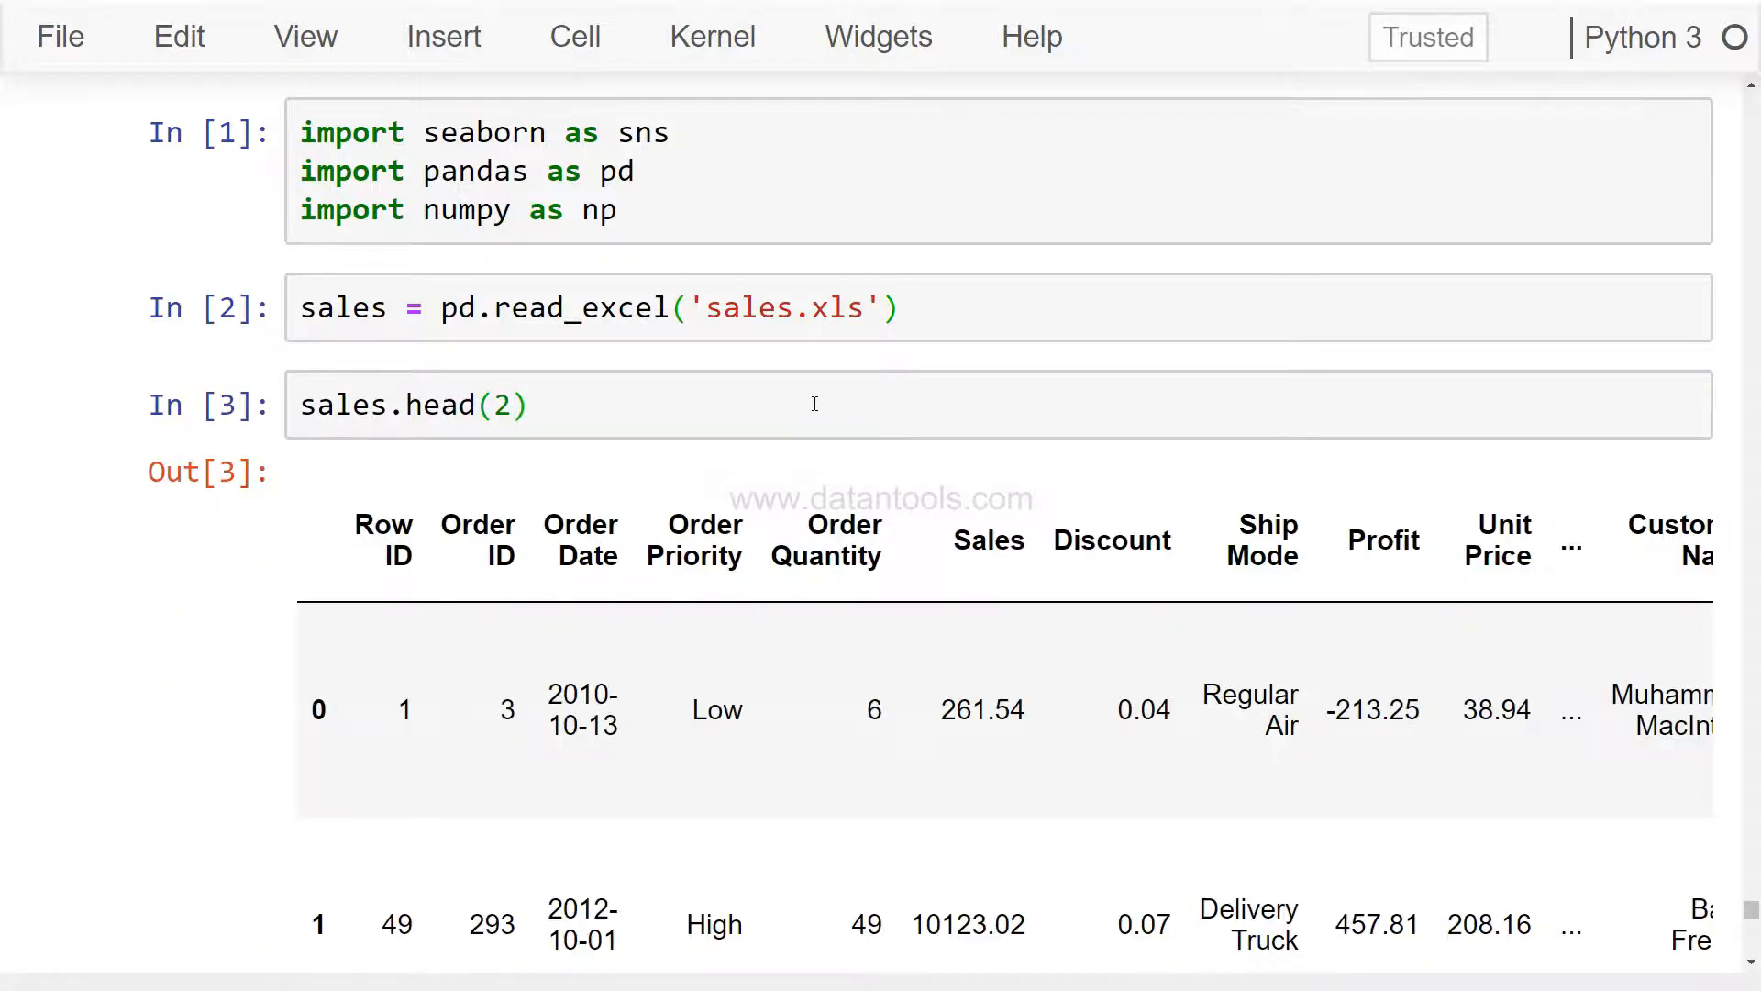
{"action": "scroll", "scroll_direction": "down", "scroll_amount": 3}
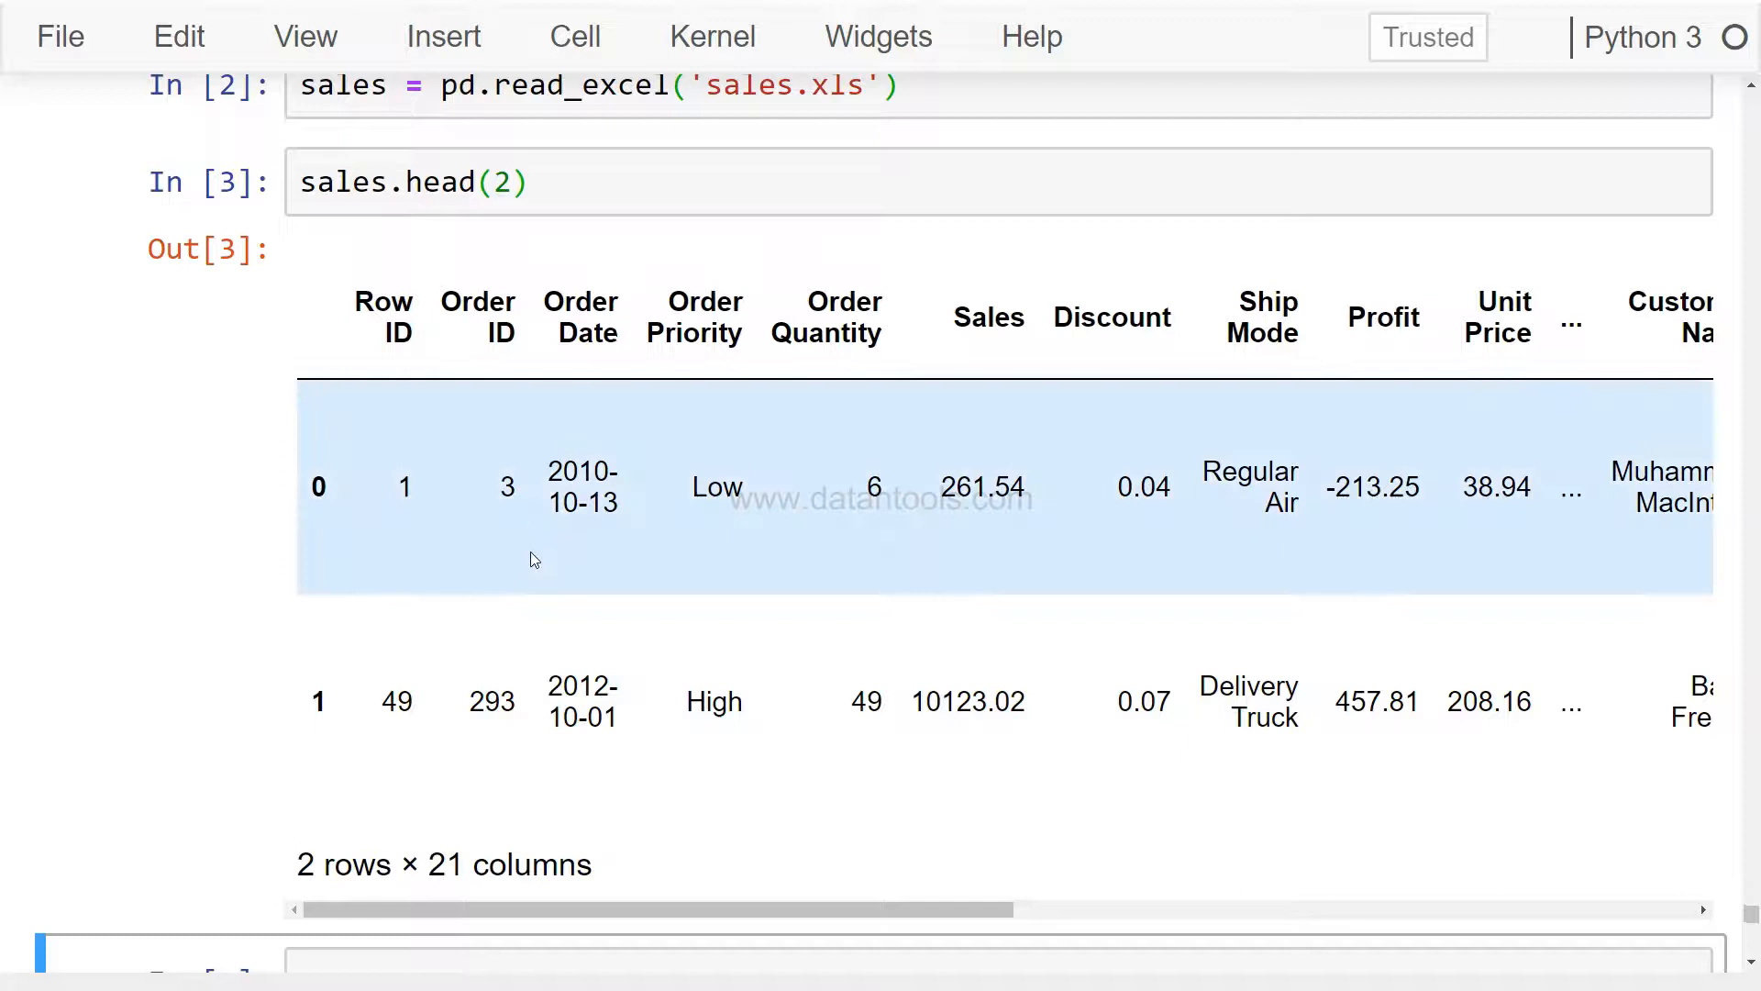
{"action": "mouse_move", "coordinate": [748, 663]}
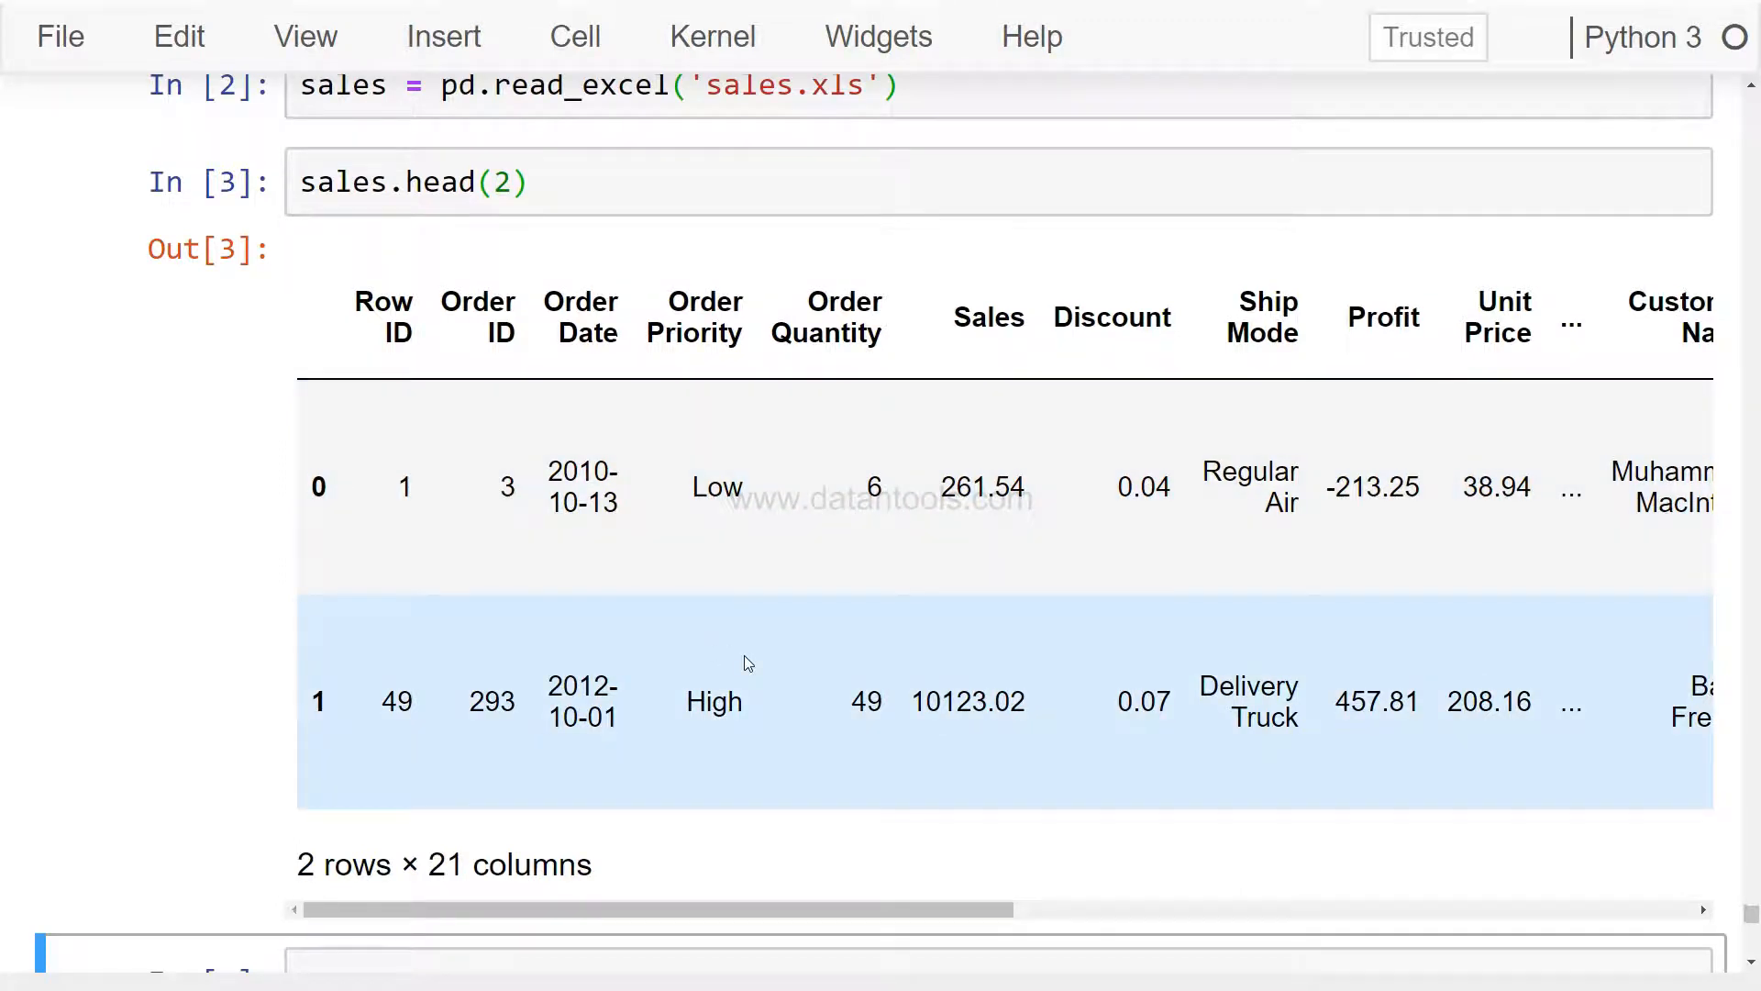
{"action": "mouse_move", "coordinate": [655, 598]}
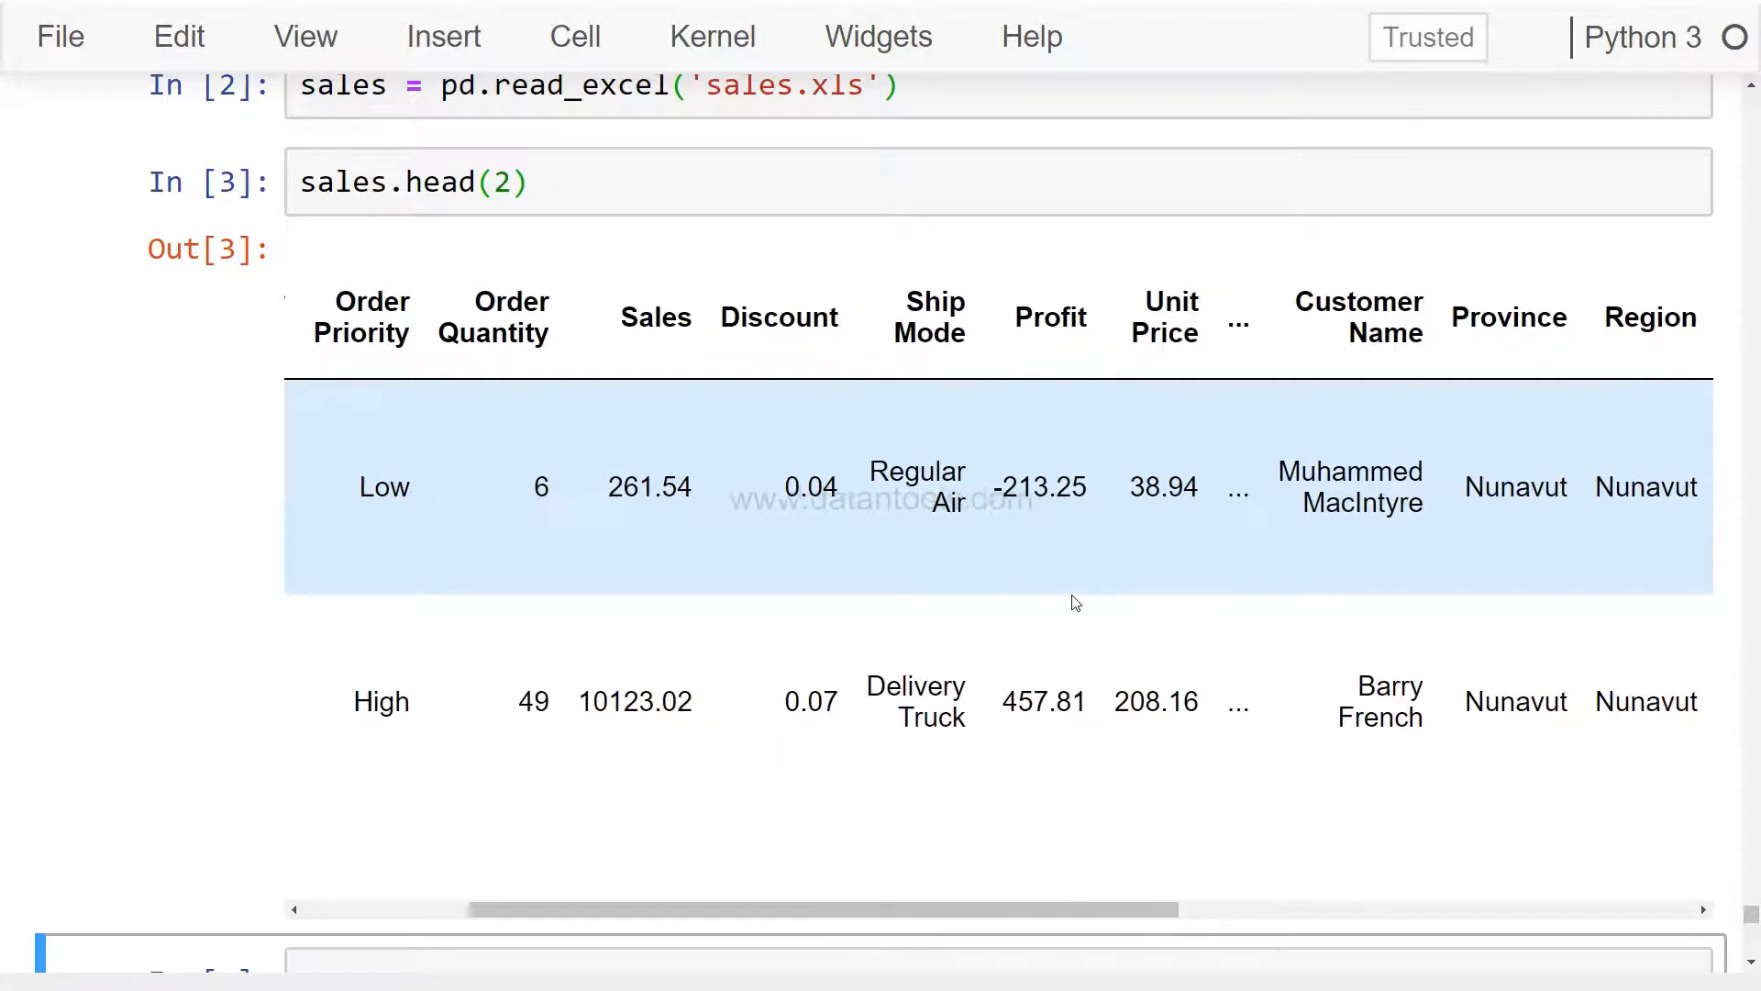
{"action": "scroll", "scroll_direction": "right", "scroll_amount": 3}
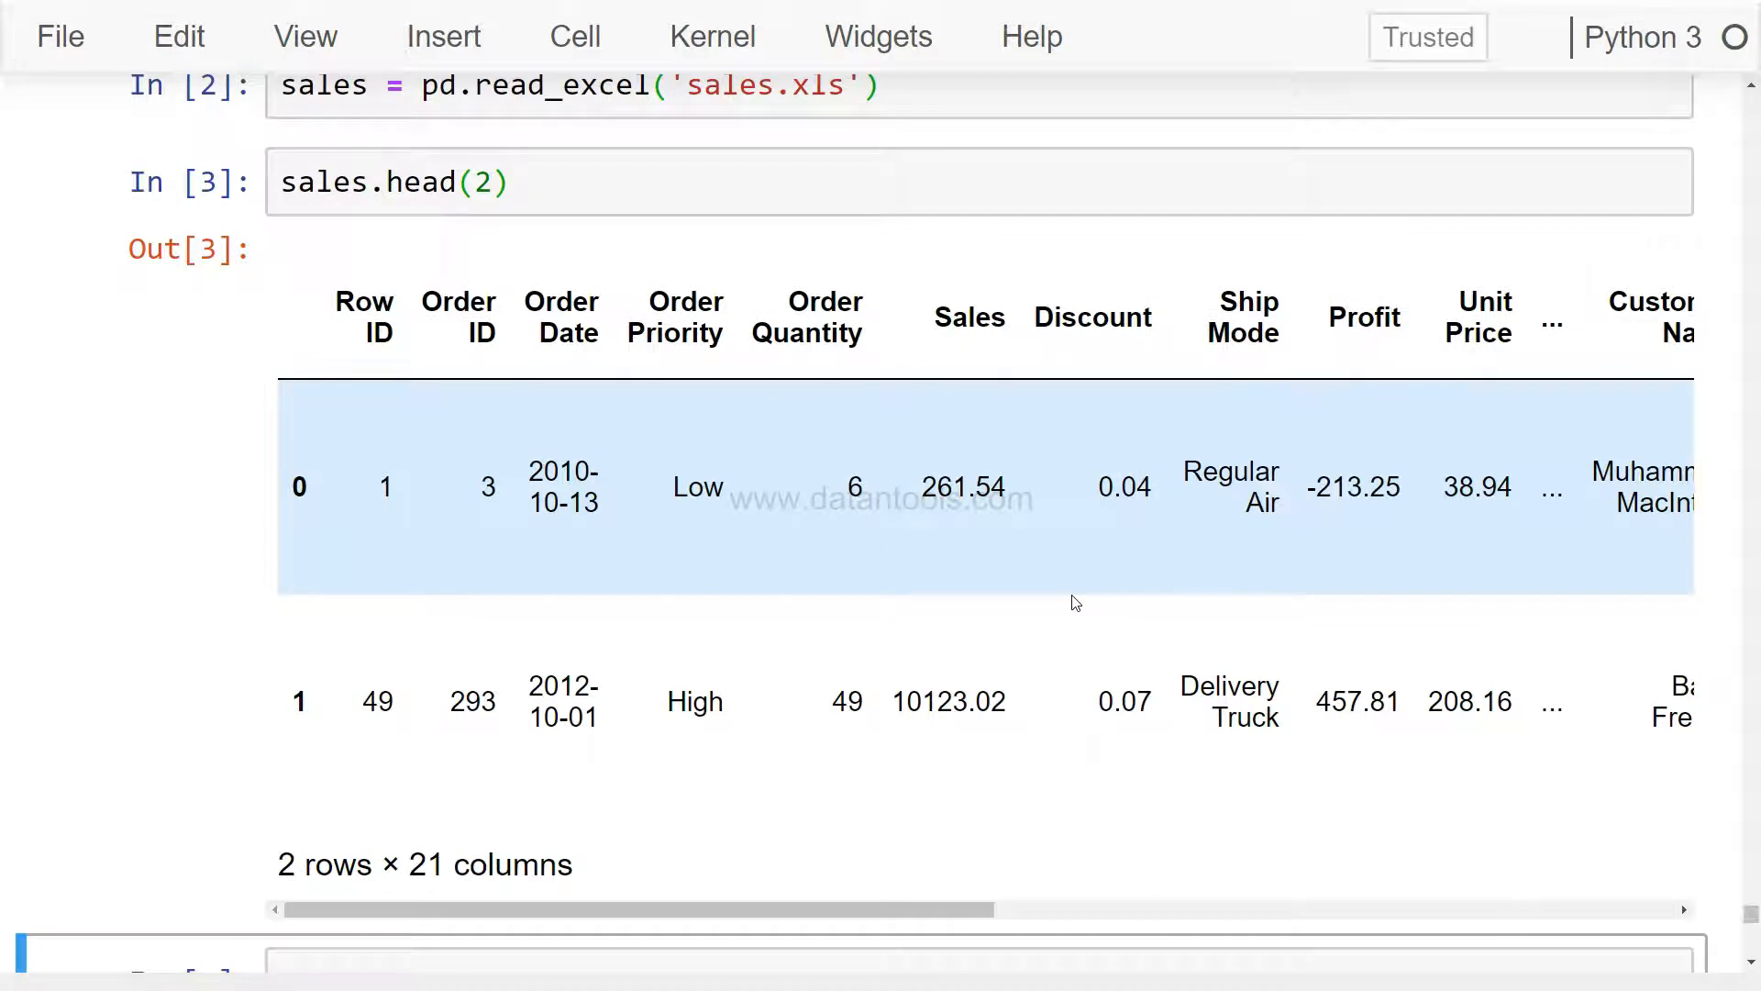
{"action": "scroll", "scroll_direction": "down", "scroll_amount": 3}
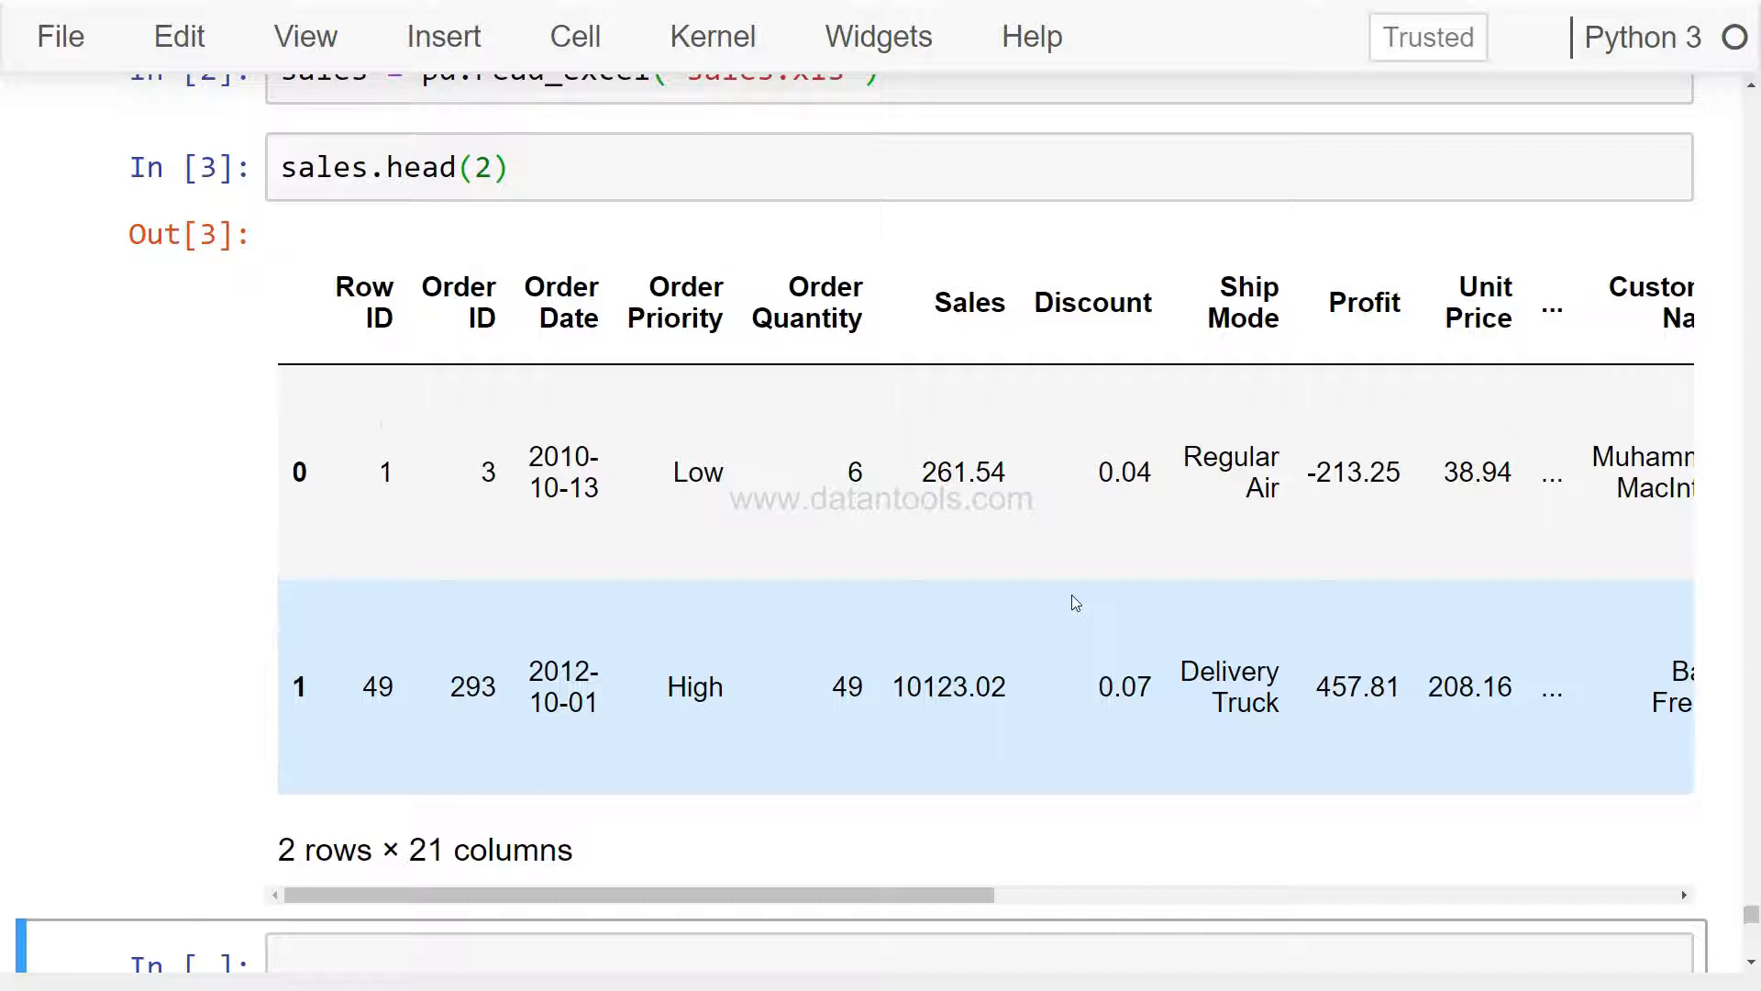
{"action": "scroll", "scroll_direction": "down", "scroll_amount": 3}
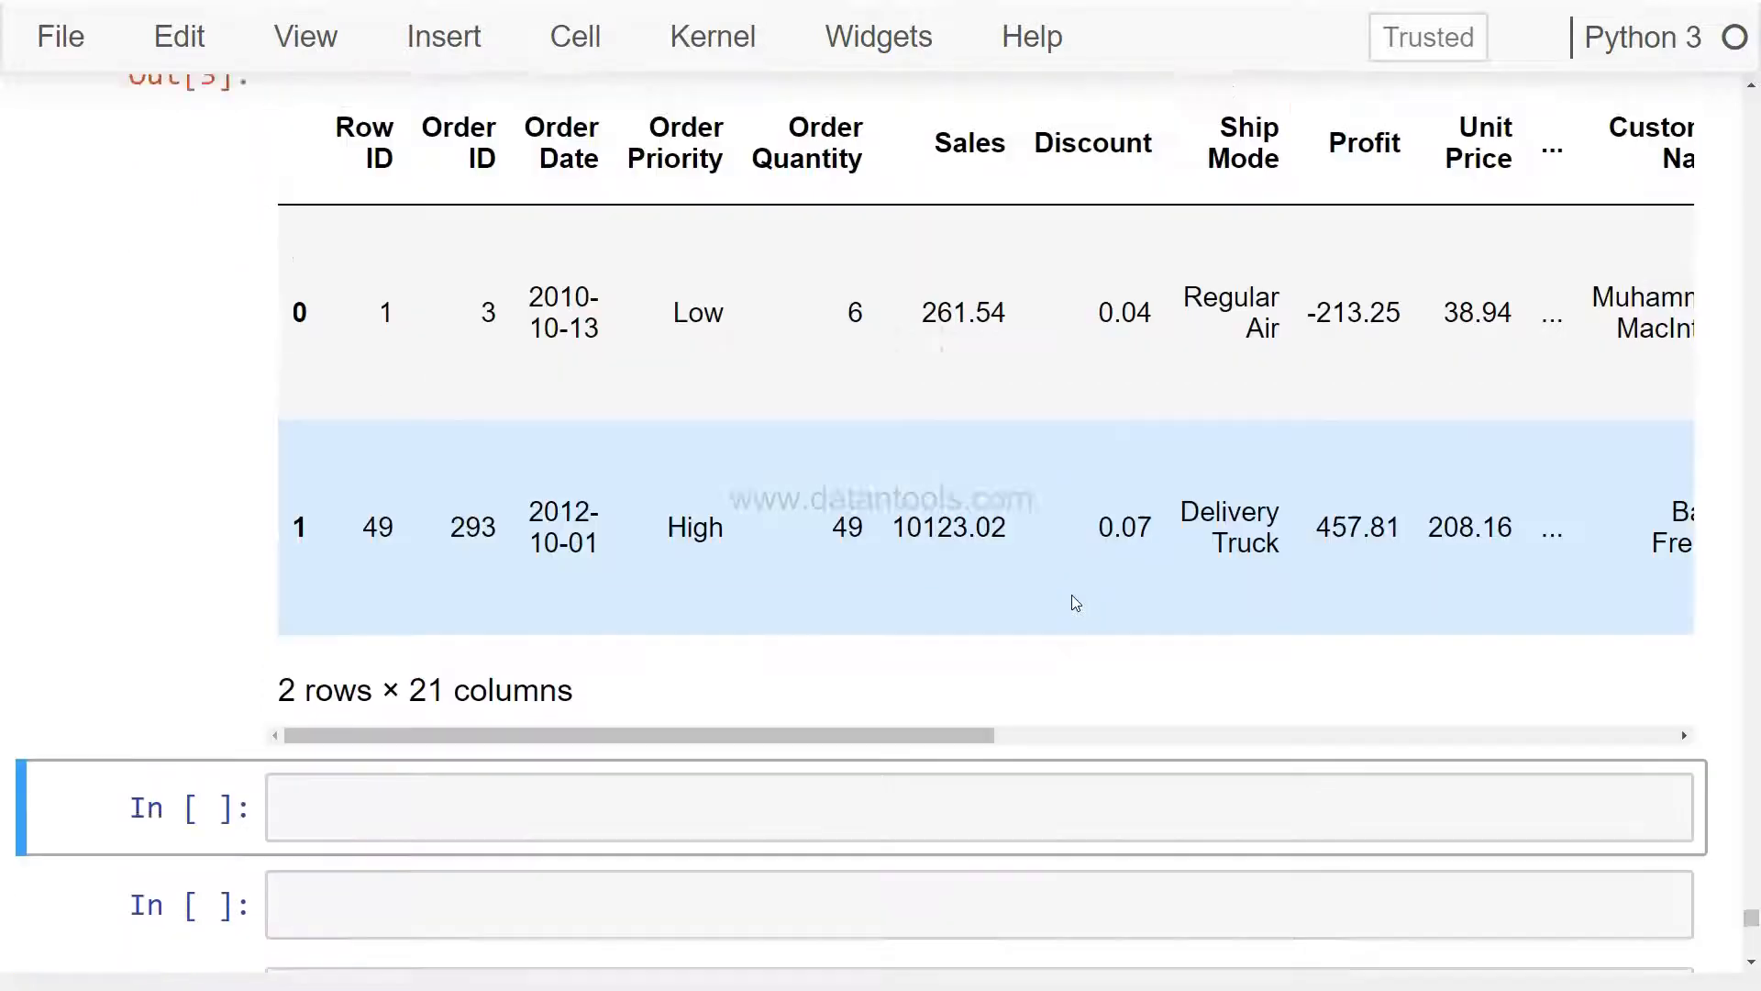
{"action": "scroll", "scroll_direction": "down", "scroll_amount": 3}
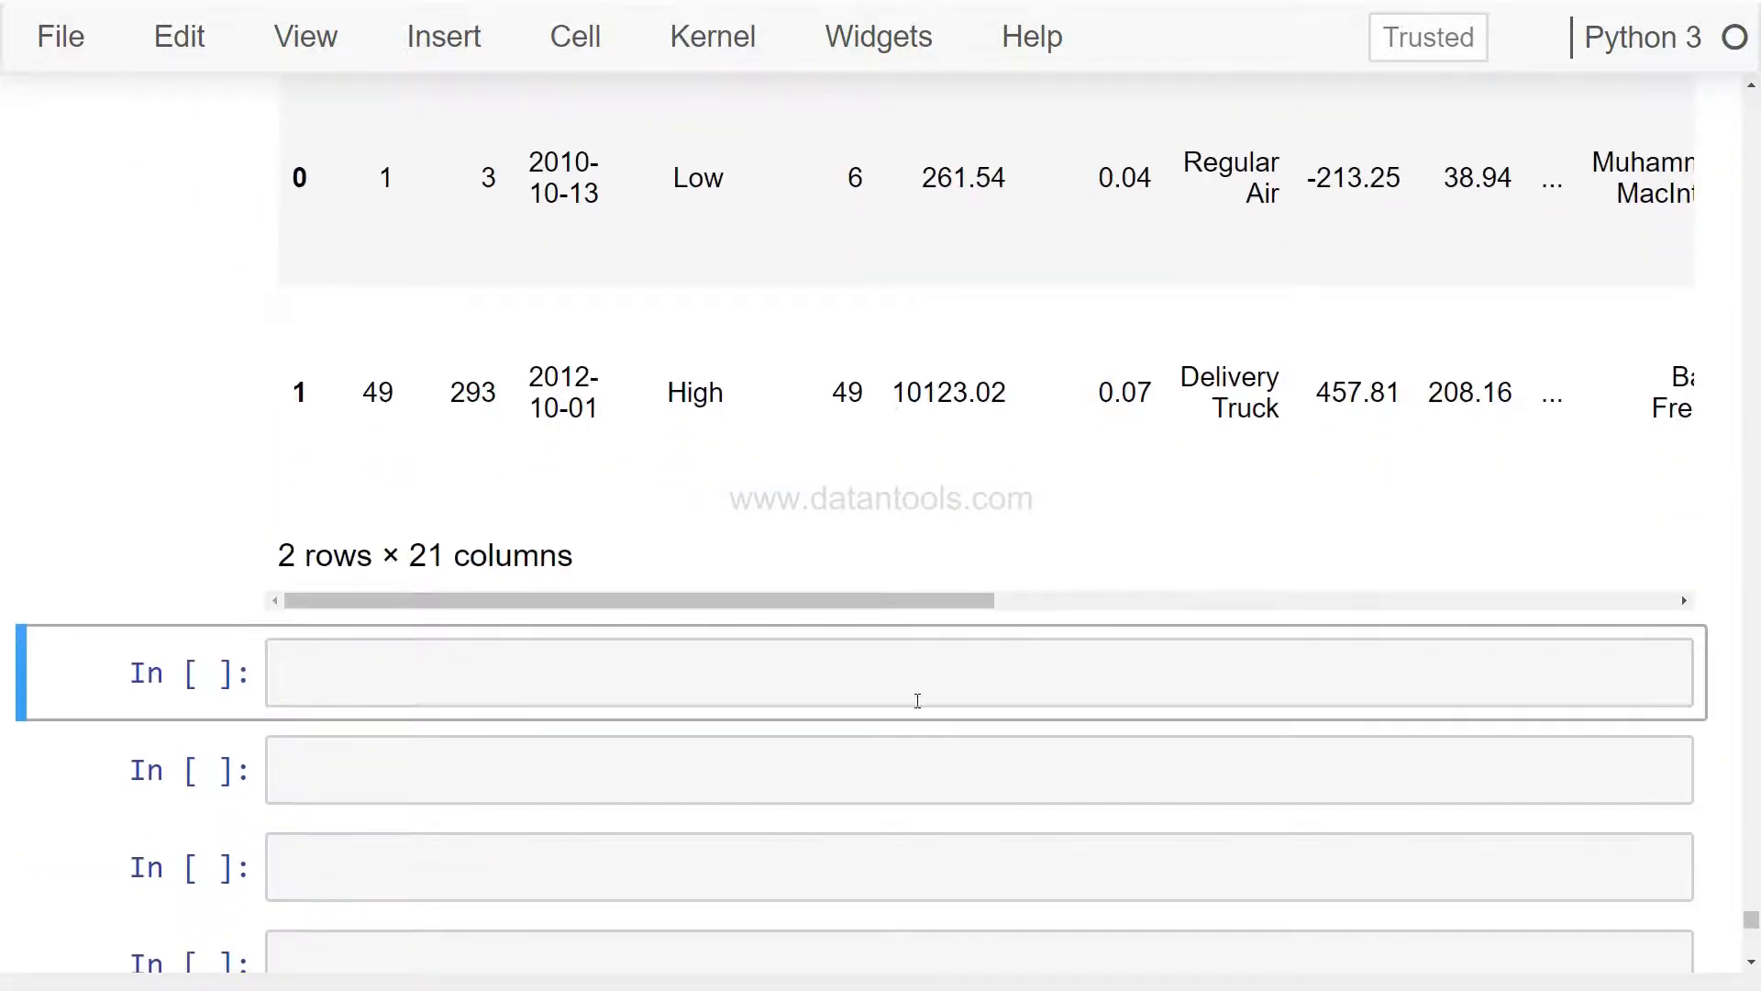
{"action": "left_click", "coordinate": [903, 693]}
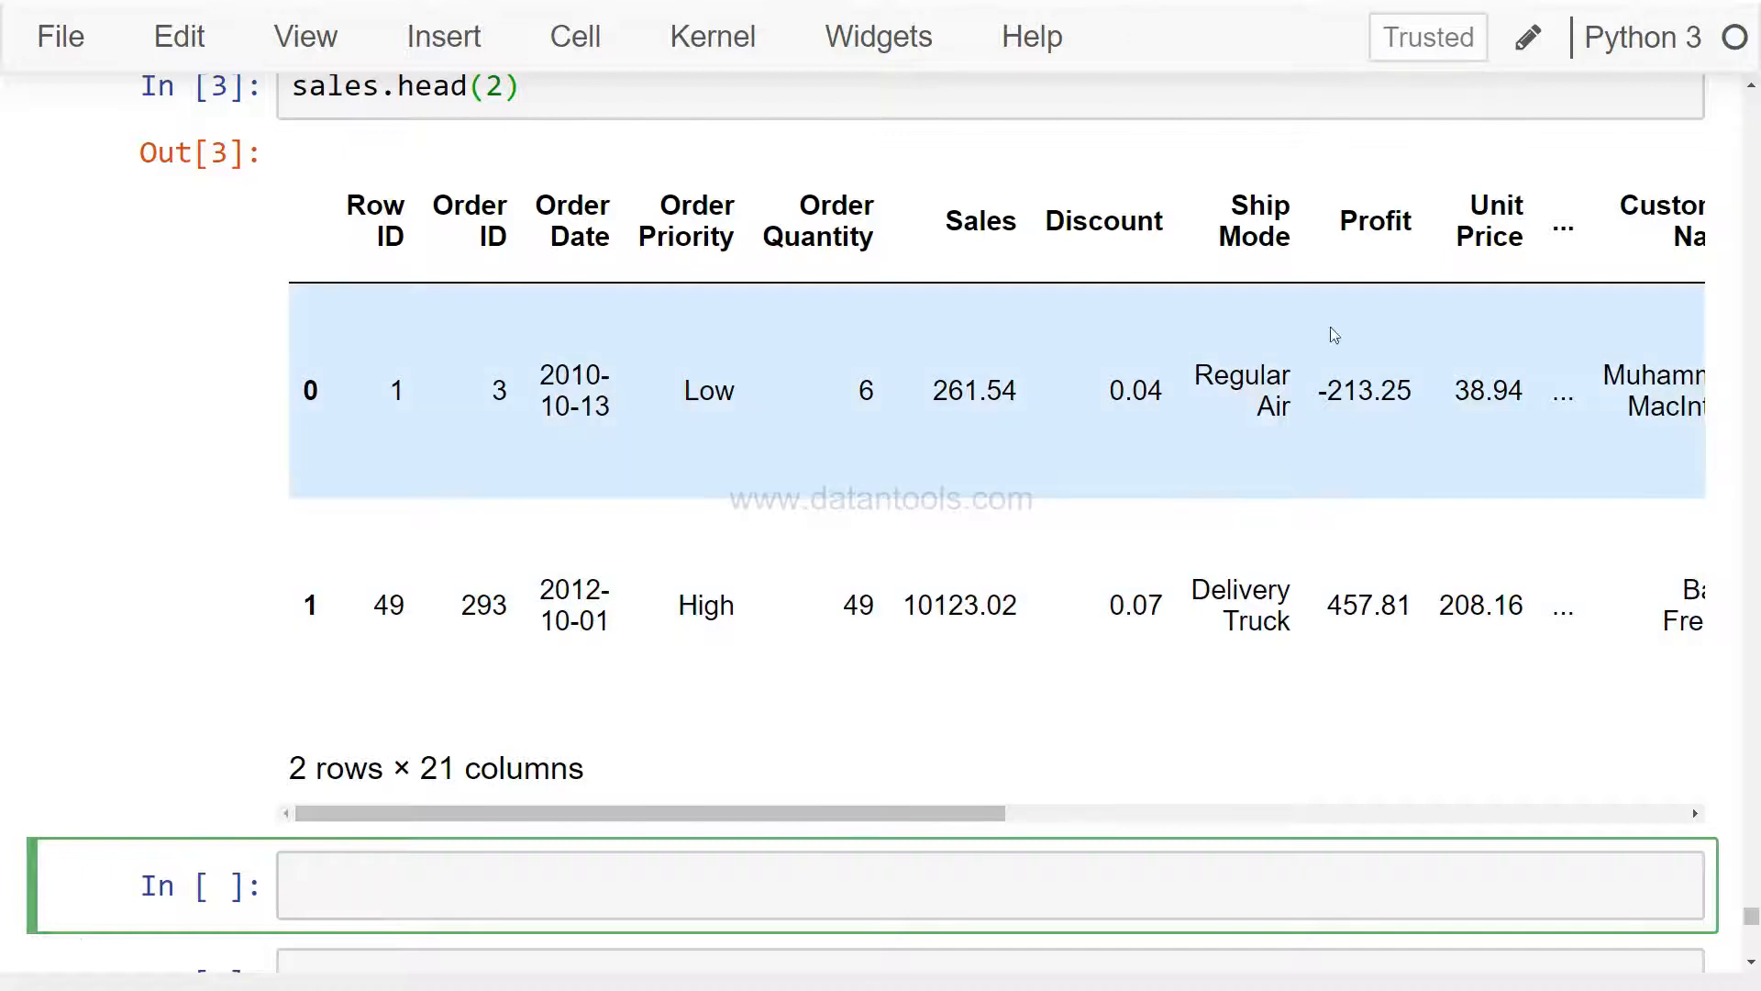
{"action": "mouse_move", "coordinate": [1369, 517]}
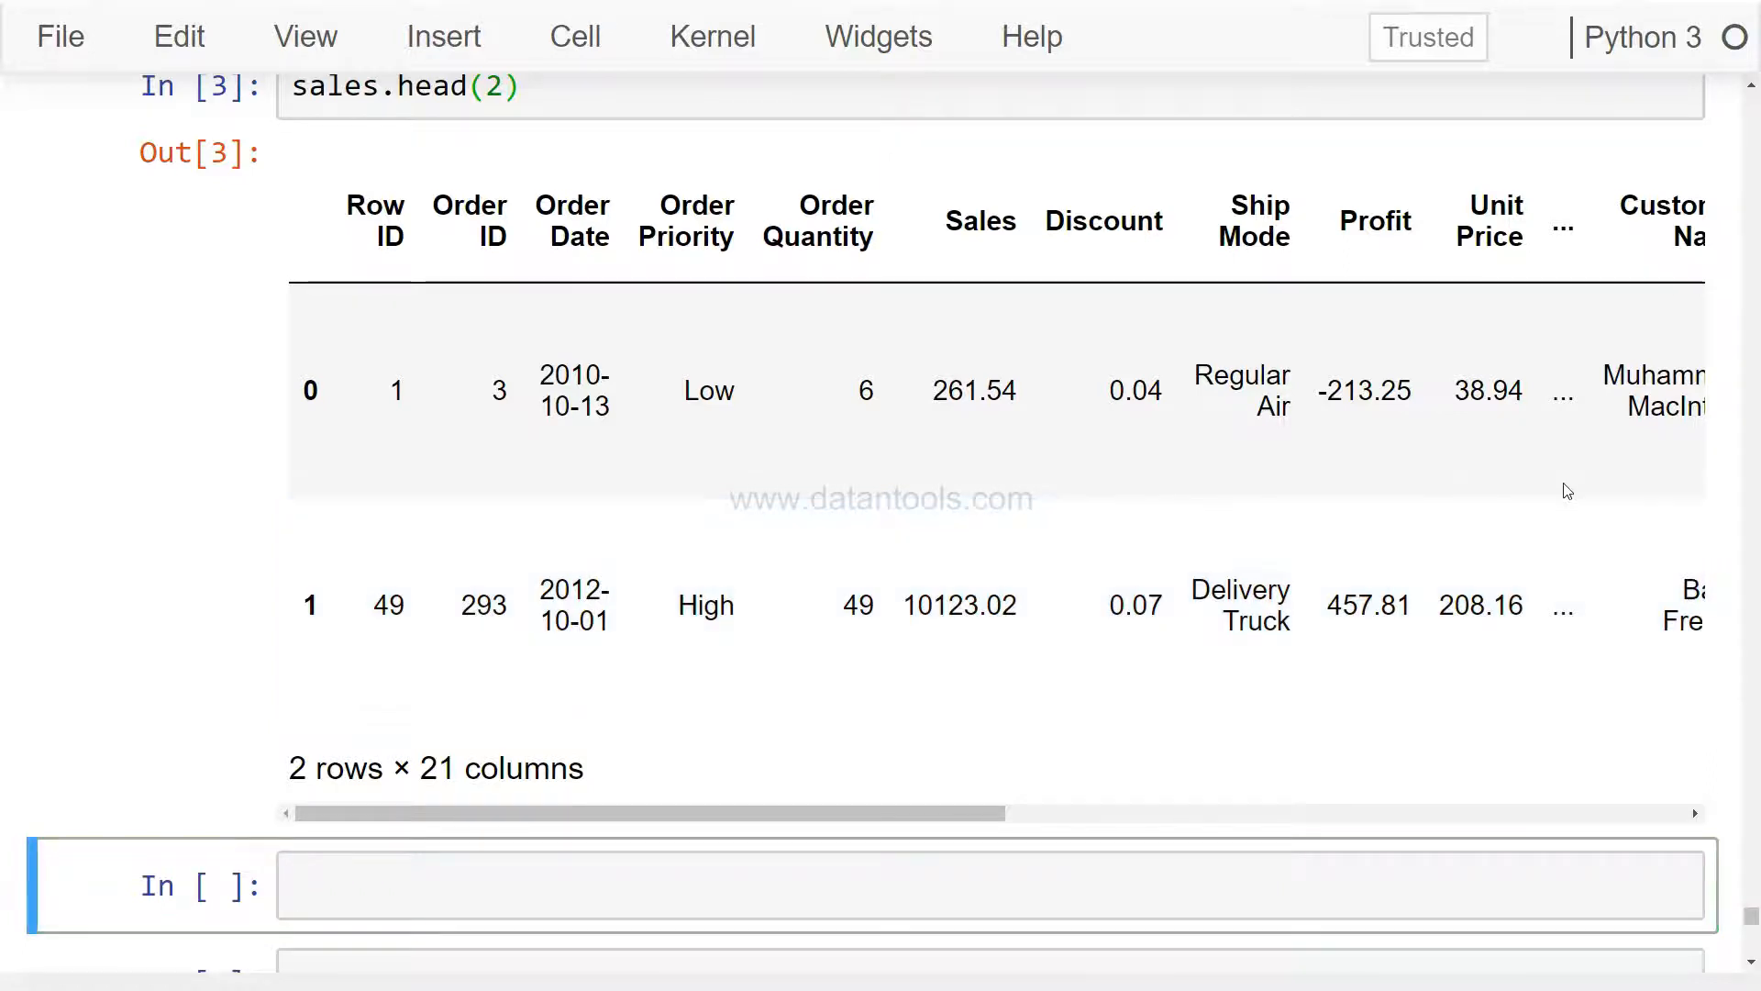
{"action": "mouse_move", "coordinate": [981, 217]}
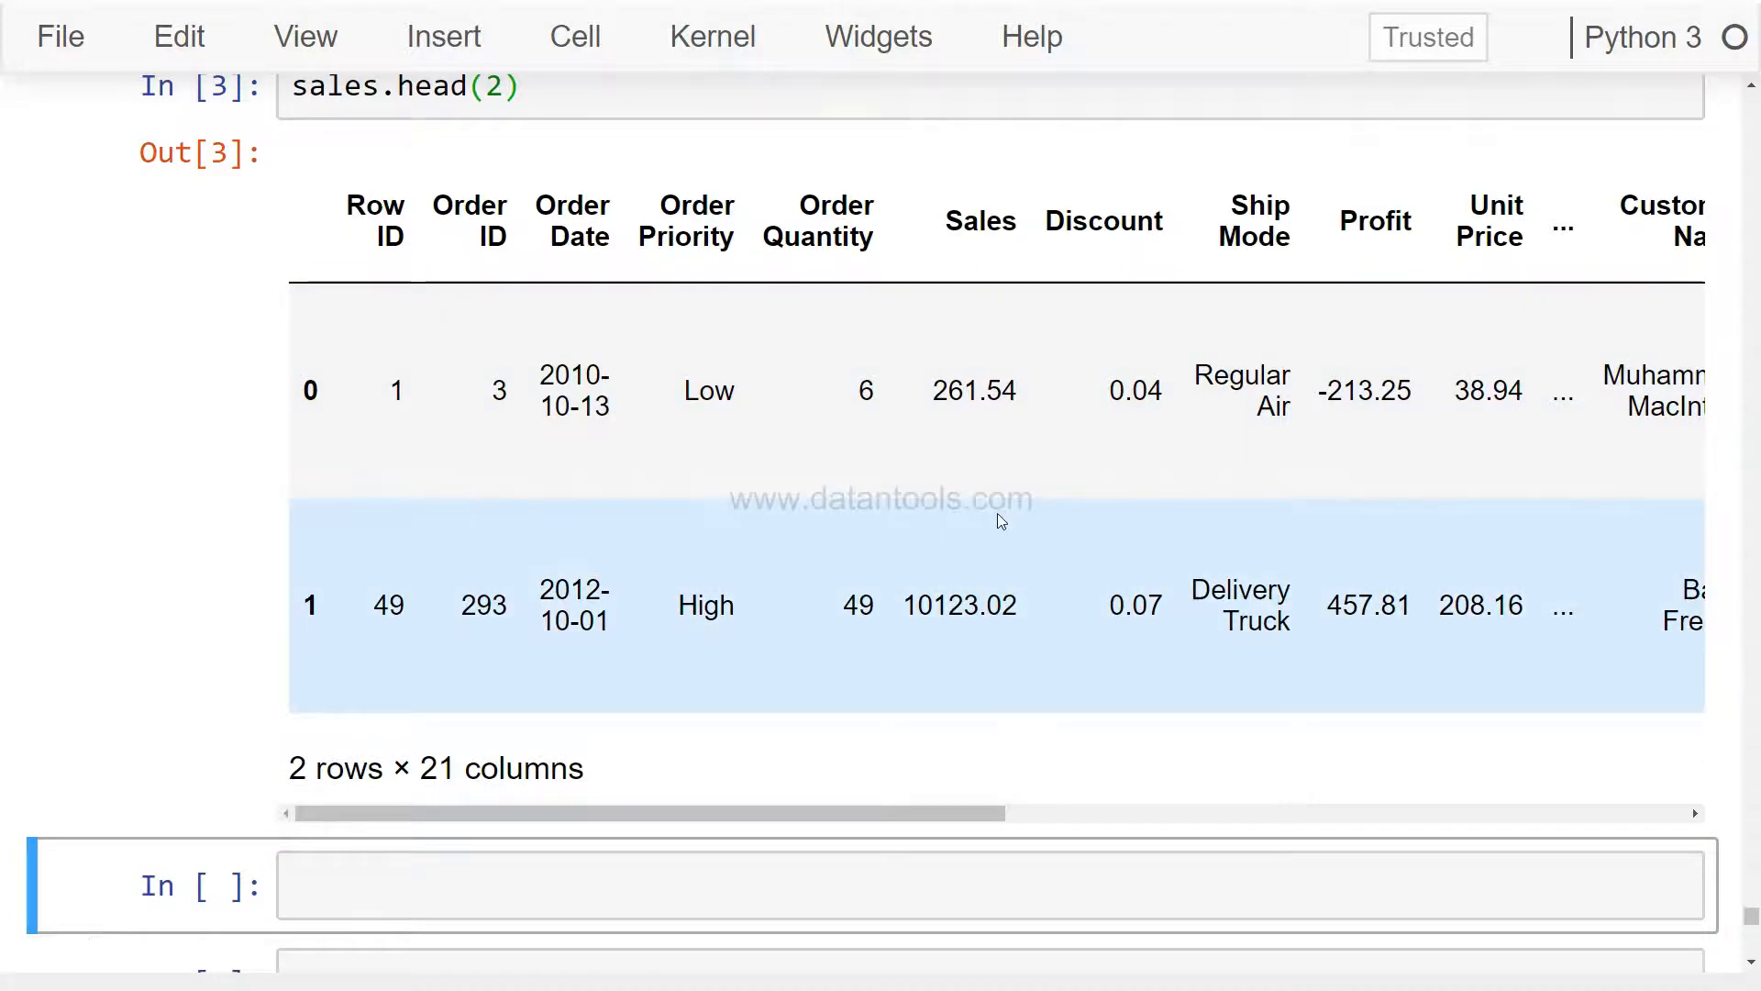
Write and run sns.distplot(sales.Sales) to show the Sales distribution plot.
{"action": "scroll", "scroll_direction": "down", "scroll_amount": 3}
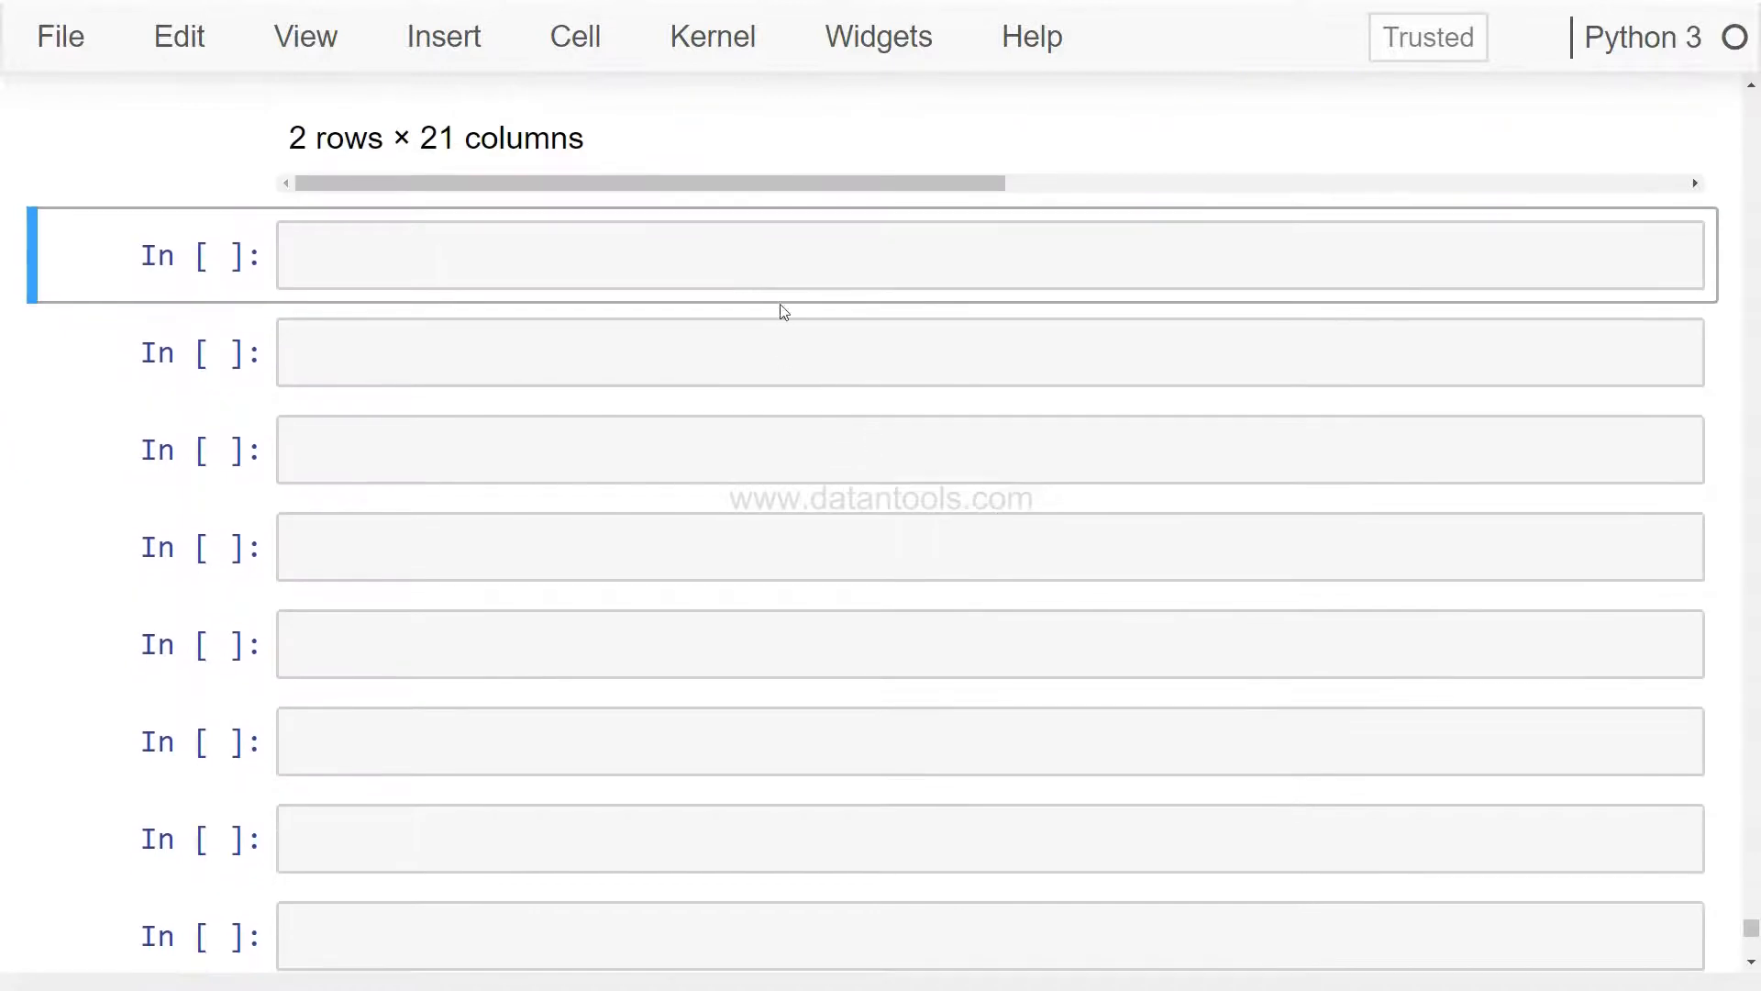
{"action": "type", "text": "sns."}
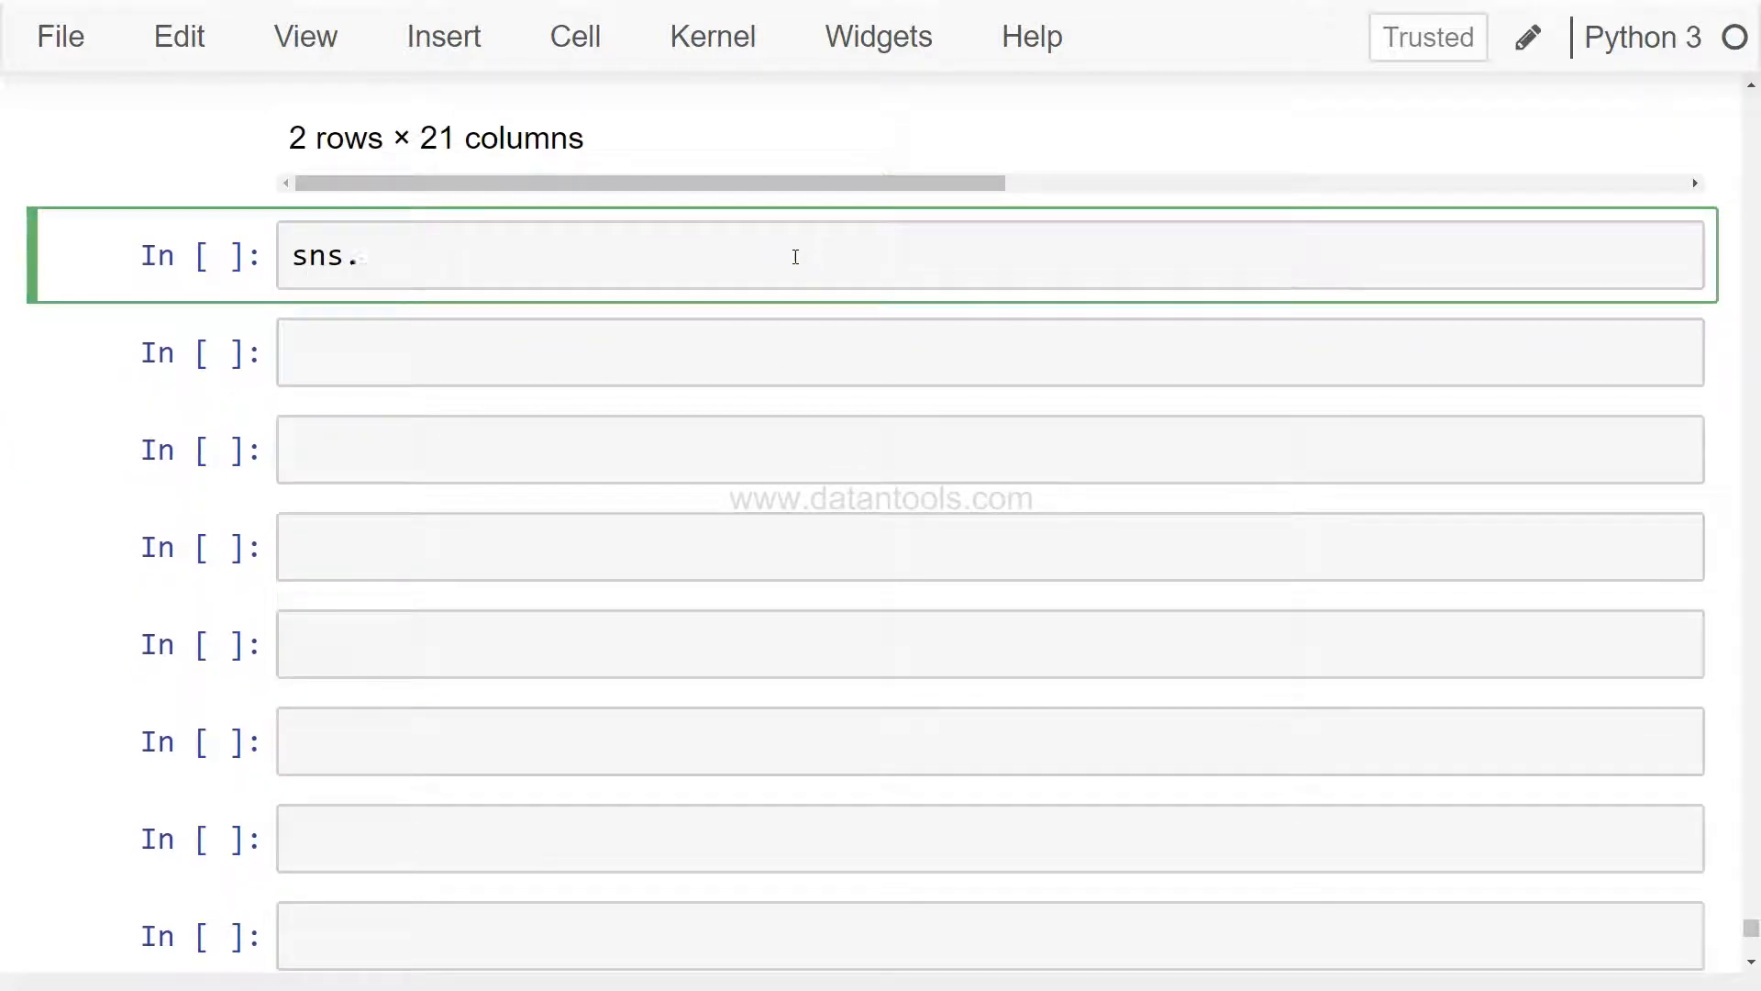
{"action": "type", "text": "dist"}
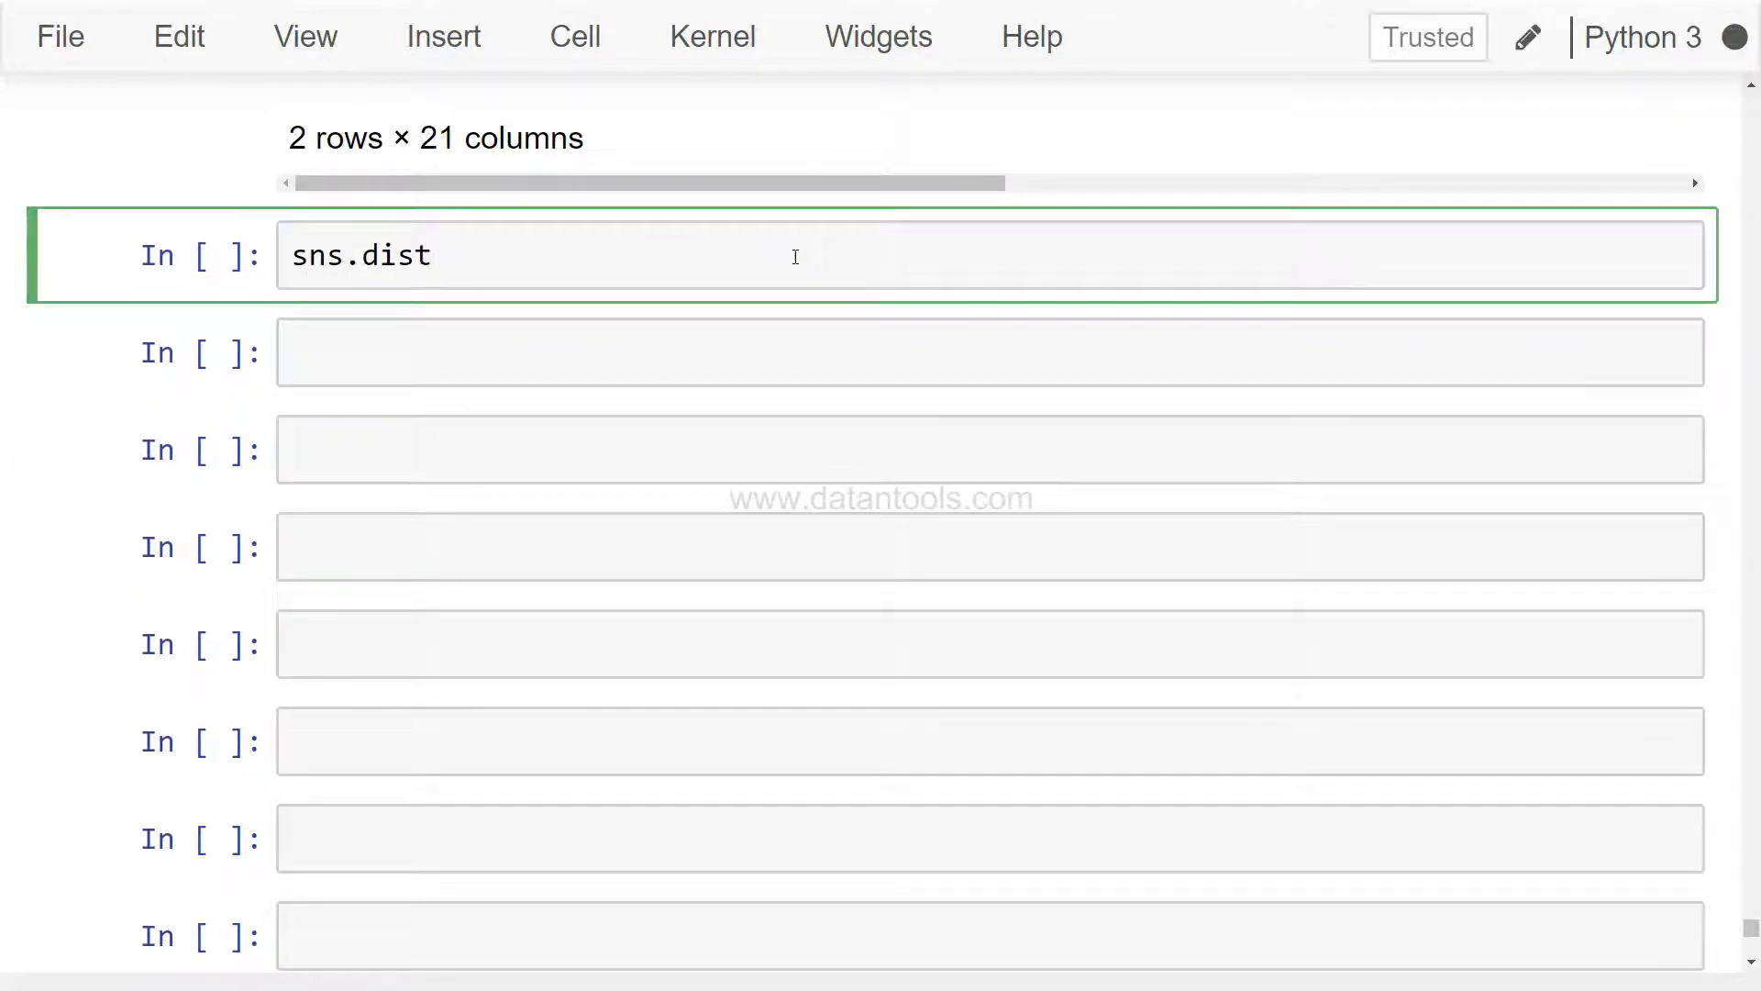
{"action": "type", "text": "p"}
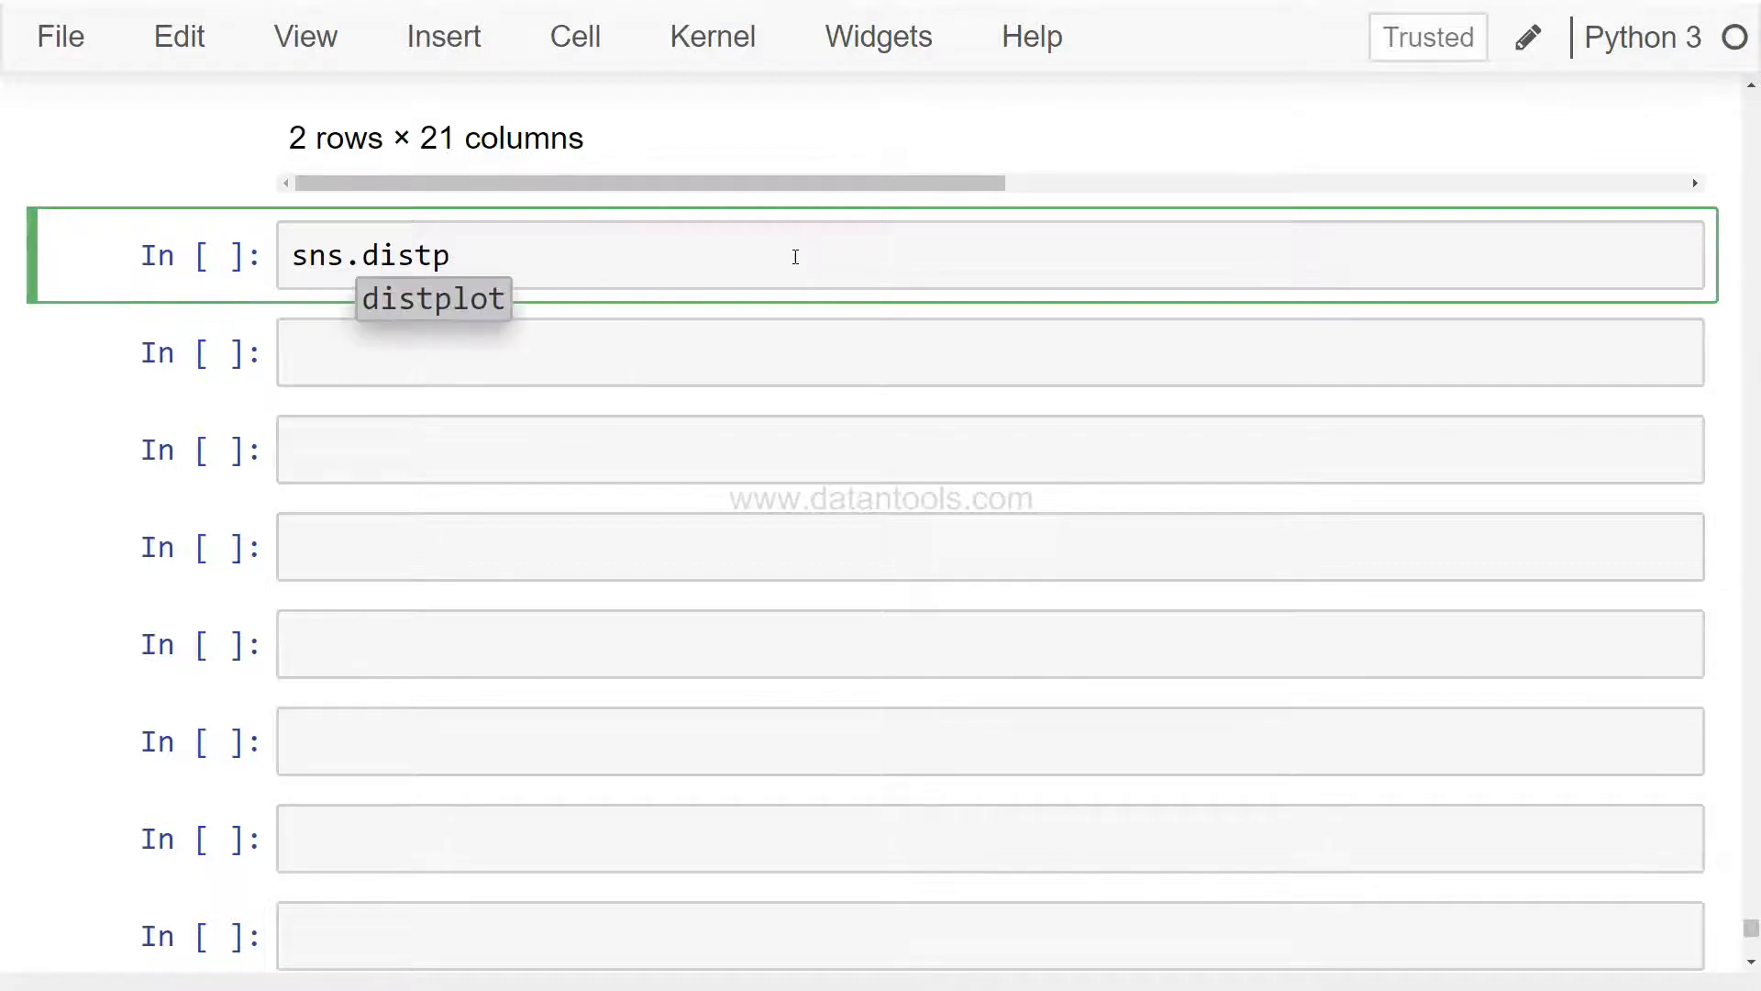
{"action": "type", "text": "lot(sal"}
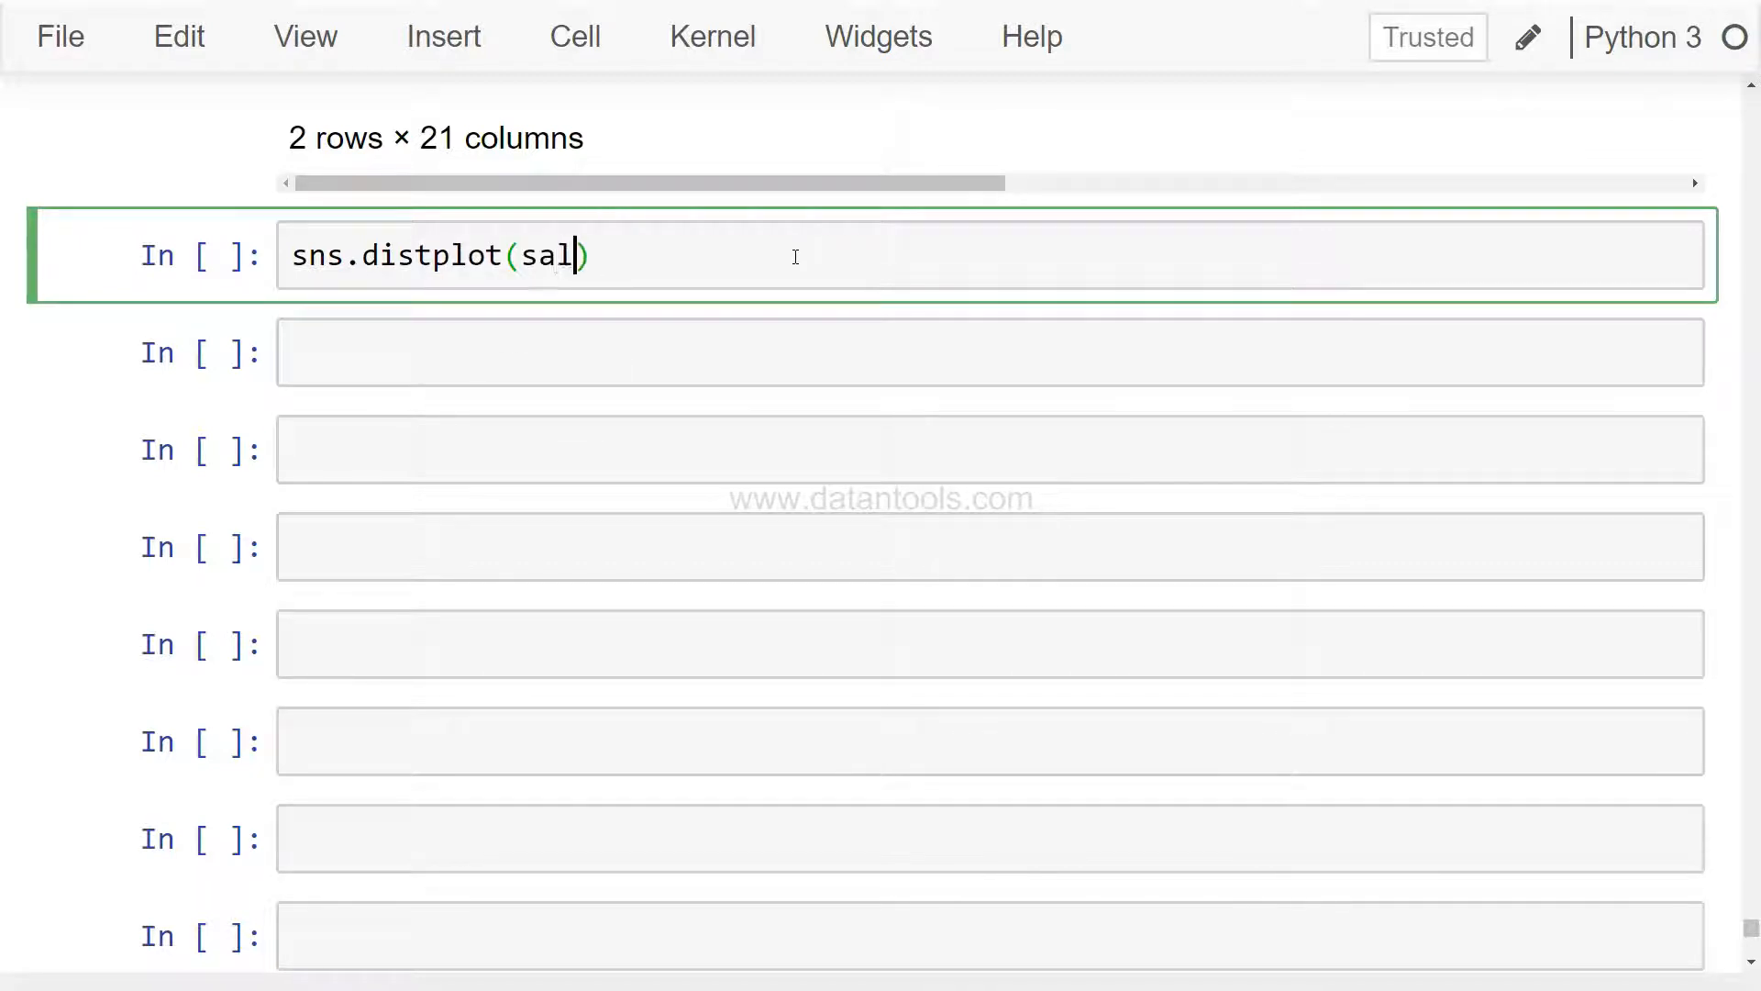
{"action": "type", "text": "es.Sales"}
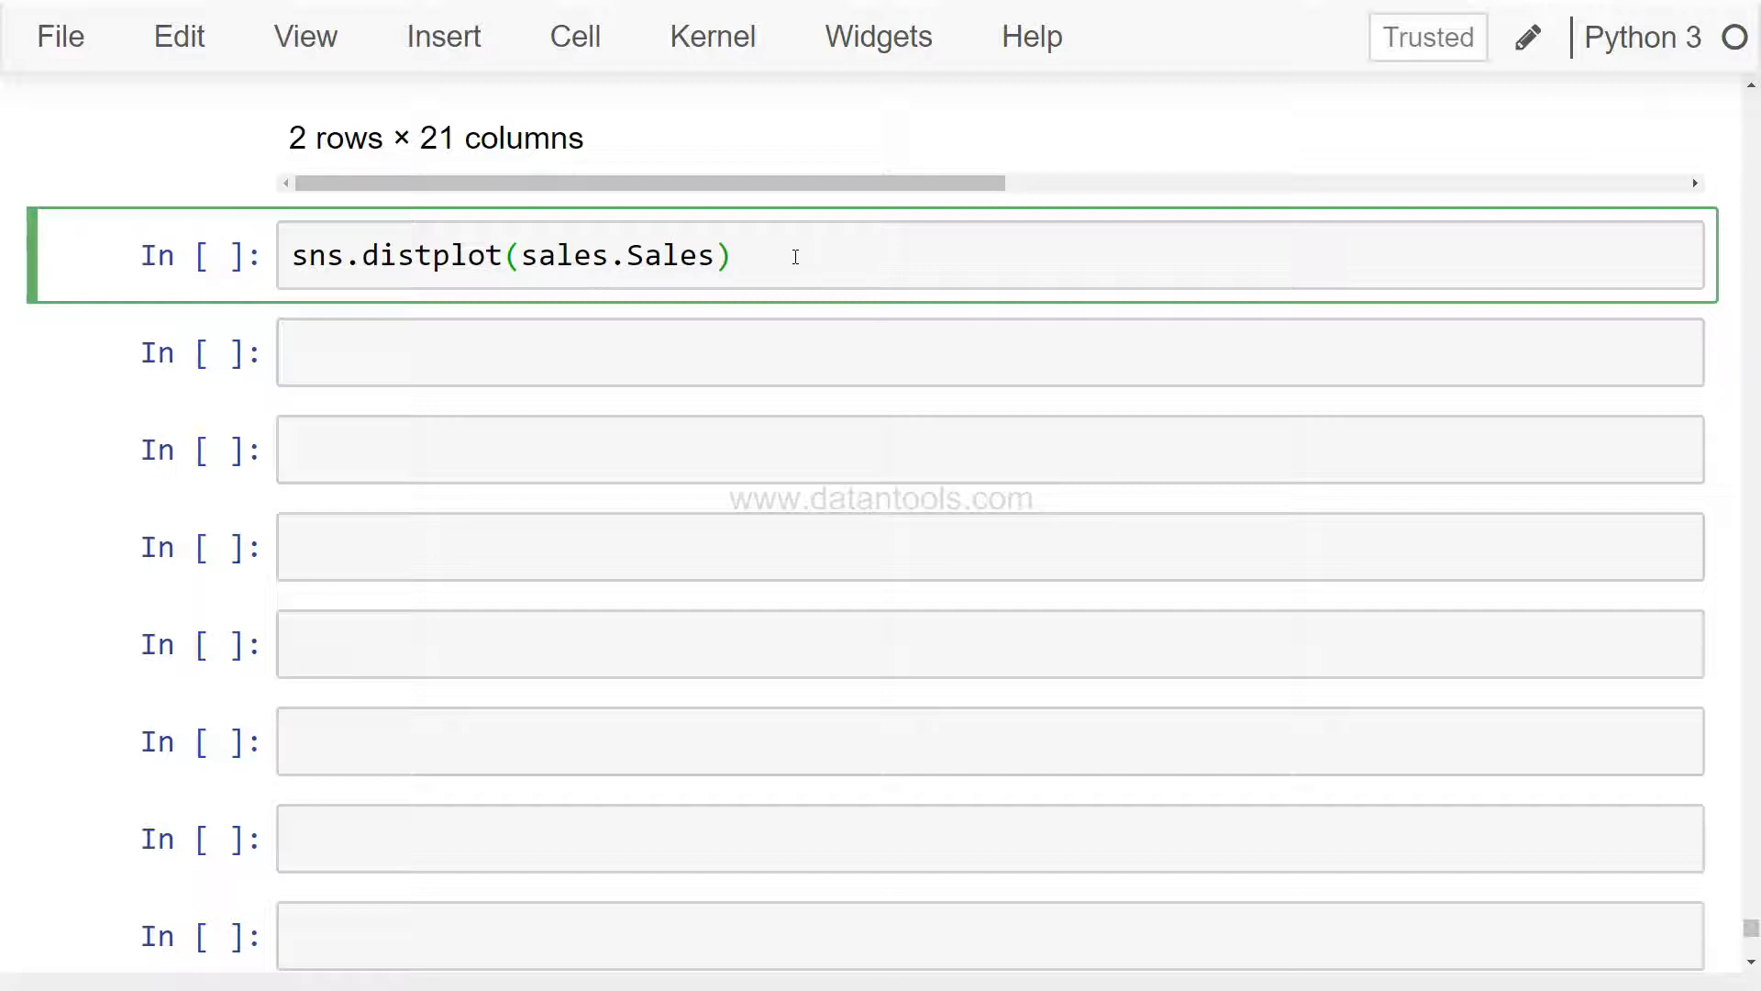
{"action": "double_click", "coordinate": [560, 255]}
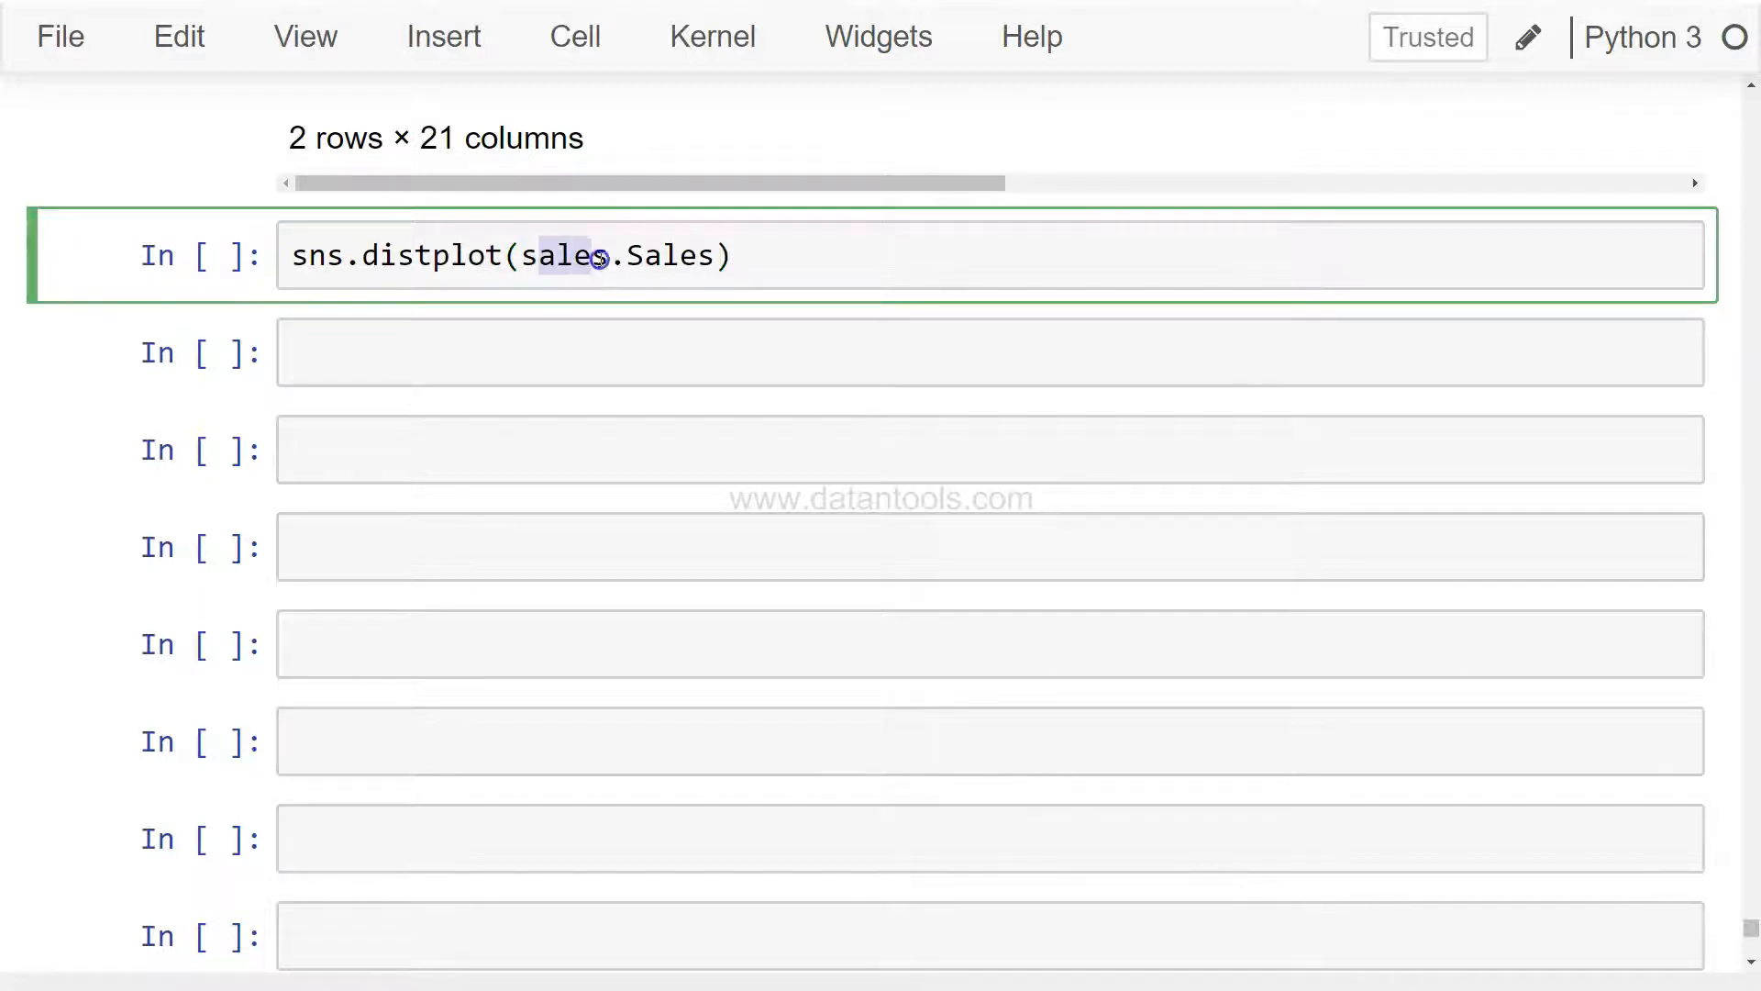
{"action": "double_click", "coordinate": [672, 255]}
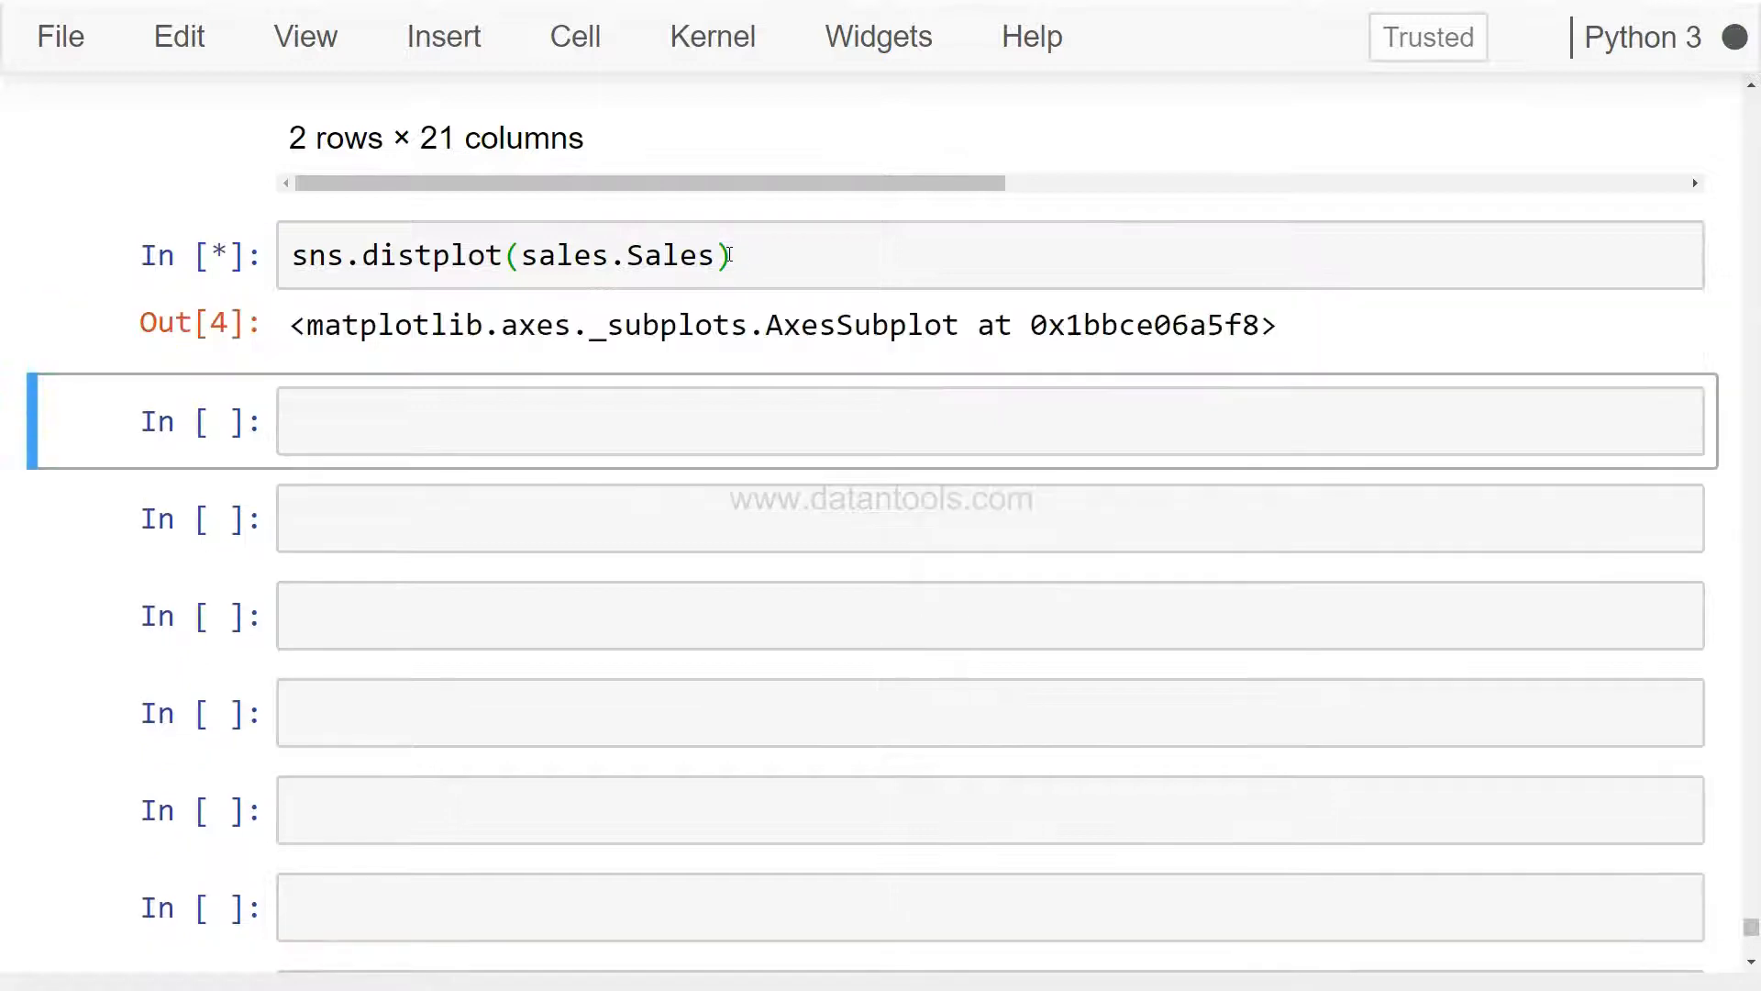
{"action": "key", "text": "Shift+Enter"}
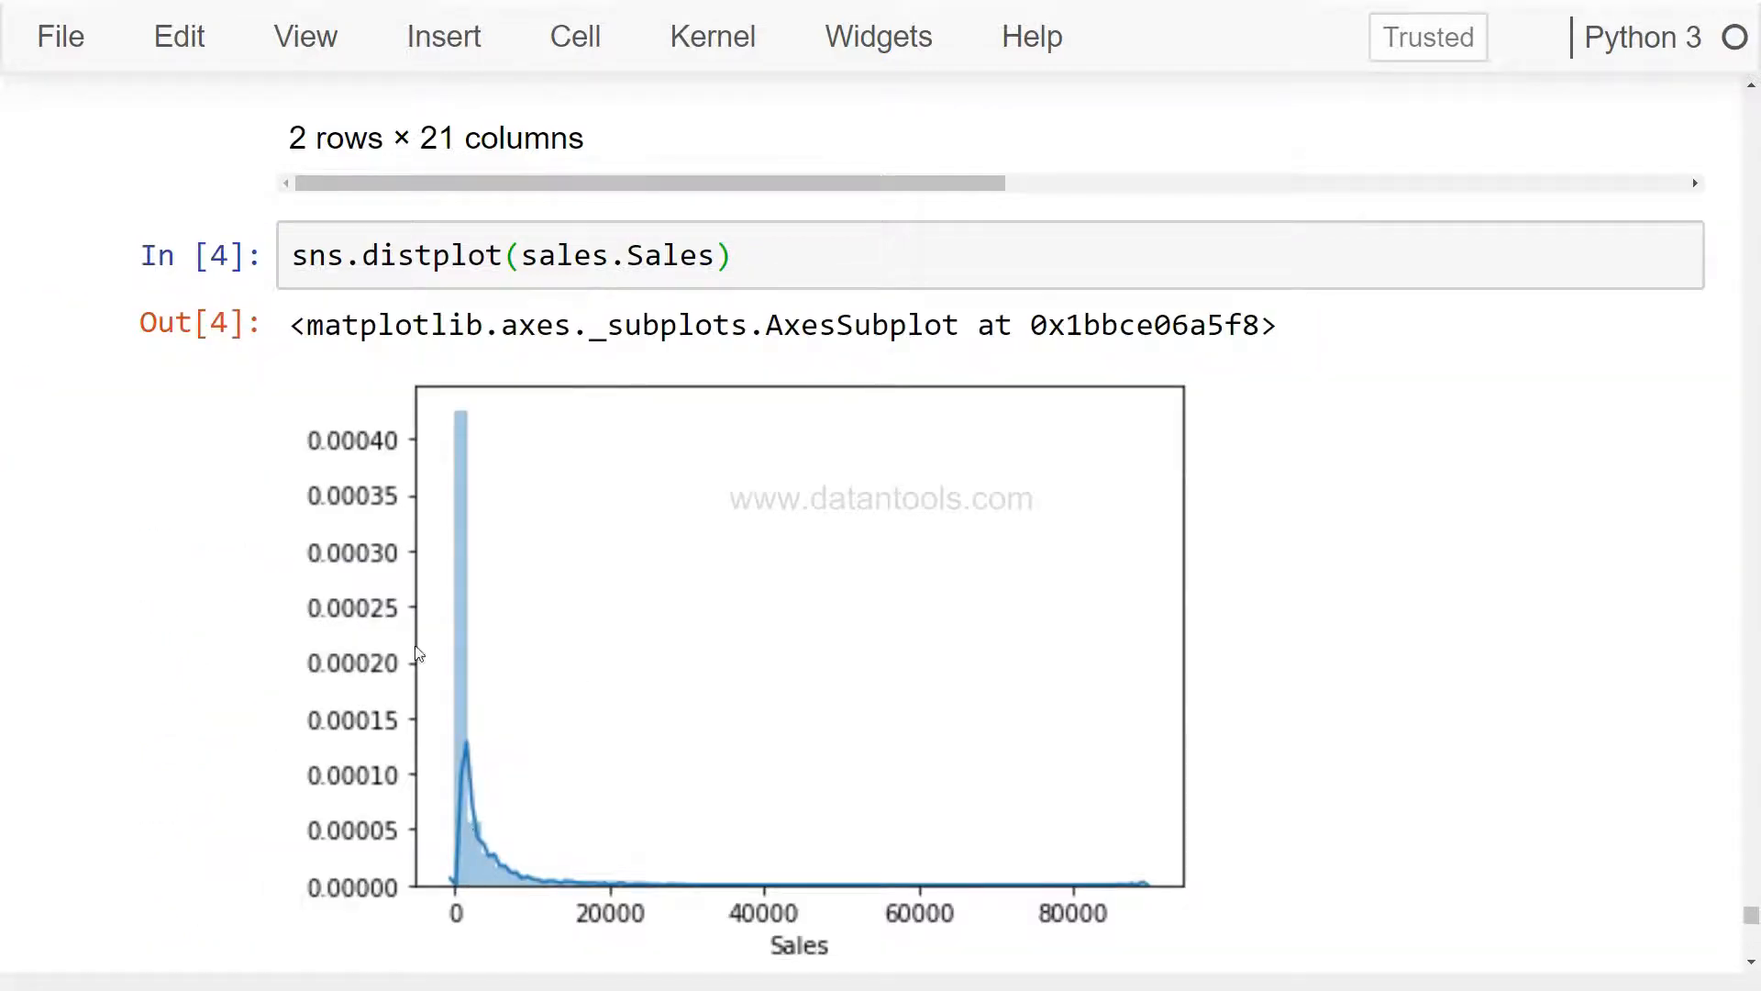
{"action": "mouse_move", "coordinate": [475, 926]}
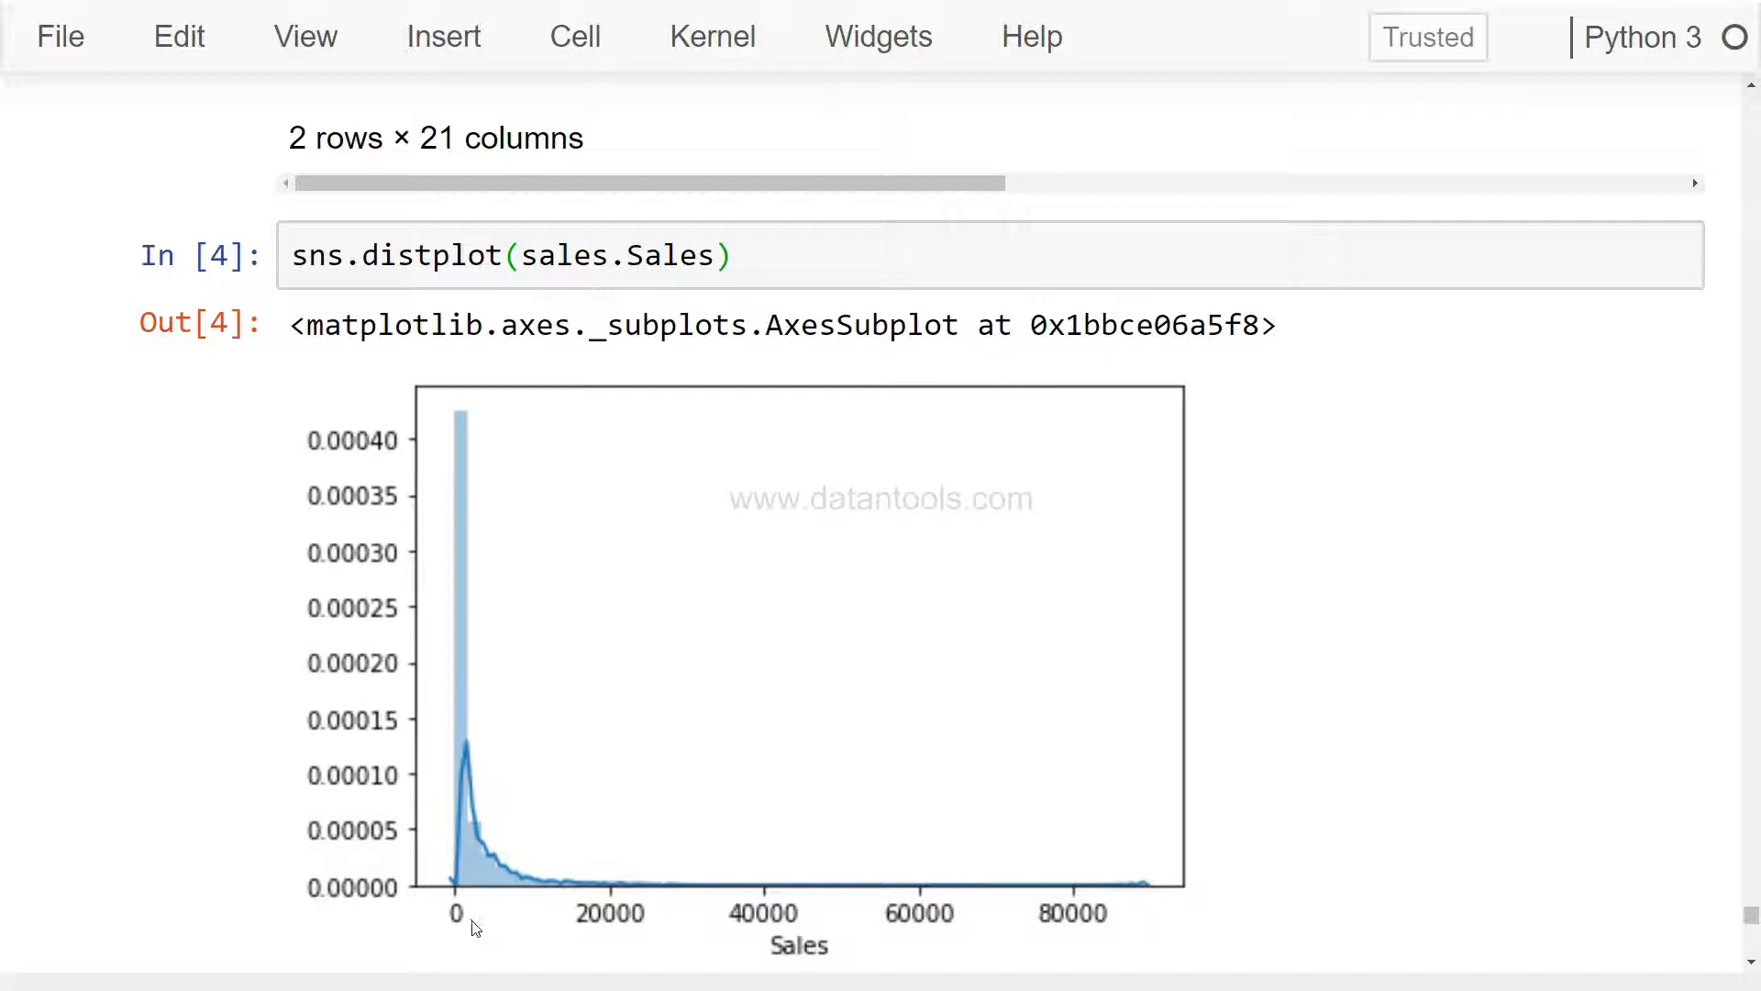
{"action": "mouse_move", "coordinate": [469, 895]}
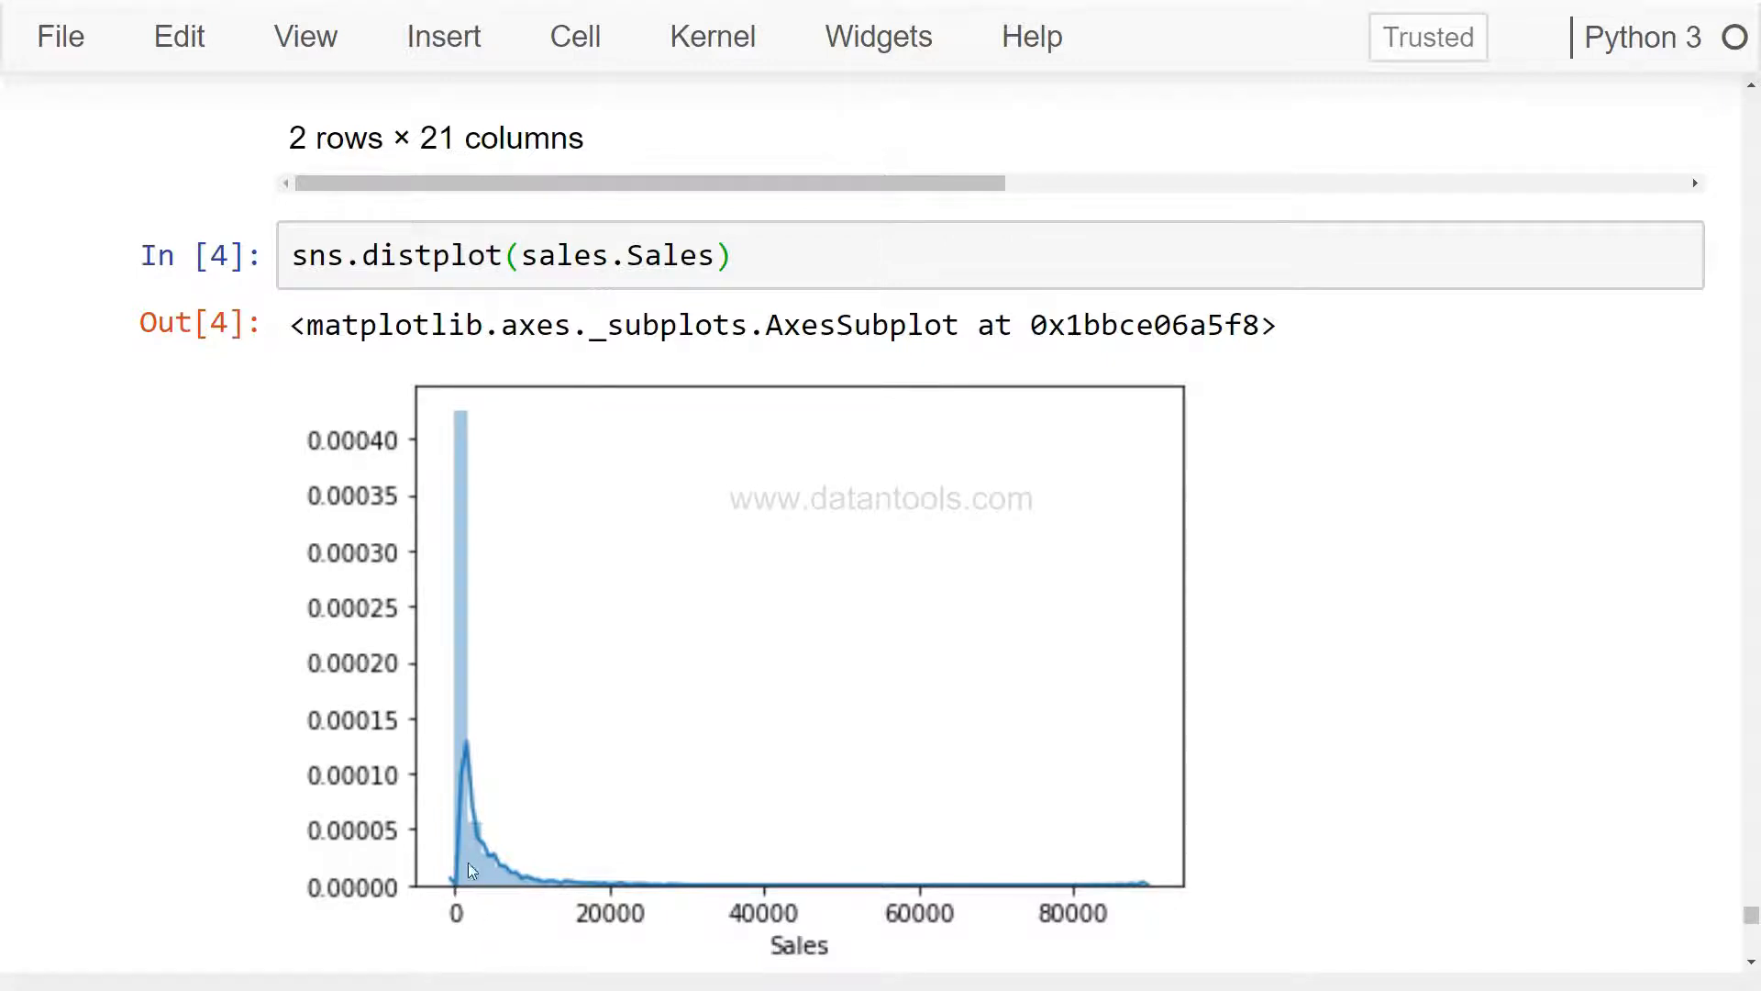
{"action": "mouse_move", "coordinate": [475, 887]}
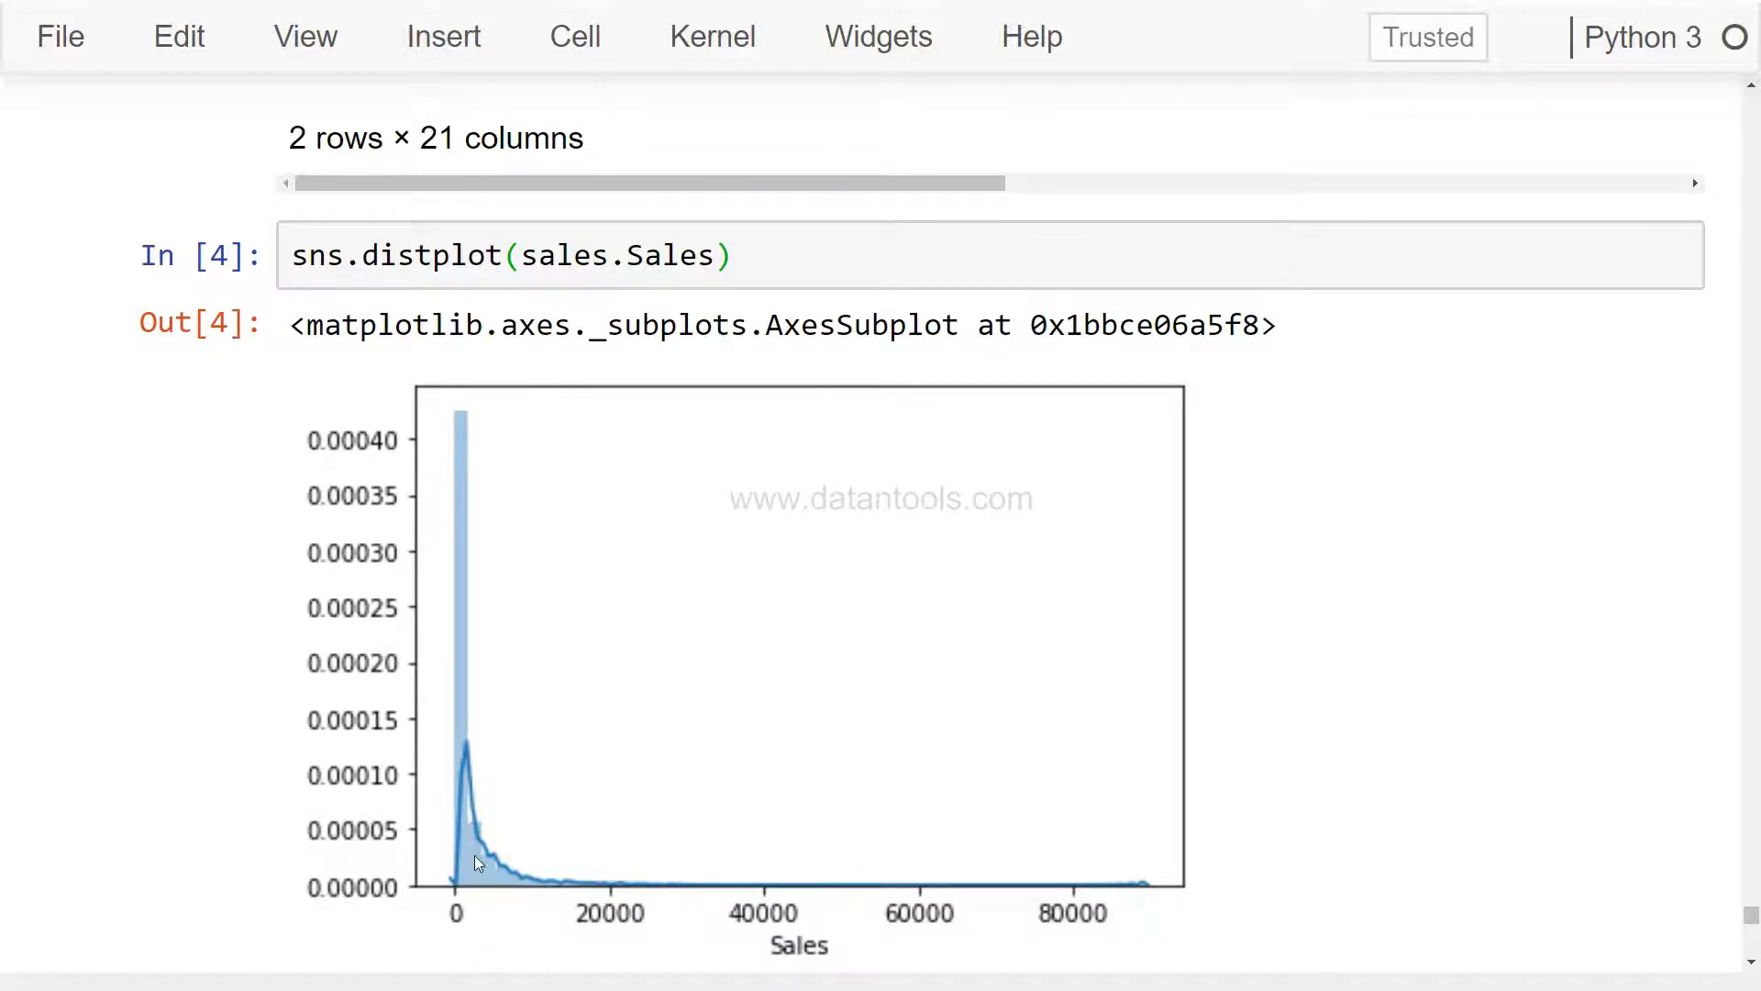
{"action": "mouse_move", "coordinate": [477, 898]}
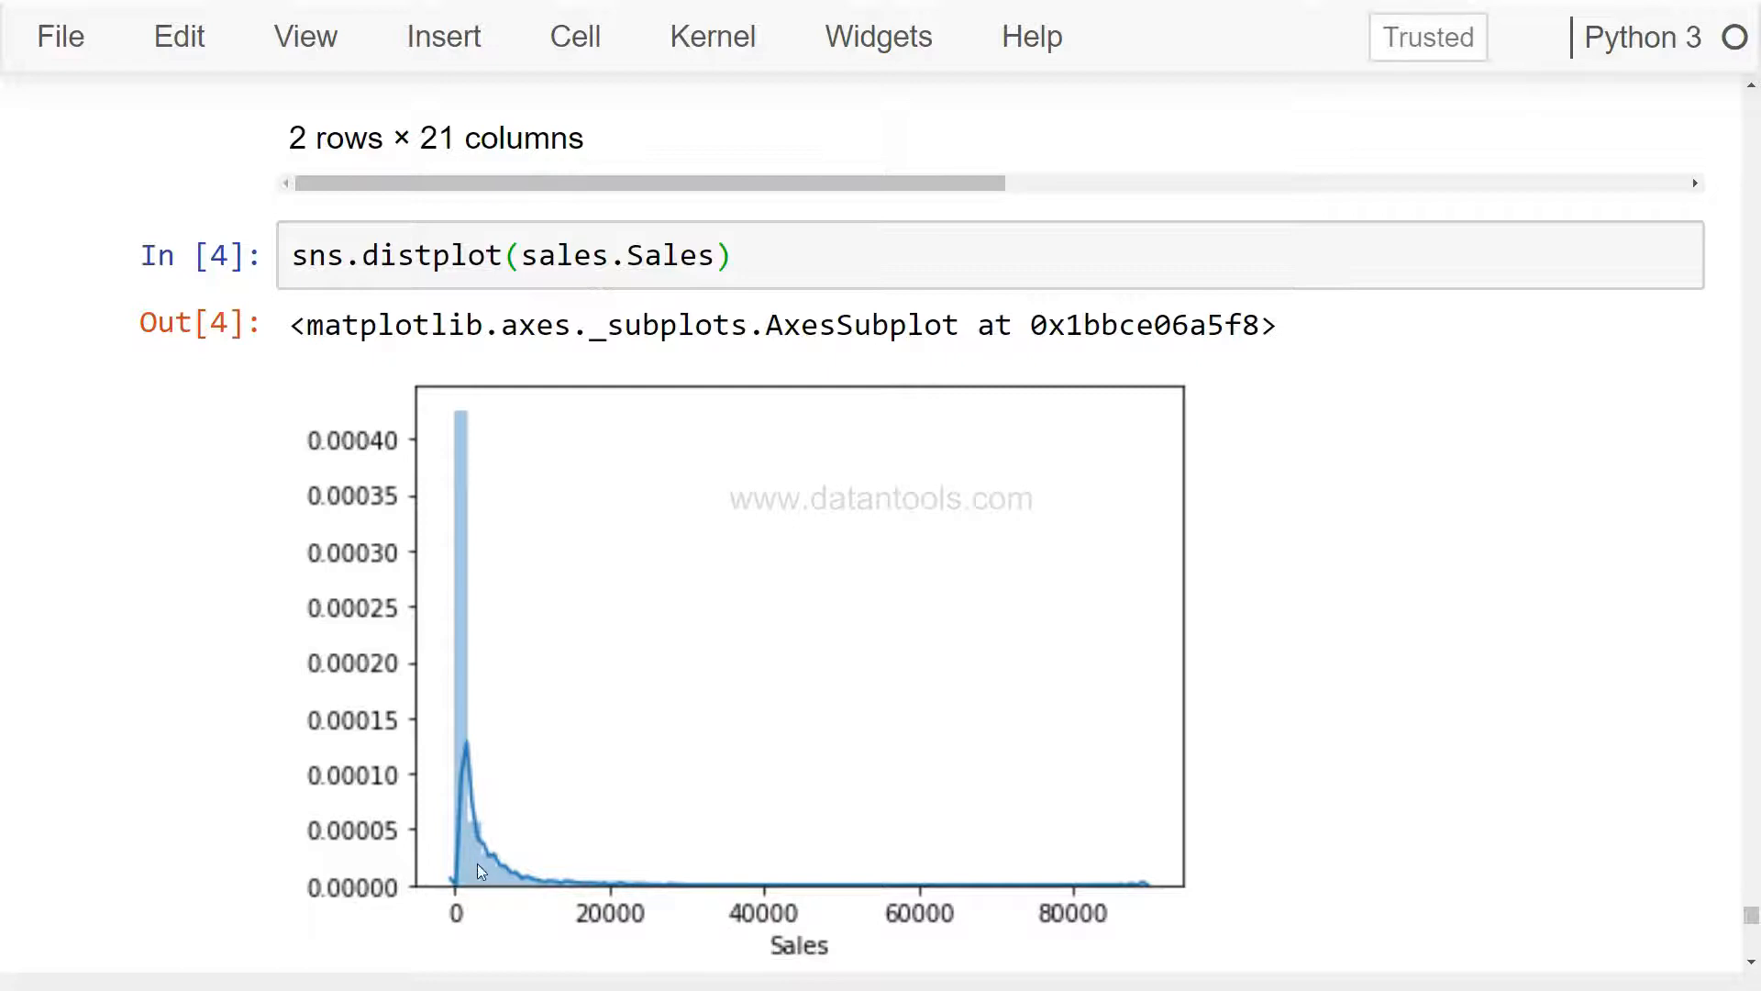
{"action": "mouse_move", "coordinate": [465, 914]}
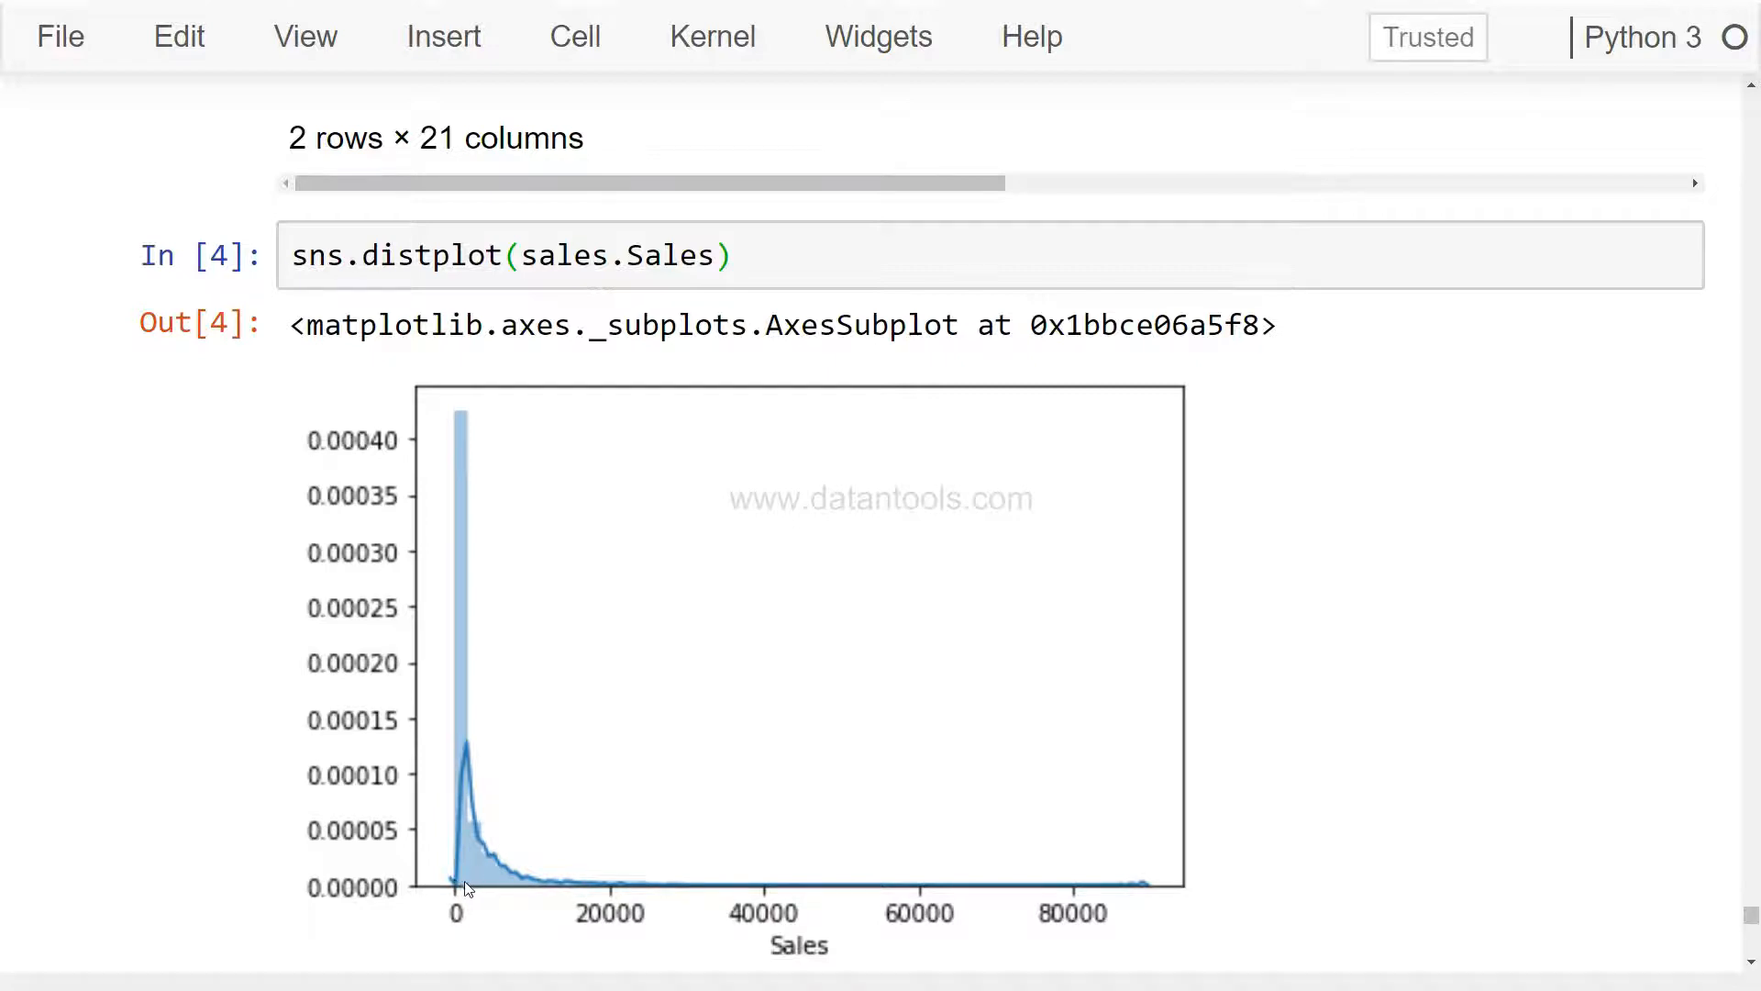
{"action": "mouse_move", "coordinate": [480, 913]}
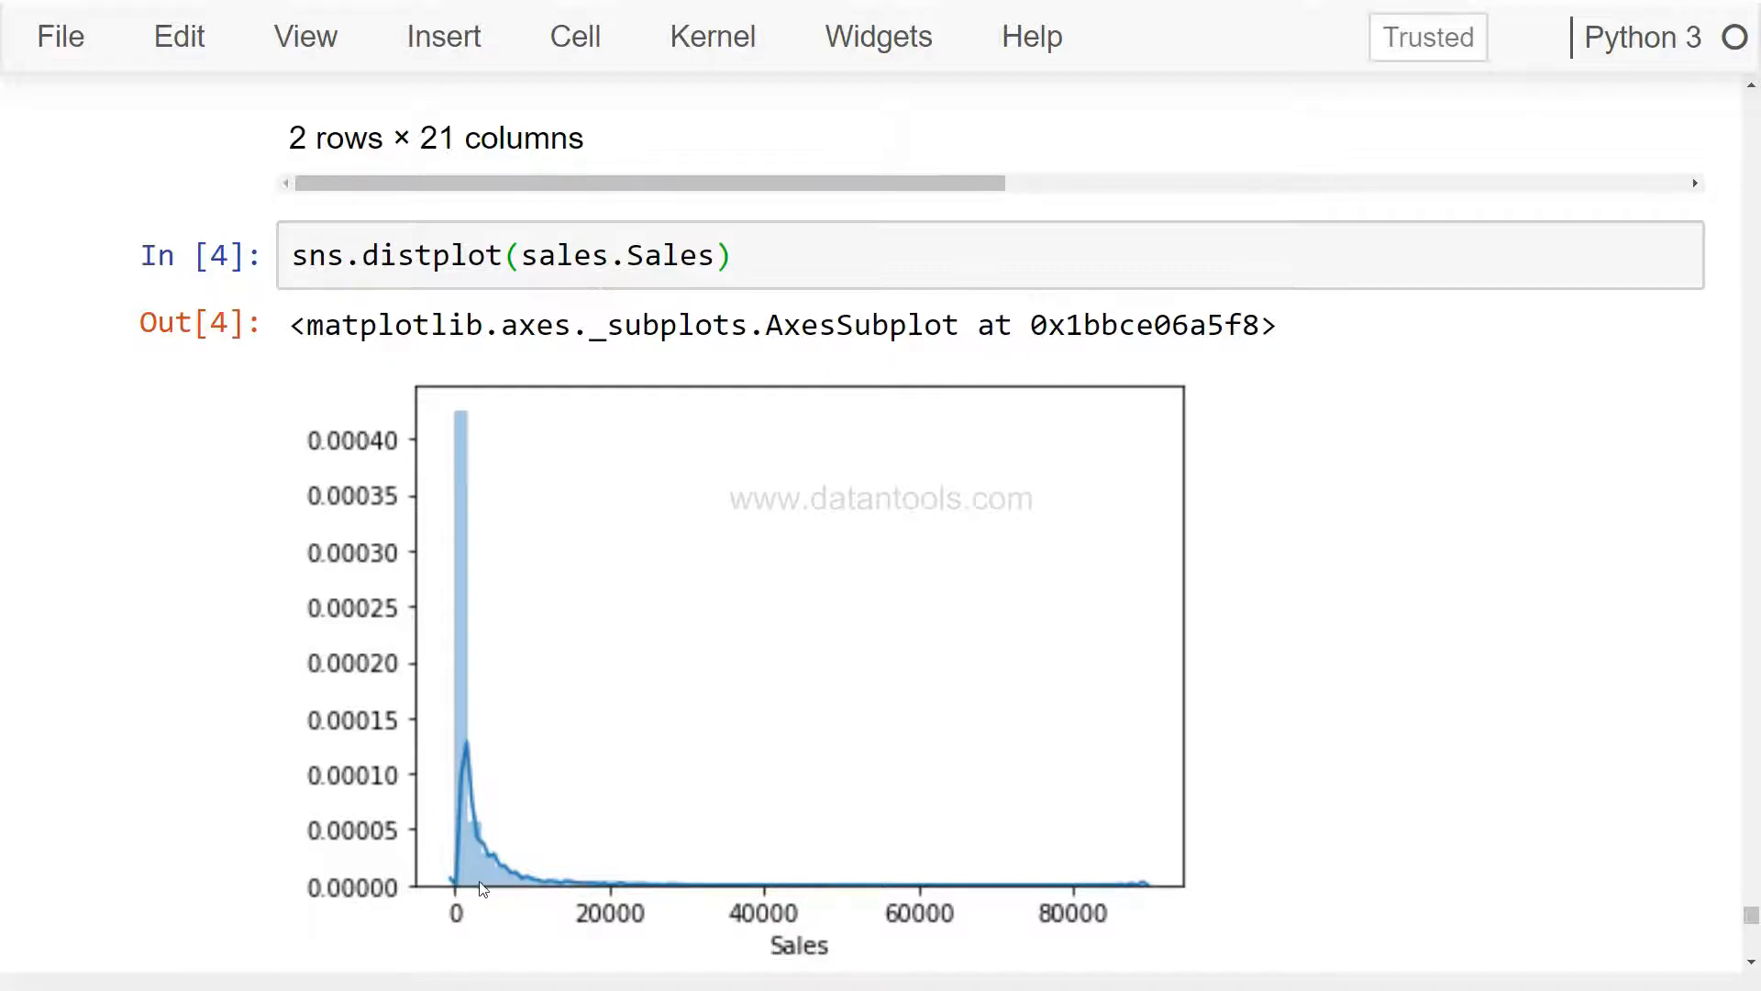
{"action": "mouse_move", "coordinate": [1047, 895]}
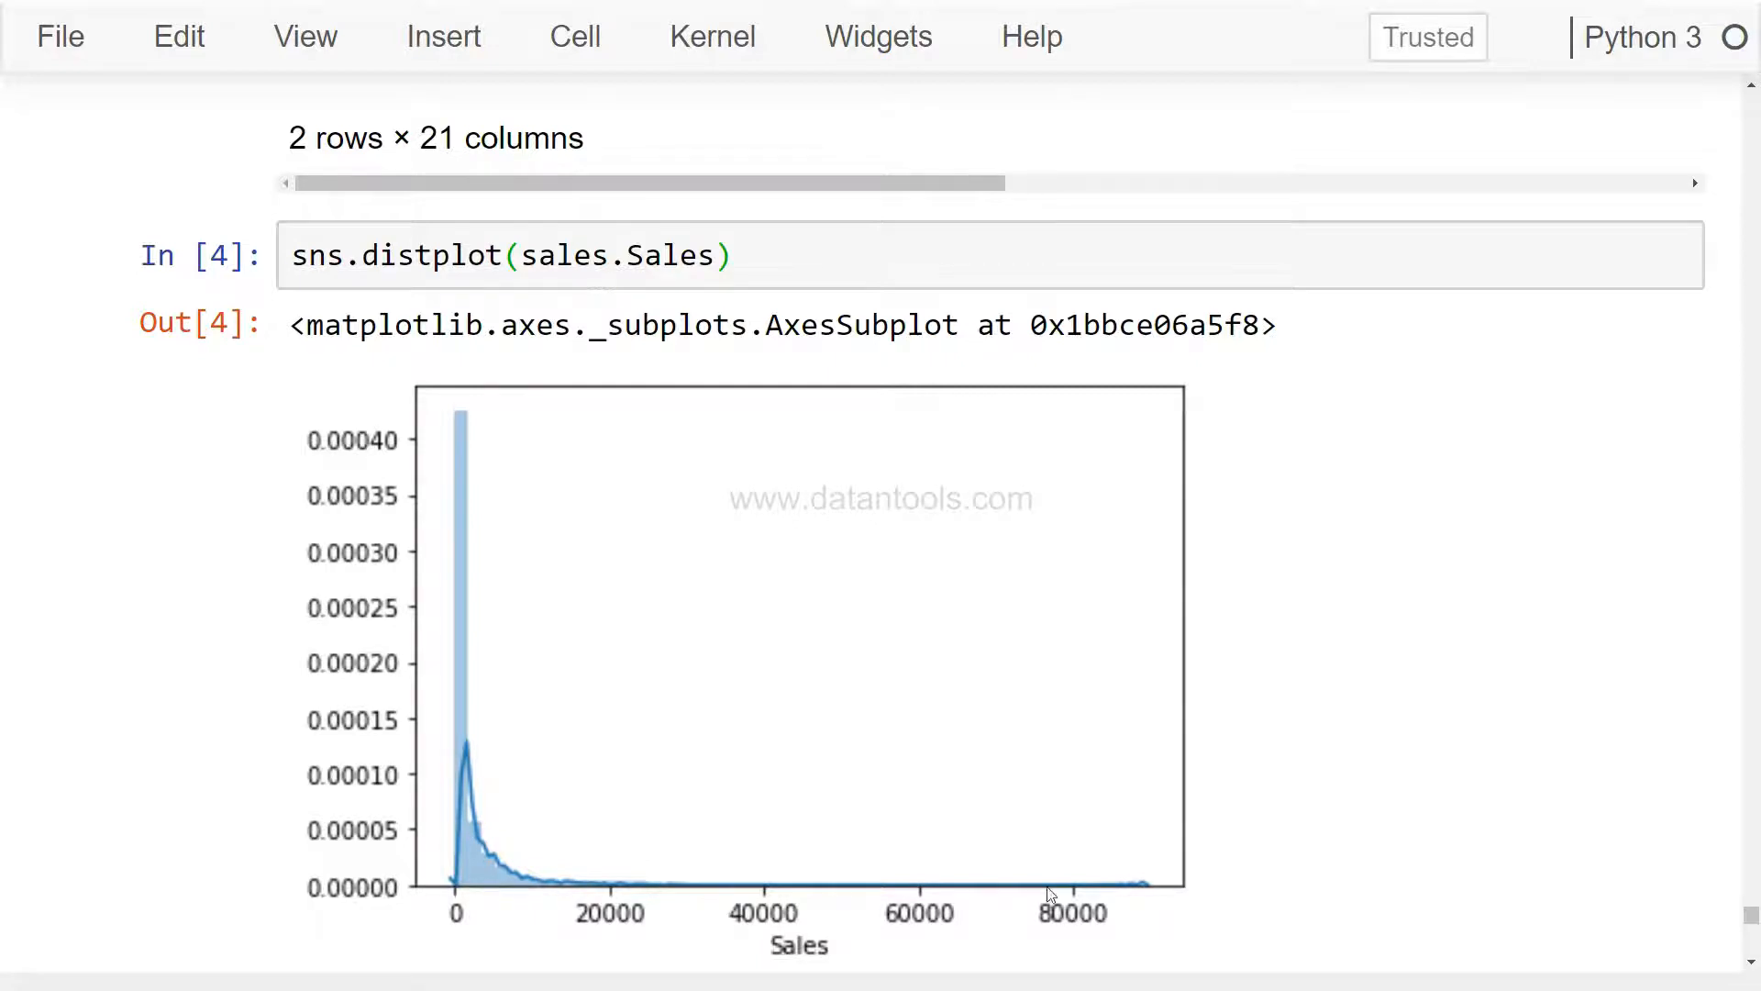
{"action": "mouse_move", "coordinate": [1128, 899]}
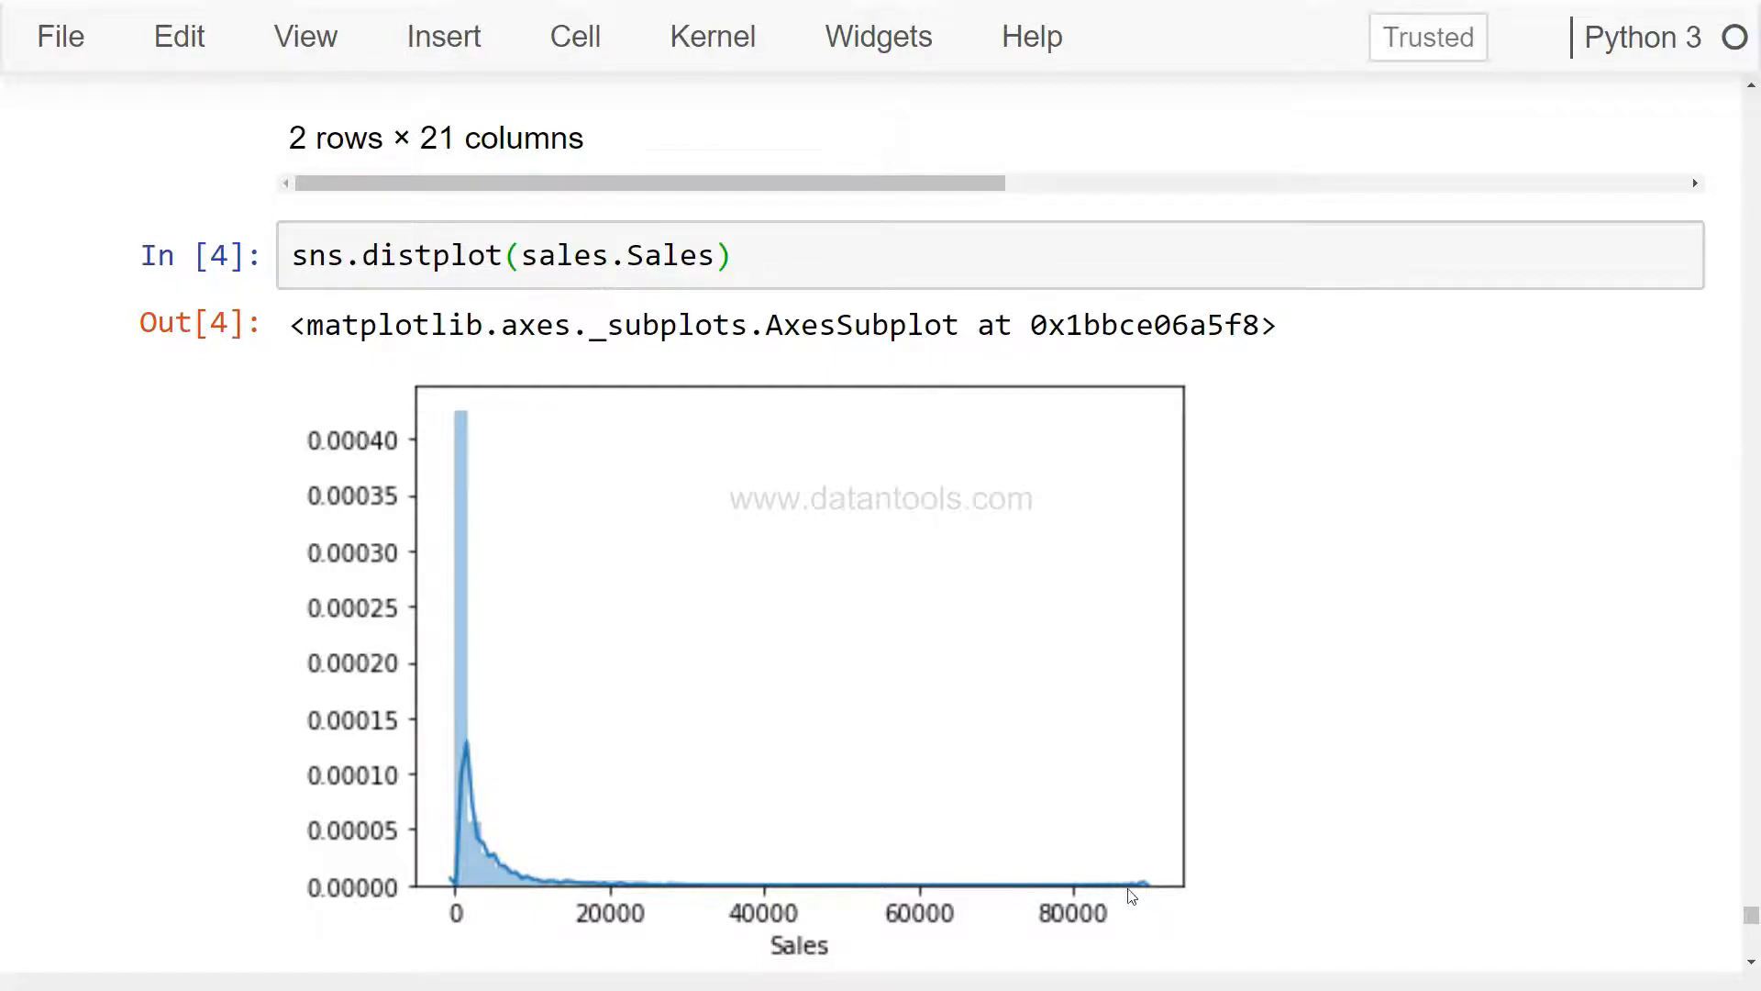
{"action": "mouse_move", "coordinate": [1075, 899]}
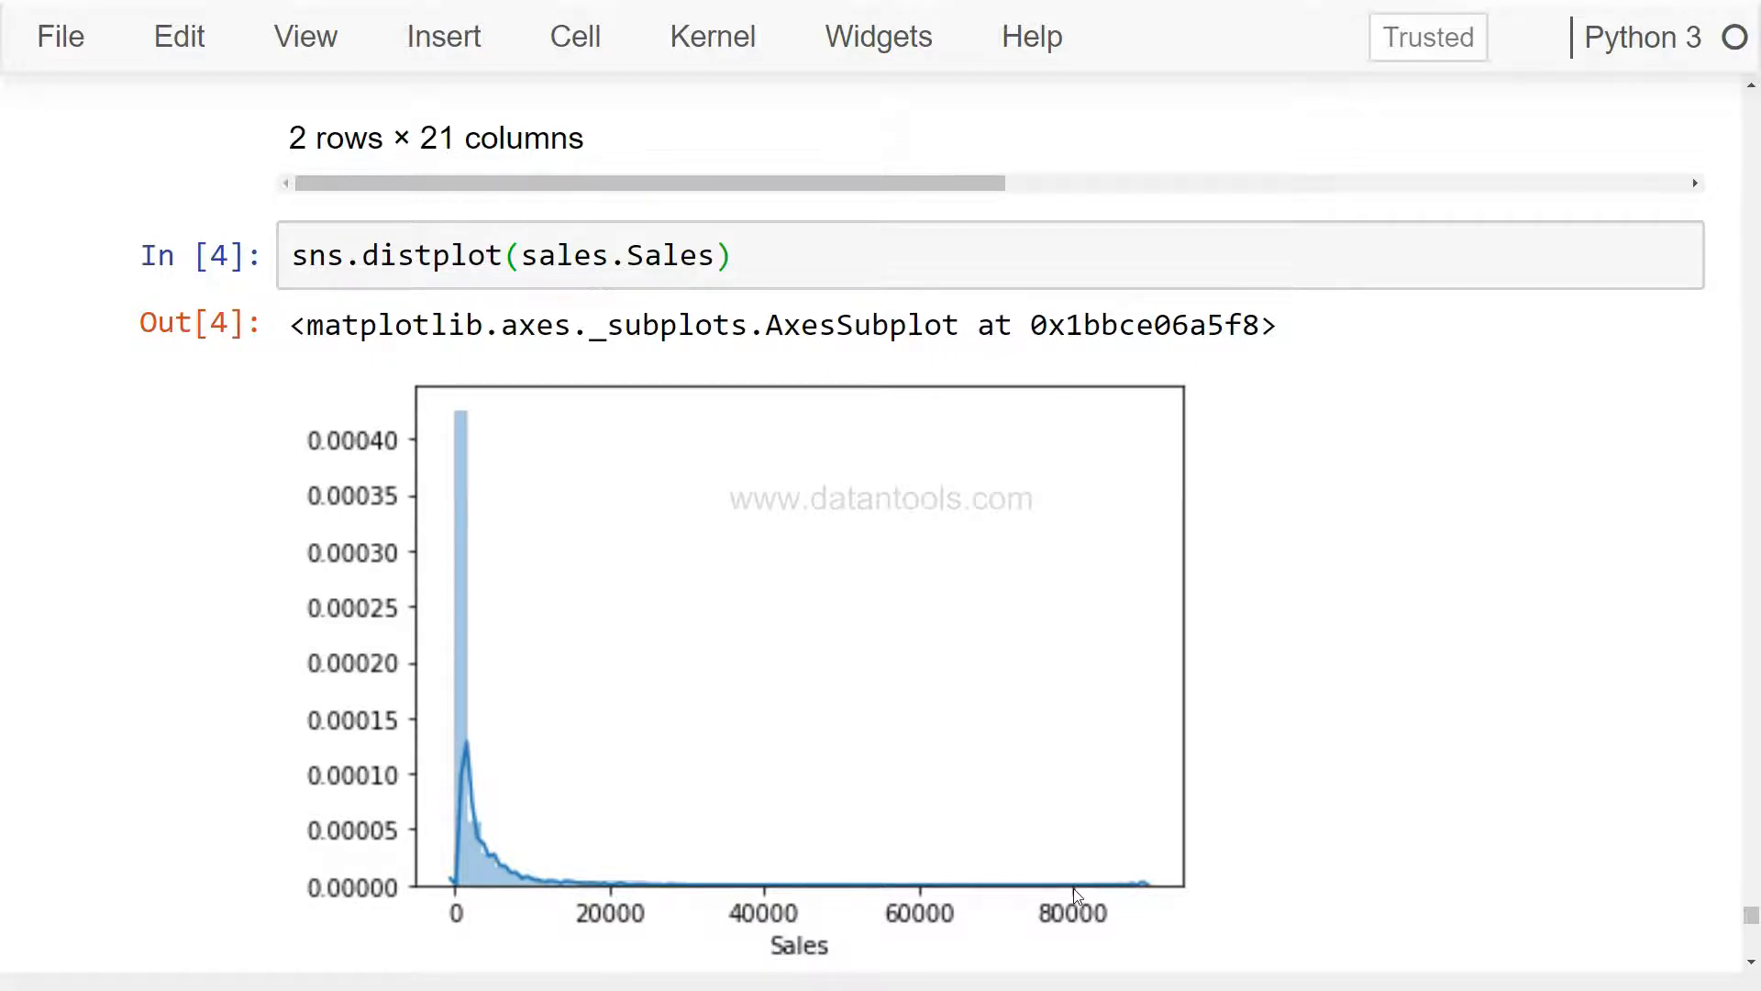
{"action": "mouse_move", "coordinate": [613, 859]}
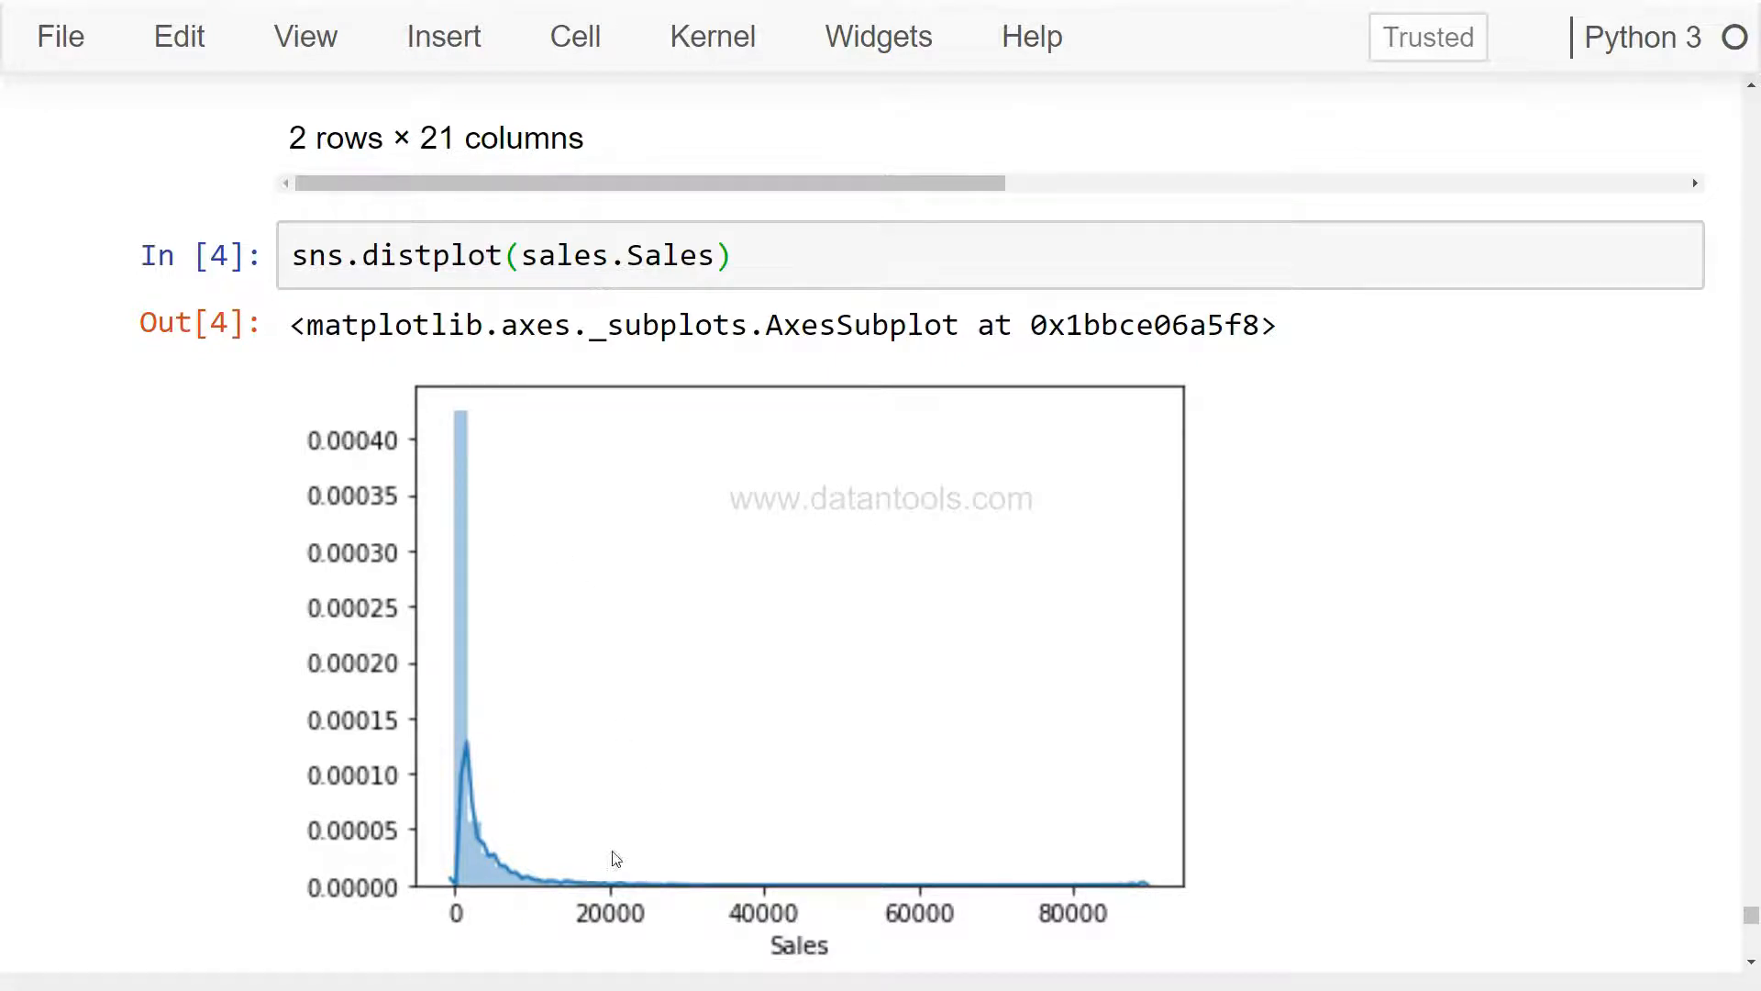
{"action": "mouse_move", "coordinate": [906, 888]}
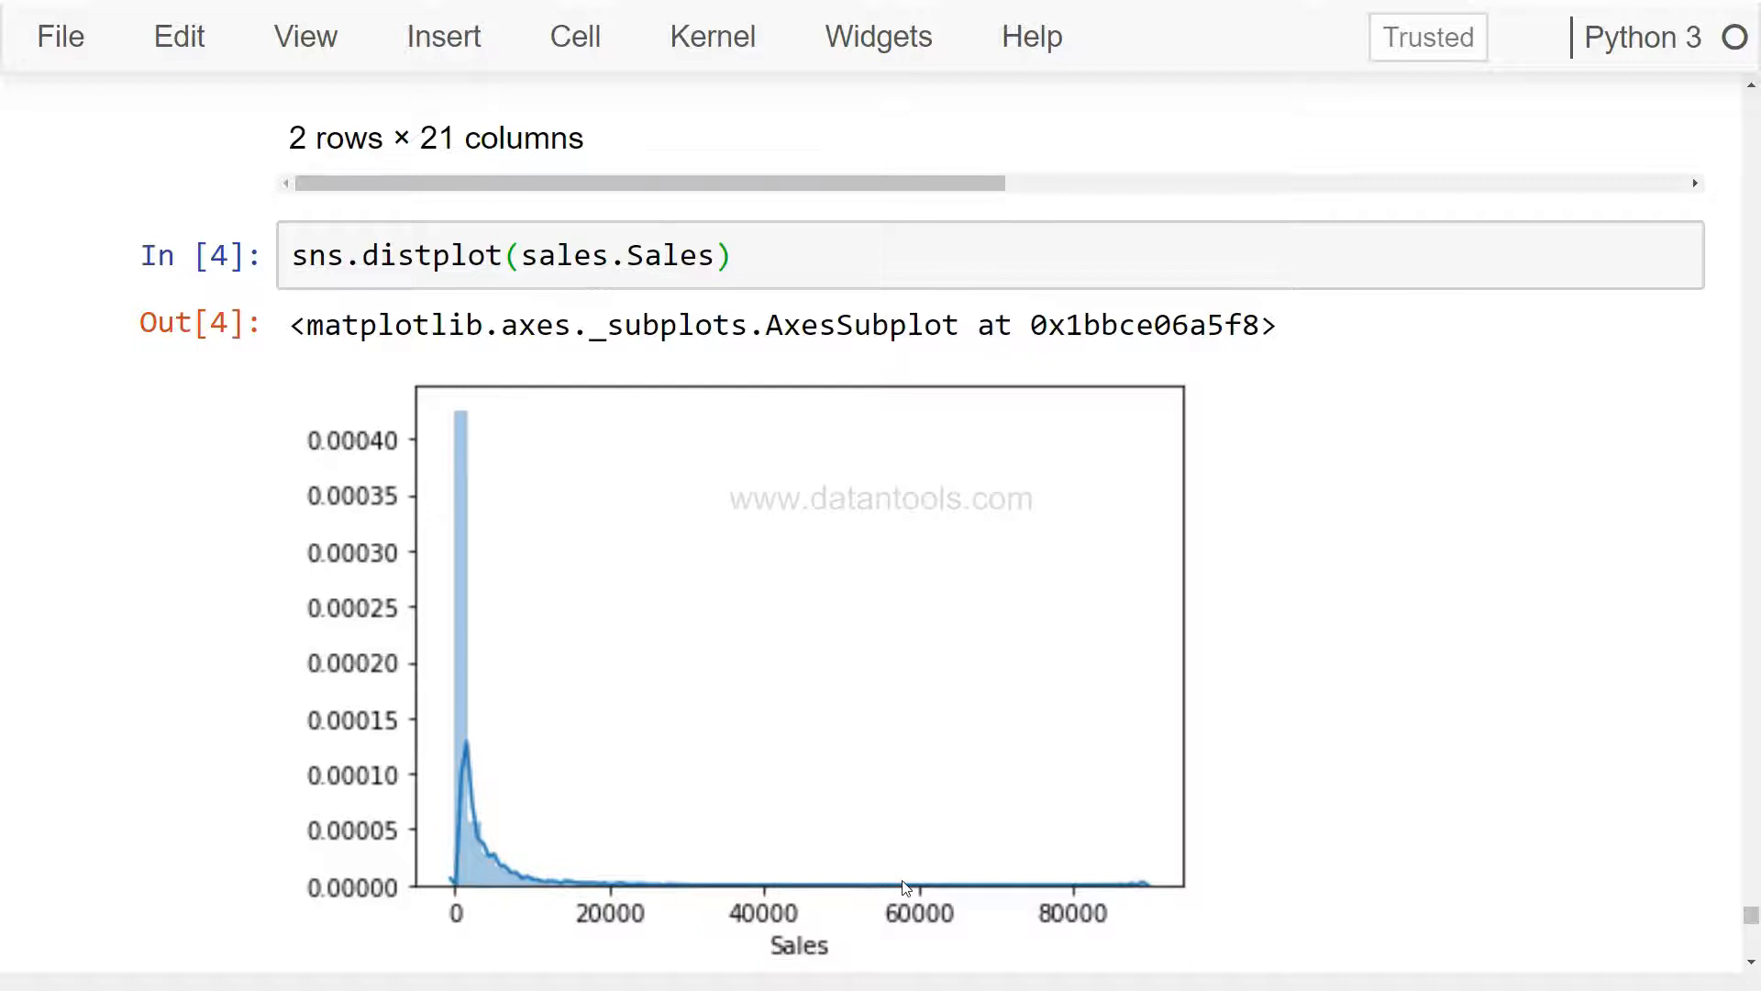
Write sns.displot(sales.profit) in a new cell and begin correcting the column name to Profit.
{"action": "scroll", "scroll_direction": "down", "scroll_amount": 3}
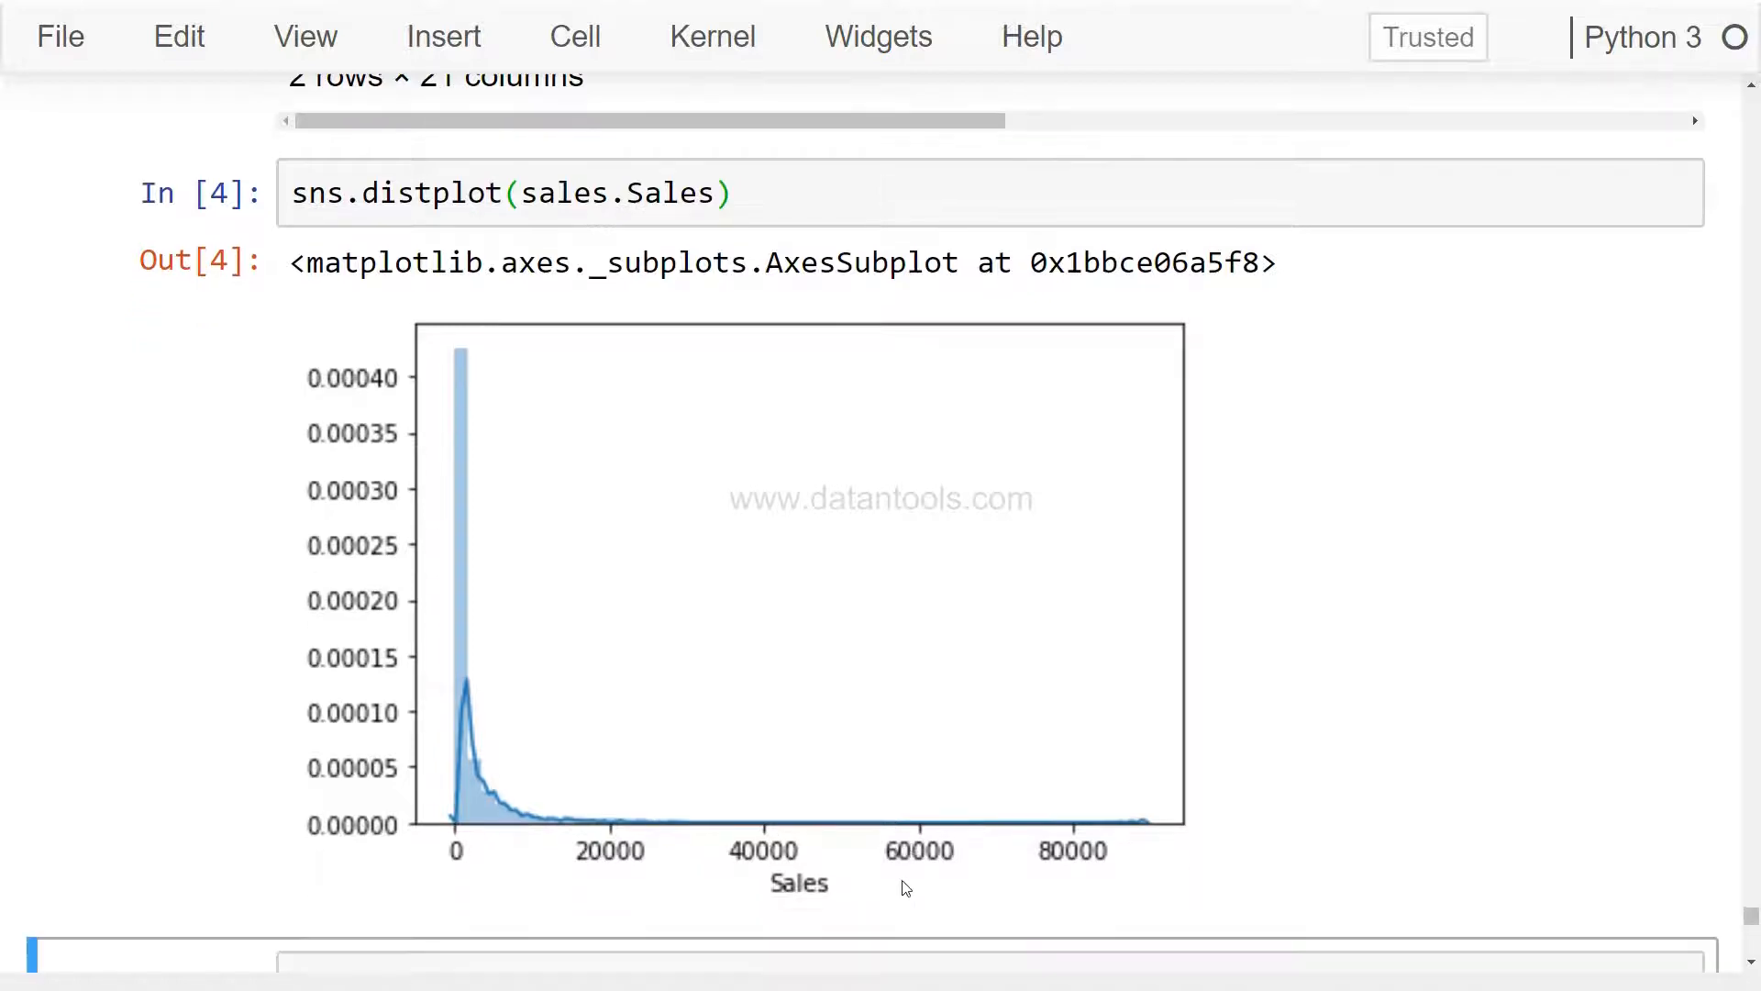
{"action": "scroll", "scroll_direction": "down", "scroll_amount": 3}
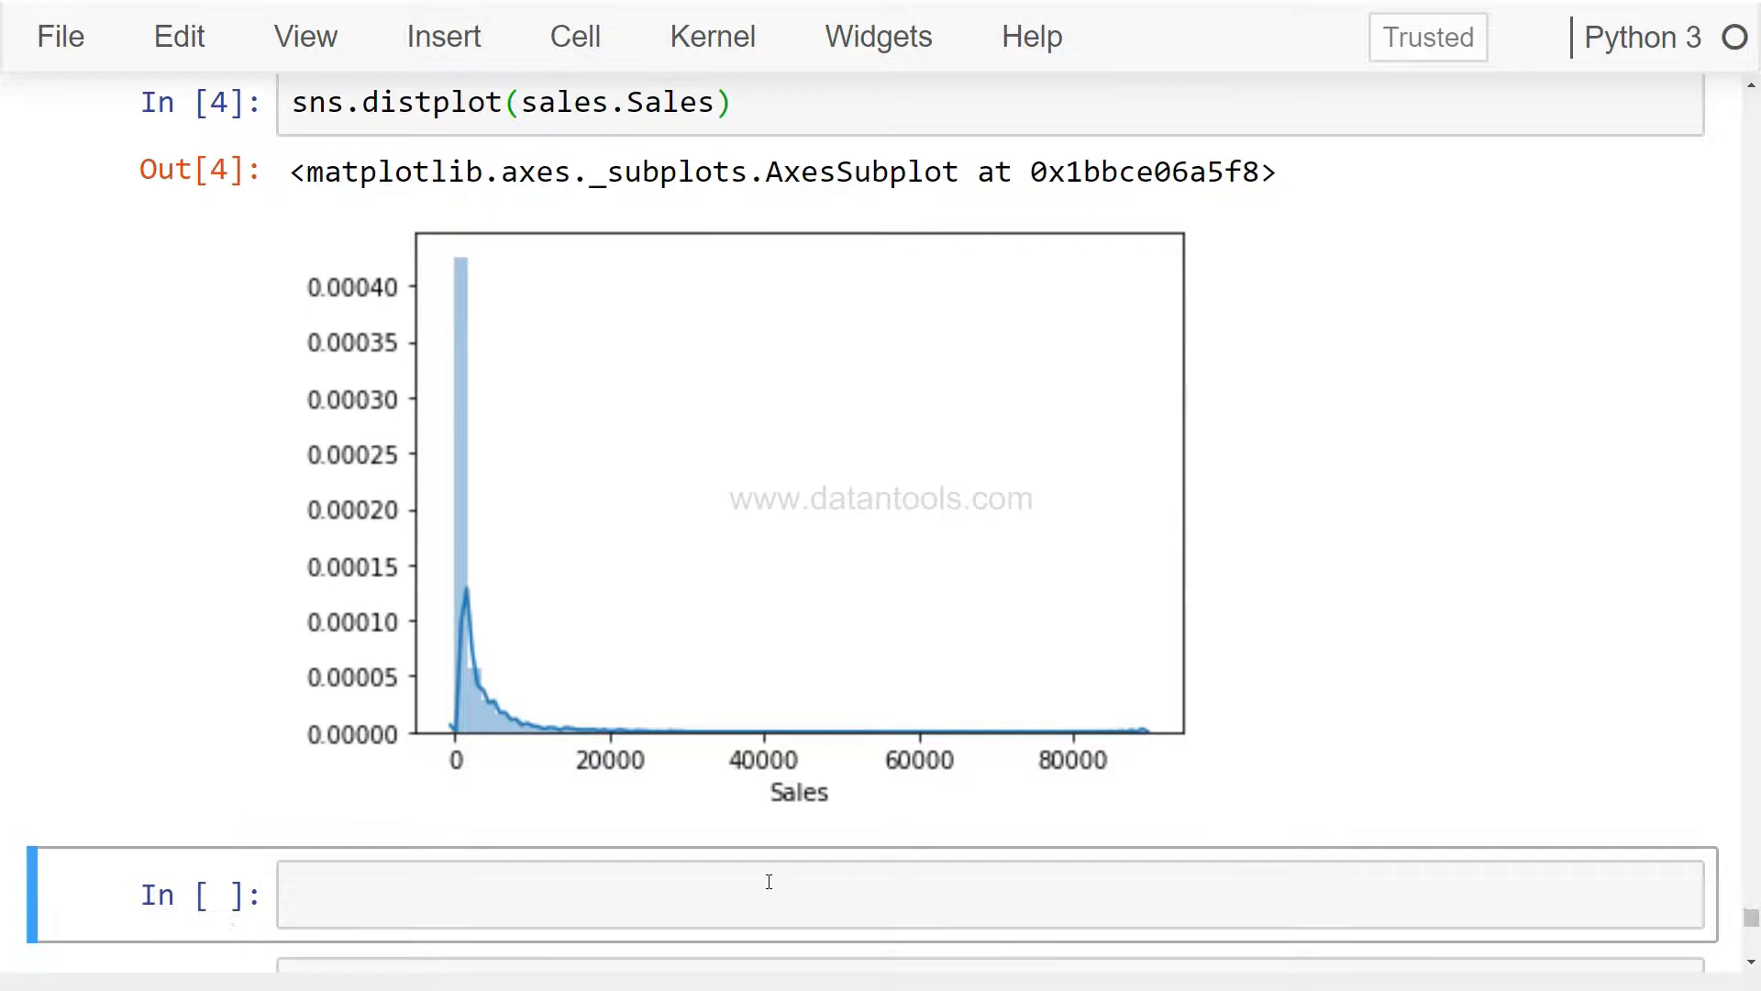
{"action": "type", "text": "sns.dis"}
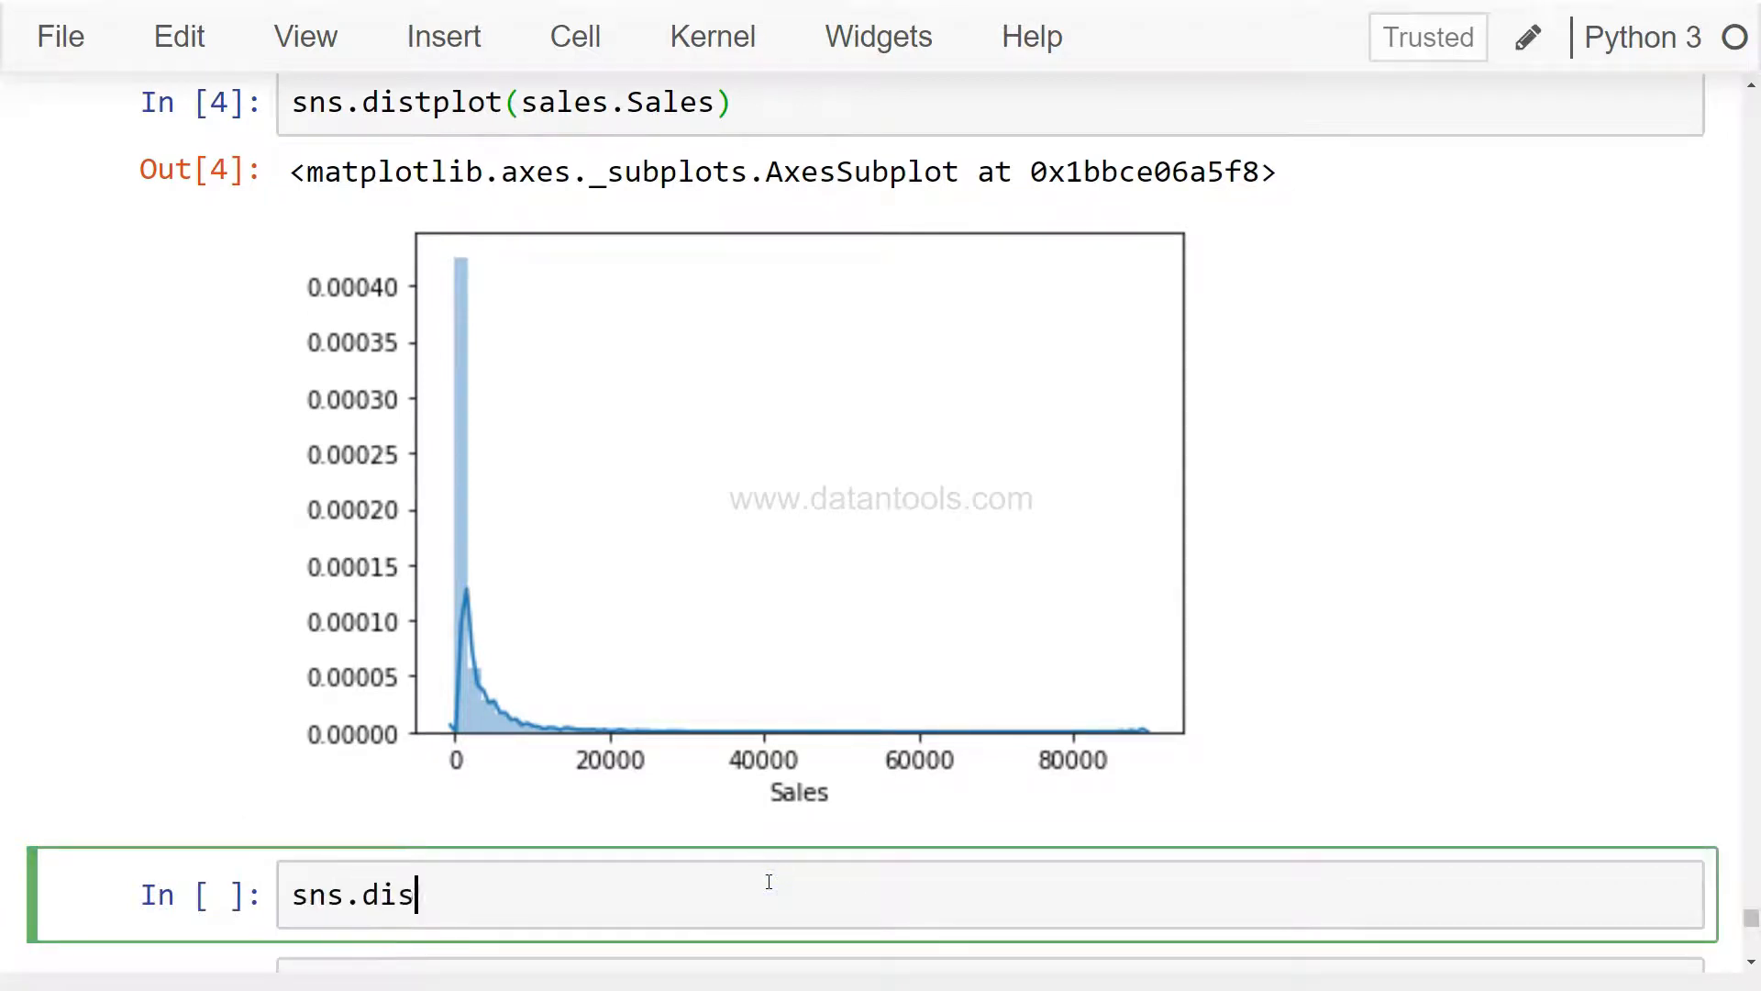
{"action": "type", "text": "plot()"}
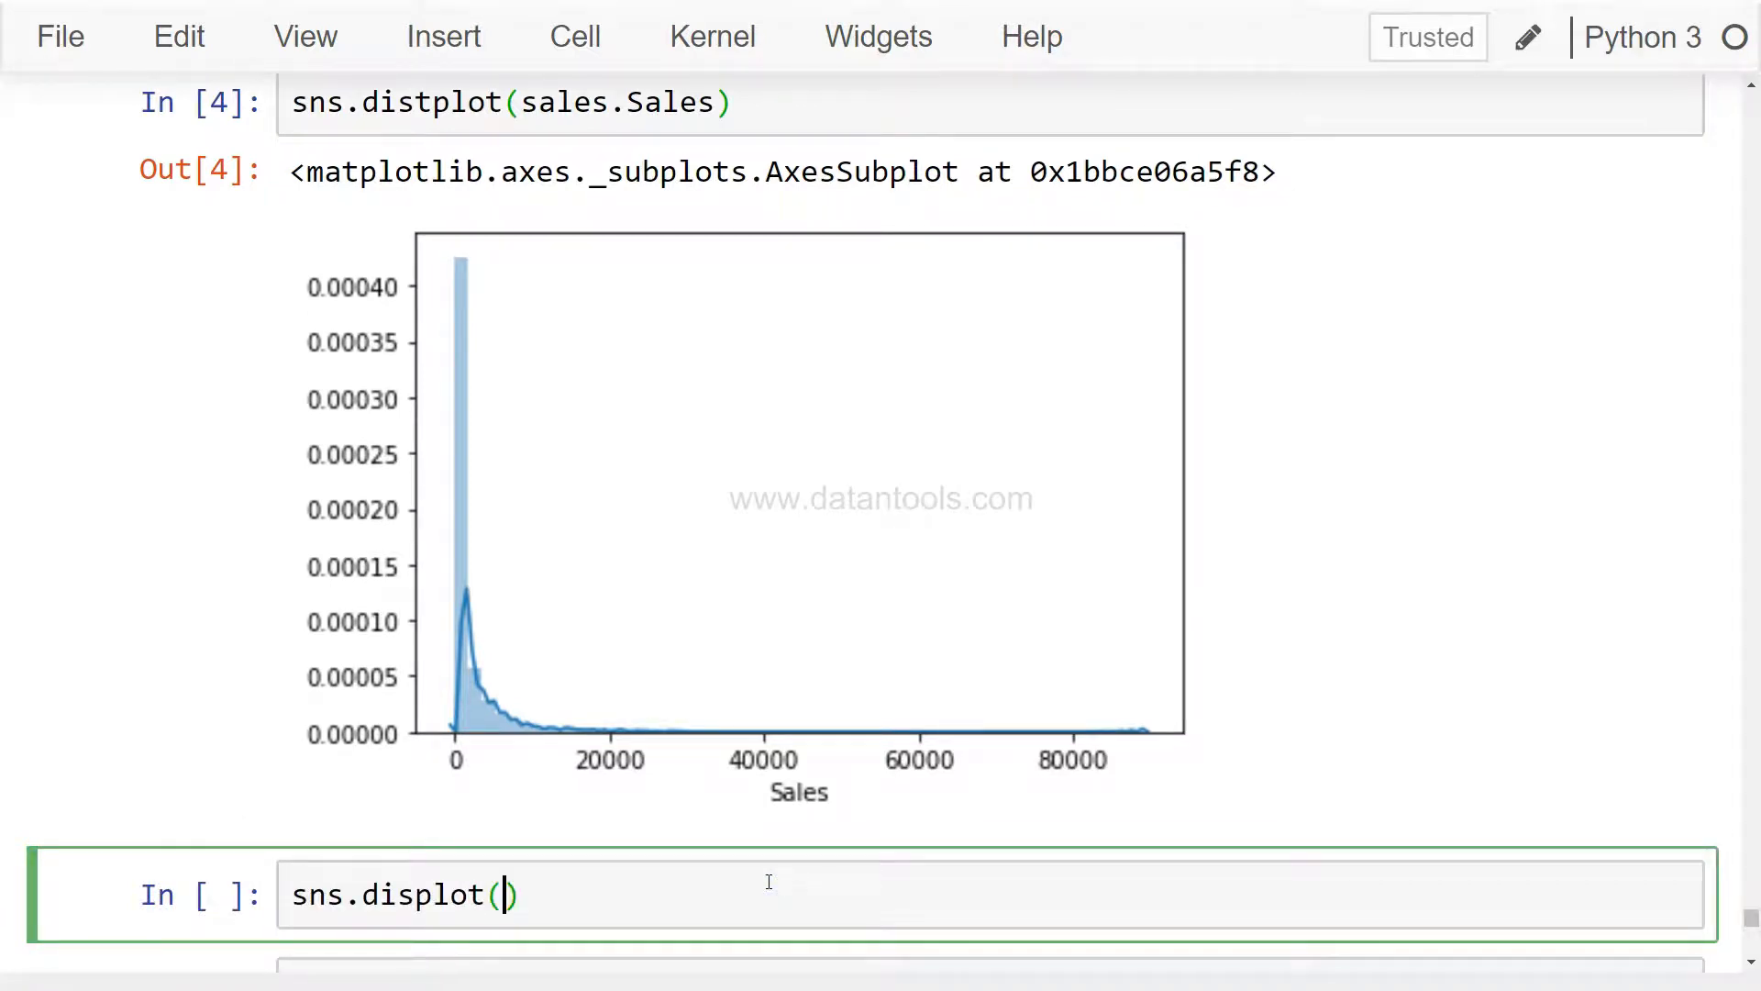
{"action": "type", "text": "s"}
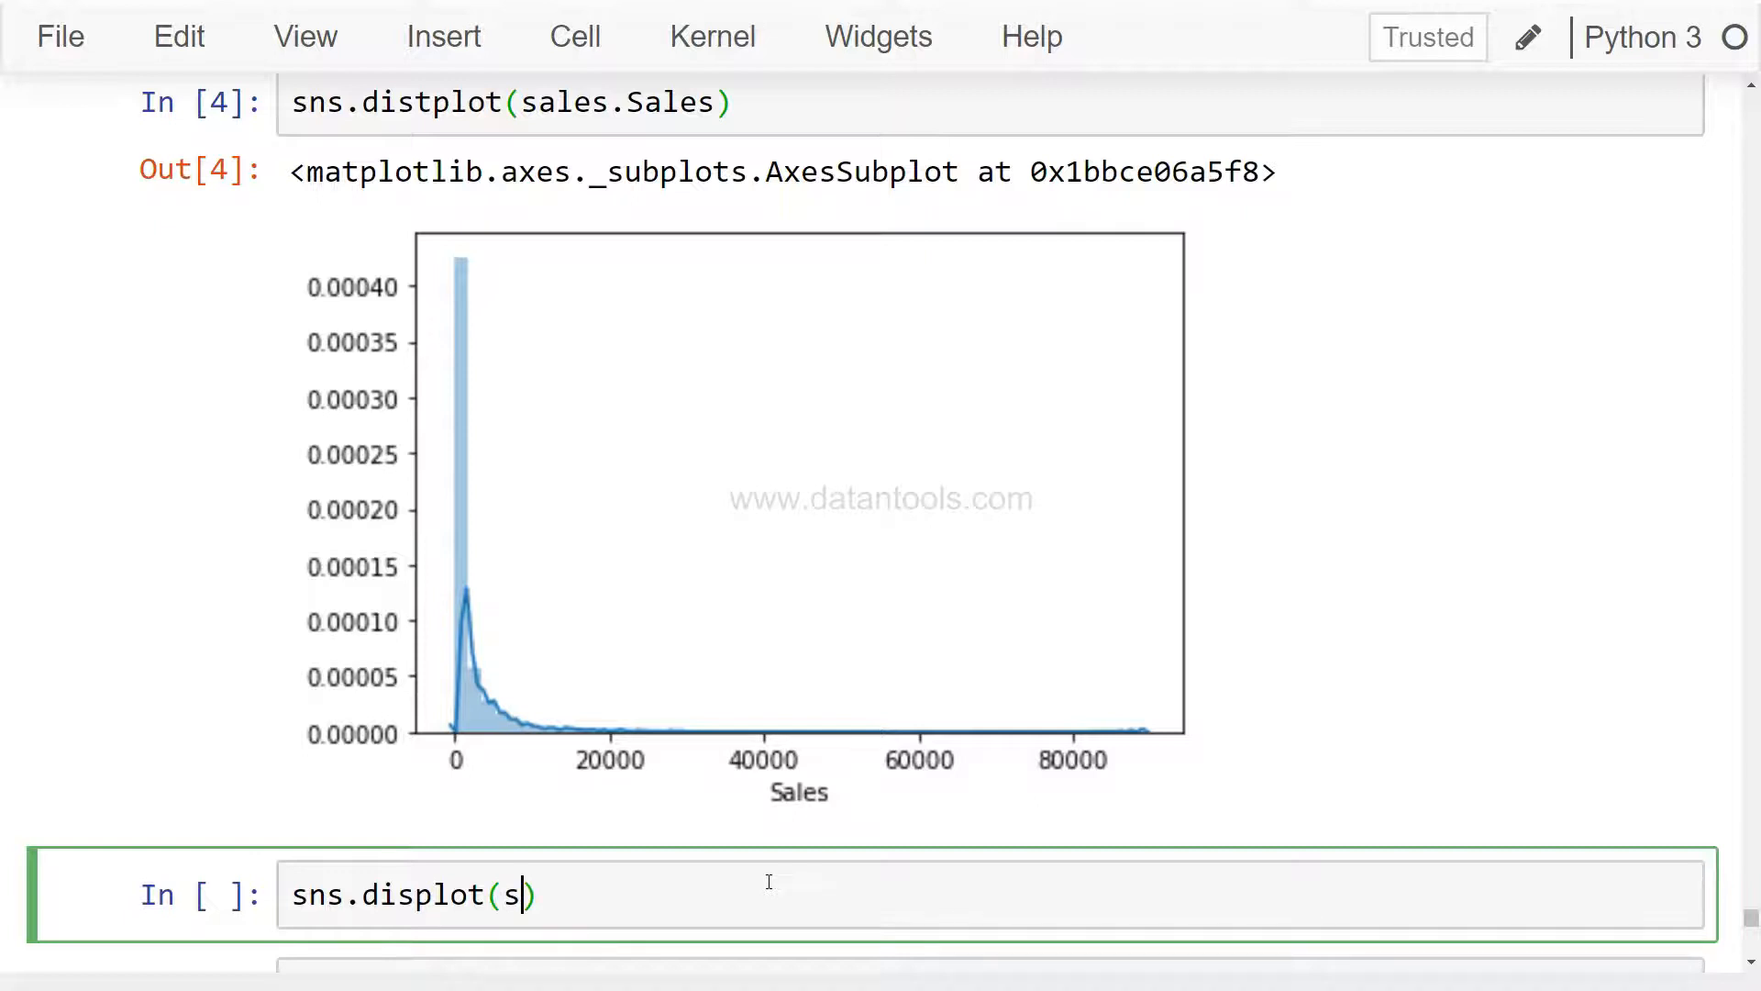
{"action": "type", "text": "ales.profit"}
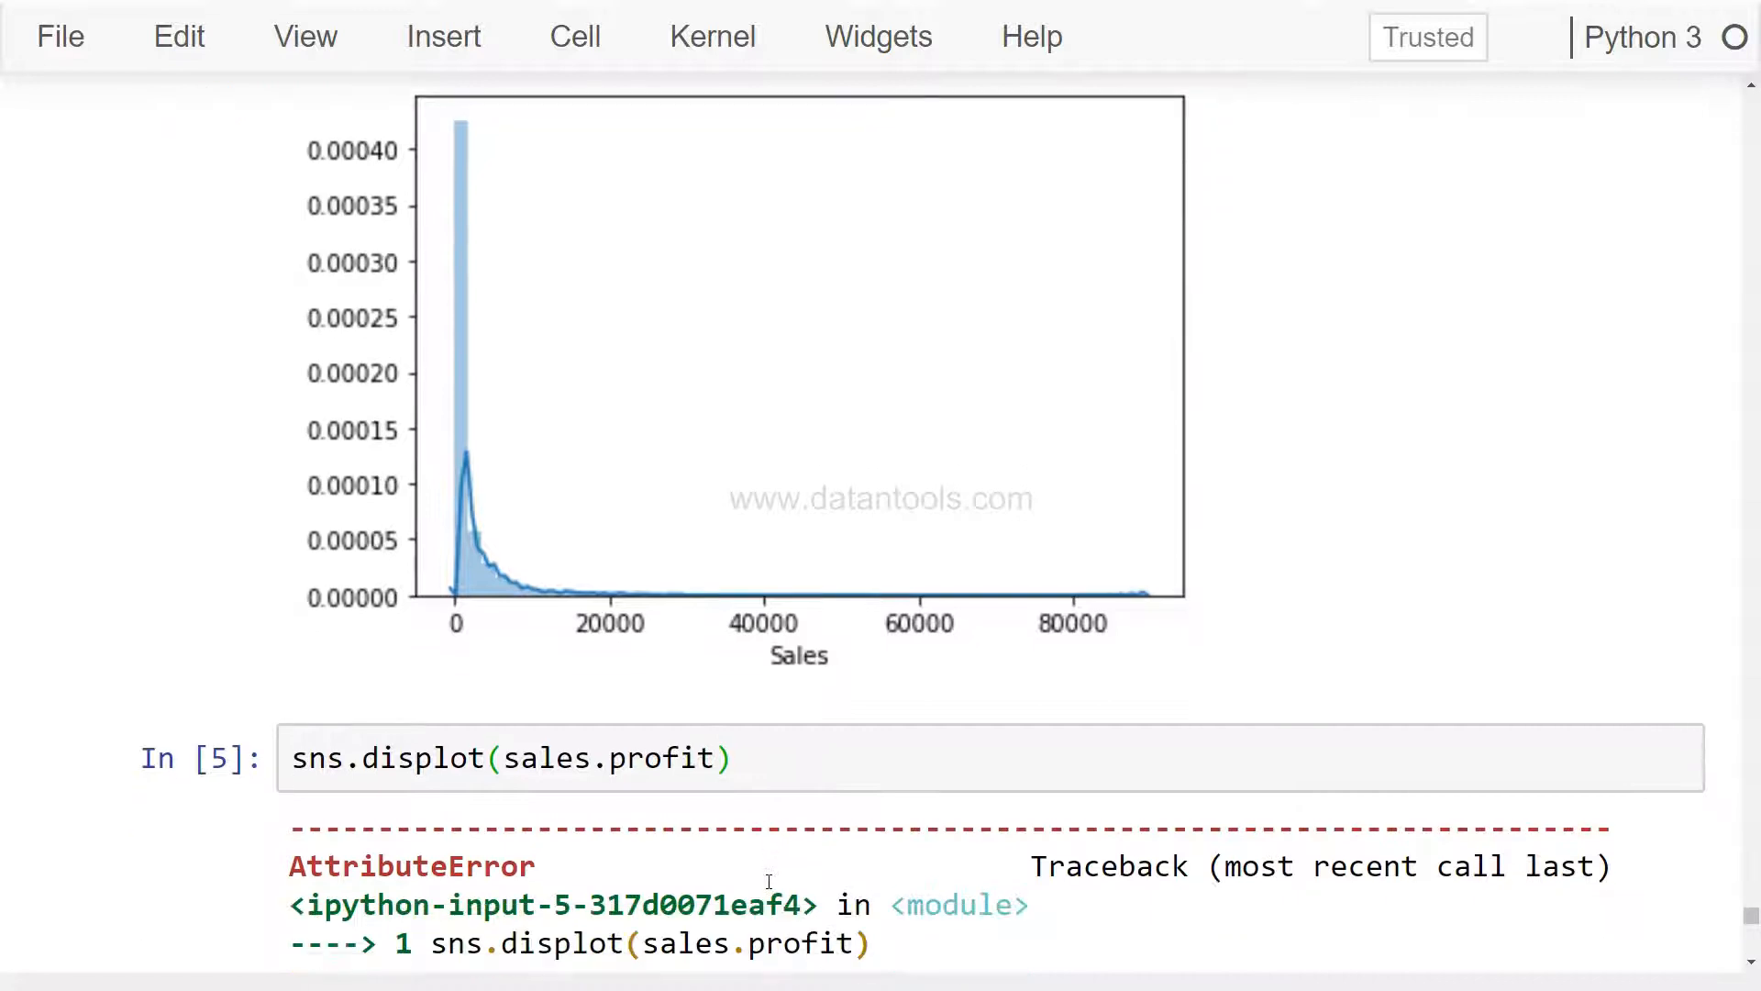
{"action": "left_click", "coordinate": [620, 758]}
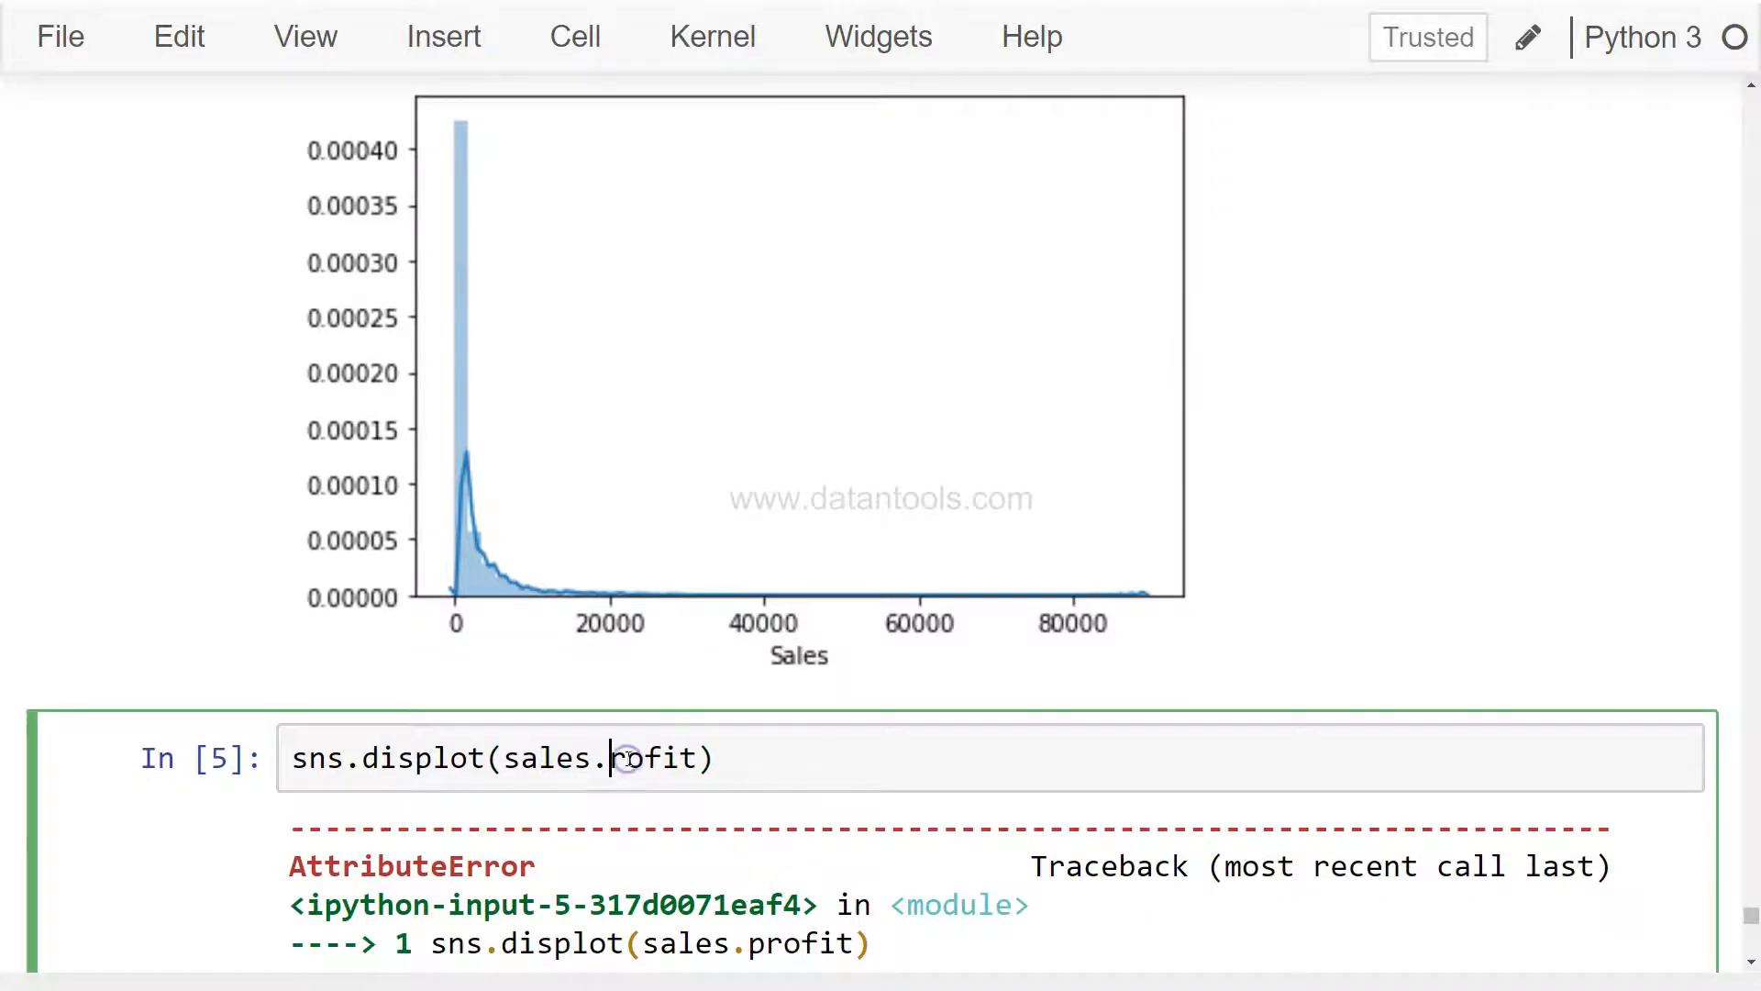
{"action": "scroll", "scroll_direction": "up", "scroll_amount": 3}
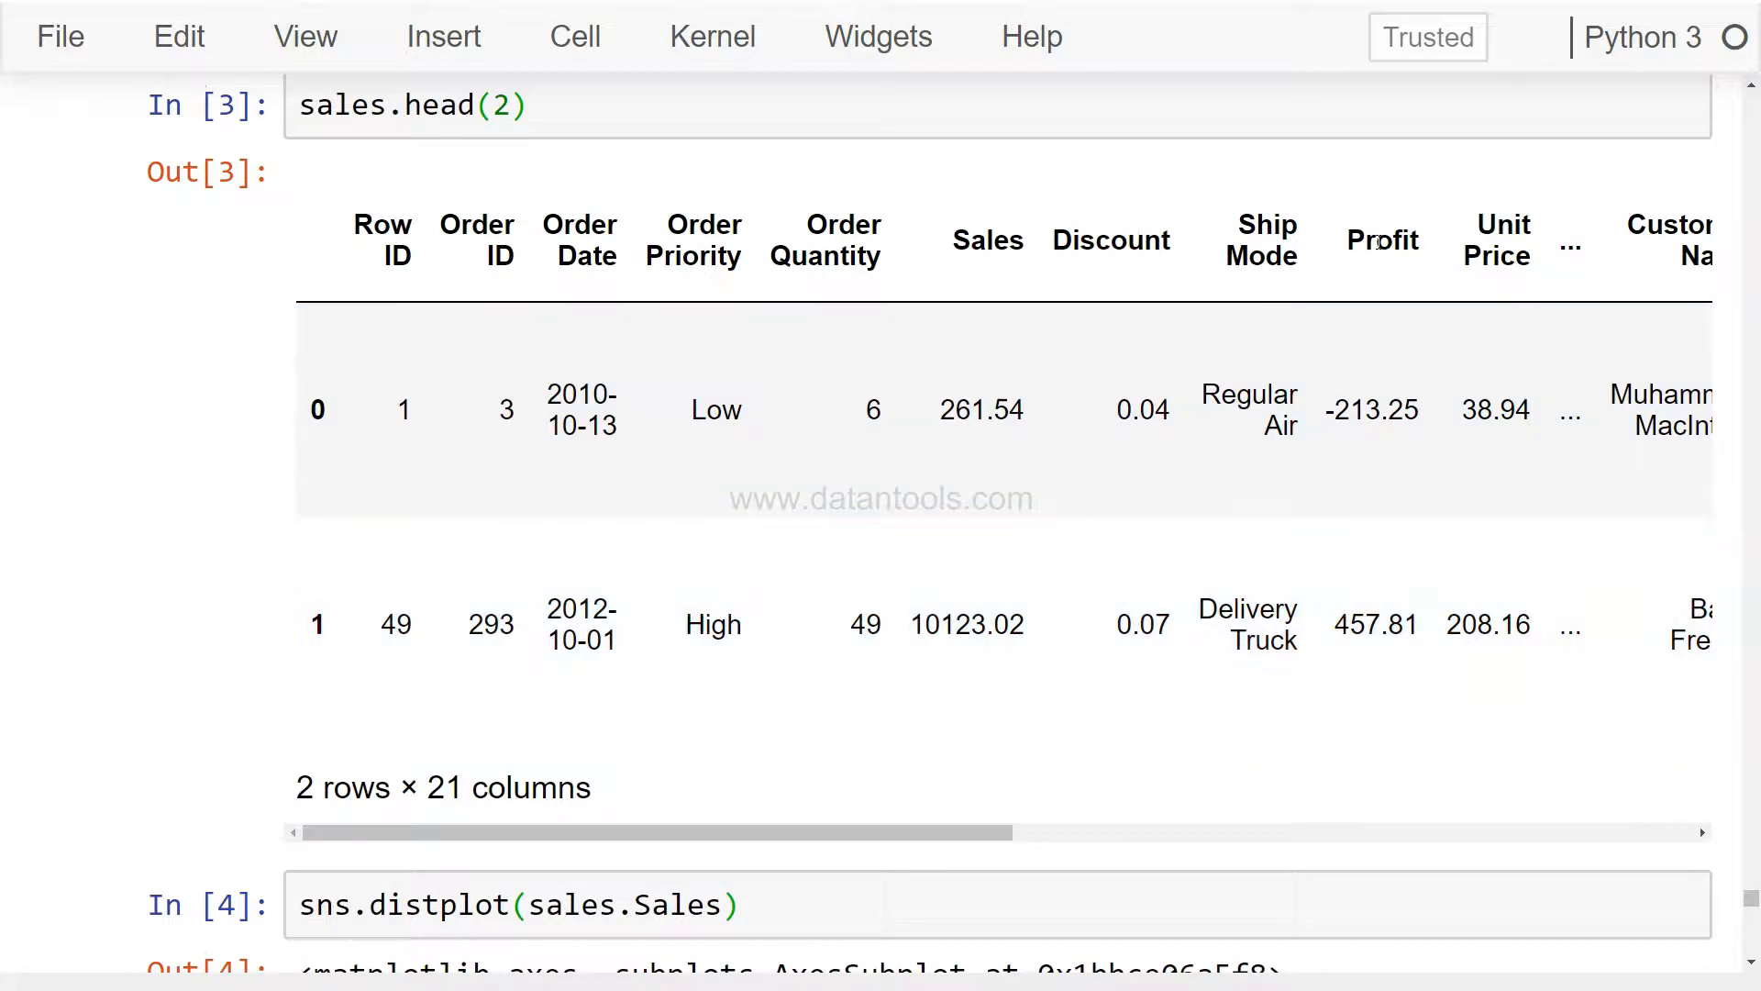
{"action": "scroll", "scroll_direction": "down", "scroll_amount": 3}
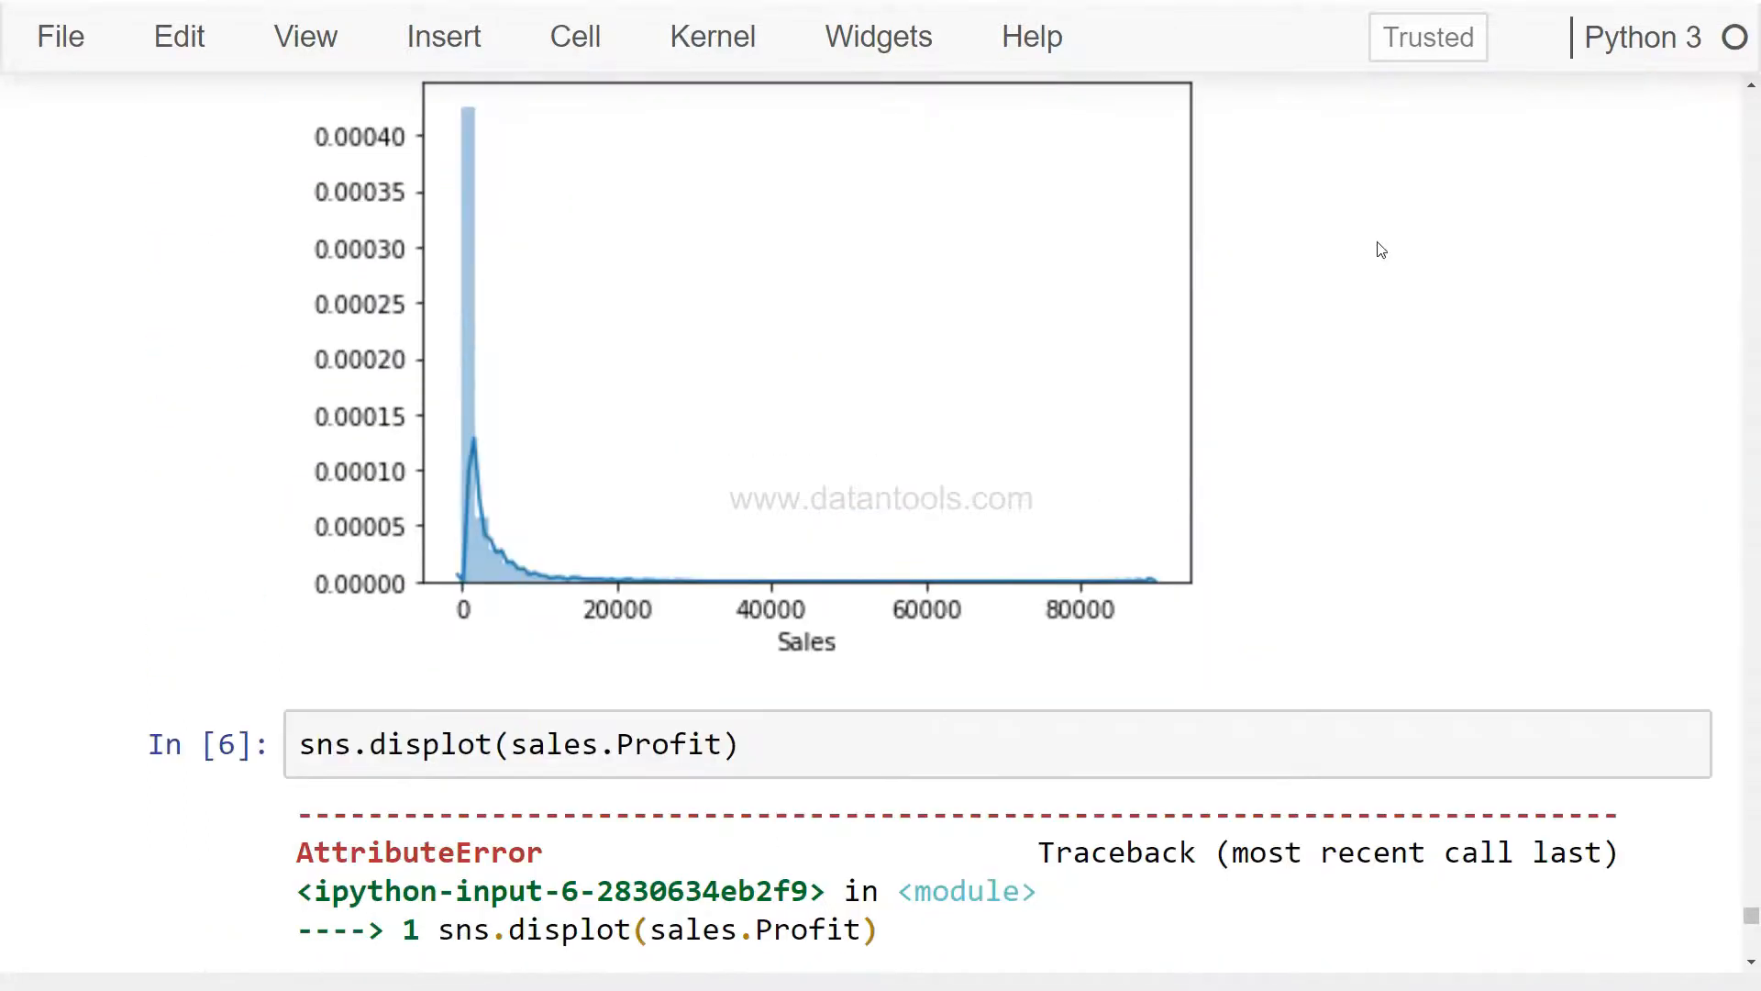
{"action": "scroll", "scroll_direction": "down", "scroll_amount": 3}
{"action": "type", "text": "t"}
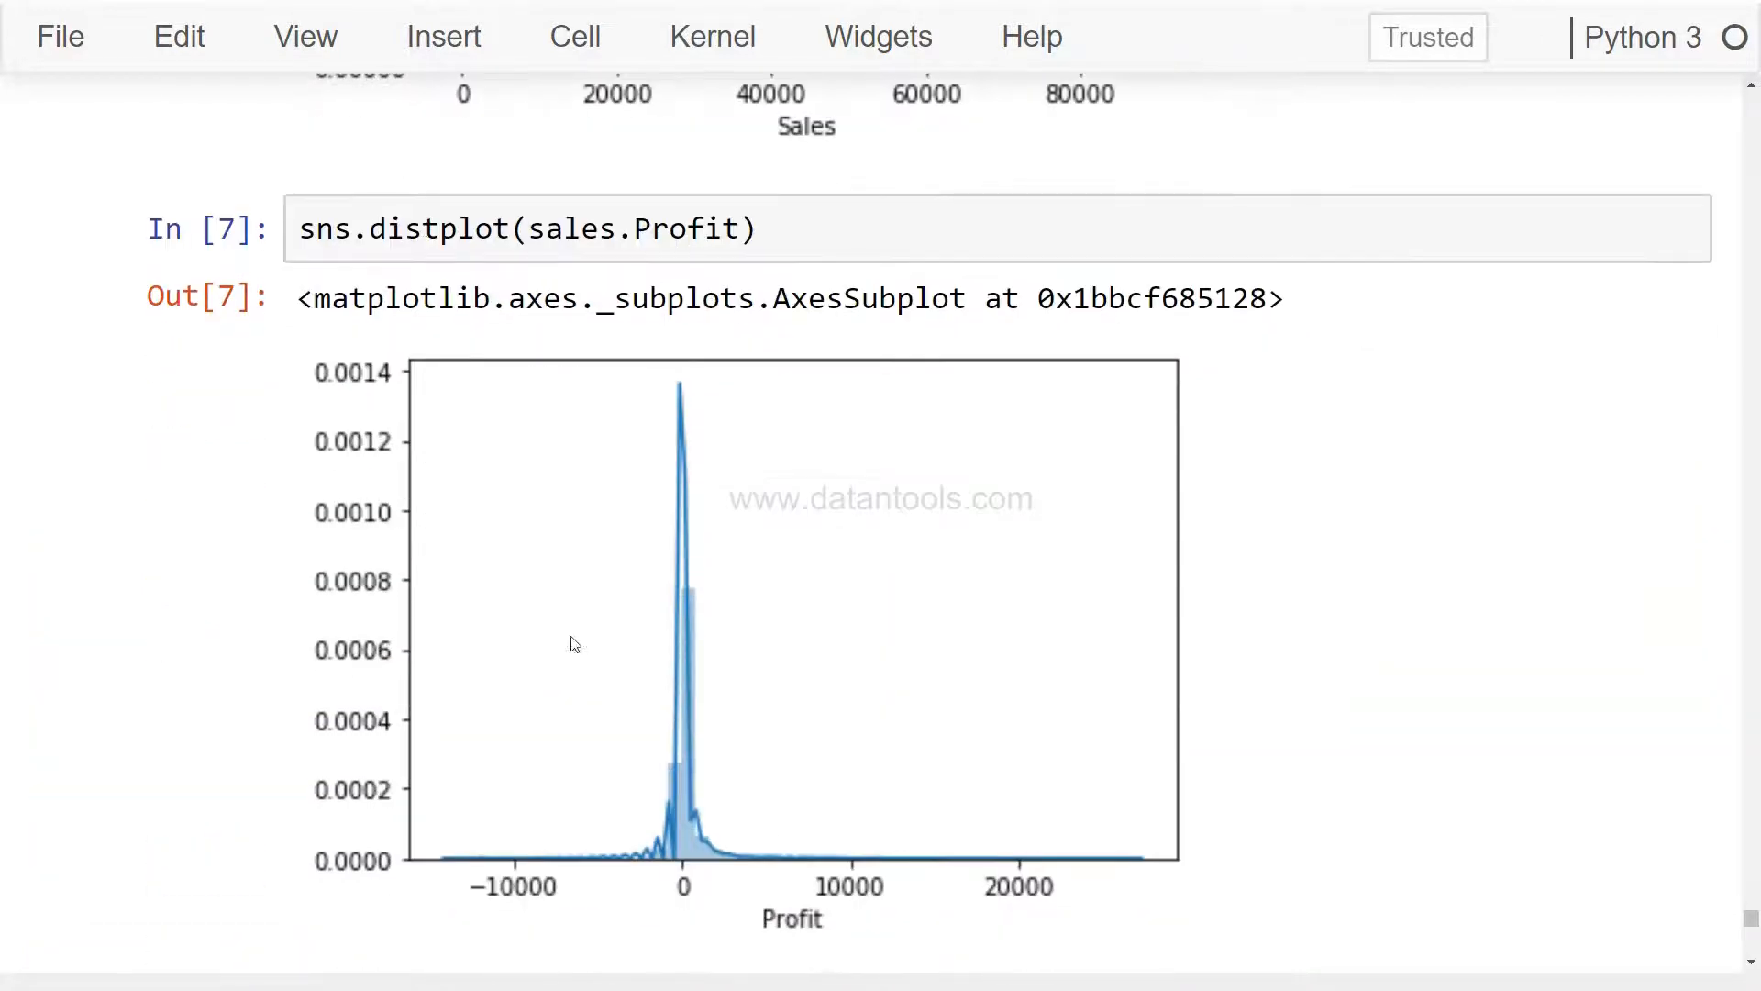
{"action": "mouse_move", "coordinate": [638, 869]}
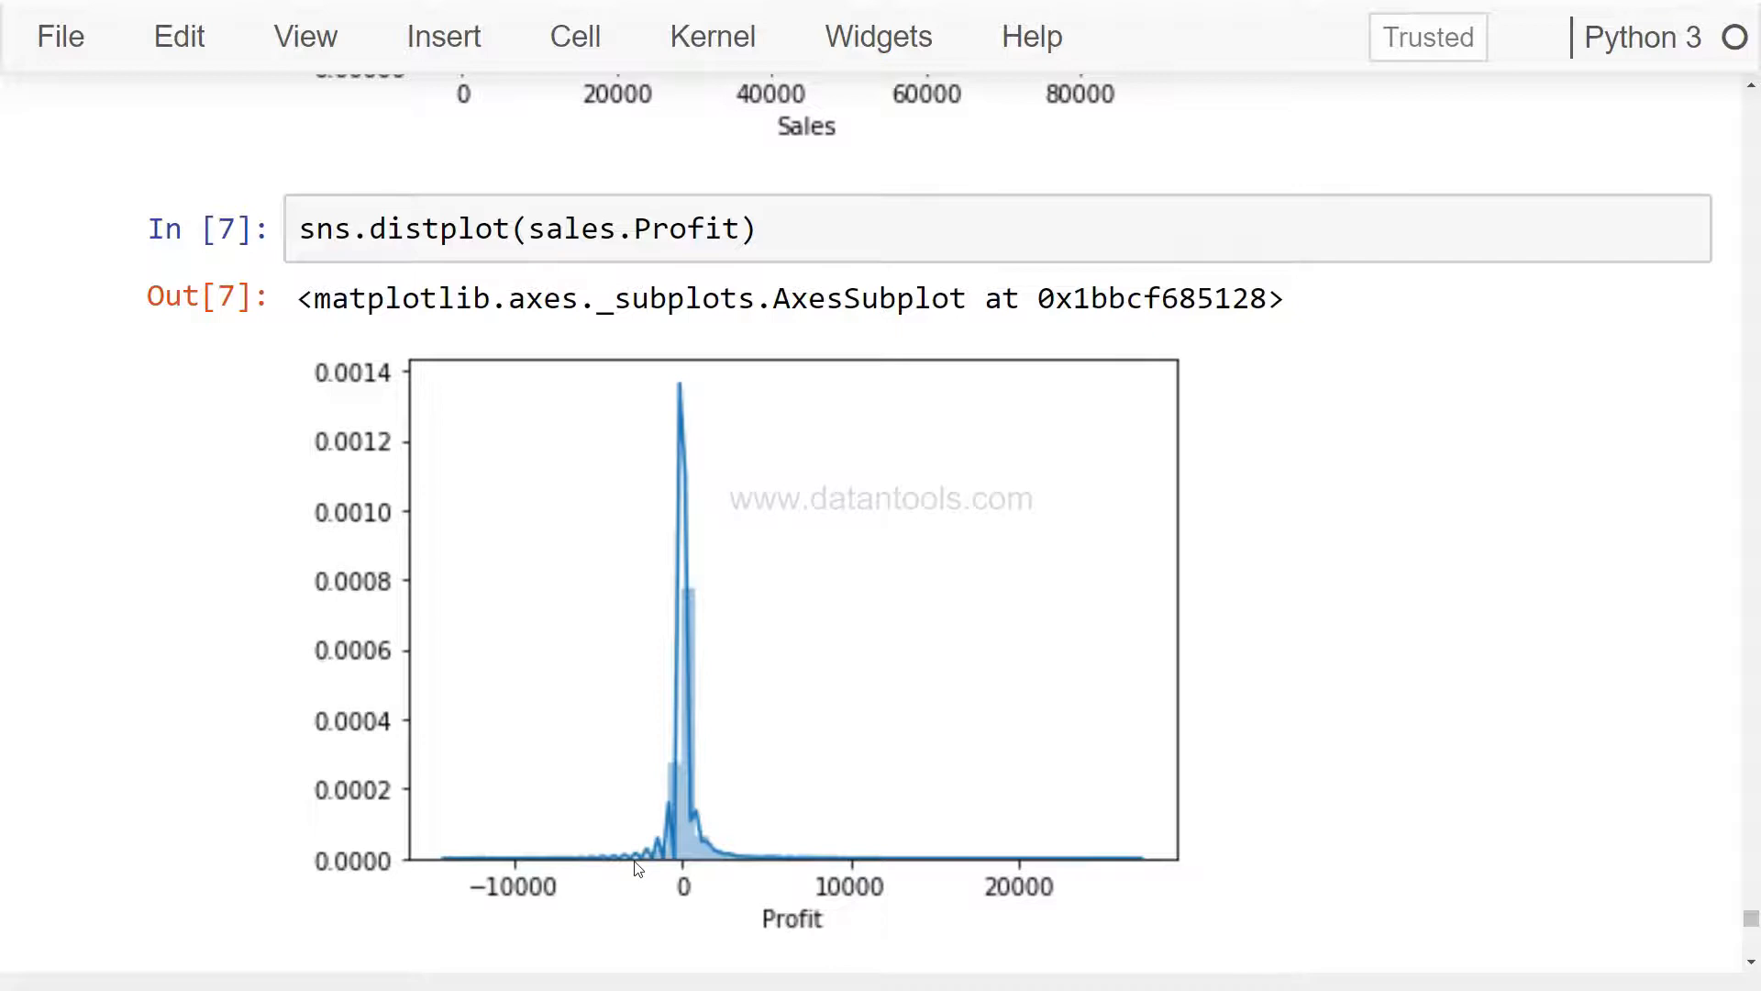
{"action": "scroll", "scroll_direction": "up", "scroll_amount": 3}
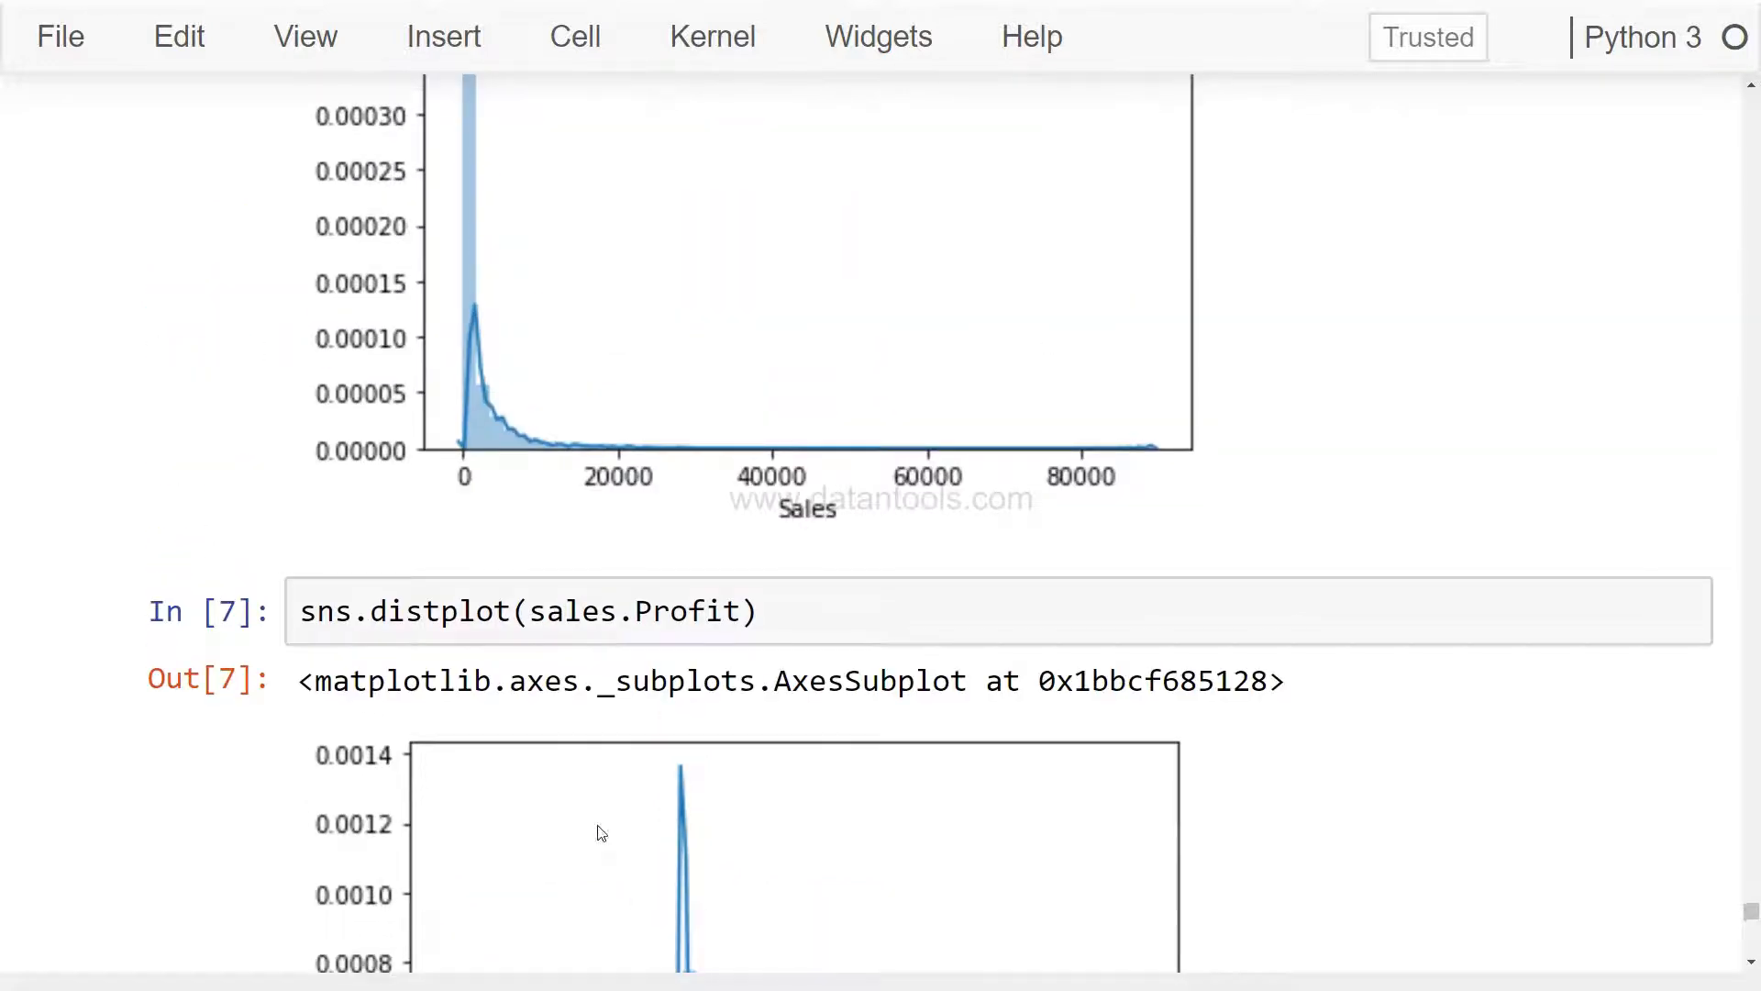
{"action": "scroll", "scroll_direction": "up", "scroll_amount": 3}
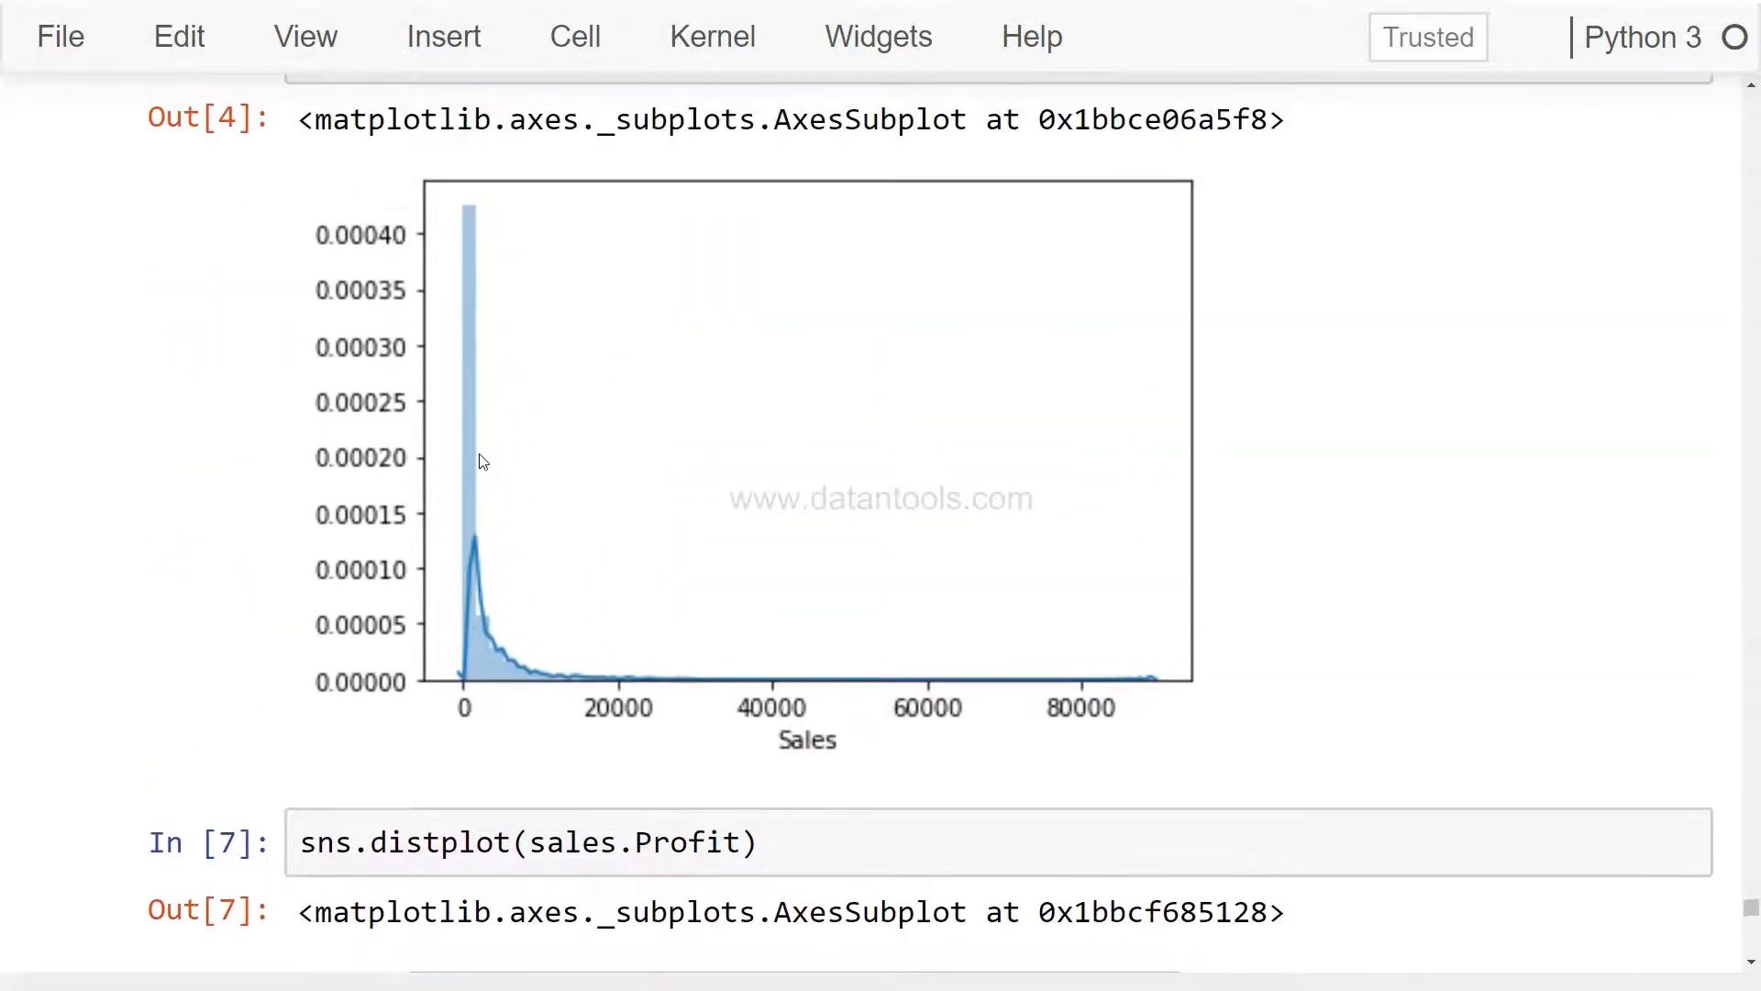
{"action": "mouse_move", "coordinate": [481, 678]}
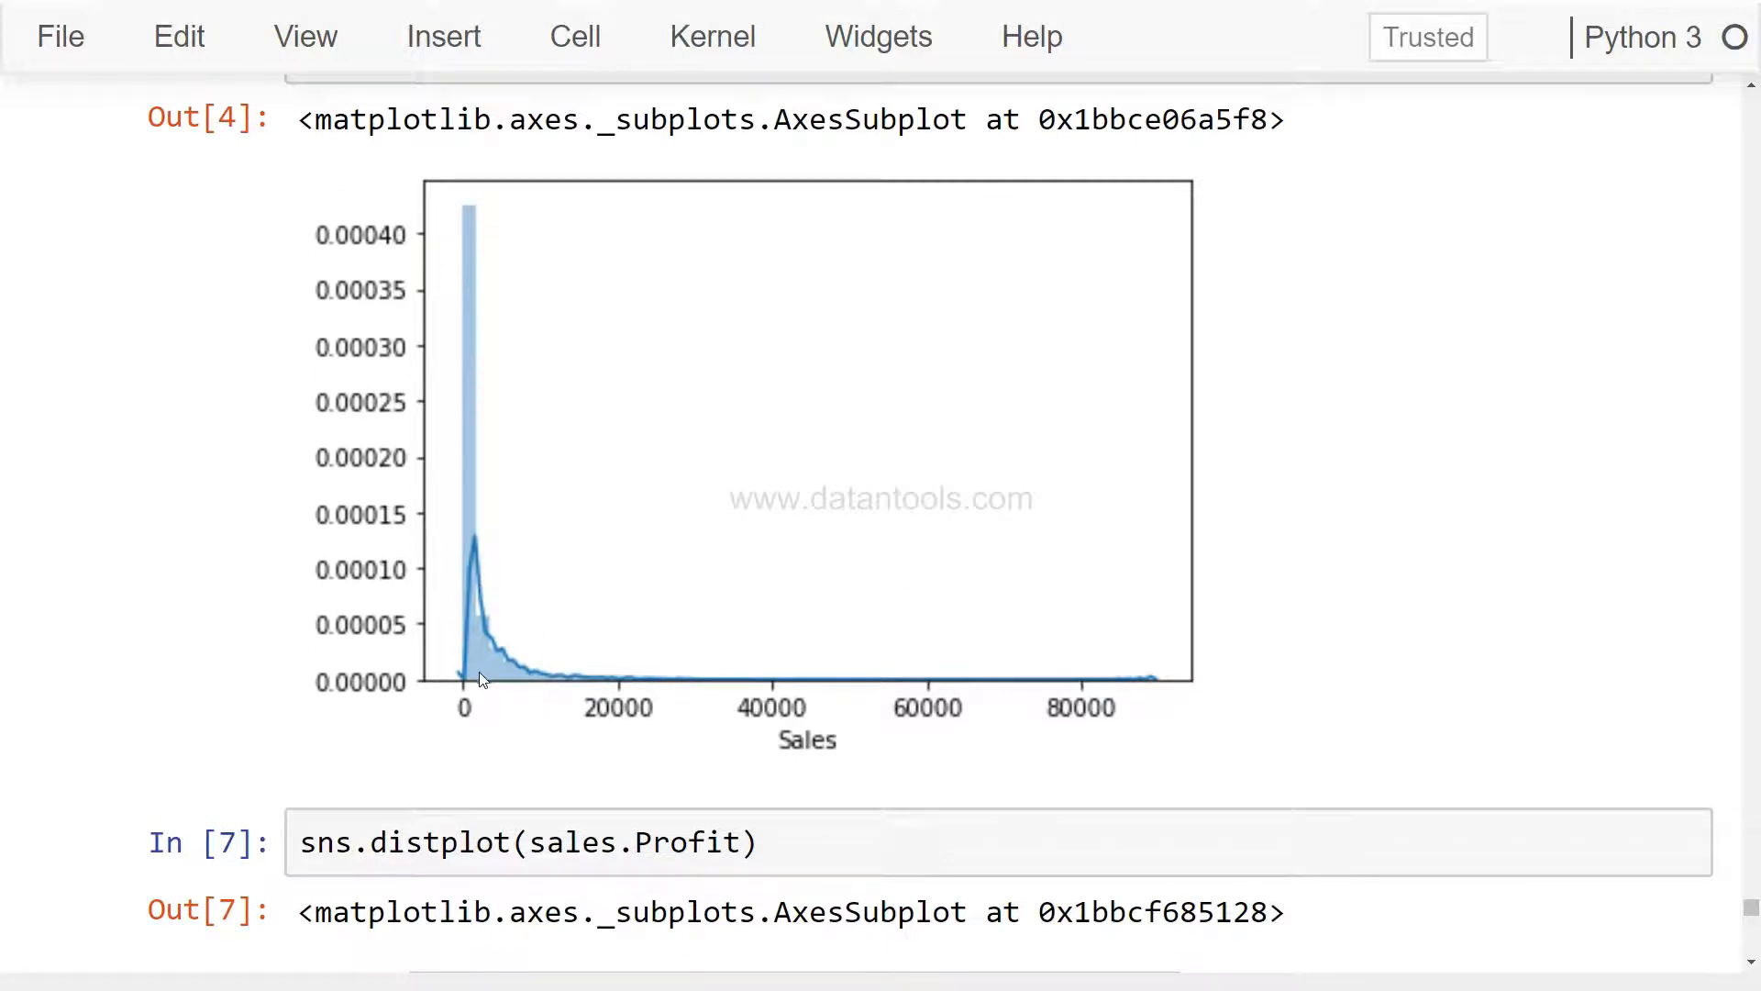
{"action": "mouse_move", "coordinate": [464, 697]}
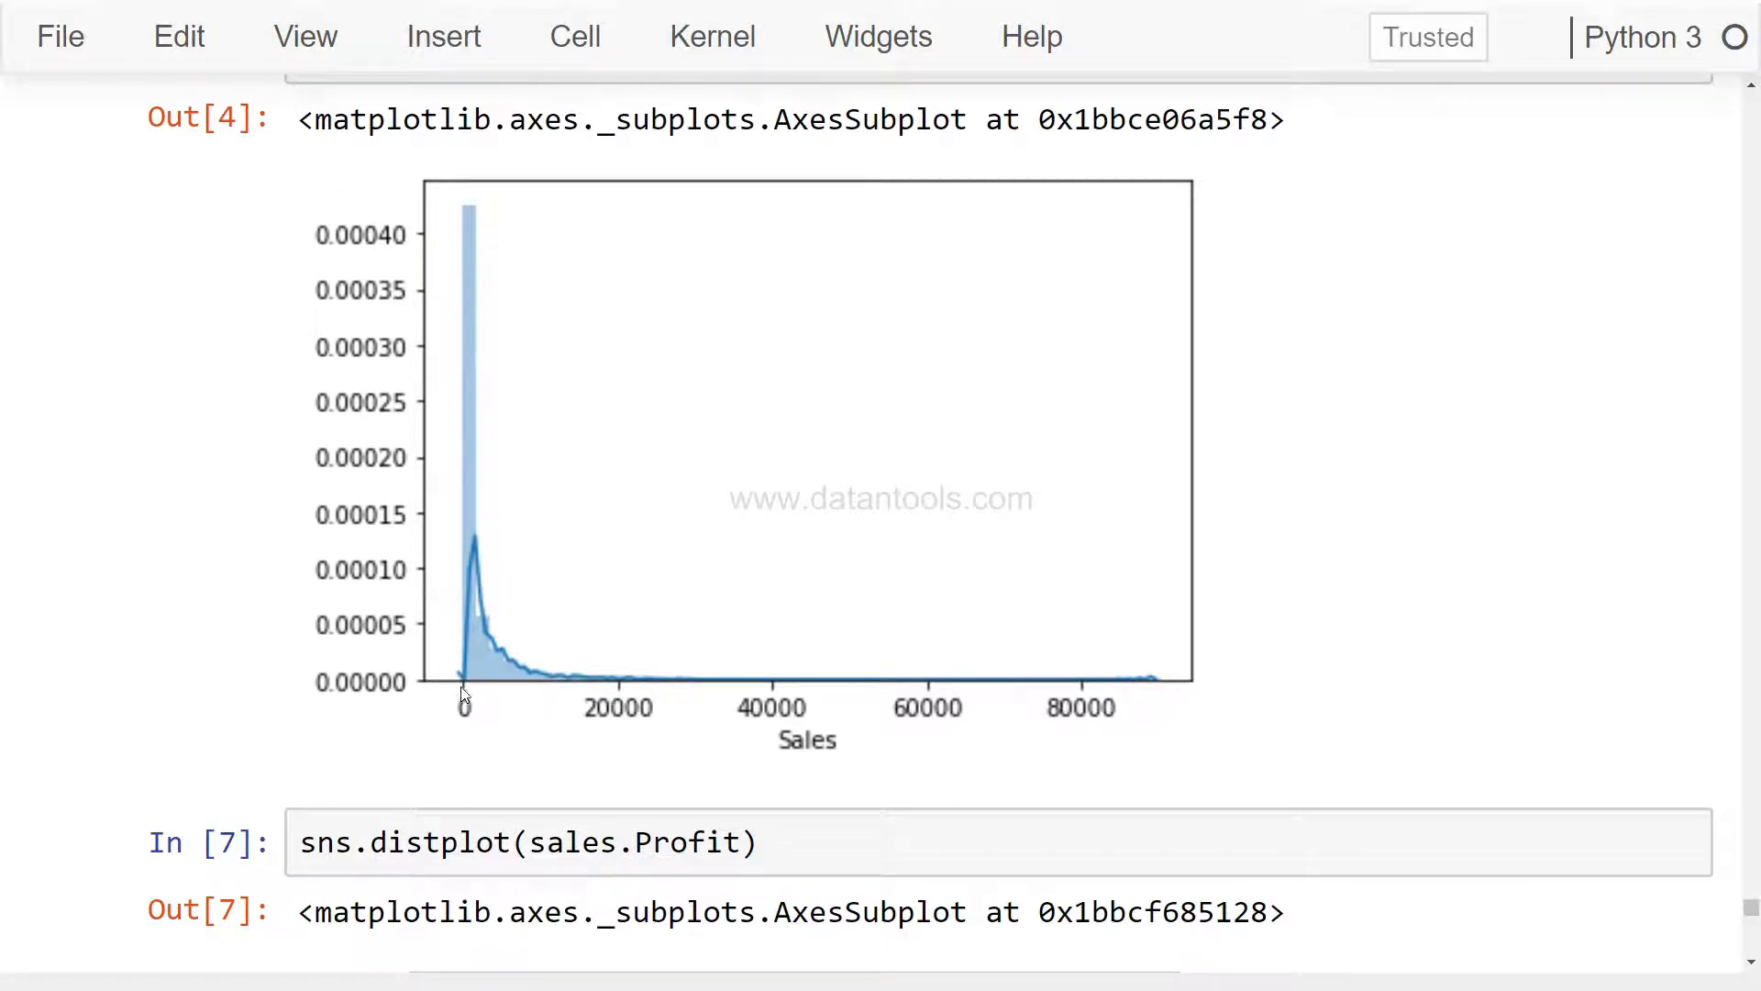
{"action": "scroll", "scroll_direction": "down", "scroll_amount": 3}
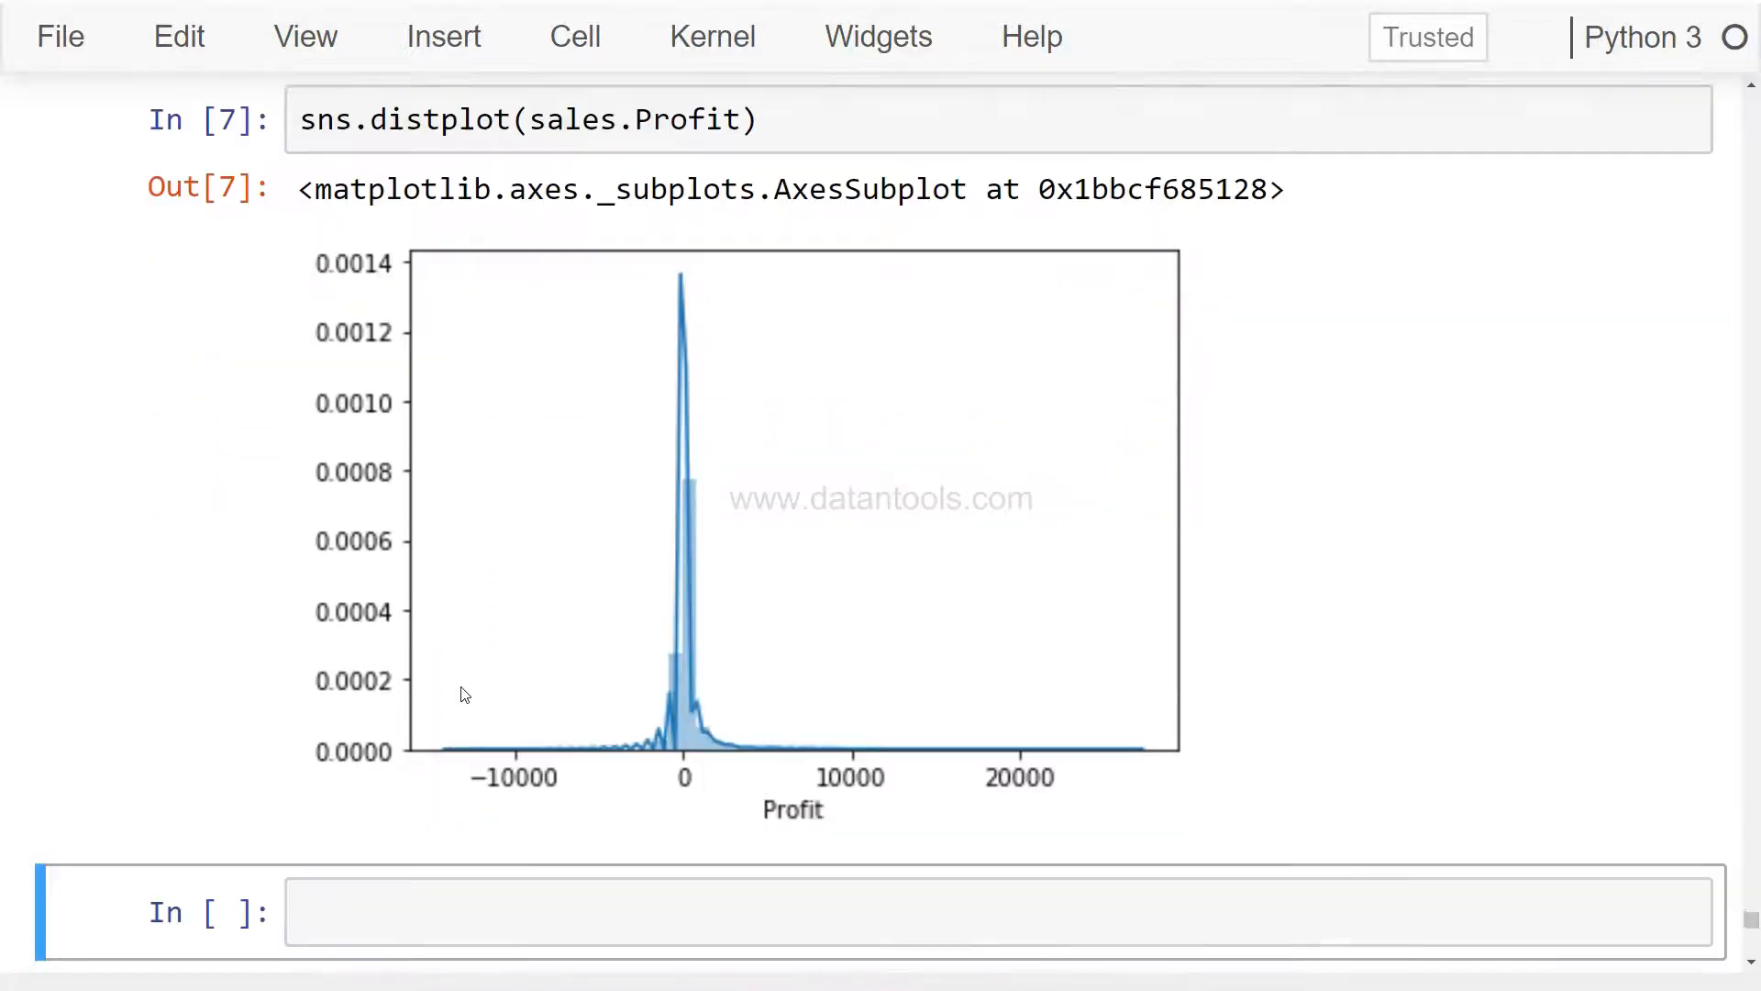
{"action": "scroll", "scroll_direction": "down", "scroll_amount": 3}
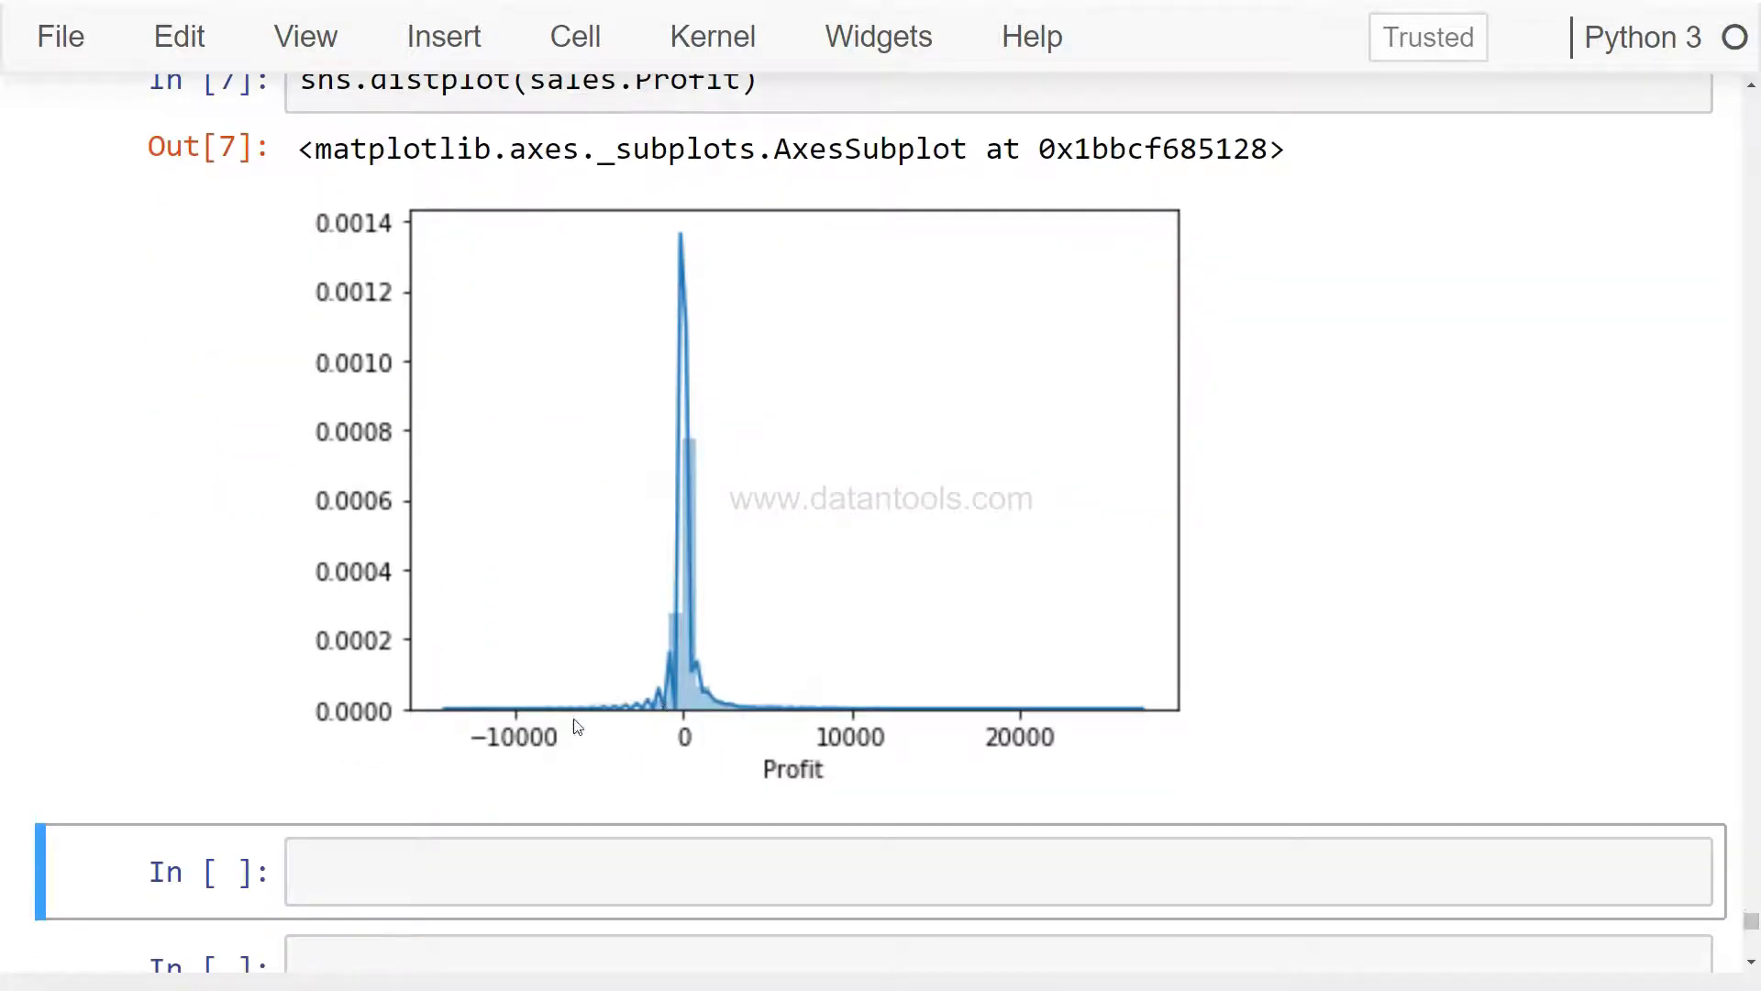
{"action": "mouse_move", "coordinate": [631, 713]}
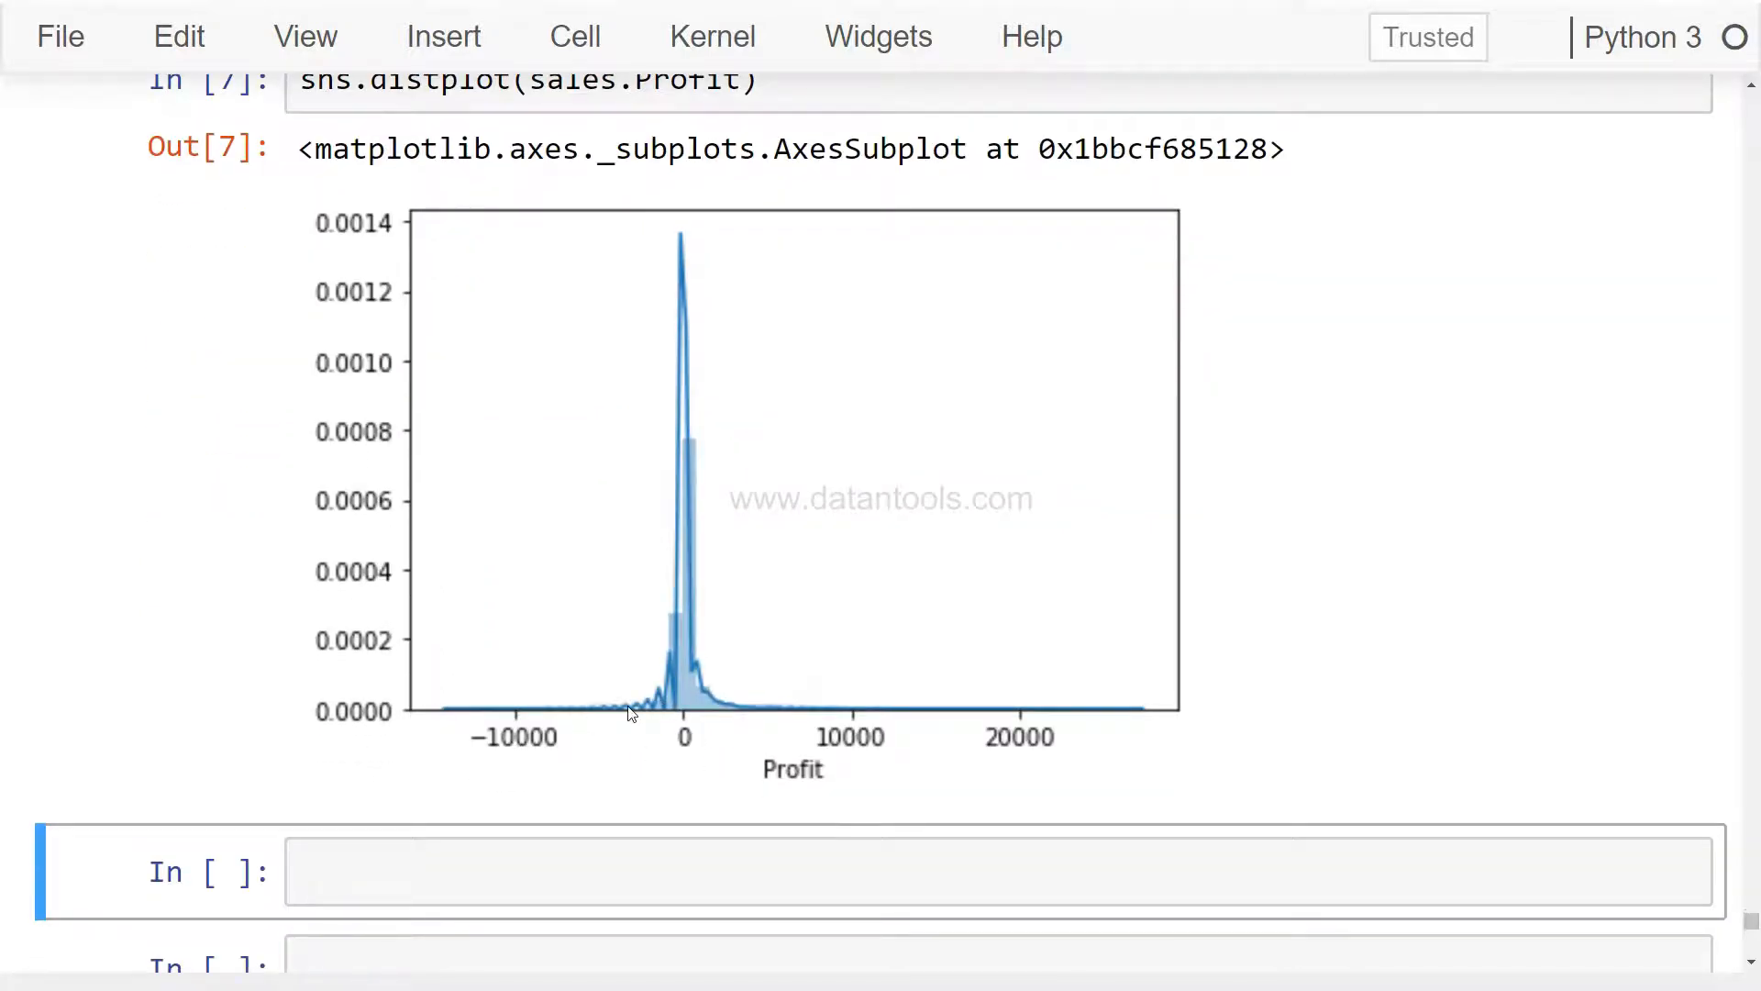
{"action": "mouse_move", "coordinate": [477, 745]}
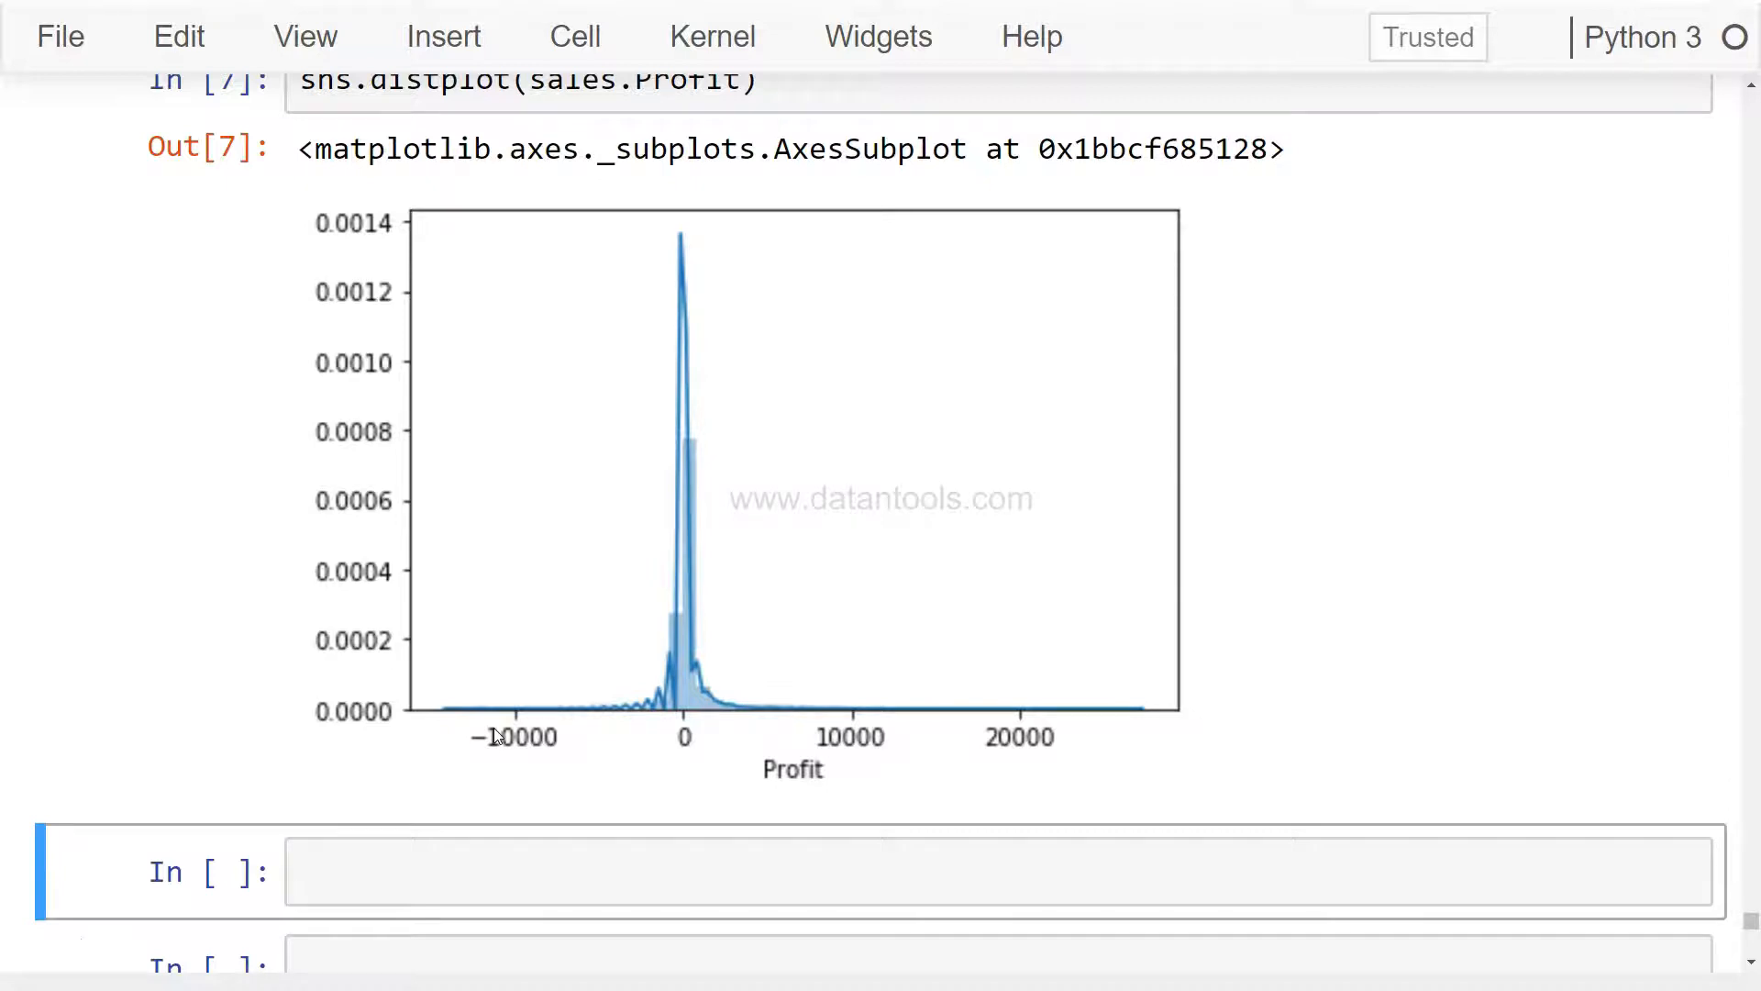
{"action": "mouse_move", "coordinate": [734, 700]}
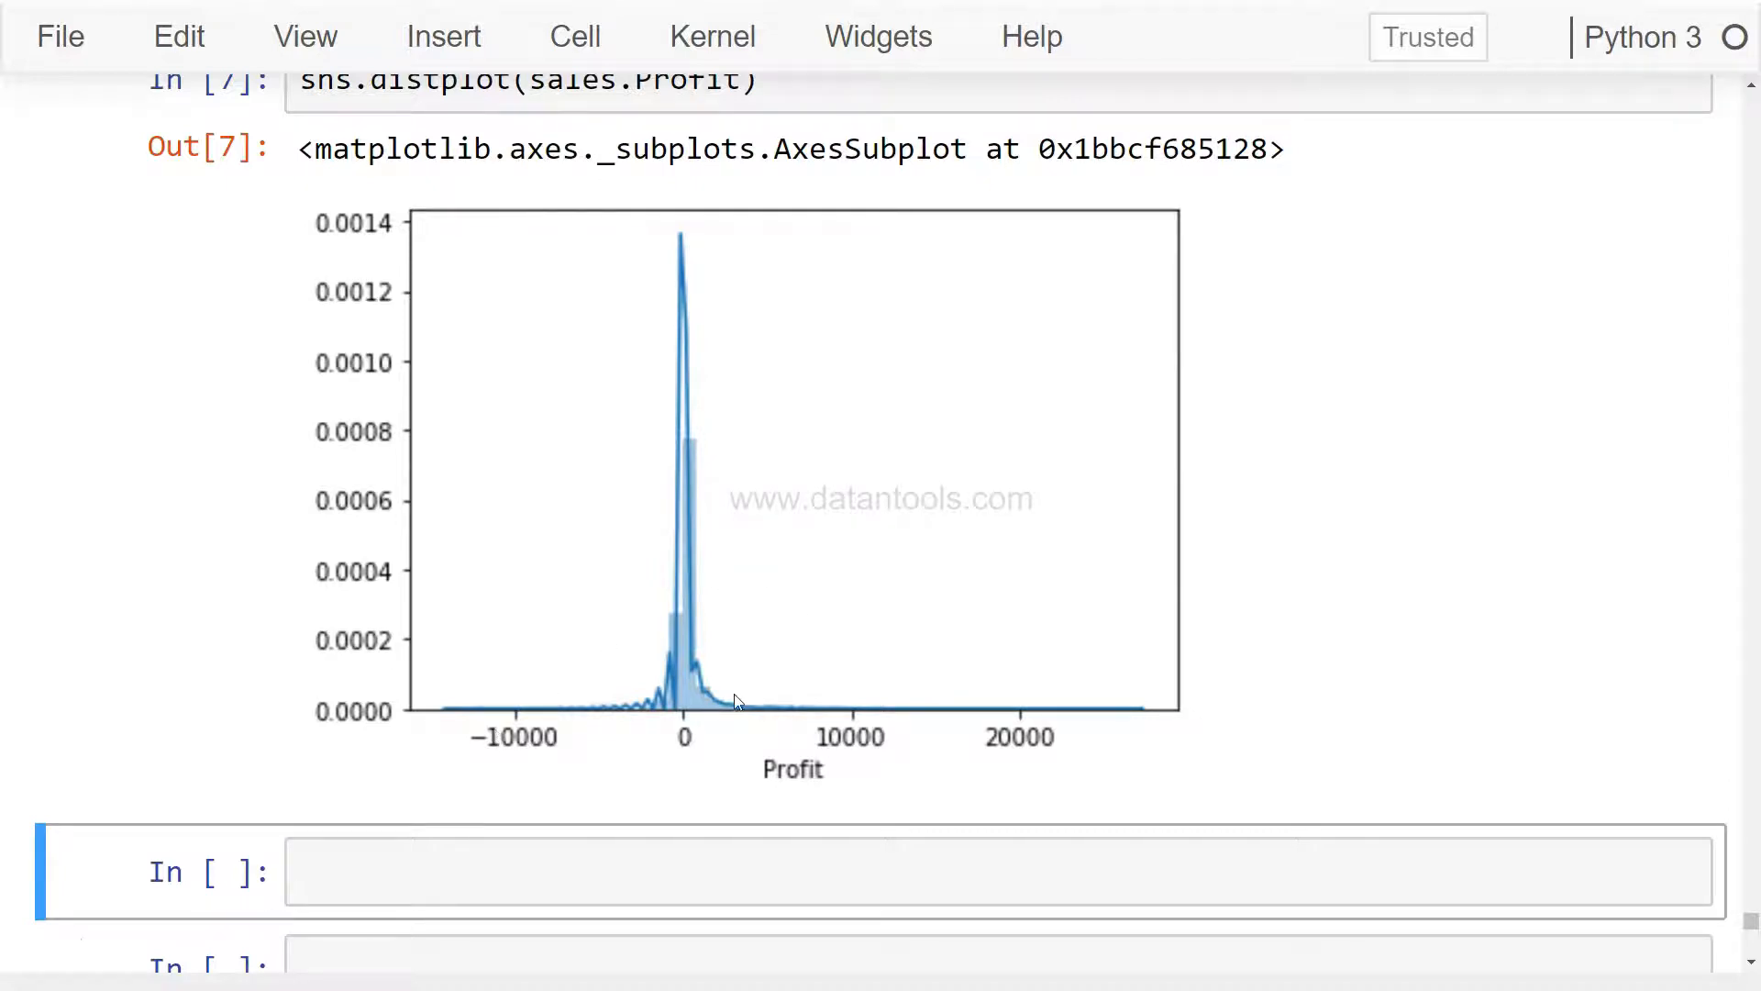
{"action": "mouse_move", "coordinate": [705, 517]}
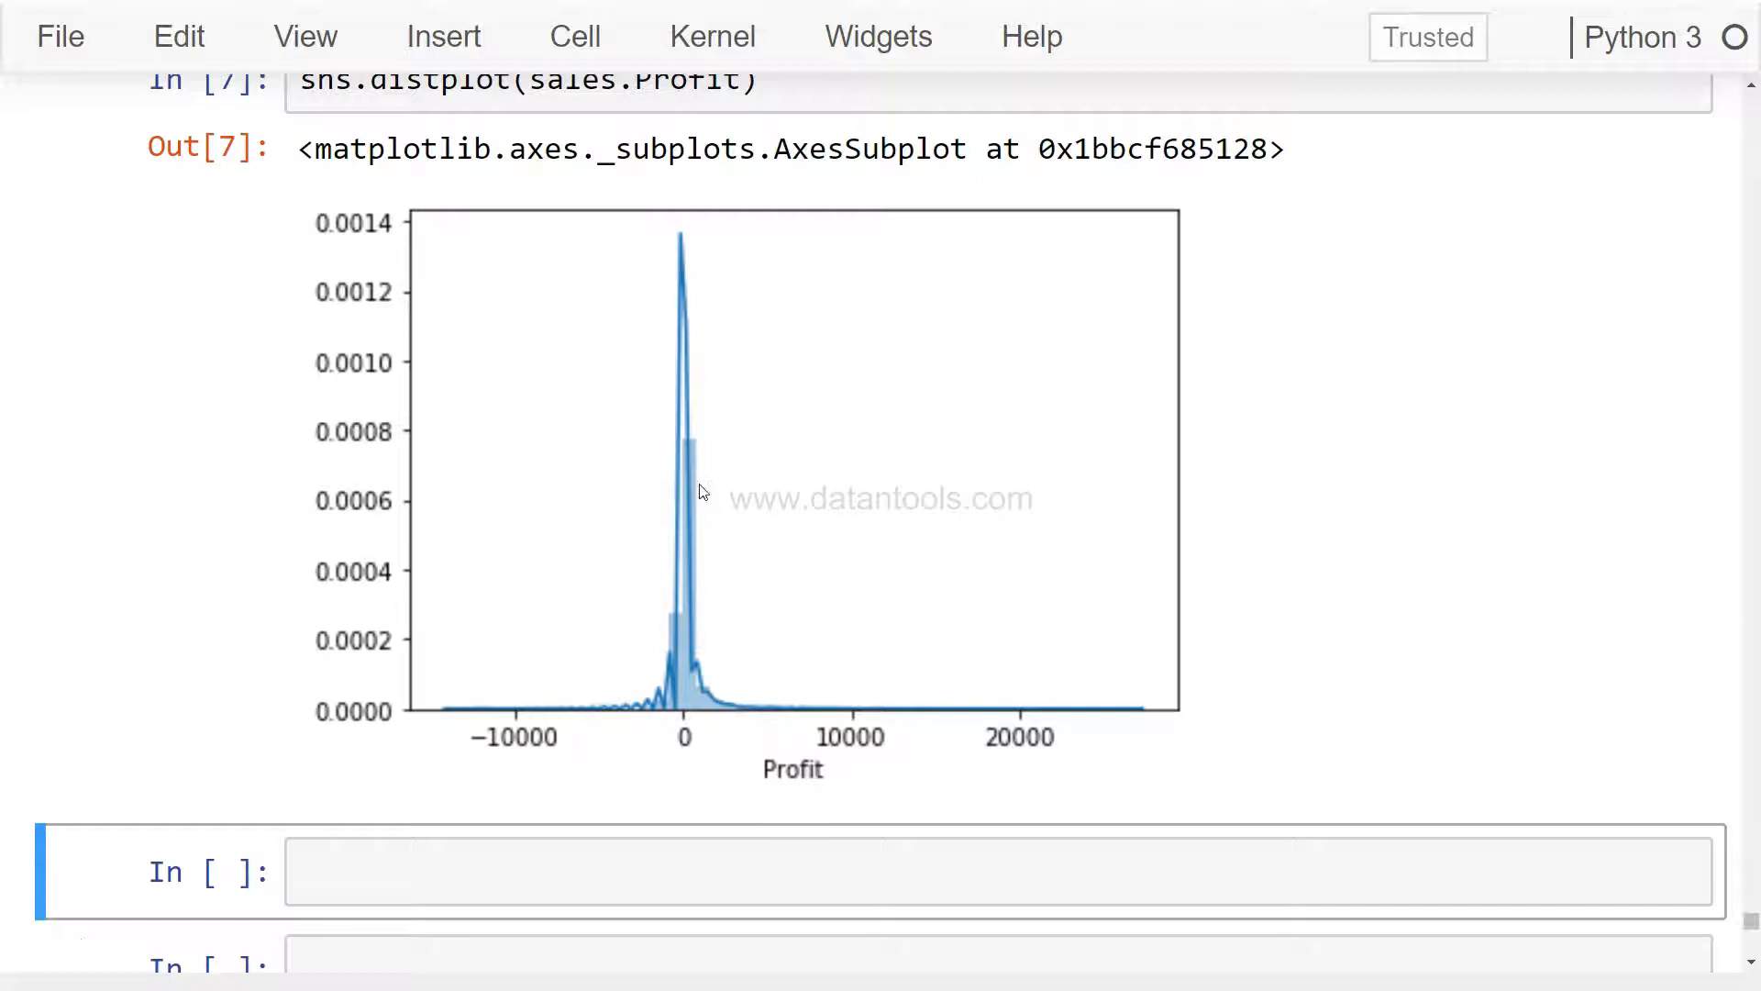
{"action": "mouse_move", "coordinate": [708, 574]}
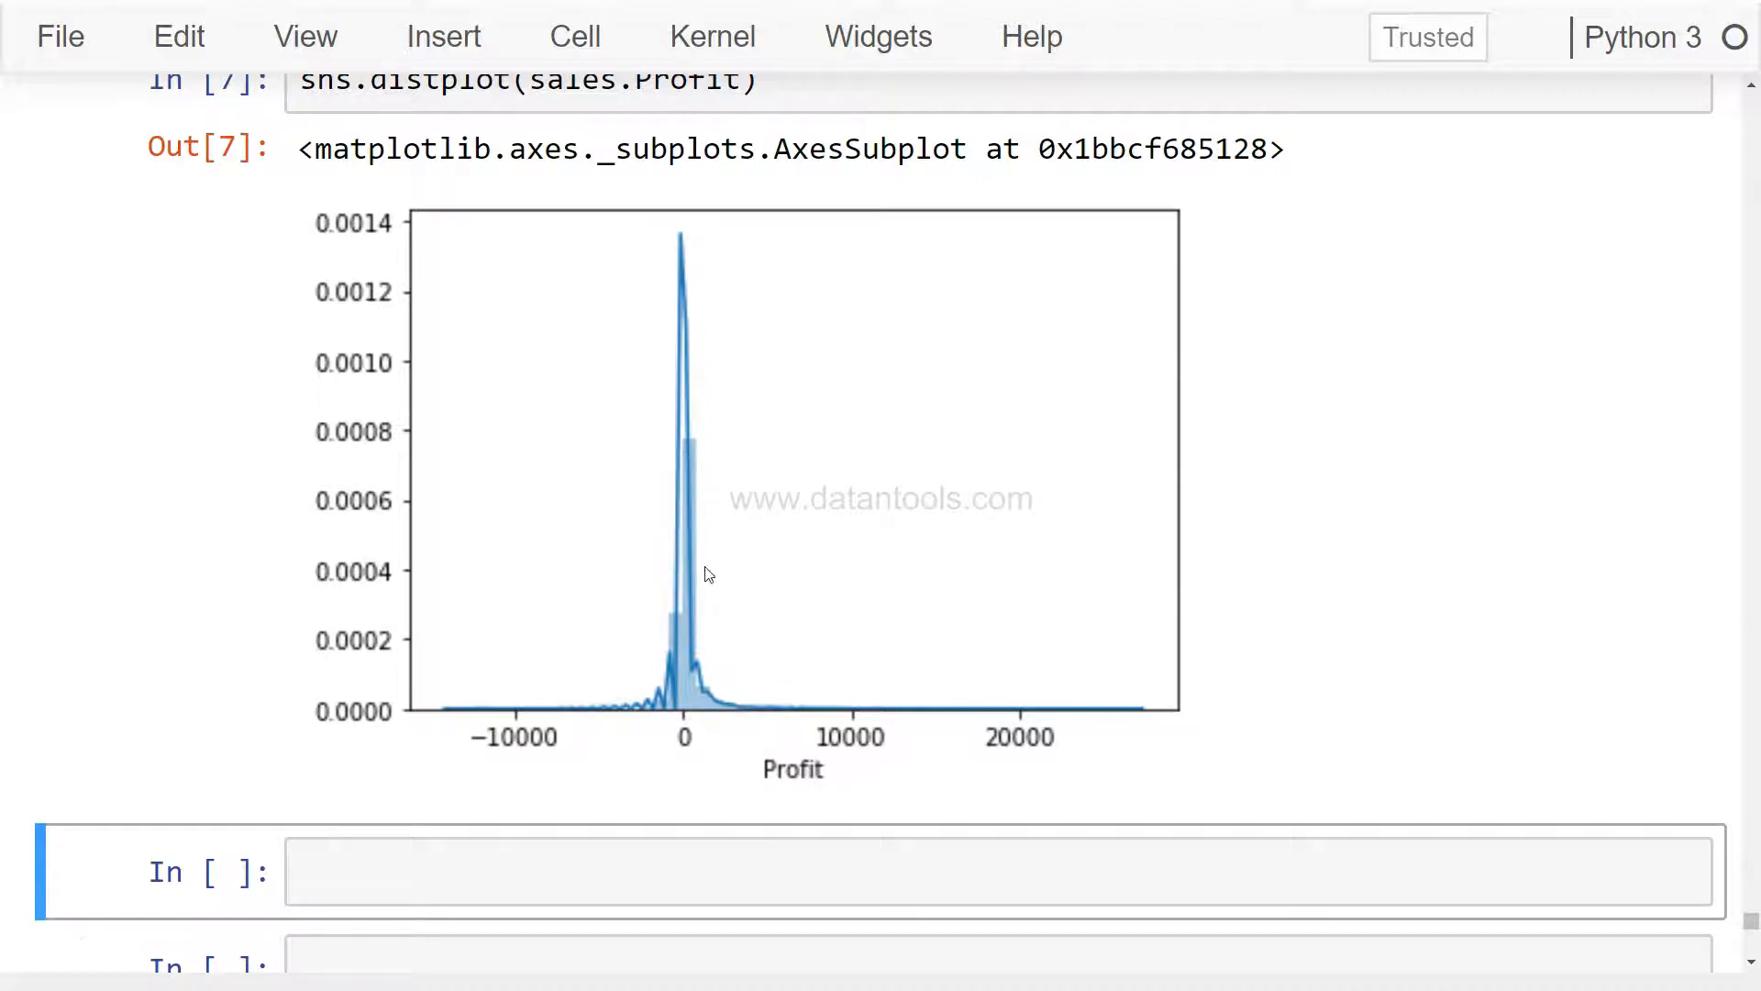
{"action": "mouse_move", "coordinate": [689, 714]}
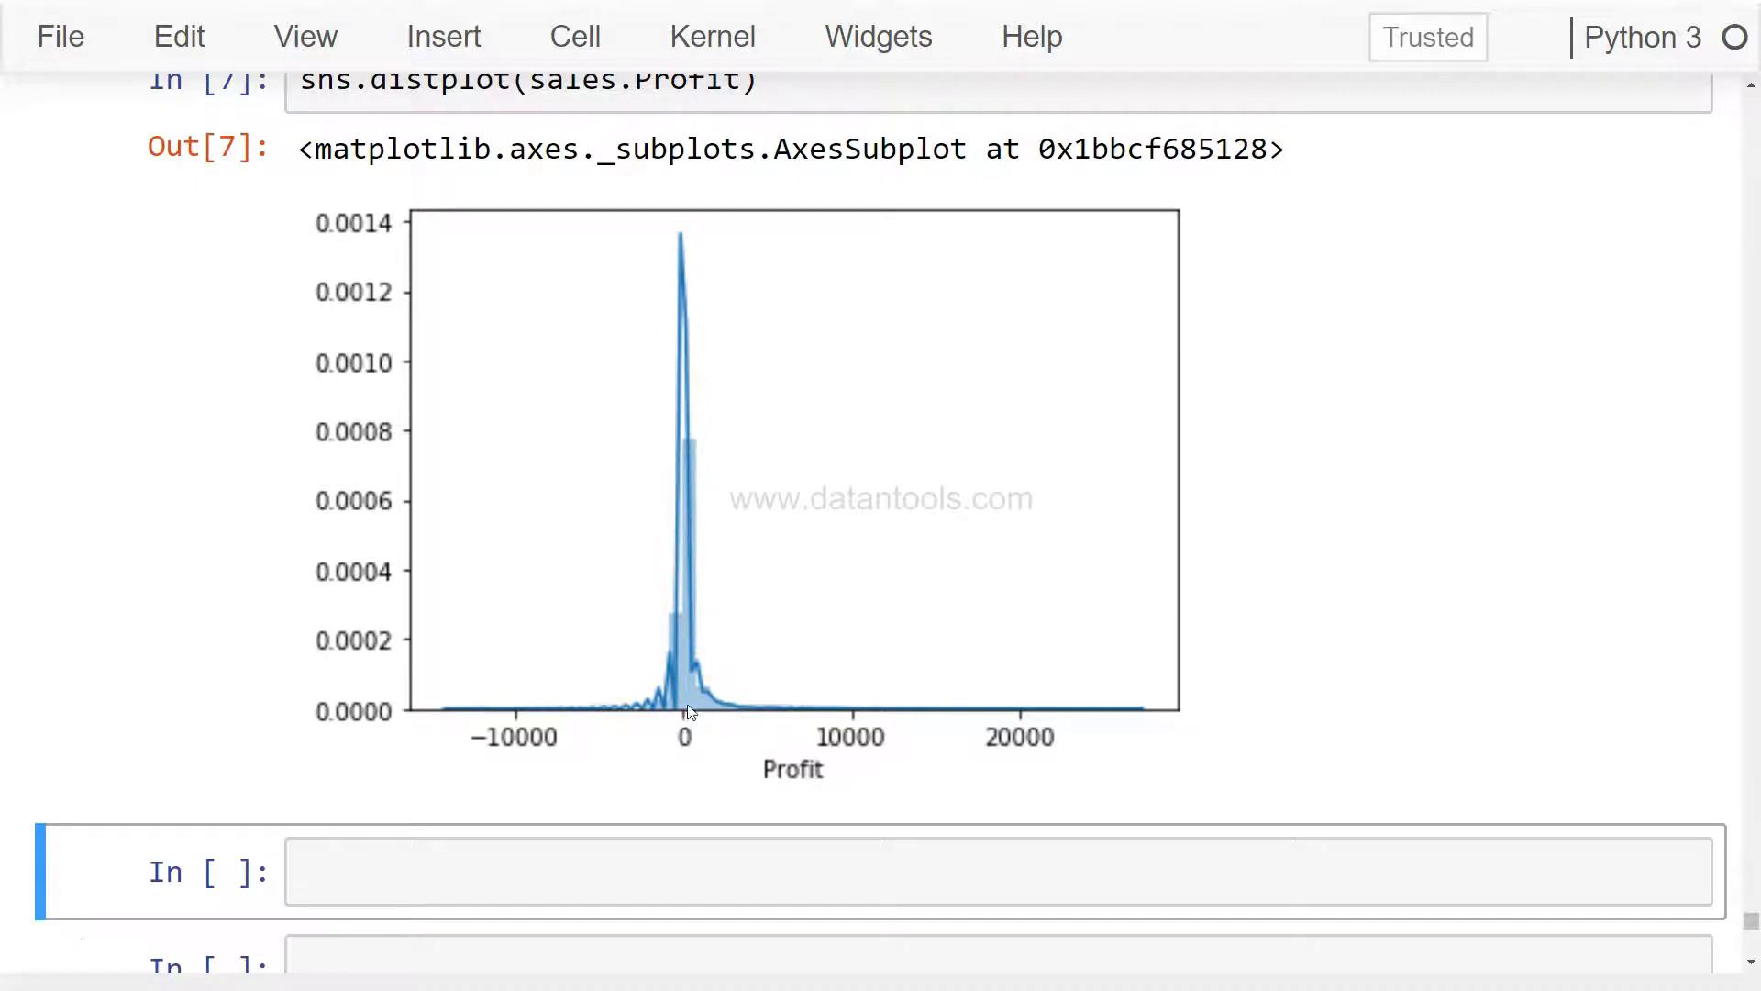
{"action": "mouse_move", "coordinate": [697, 719]}
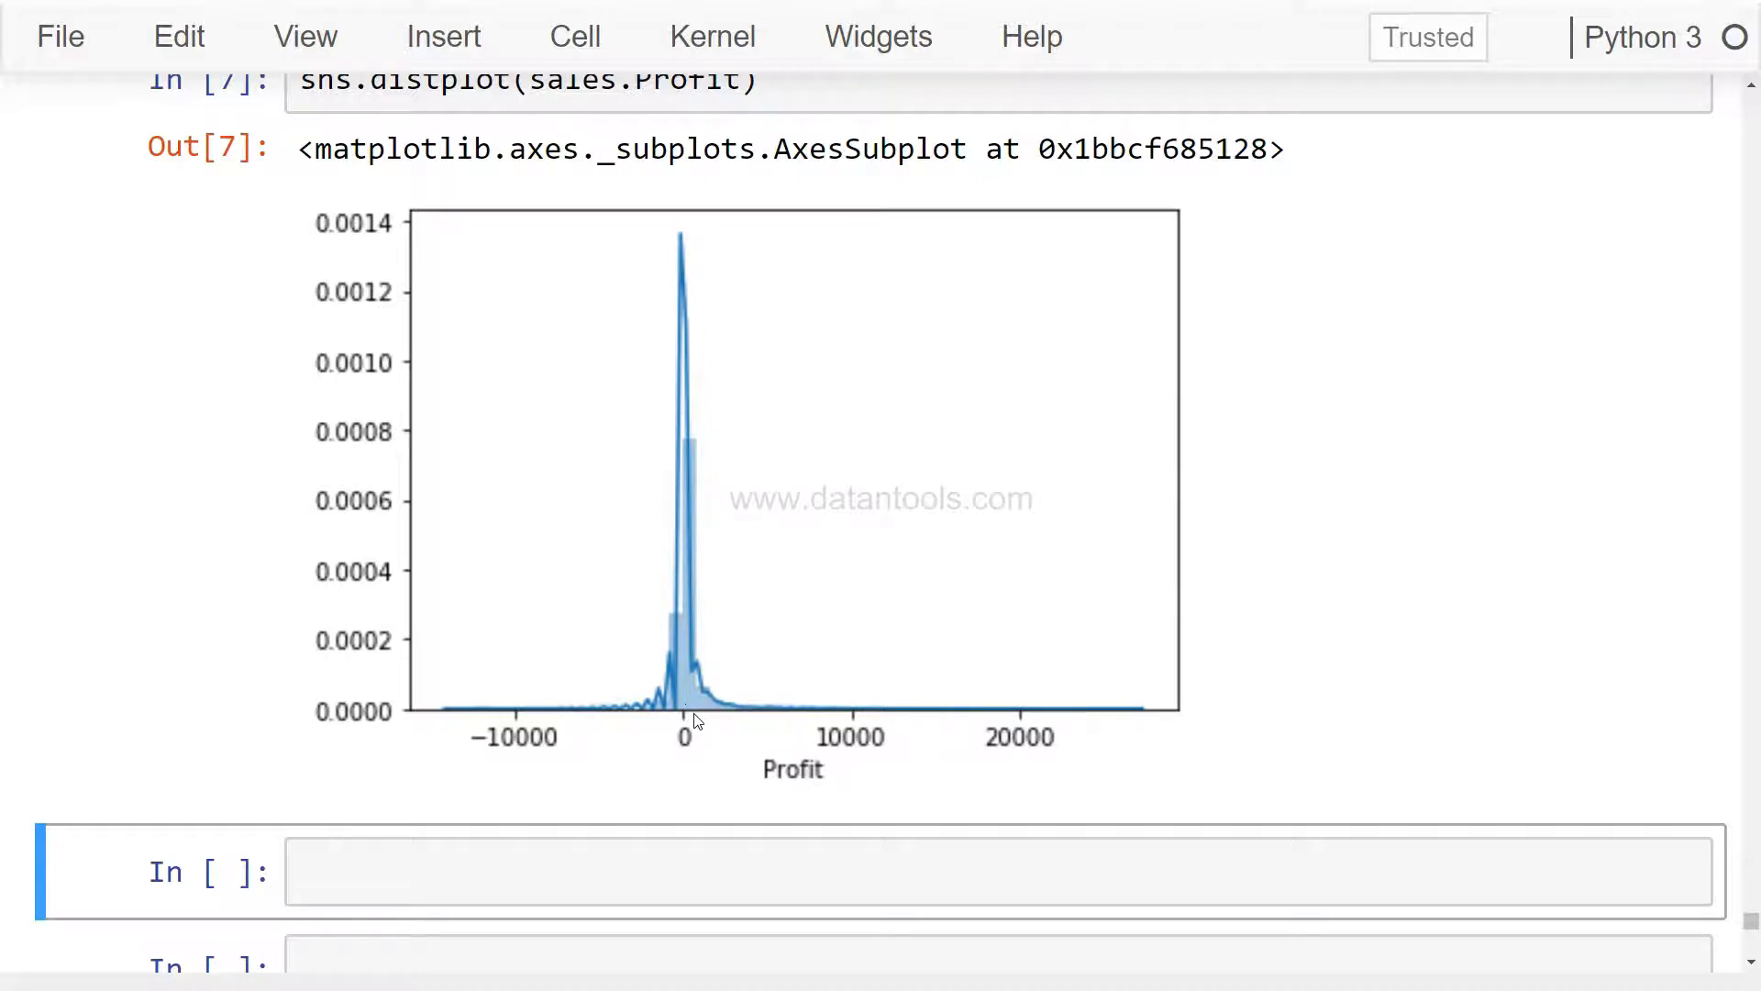
{"action": "mouse_move", "coordinate": [708, 708]}
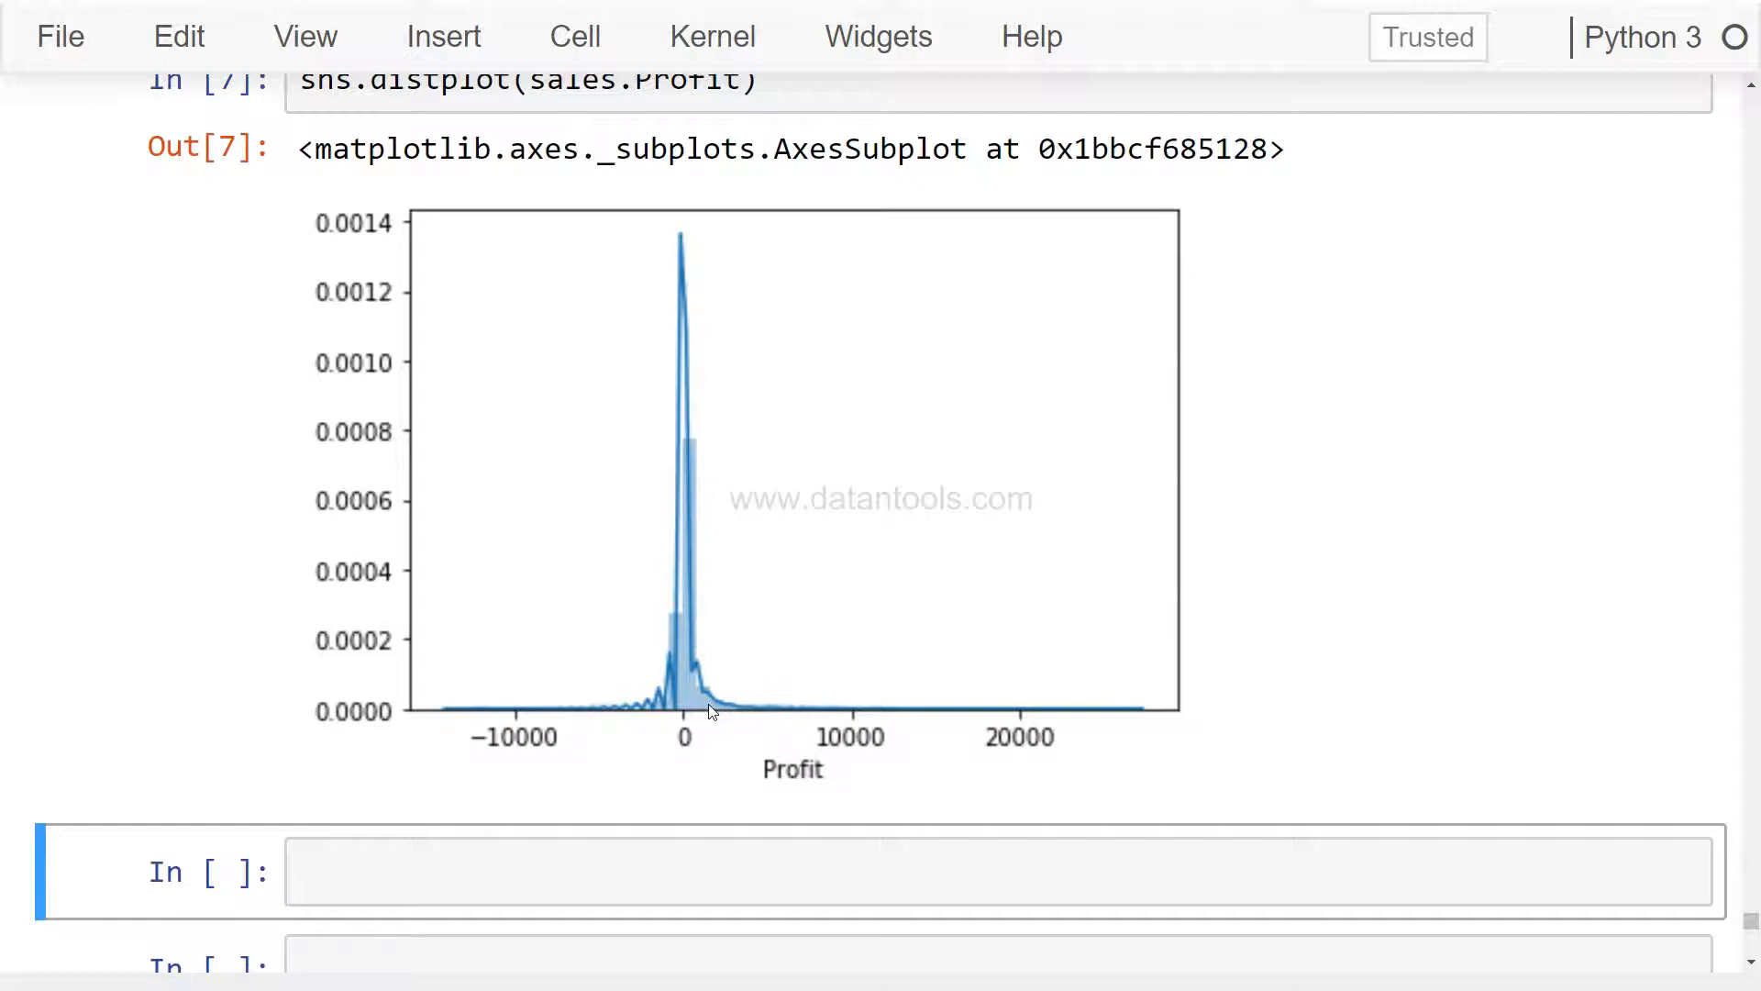
{"action": "mouse_move", "coordinate": [752, 699]}
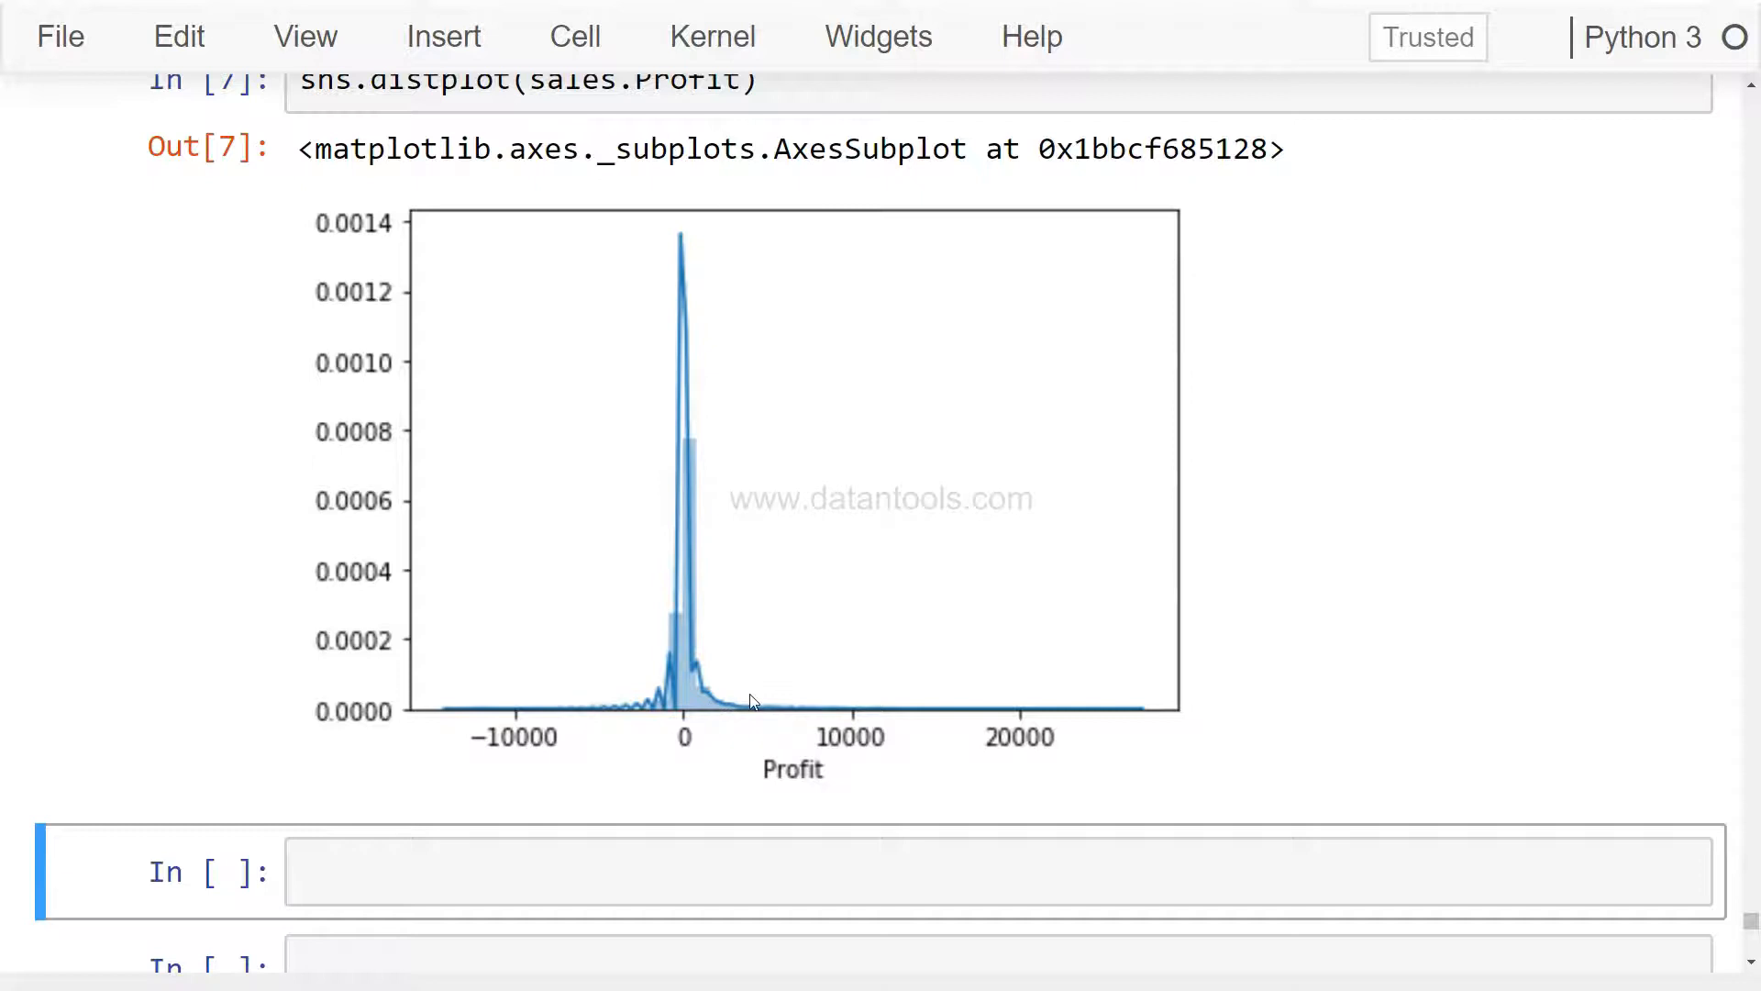
{"action": "mouse_move", "coordinate": [678, 689]}
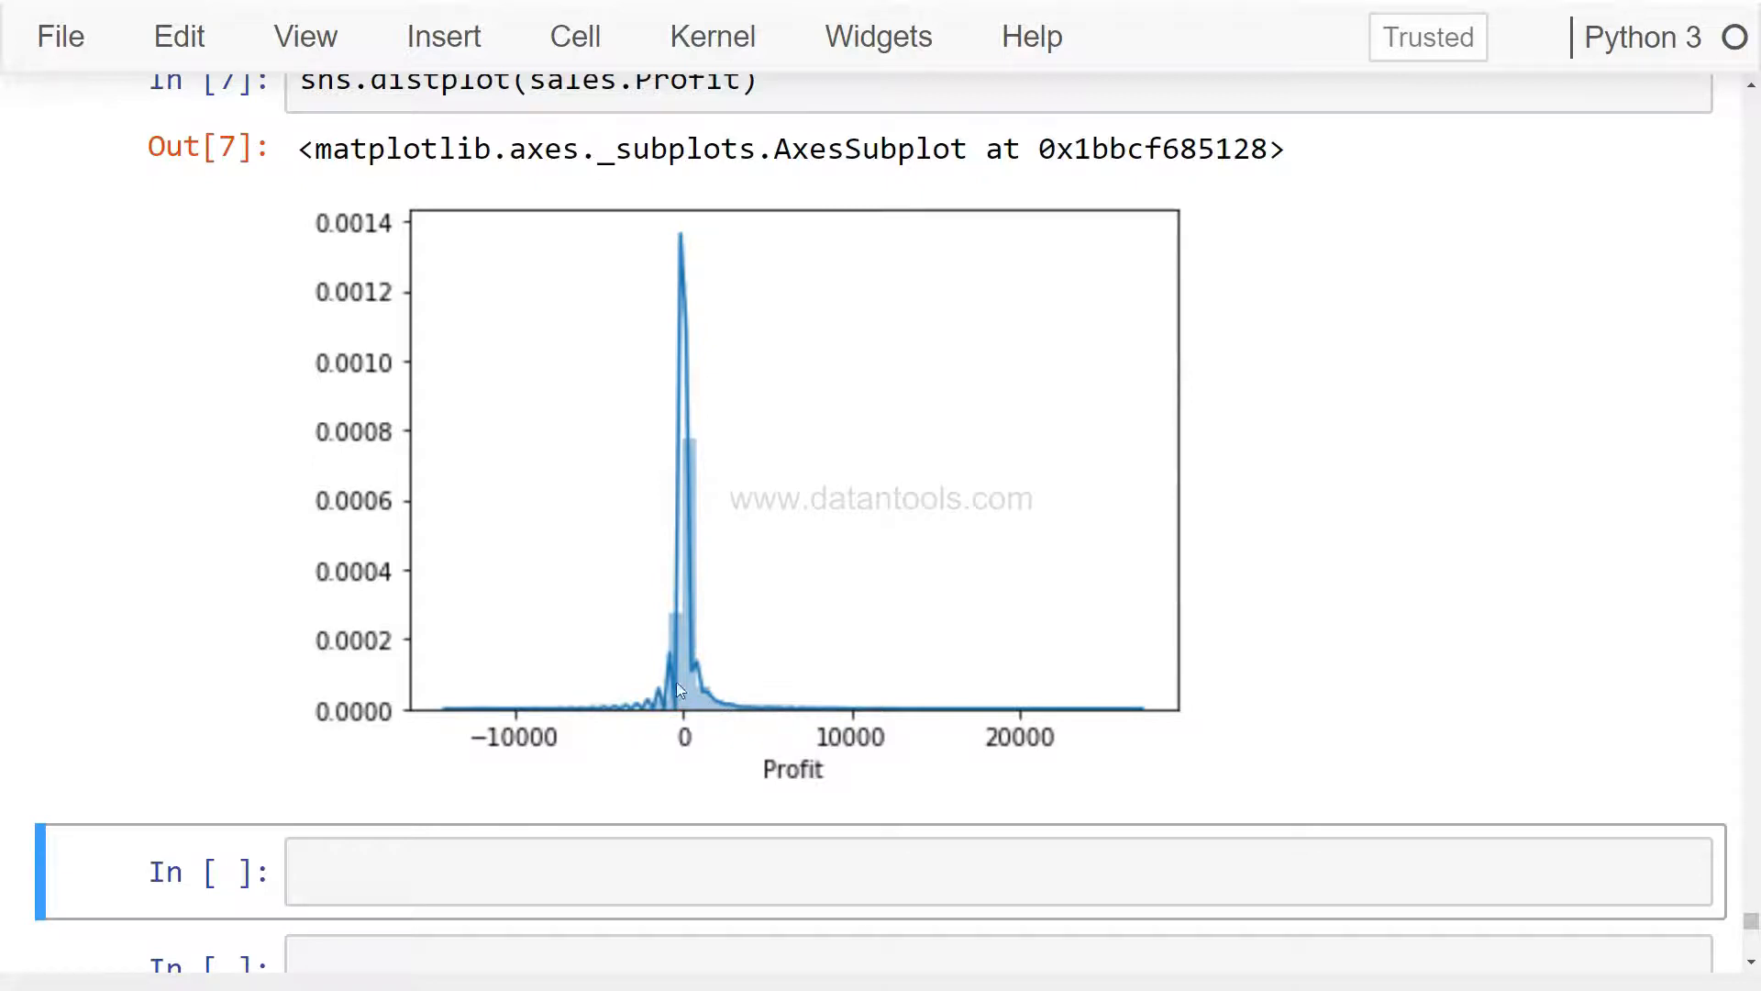
{"action": "mouse_move", "coordinate": [789, 704]}
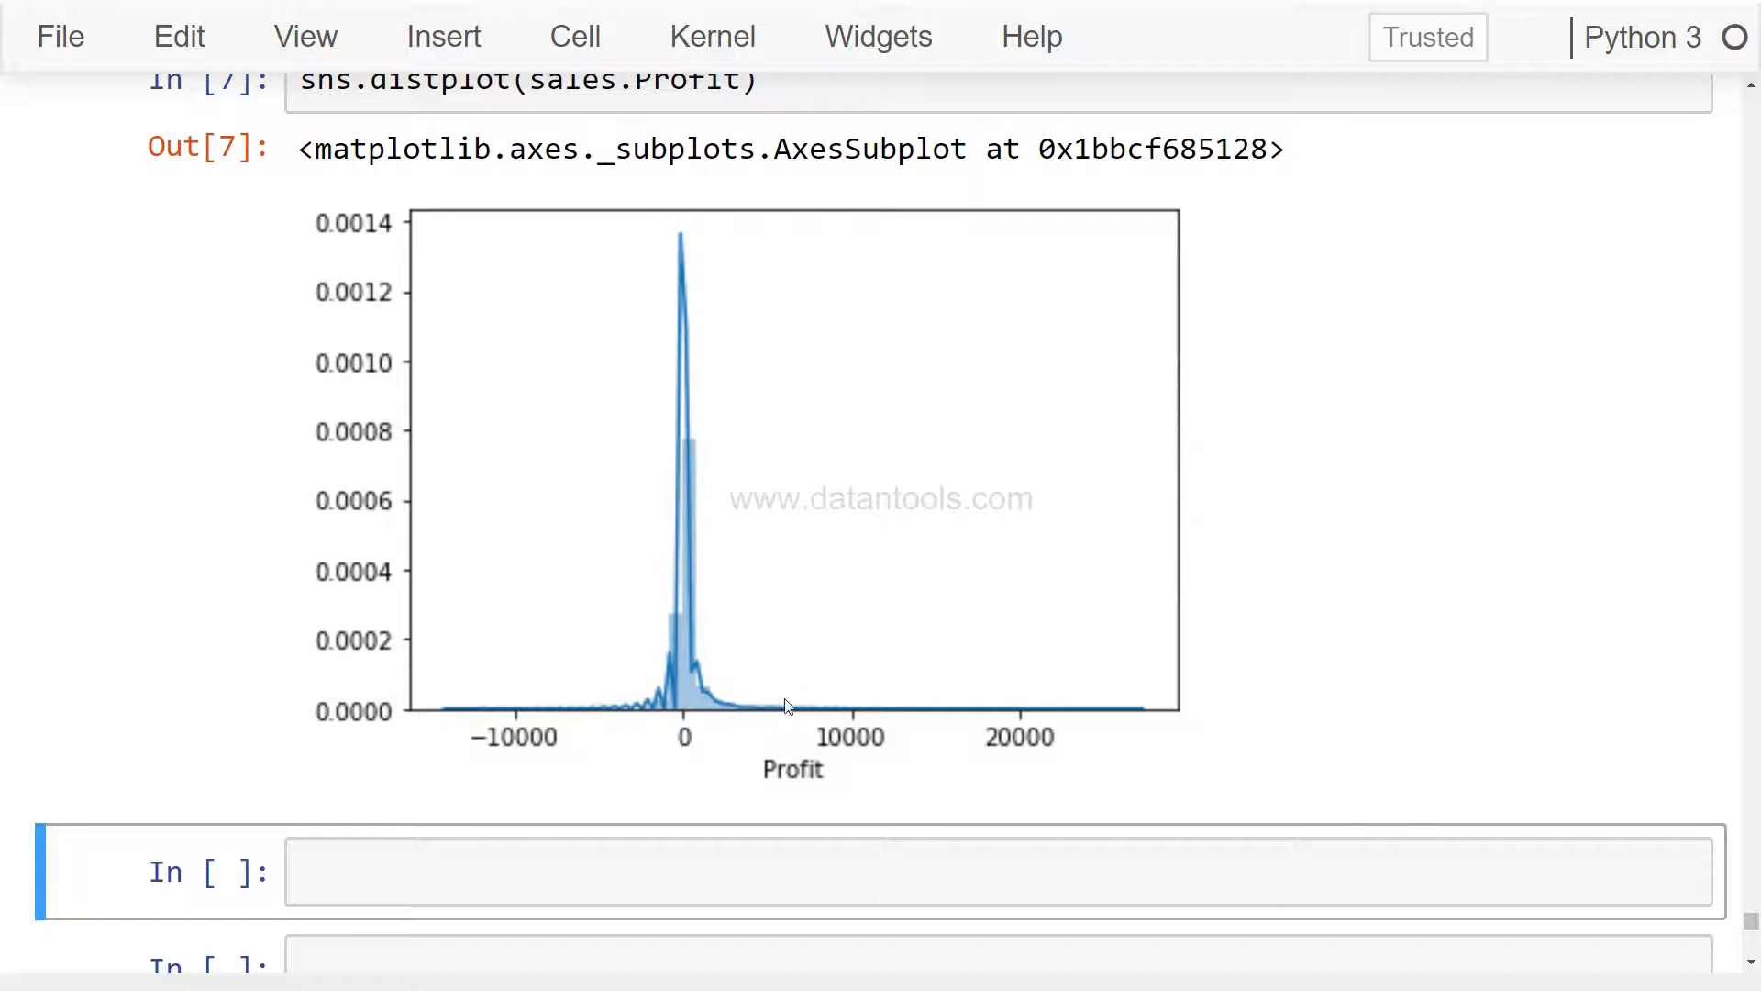
{"action": "mouse_move", "coordinate": [681, 697]}
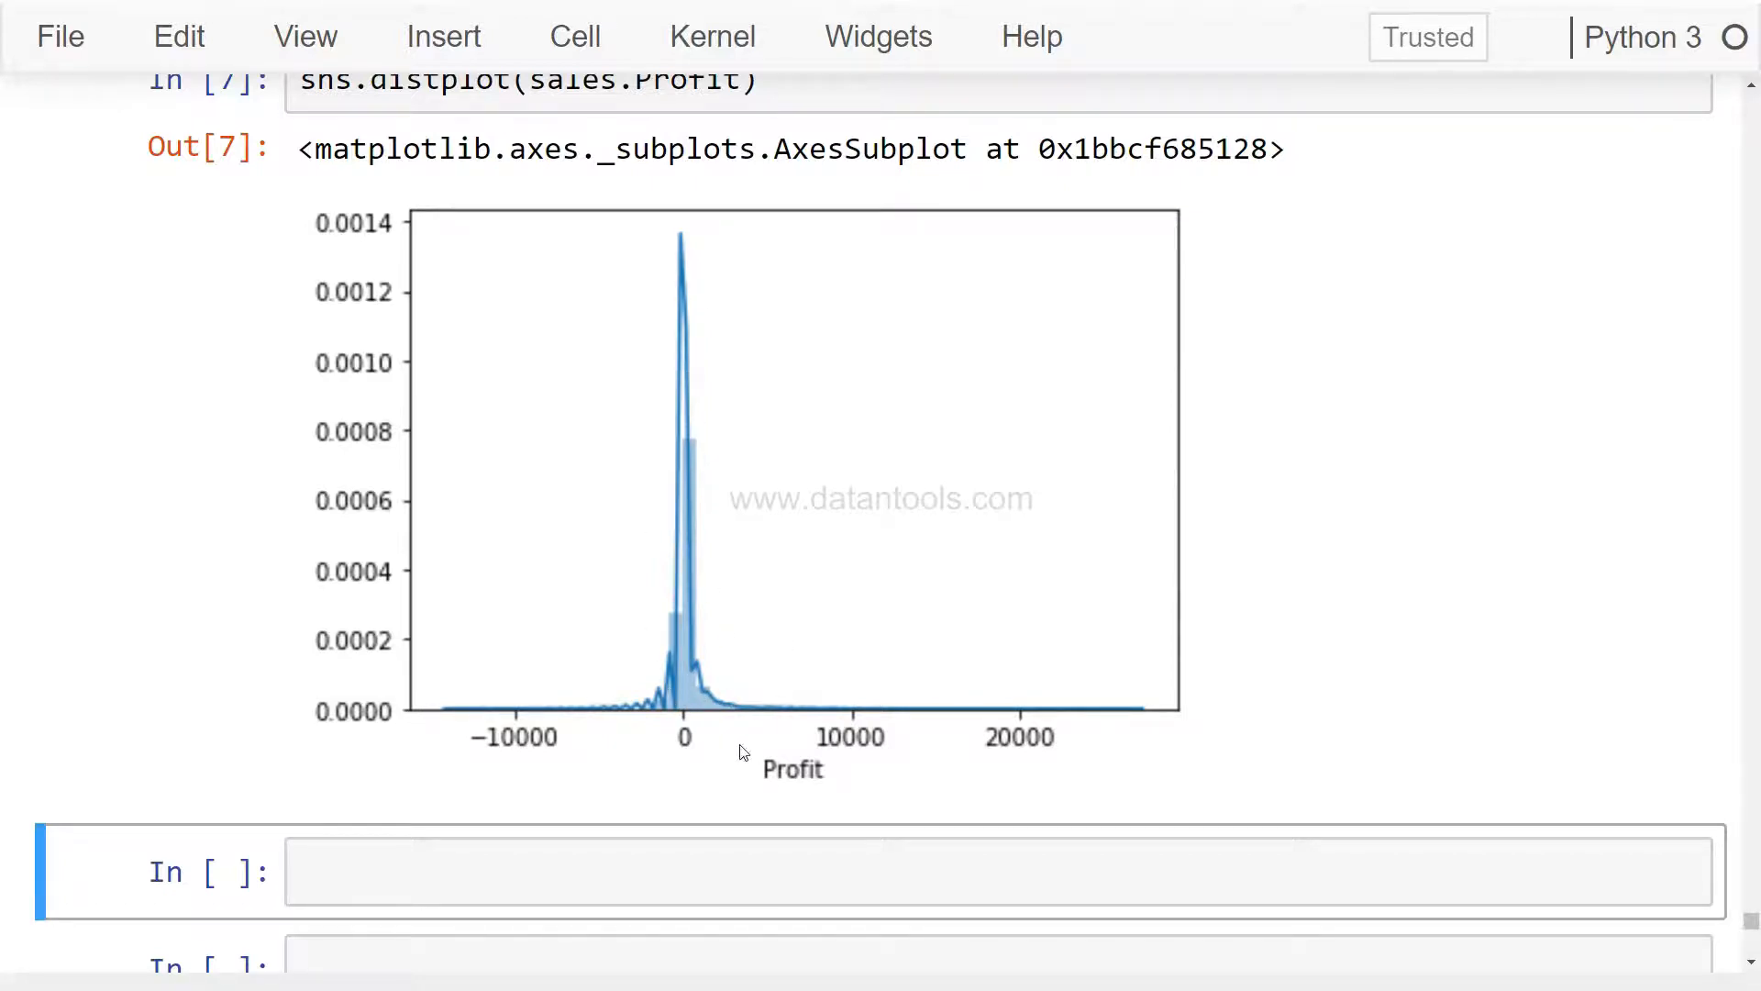
{"action": "mouse_move", "coordinate": [691, 653]}
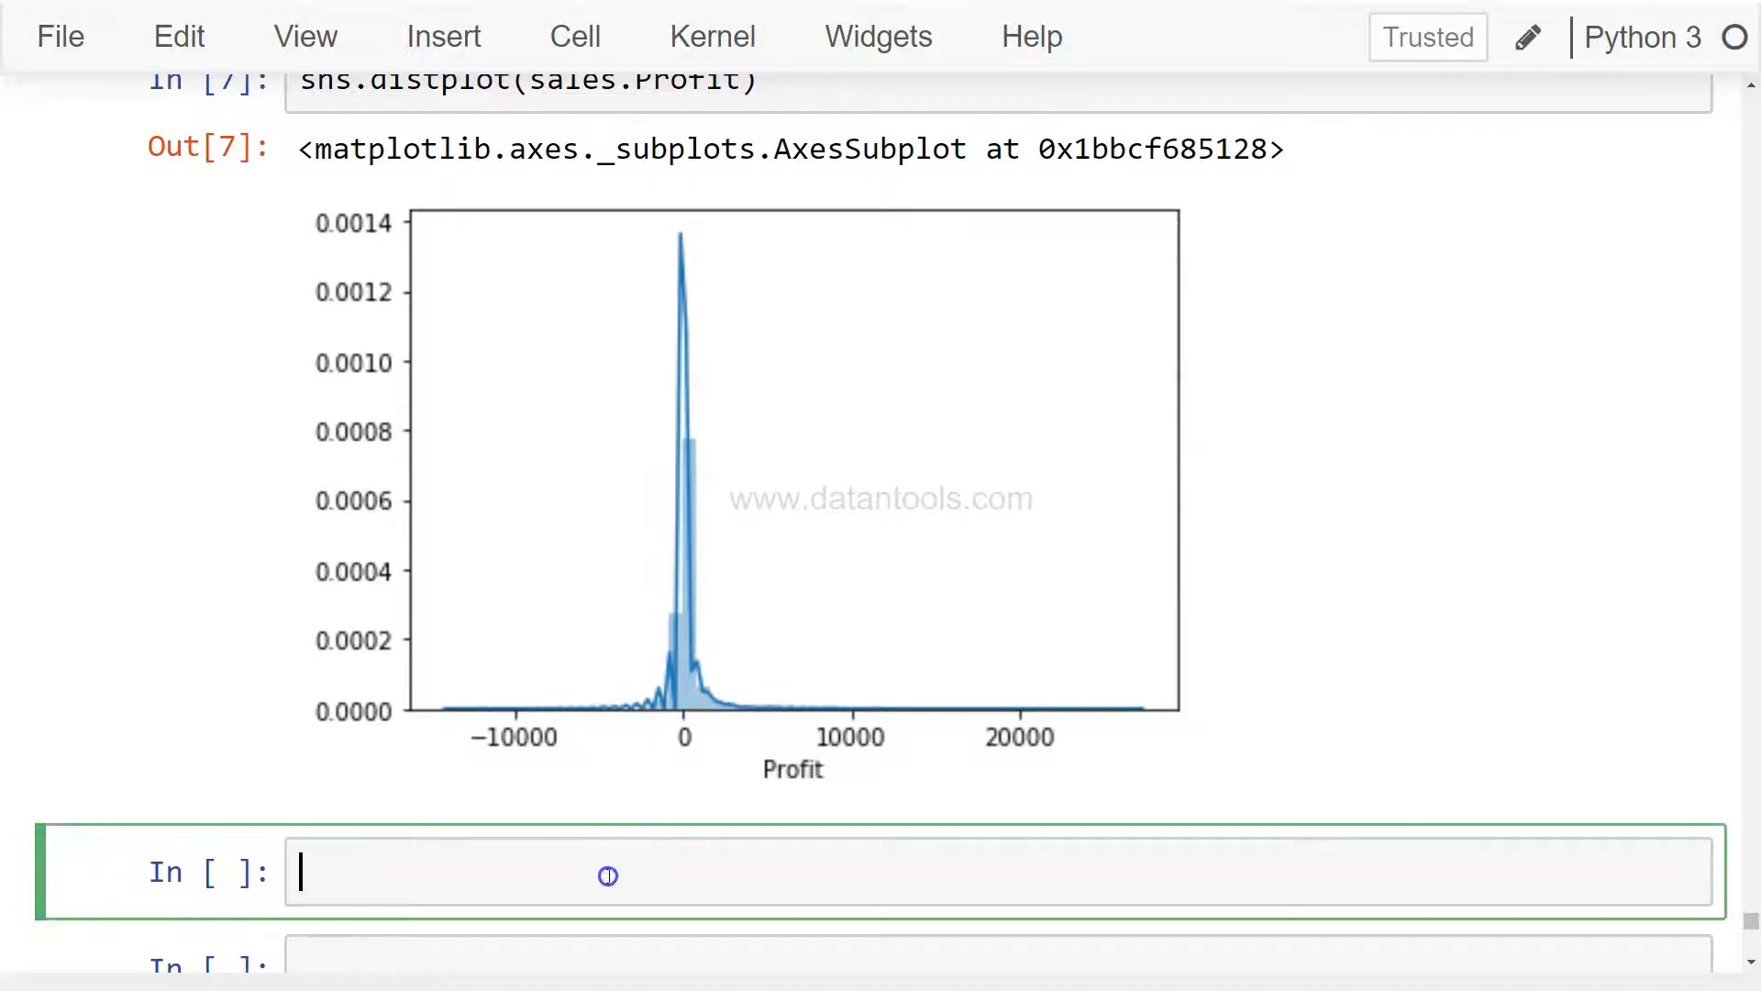
Run sns.distplot(sales.Profit, kde=False) to draw a Profit histogram without the density curve.
{"action": "type", "text": "sns.displot"}
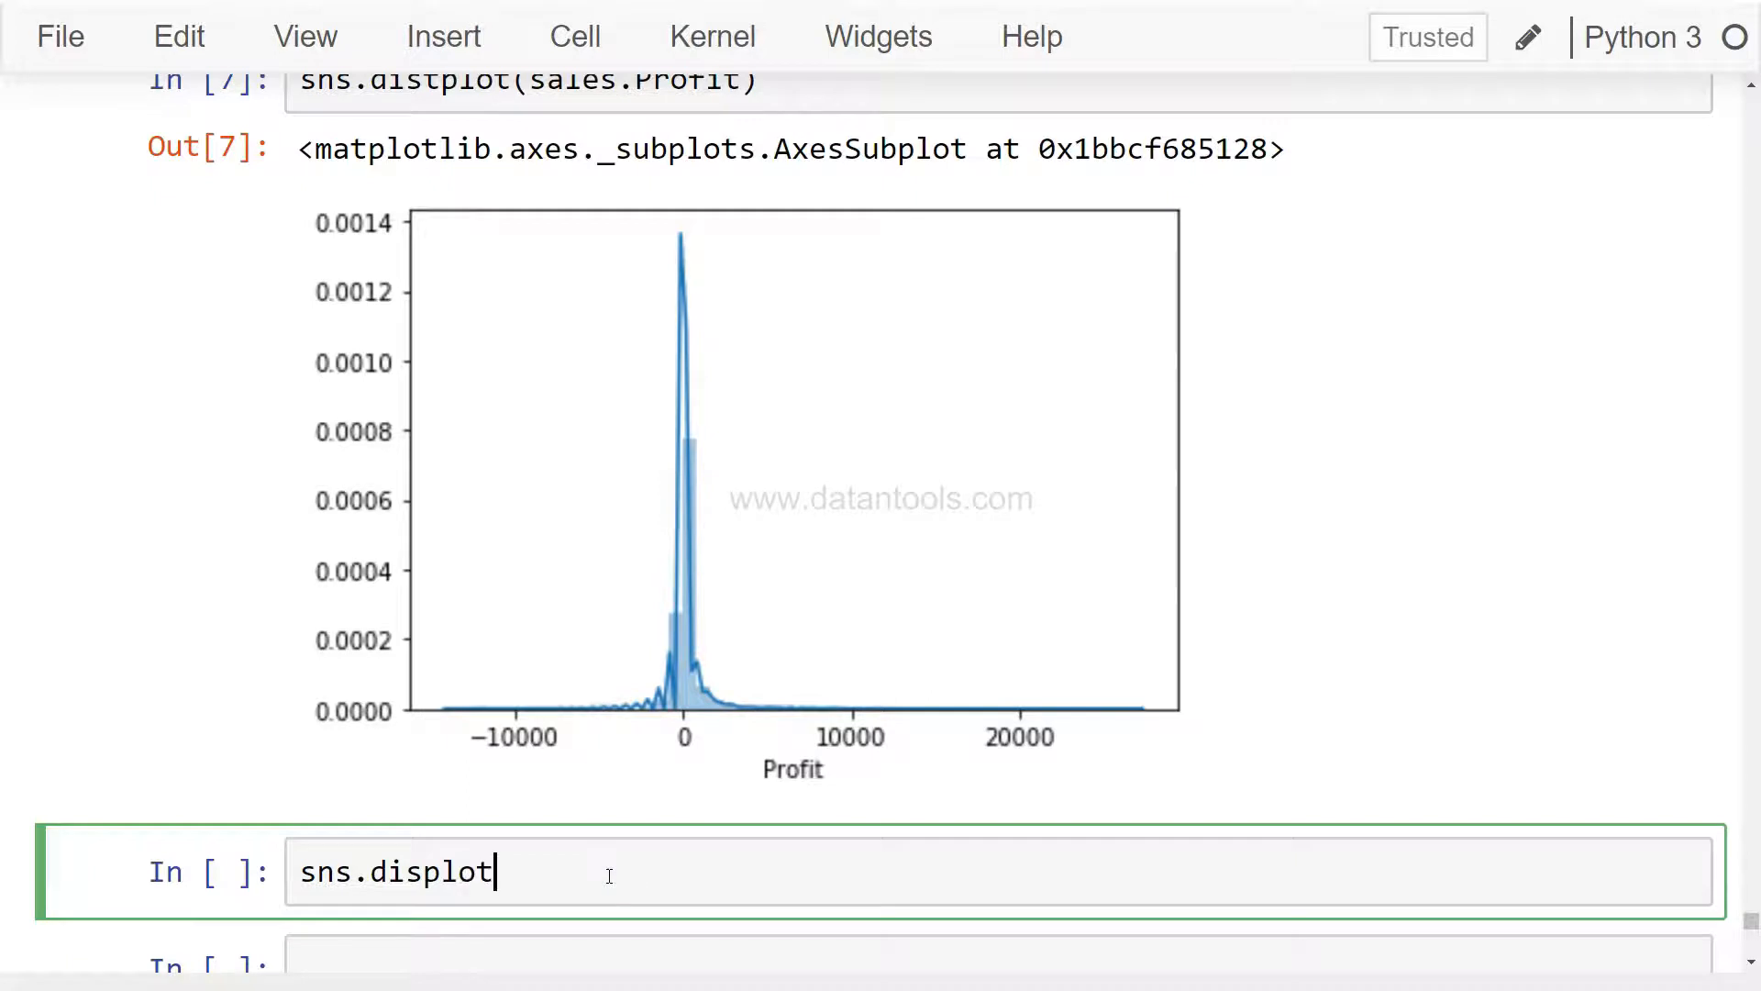
{"action": "type", "text": "()"}
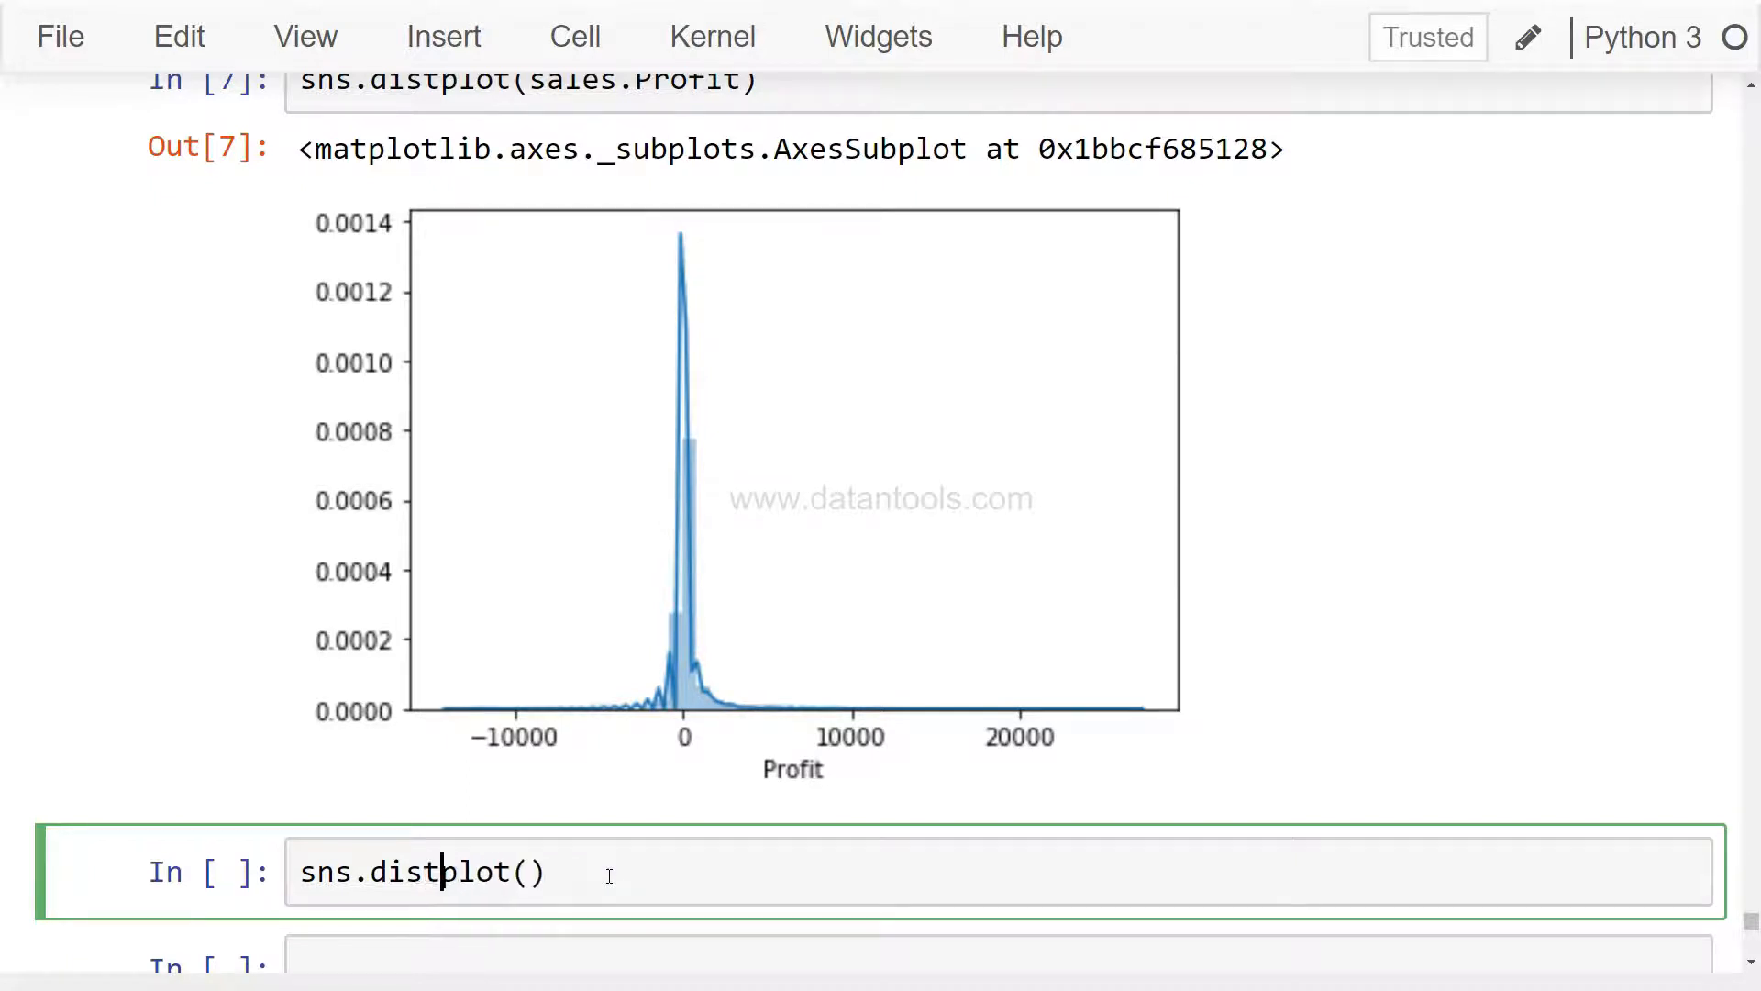
{"action": "type", "text": "sal"}
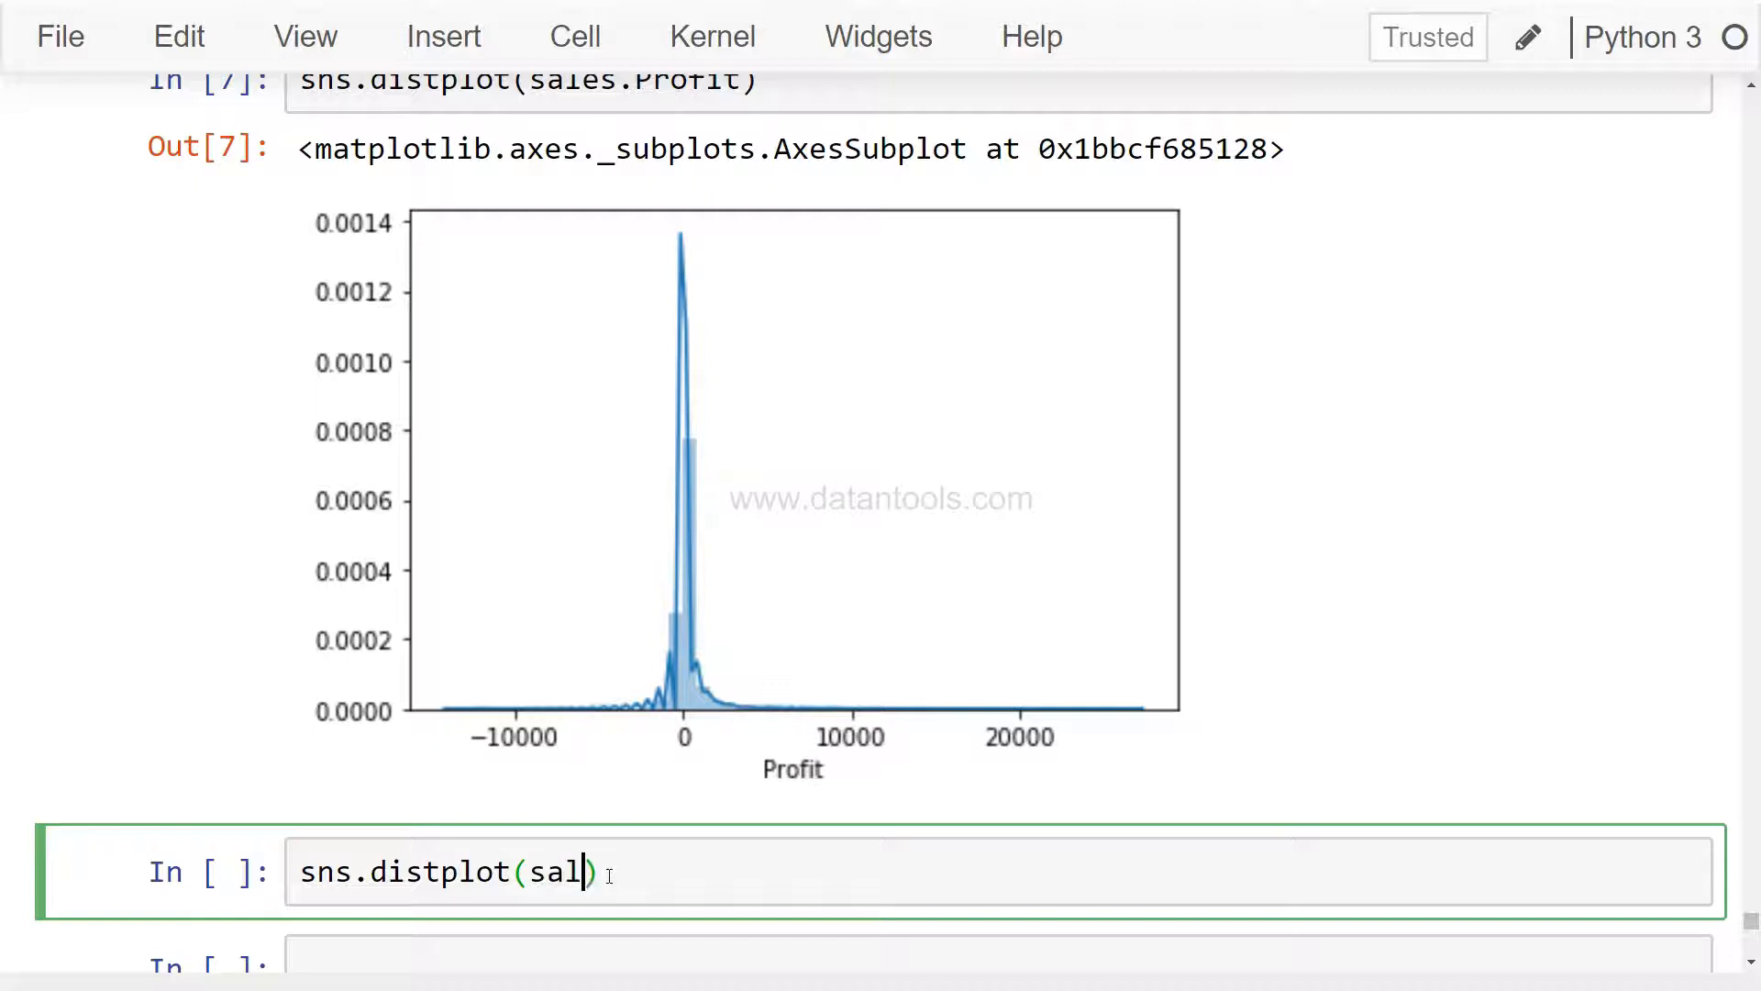
{"action": "type", "text": "es.Profit, k"}
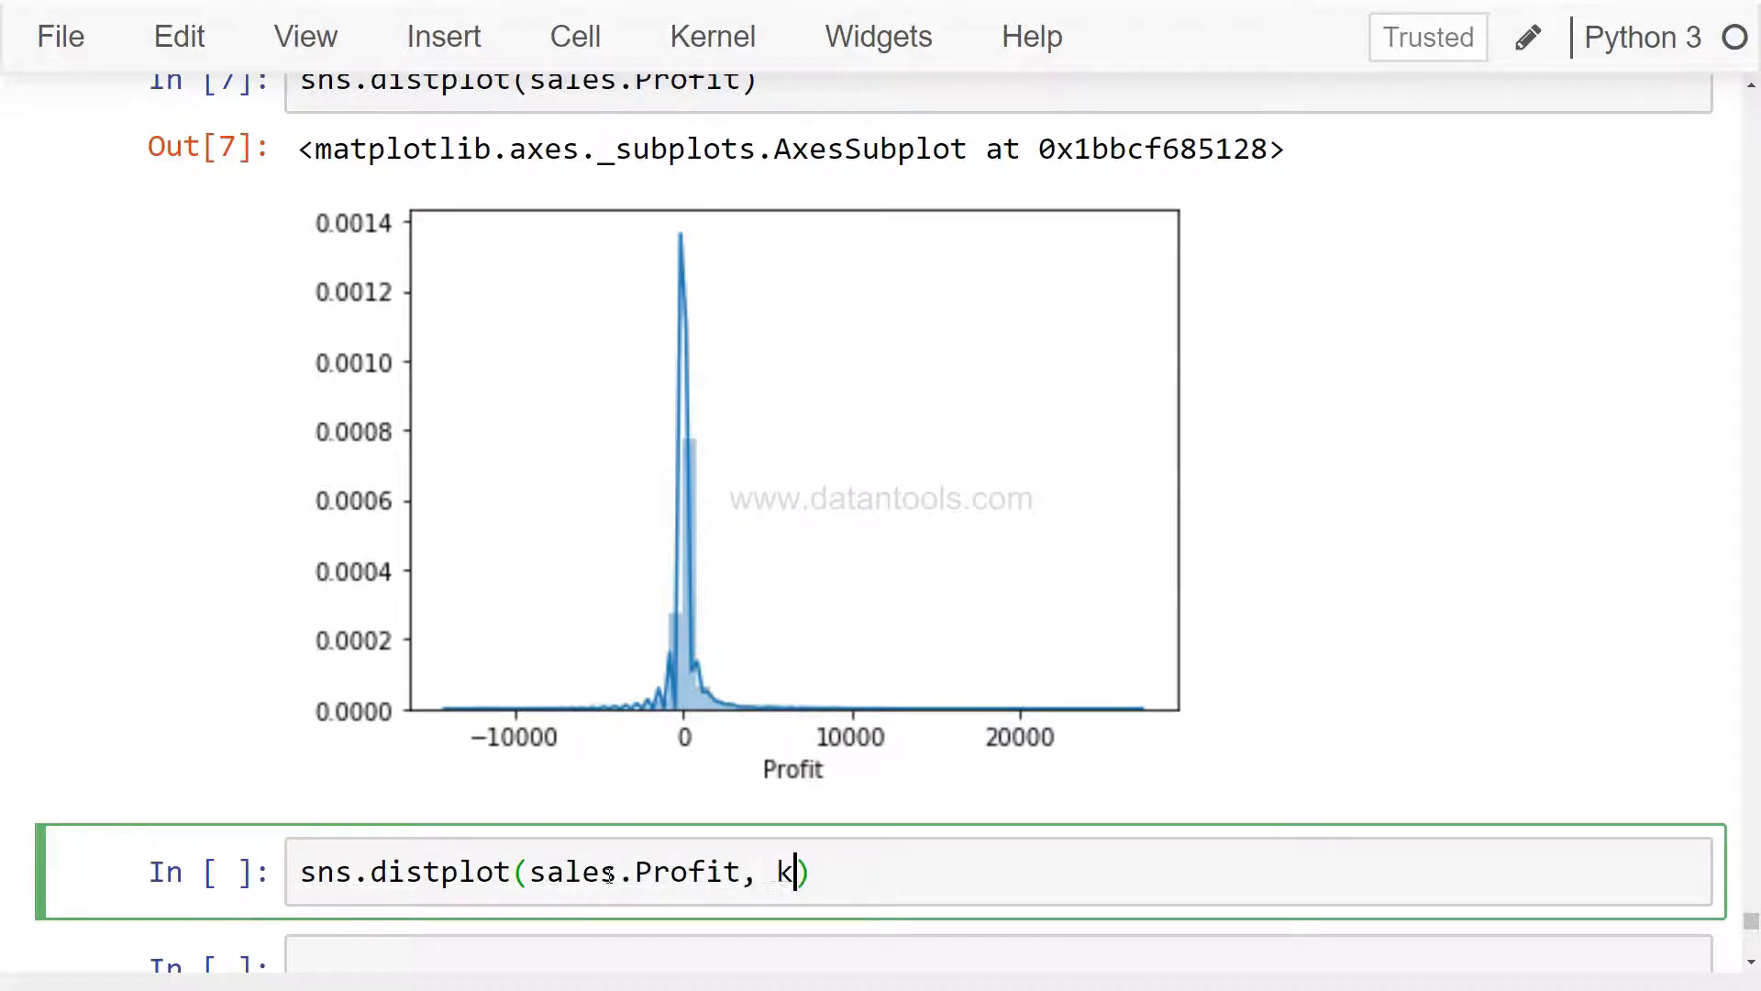
{"action": "type", "text": "de=False"}
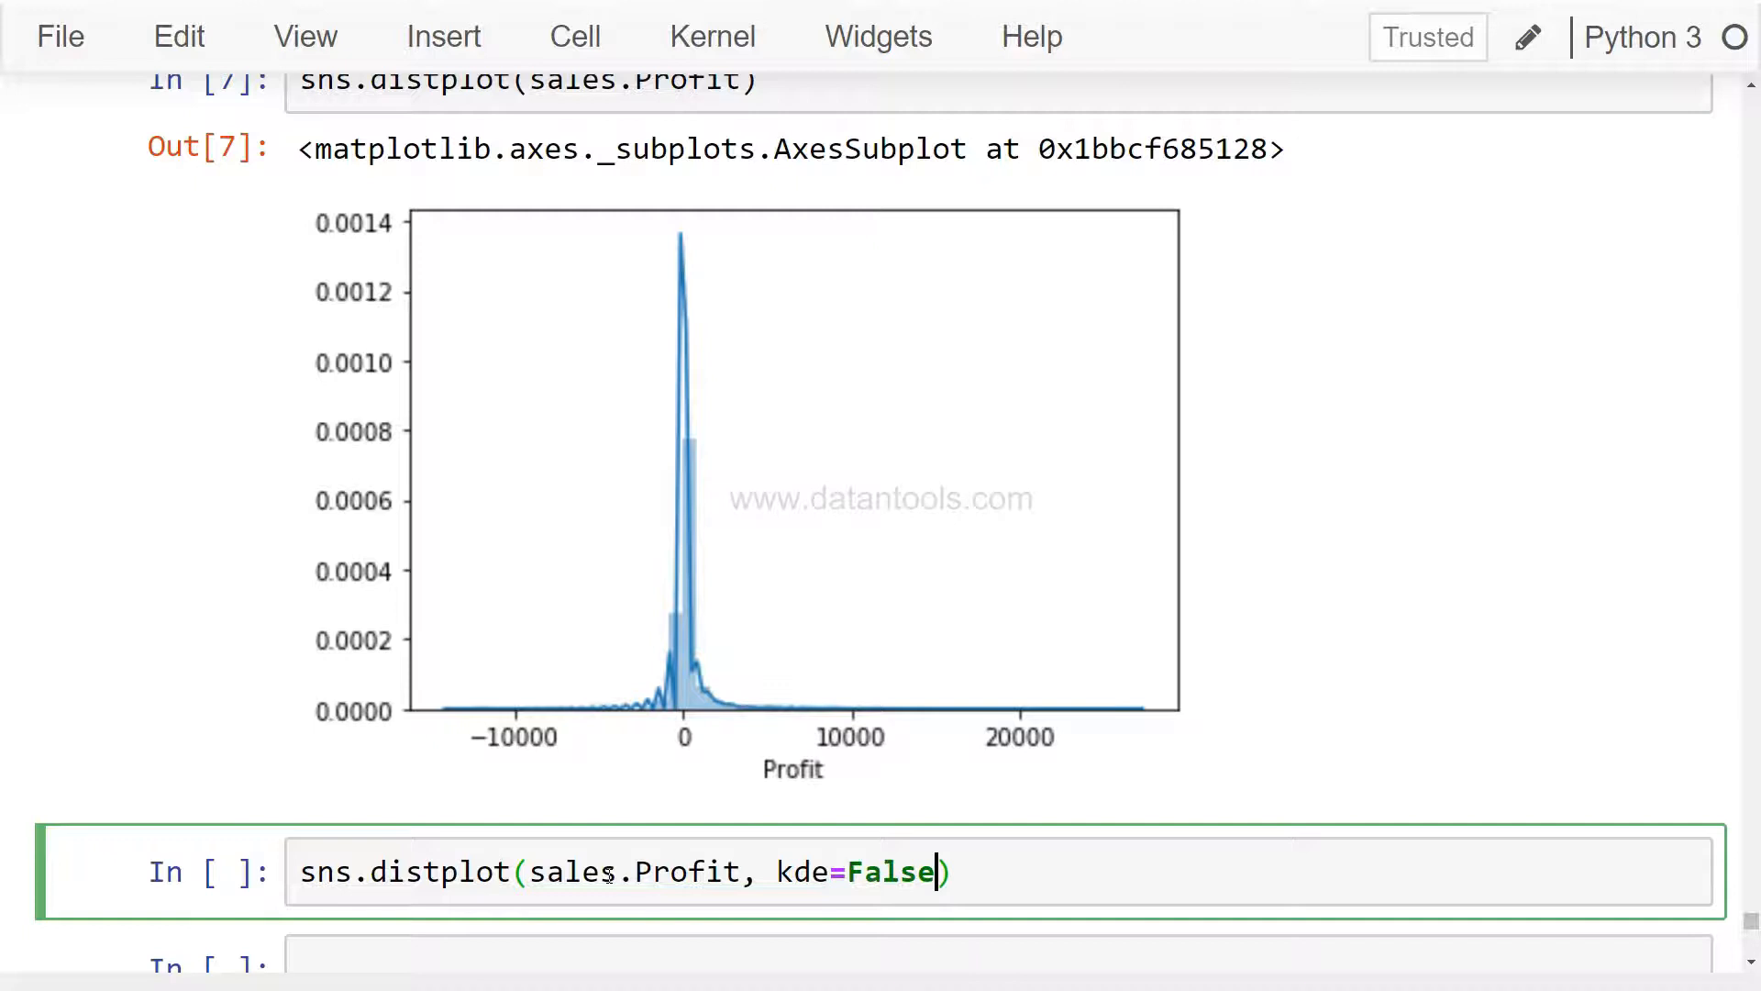
{"action": "mouse_move", "coordinate": [704, 708]}
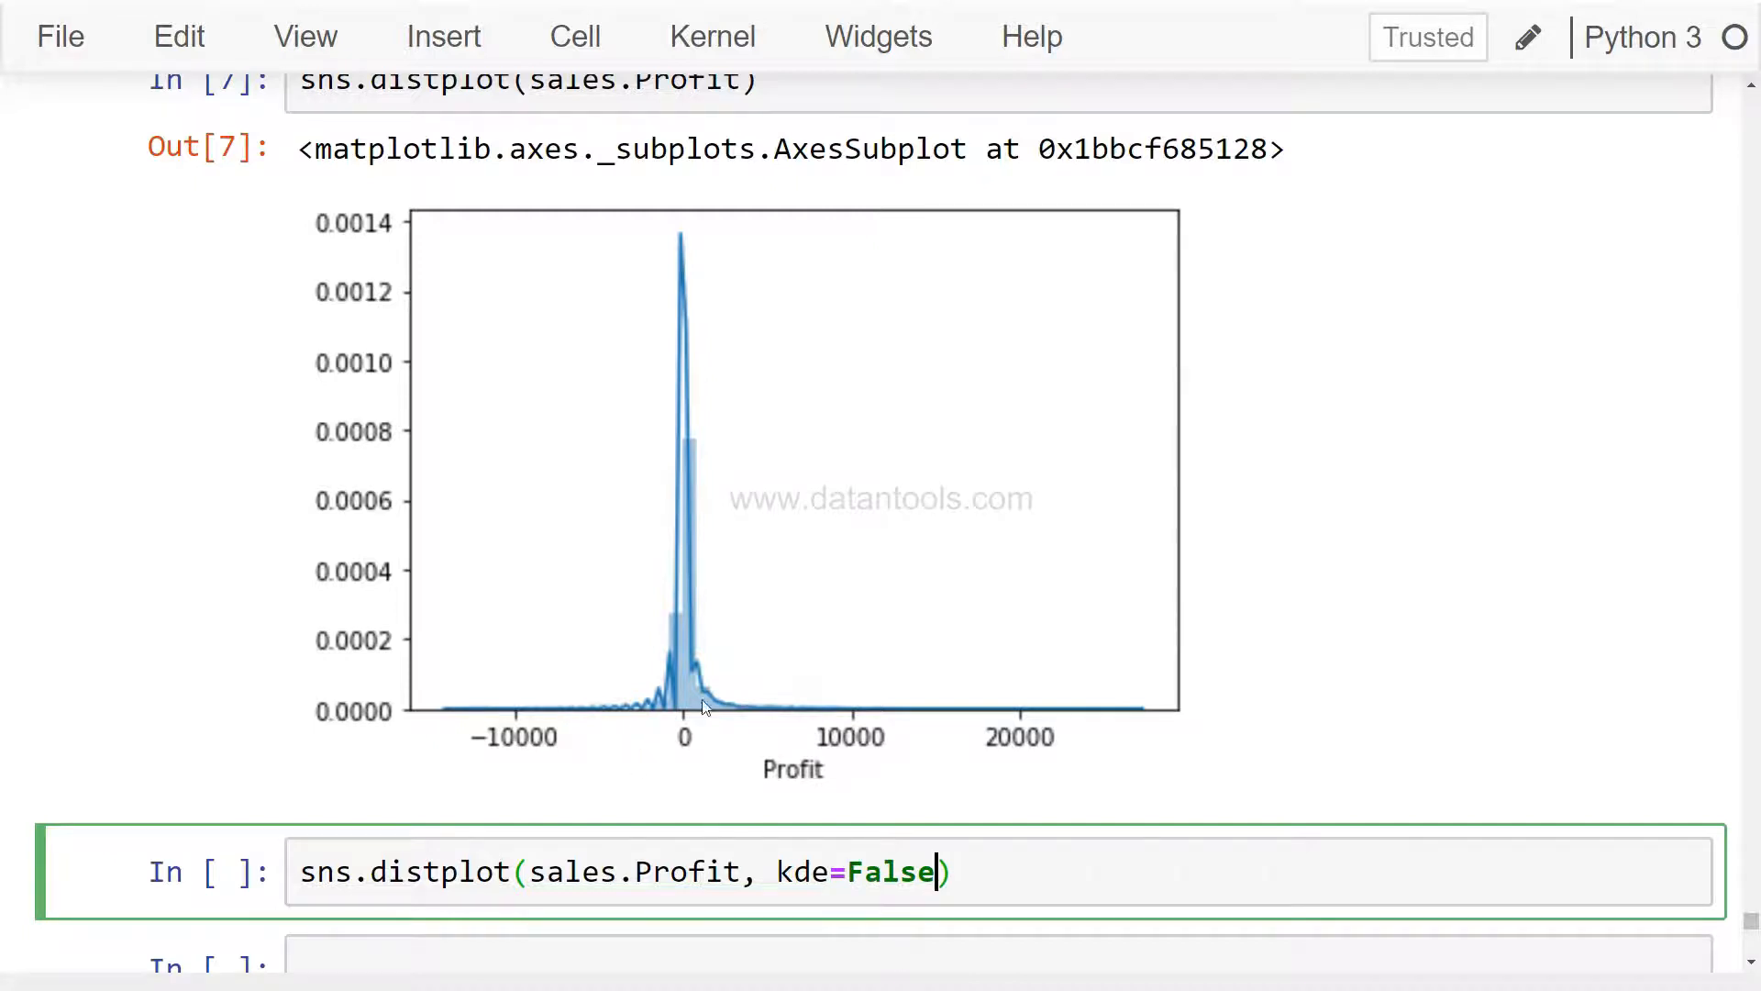
{"action": "key", "text": "Shift+Enter"}
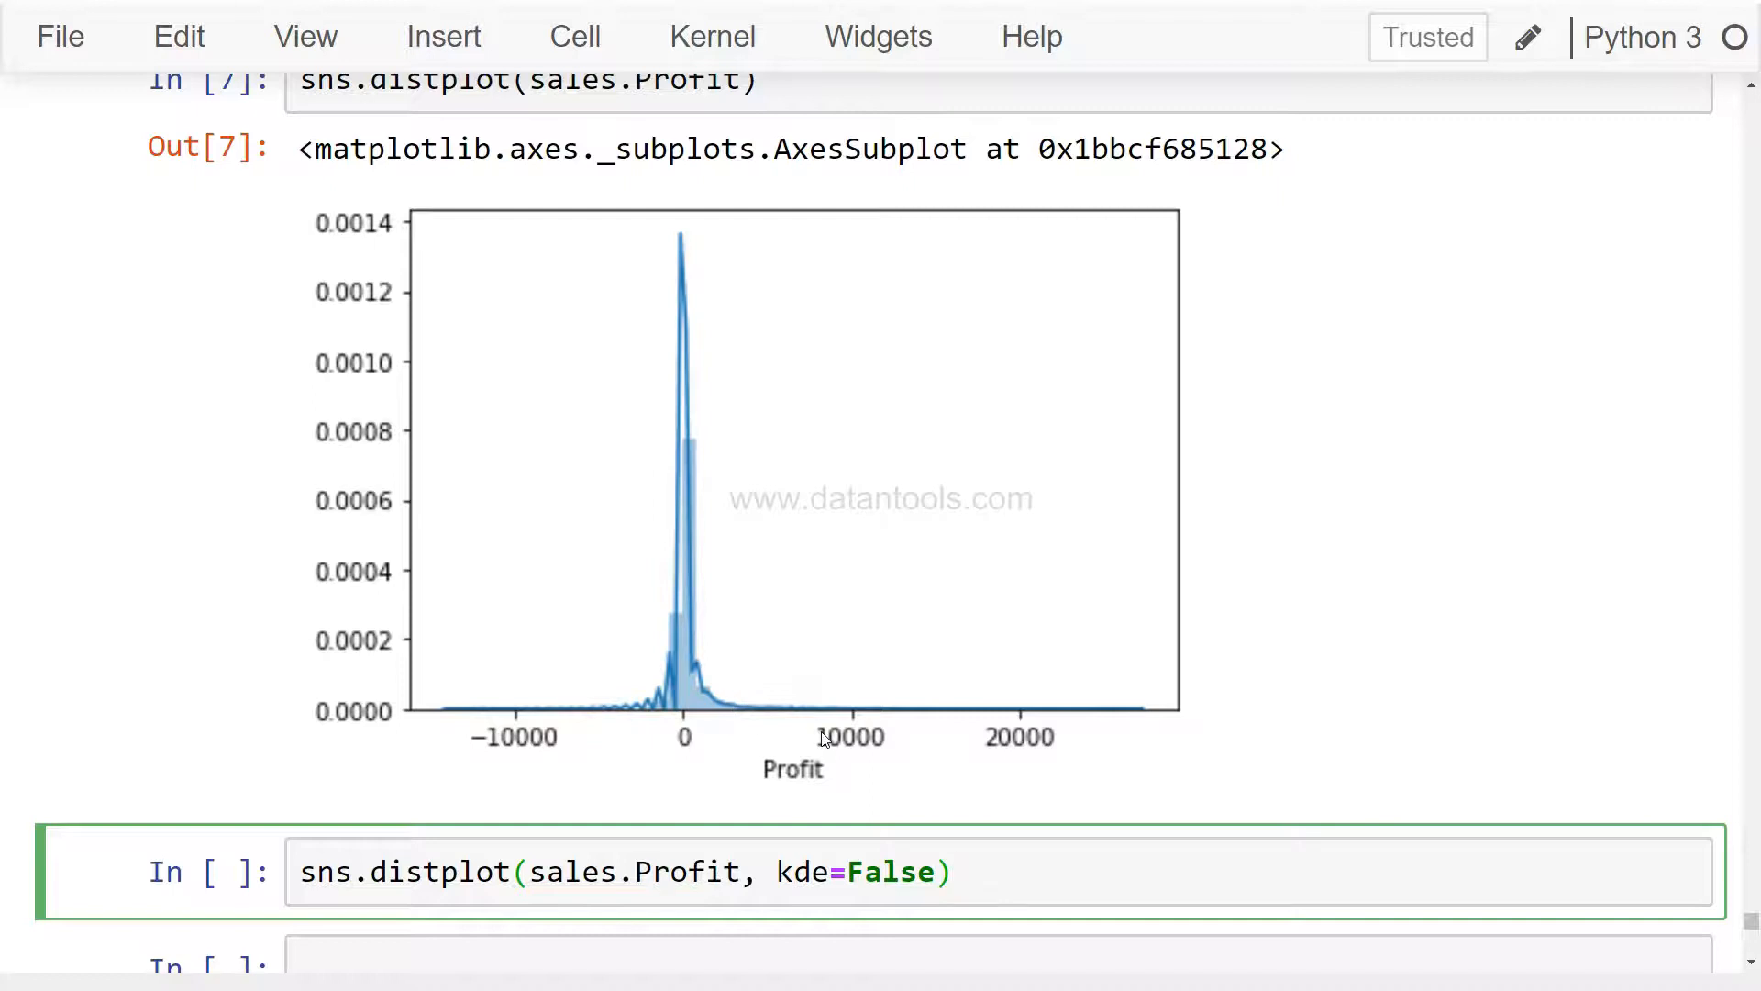
{"action": "key", "text": "Shift+Enter"}
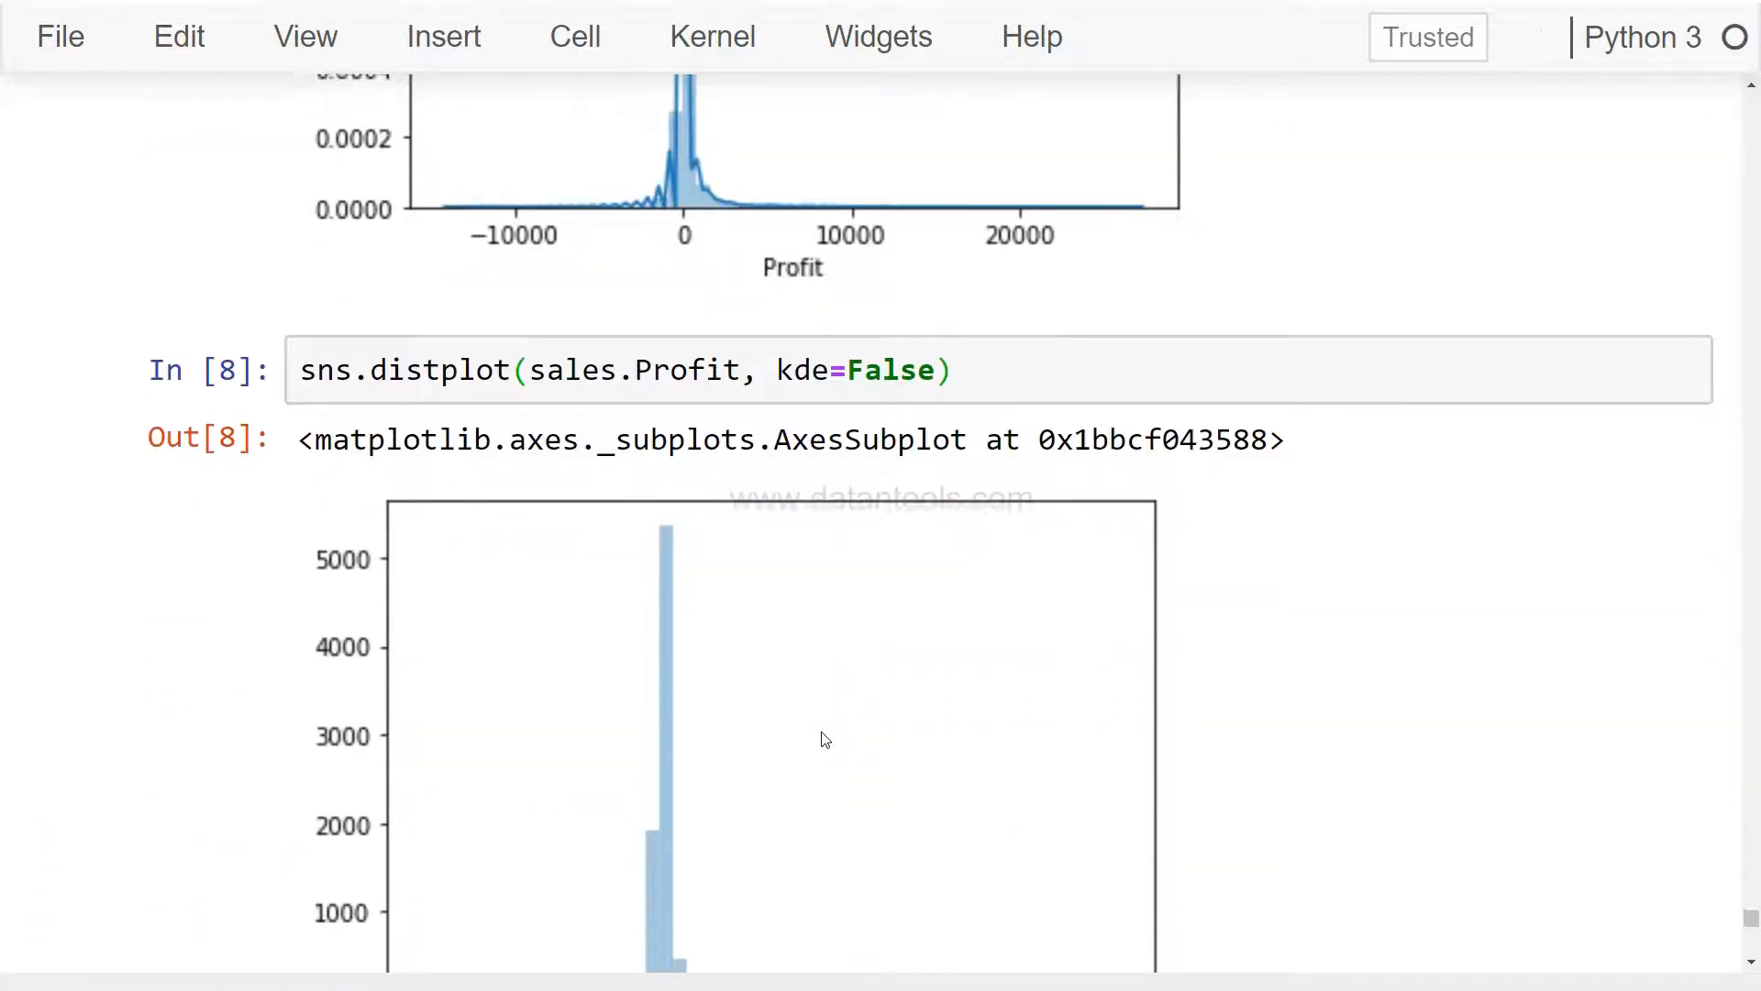
Review the rendered histogram and save the notebook.
{"action": "scroll", "scroll_direction": "down", "scroll_amount": 3}
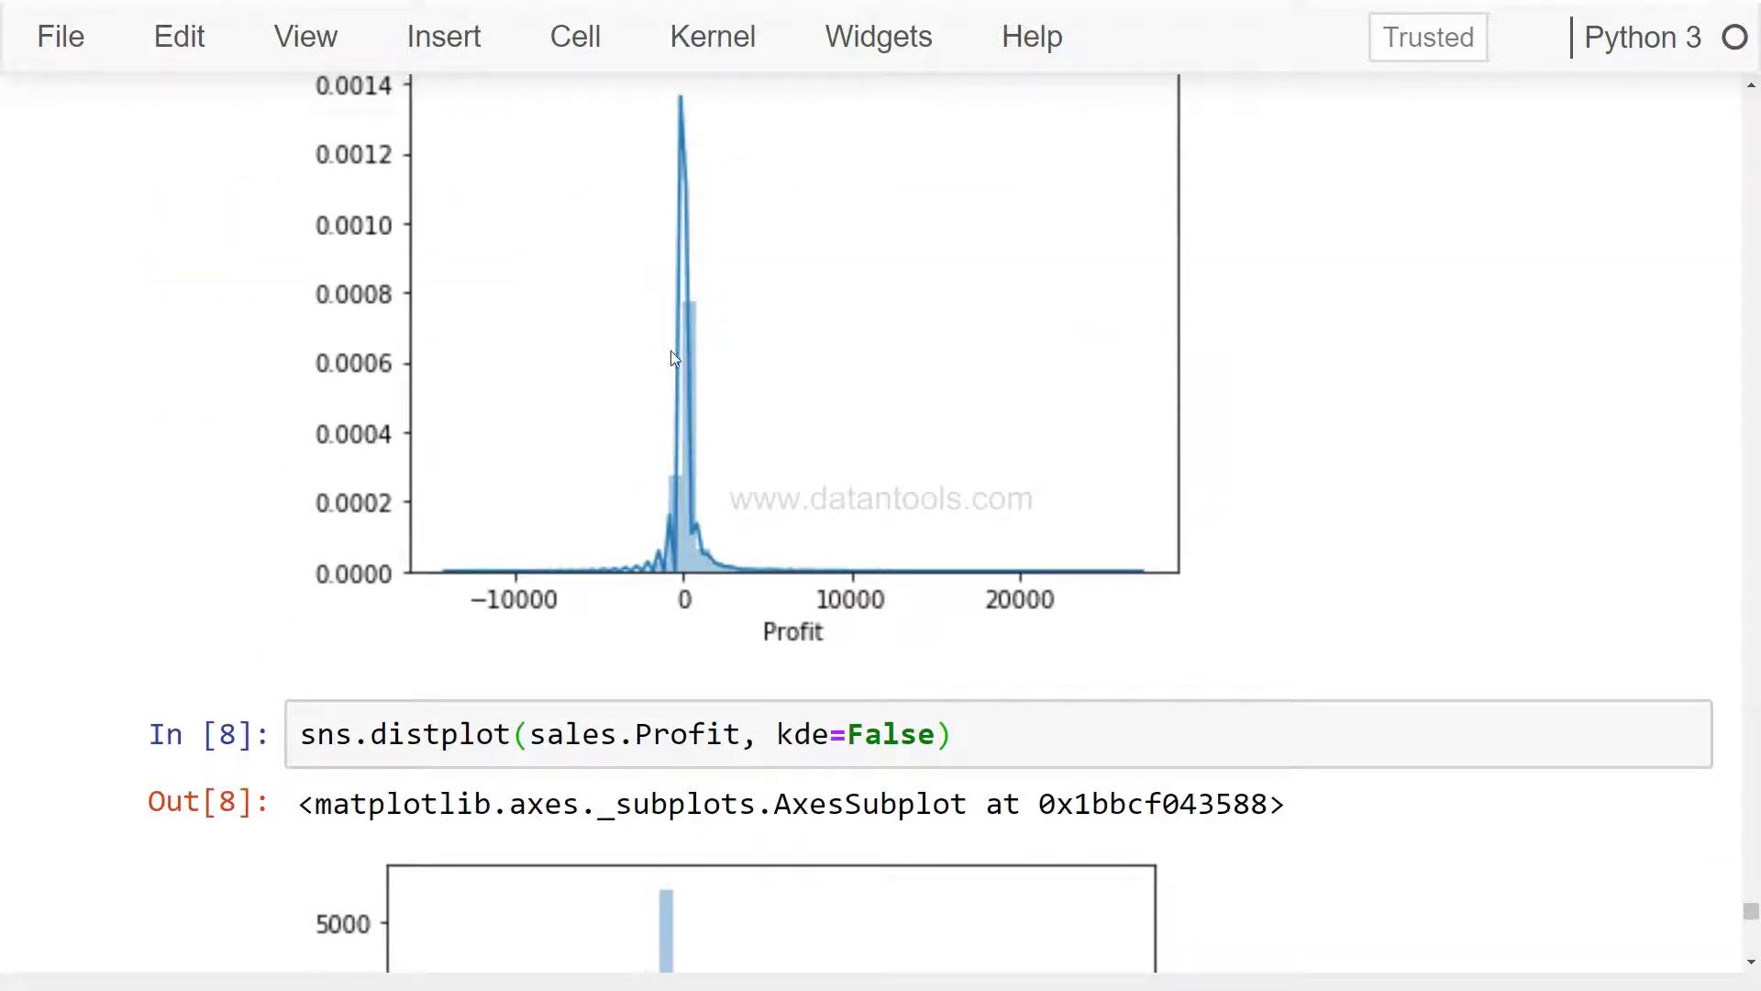
{"action": "mouse_move", "coordinate": [756, 624]}
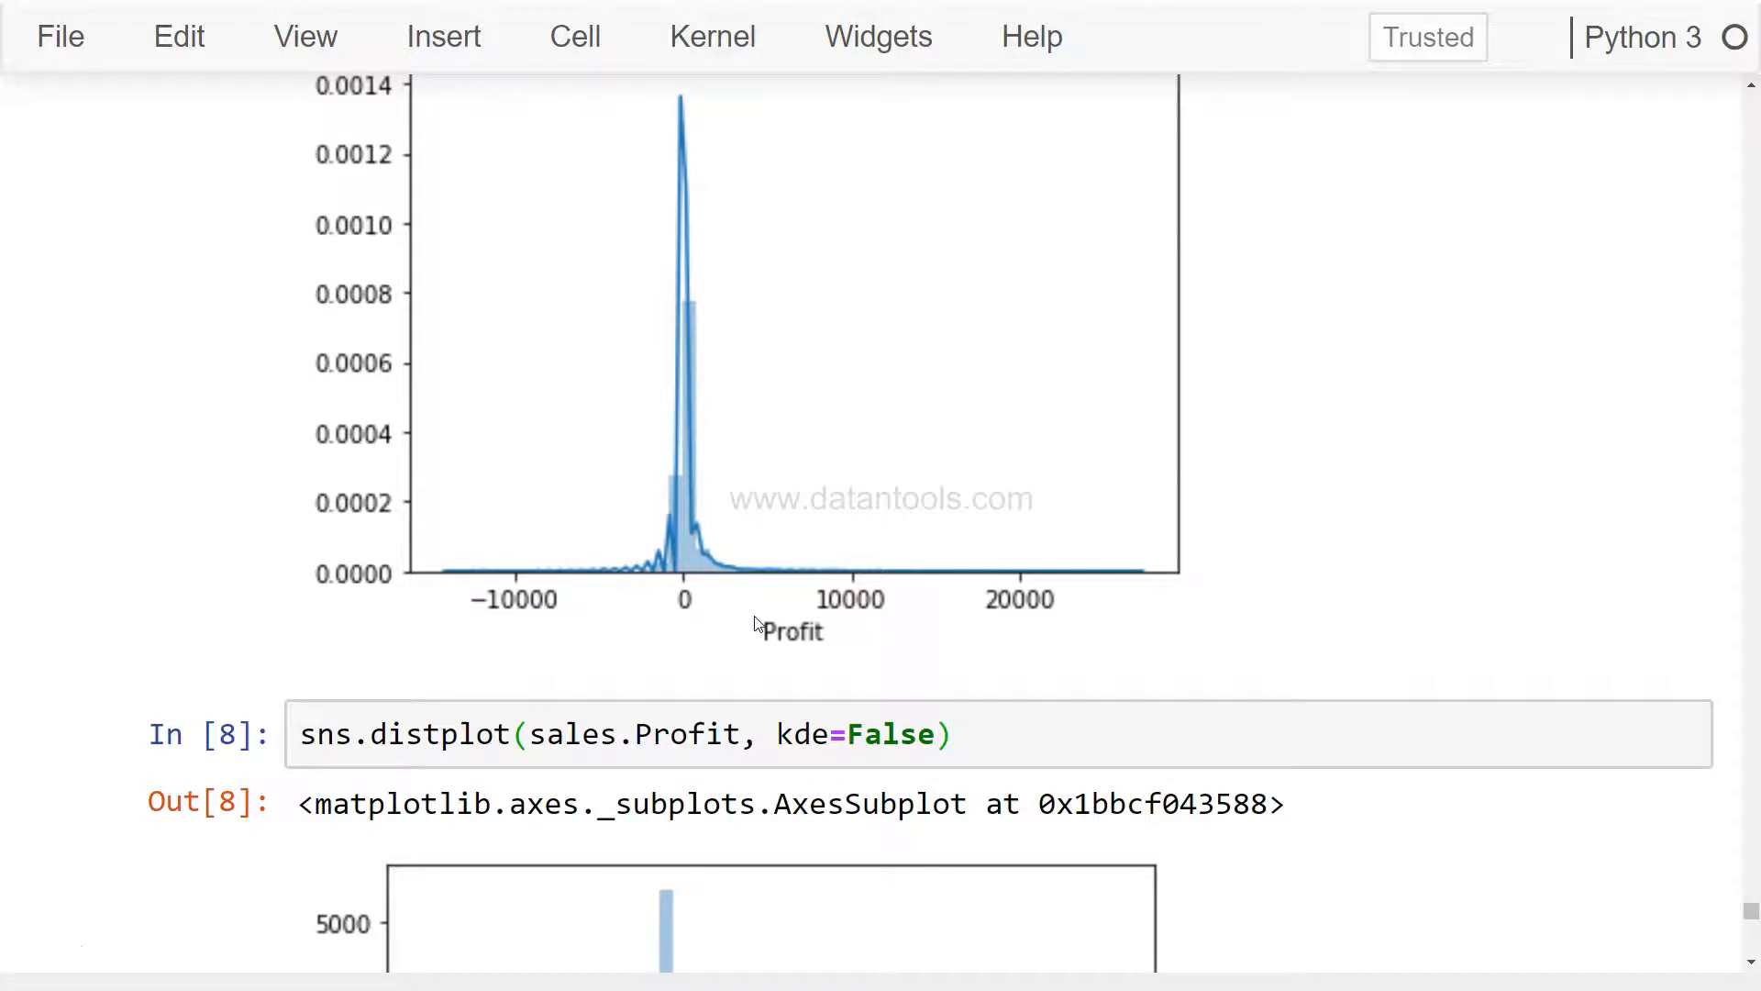
{"action": "scroll", "scroll_direction": "down", "scroll_amount": 3}
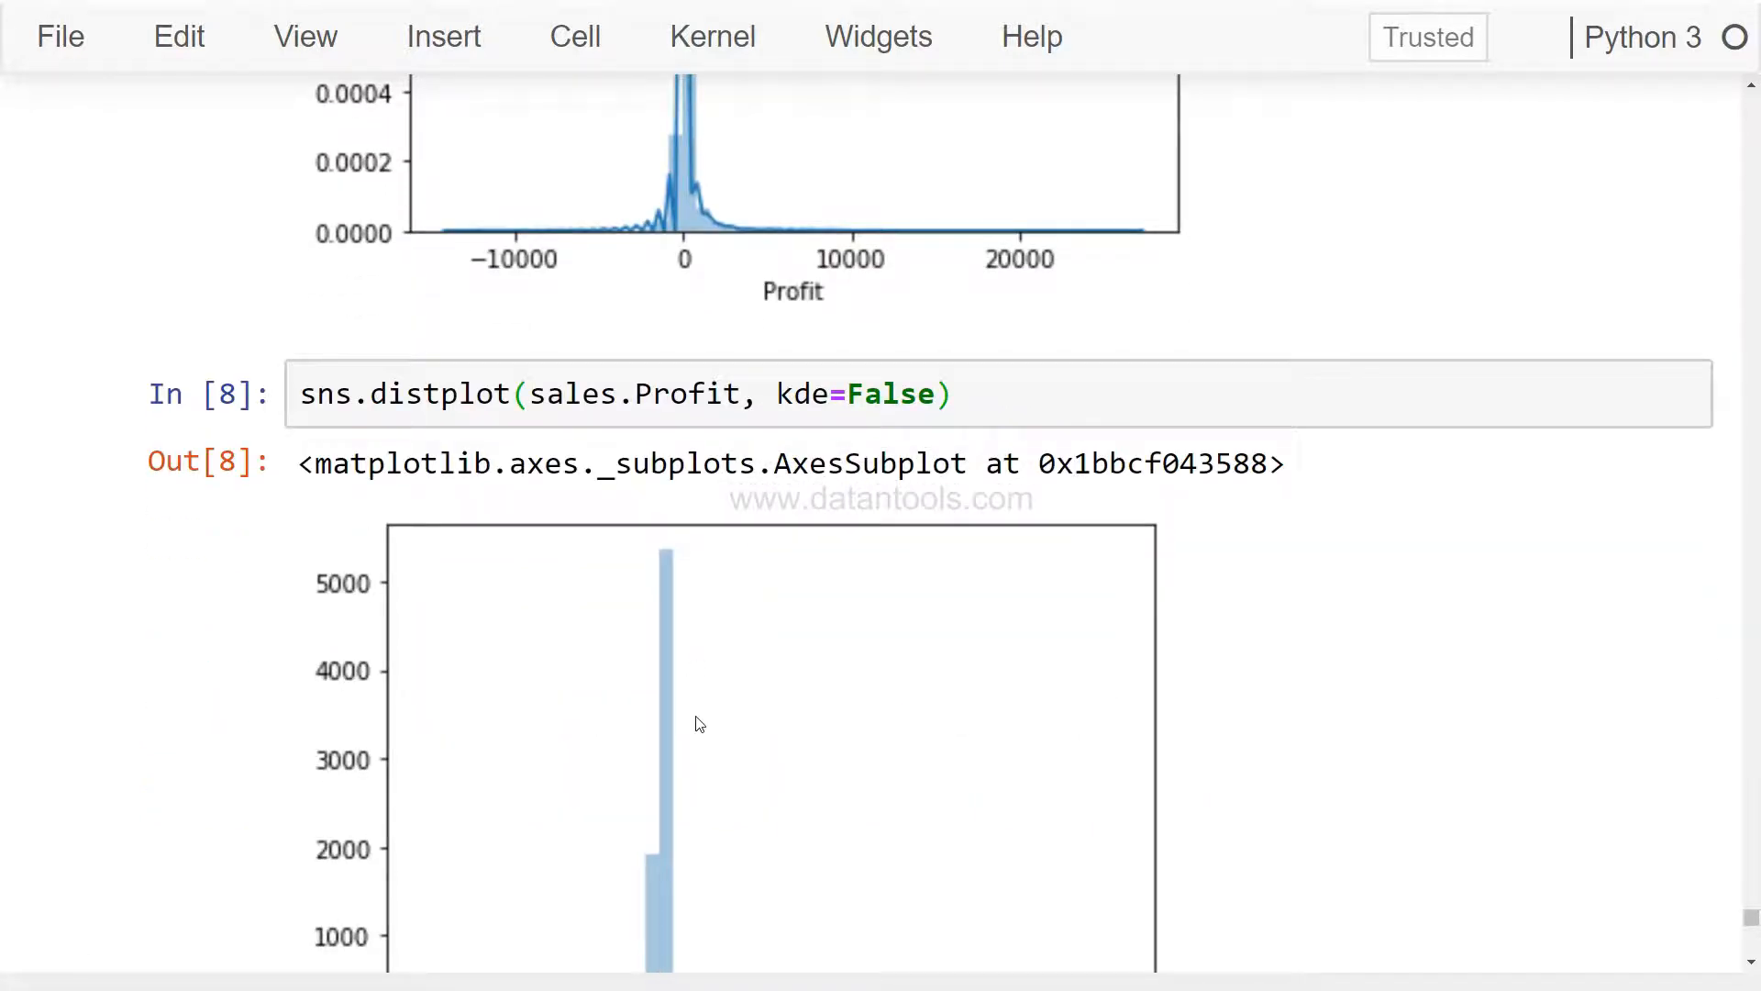
{"action": "key", "text": "ctrl+s"}
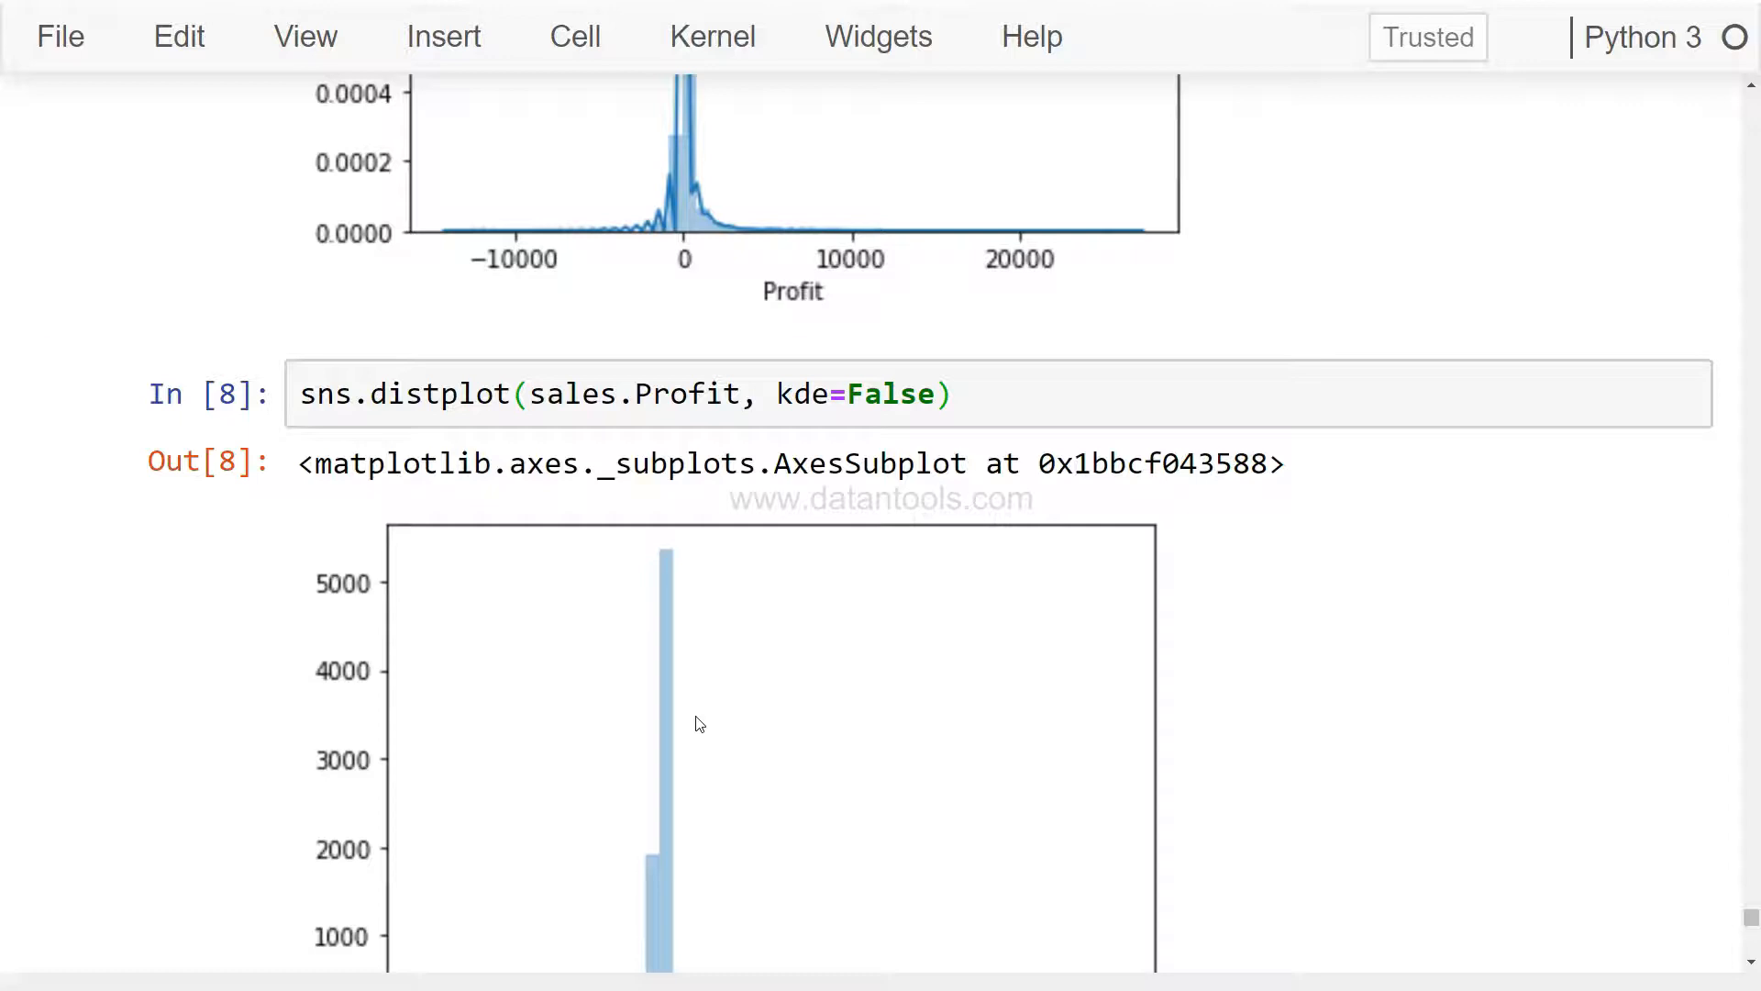
{"action": "left_click", "coordinate": [831, 393]}
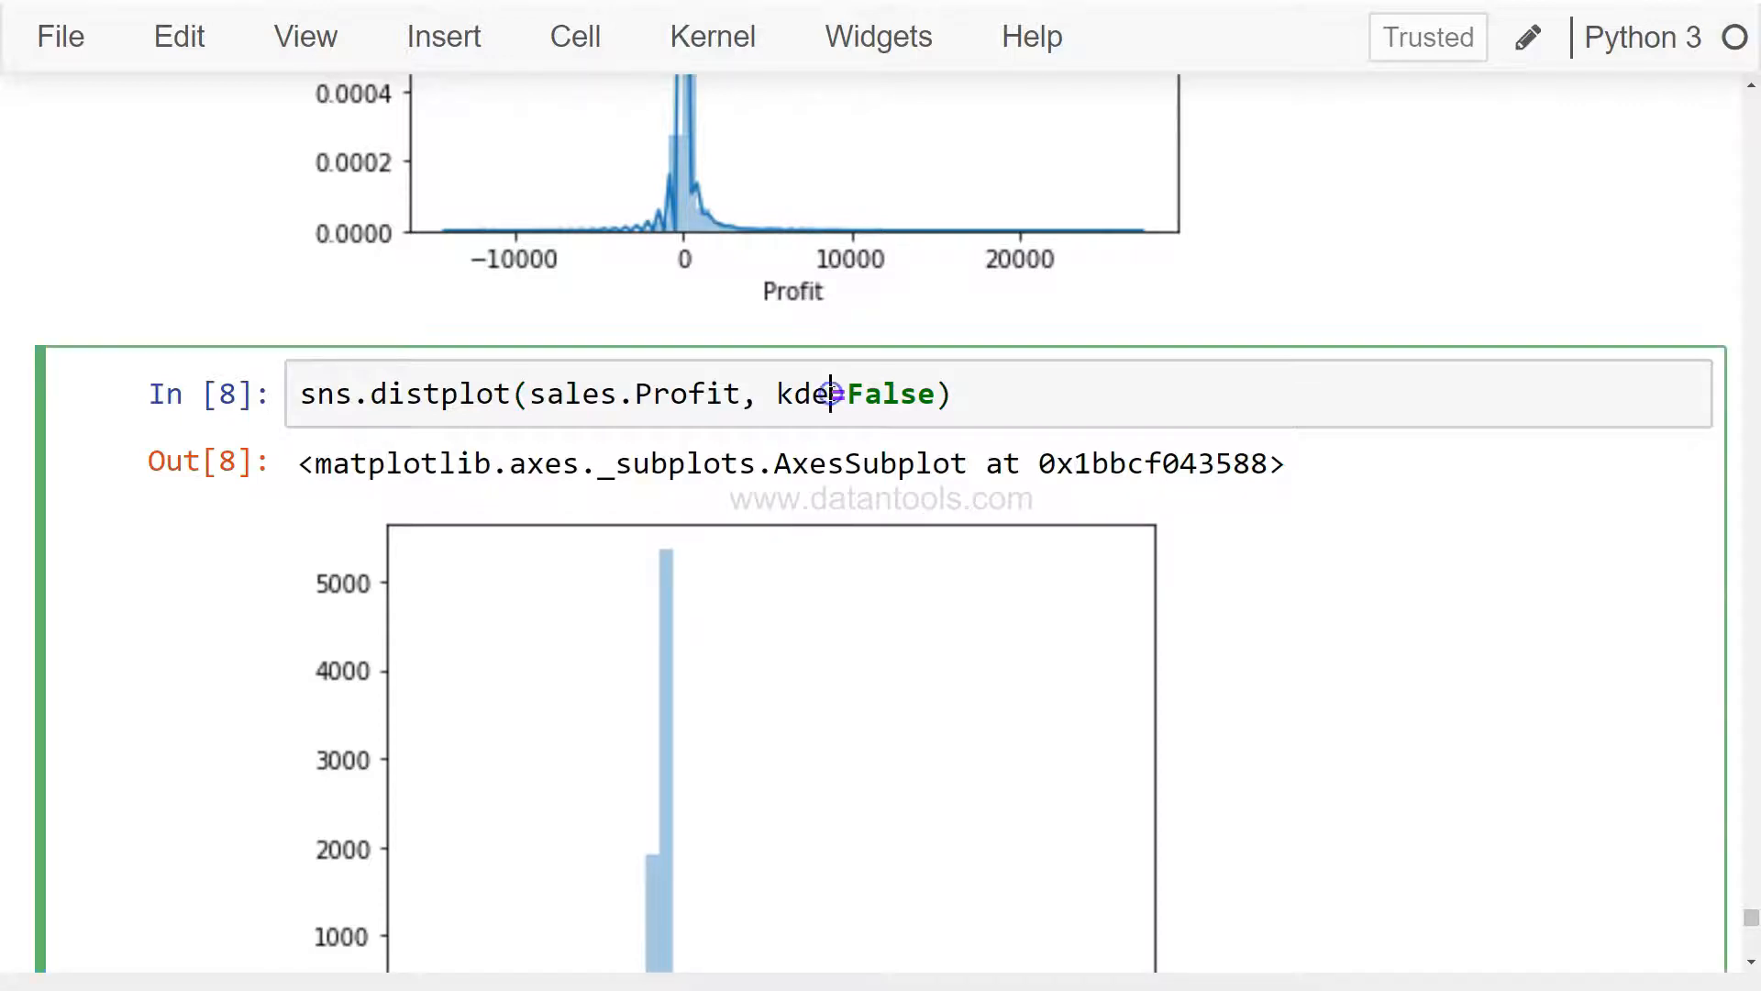
{"action": "type", "text": "his"}
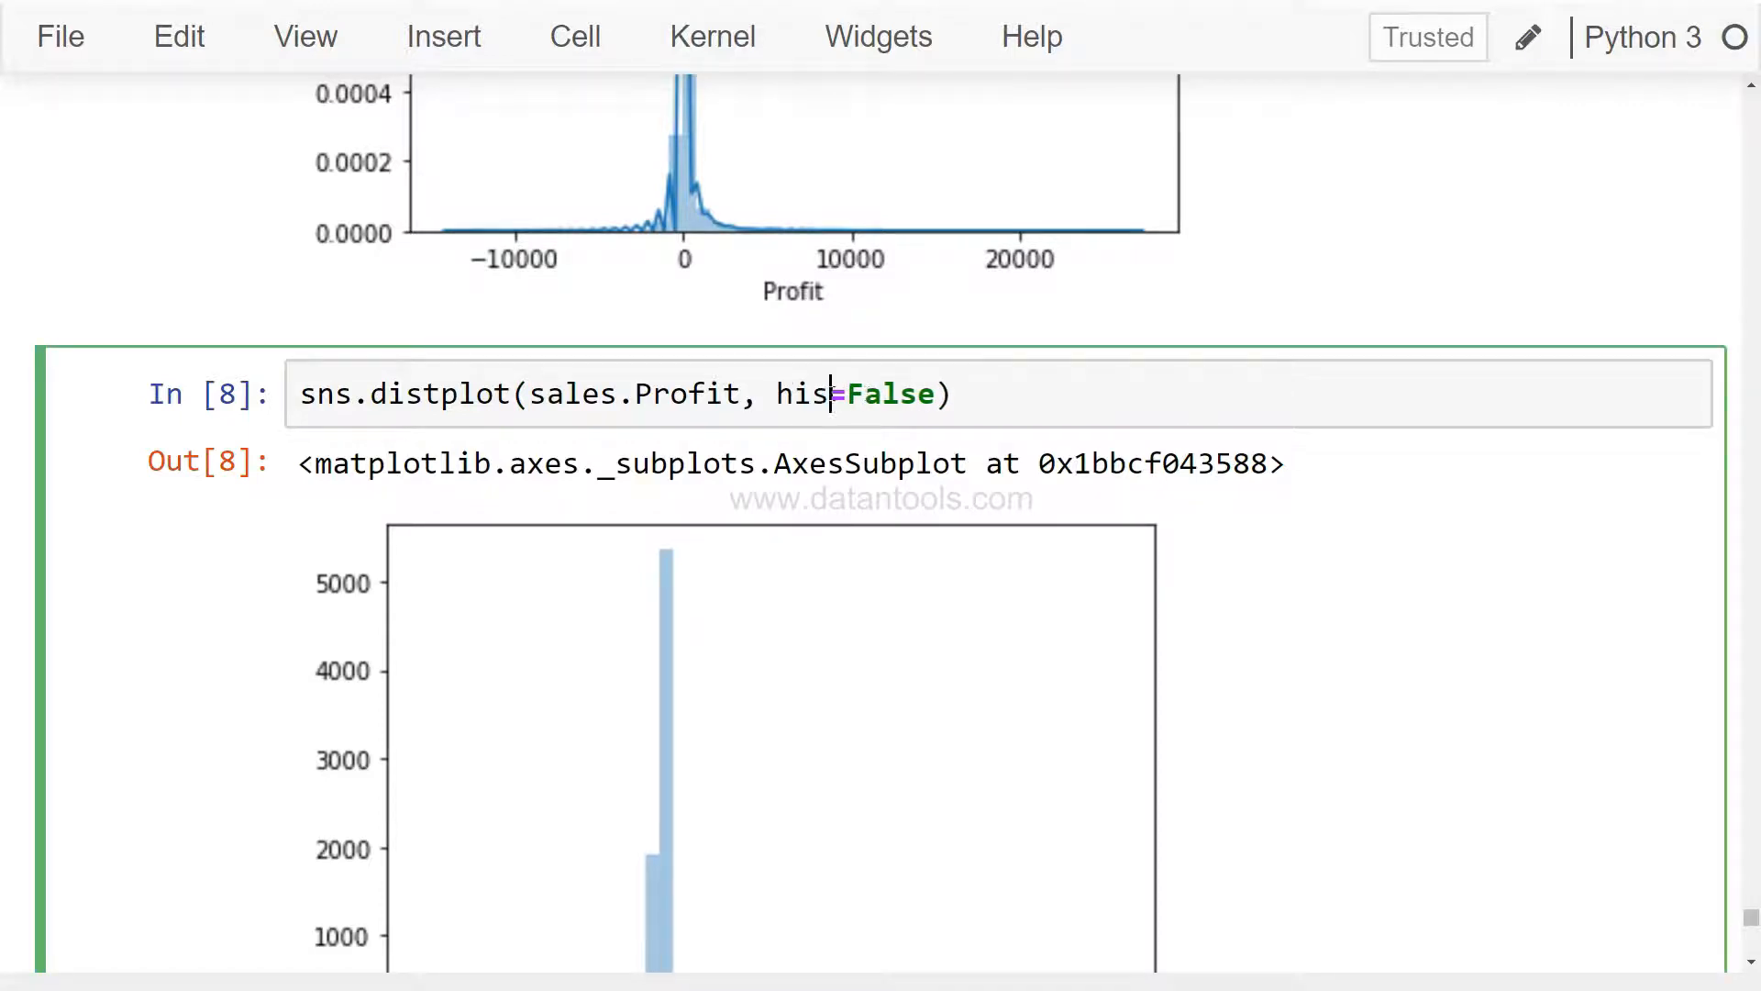
{"action": "type", "text": "t"}
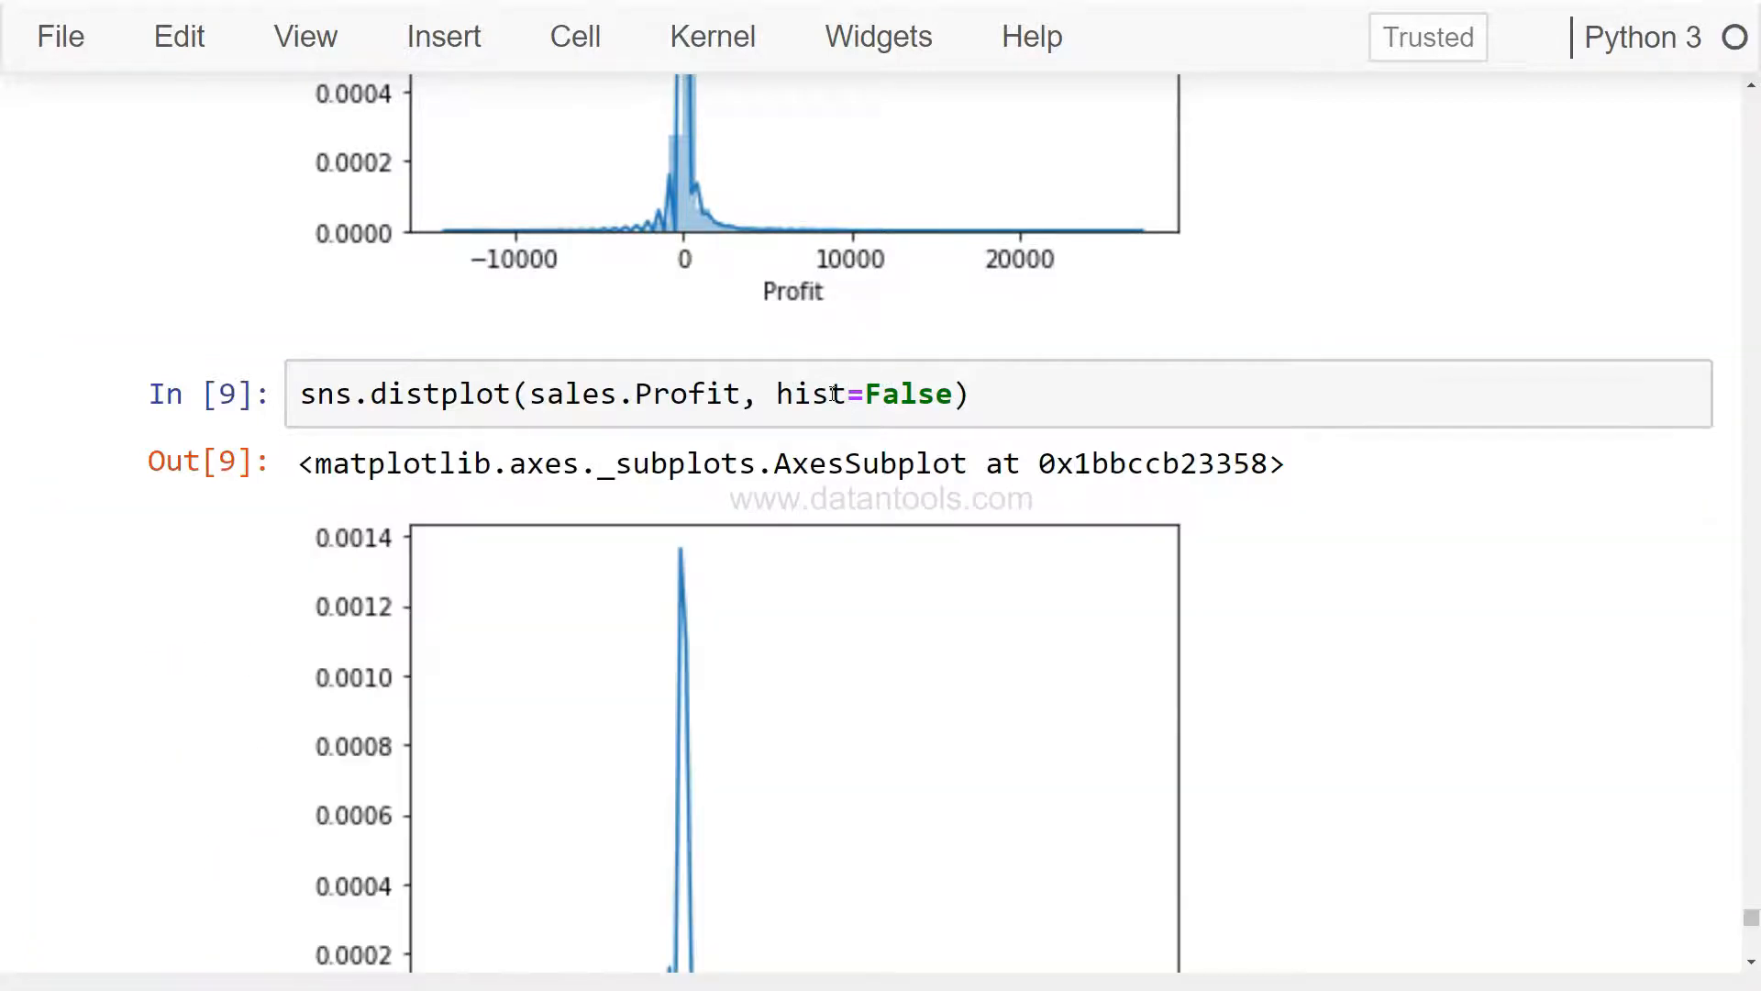
{"action": "scroll", "scroll_direction": "down", "scroll_amount": 3}
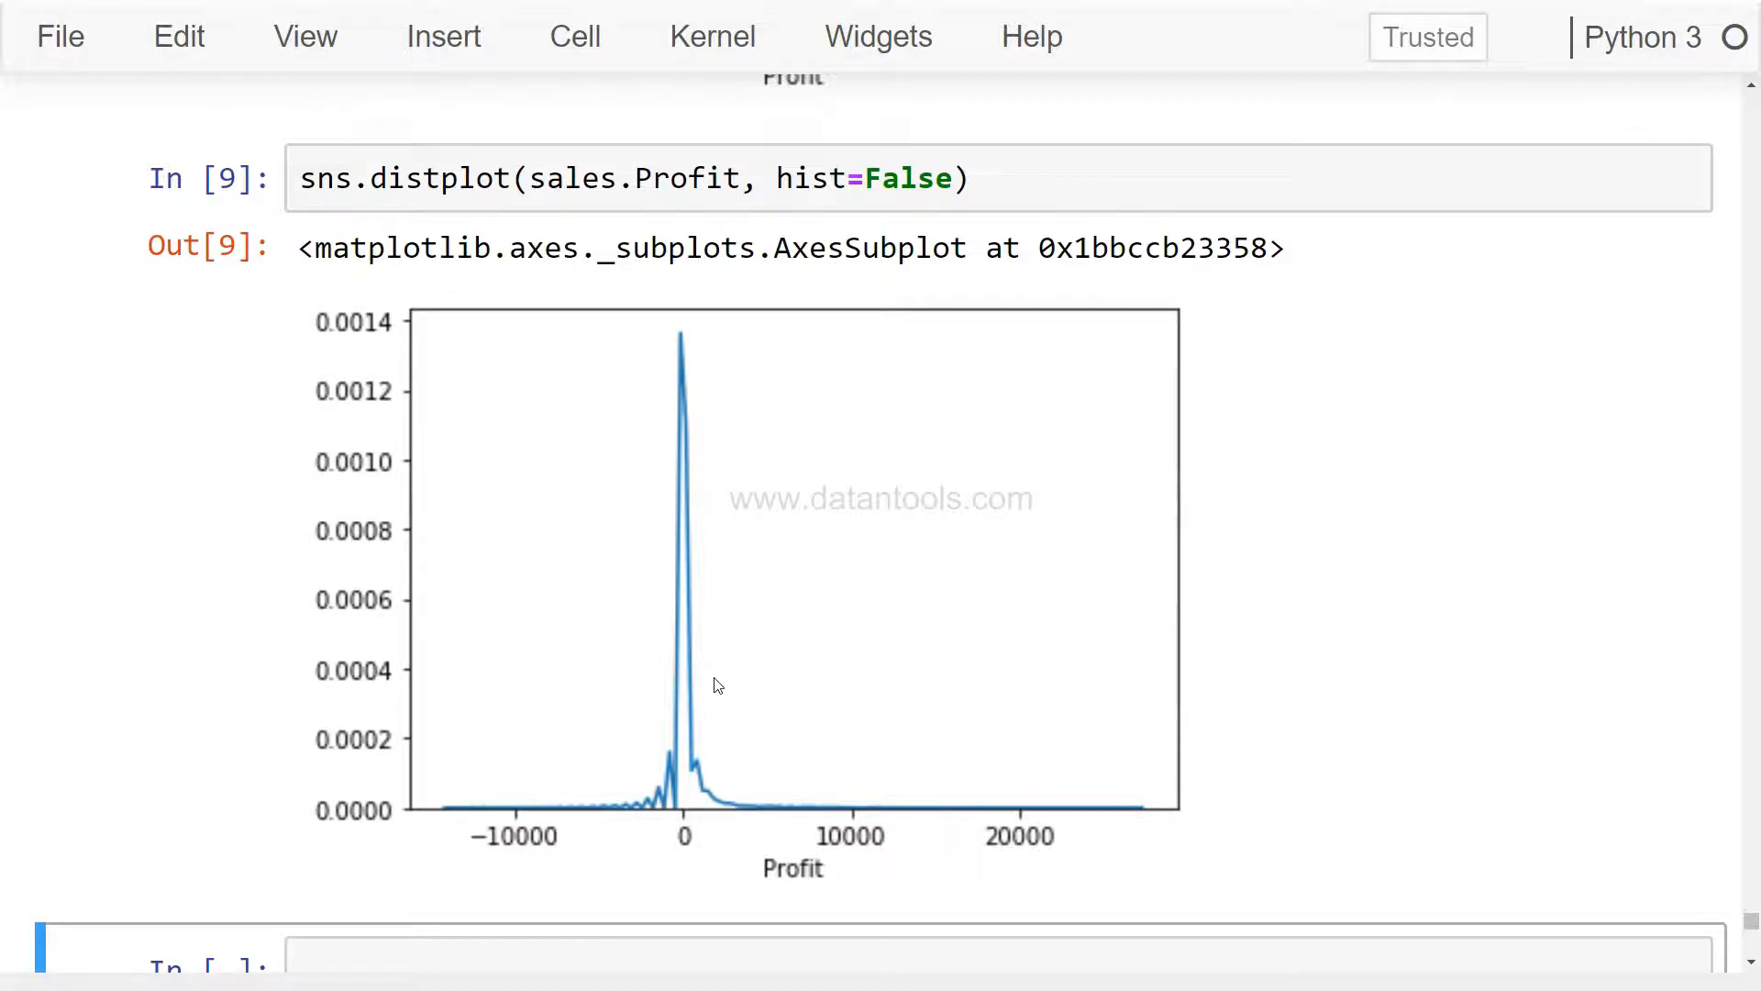
{"action": "scroll", "scroll_direction": "down", "scroll_amount": 3}
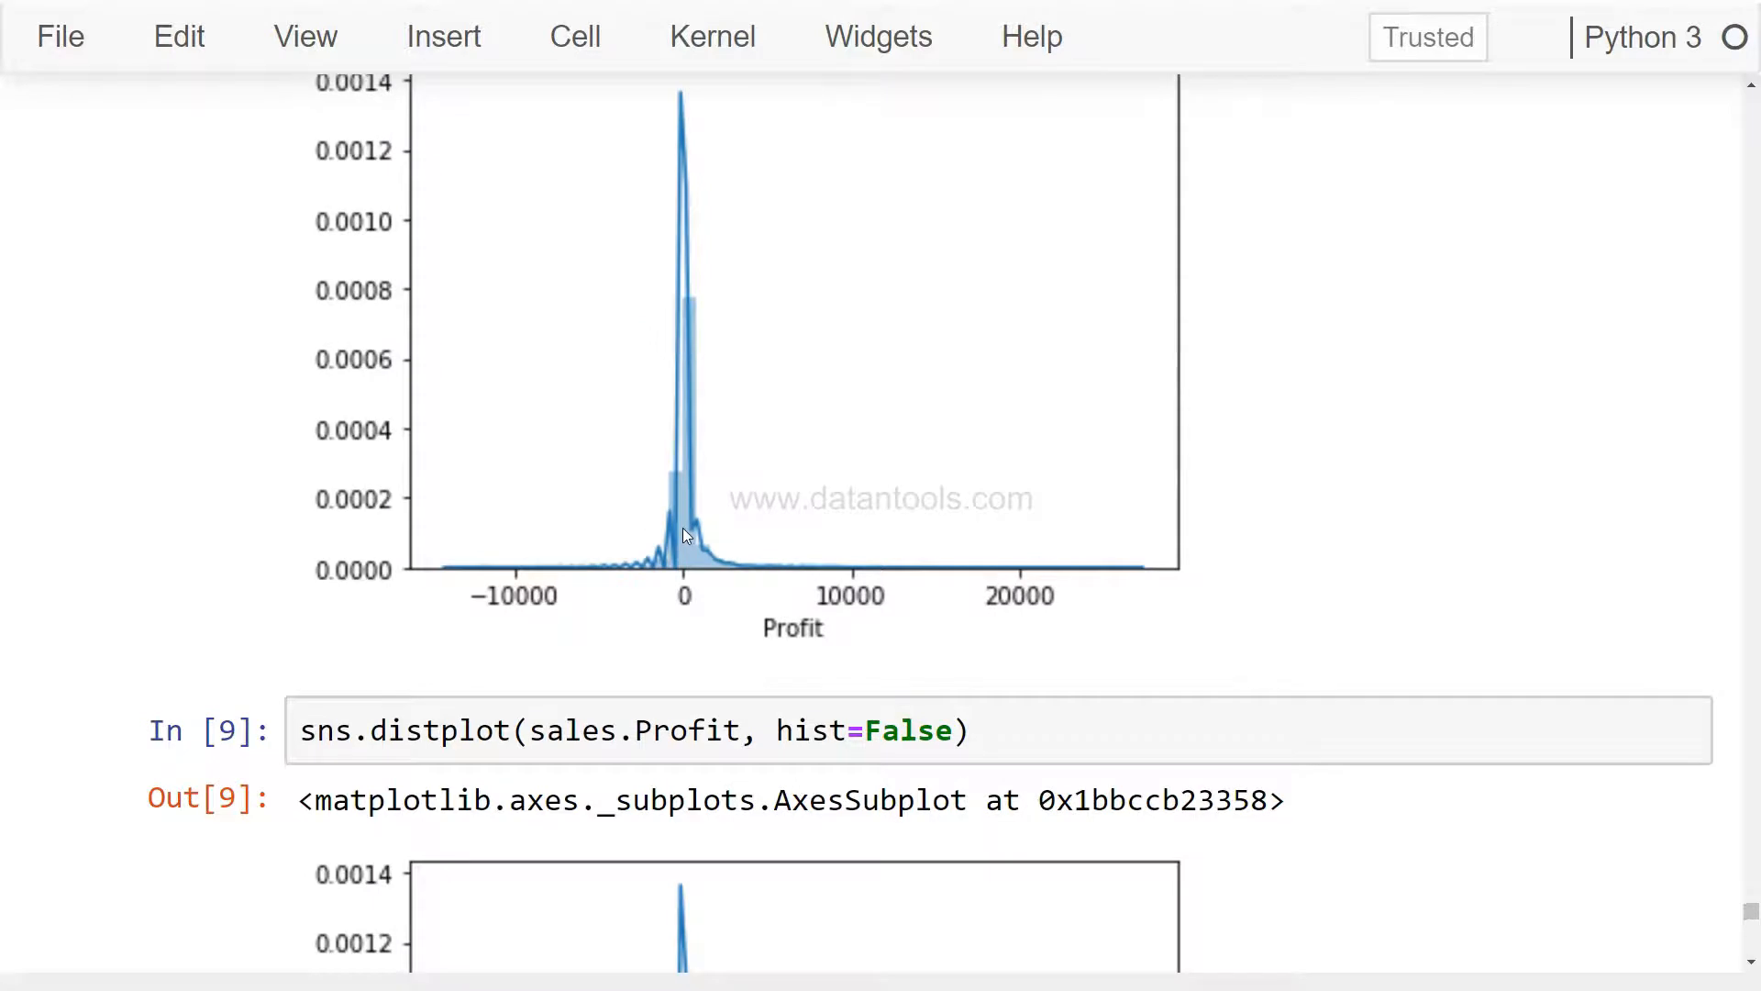
{"action": "scroll", "scroll_direction": "down", "scroll_amount": 3}
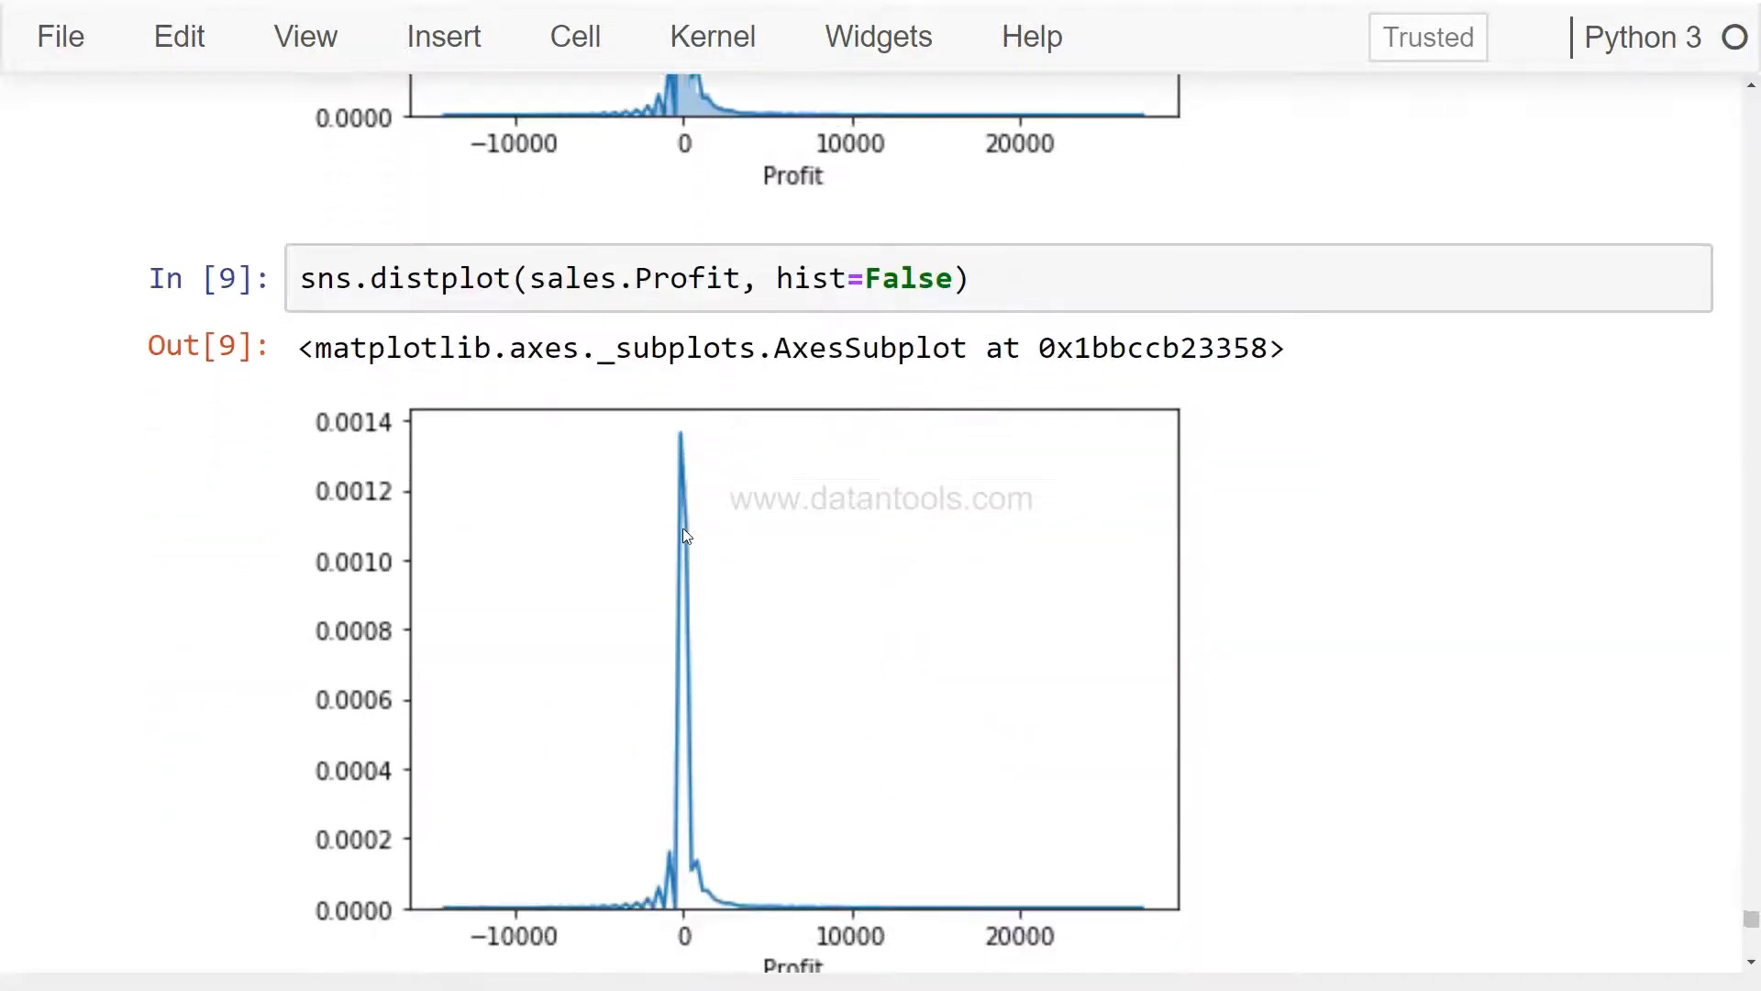
{"action": "scroll", "scroll_direction": "down", "scroll_amount": 3}
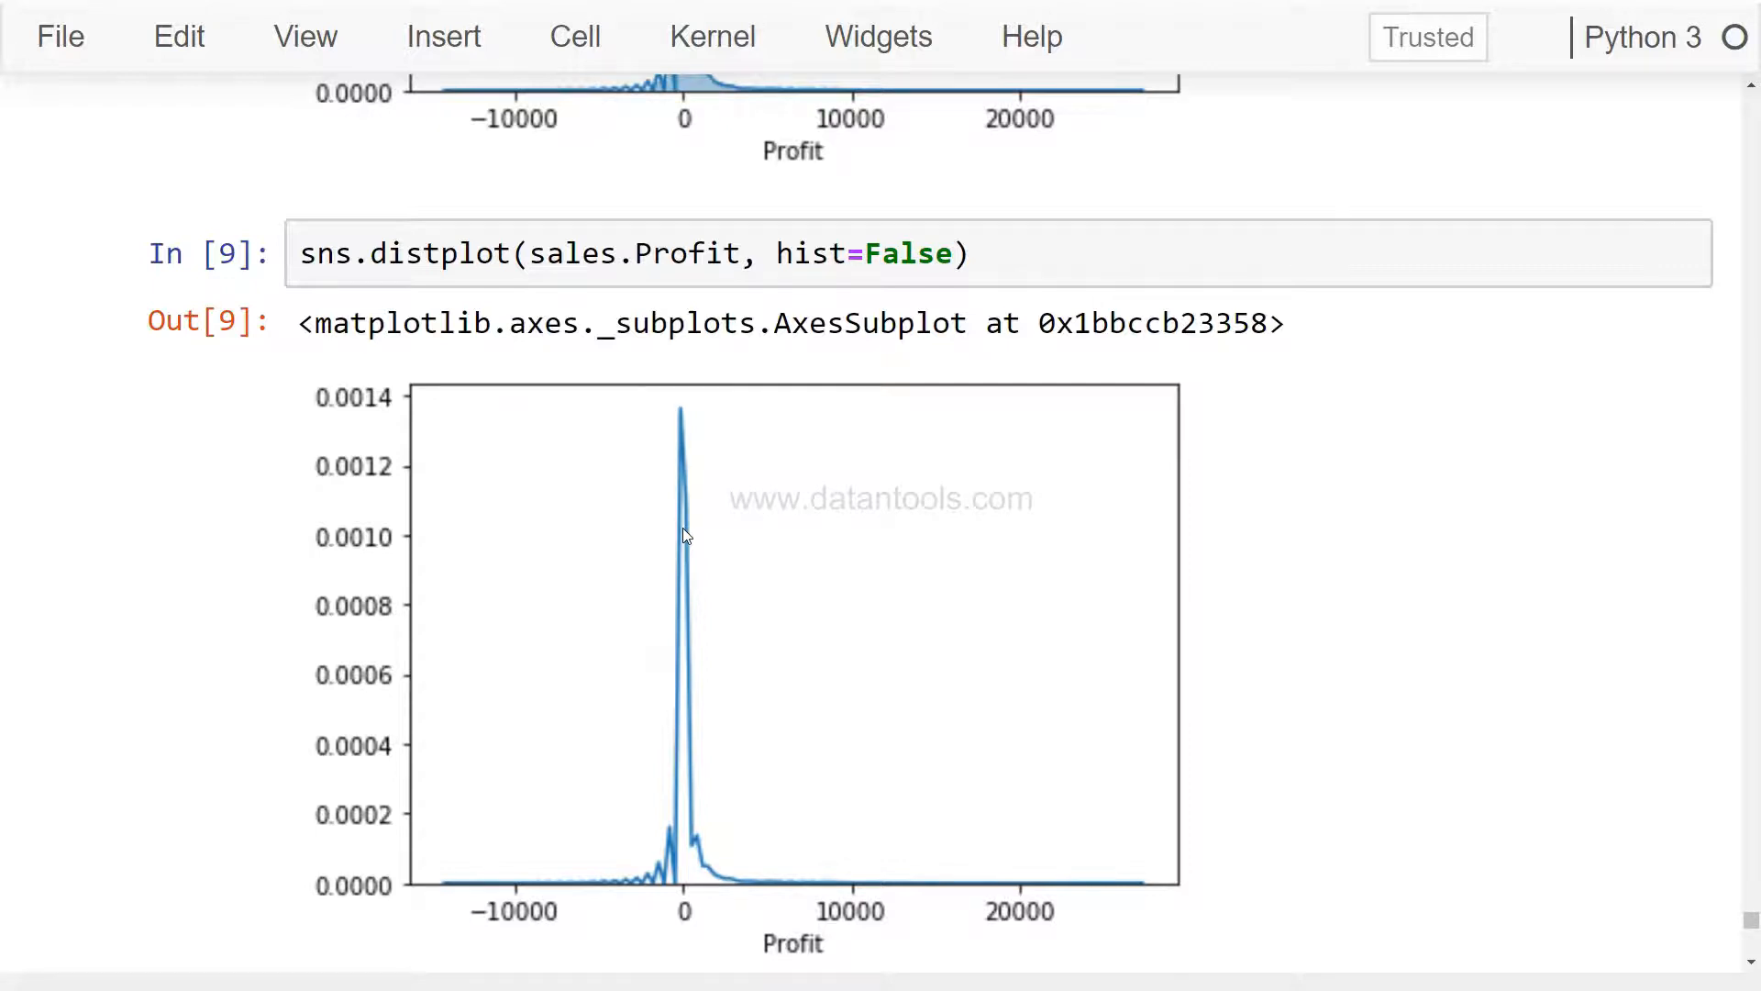
{"action": "scroll", "scroll_direction": "down", "scroll_amount": 3}
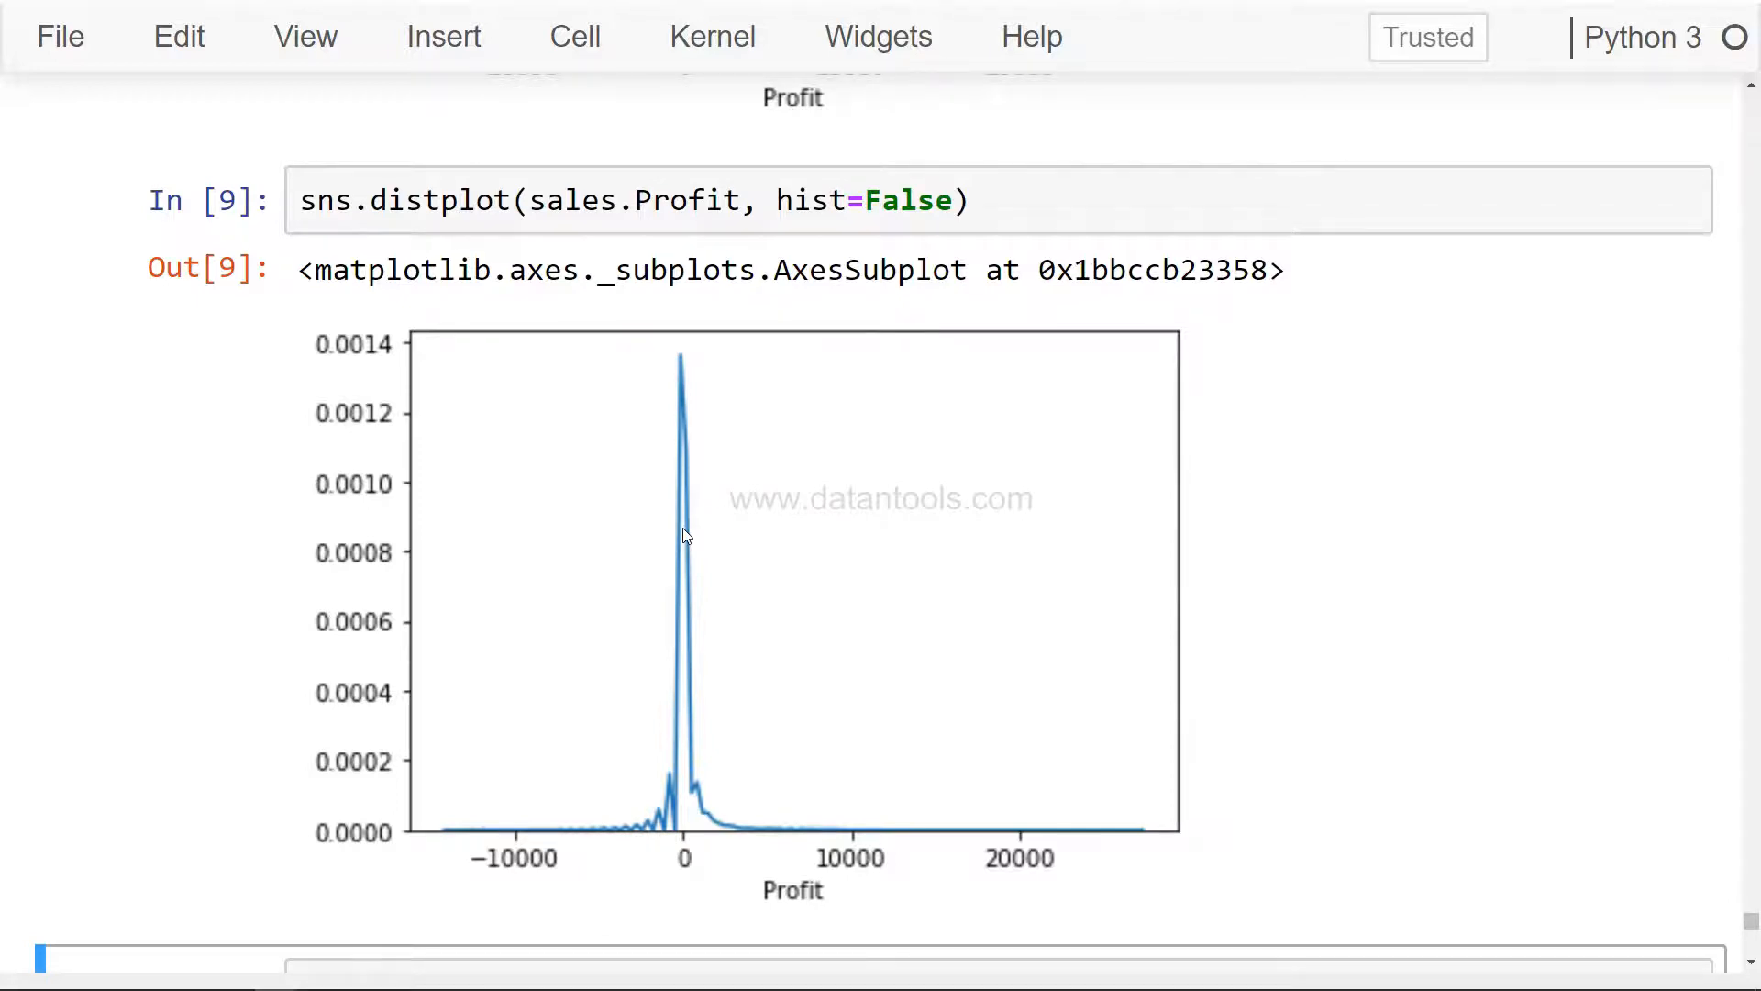
{"action": "mouse_move", "coordinate": [804, 451]}
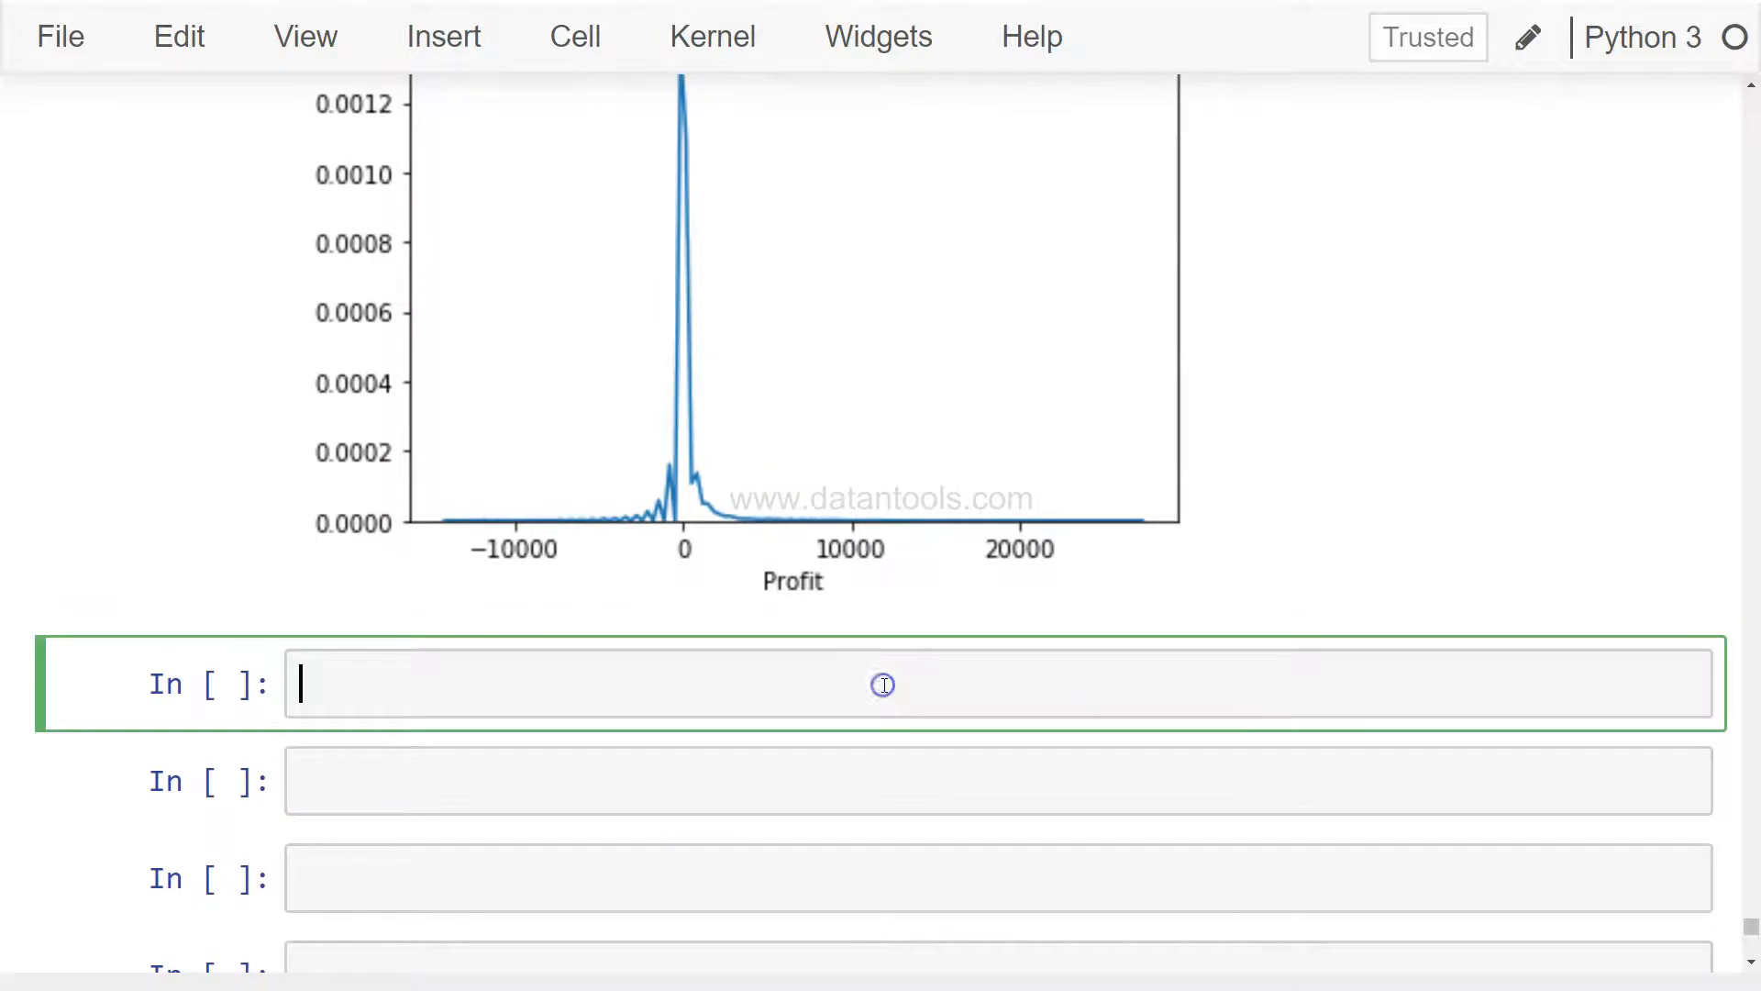
Write sns.distplot(sales.Profit, hist=False, rug=True) for a rug-marked density plot.
{"action": "type", "text": "sns.distplot(sales.Profit, hist=False)"}
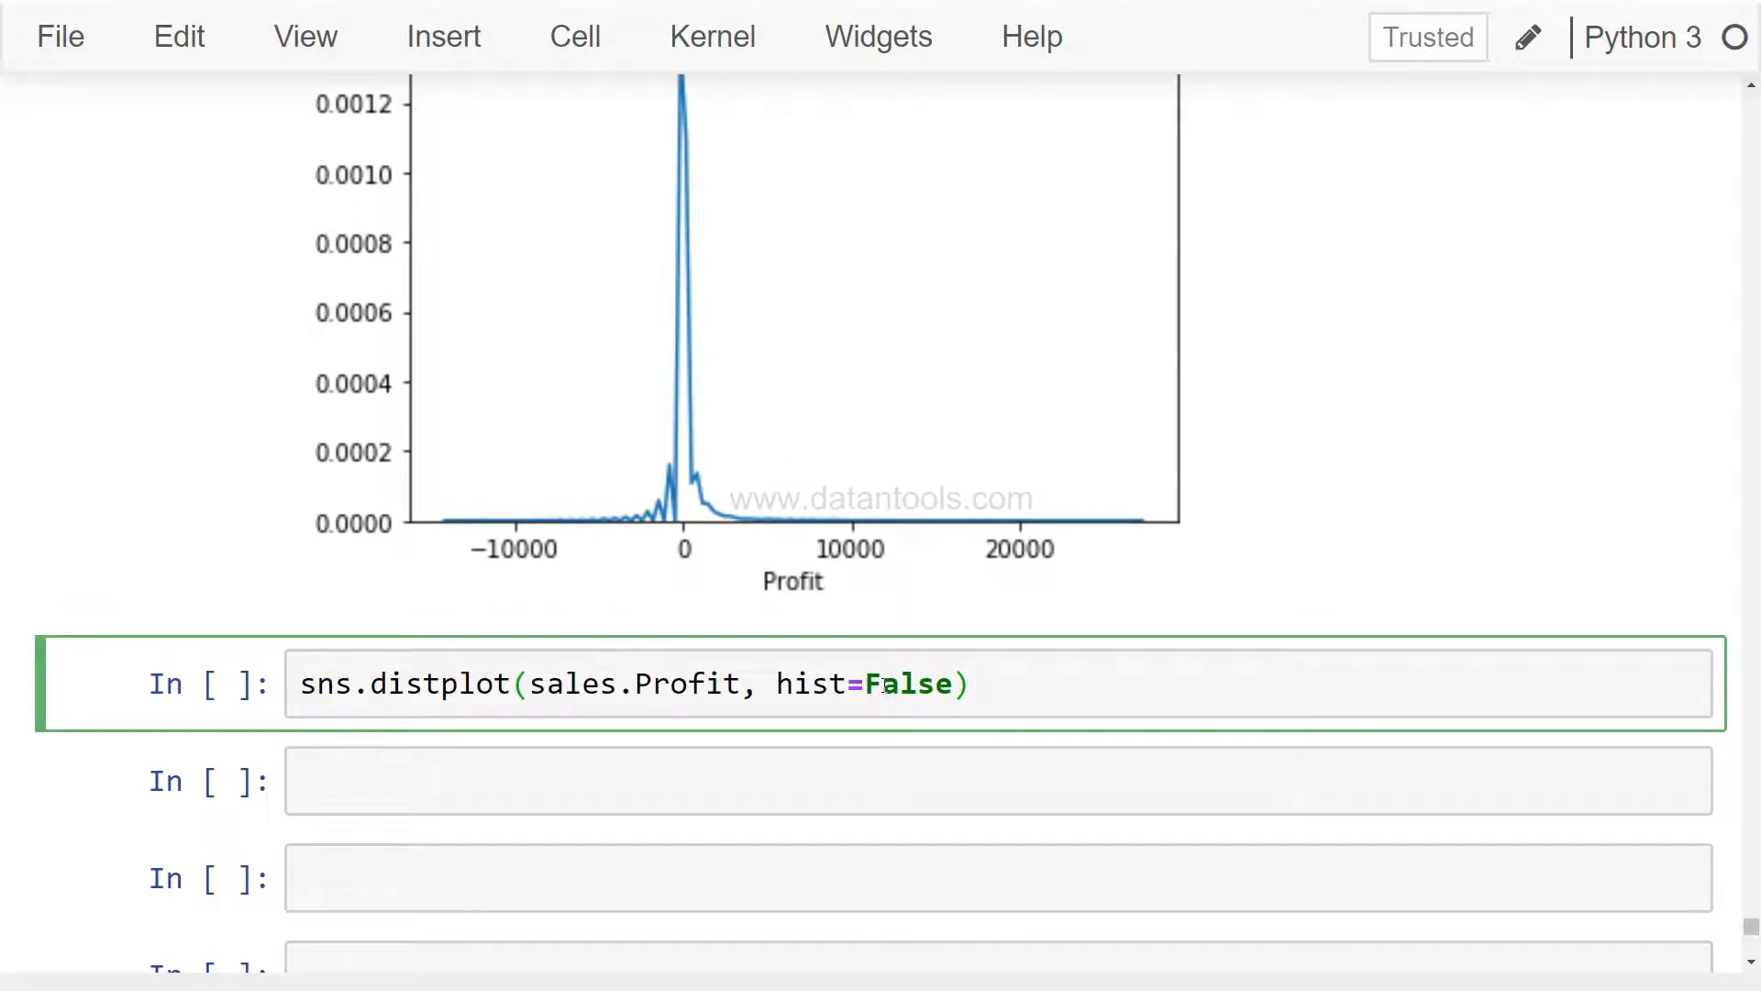
{"action": "type", "text": "ru"}
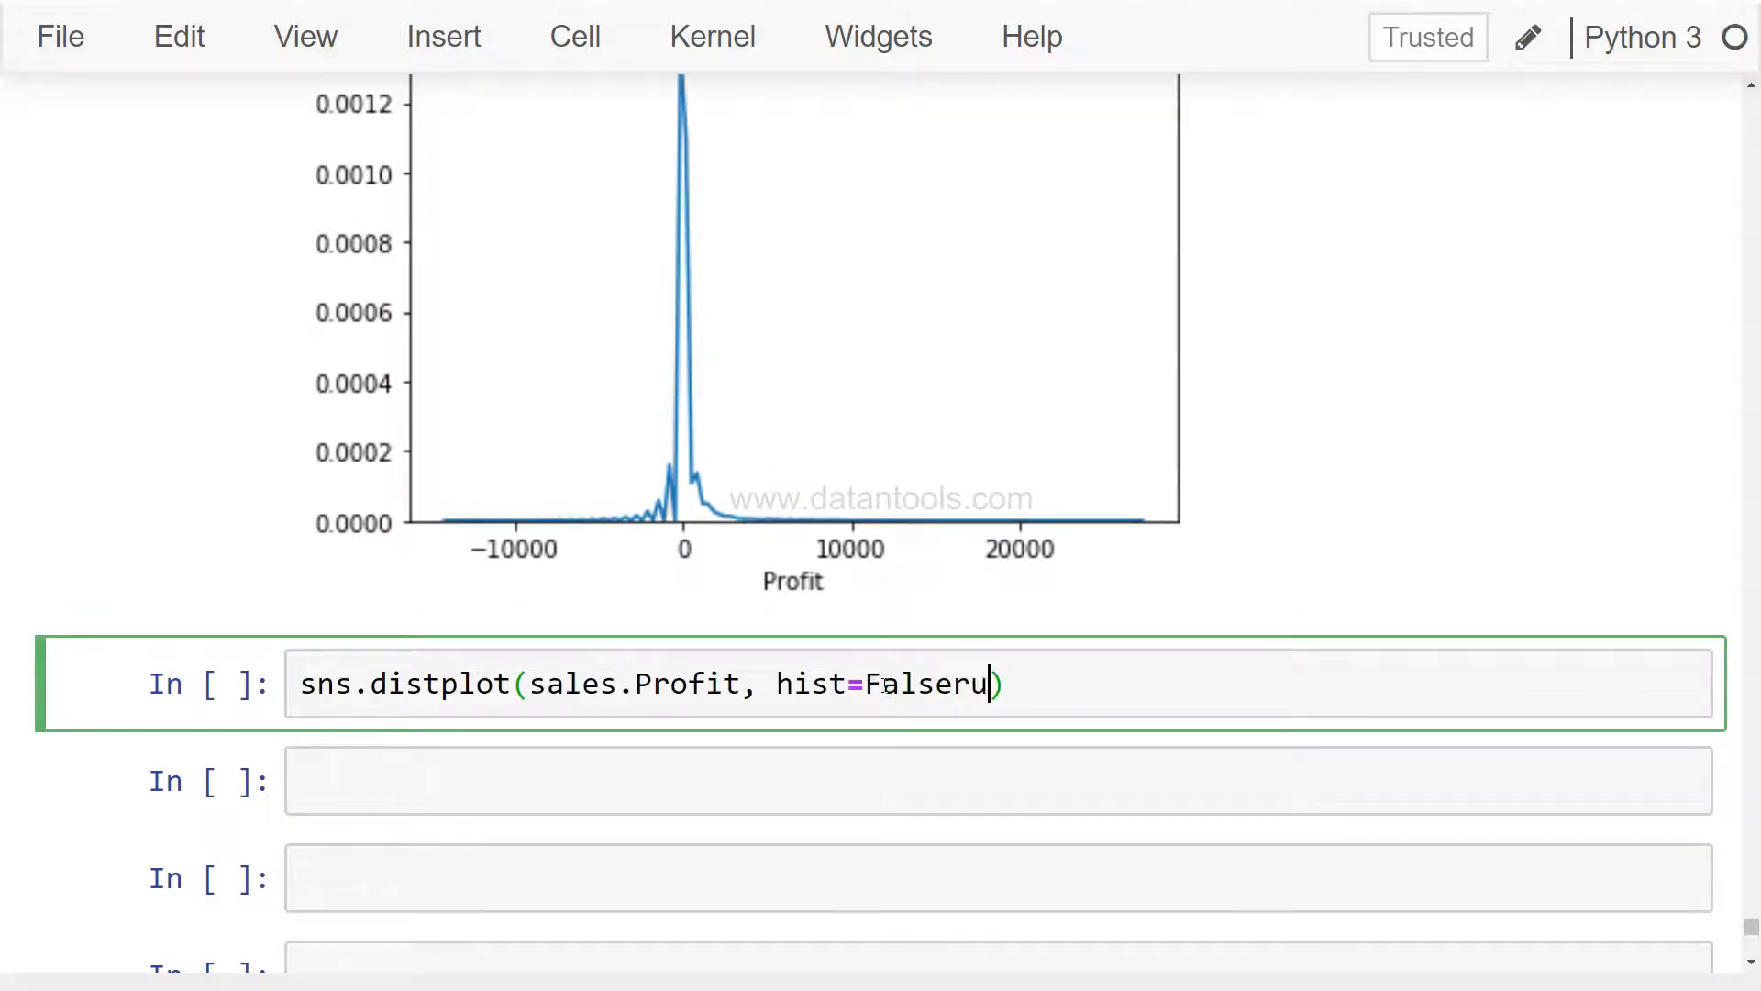
{"action": "type", "text": ",rug=True"}
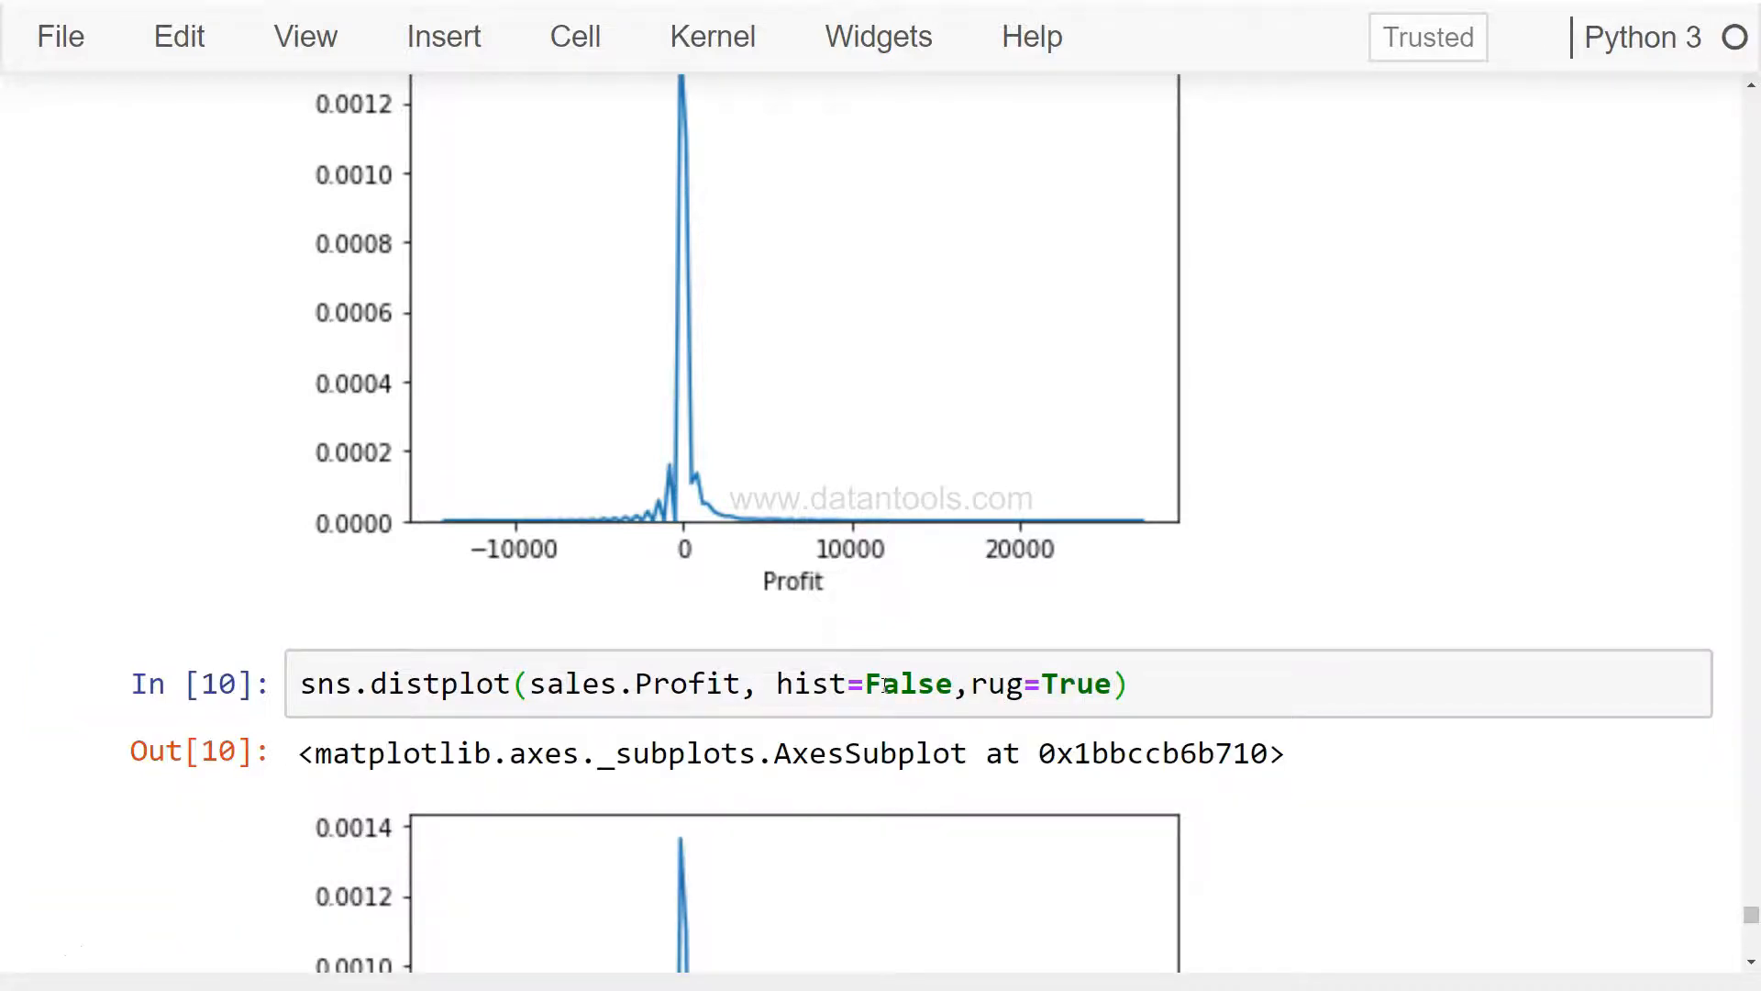
{"action": "scroll", "scroll_direction": "down", "scroll_amount": 3}
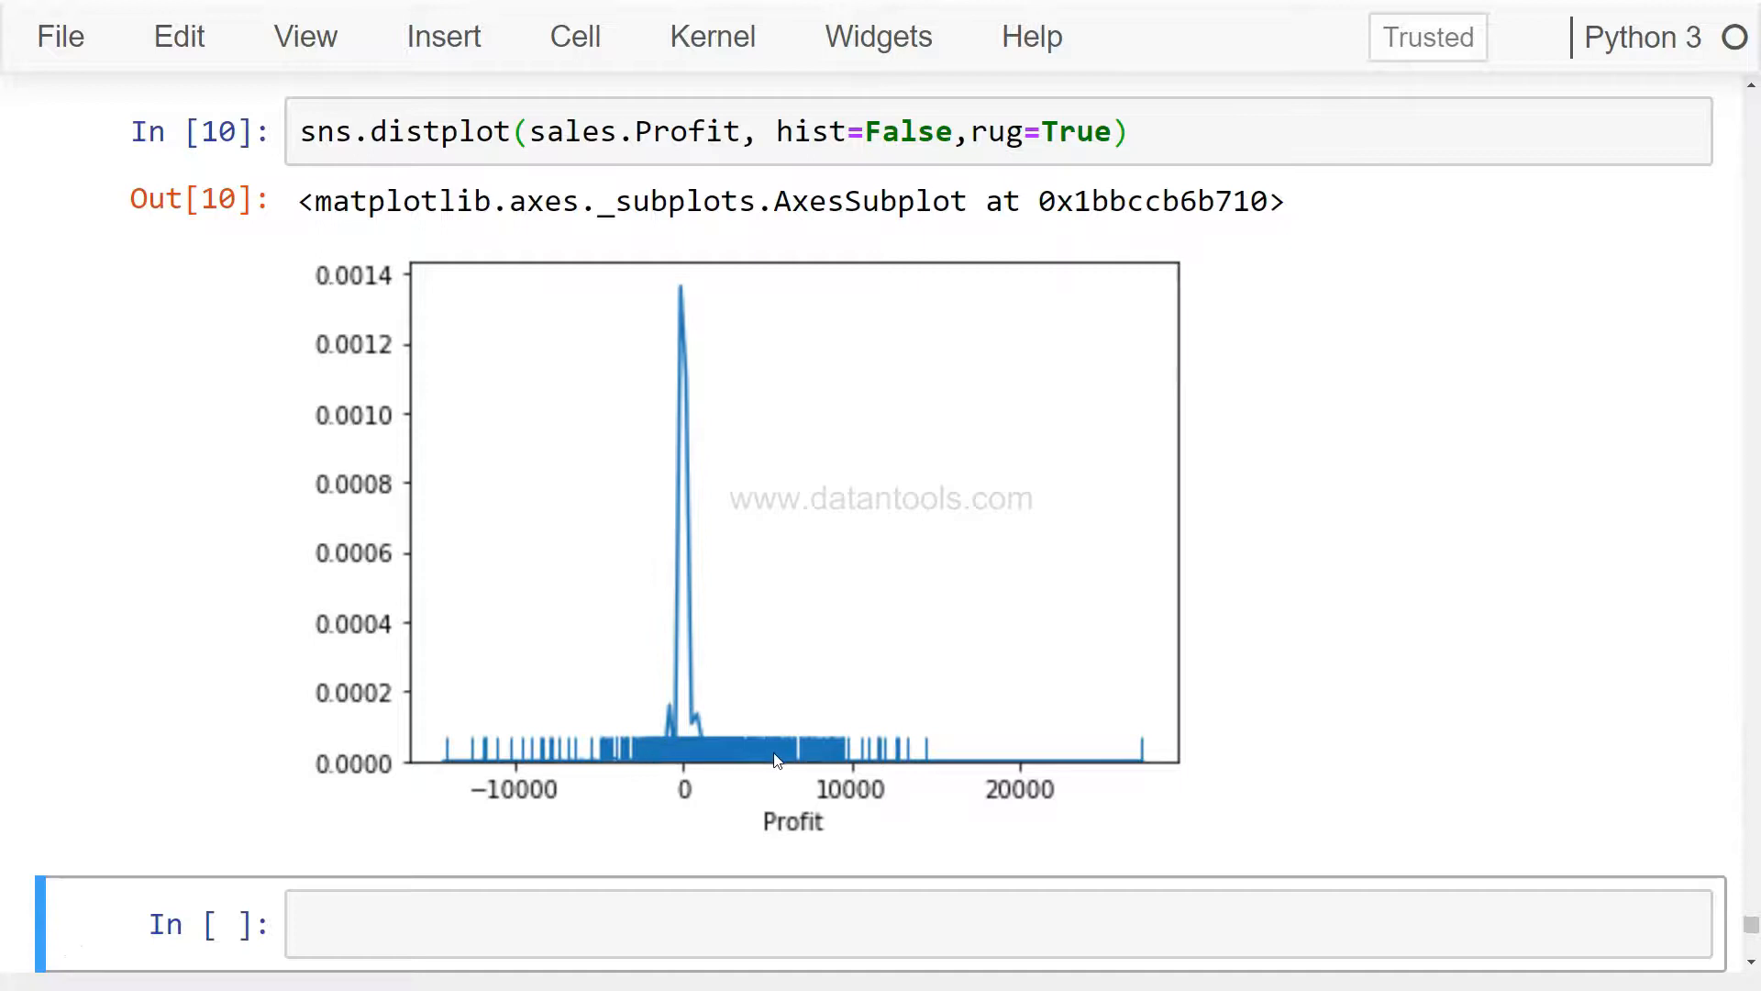
{"action": "mouse_move", "coordinate": [763, 756]}
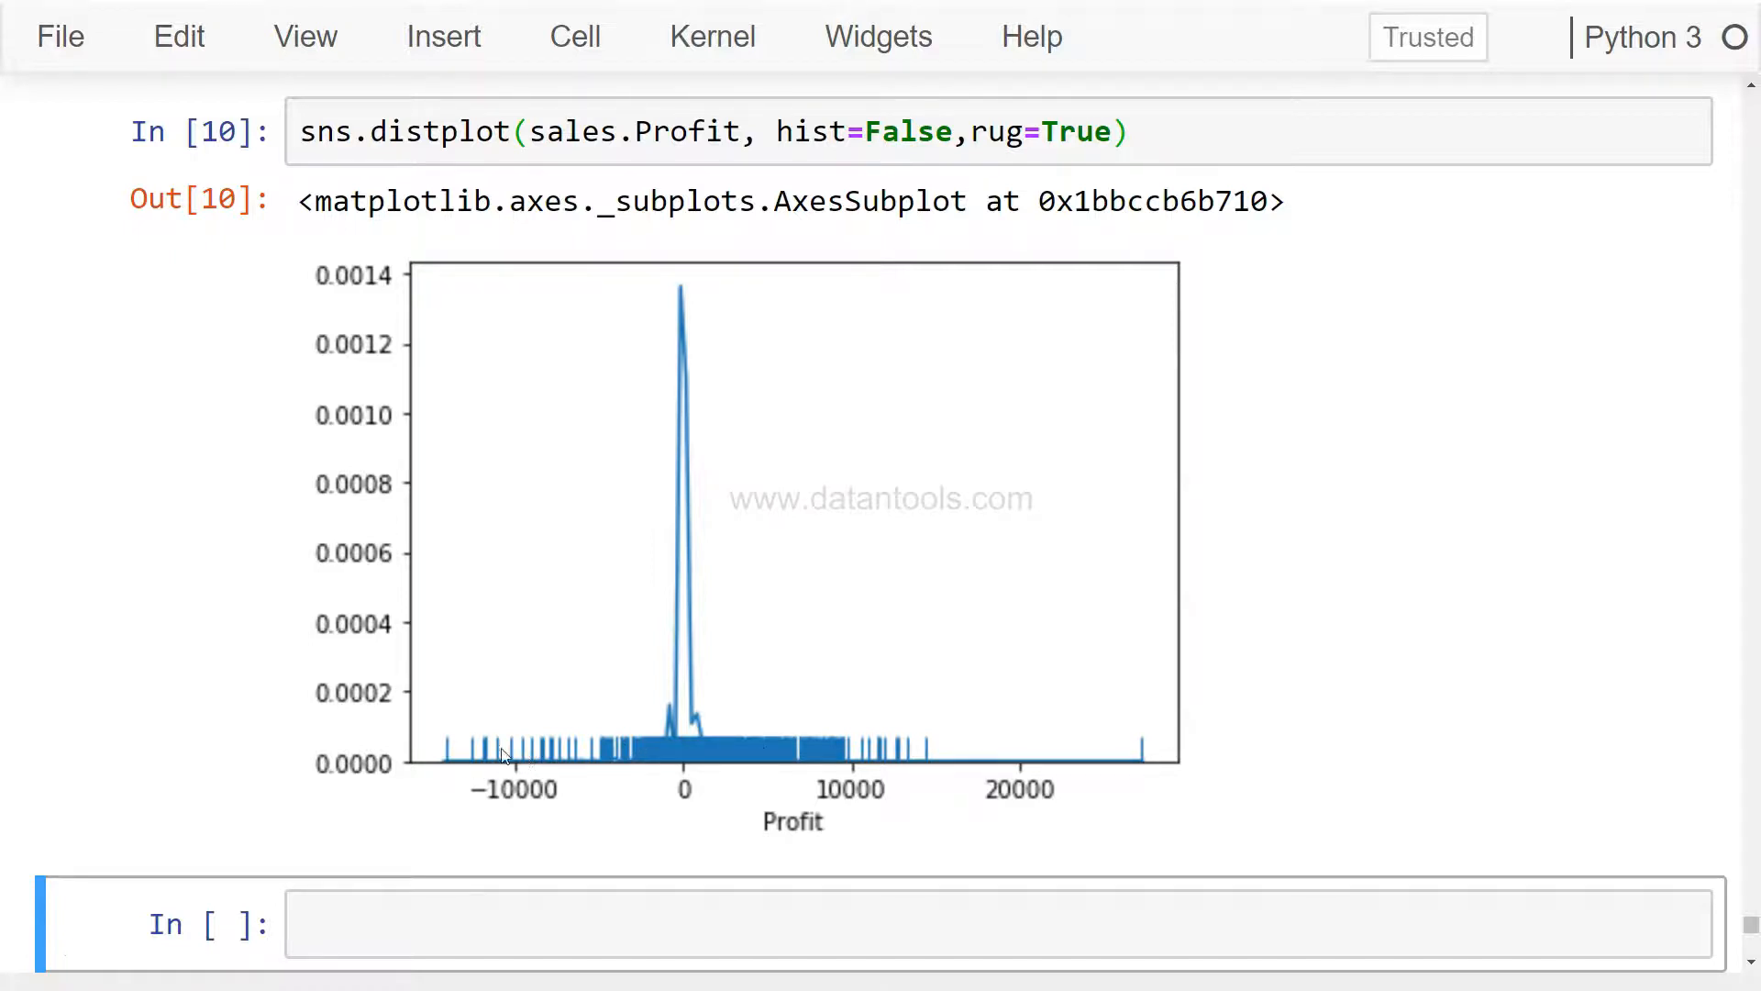
{"action": "mouse_move", "coordinate": [552, 771]}
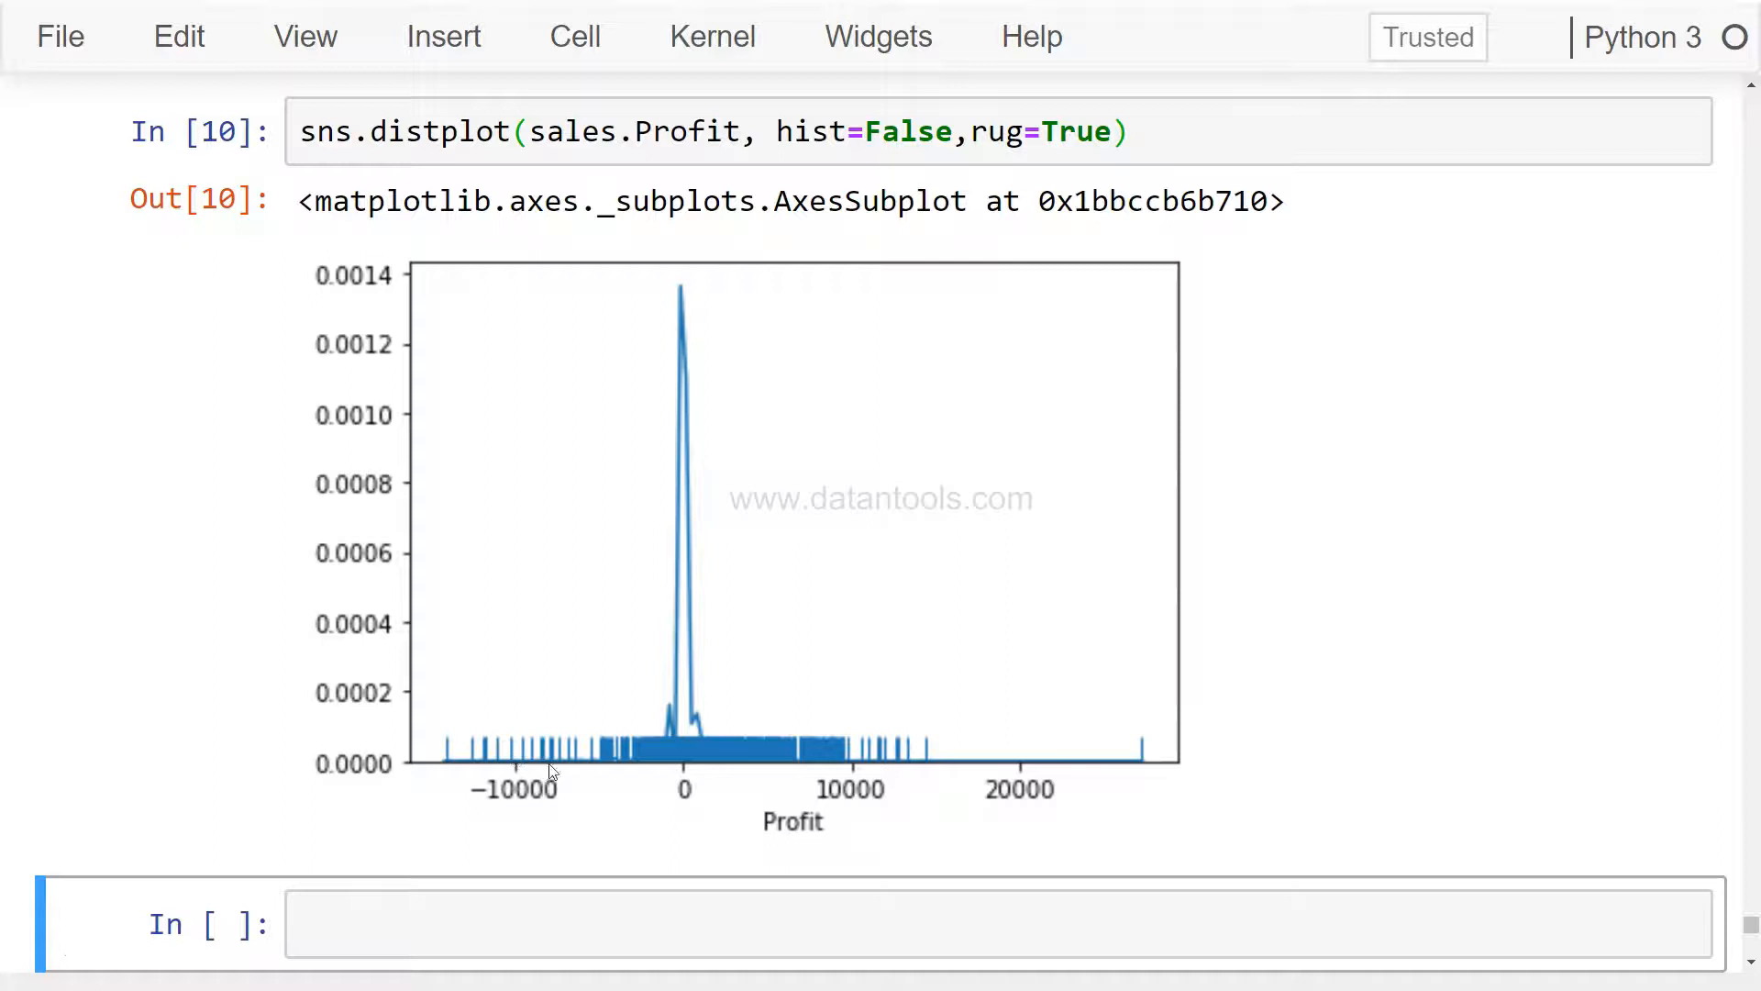
{"action": "mouse_move", "coordinate": [516, 778]}
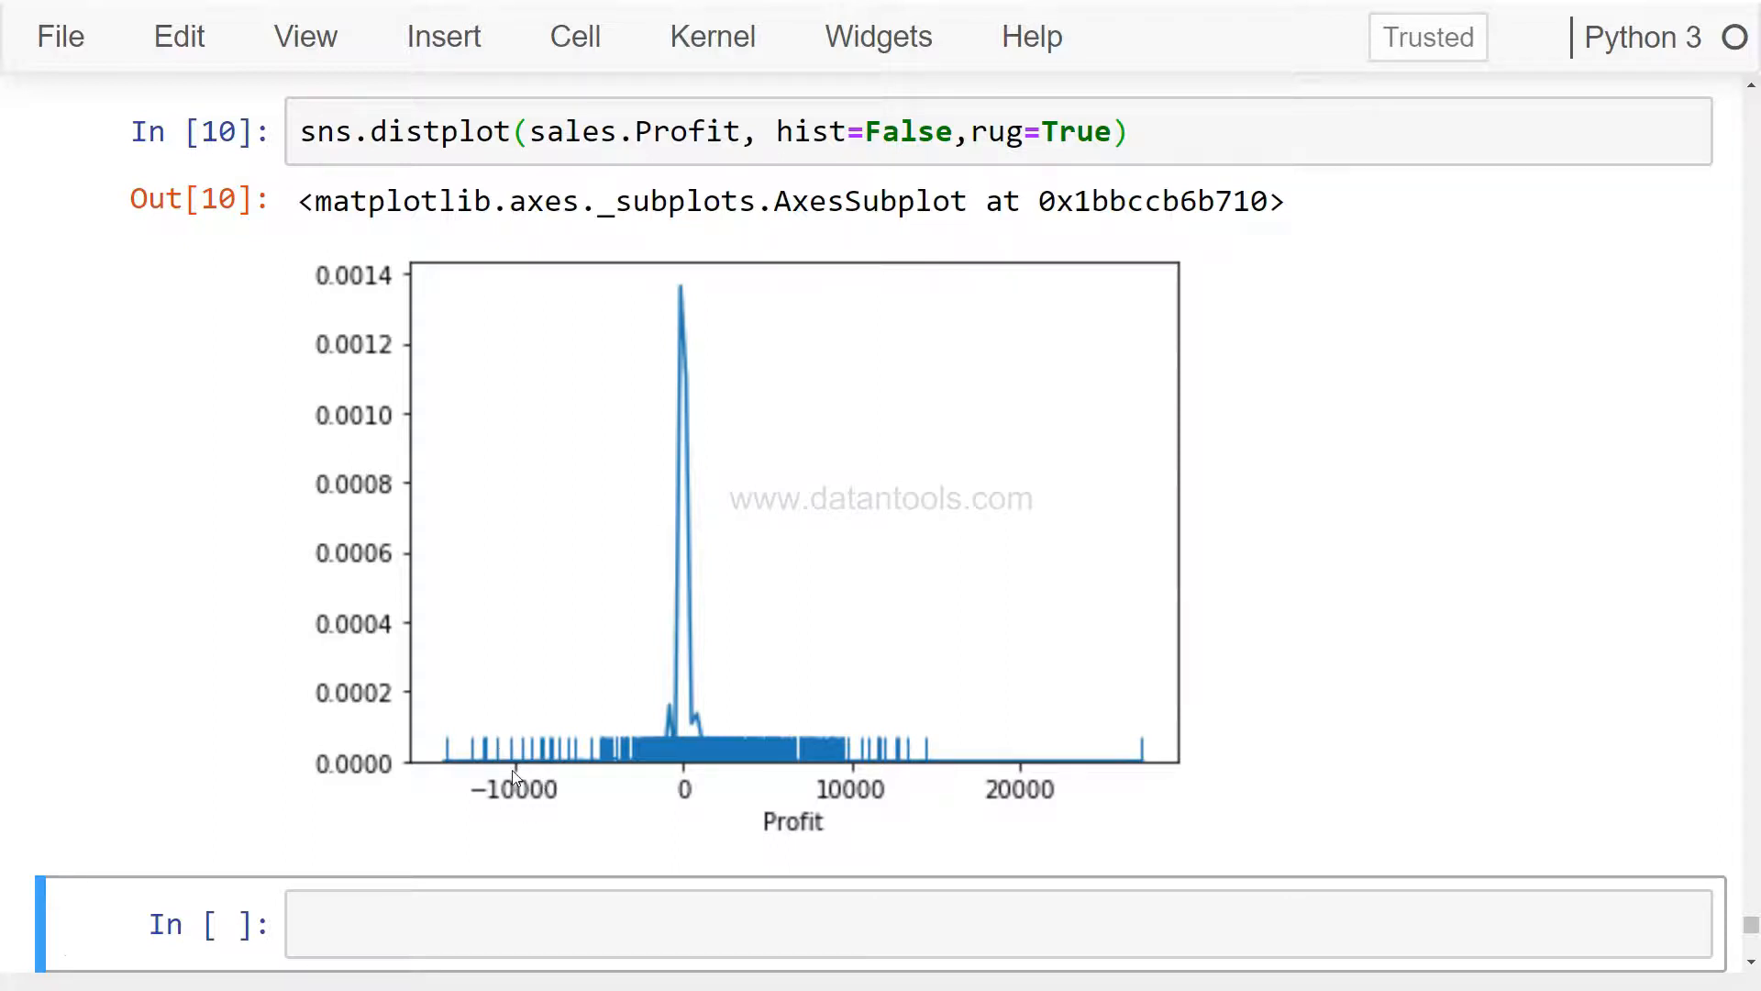
{"action": "mouse_move", "coordinate": [1020, 783]}
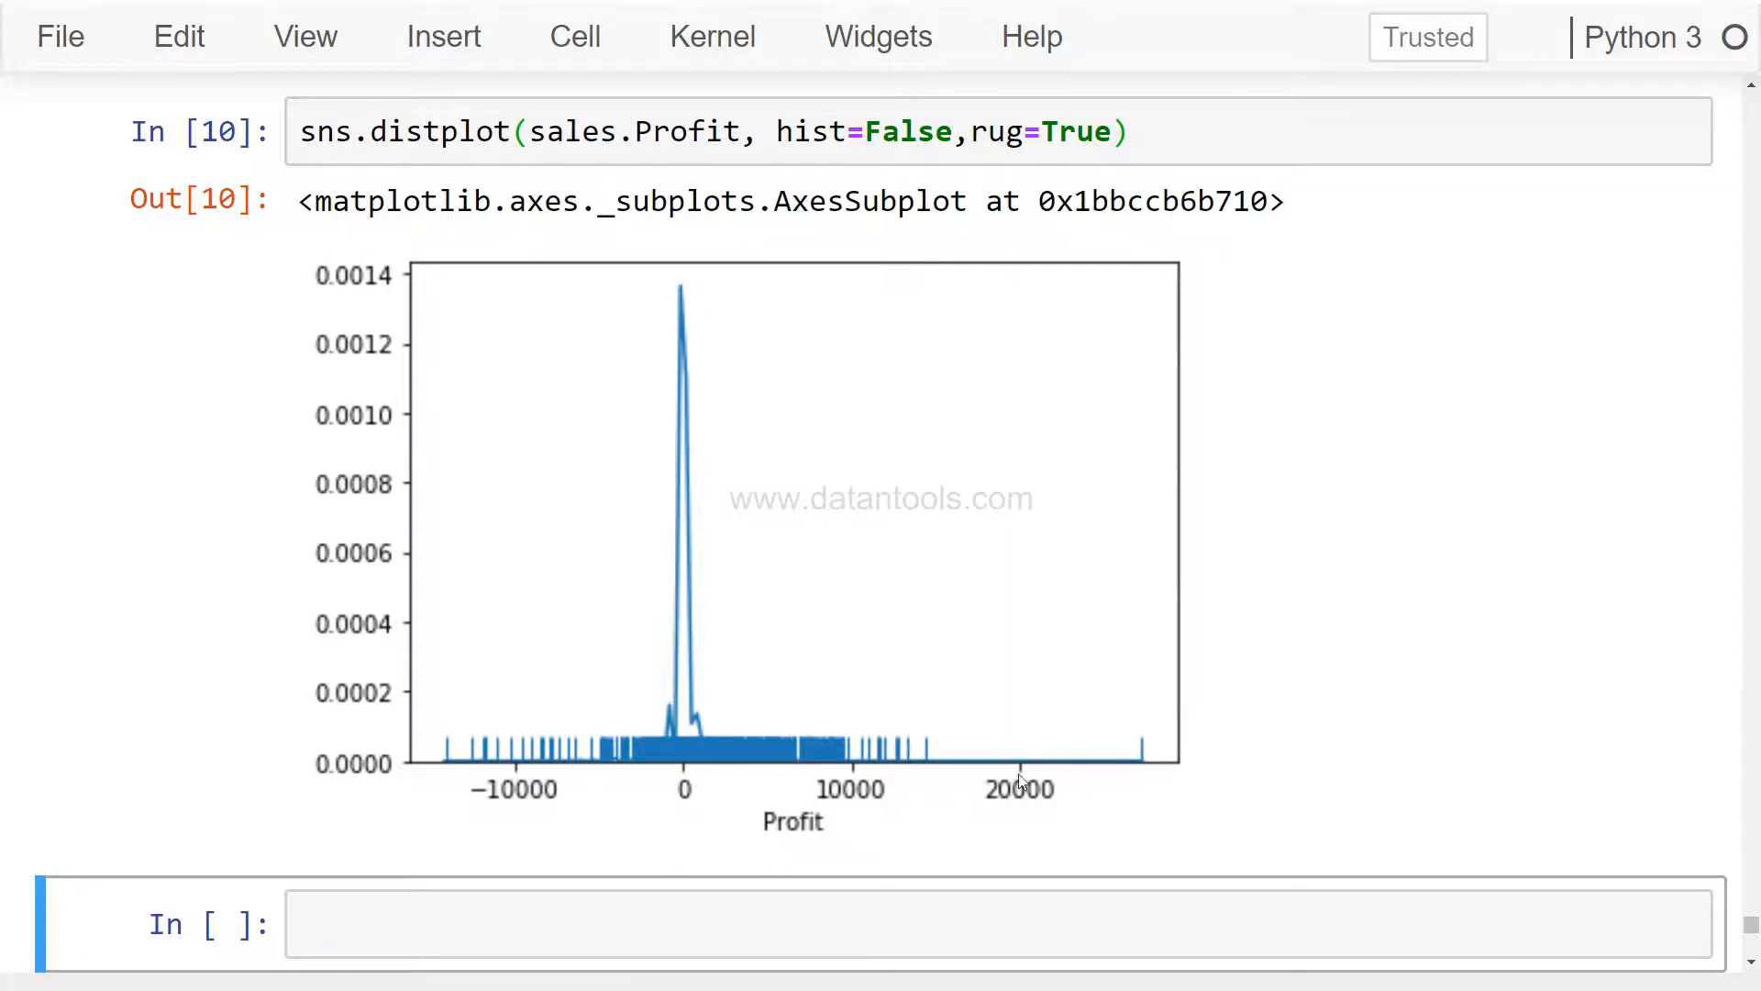
{"action": "mouse_move", "coordinate": [1035, 785]}
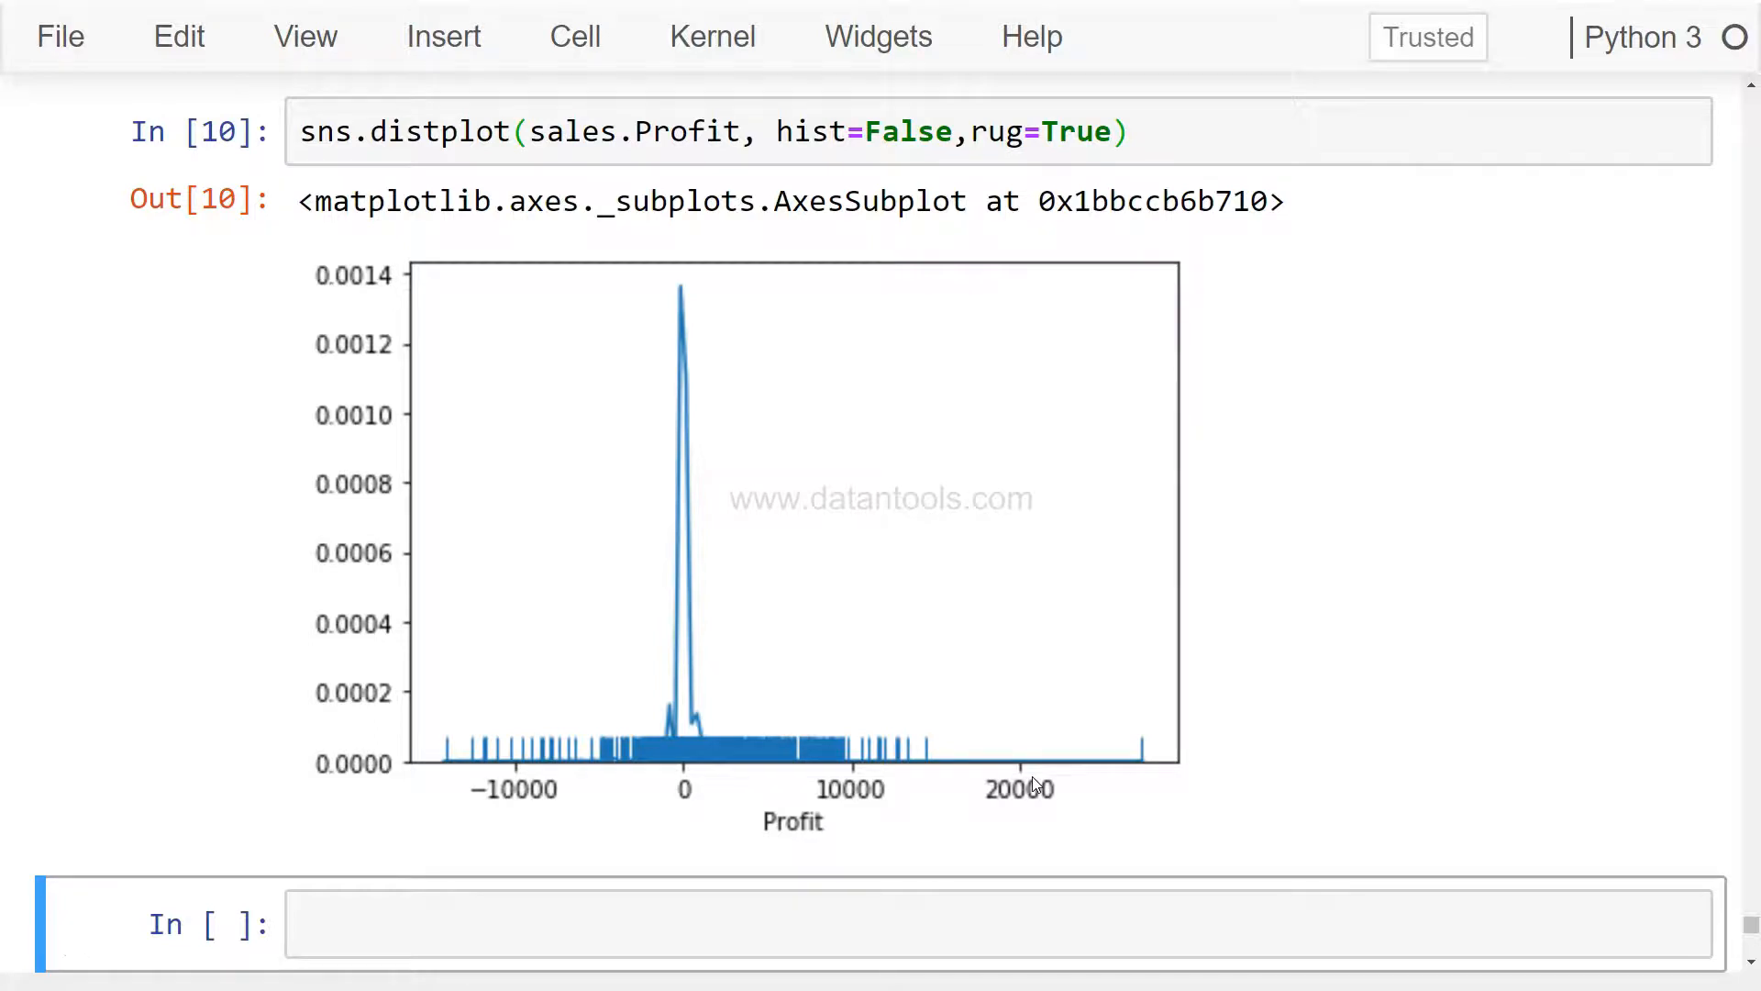
{"action": "mouse_move", "coordinate": [766, 756]}
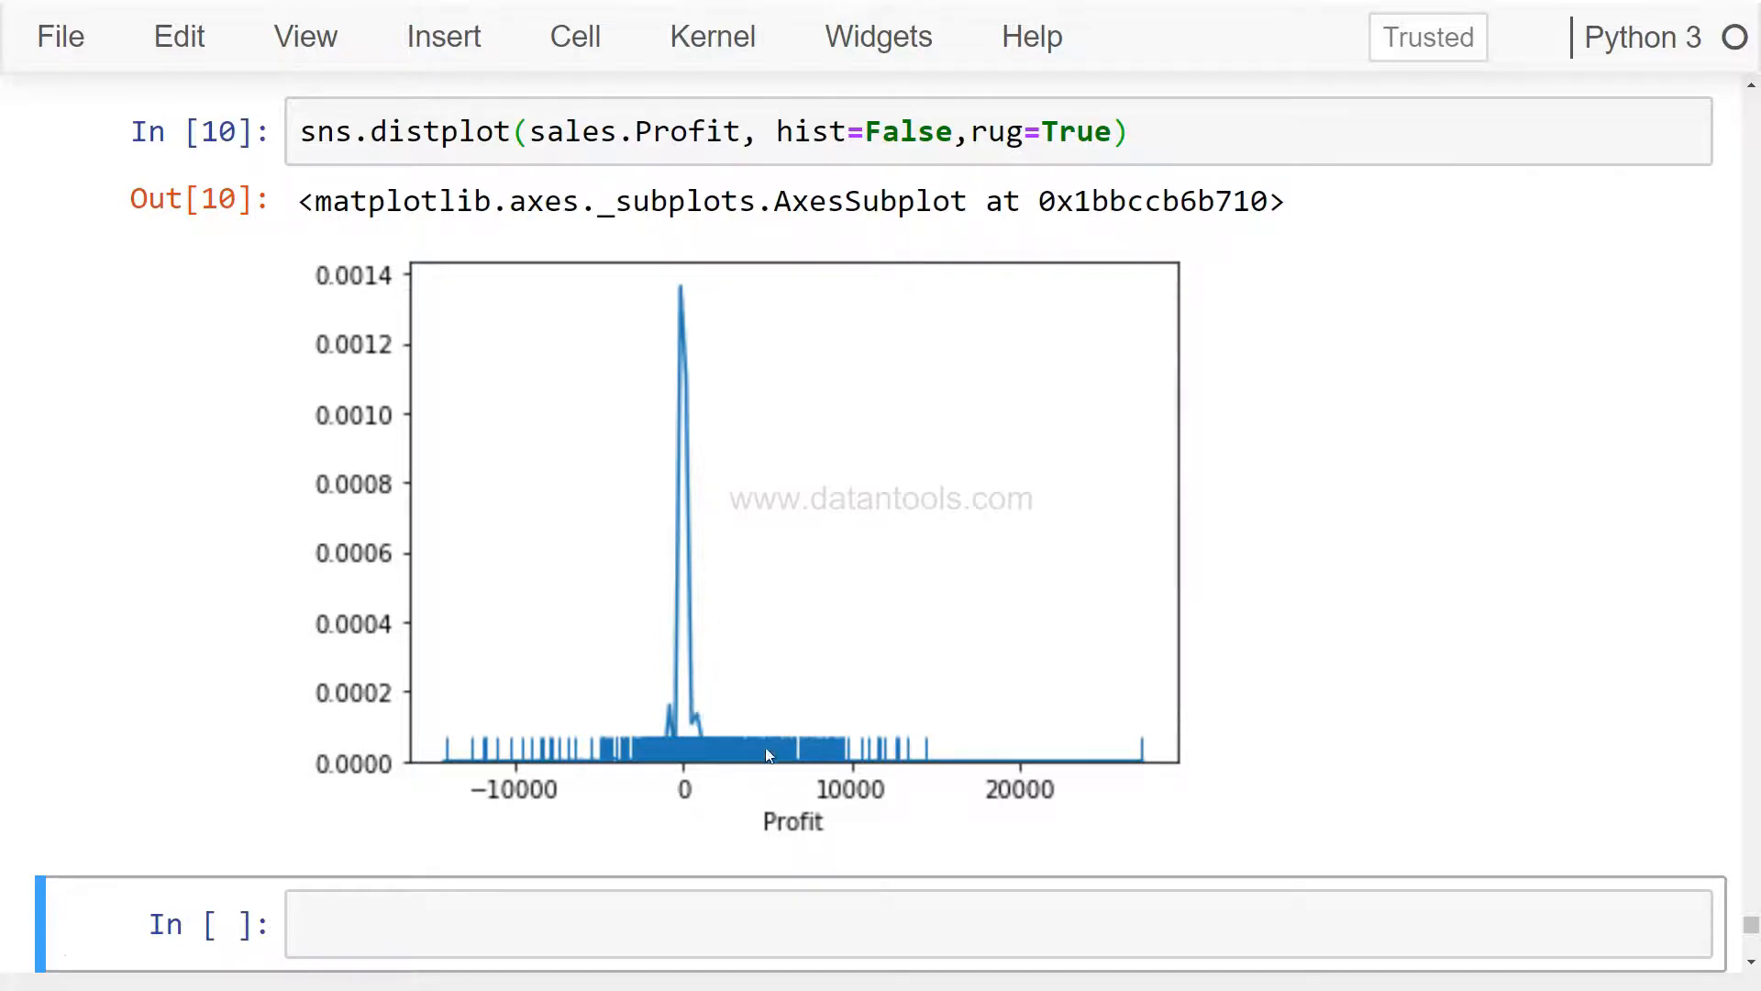
{"action": "mouse_move", "coordinate": [699, 778]}
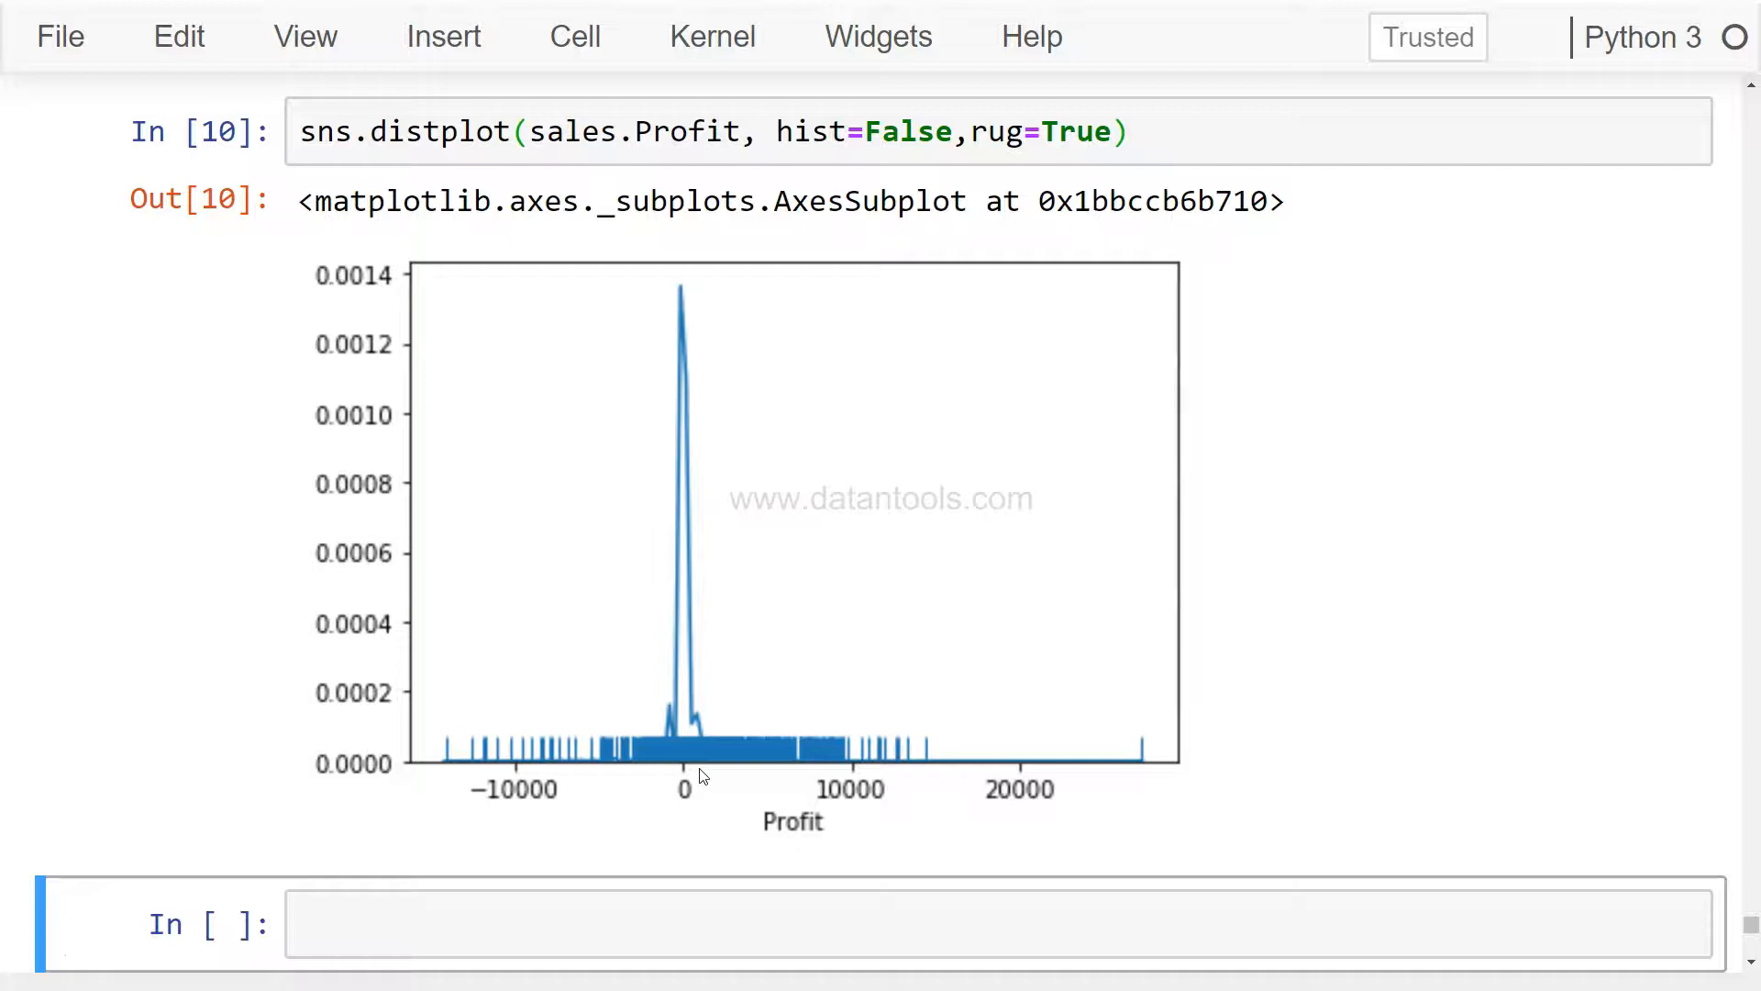
{"action": "mouse_move", "coordinate": [600, 745]}
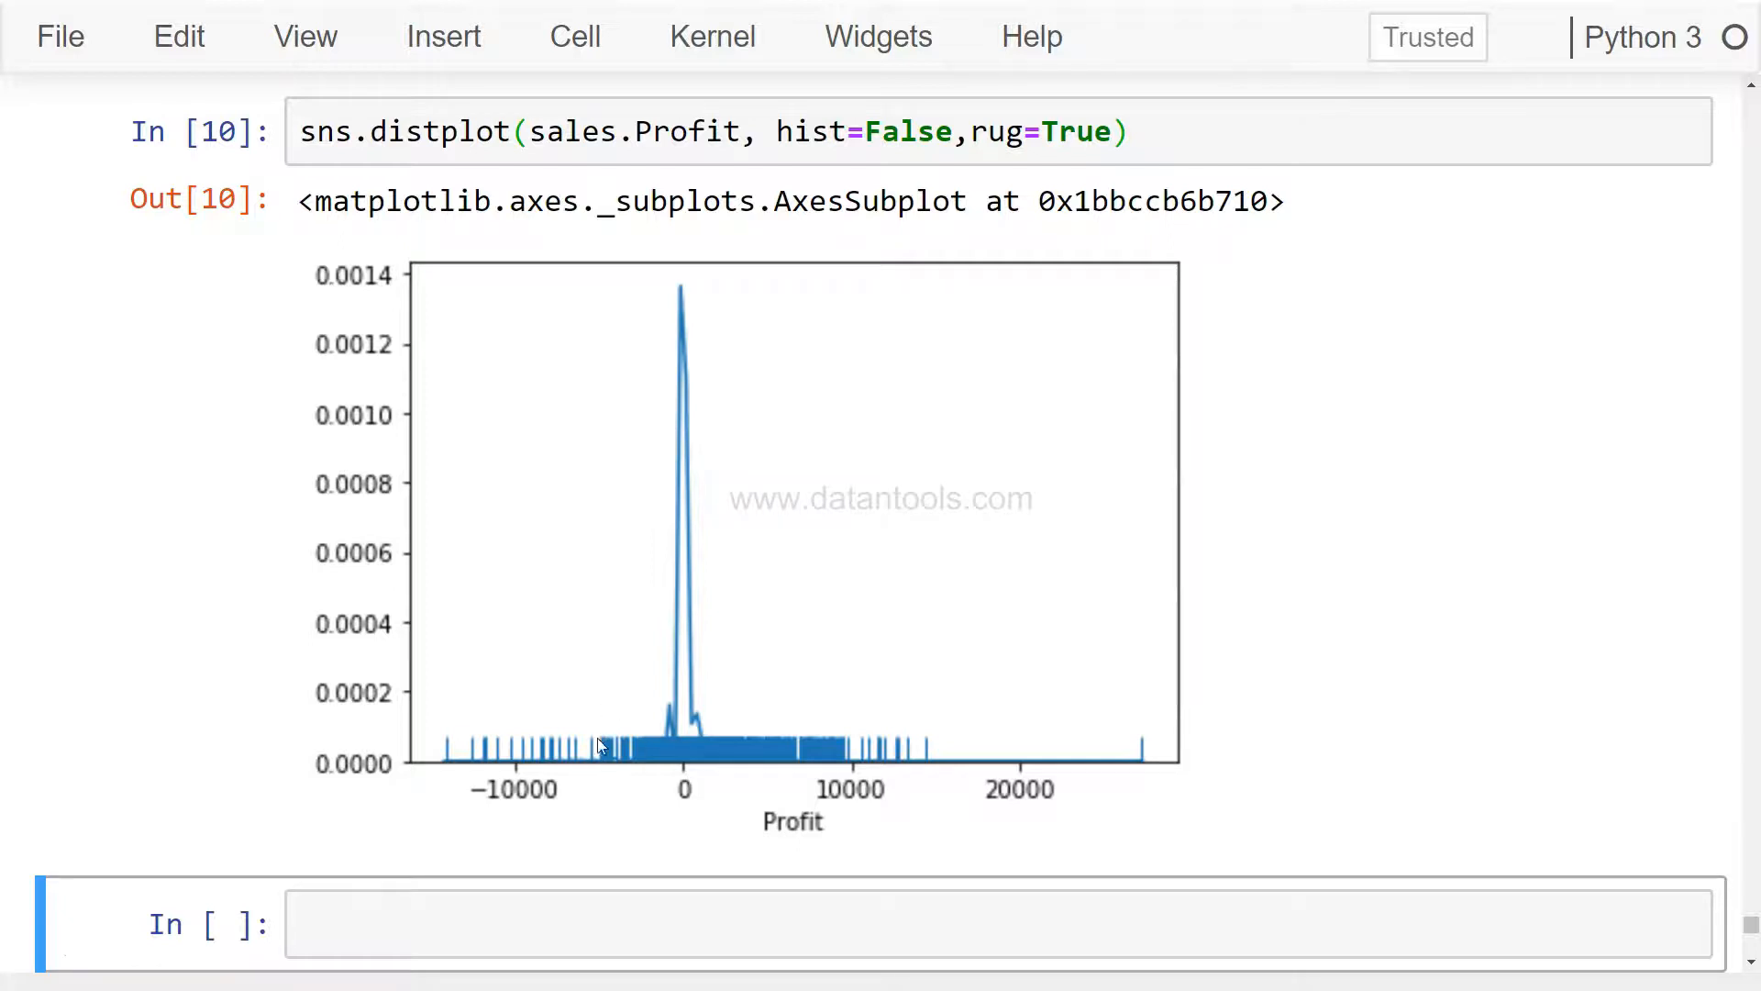
{"action": "mouse_move", "coordinate": [663, 712]}
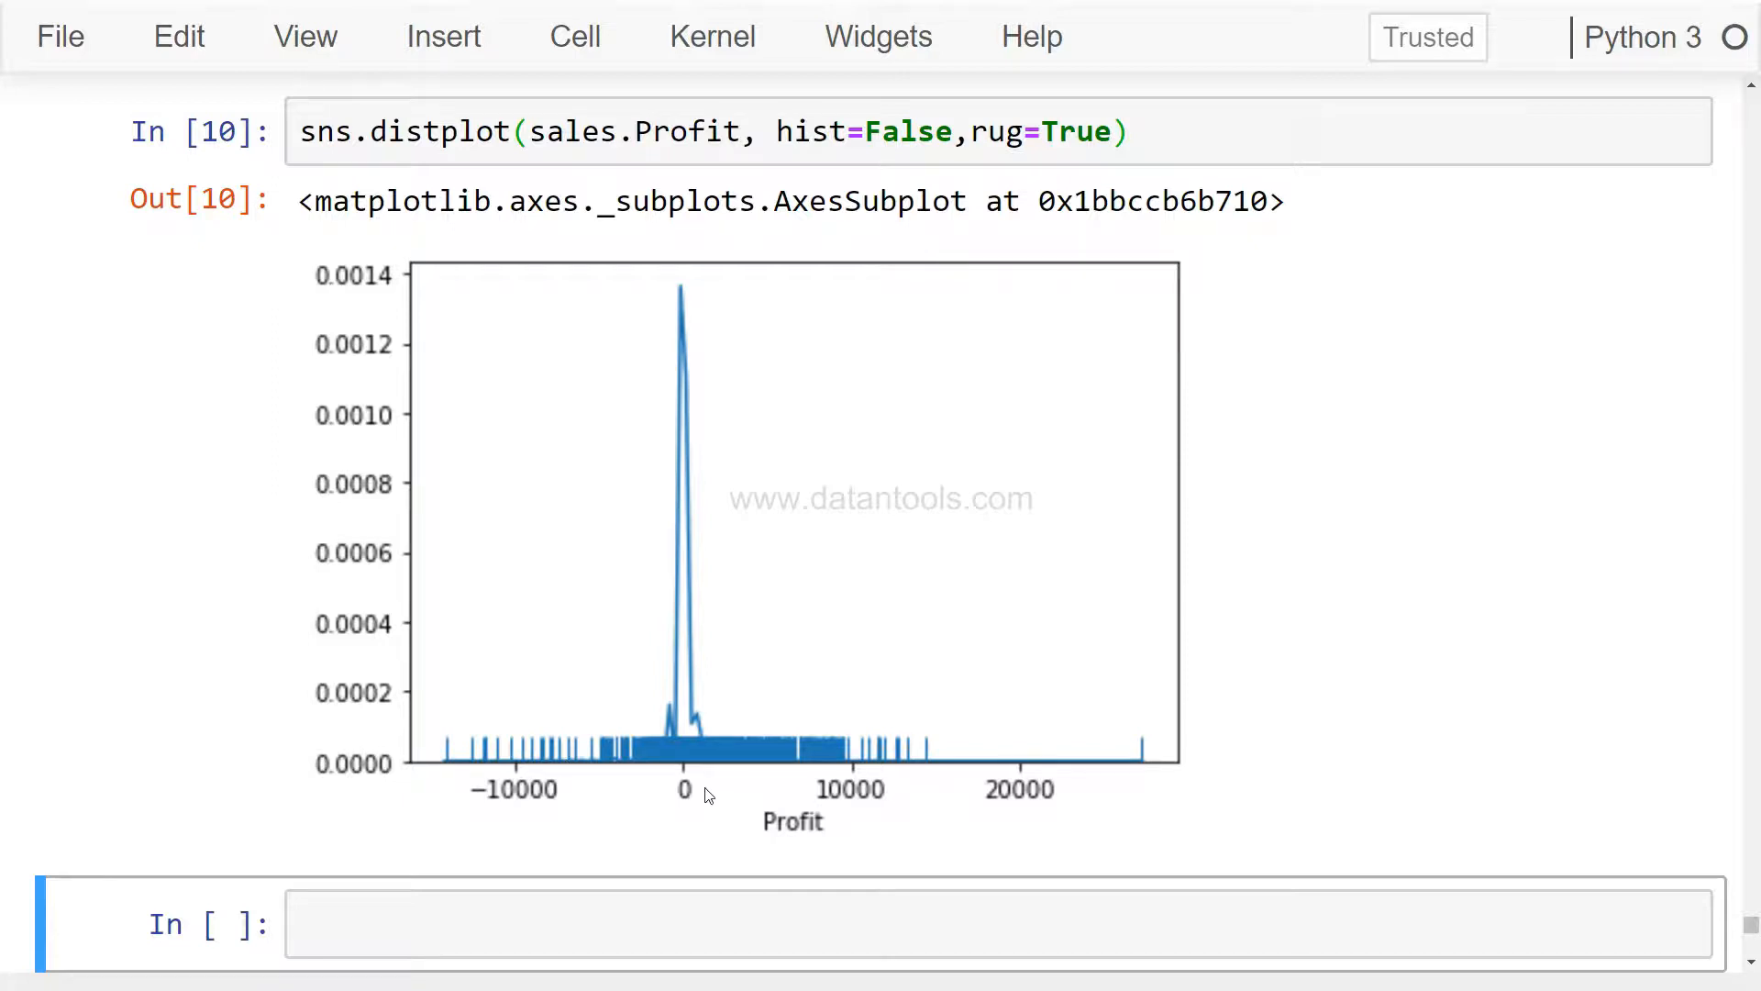
{"action": "mouse_move", "coordinate": [821, 769]}
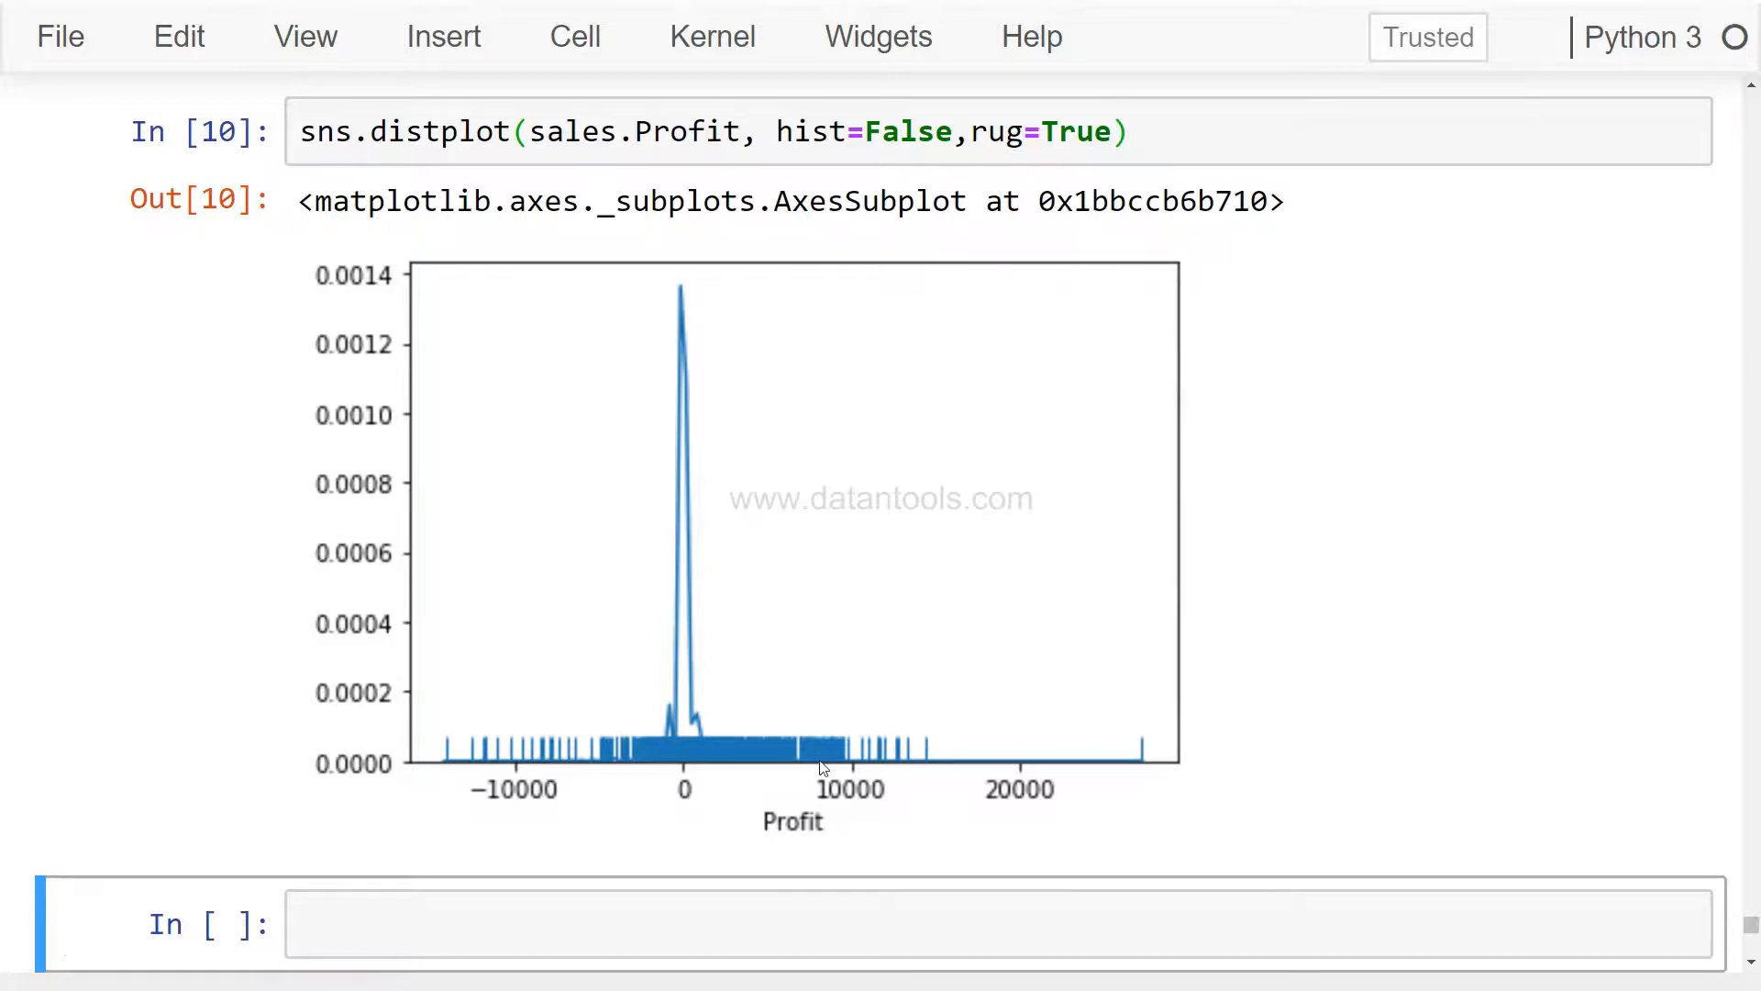
Reuse the rug plot code with bins=100 appended and run it.
{"action": "left_click", "coordinate": [755, 130]}
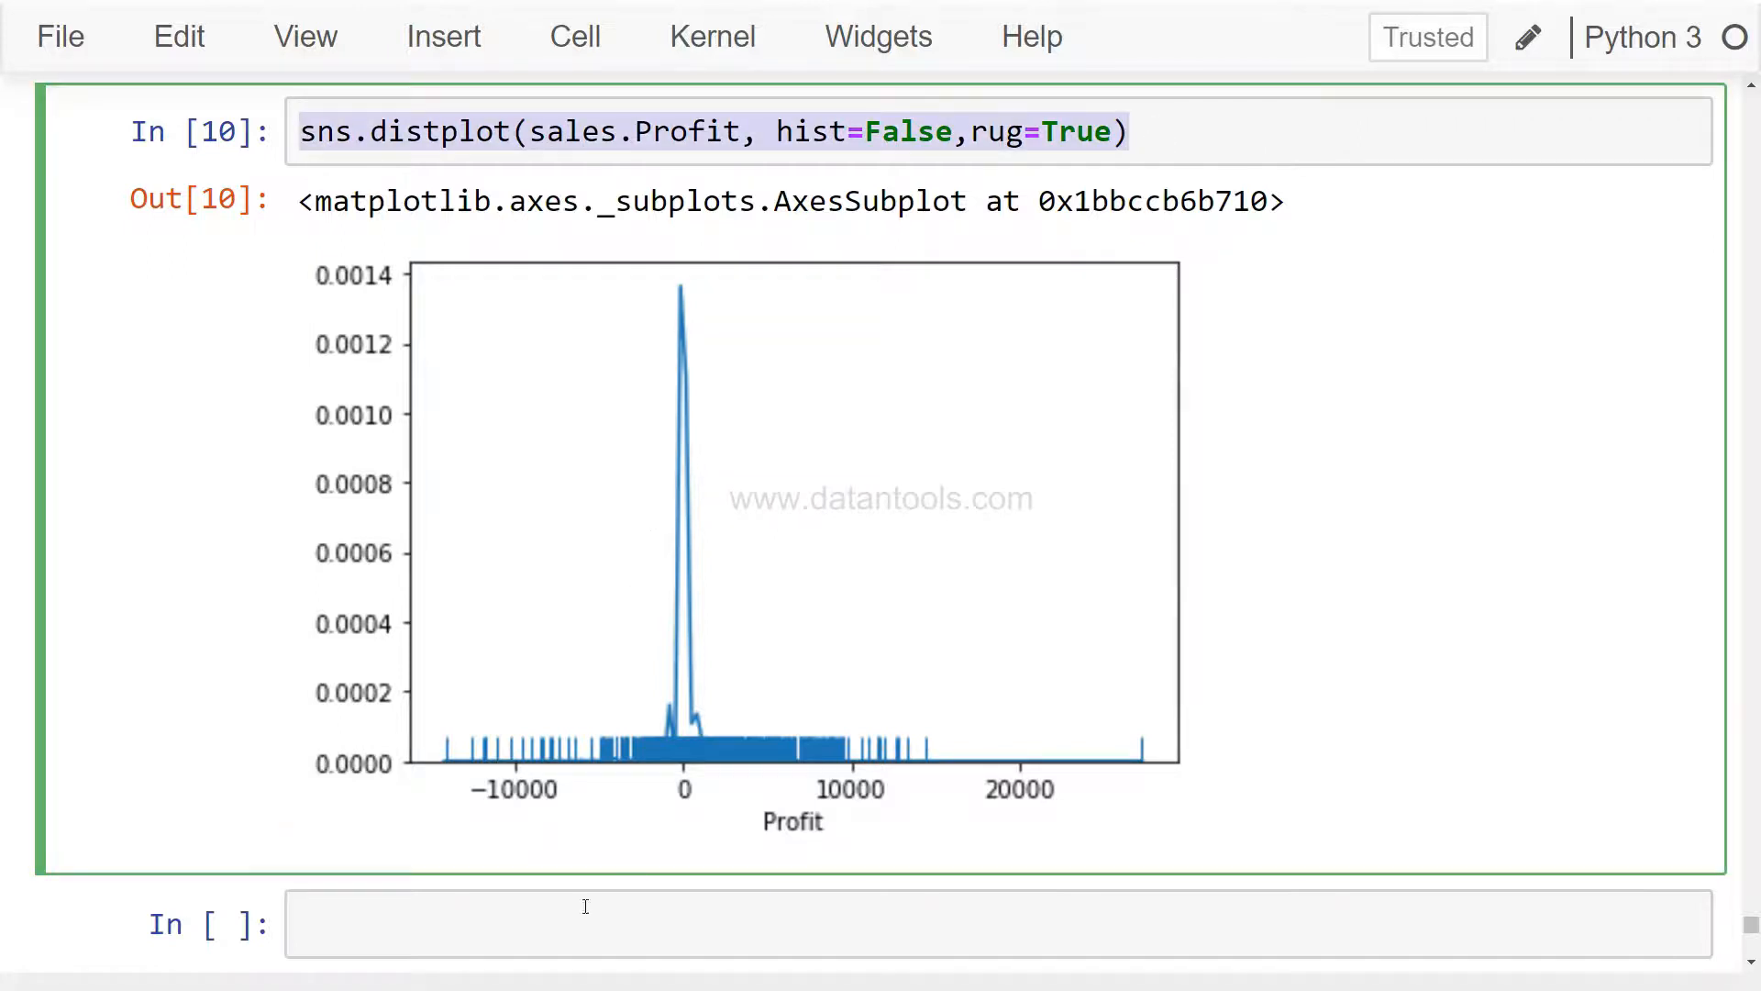
{"action": "type", "text": "sns.distplot(sales.Profit, hist=False,rug=True)"}
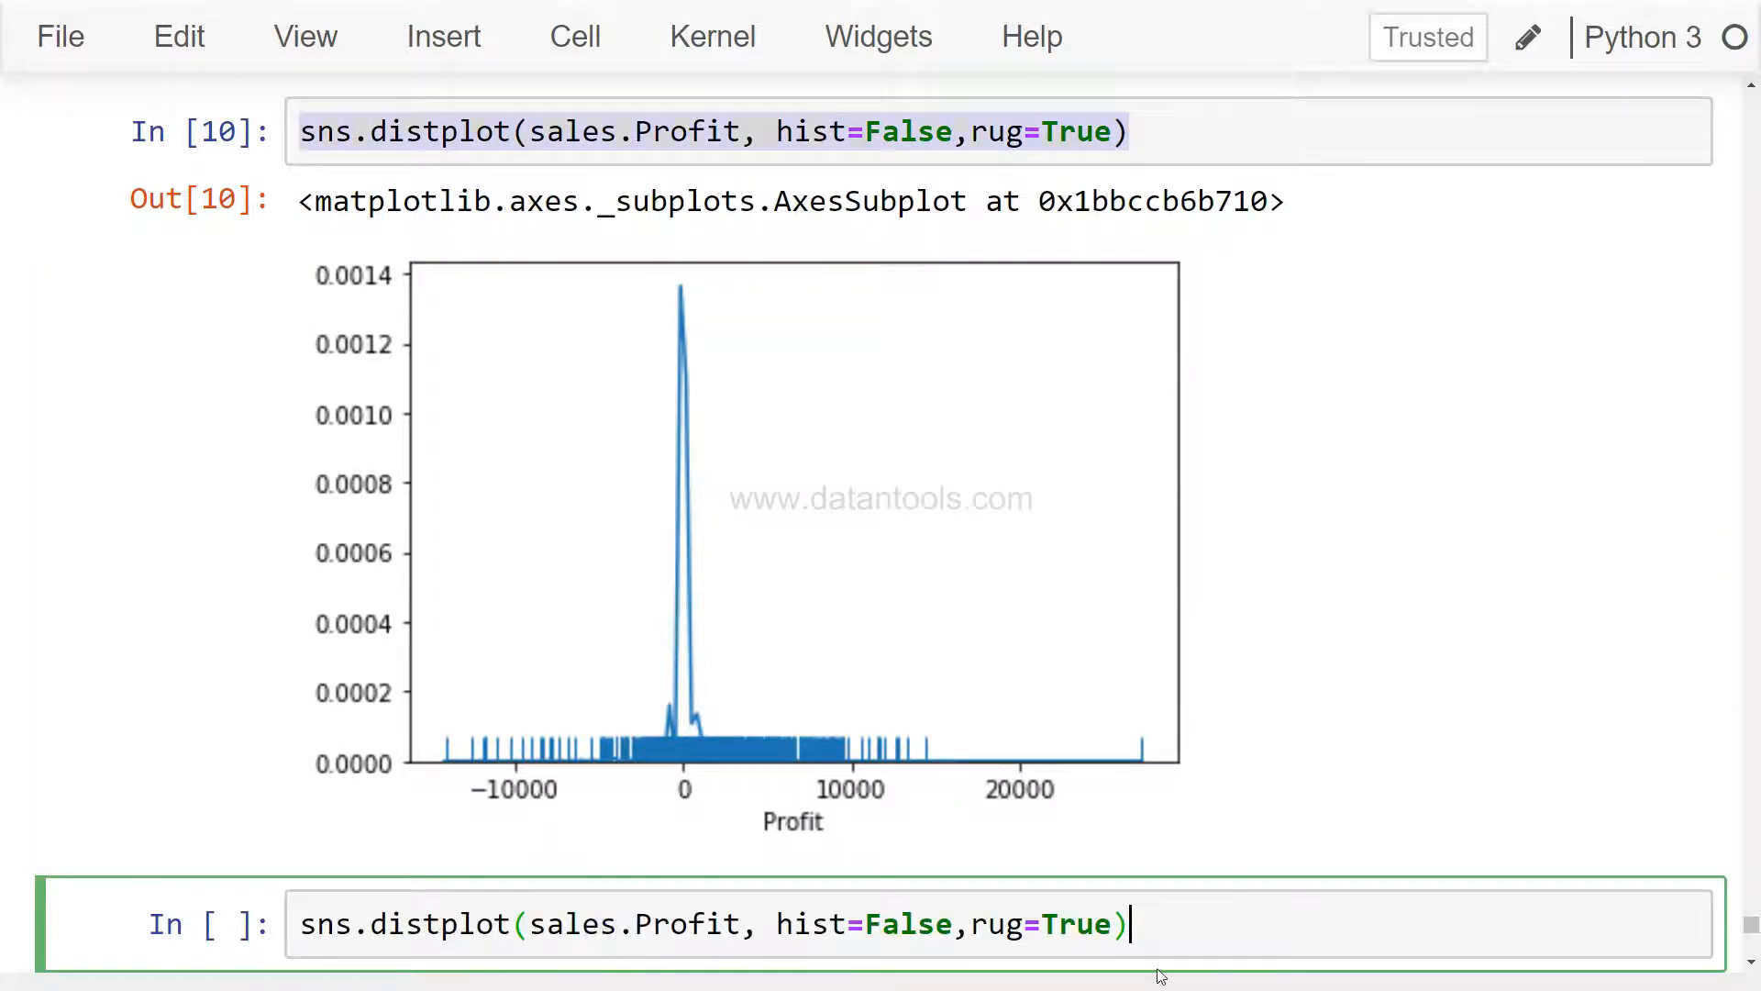
{"action": "type", "text": ",bins"}
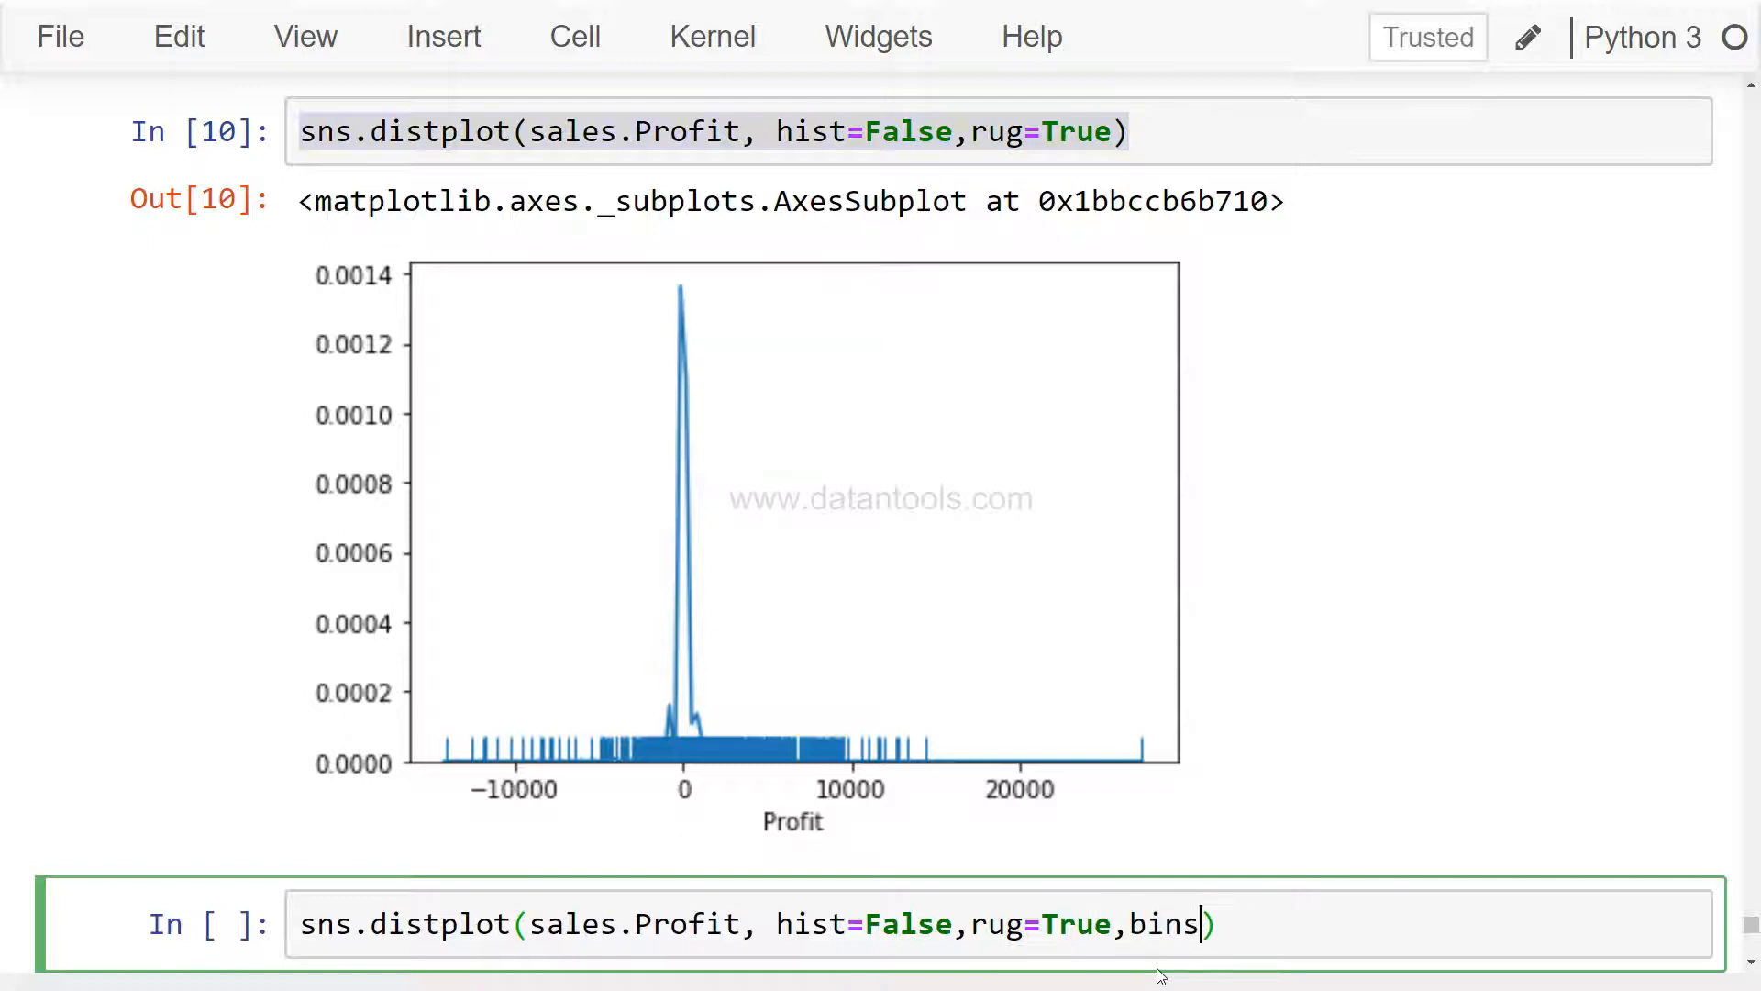
{"action": "type", "text": "=100"}
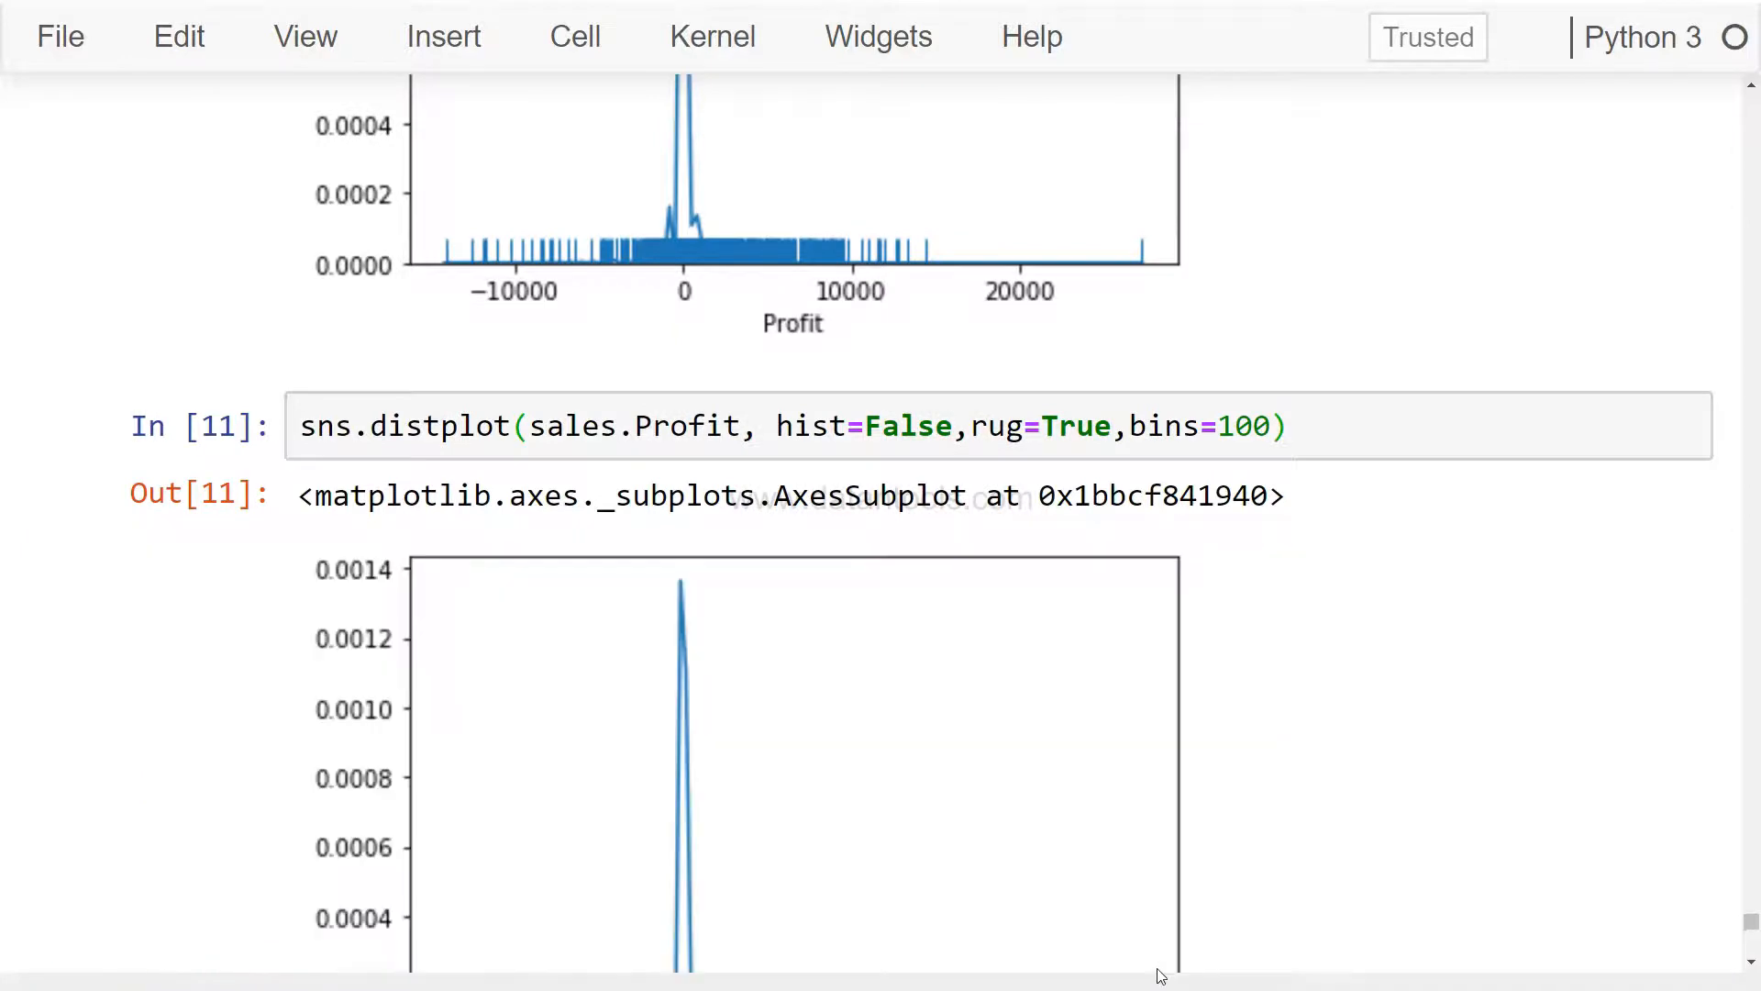
{"action": "scroll", "scroll_direction": "down", "scroll_amount": 3}
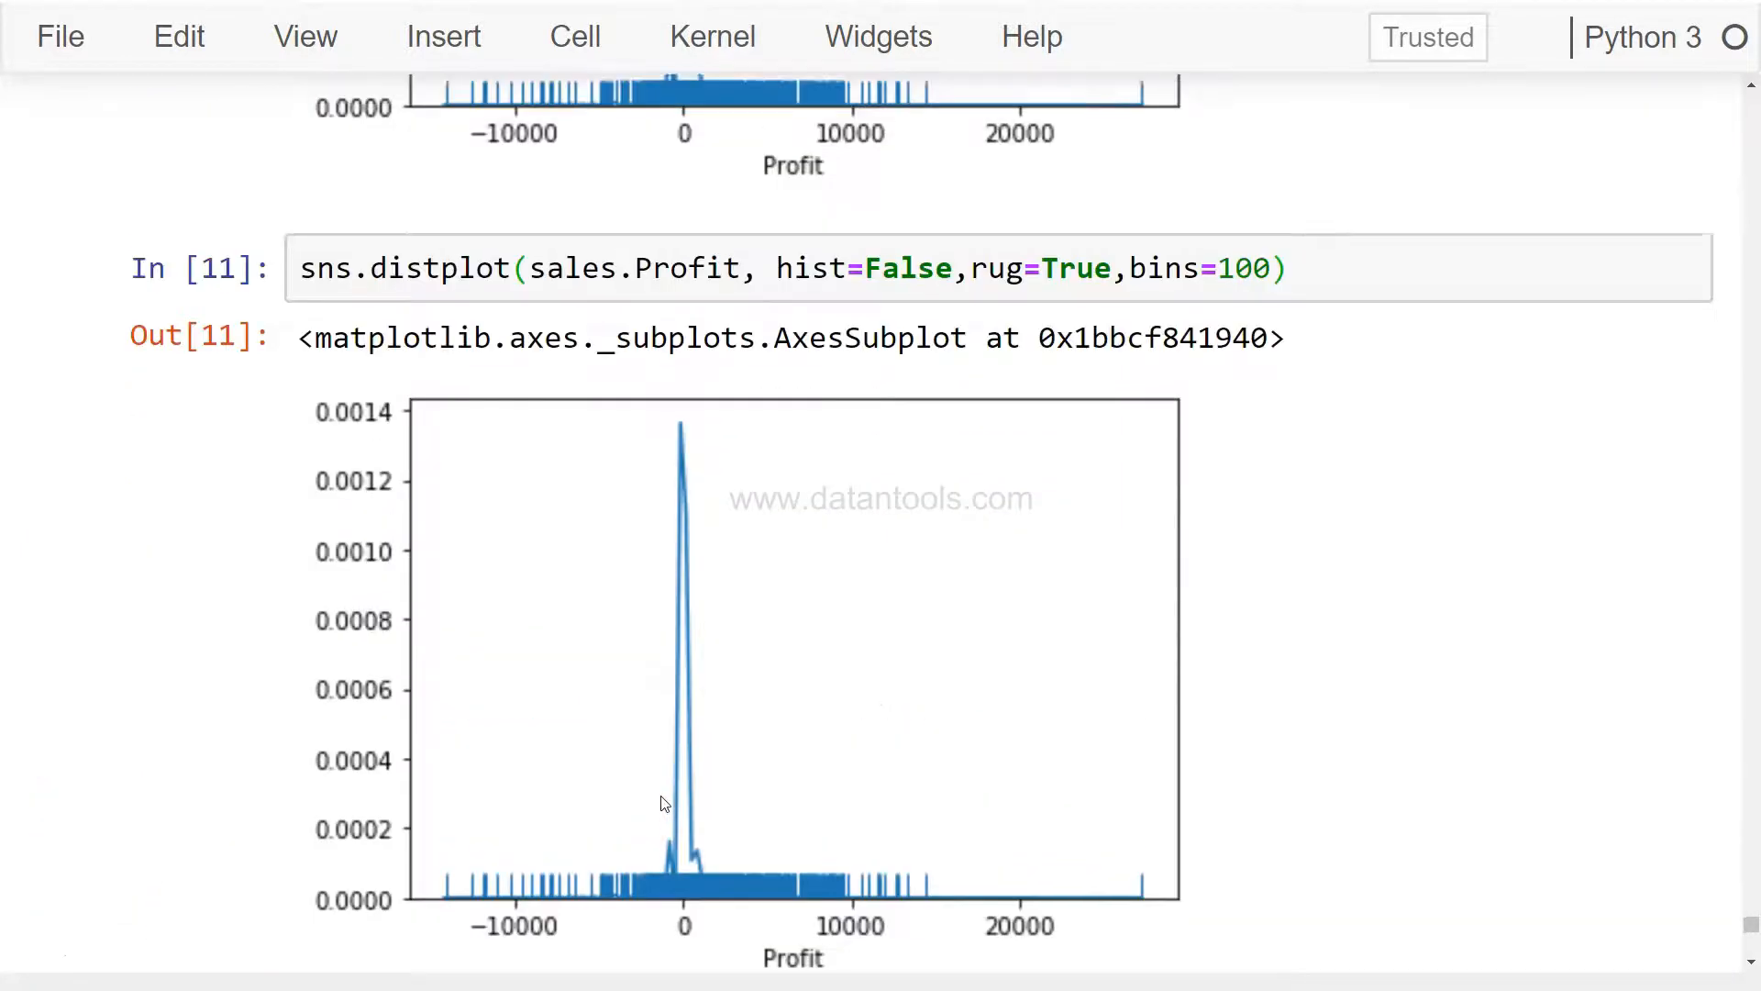
{"action": "scroll", "scroll_direction": "down", "scroll_amount": 3}
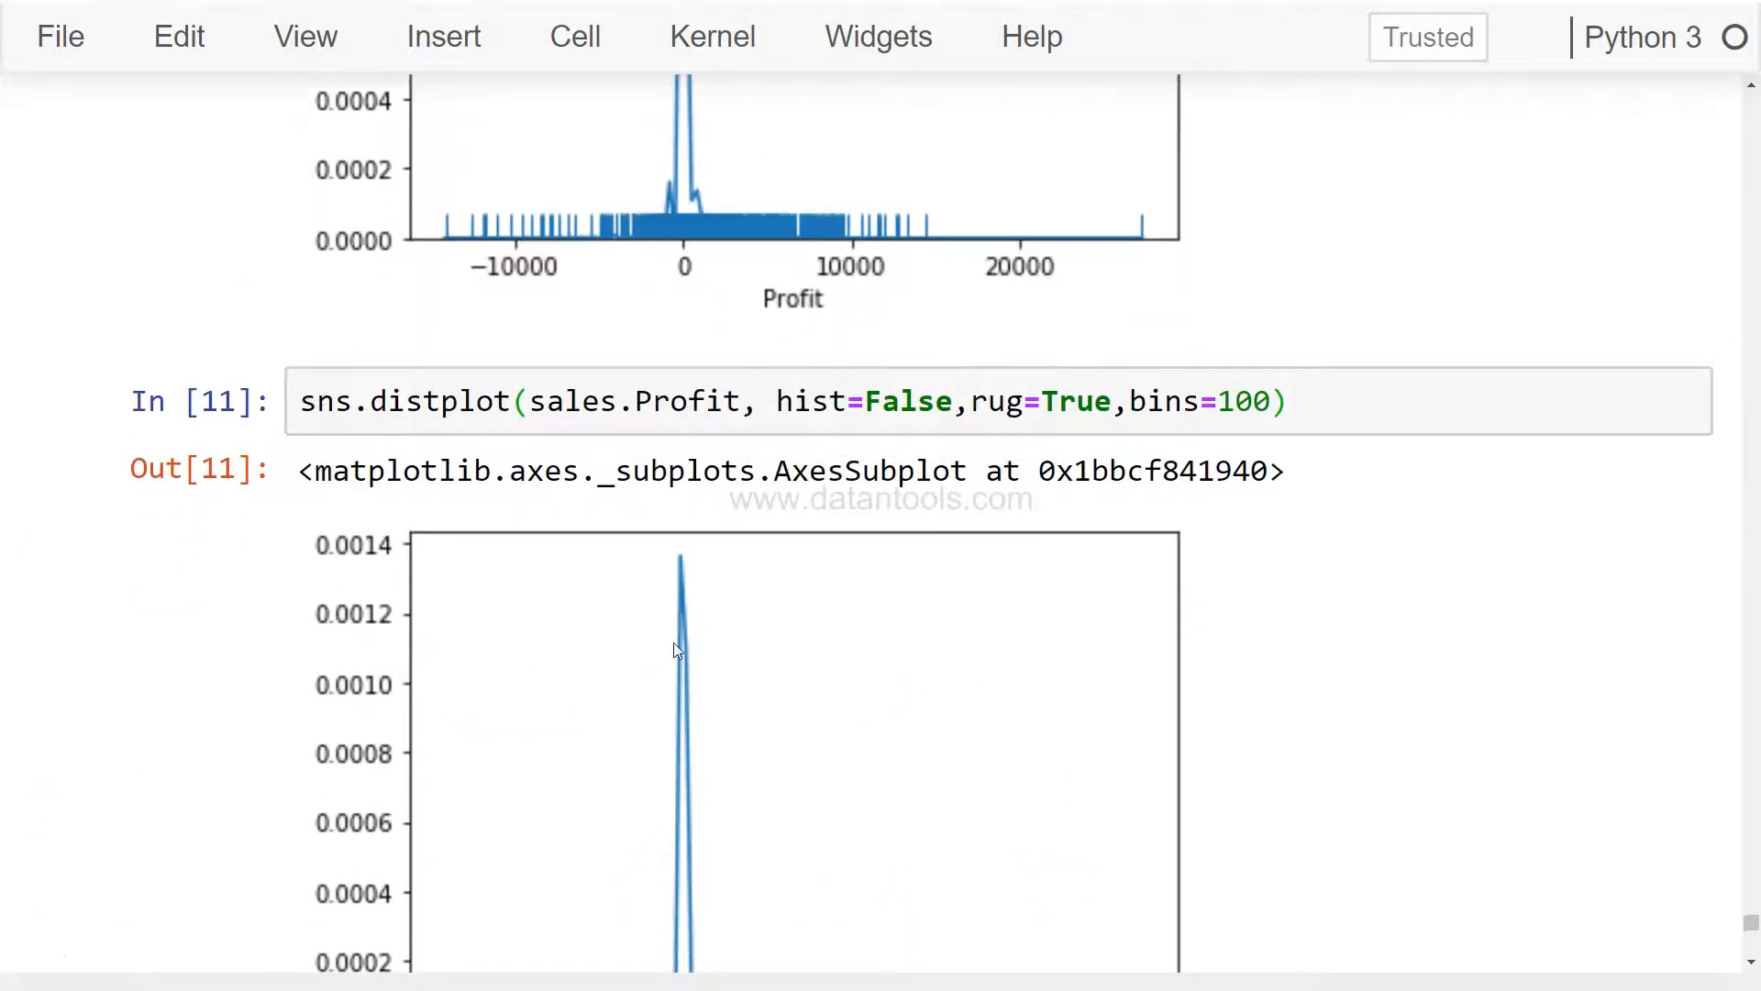
{"action": "scroll", "scroll_direction": "down", "scroll_amount": 3}
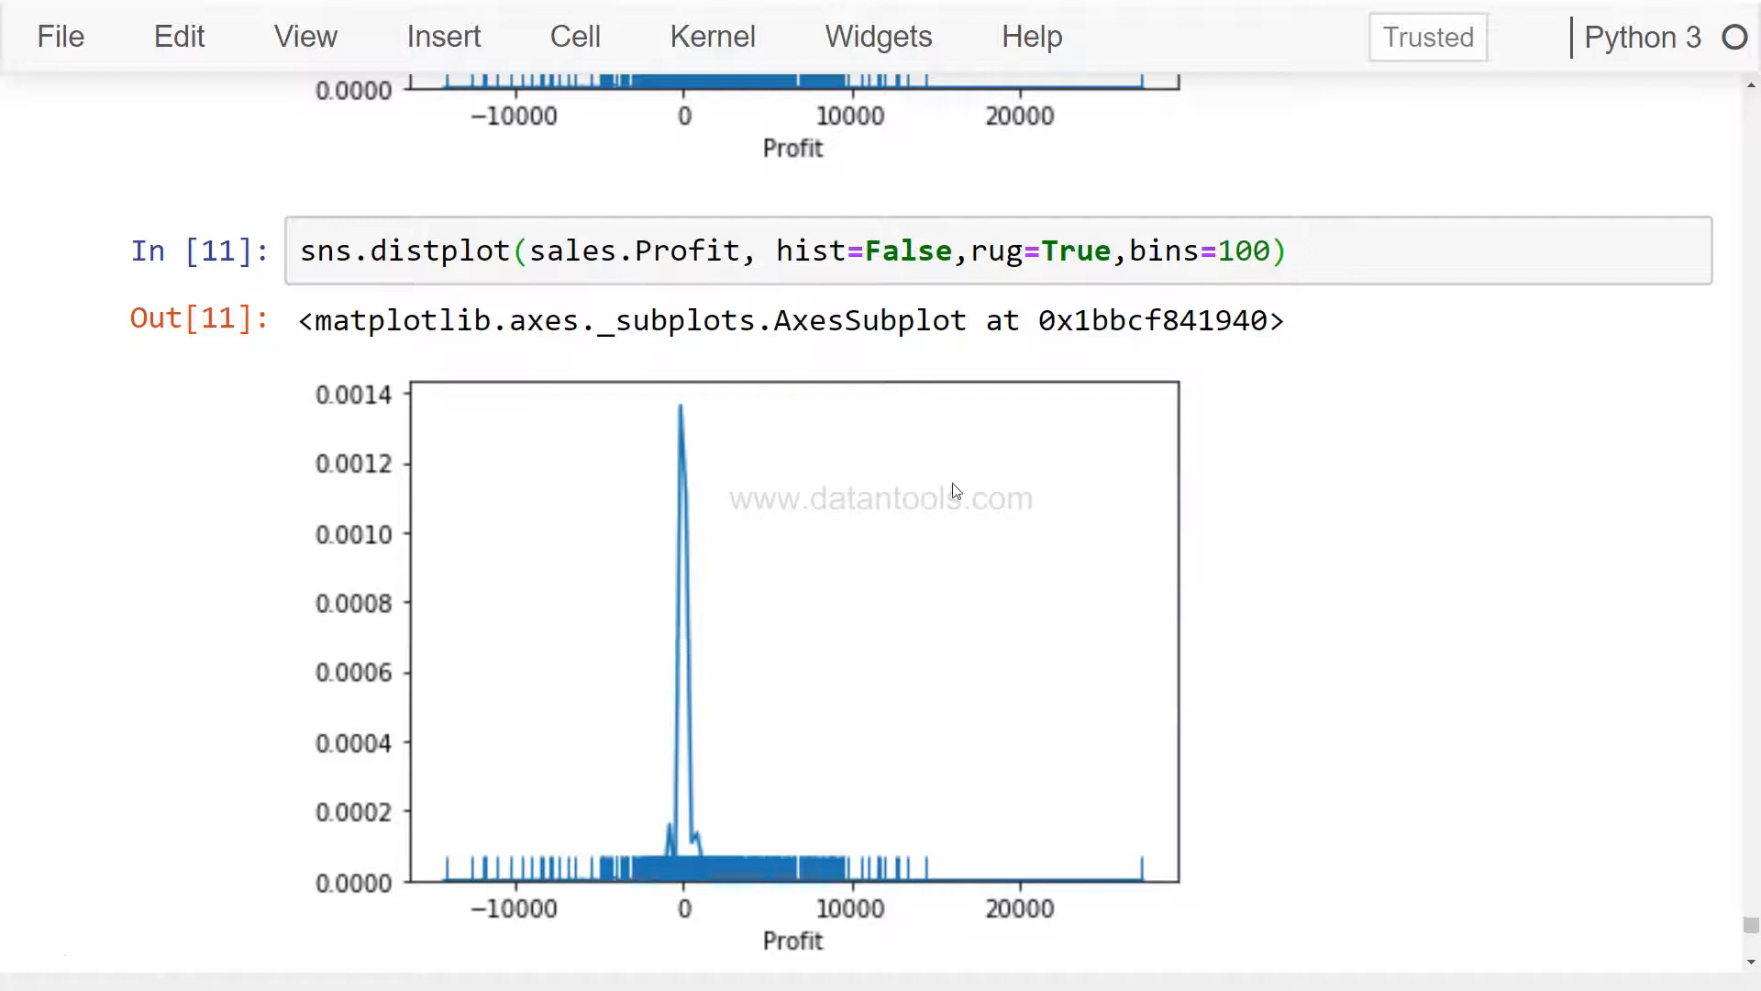
{"action": "mouse_move", "coordinate": [923, 437]}
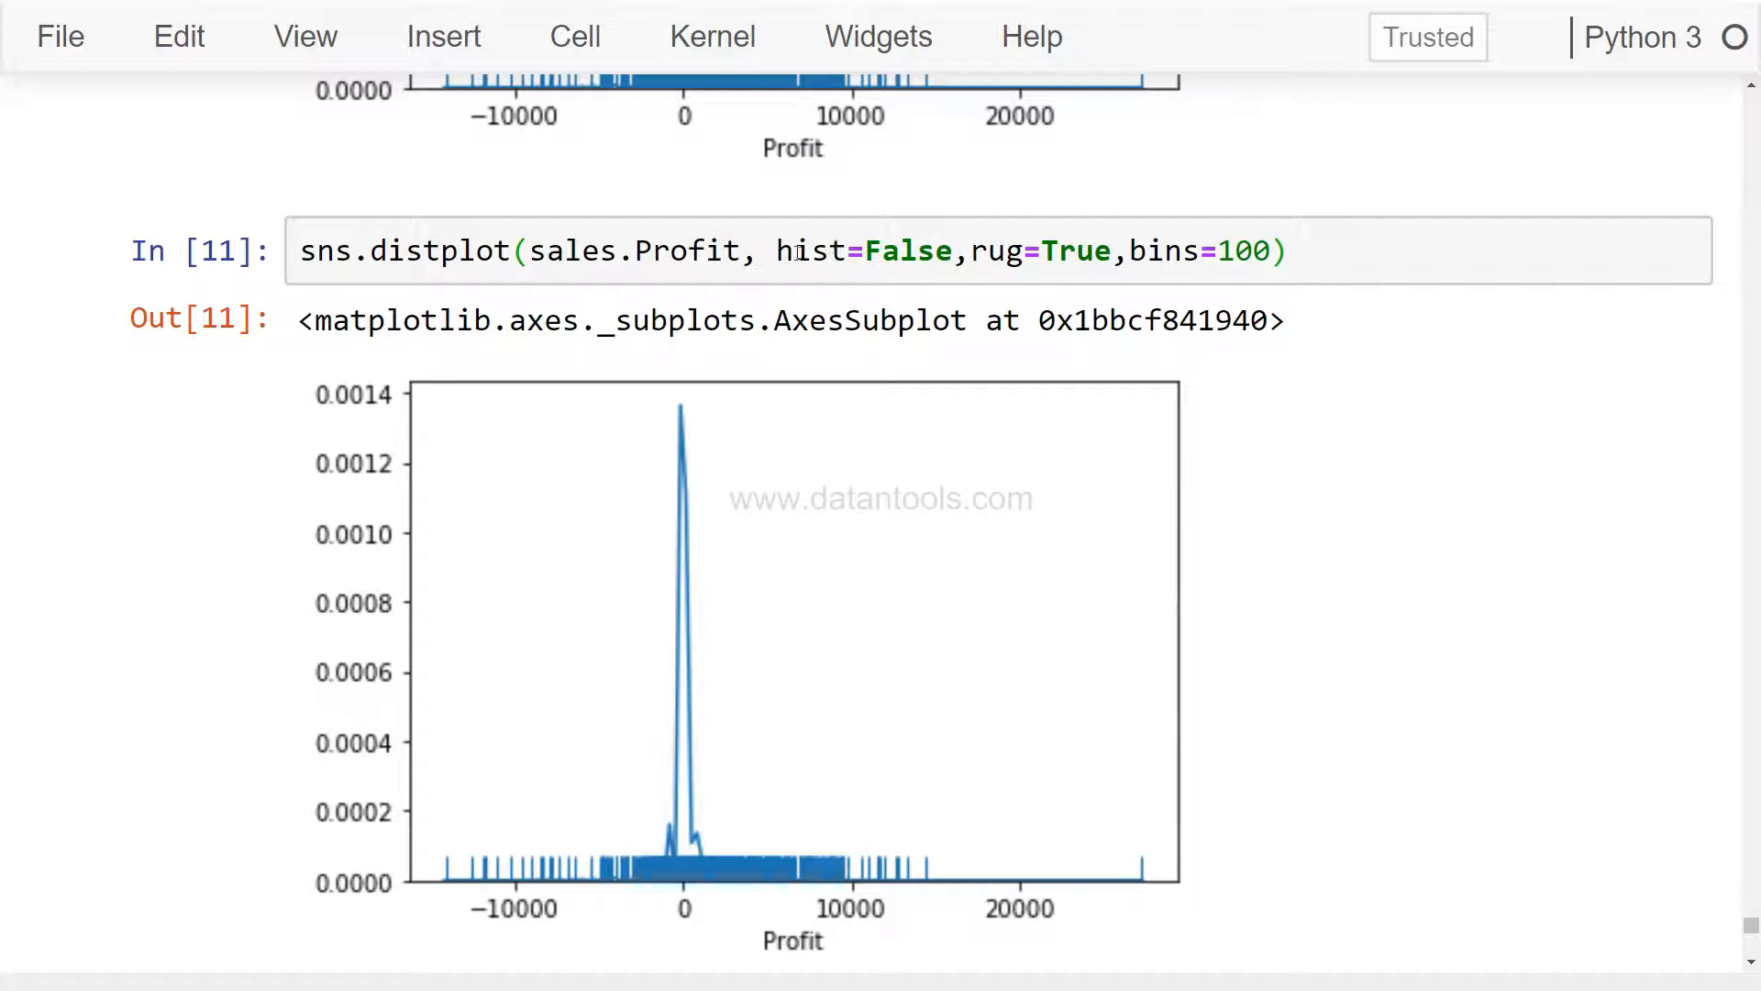
Replace hist=False with kde=False and remove bins=100 for a rug-marked count histogram.
{"action": "double_click", "coordinate": [903, 250]}
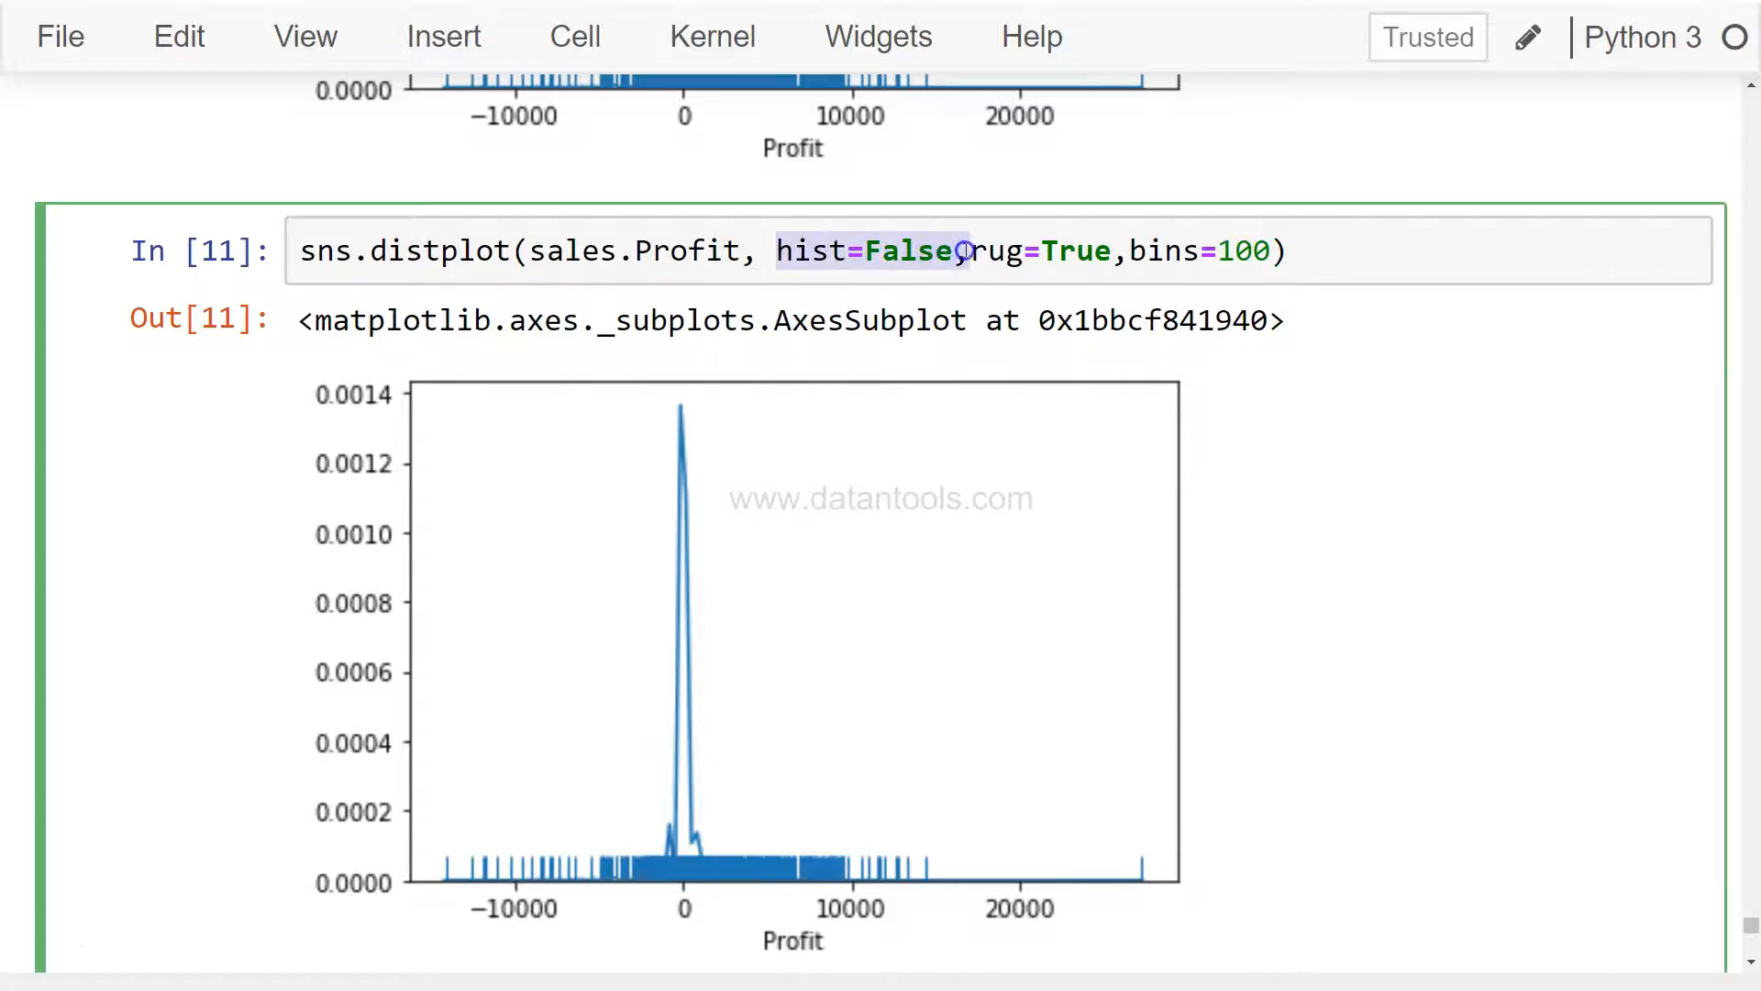
{"action": "key", "text": "Delete"}
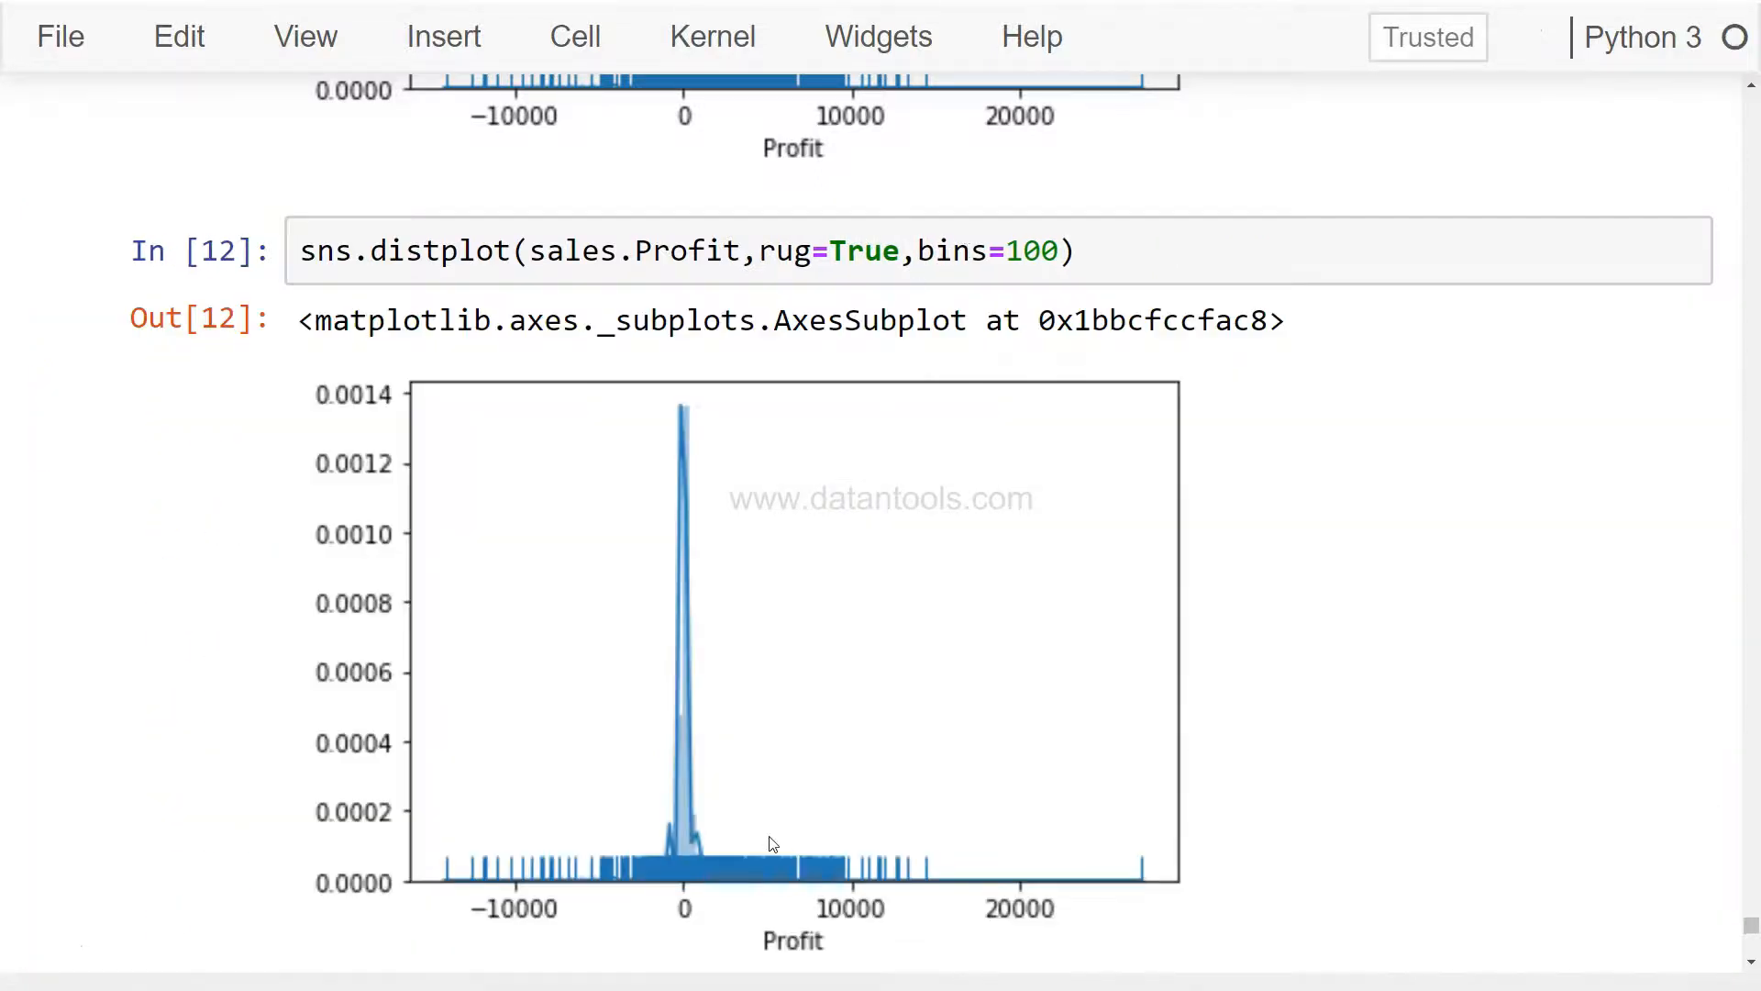
{"action": "left_click", "coordinate": [757, 257]}
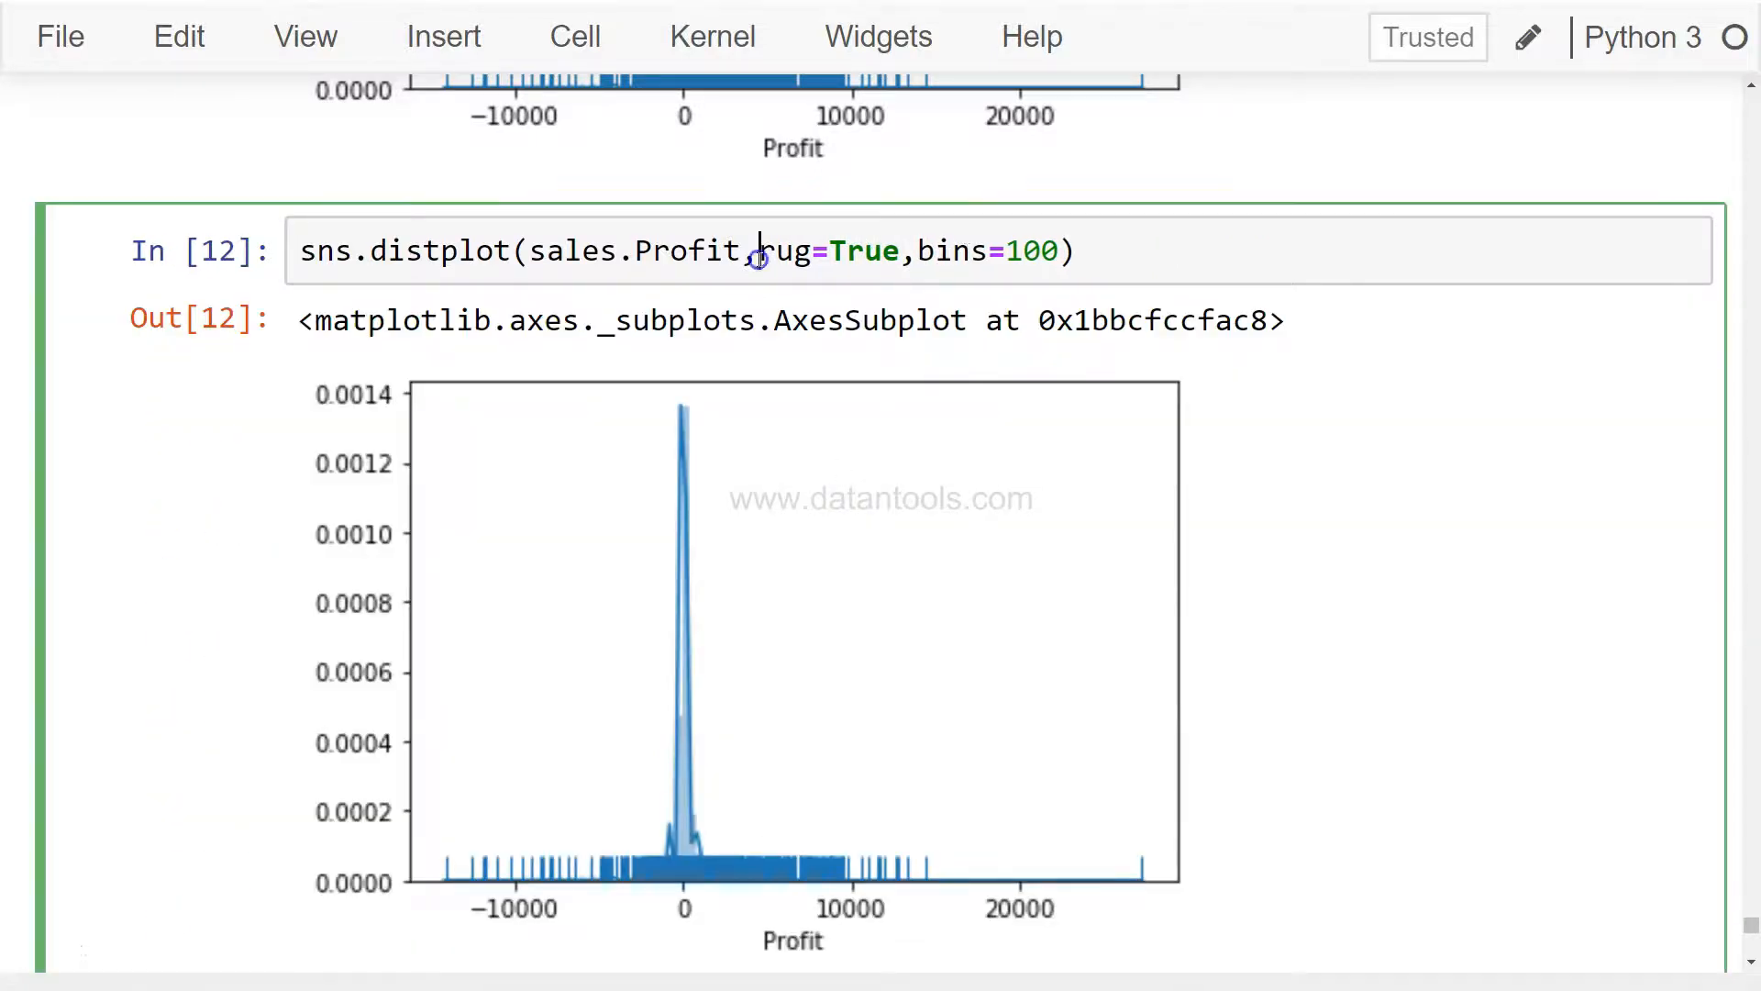
{"action": "type", "text": "kde"}
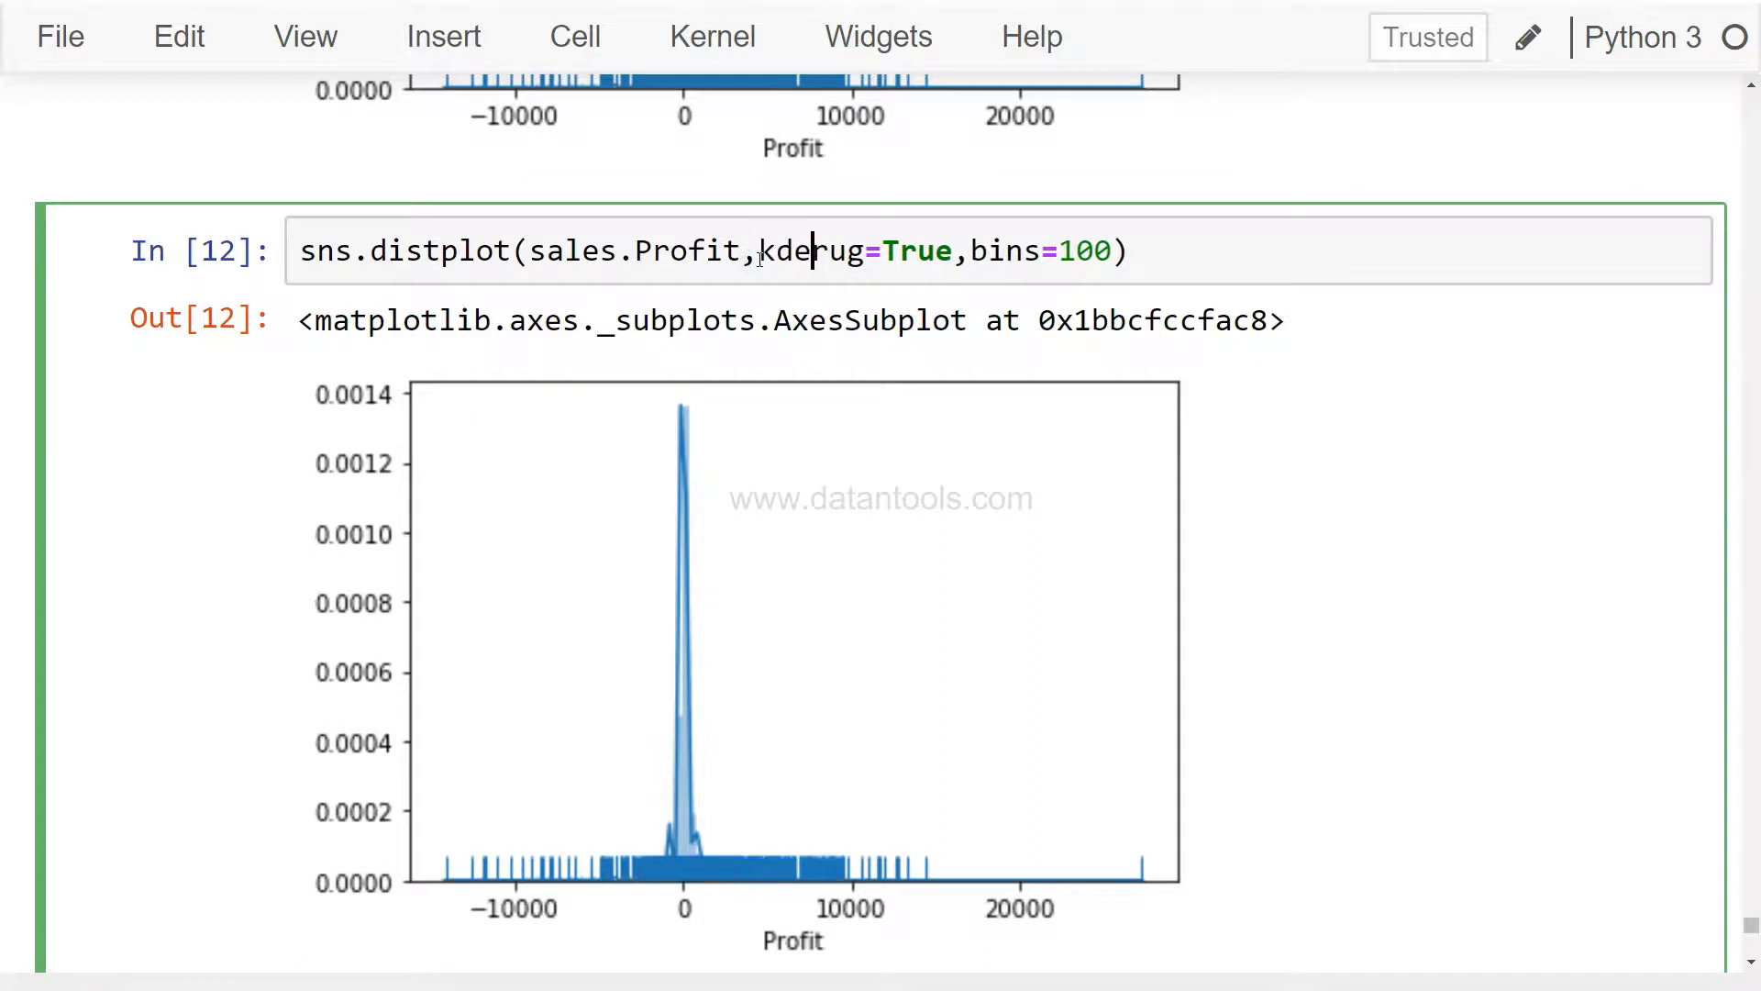
{"action": "type", "text": "=False,"}
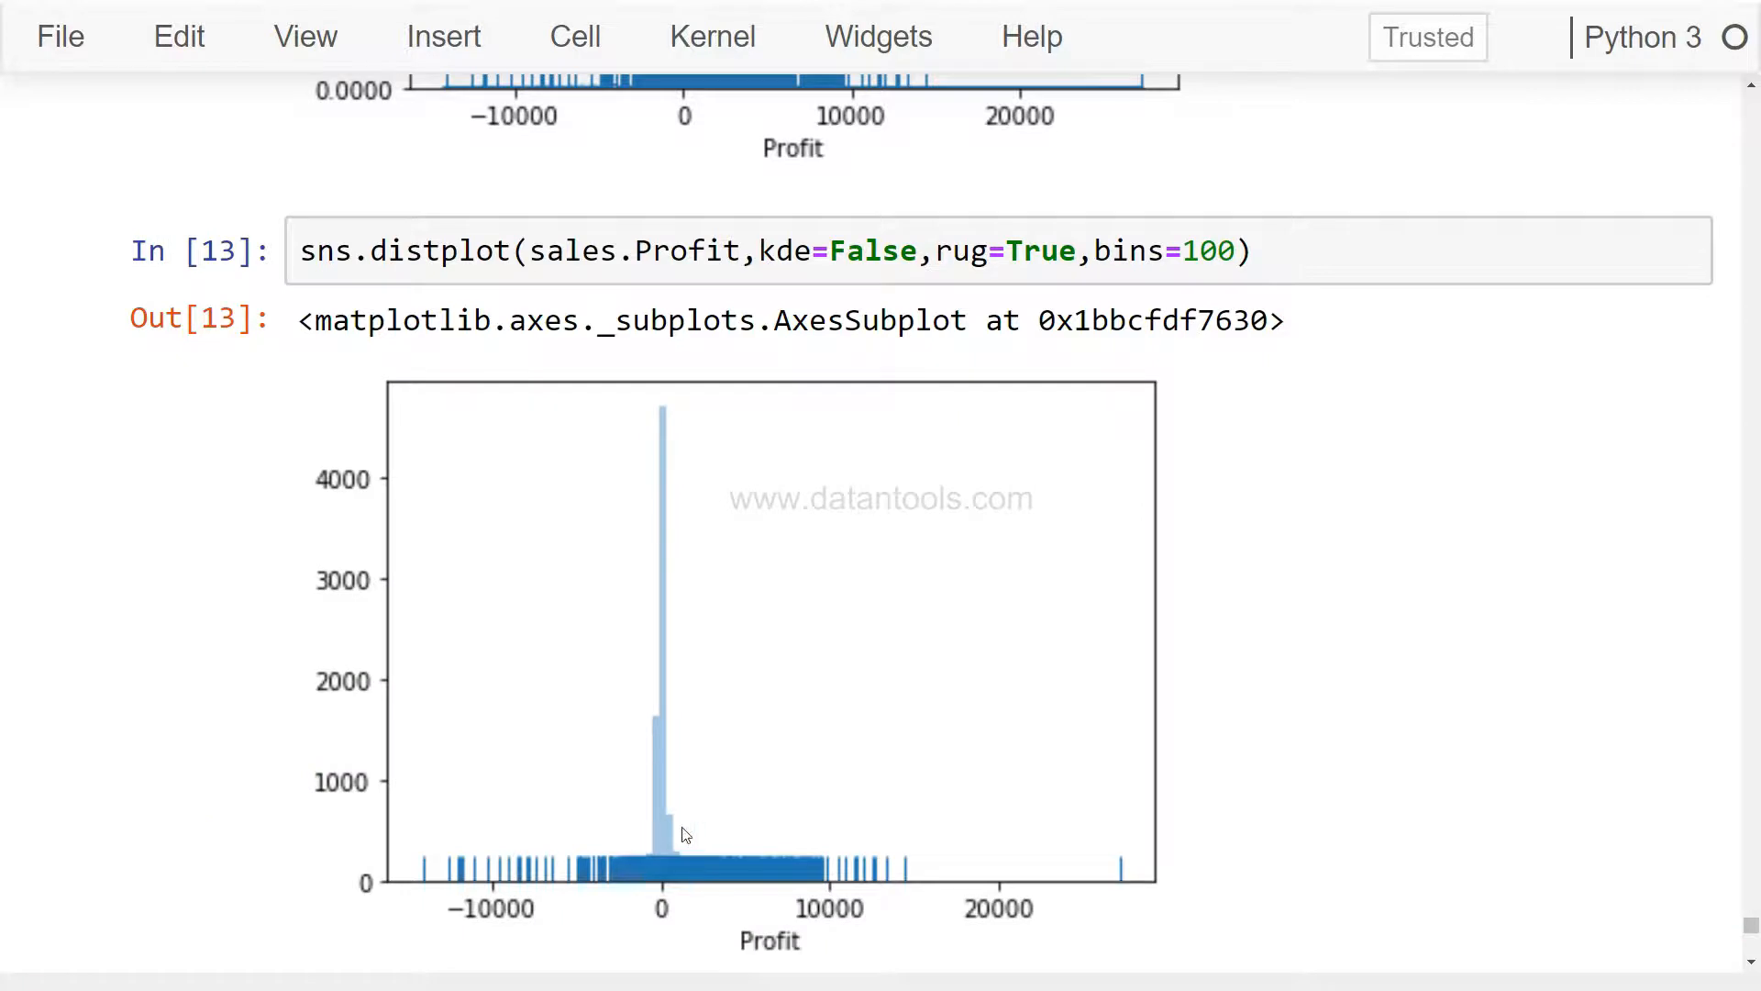
{"action": "double_click", "coordinate": [1207, 249]}
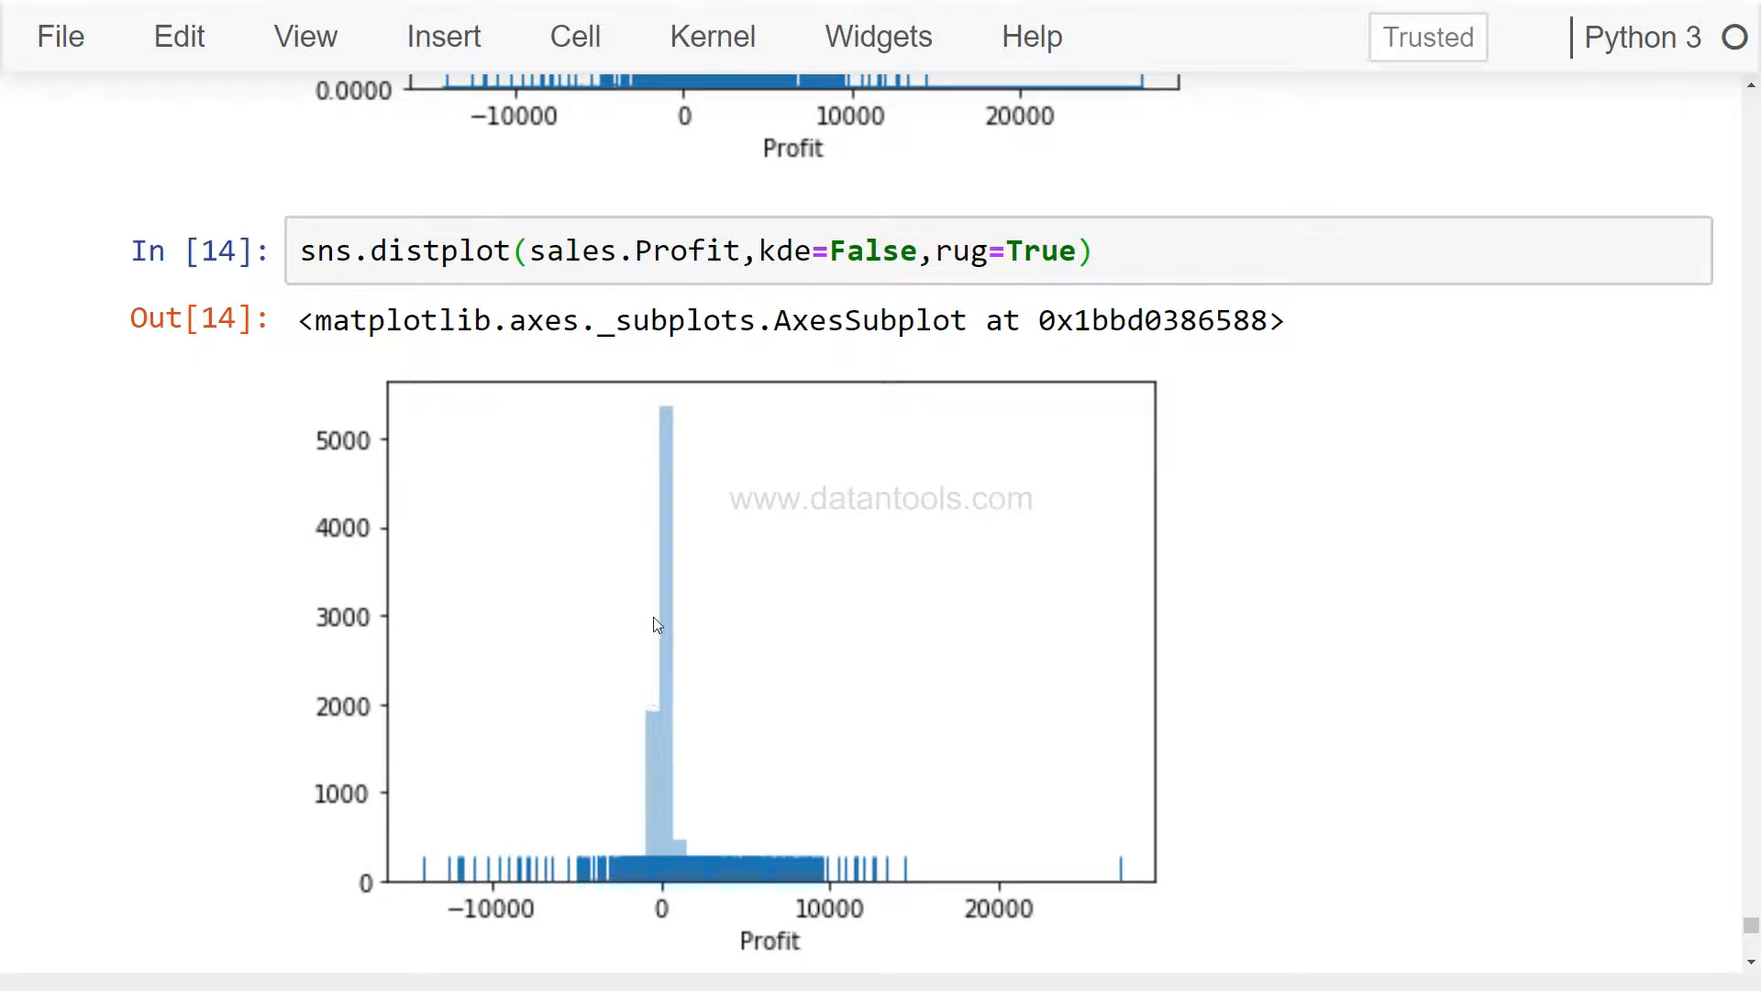
{"action": "mouse_move", "coordinate": [664, 651]}
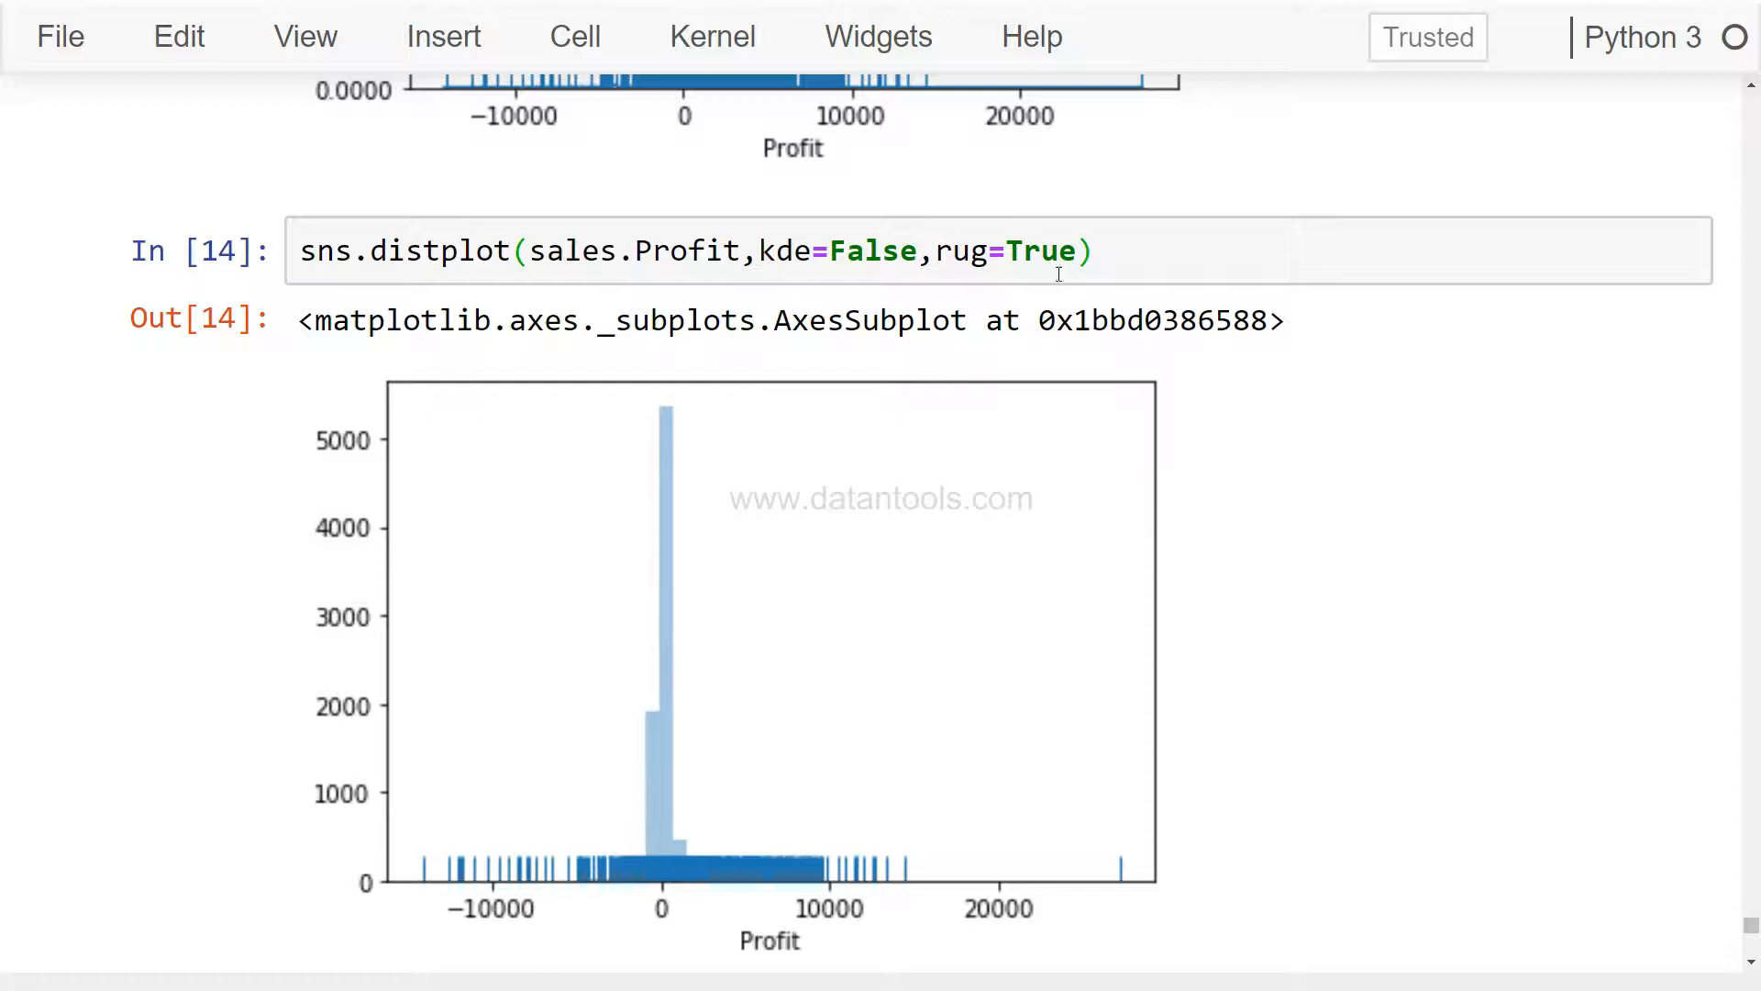
Filter the plotted Profit values with sales.Profit[sales.Region == "West"].
{"action": "left_click", "coordinate": [1057, 250]}
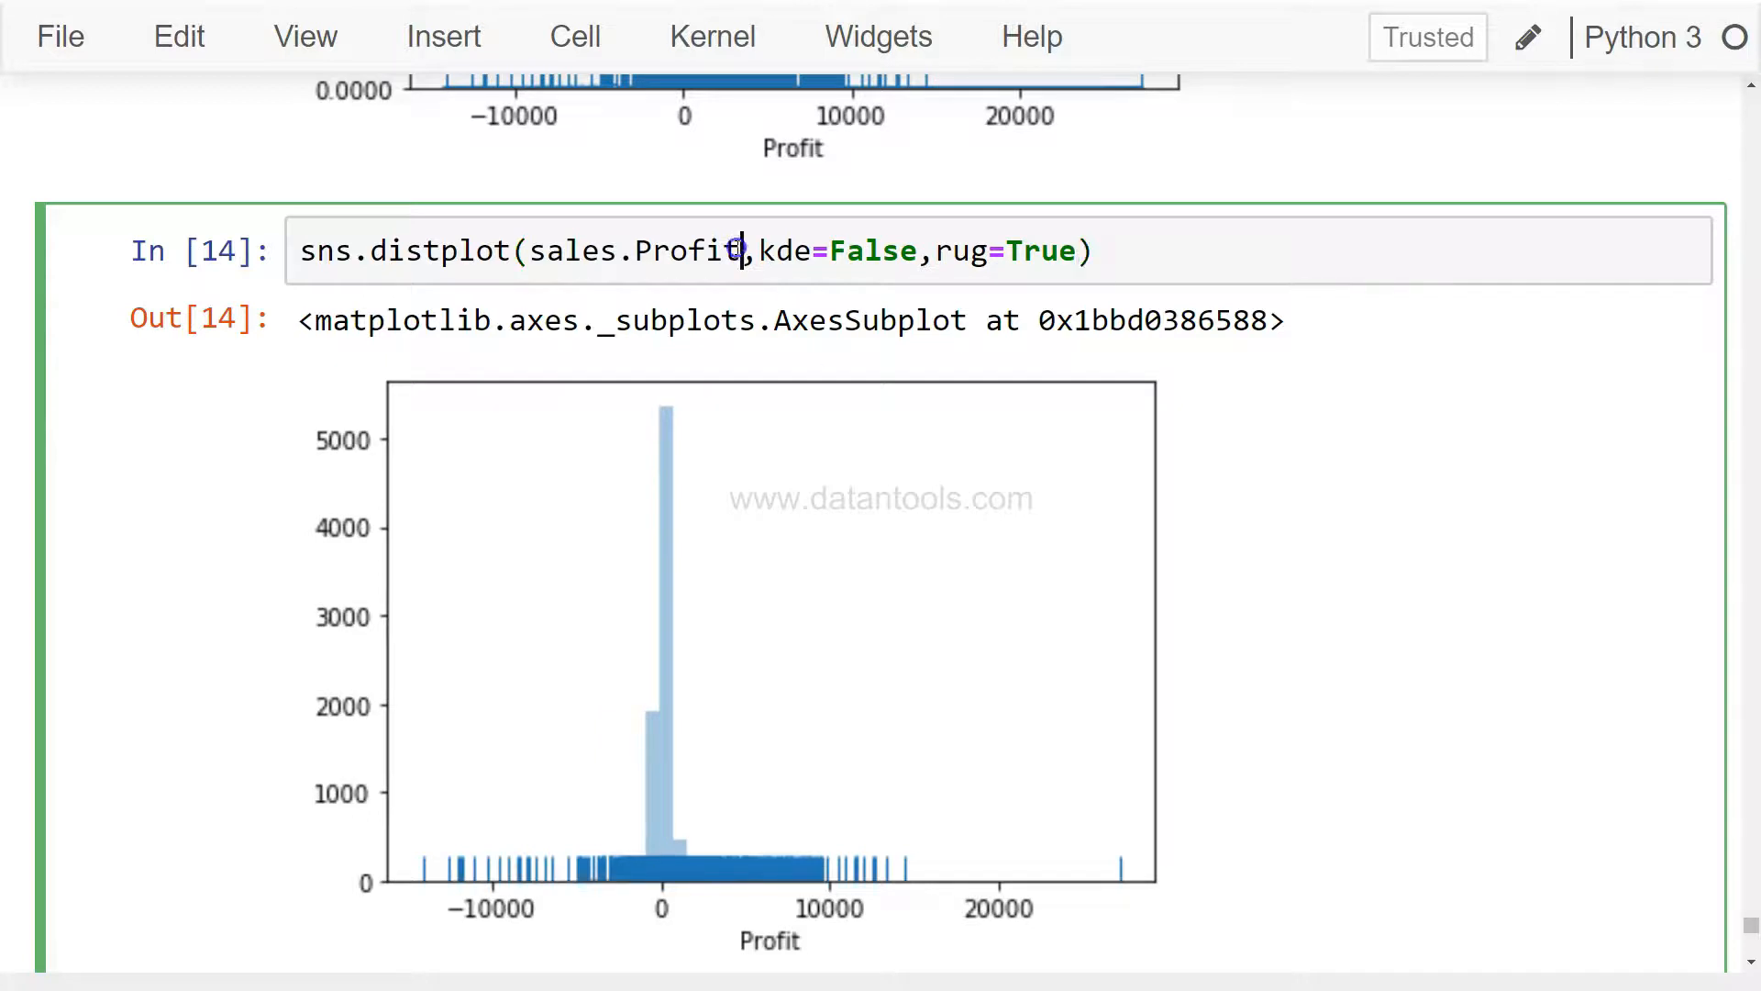
{"action": "type", "text": "[]"}
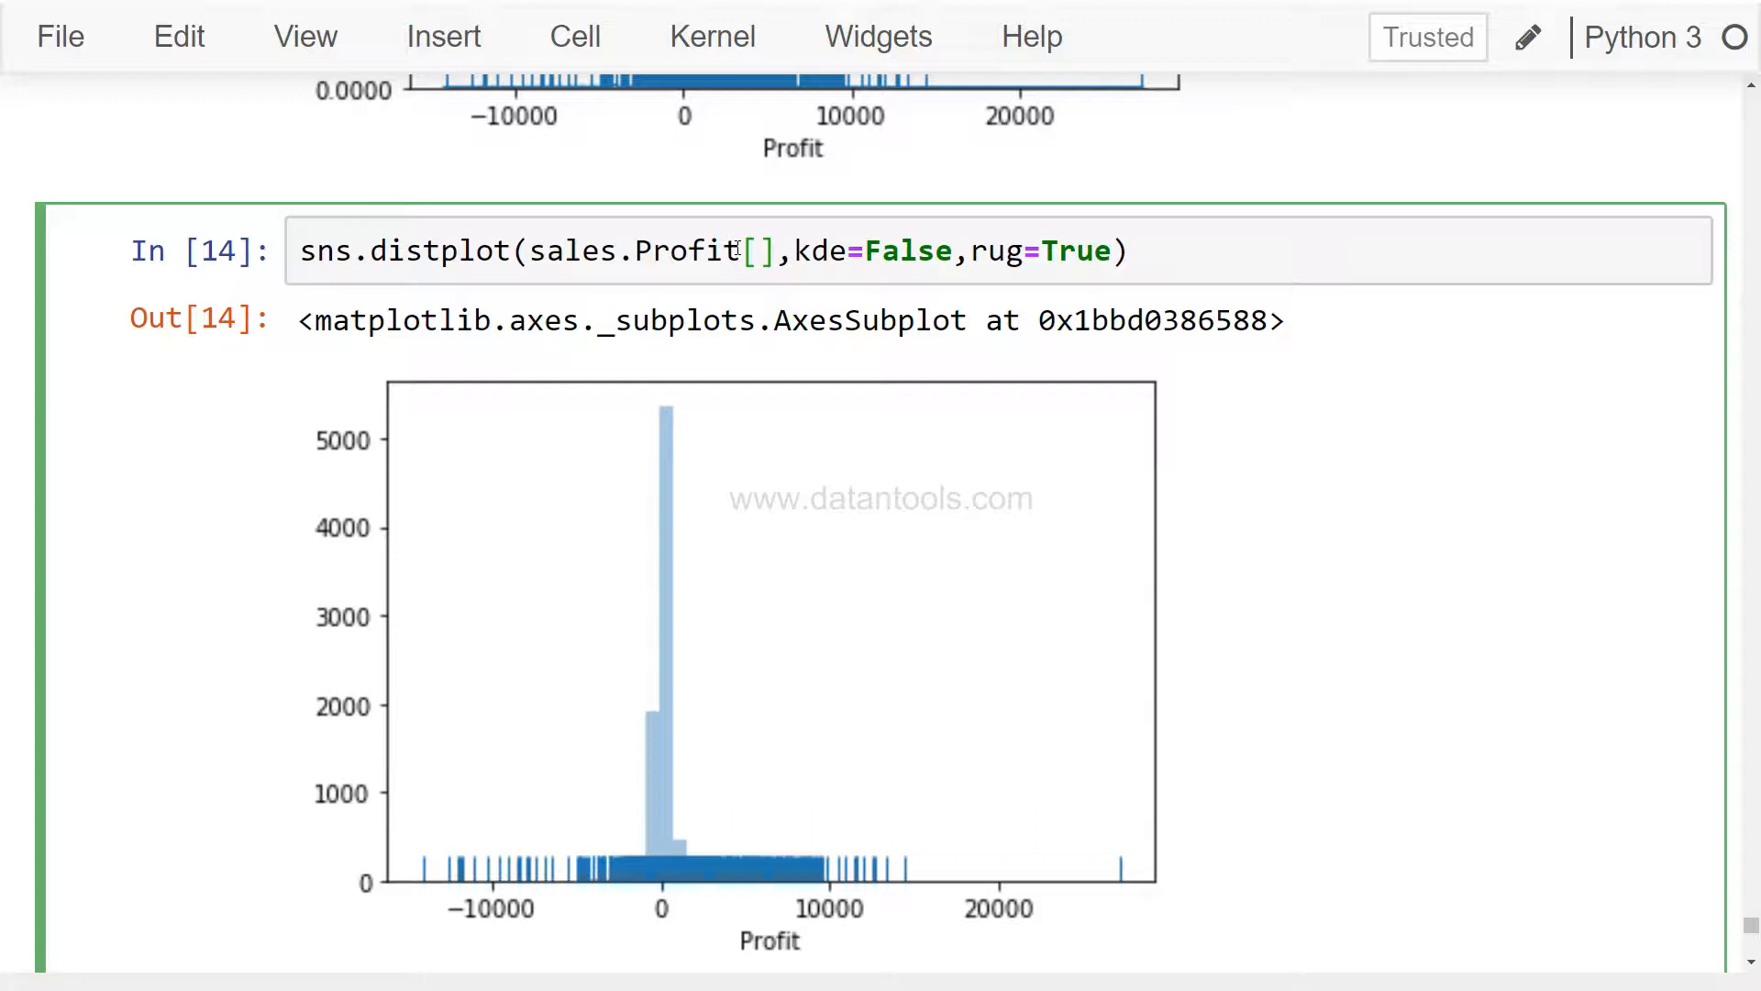
{"action": "type", "text": "sales.Region"}
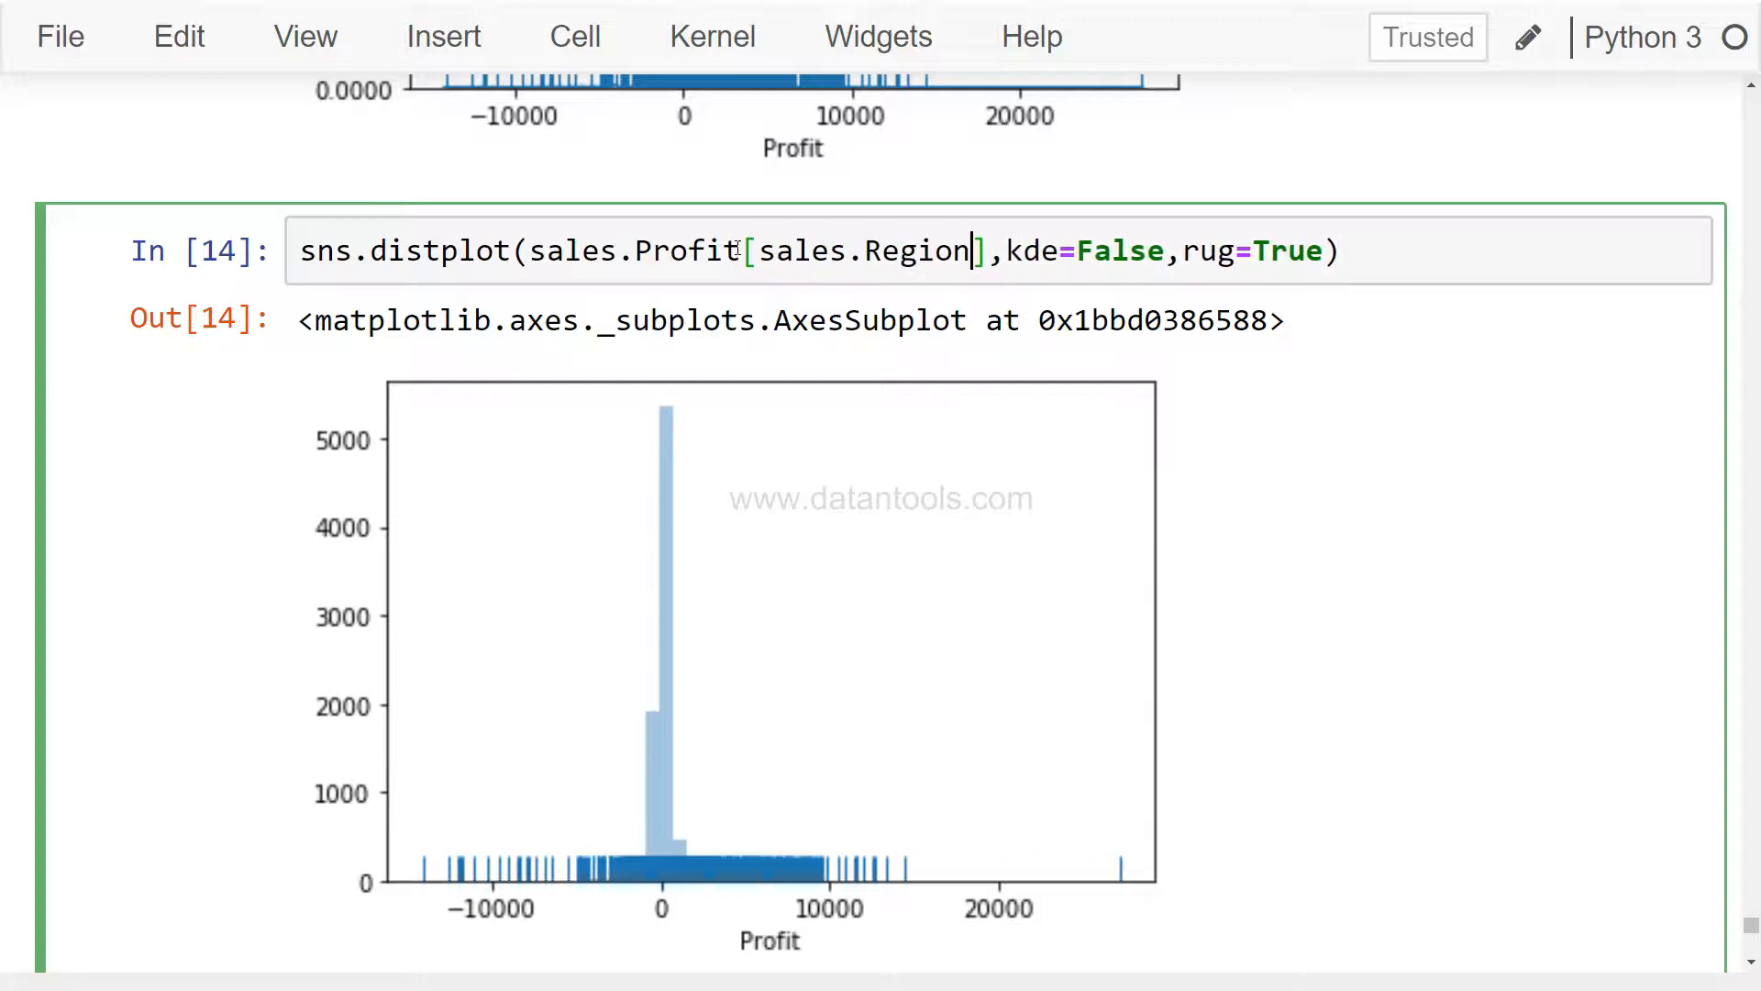
{"action": "type", "text": "=="}
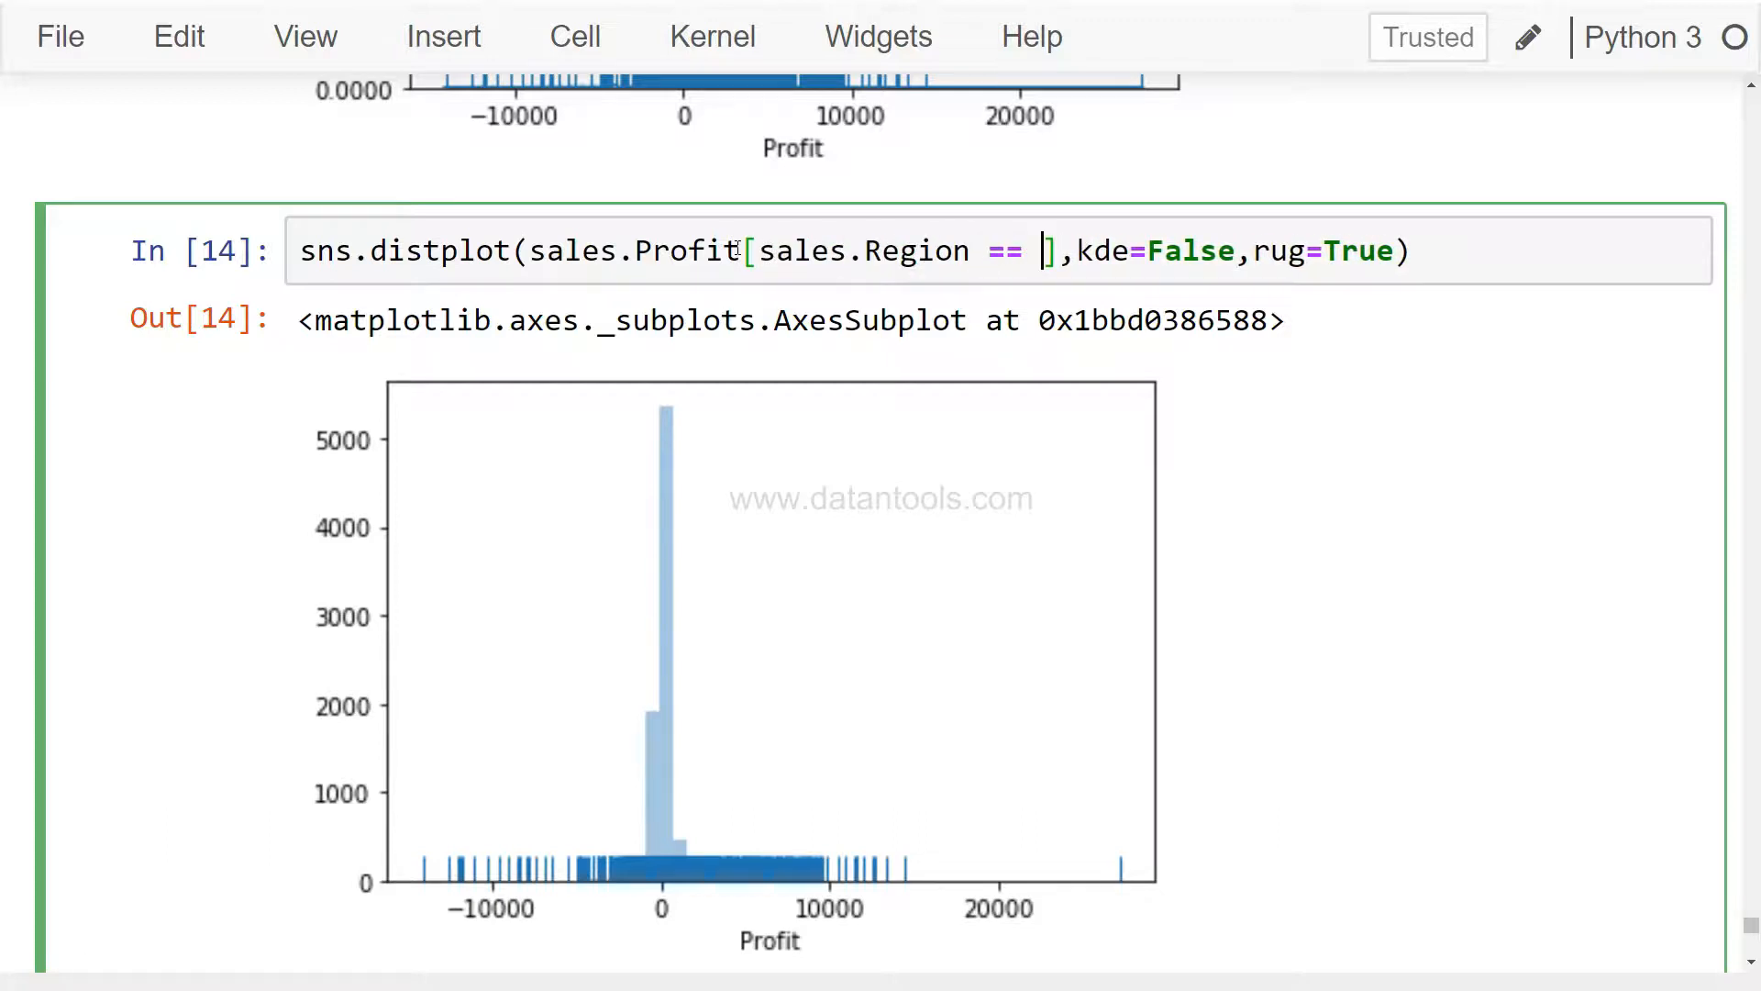
{"action": "type", "text": "\""}
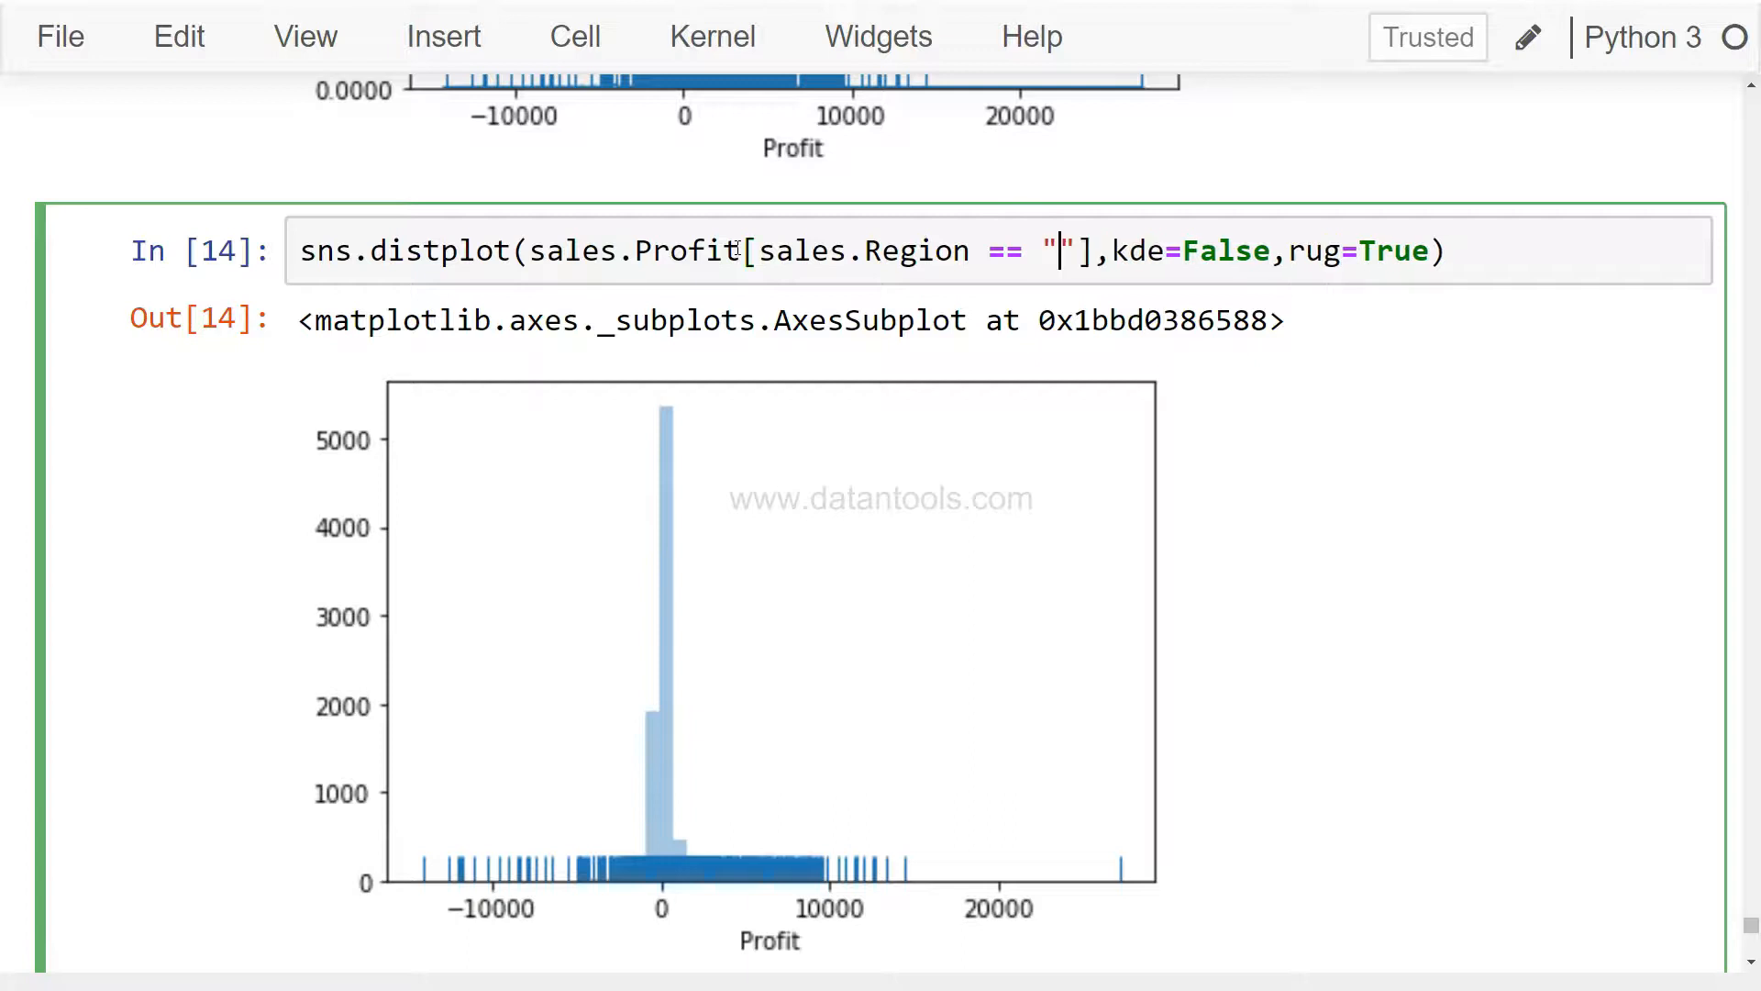
{"action": "type", "text": "w"}
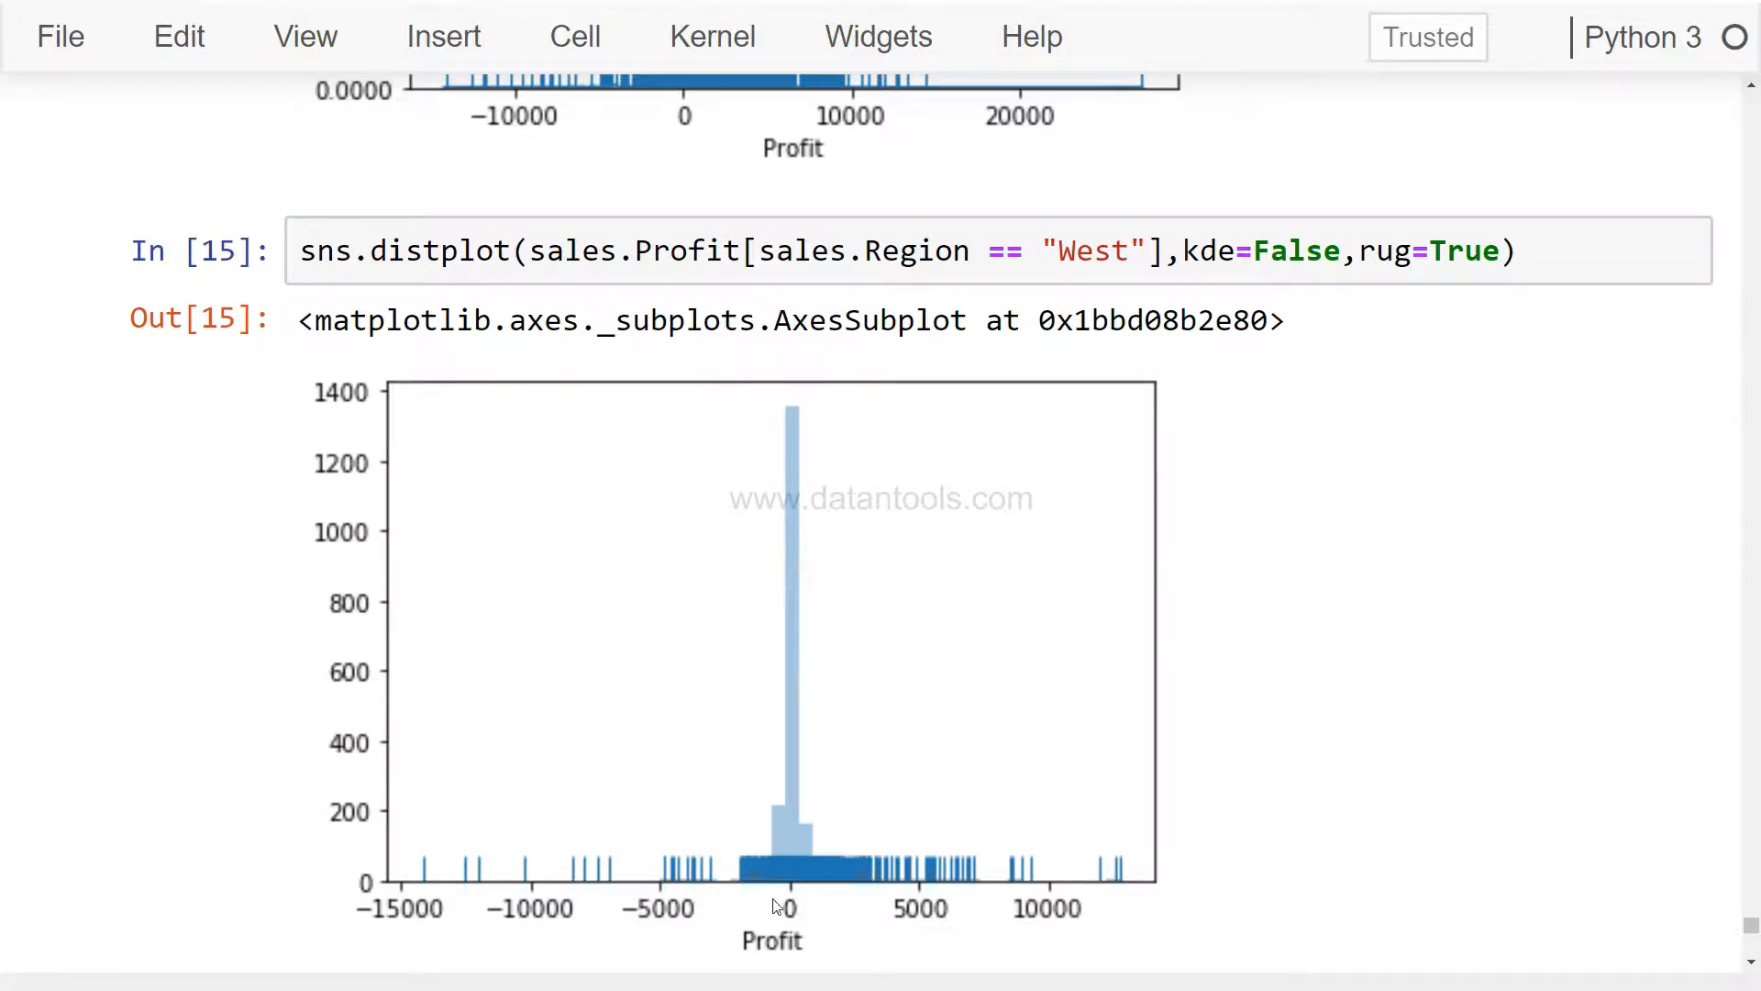
{"action": "mouse_move", "coordinate": [800, 901]}
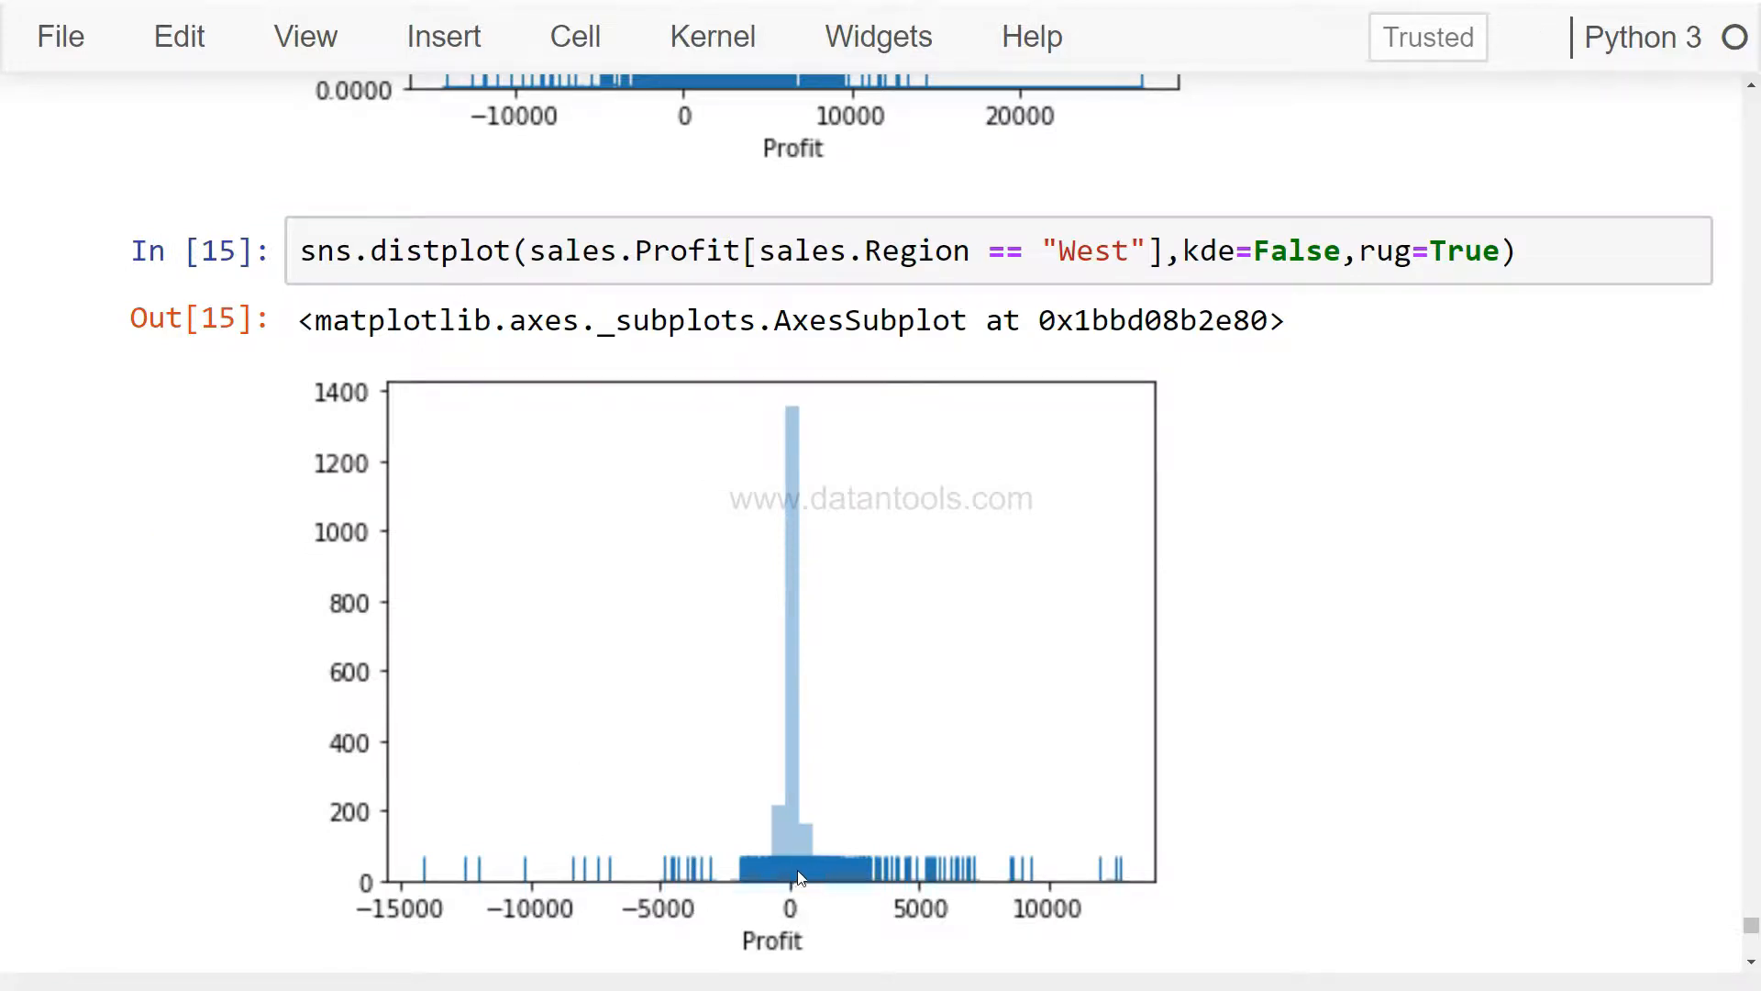
{"action": "mouse_move", "coordinate": [811, 912]}
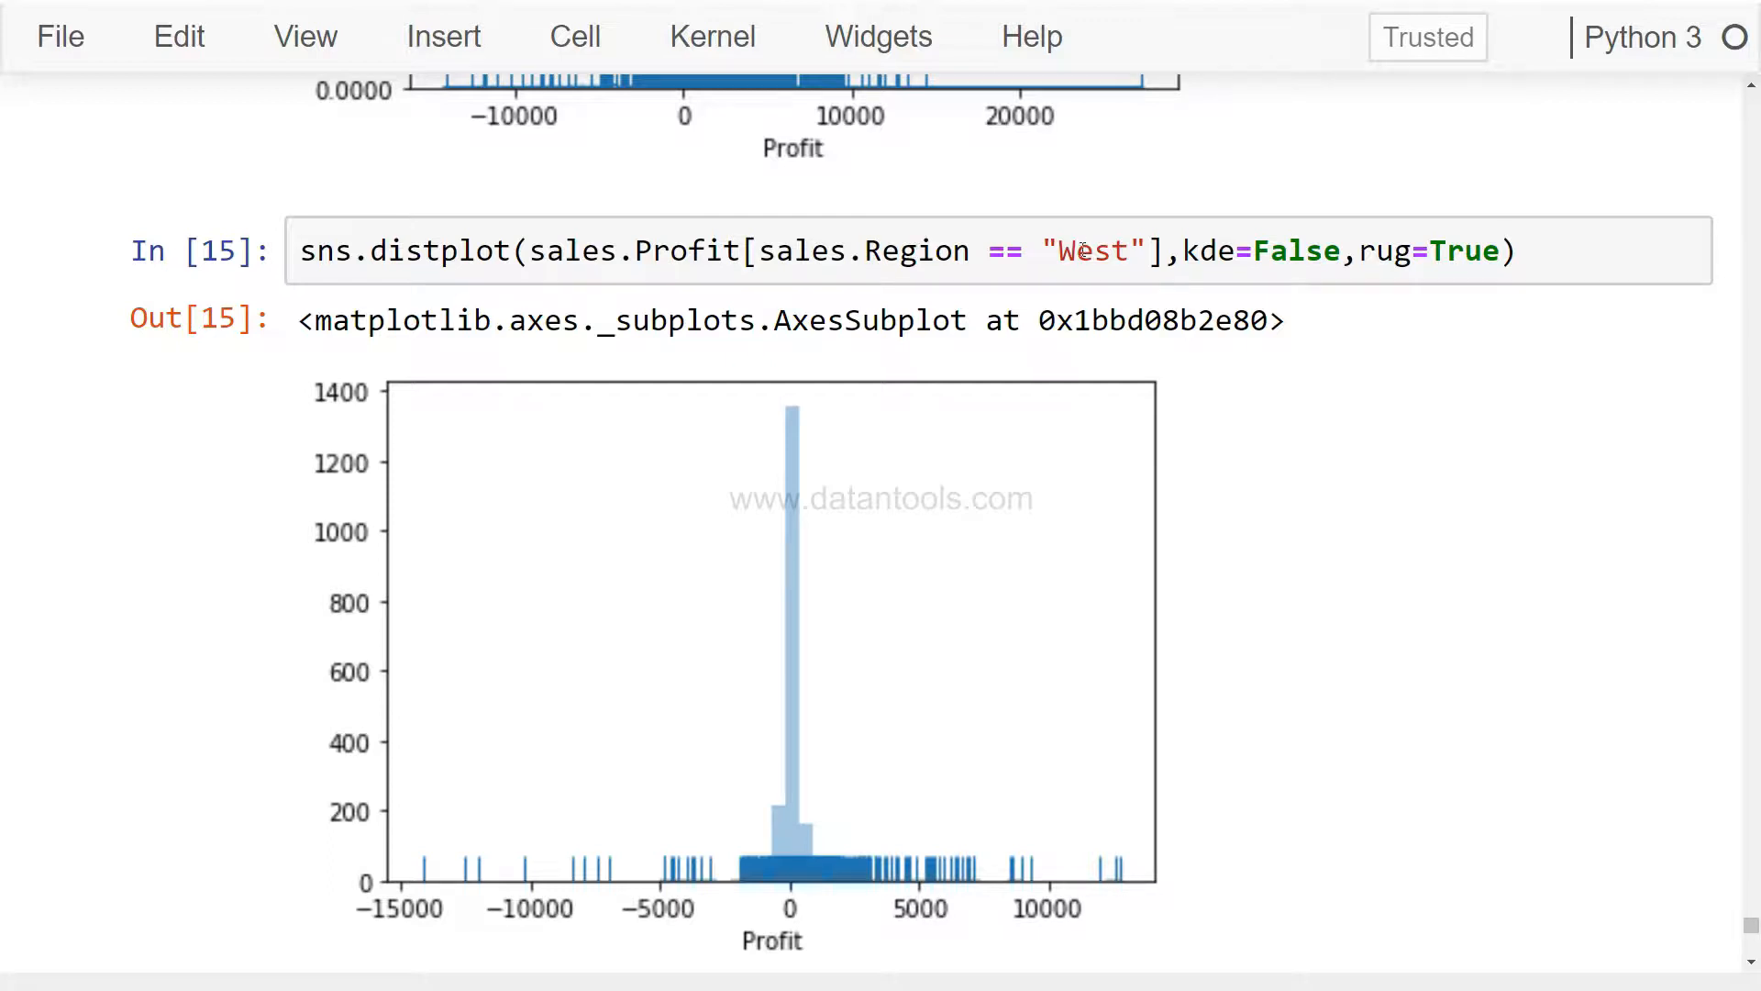
Filter to (sales.Region == "West") & (sales.Profit>0) and plot the positive West profits with rug marks.
{"action": "type", "text": "&"}
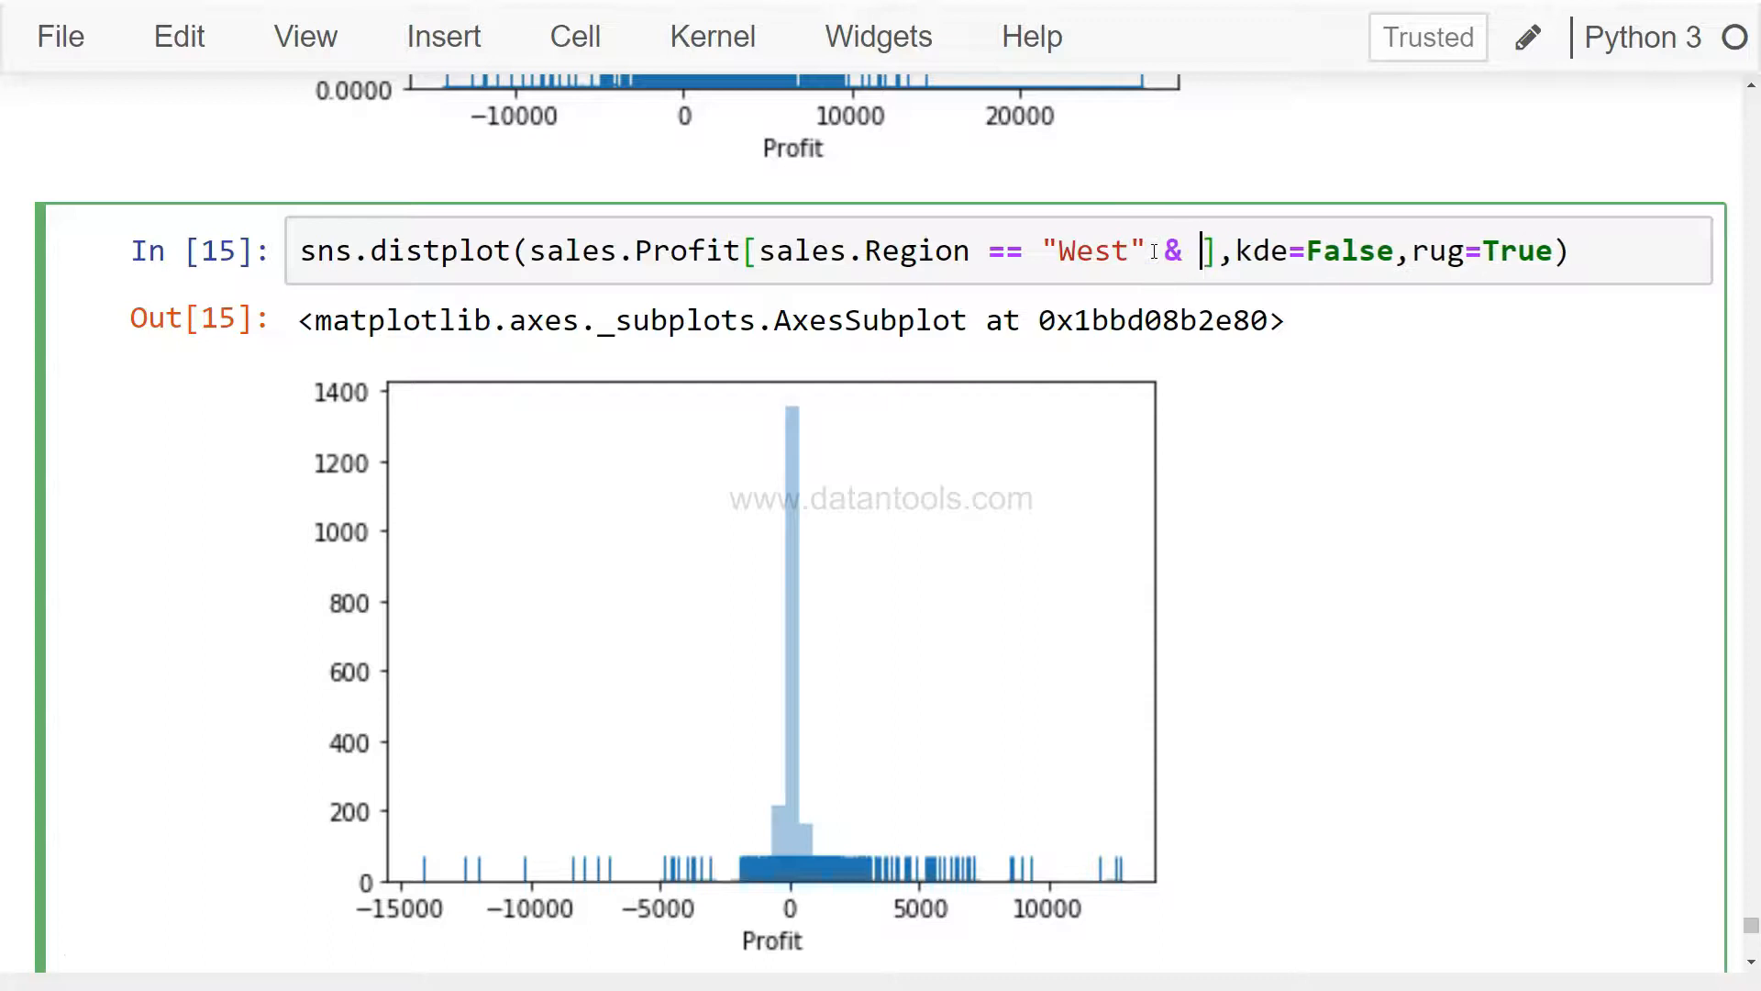
{"action": "type", "text": "sales"}
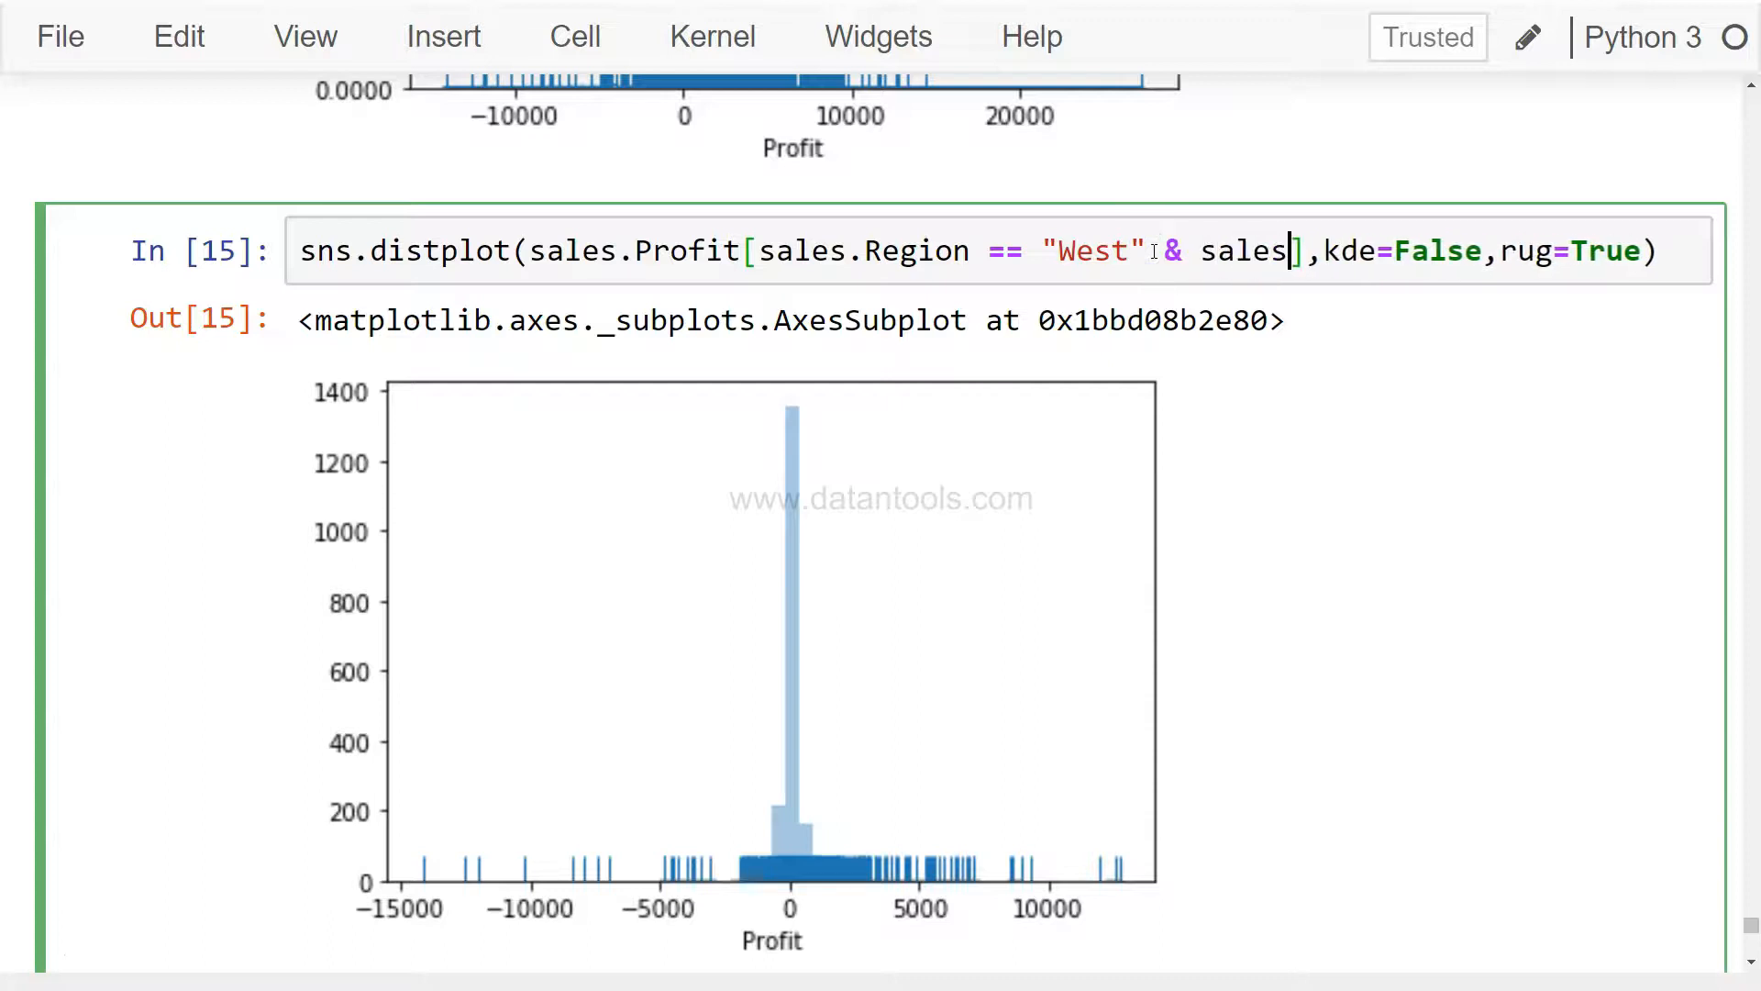
{"action": "type", "text": "."}
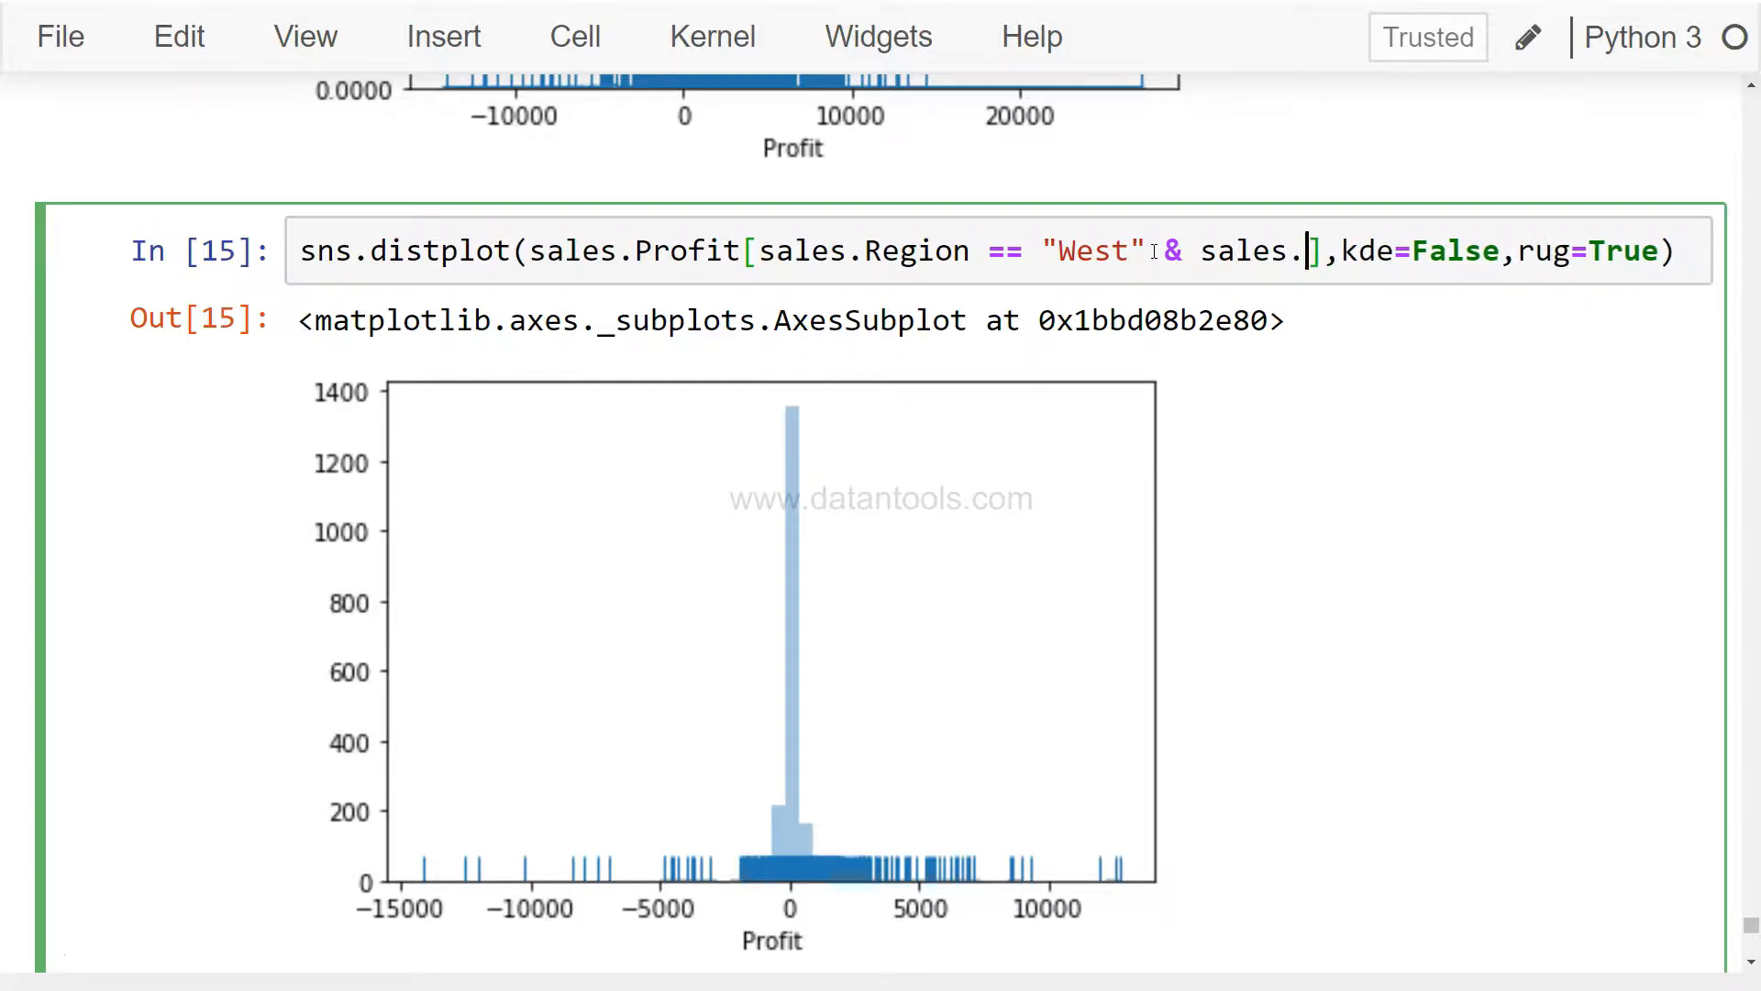
{"action": "type", "text": "Profit"}
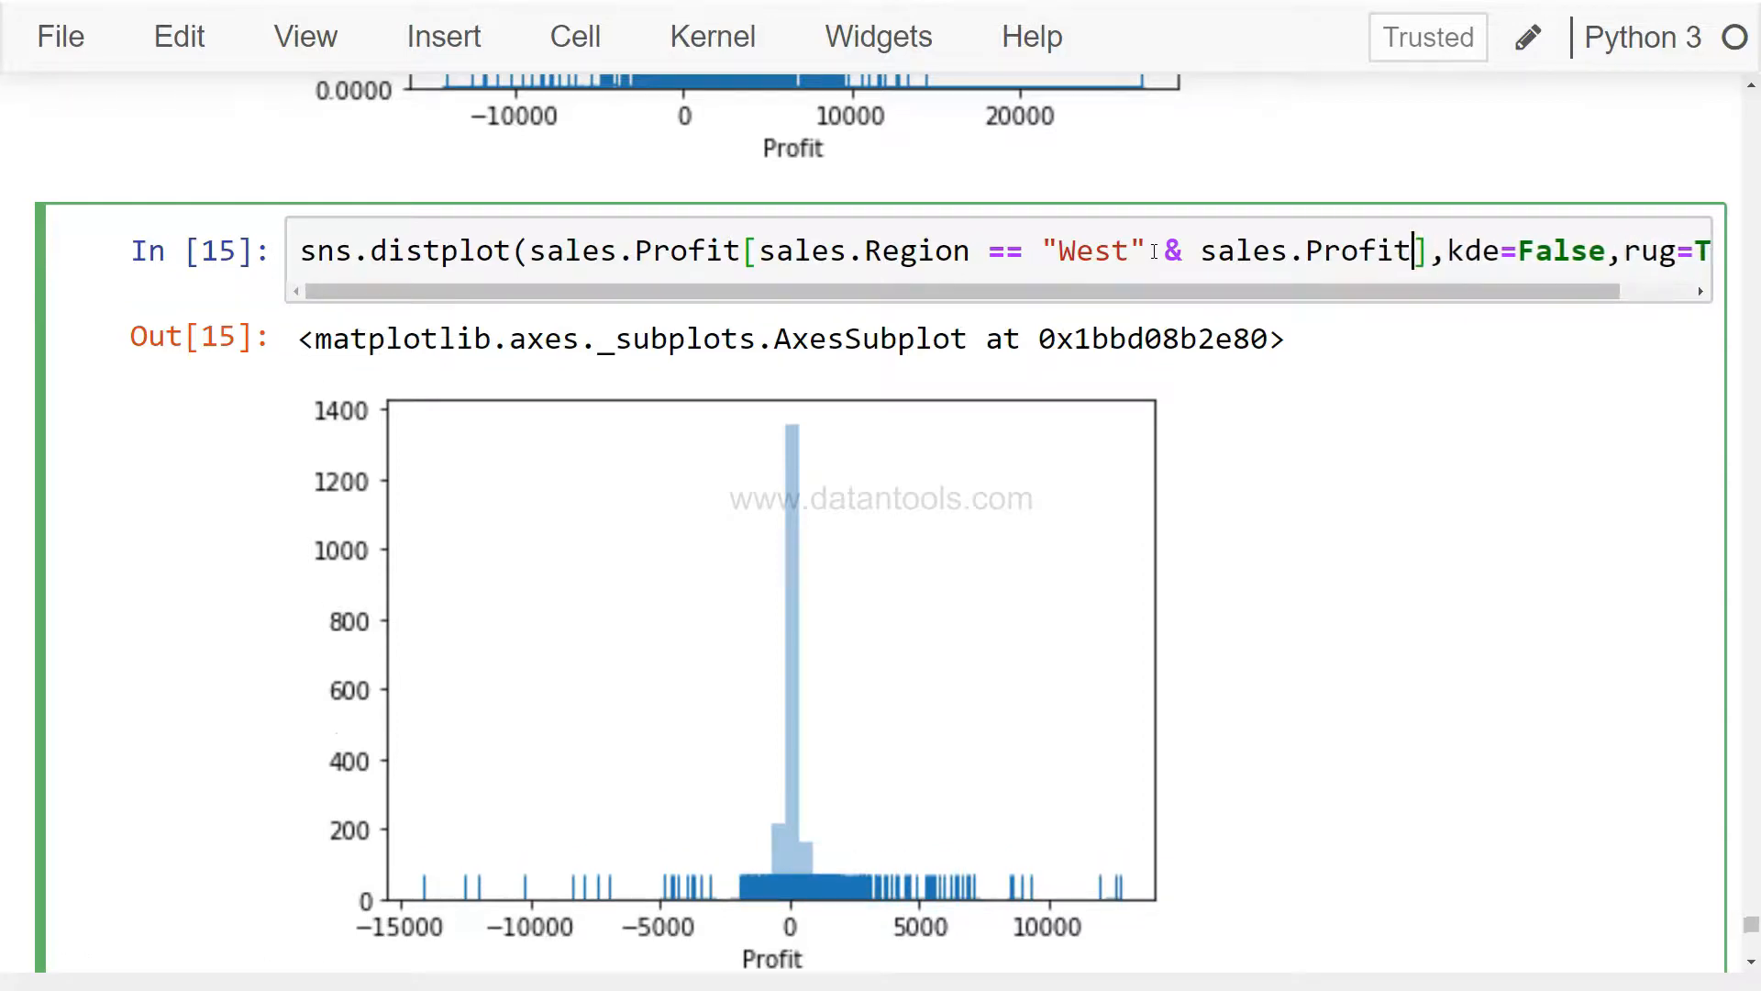
{"action": "type", "text": ">0"}
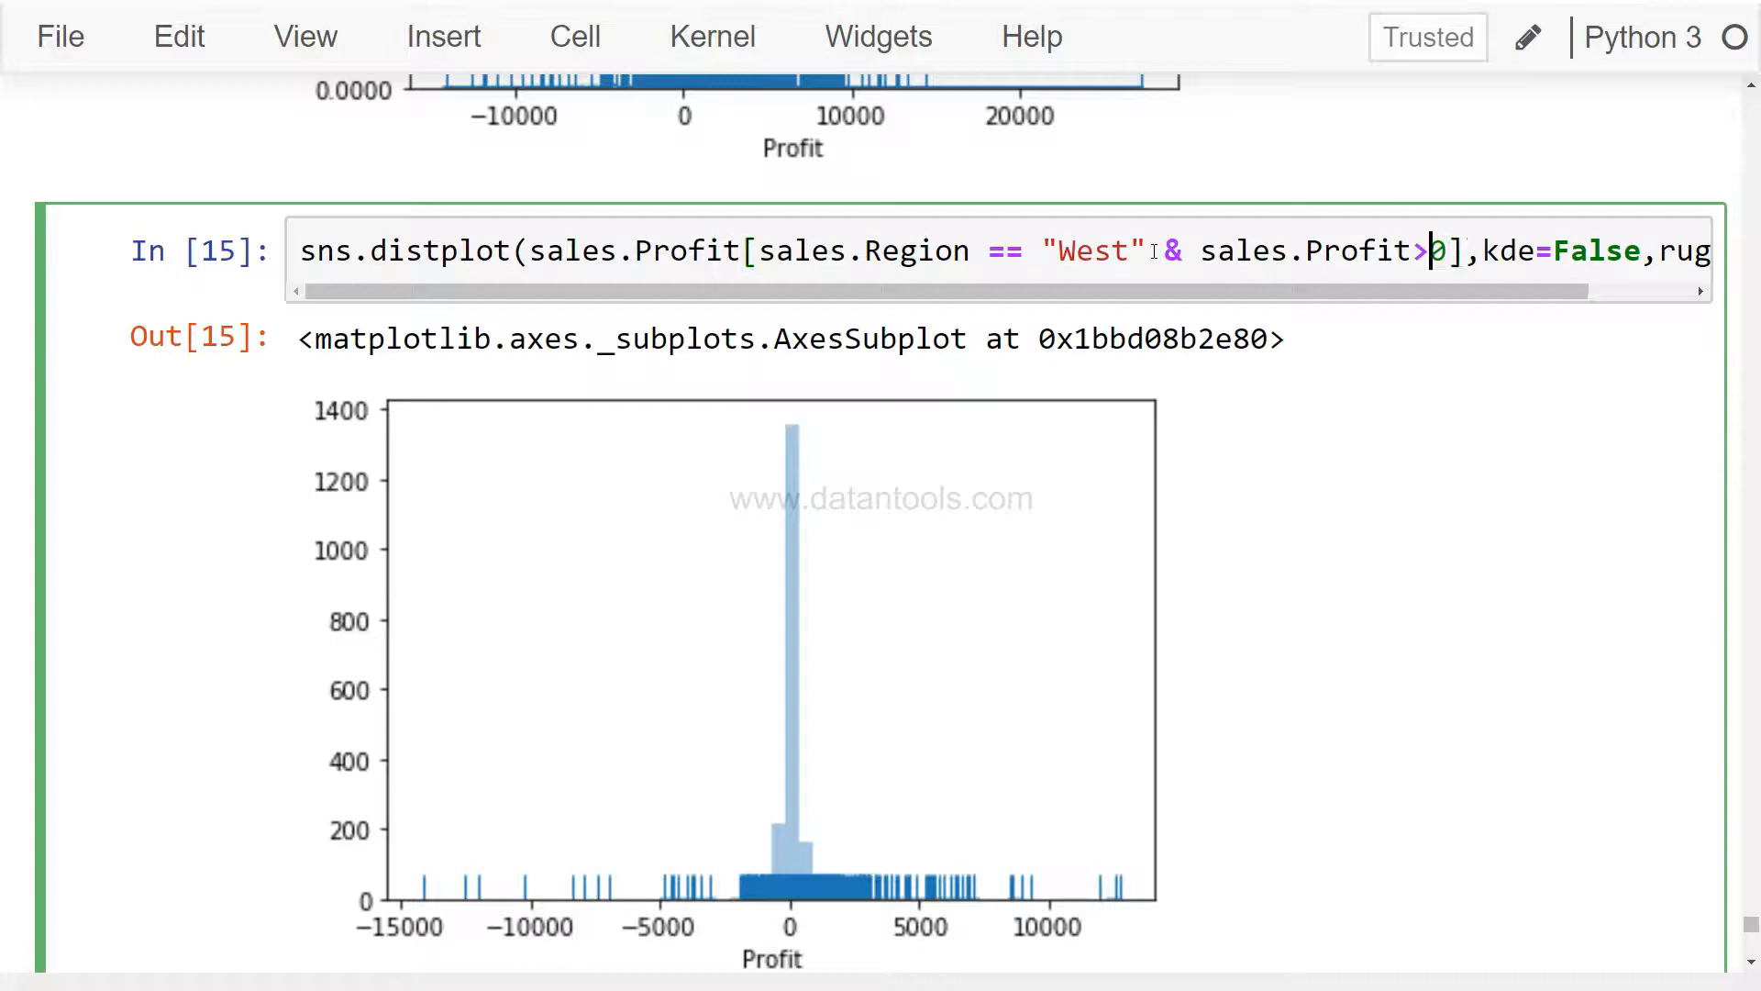
{"action": "type", "text": "("}
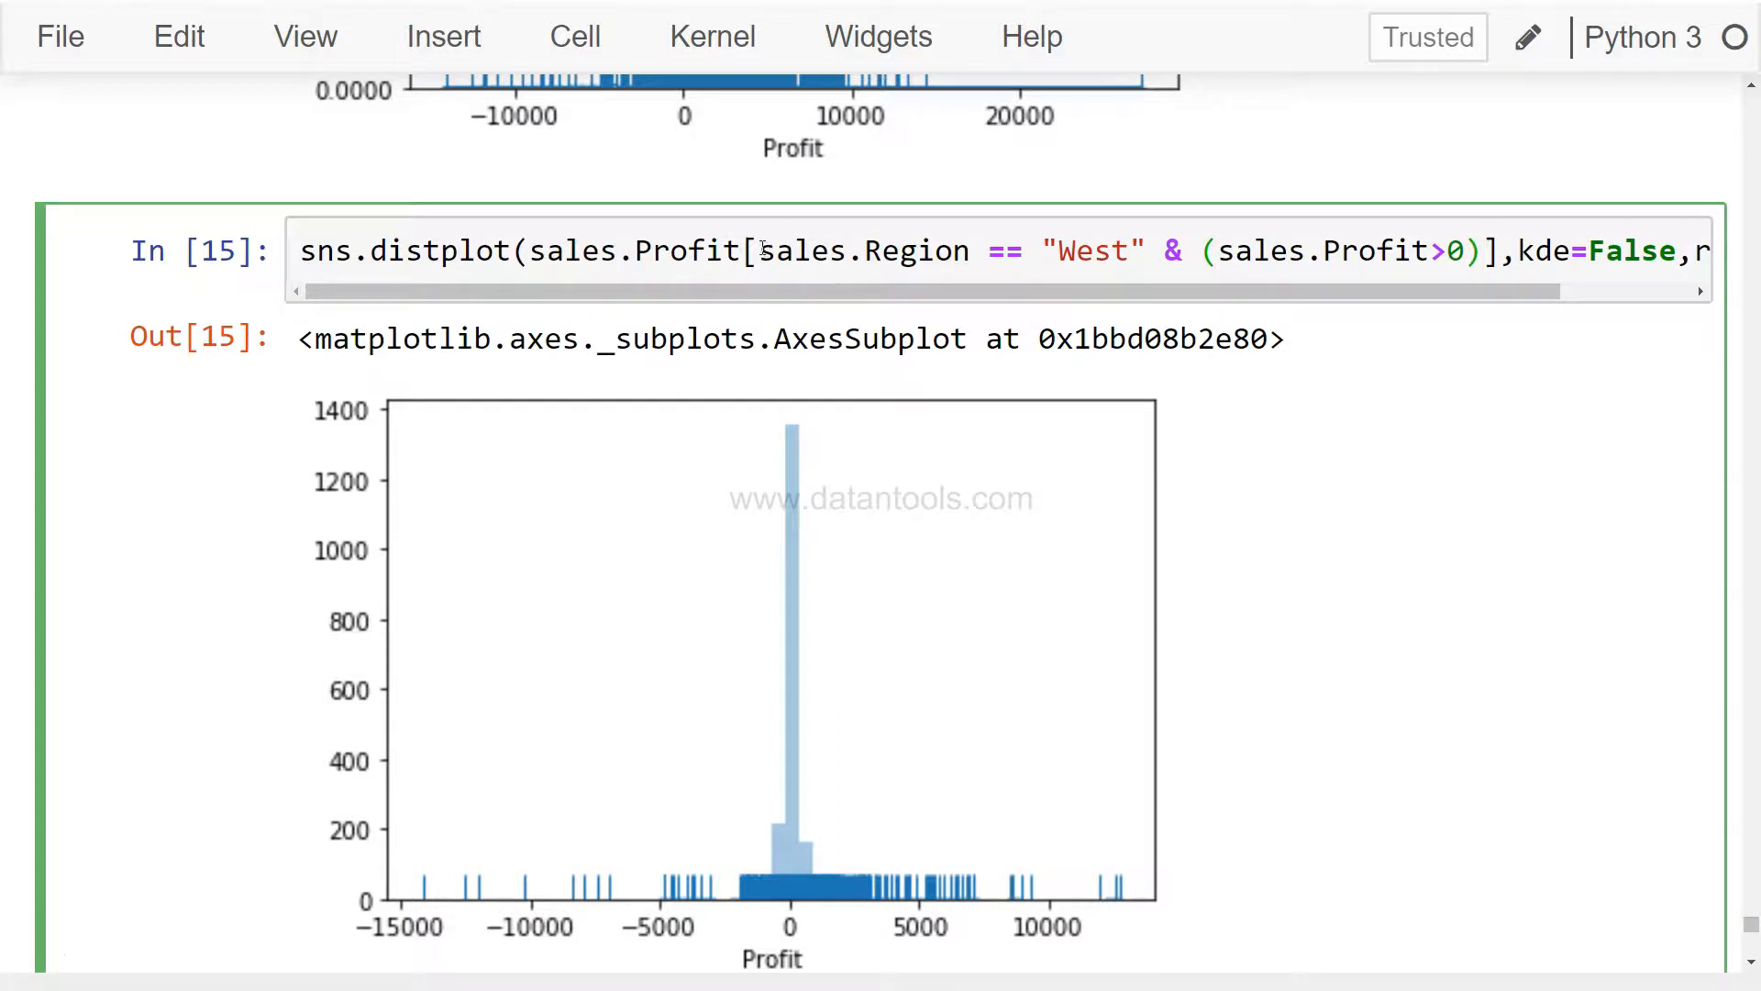
{"action": "type", "text": "("}
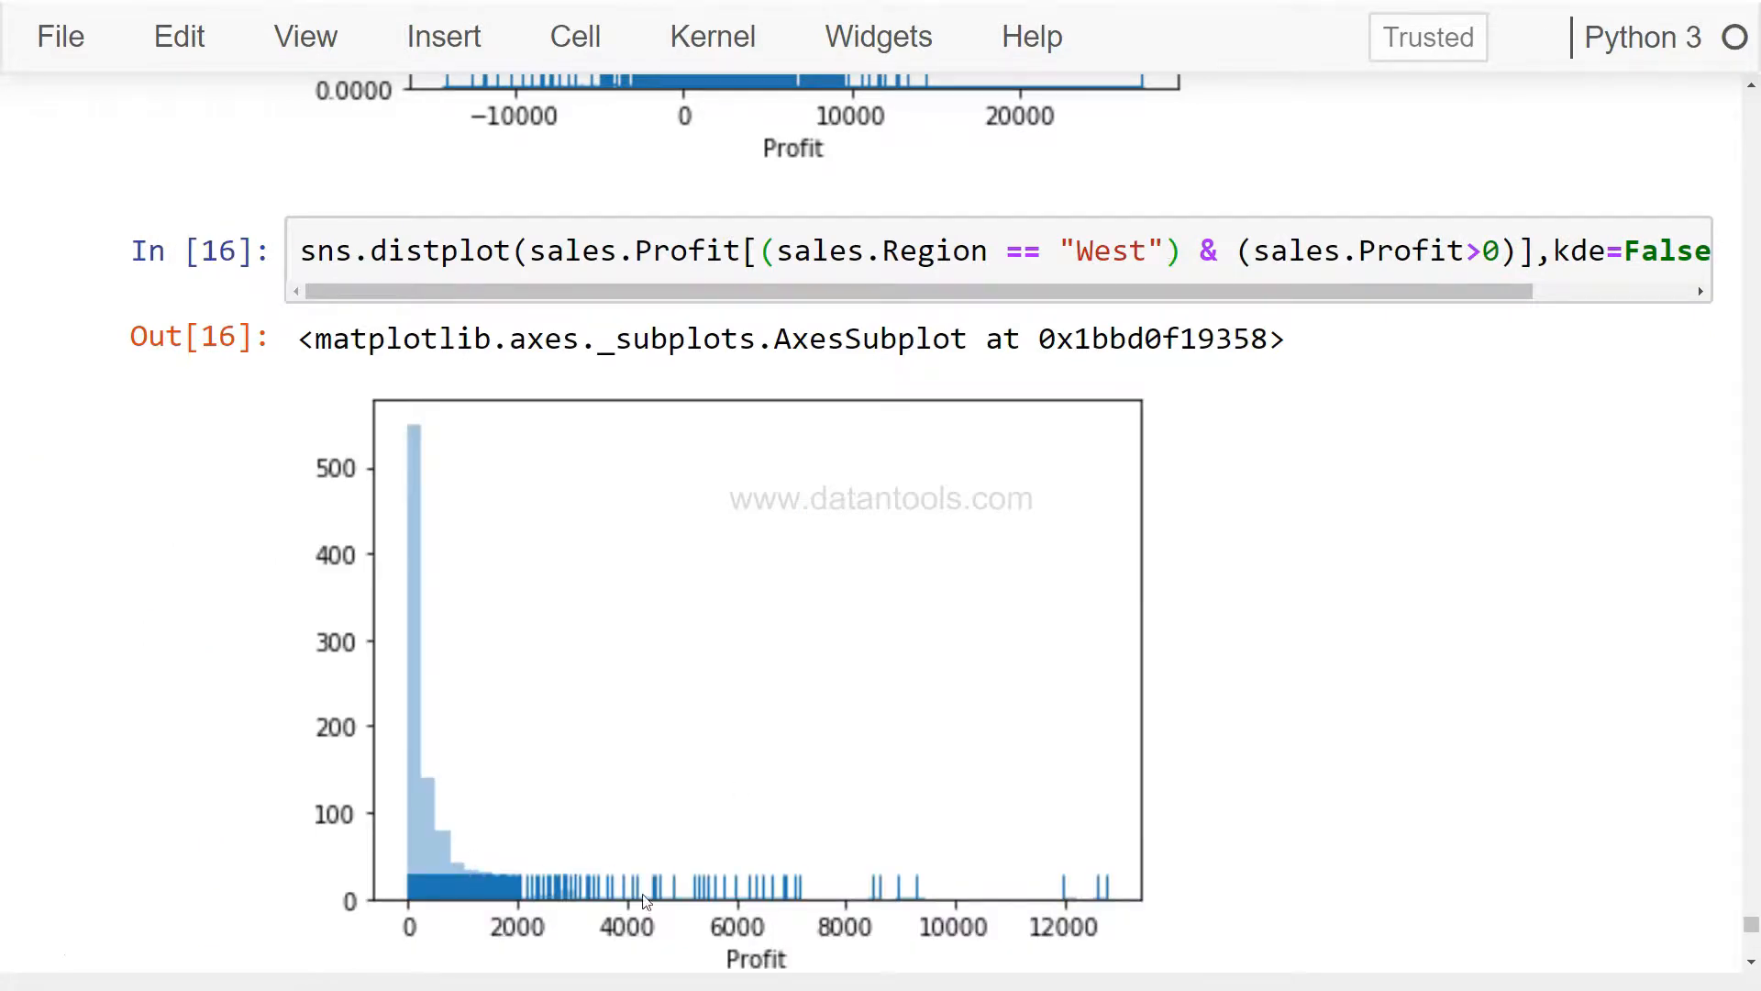
{"action": "mouse_move", "coordinate": [666, 892]}
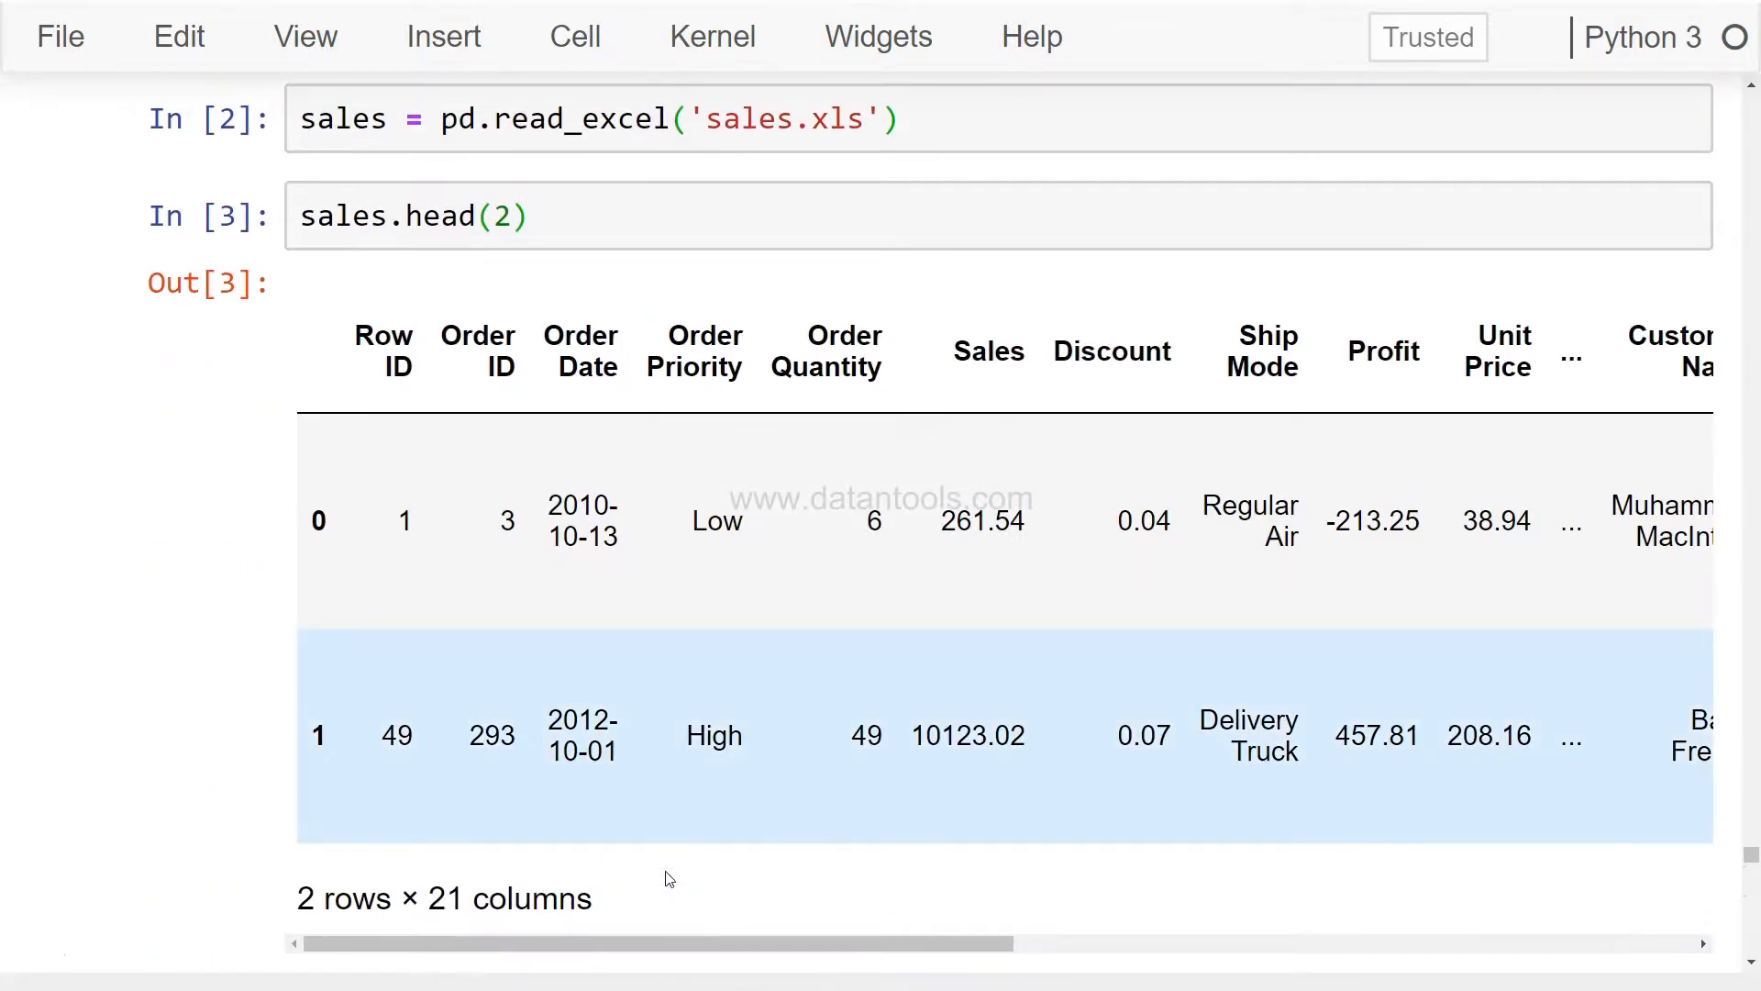
{"action": "scroll", "scroll_direction": "down", "scroll_amount": 3}
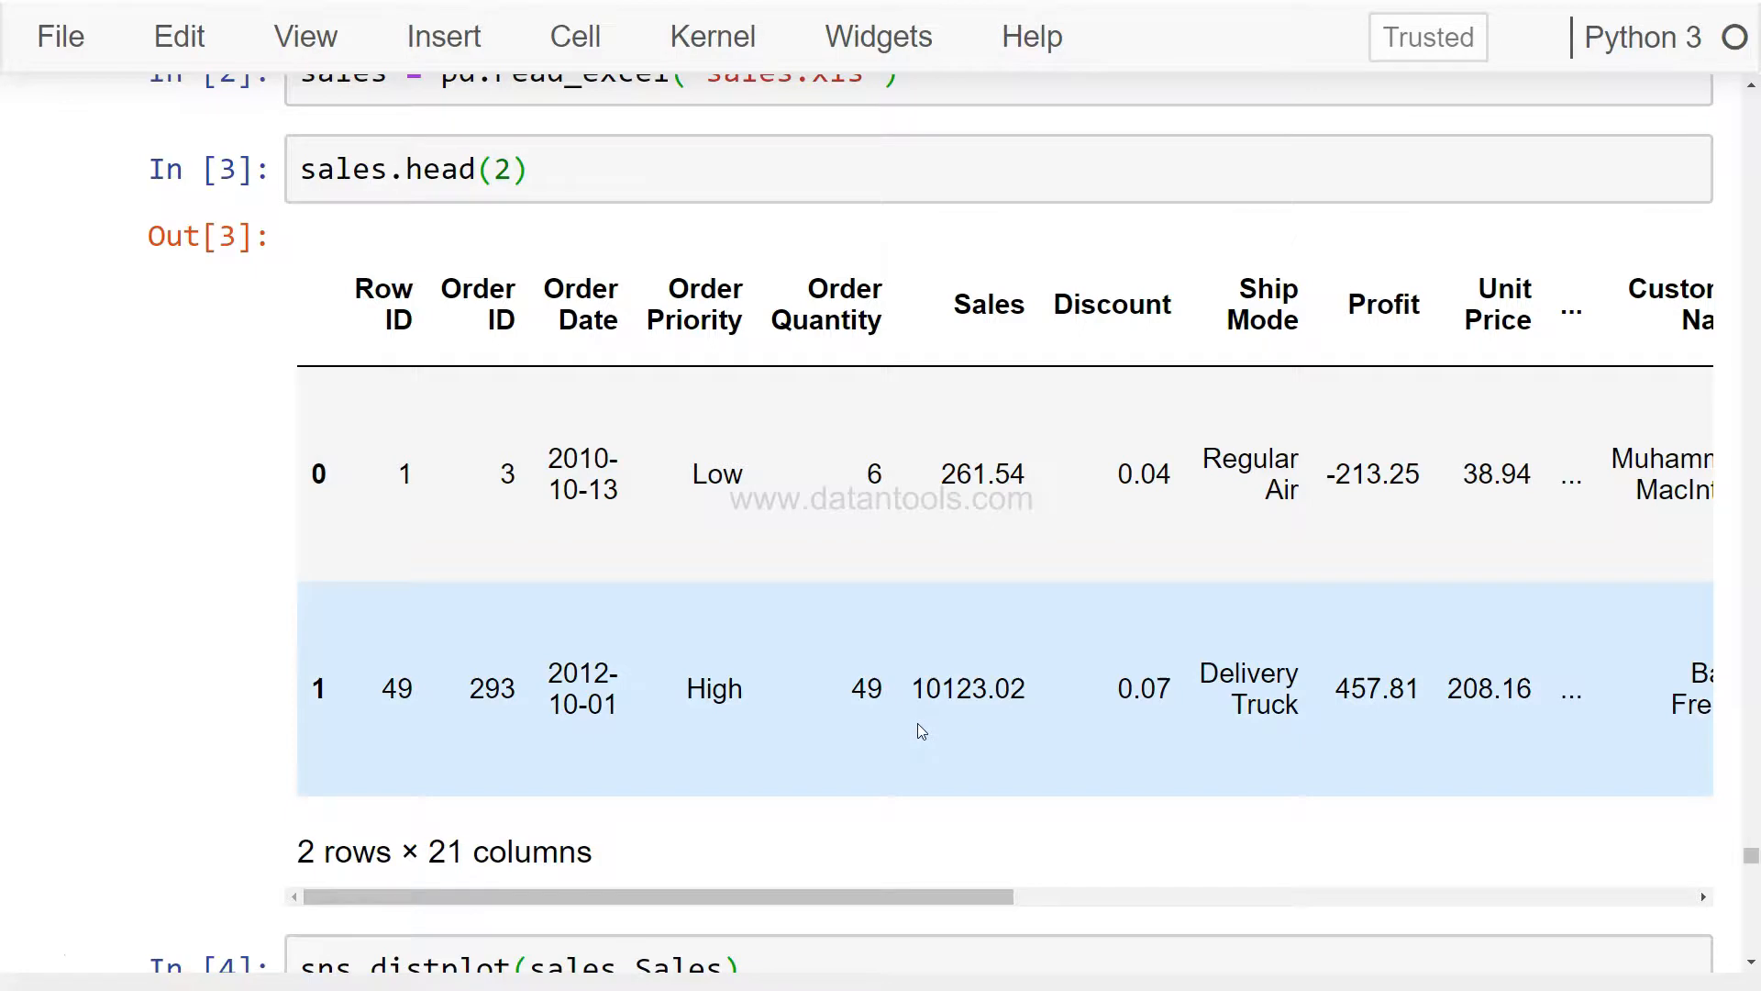
{"action": "mouse_move", "coordinate": [895, 719]}
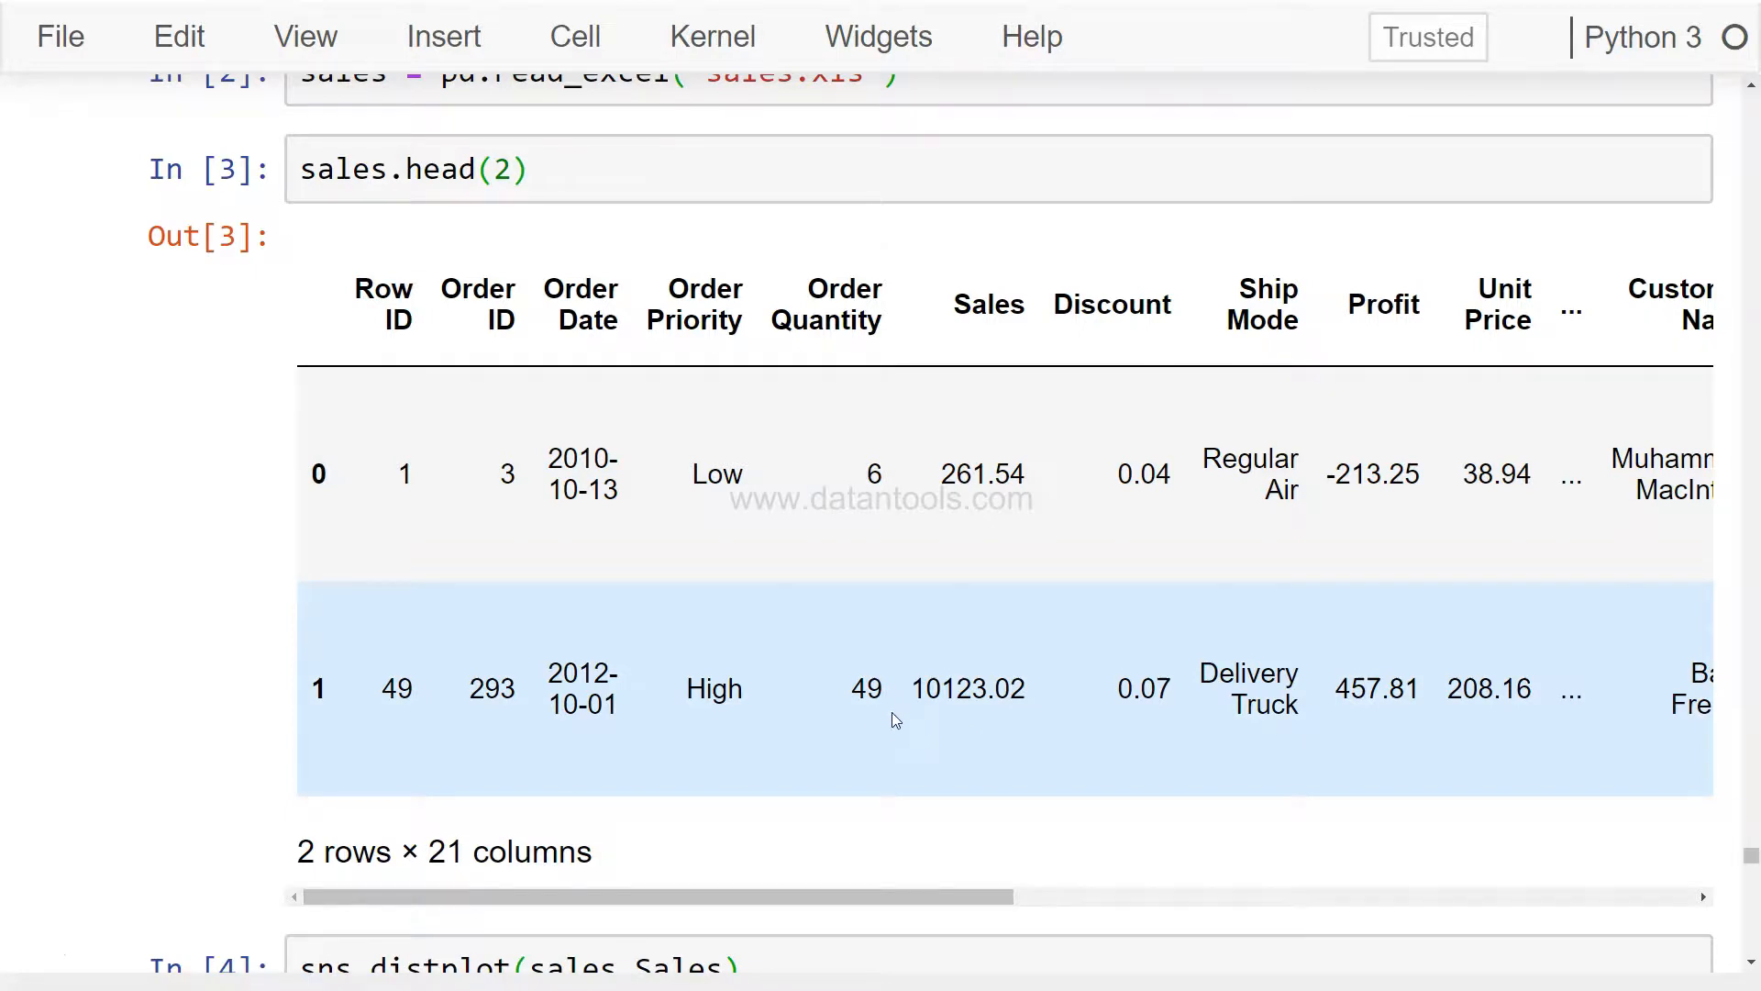
{"action": "scroll", "scroll_direction": "right", "scroll_amount": 3}
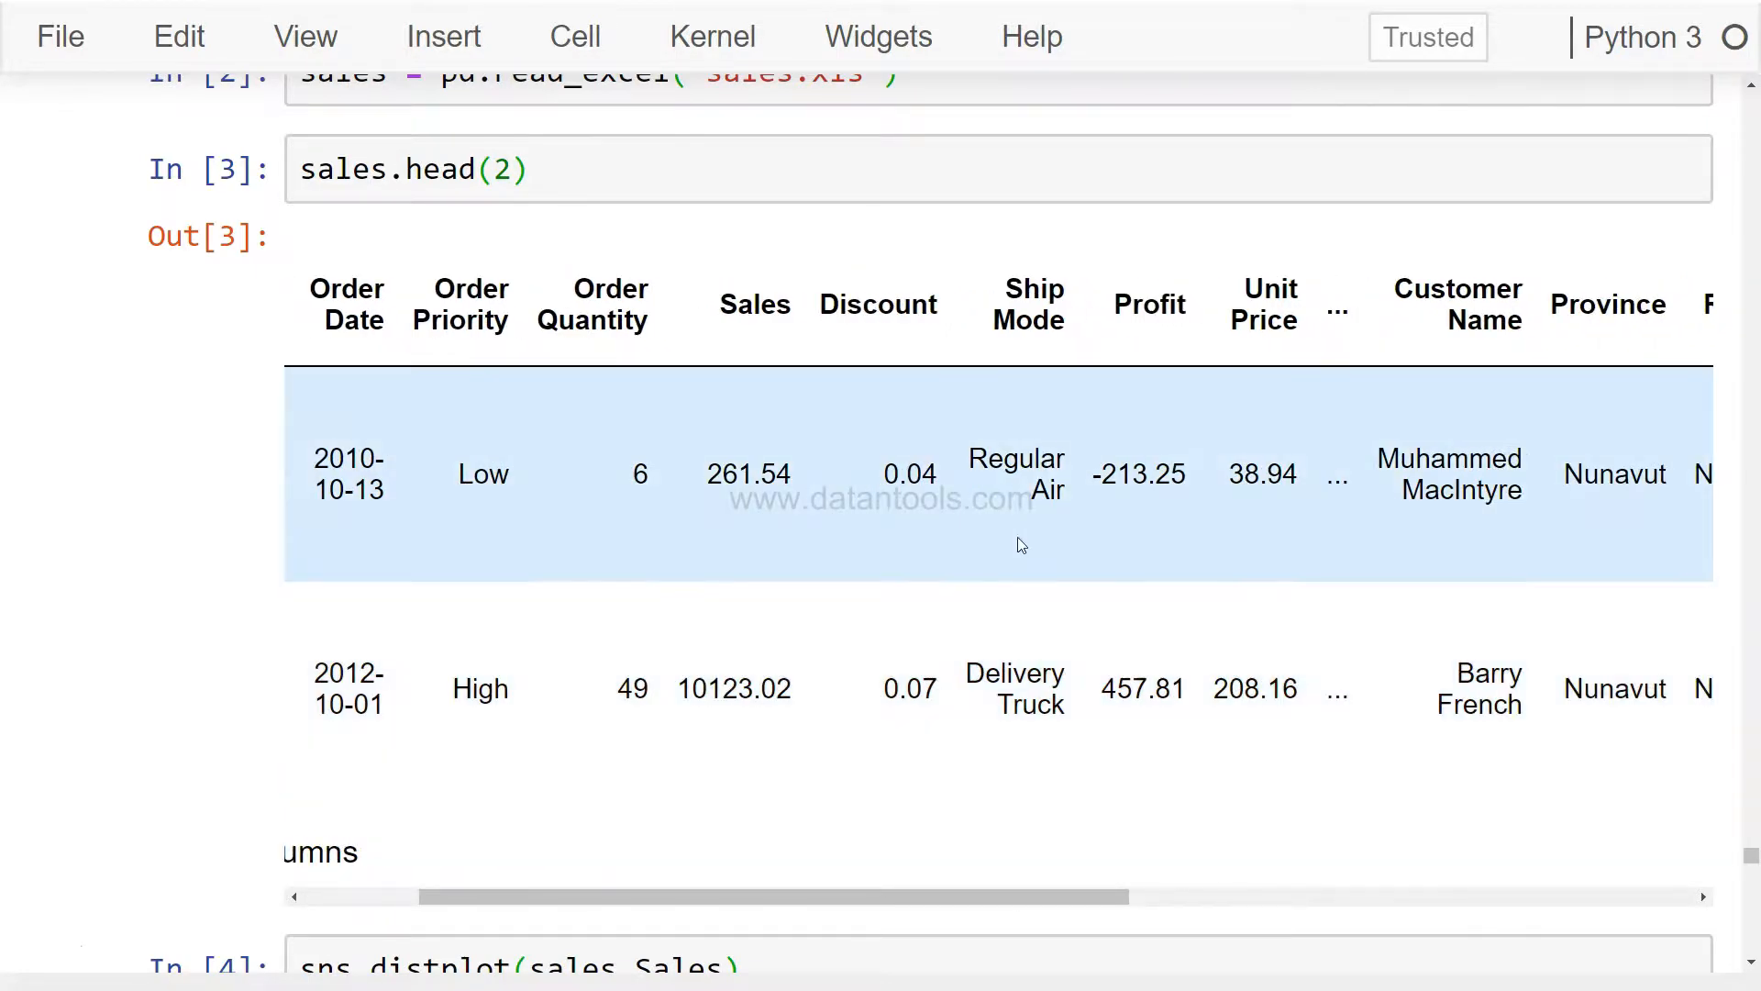
{"action": "mouse_move", "coordinate": [1049, 534]}
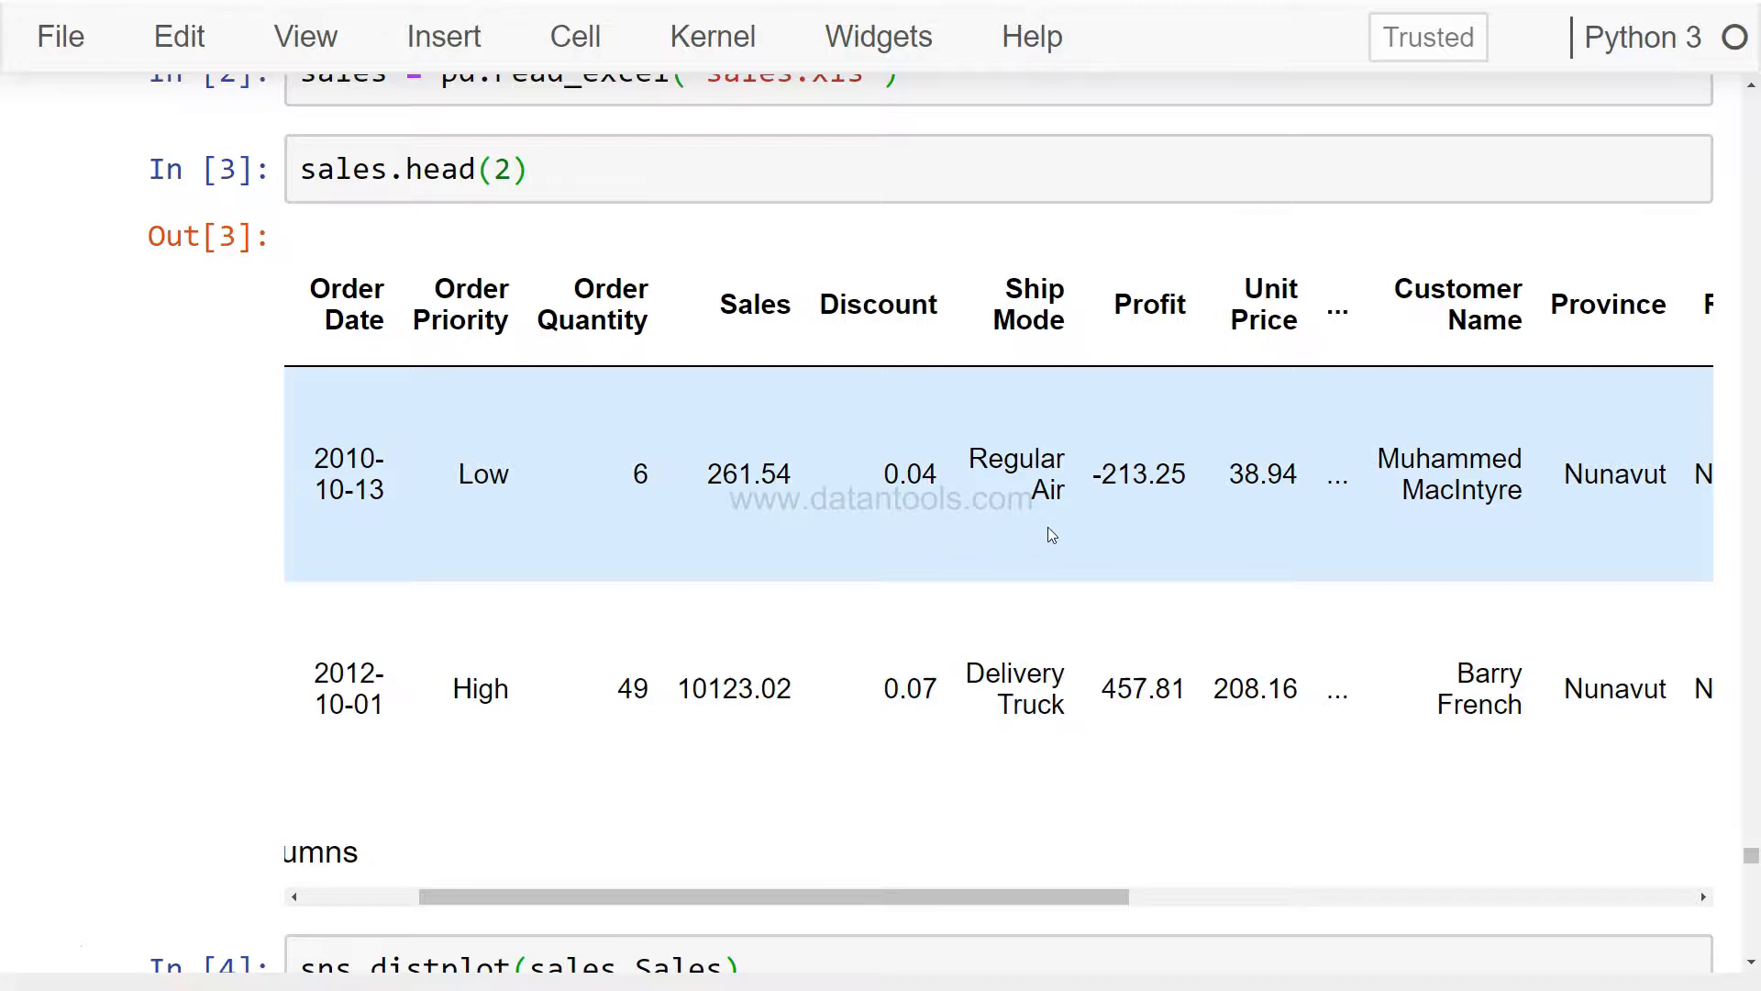
{"action": "scroll", "scroll_direction": "right", "scroll_amount": 3}
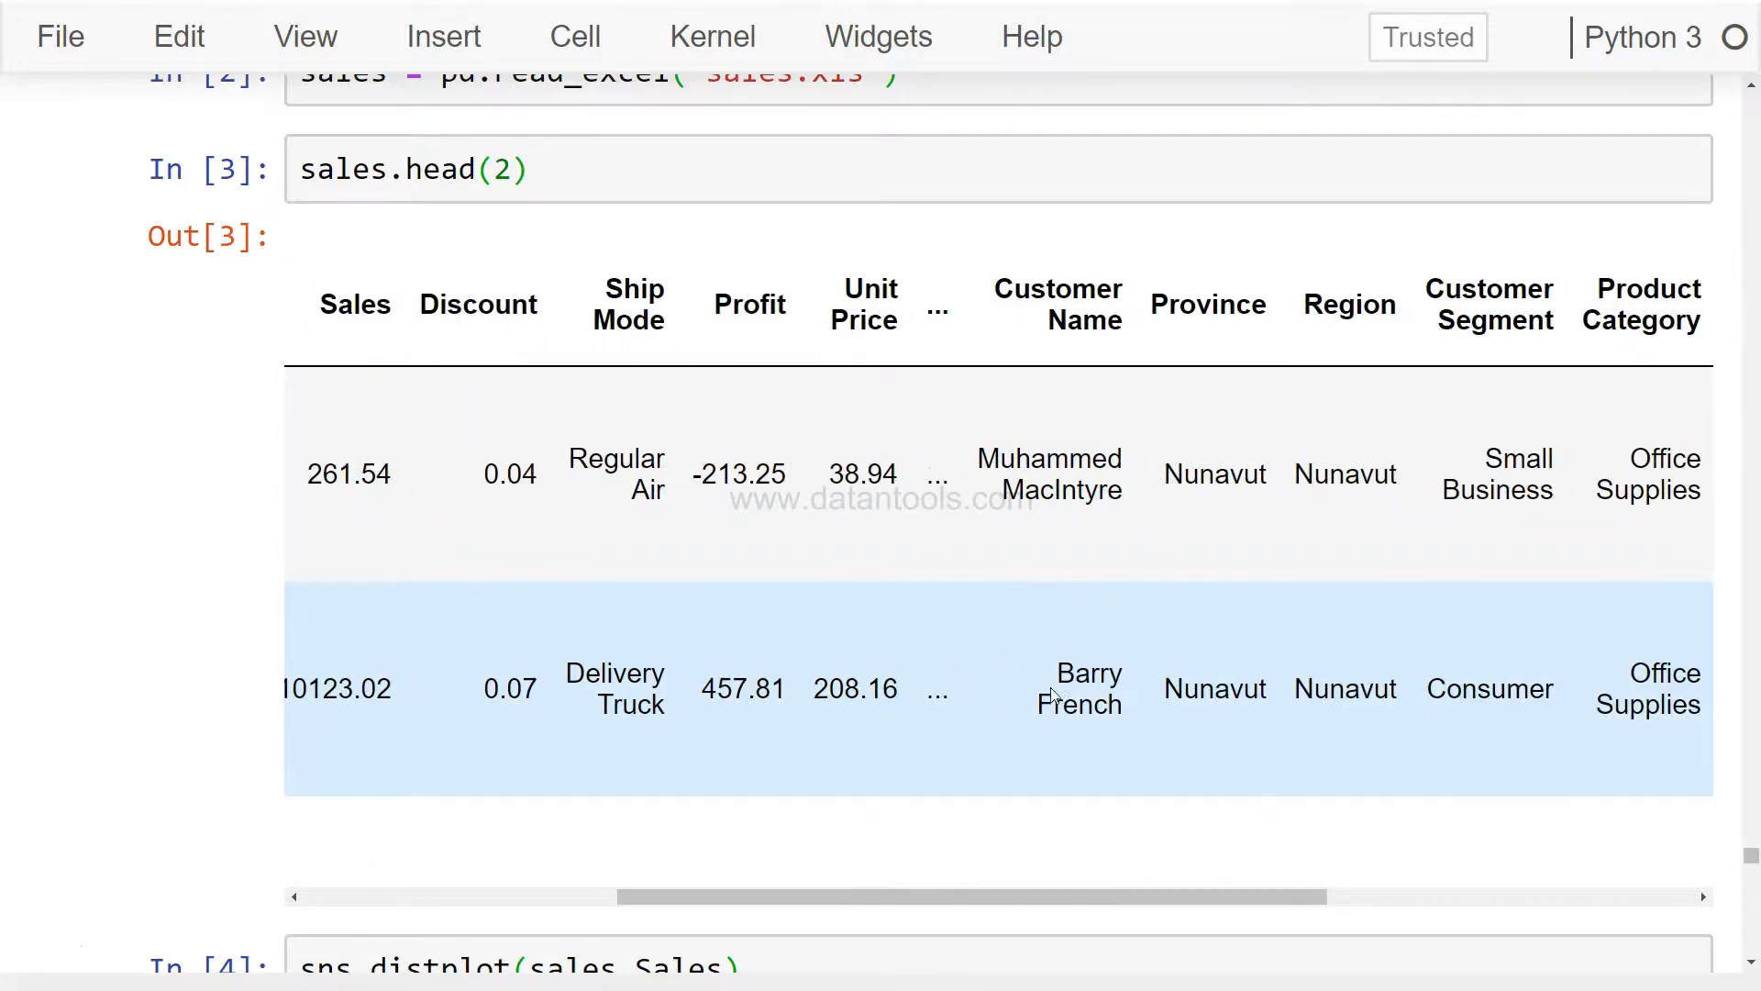
{"action": "scroll", "scroll_direction": "right", "scroll_amount": 3}
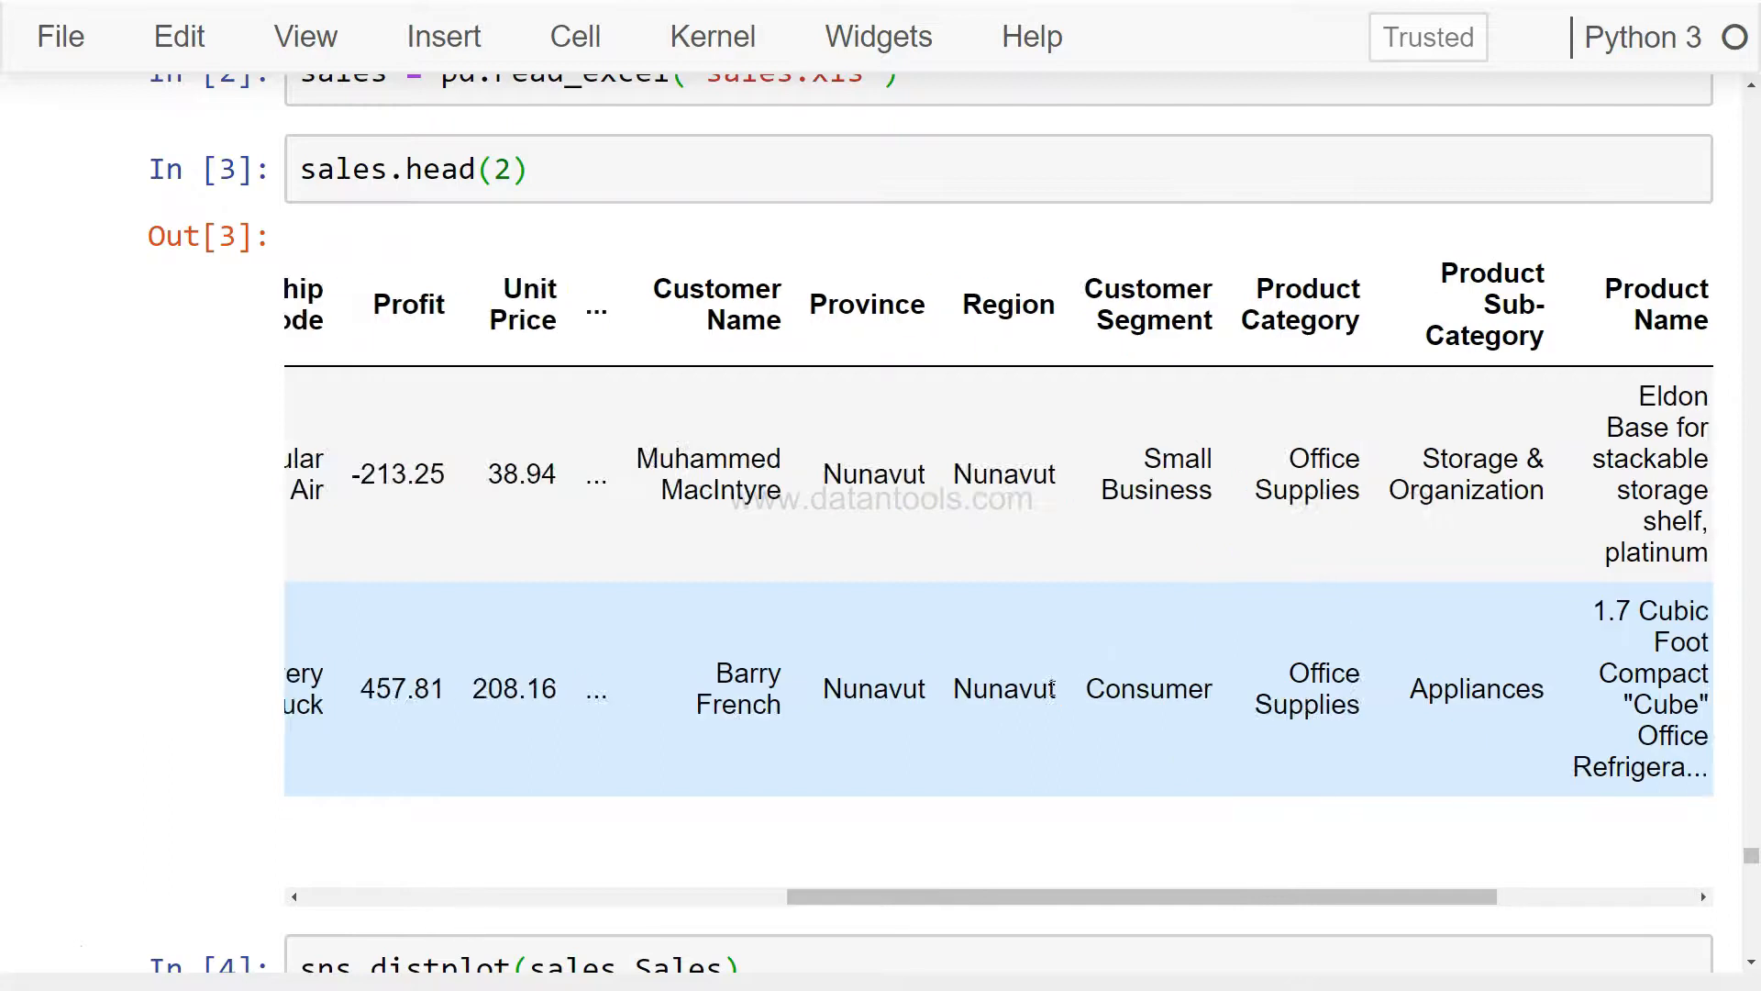
{"action": "scroll", "scroll_direction": "down", "scroll_amount": 3}
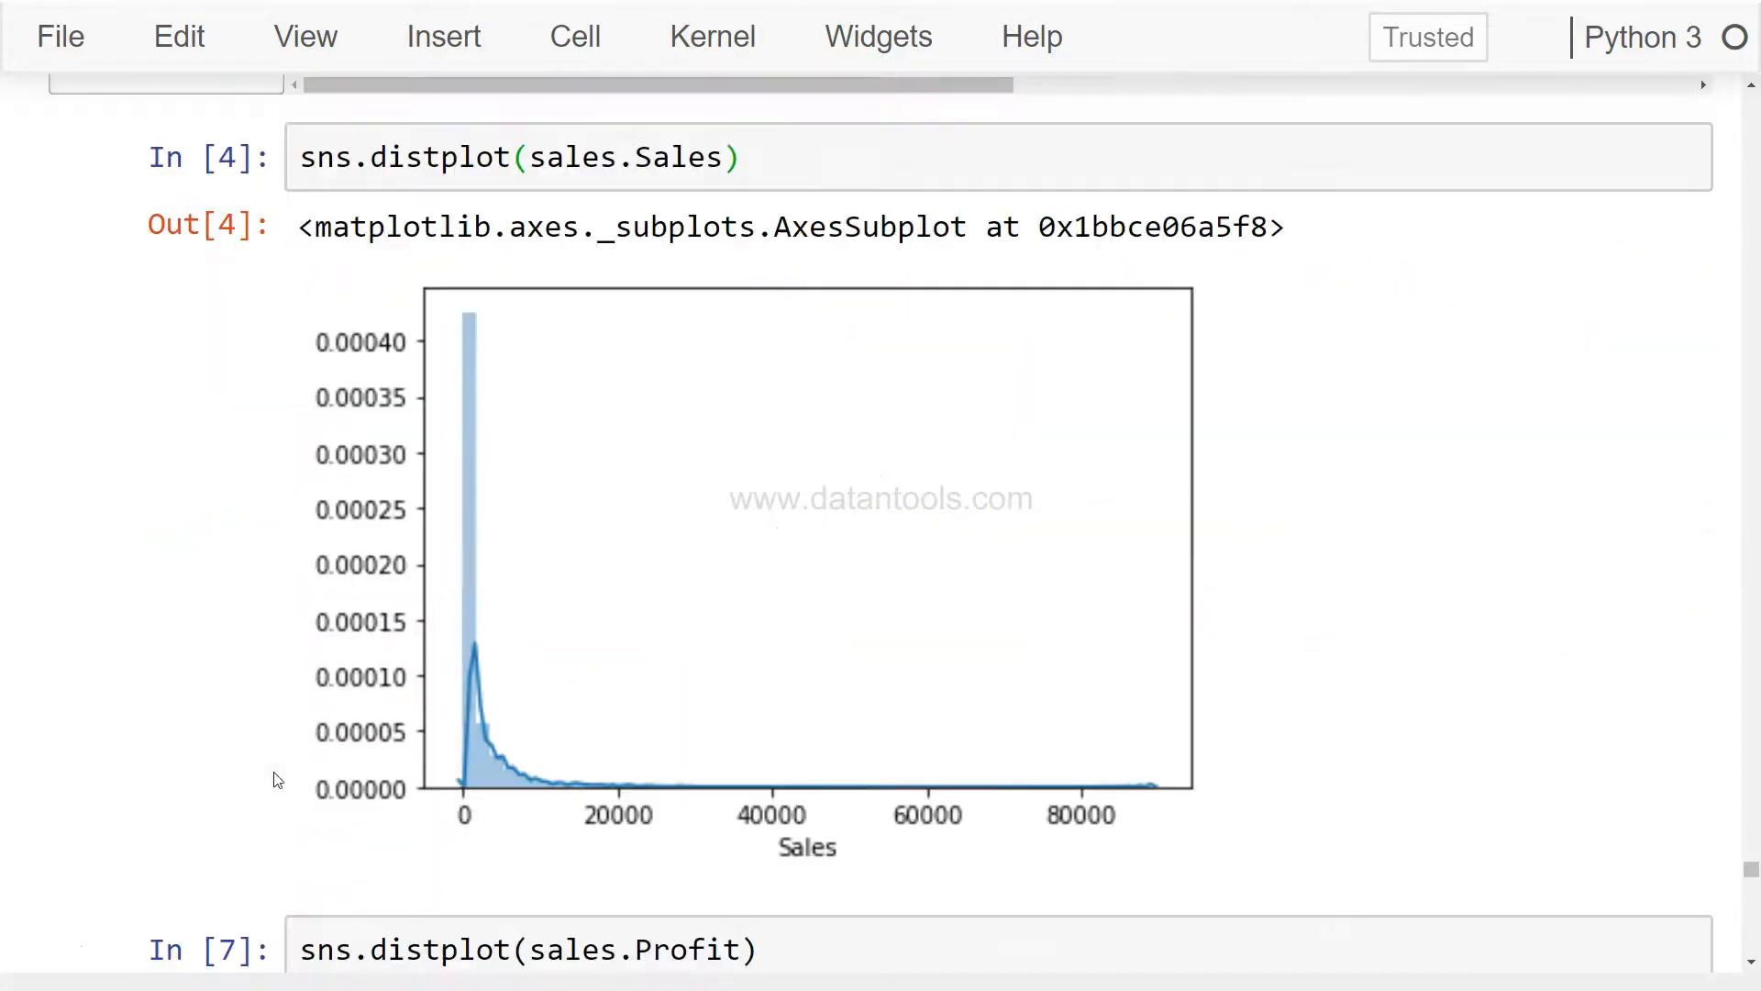
{"action": "scroll", "scroll_direction": "down", "scroll_amount": 3}
{"action": "type", "text": "sns.distplot(sales.Profit, hist=False,rug=True)"}
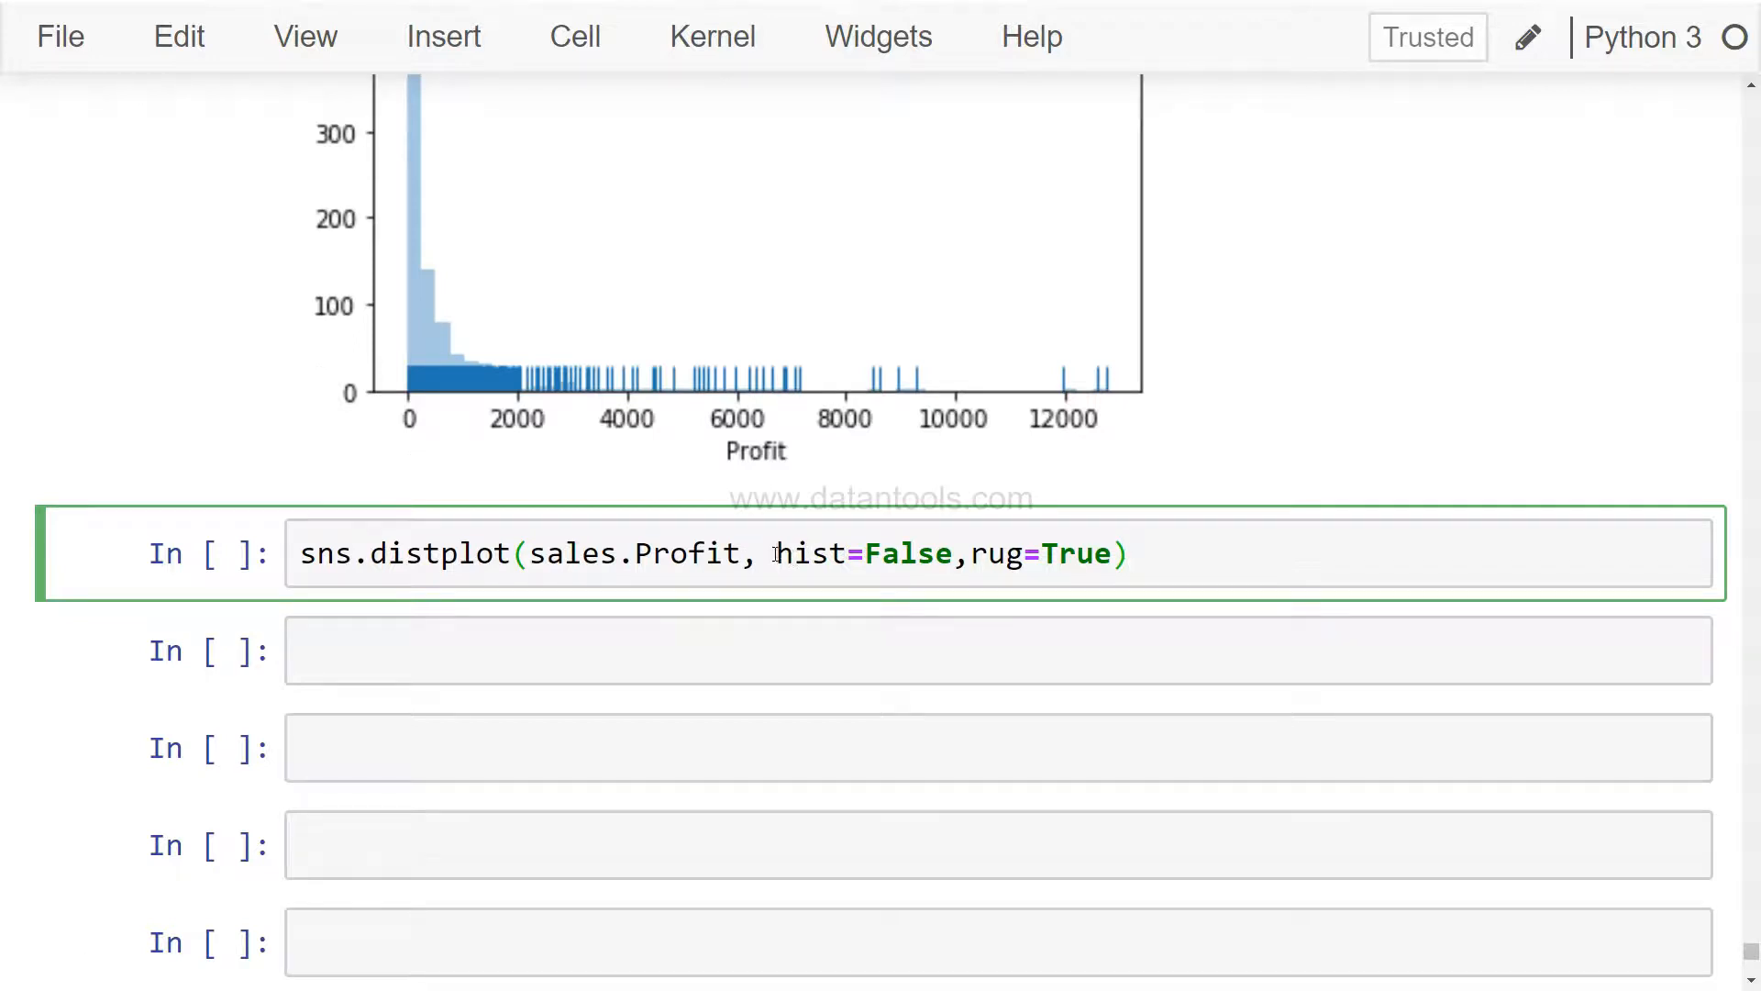
Run sns.distplot(sales.Profit, rug=True), then begin adding a bw= argument to the call.
{"action": "key", "text": "Backspace"}
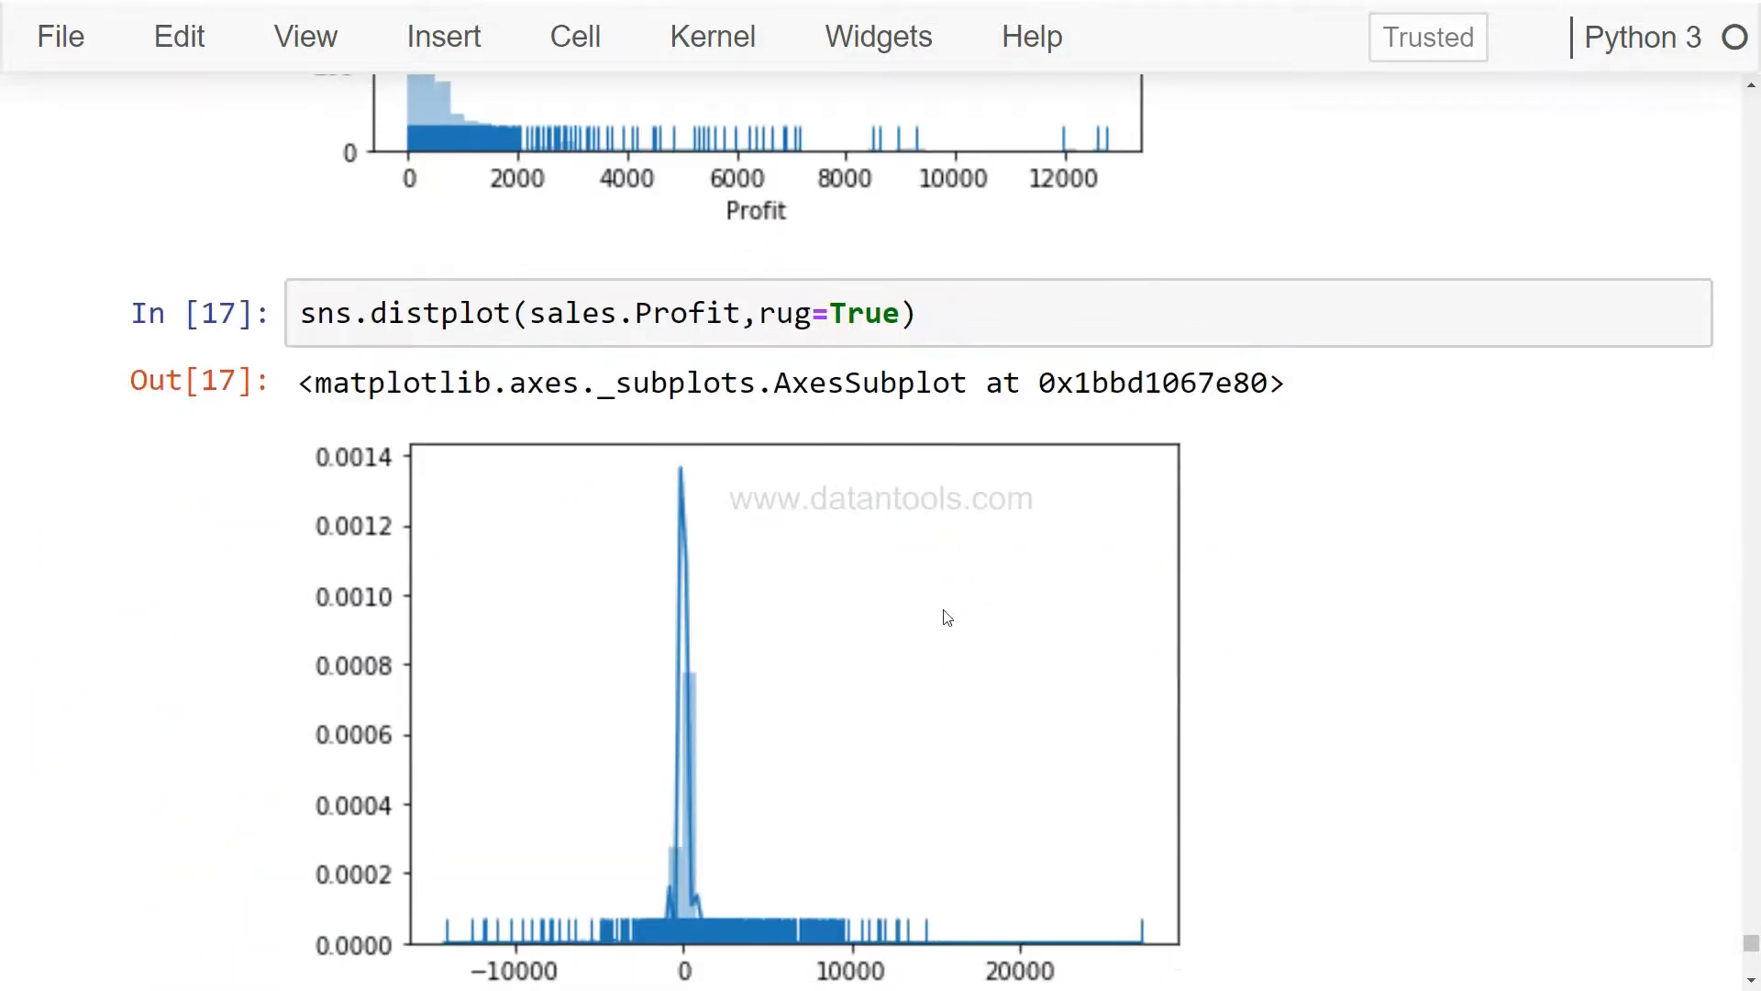
{"action": "mouse_move", "coordinate": [858, 497]}
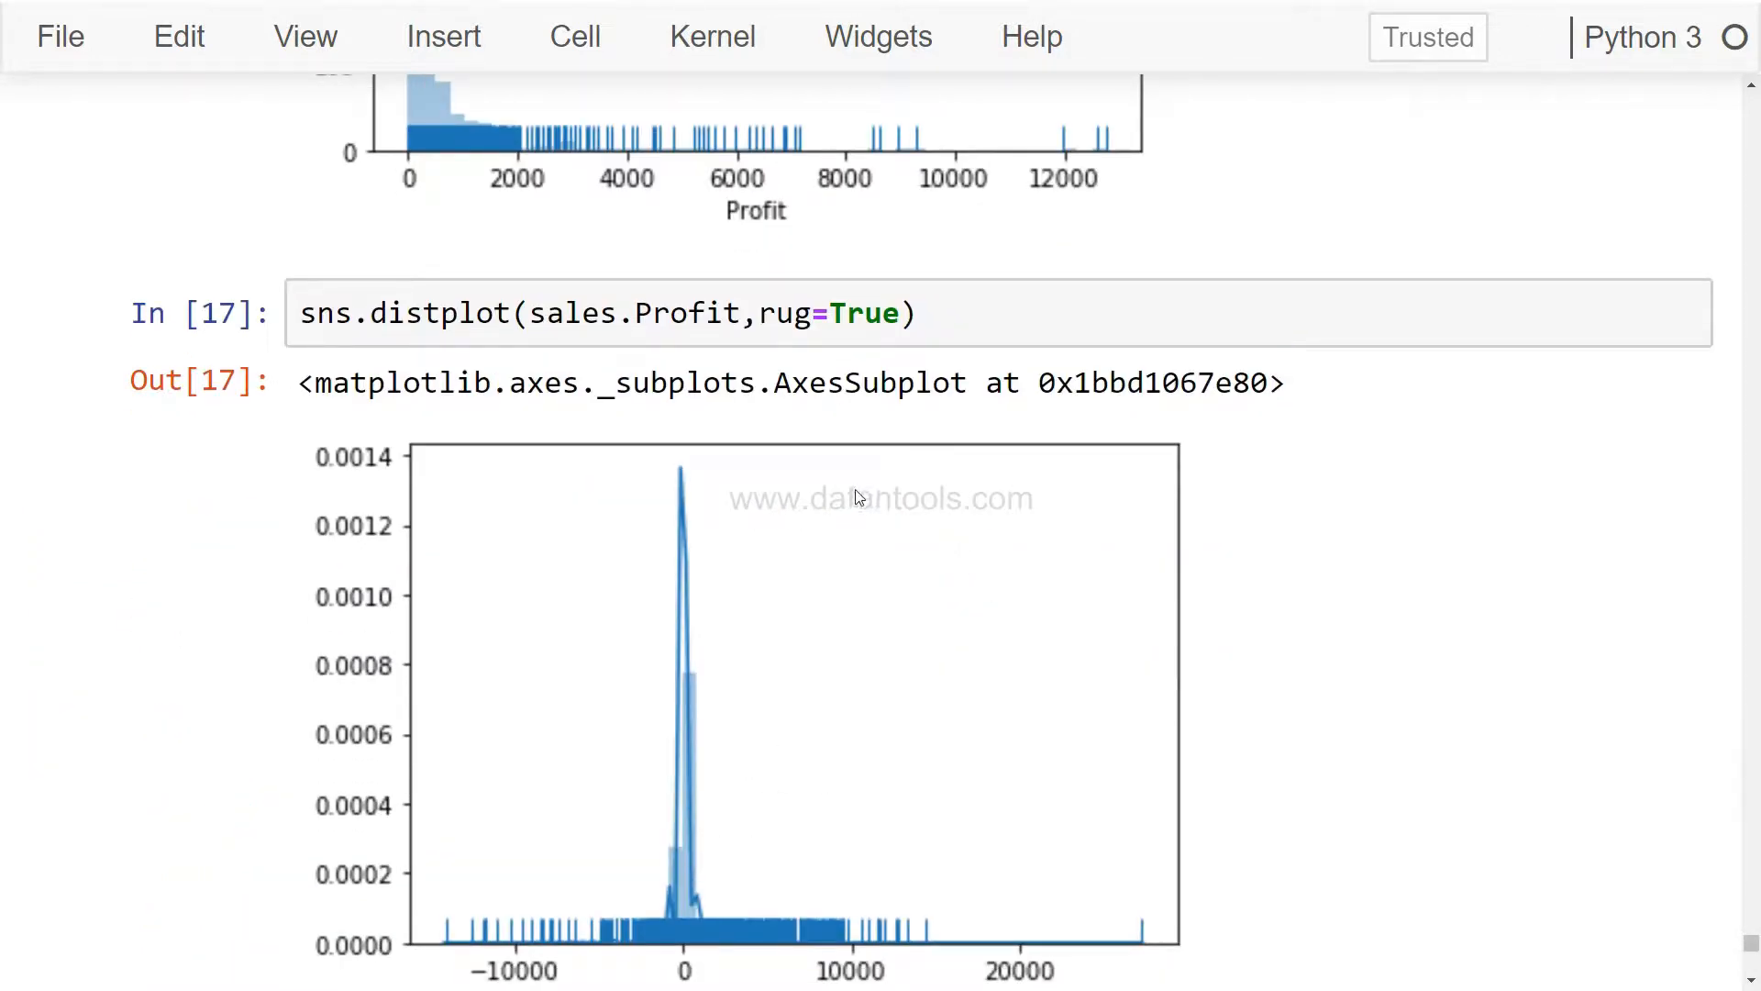
{"action": "left_click", "coordinate": [911, 314]}
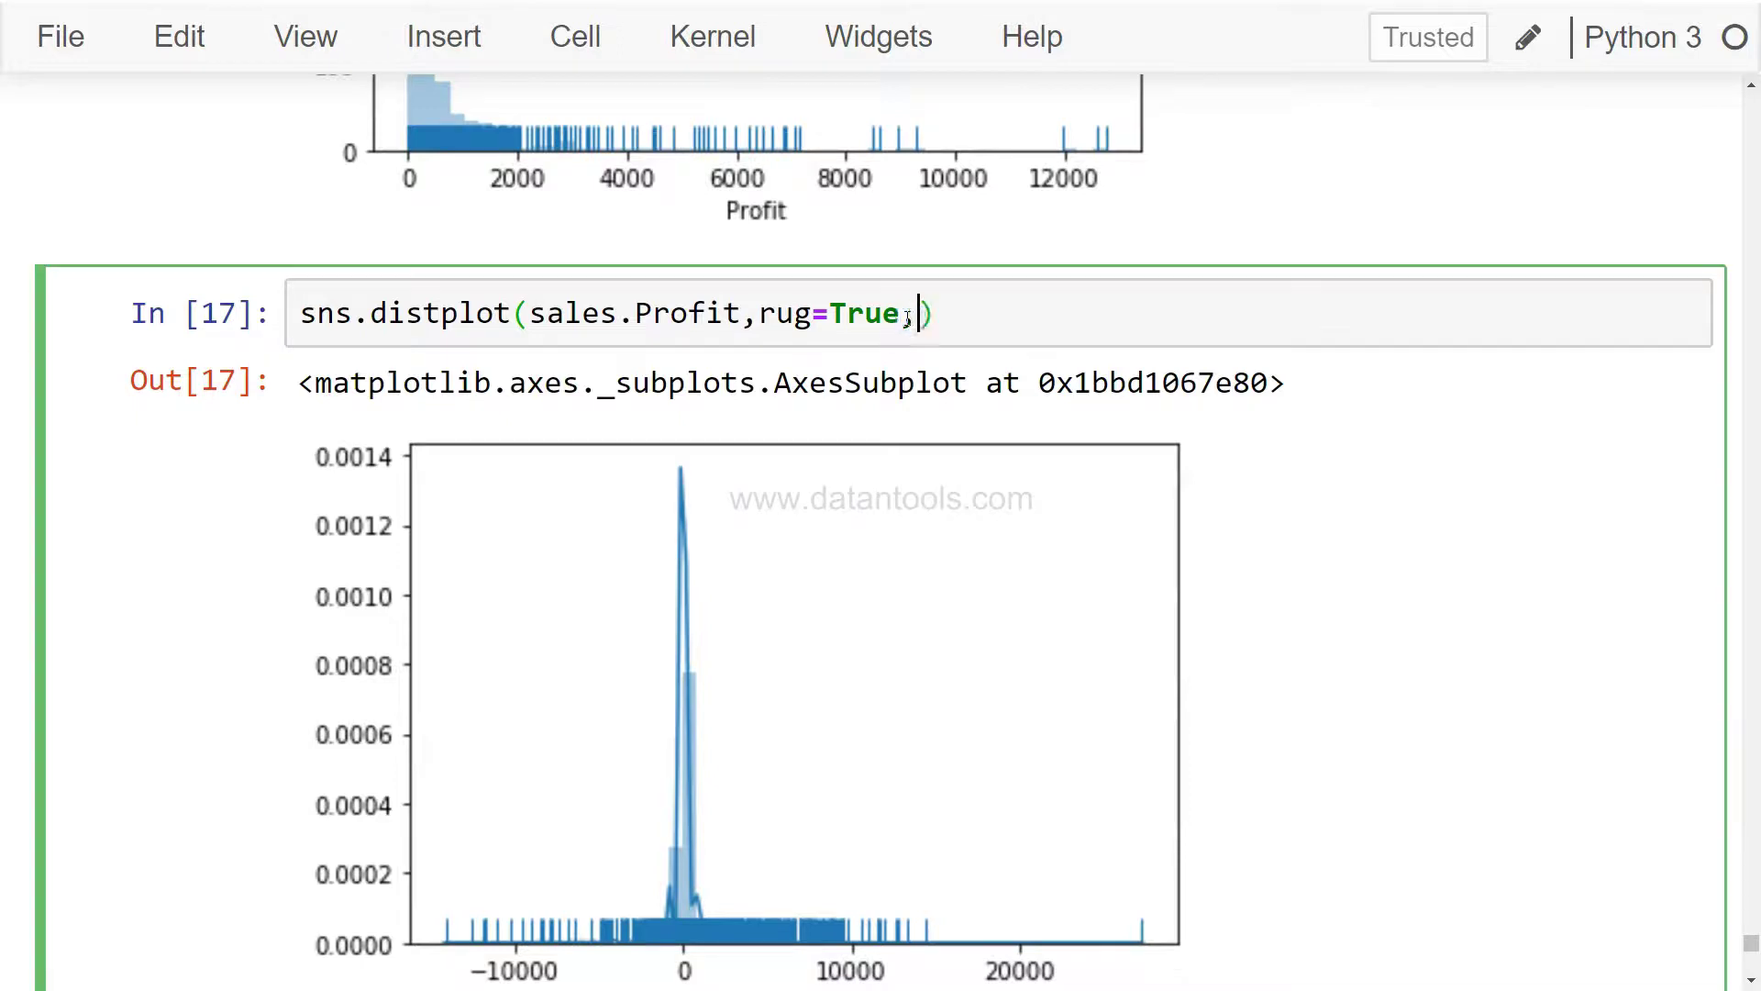
{"action": "type", "text": "bw="}
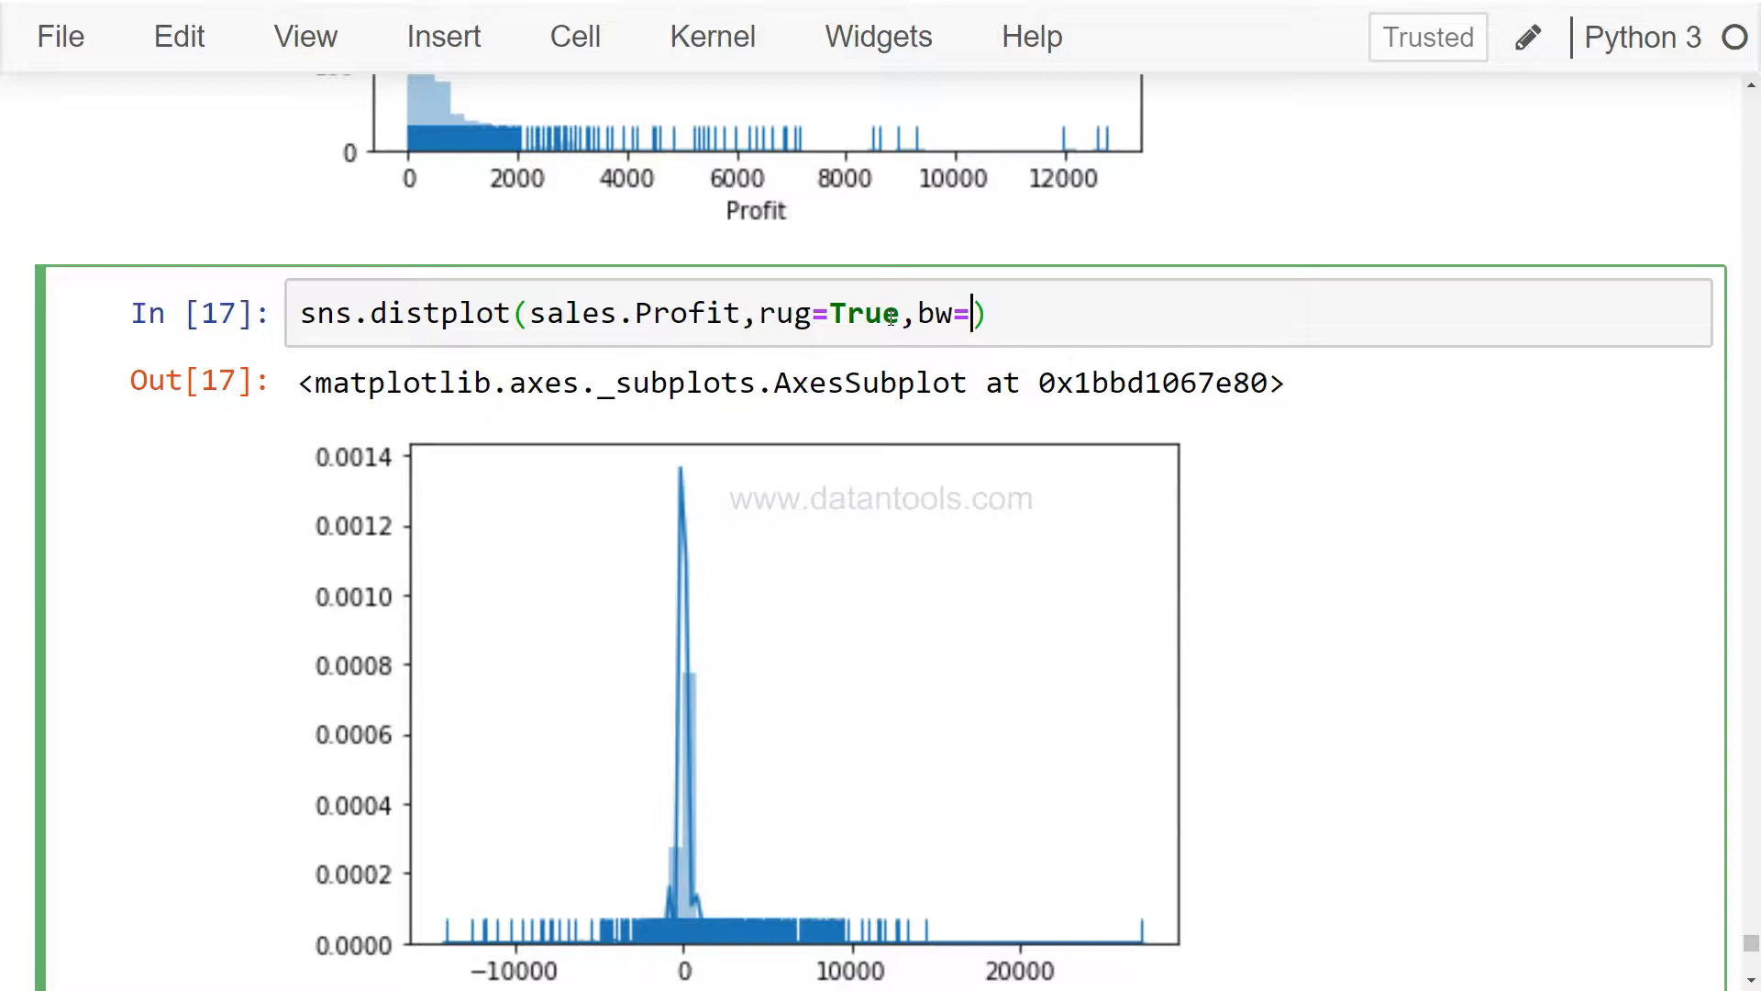
{"action": "mouse_move", "coordinate": [699, 800]}
{"action": "type", "text": "100"}
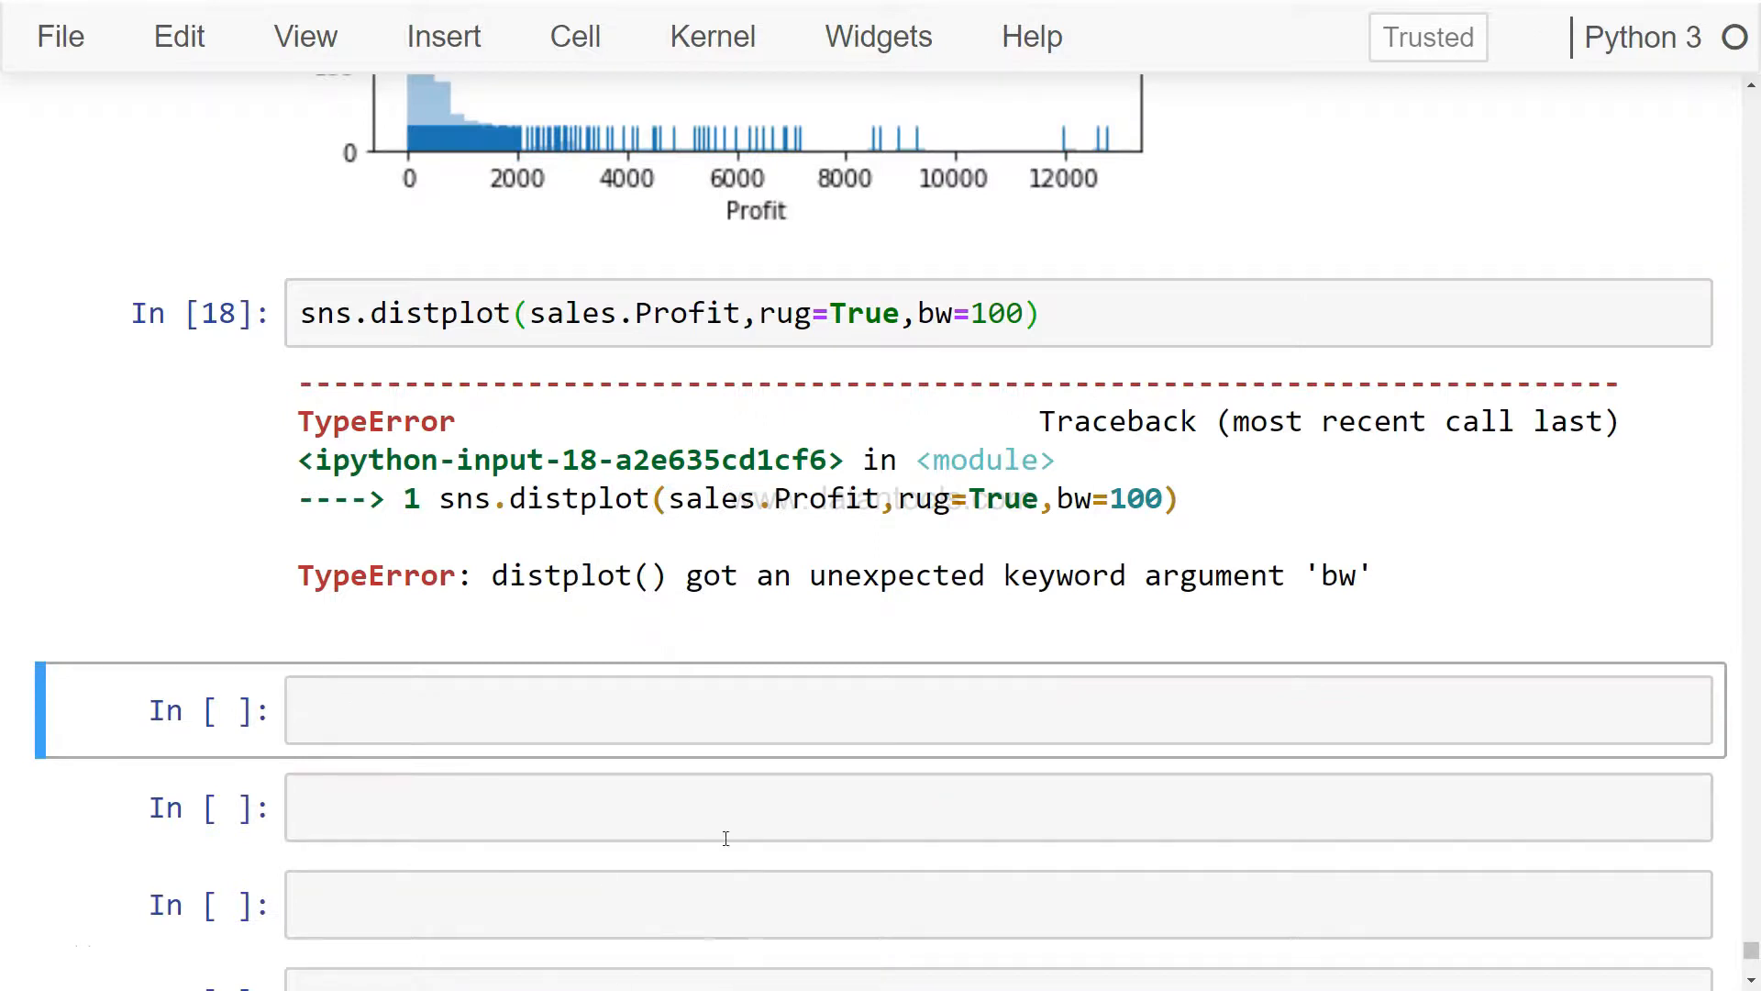
Switch the call to kdeplot, drop rug=True, and run sns.kdeplot(sales.Profit, bw=100).
{"action": "left_click", "coordinate": [529, 312]}
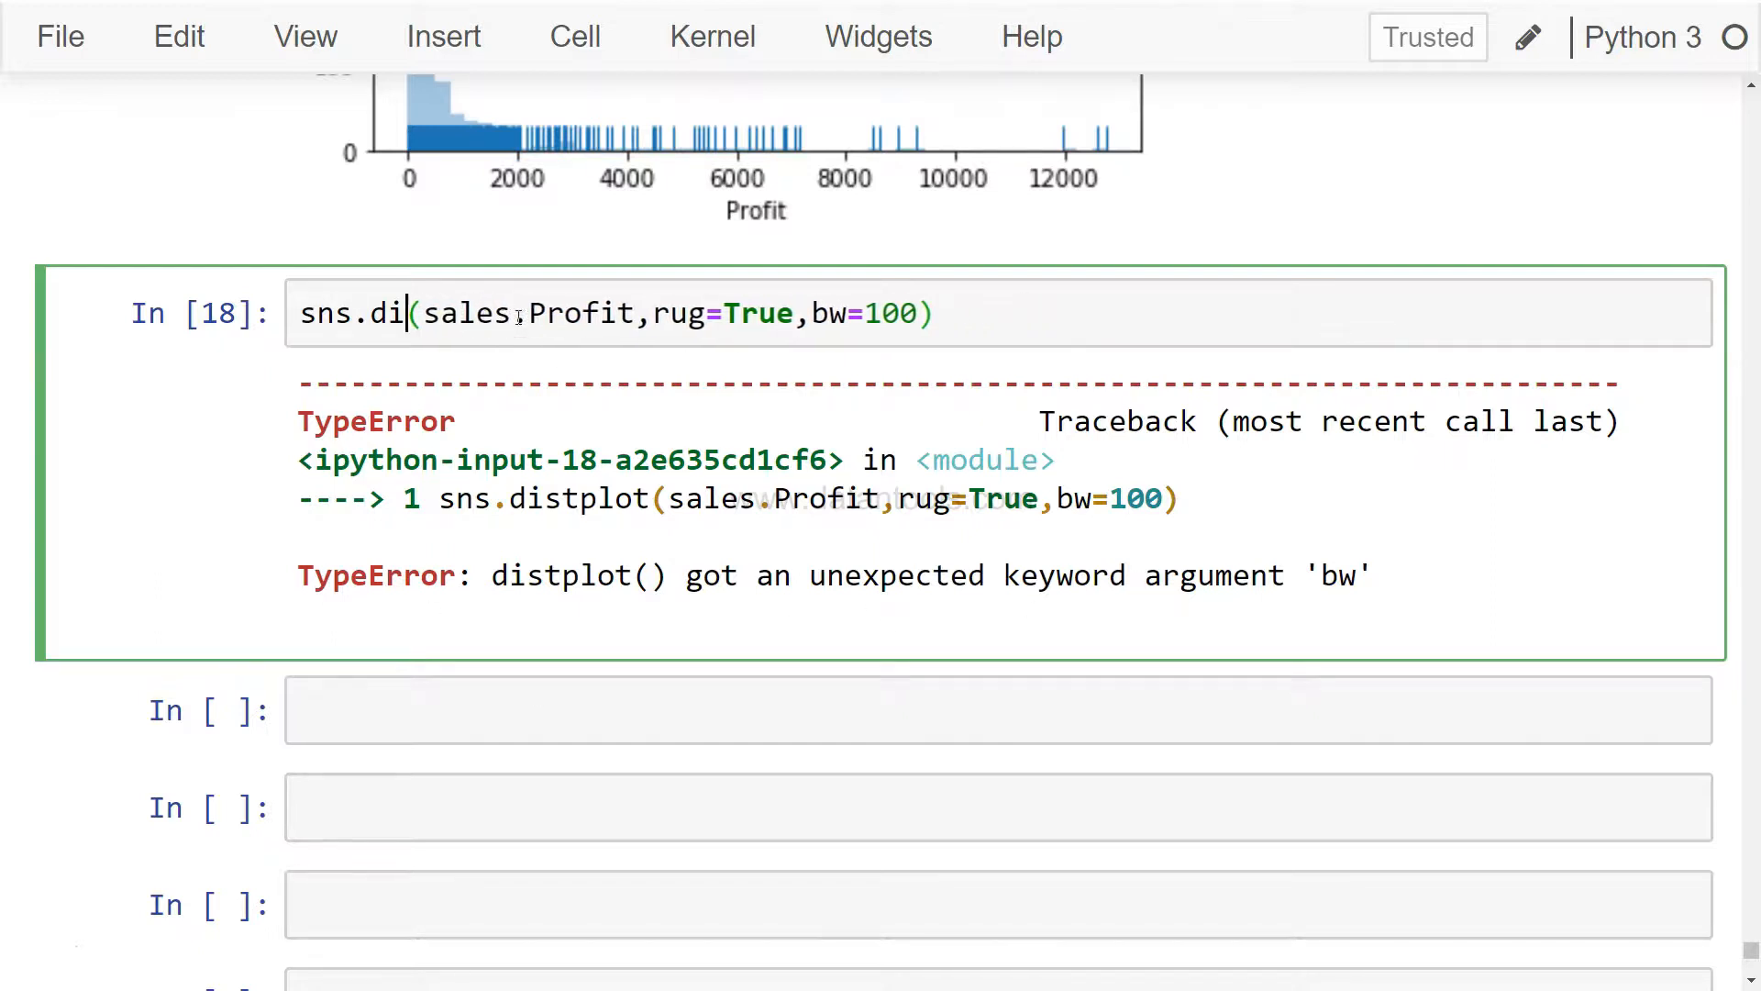
{"action": "type", "text": "kdeplot"}
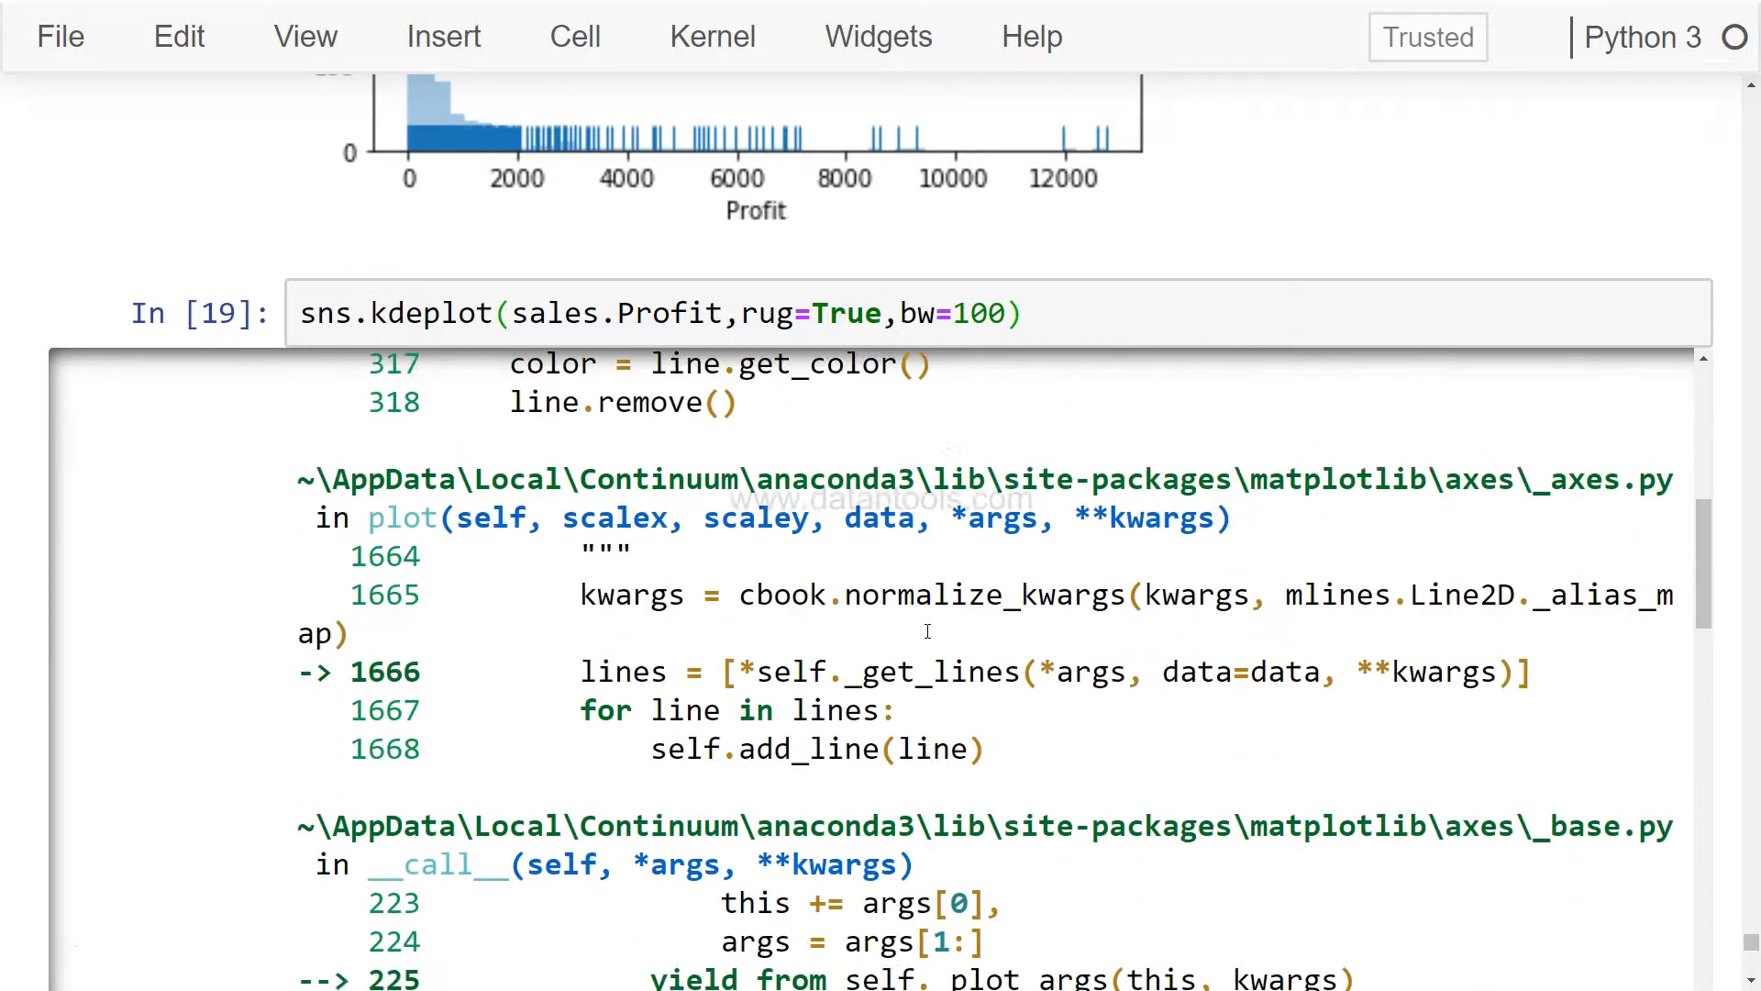
{"action": "scroll", "scroll_direction": "down", "scroll_amount": 3}
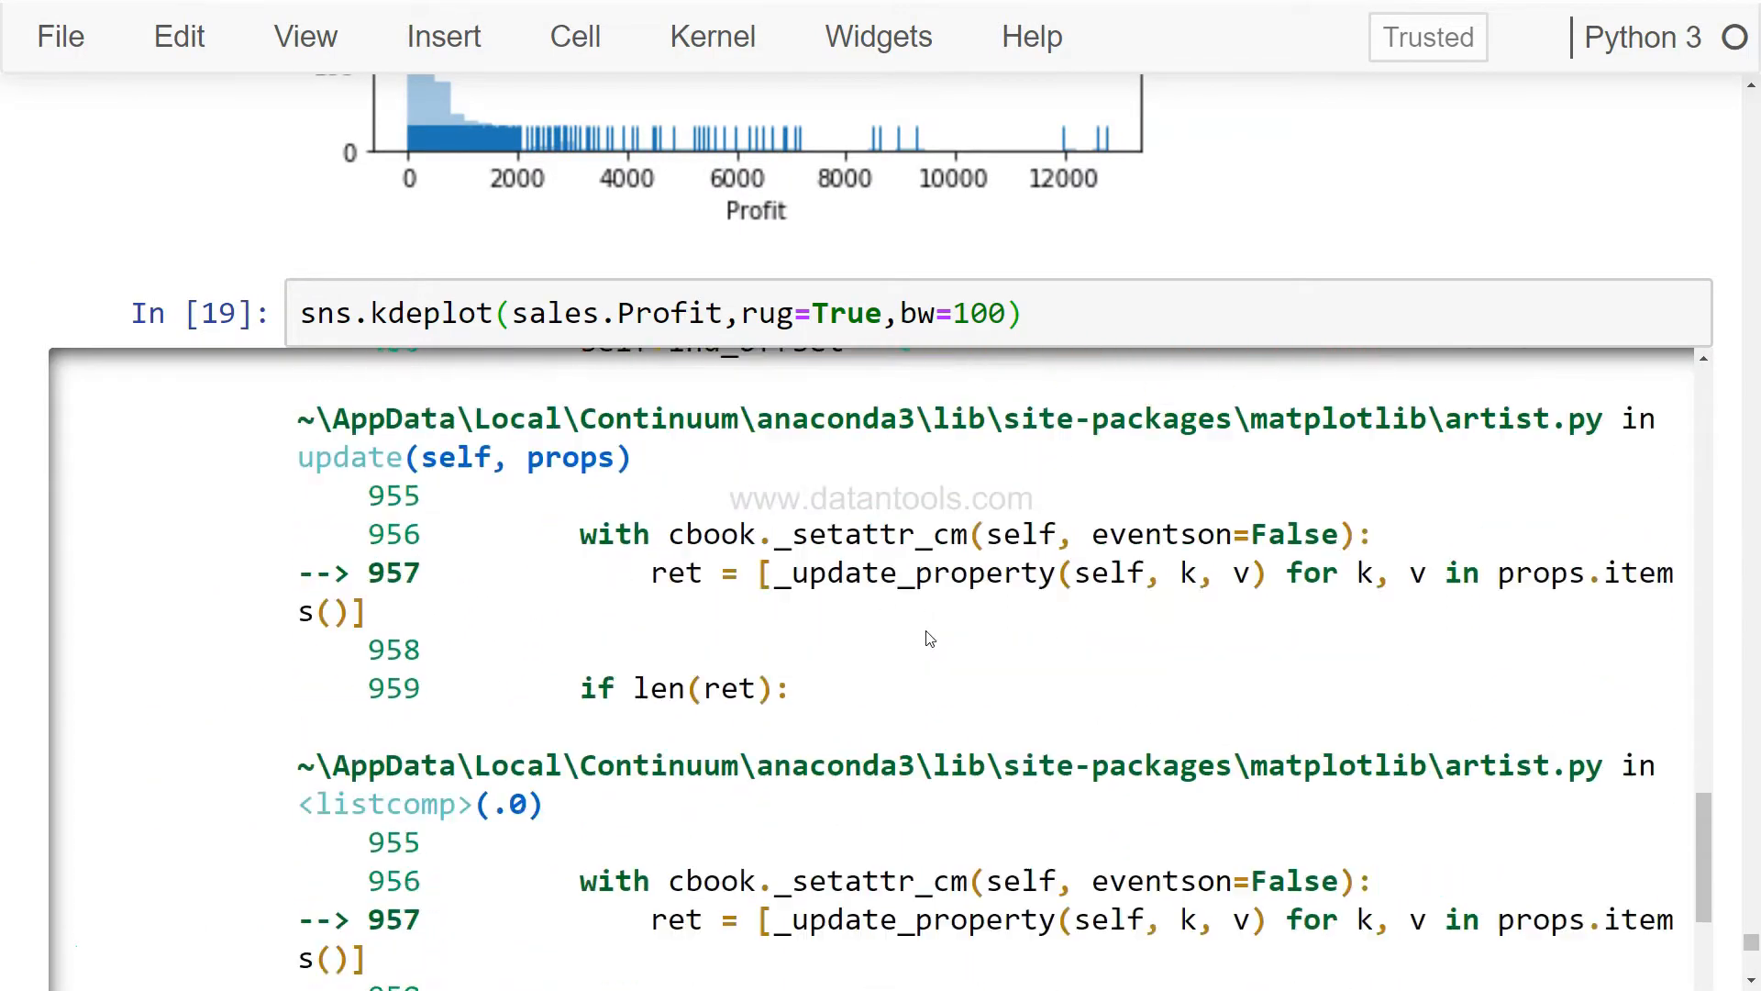
{"action": "scroll", "scroll_direction": "down", "scroll_amount": 3}
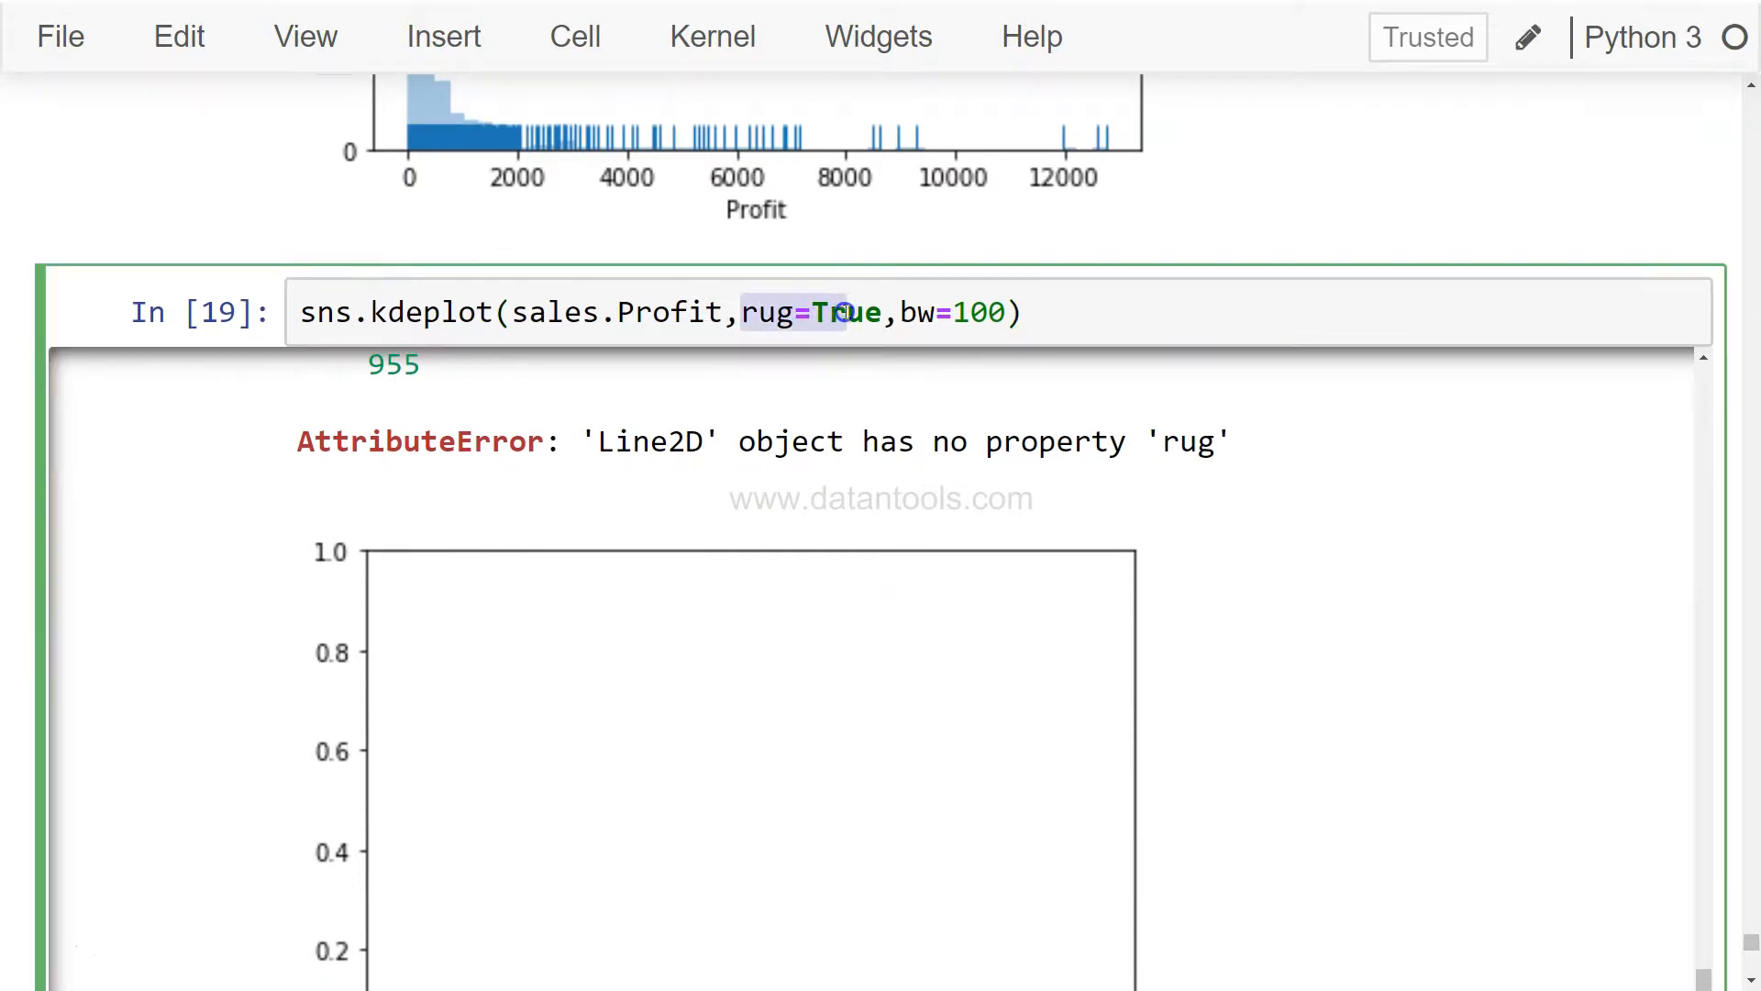
{"action": "key", "text": "Delete"}
{"action": "type", "text": "sns."}
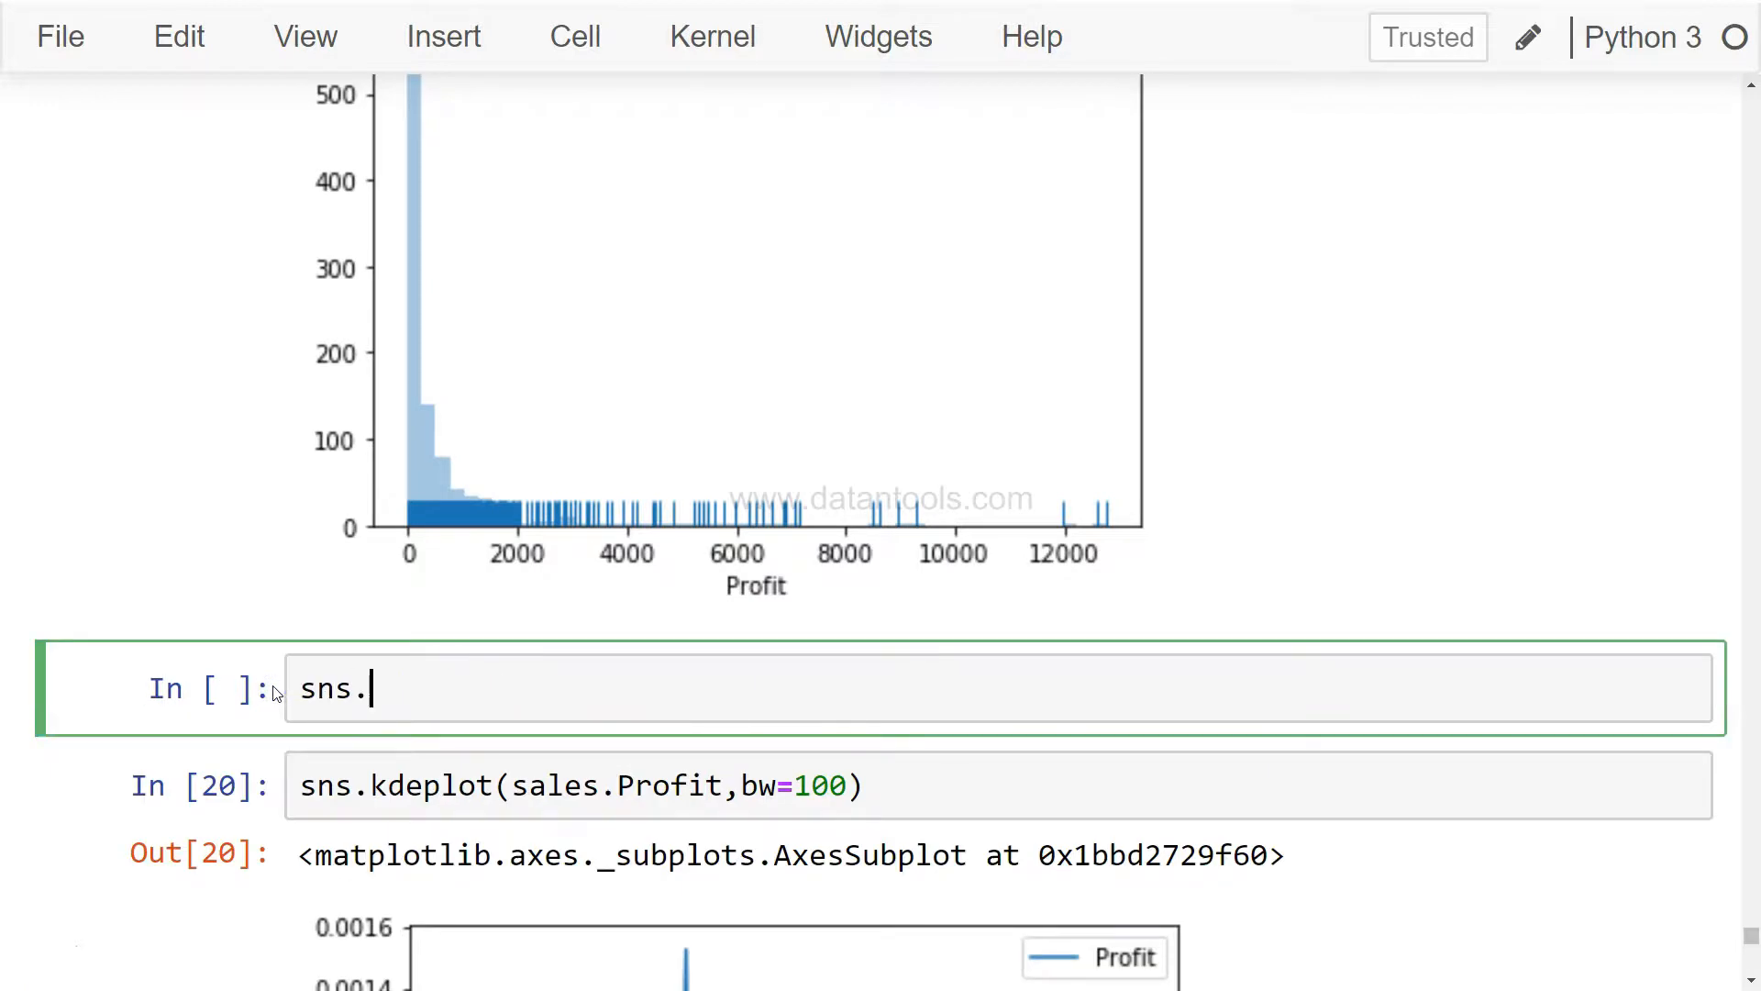
Run a new sns.distplot(sales.Profit) cell above, then return to editing the kdeplot bw=100 cell.
{"action": "type", "text": "distplot("}
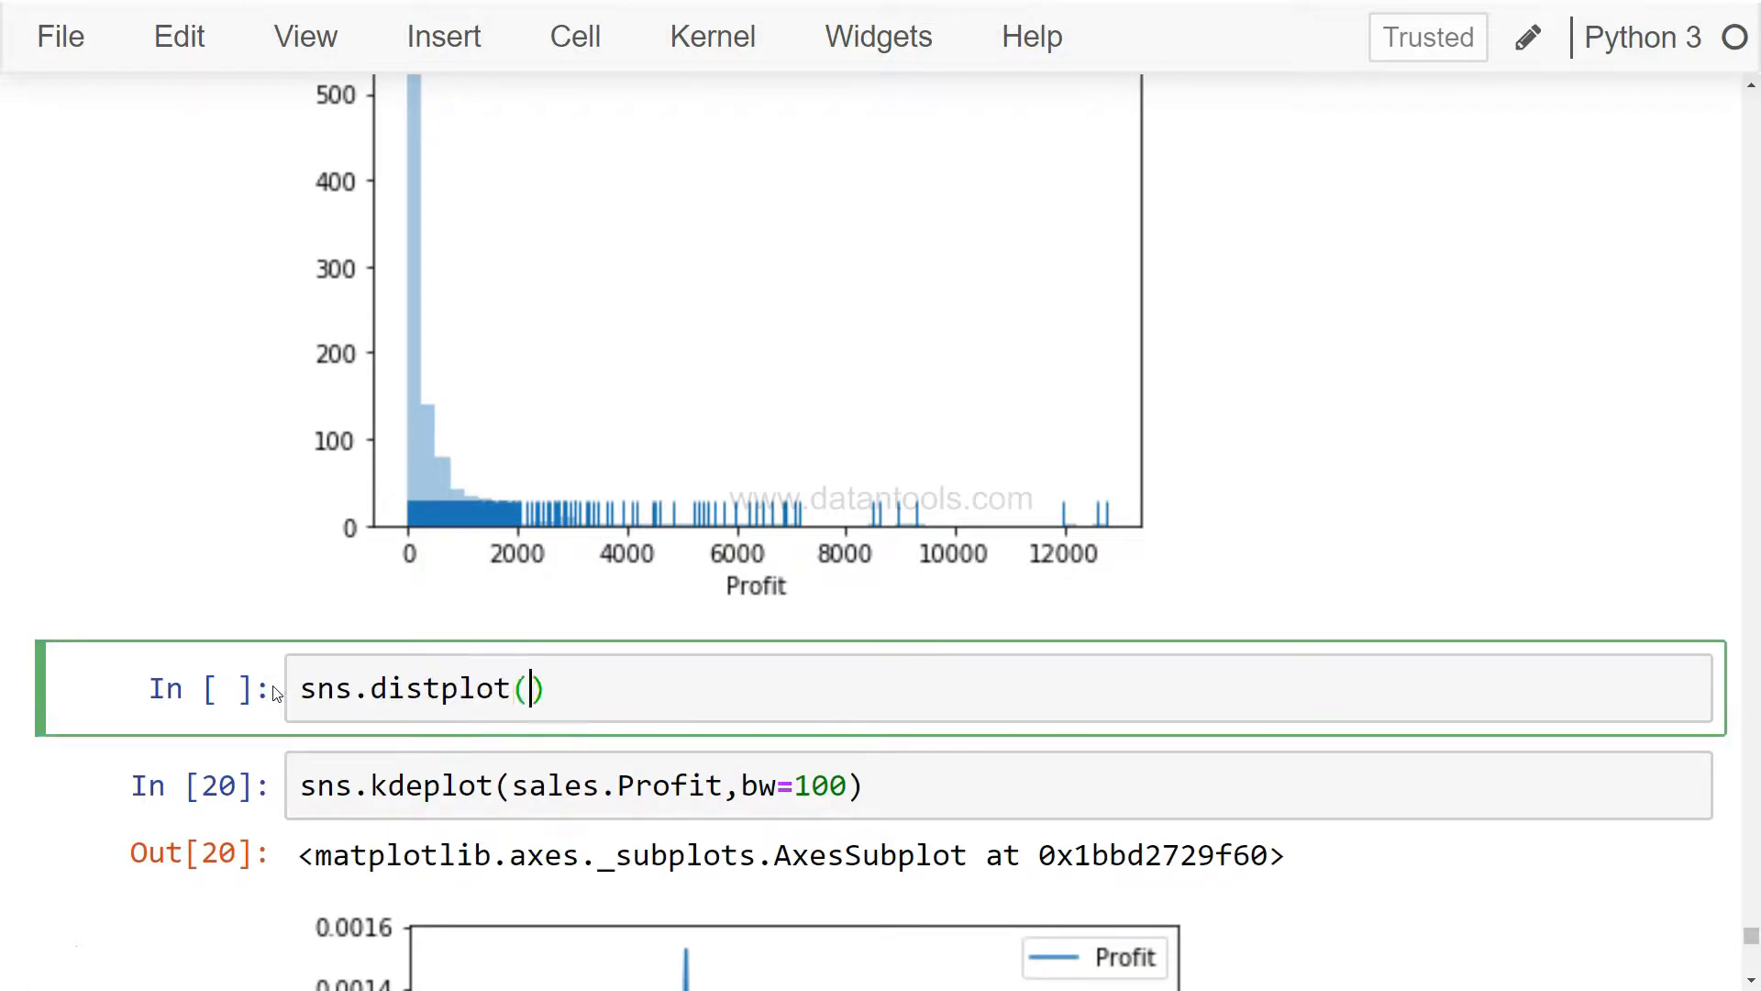
{"action": "type", "text": "sales.Profit"}
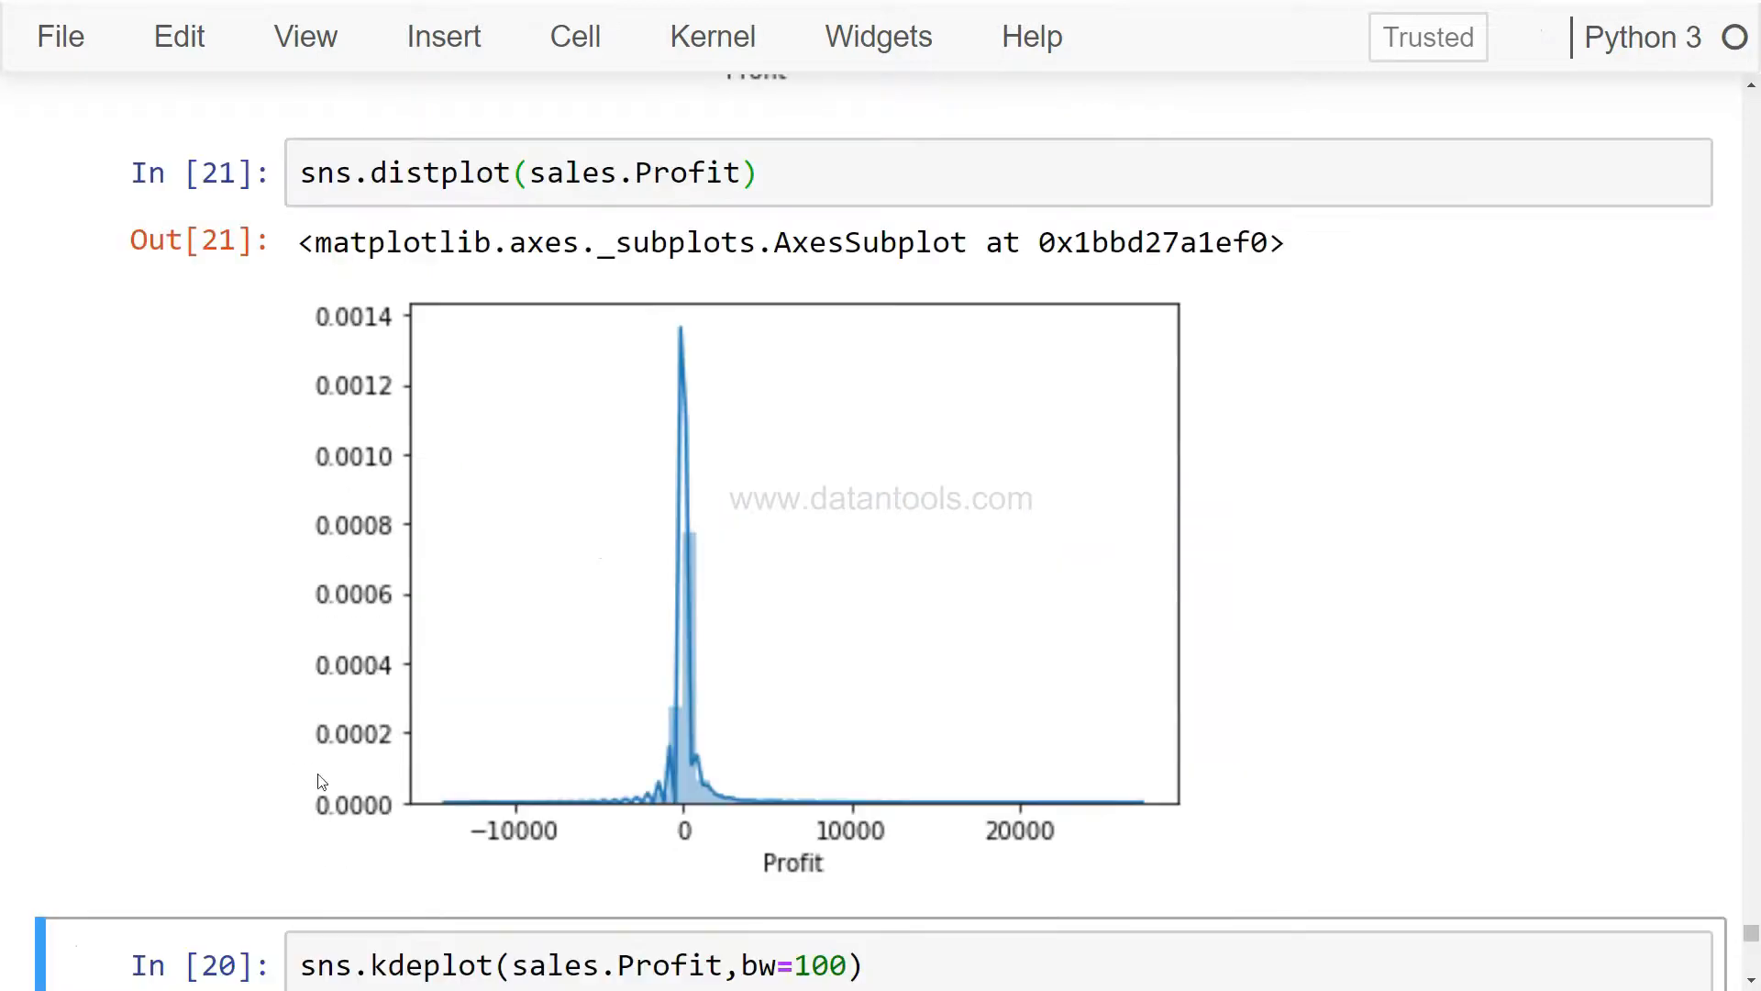
{"action": "scroll", "scroll_direction": "down", "scroll_amount": 3}
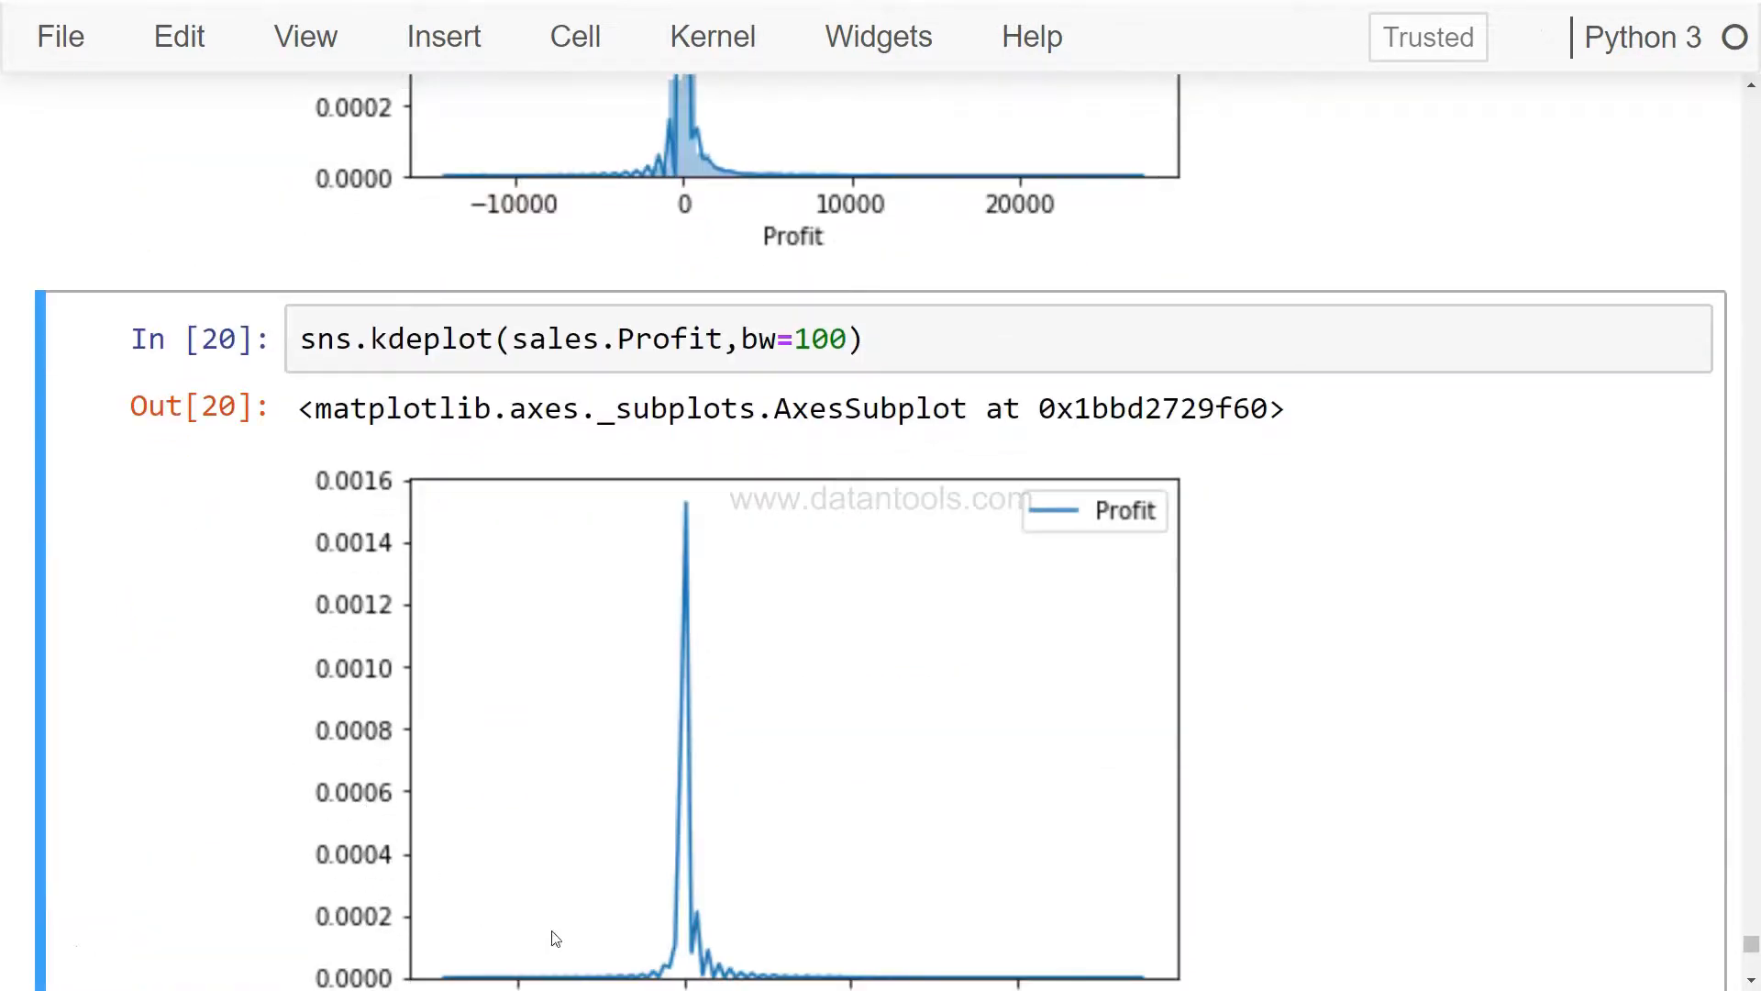
{"action": "mouse_move", "coordinate": [602, 231]}
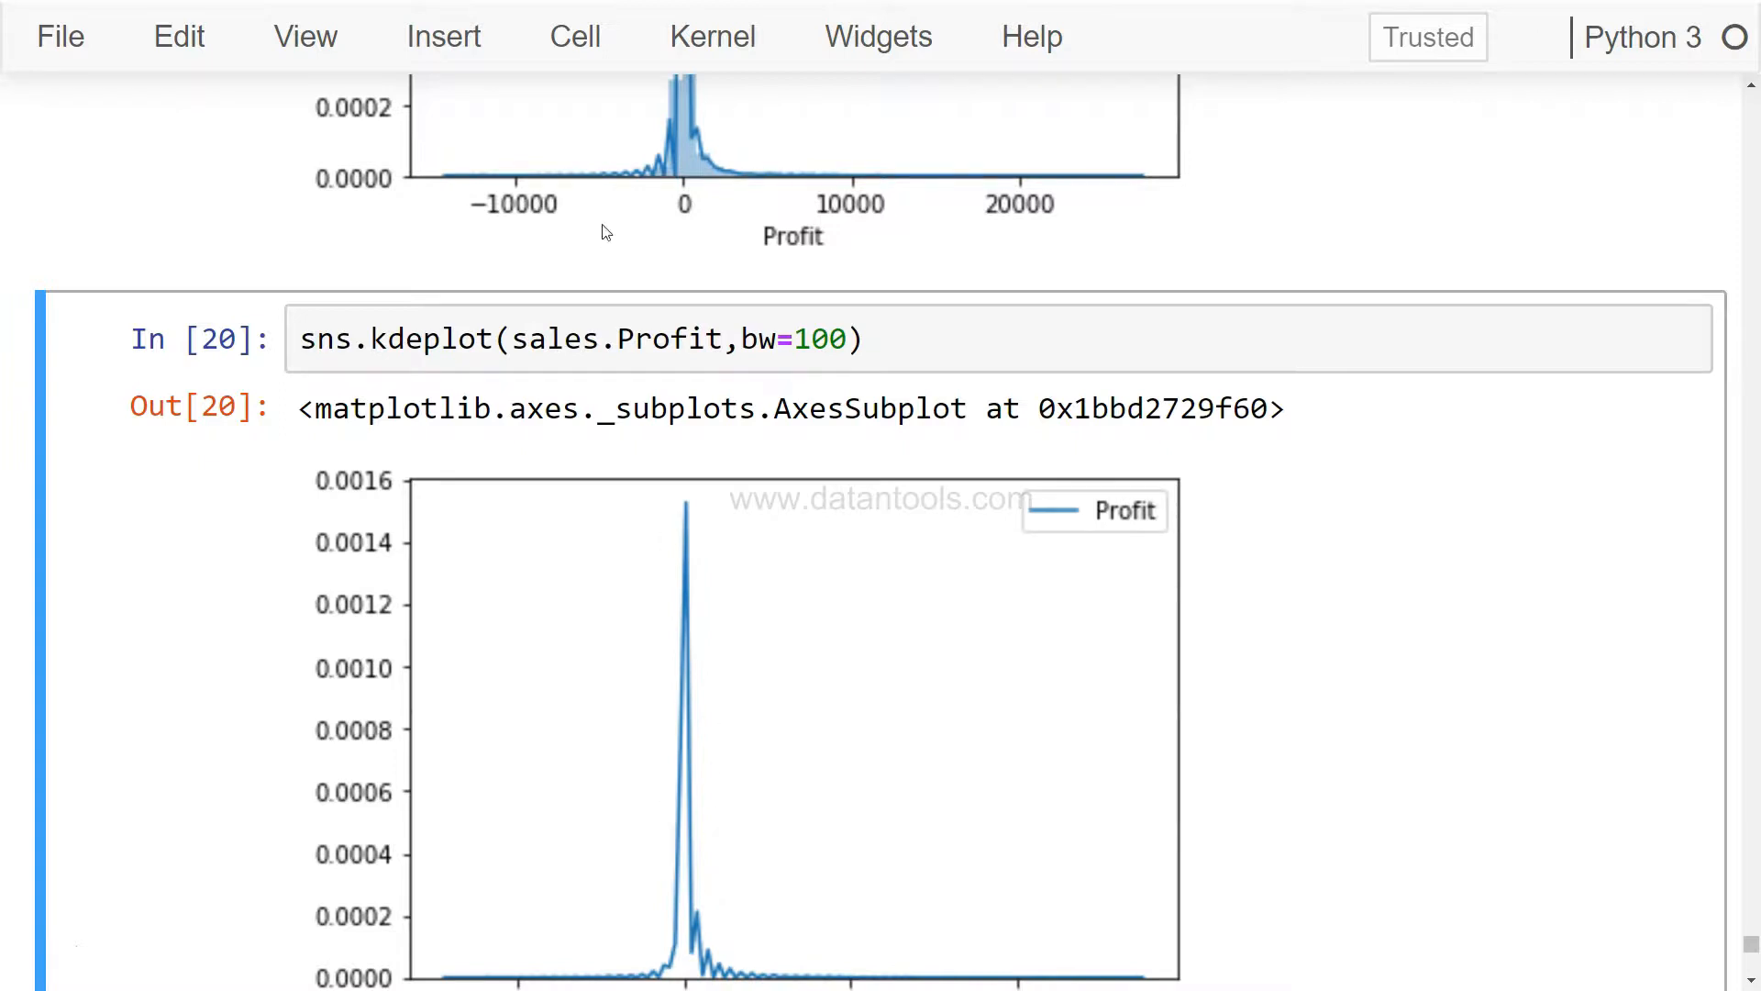
{"action": "mouse_move", "coordinate": [678, 143]}
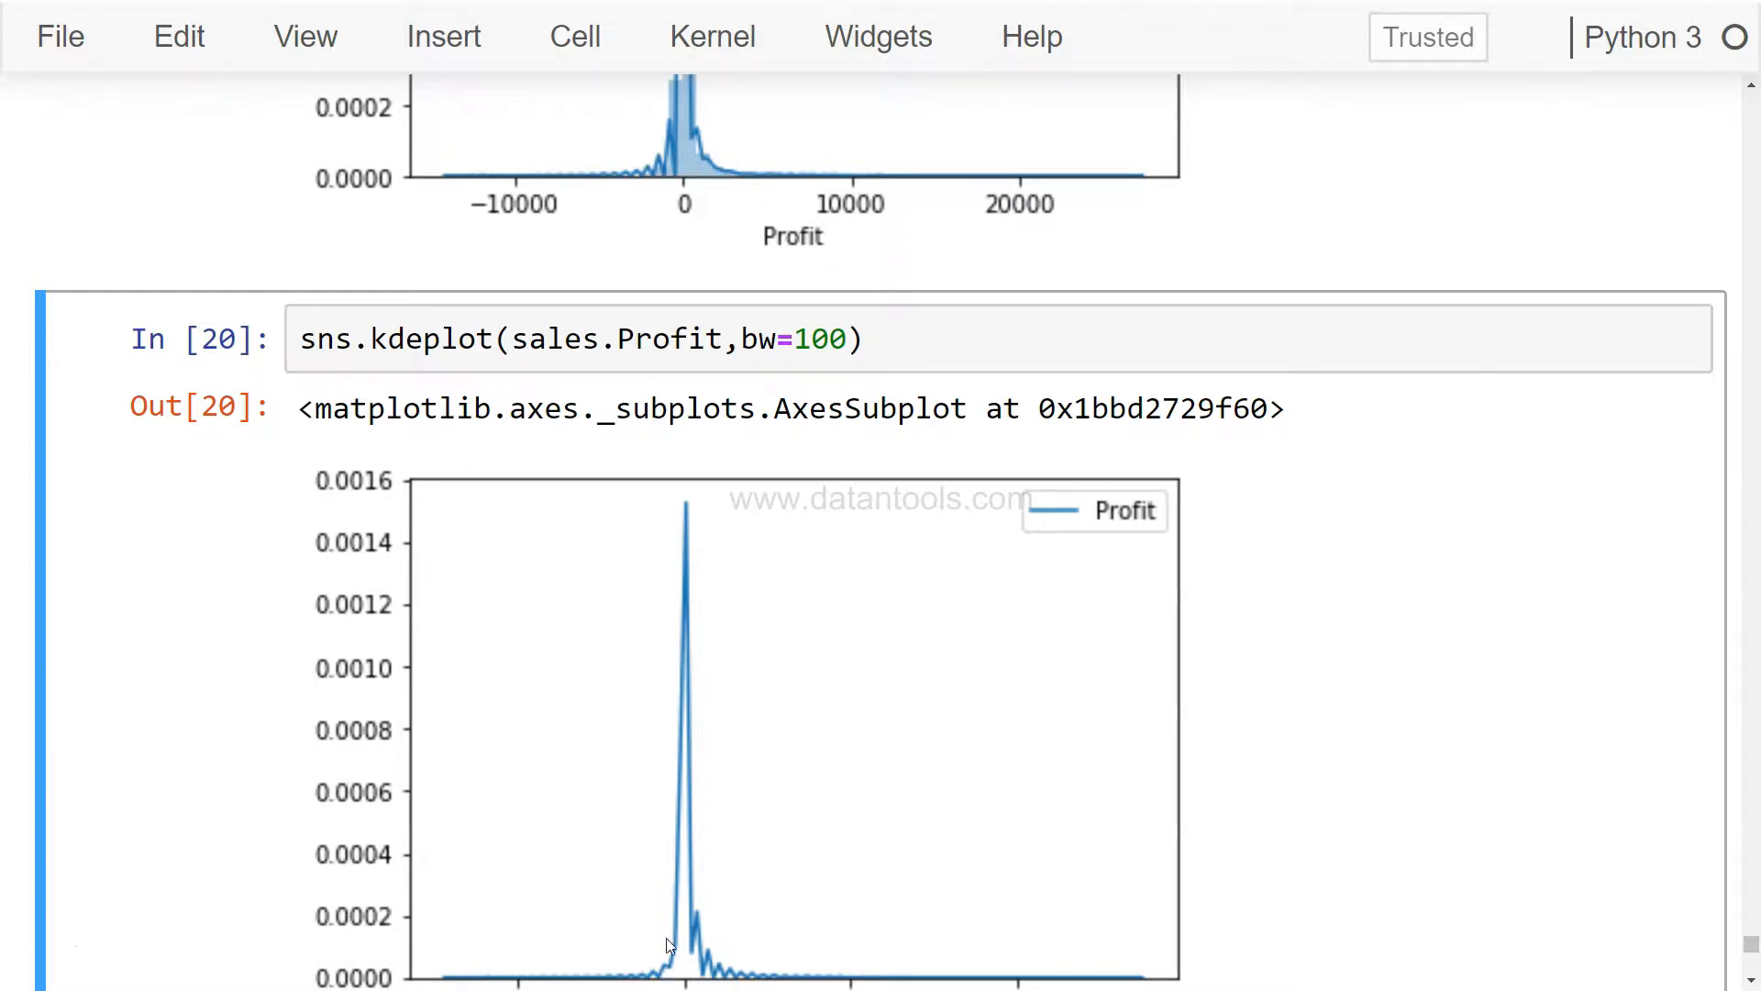
{"action": "mouse_move", "coordinate": [771, 694]}
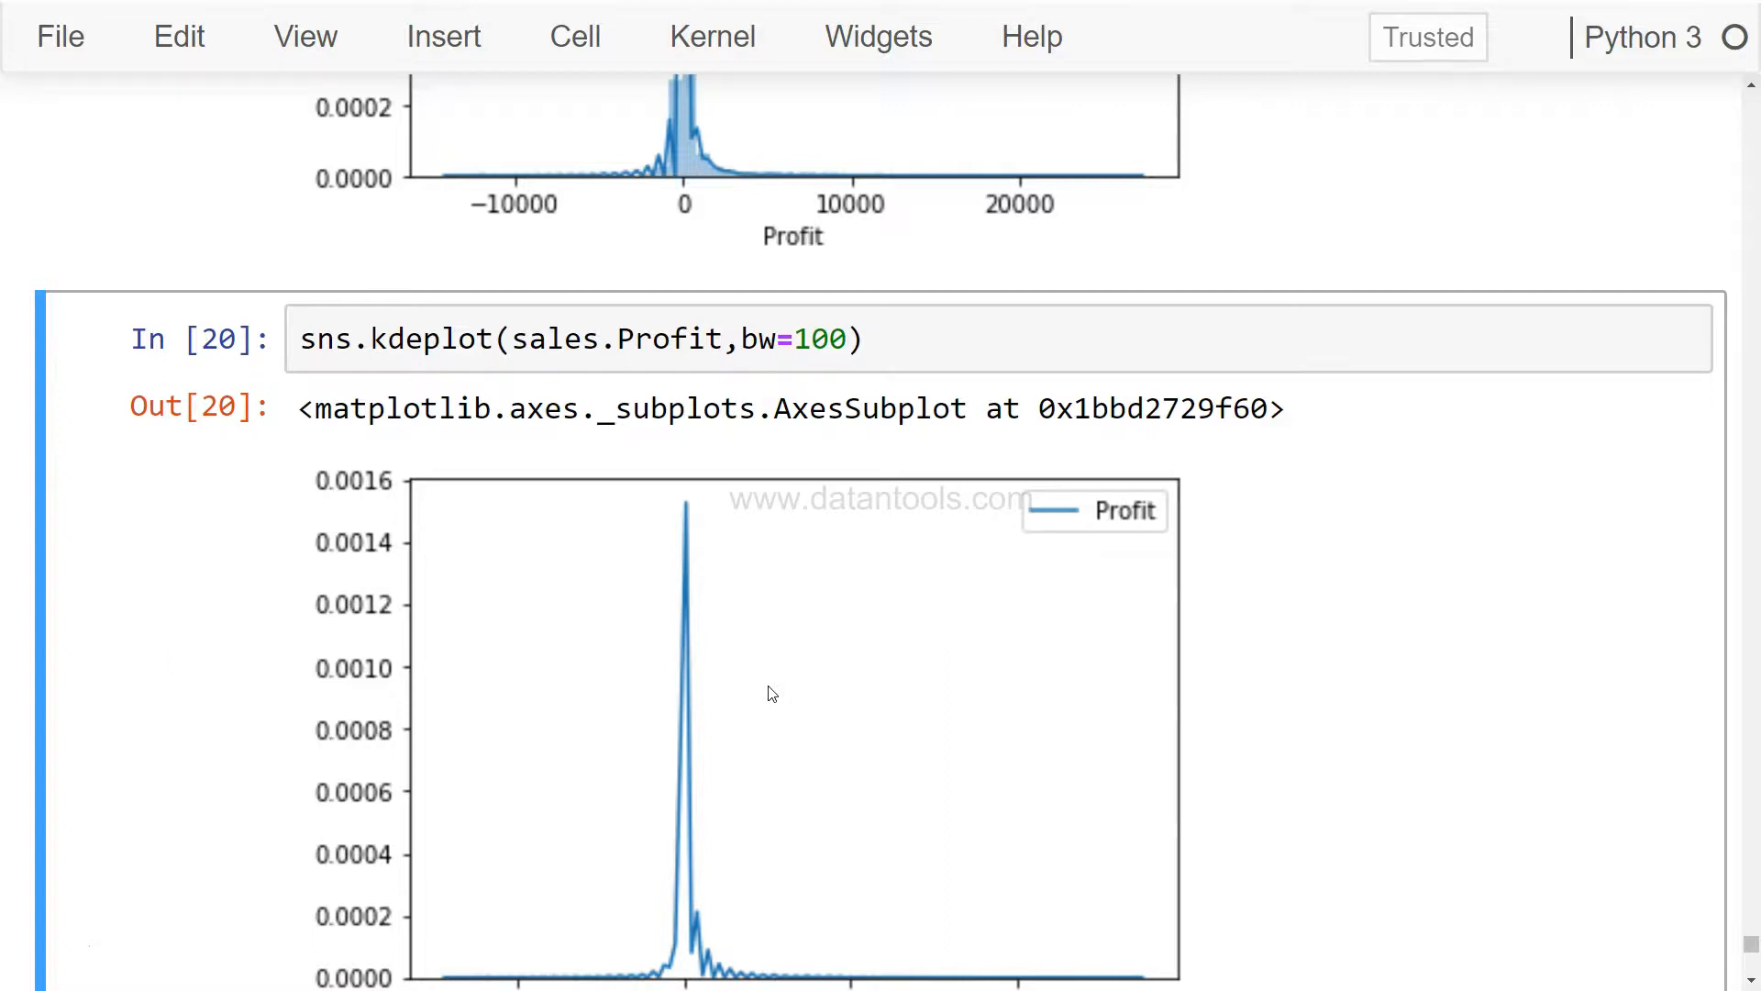
{"action": "double_click", "coordinate": [438, 338]}
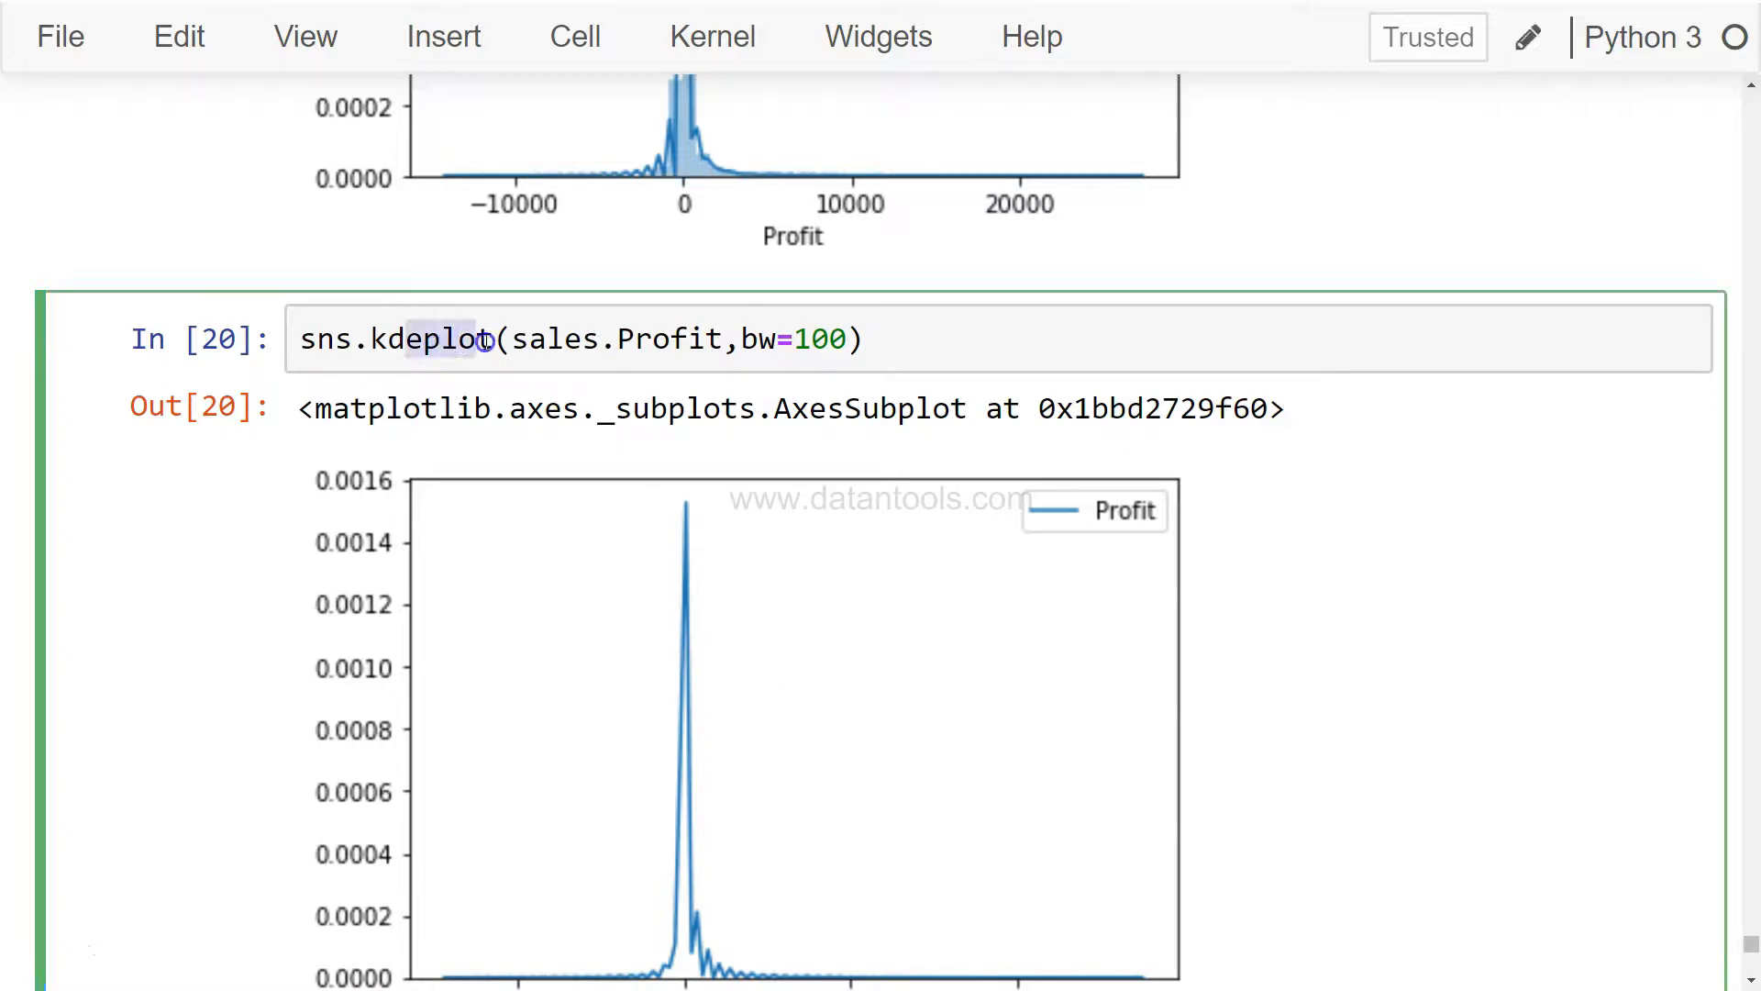
{"action": "left_click", "coordinate": [494, 338]}
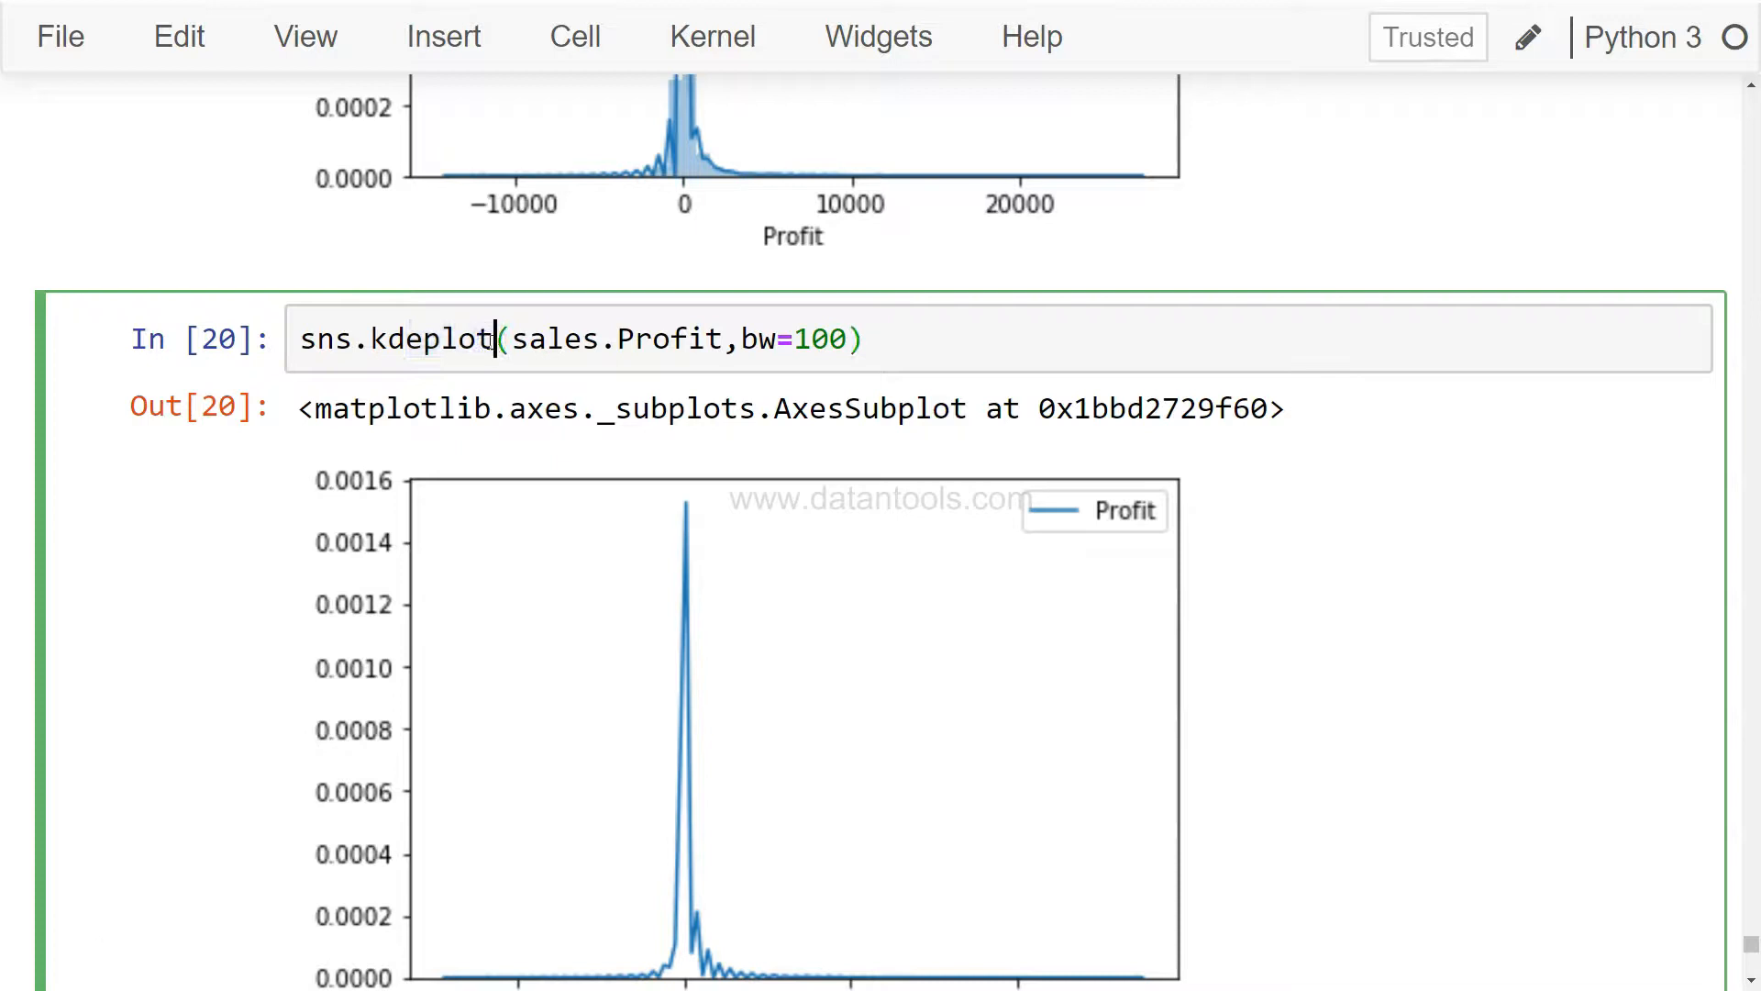
{"action": "mouse_move", "coordinate": [667, 690]}
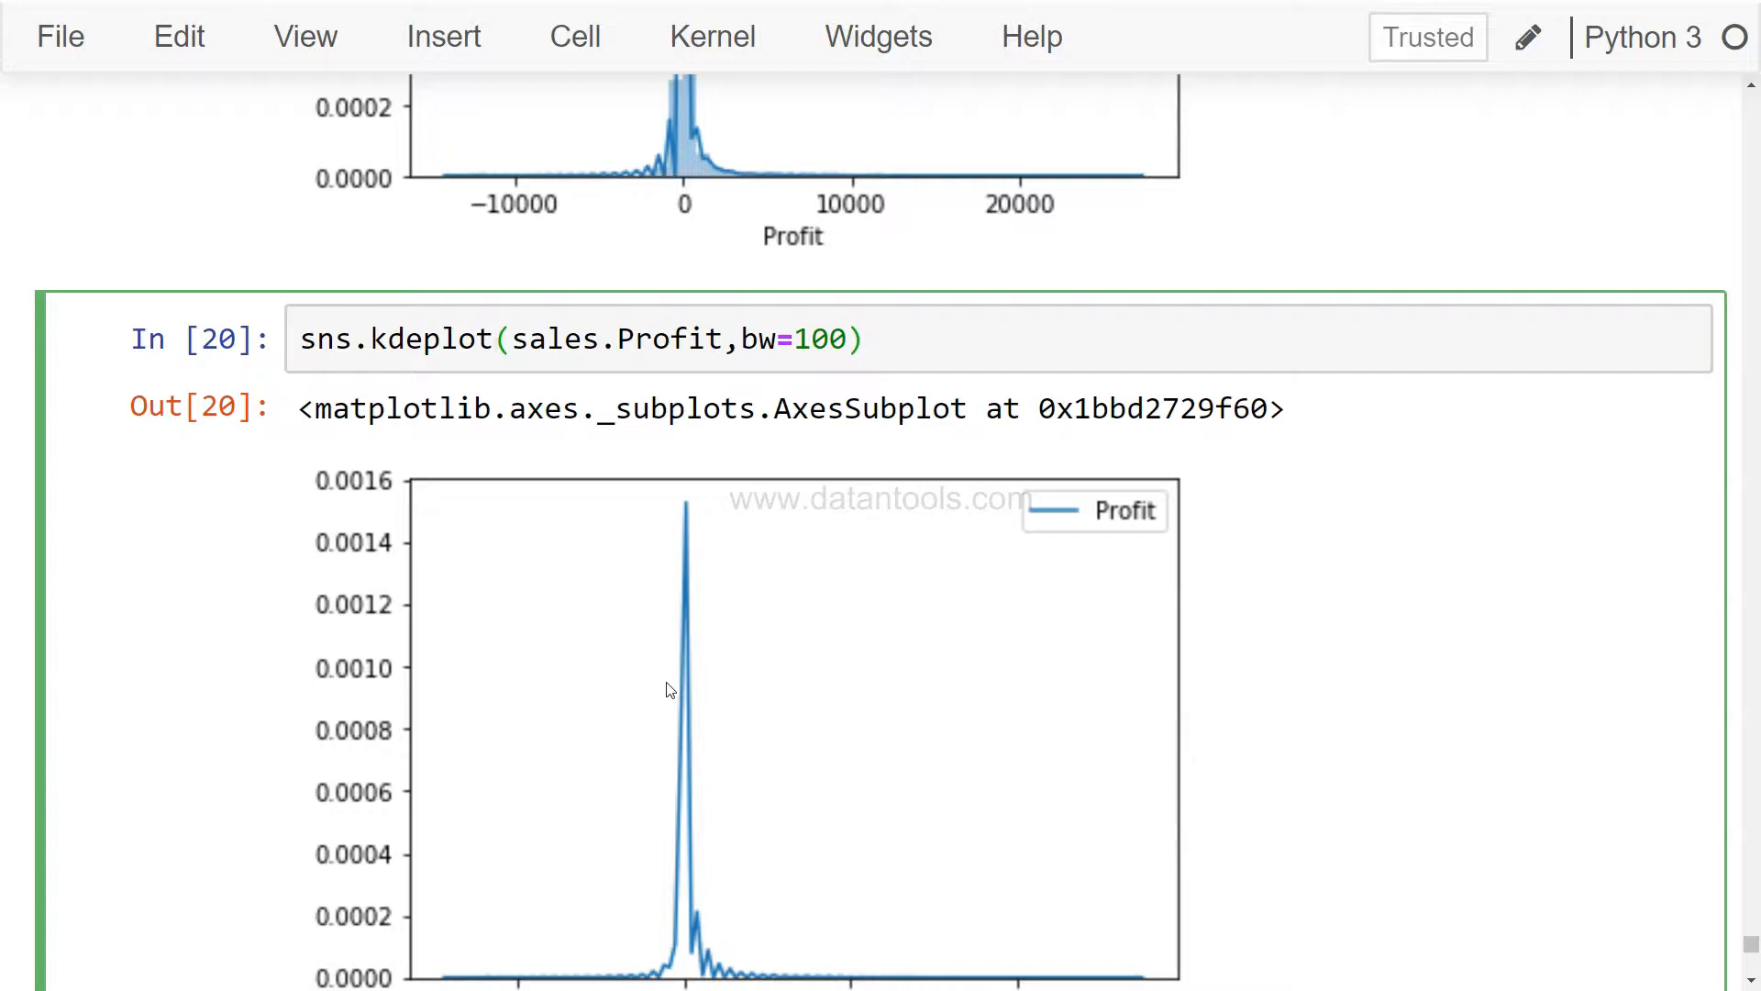
Rerun the density cell as sns.kdeplot(sales.Profit, bw=1000) for a smoother curve.
{"action": "left_click", "coordinate": [844, 338]}
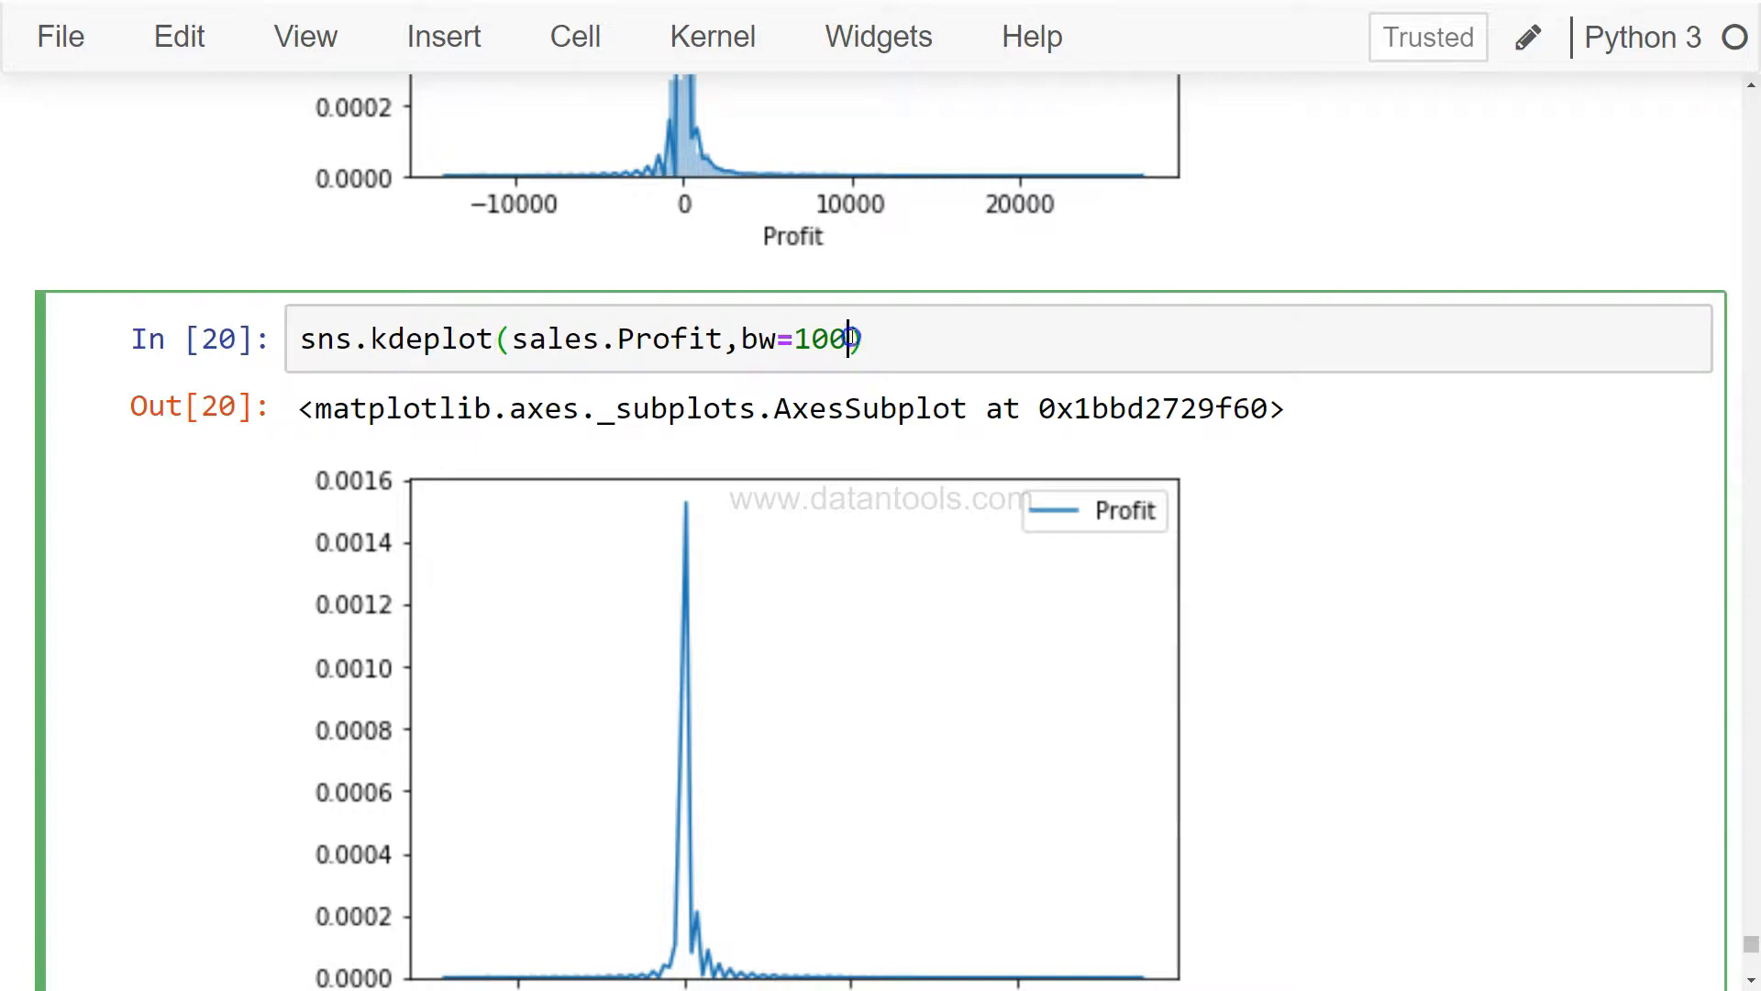
{"action": "key", "text": "Shift+Enter"}
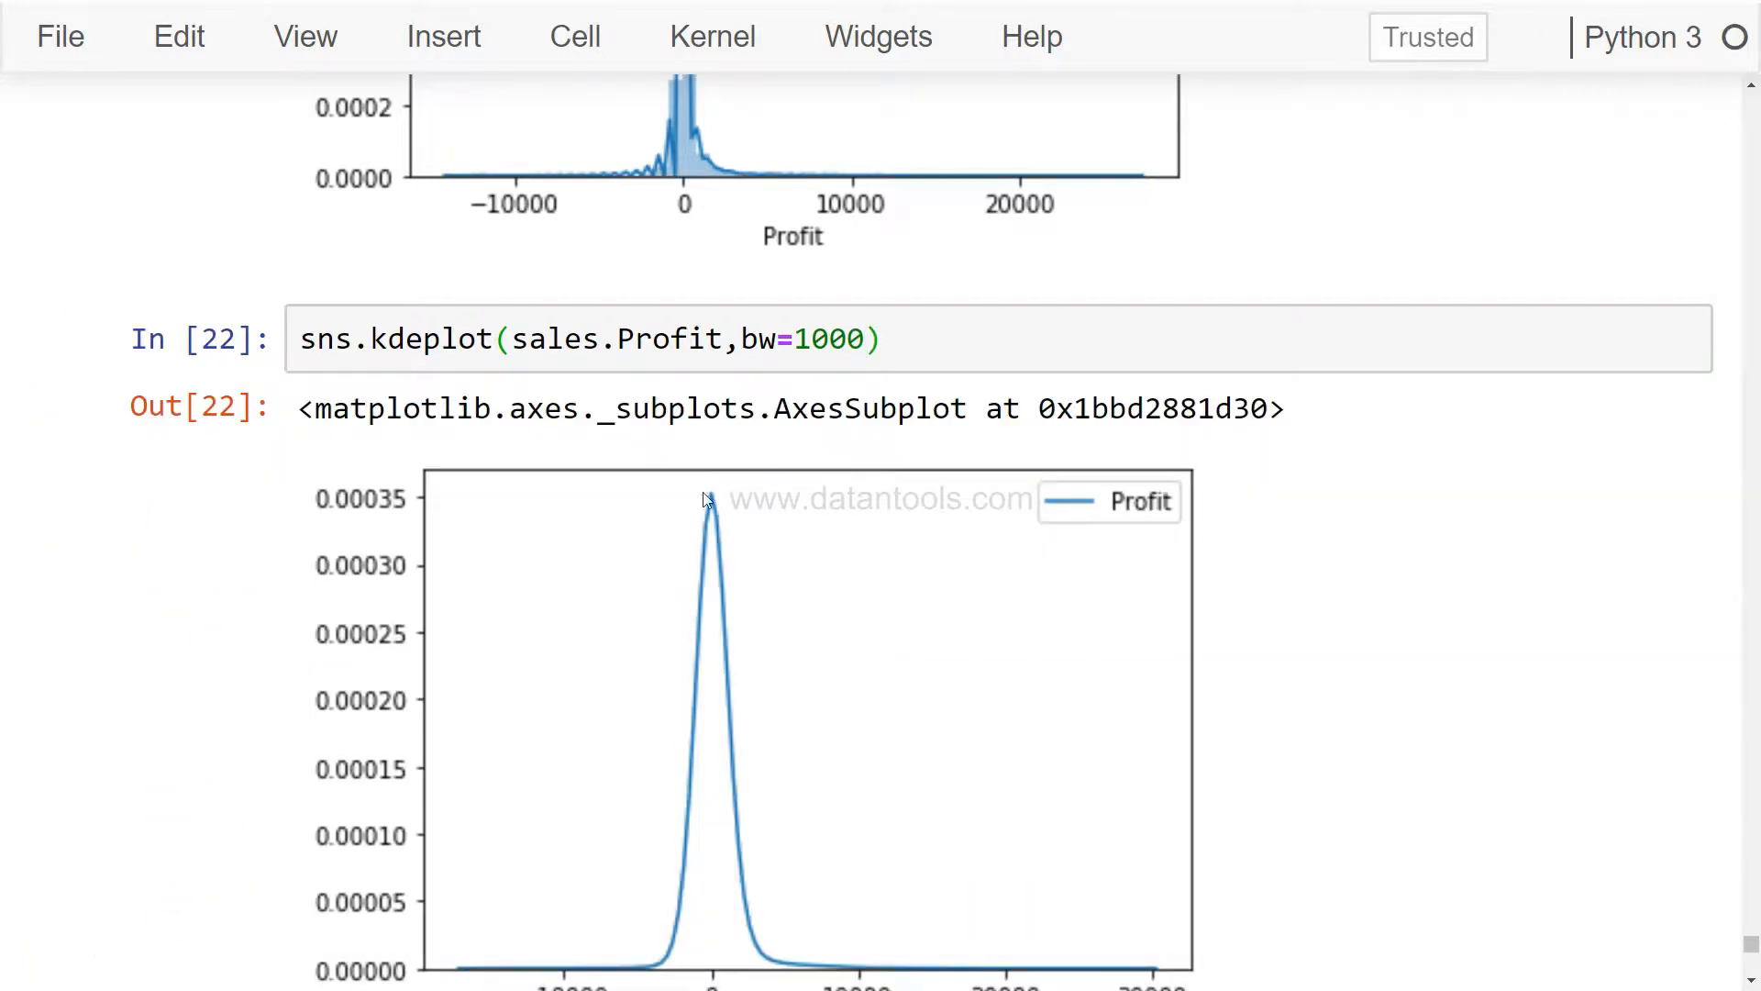
{"action": "mouse_move", "coordinate": [741, 868]}
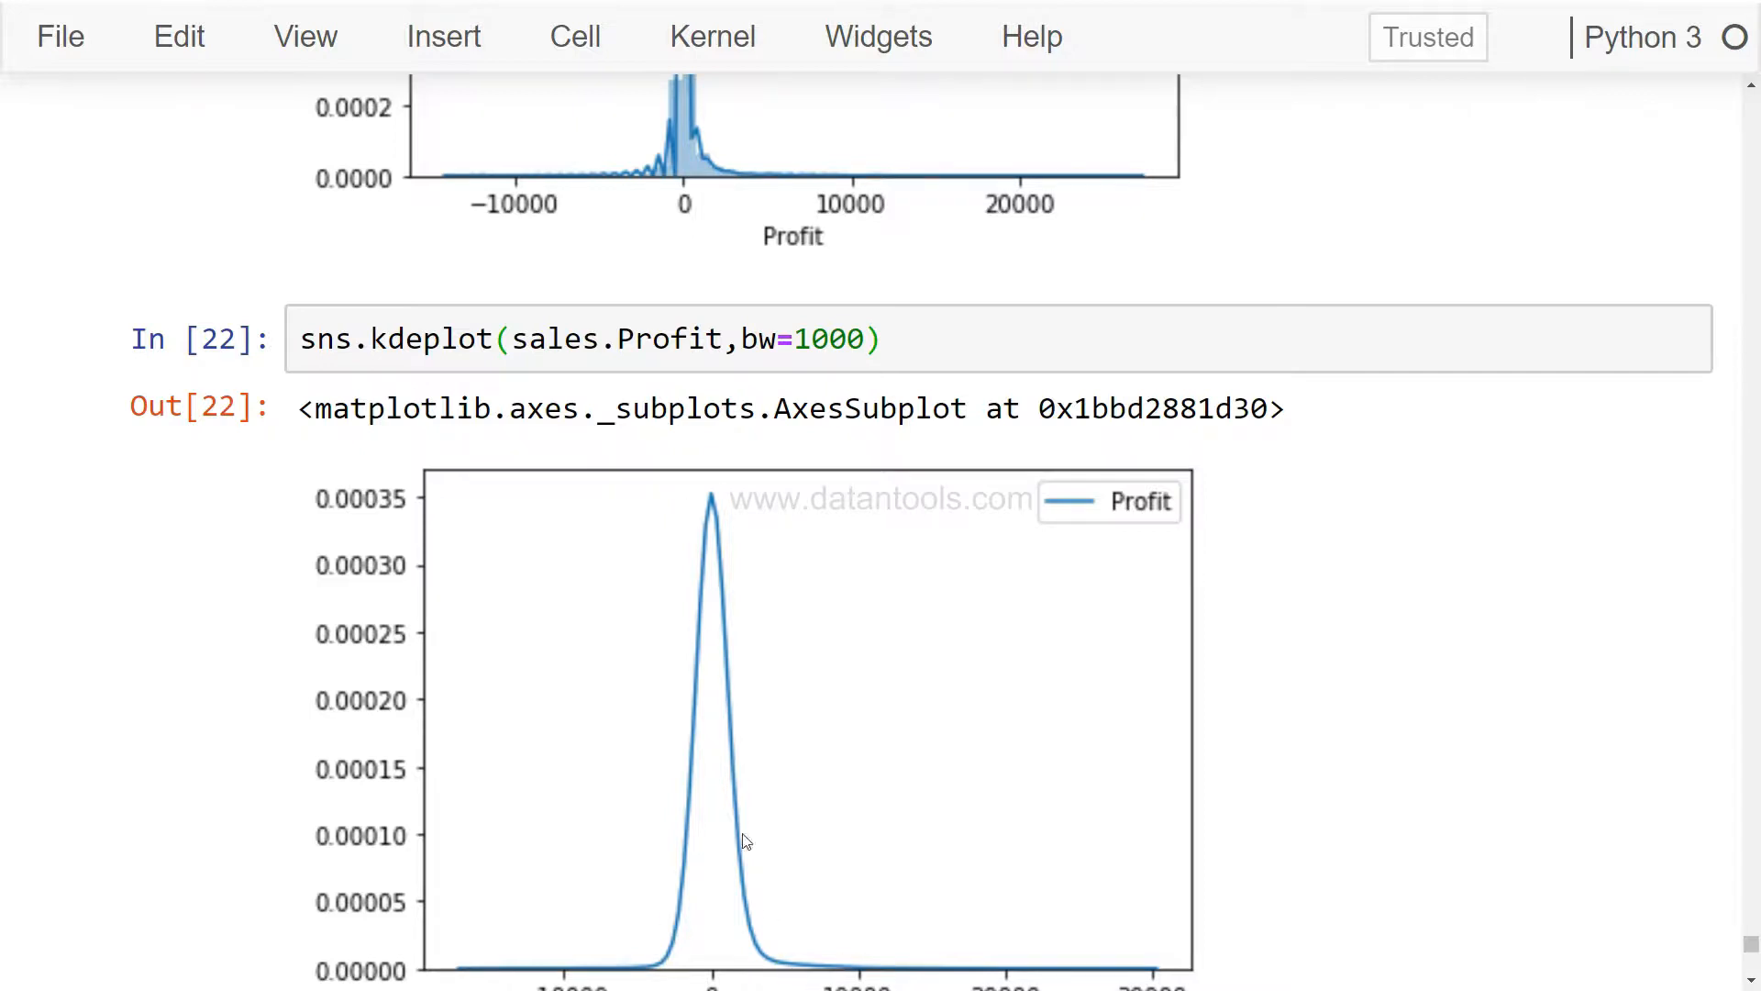
{"action": "mouse_move", "coordinate": [873, 932]}
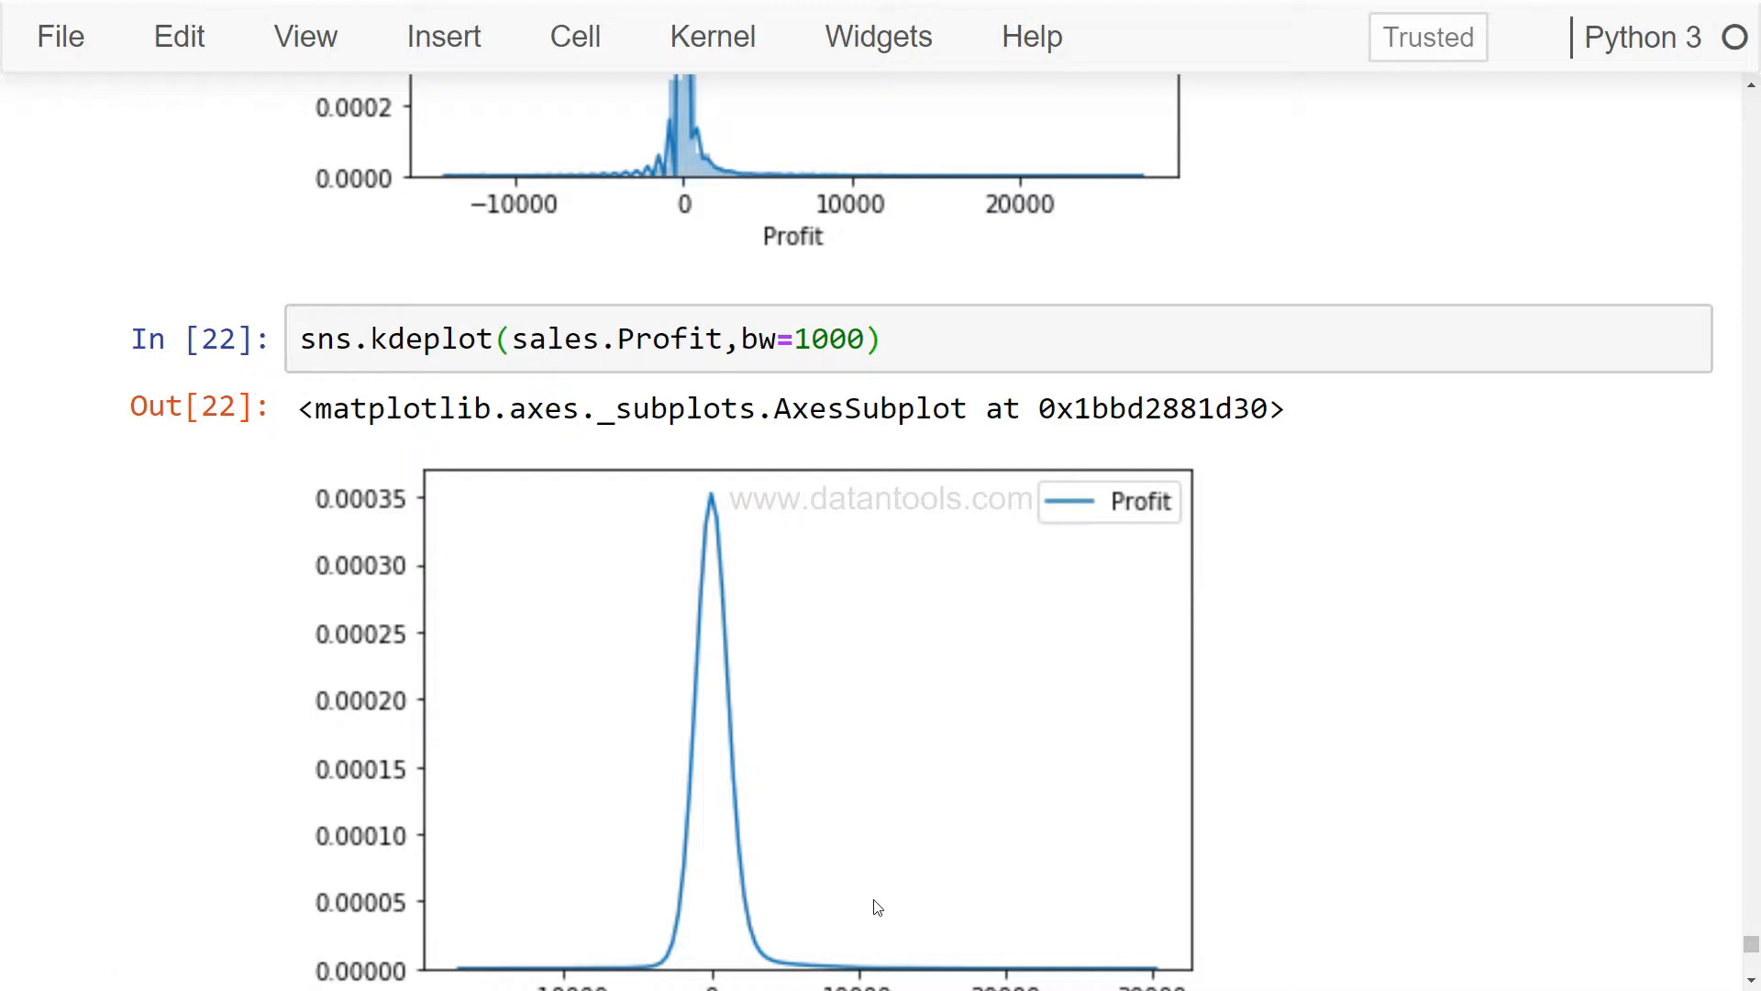
{"action": "scroll", "scroll_direction": "down", "scroll_amount": 3}
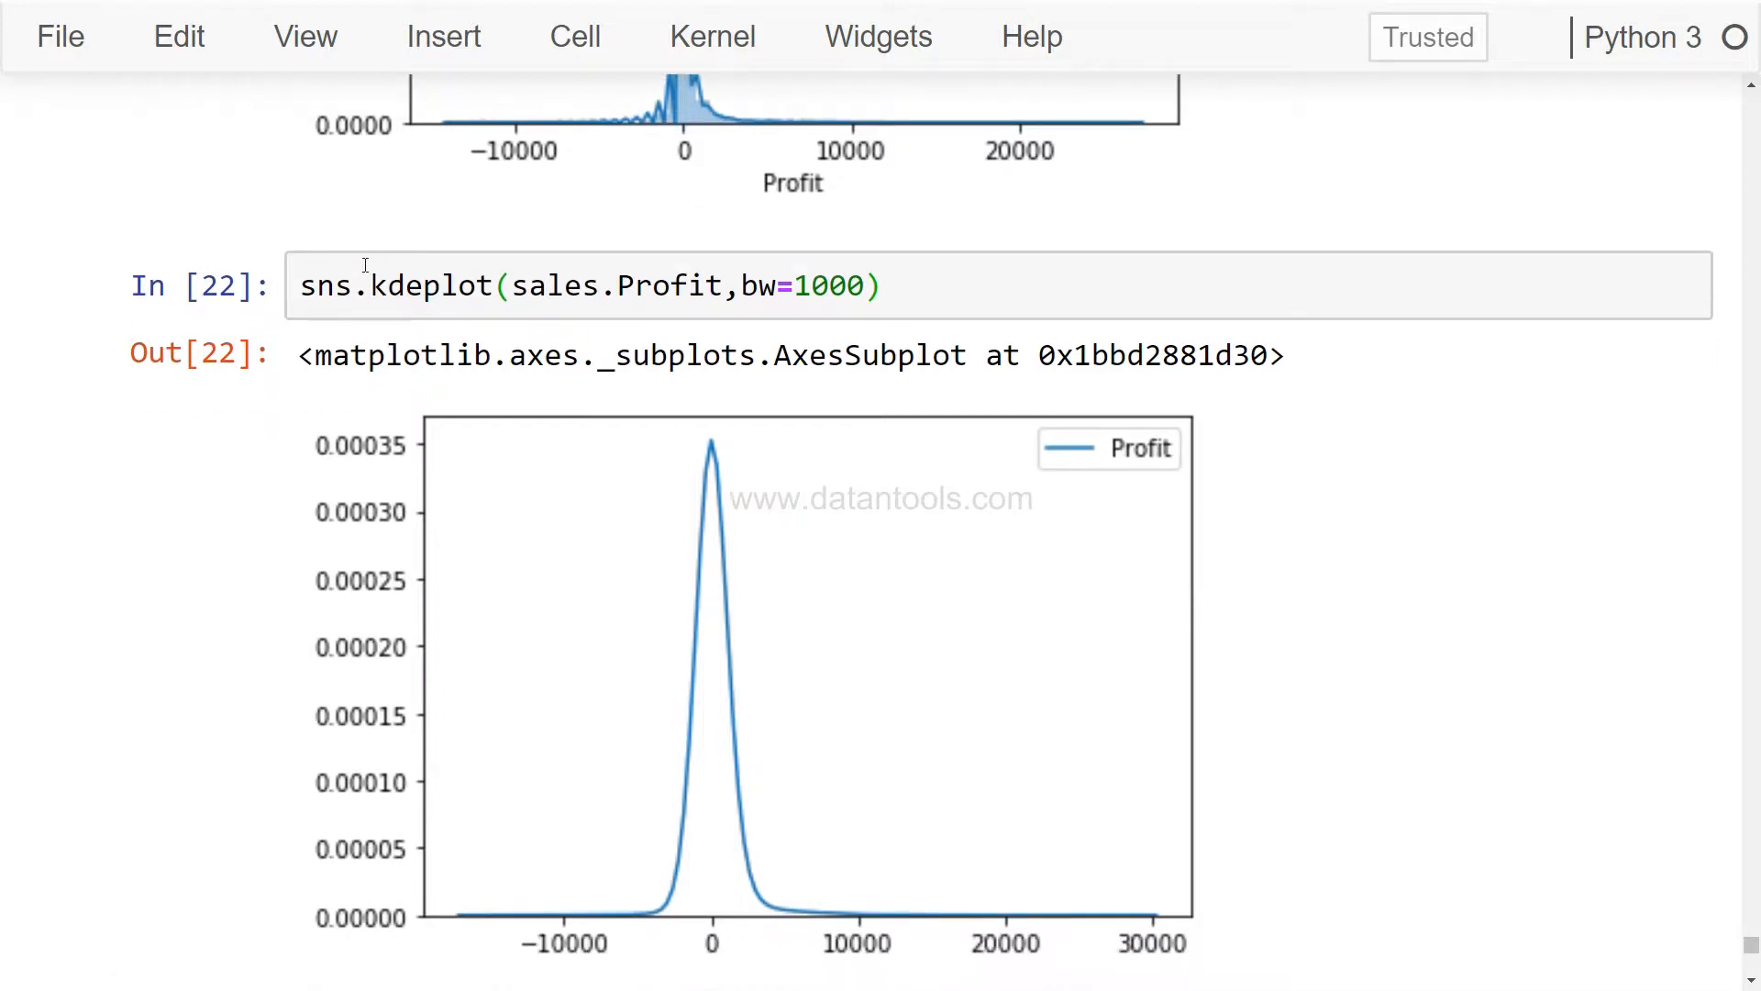
{"action": "left_click", "coordinate": [459, 286]}
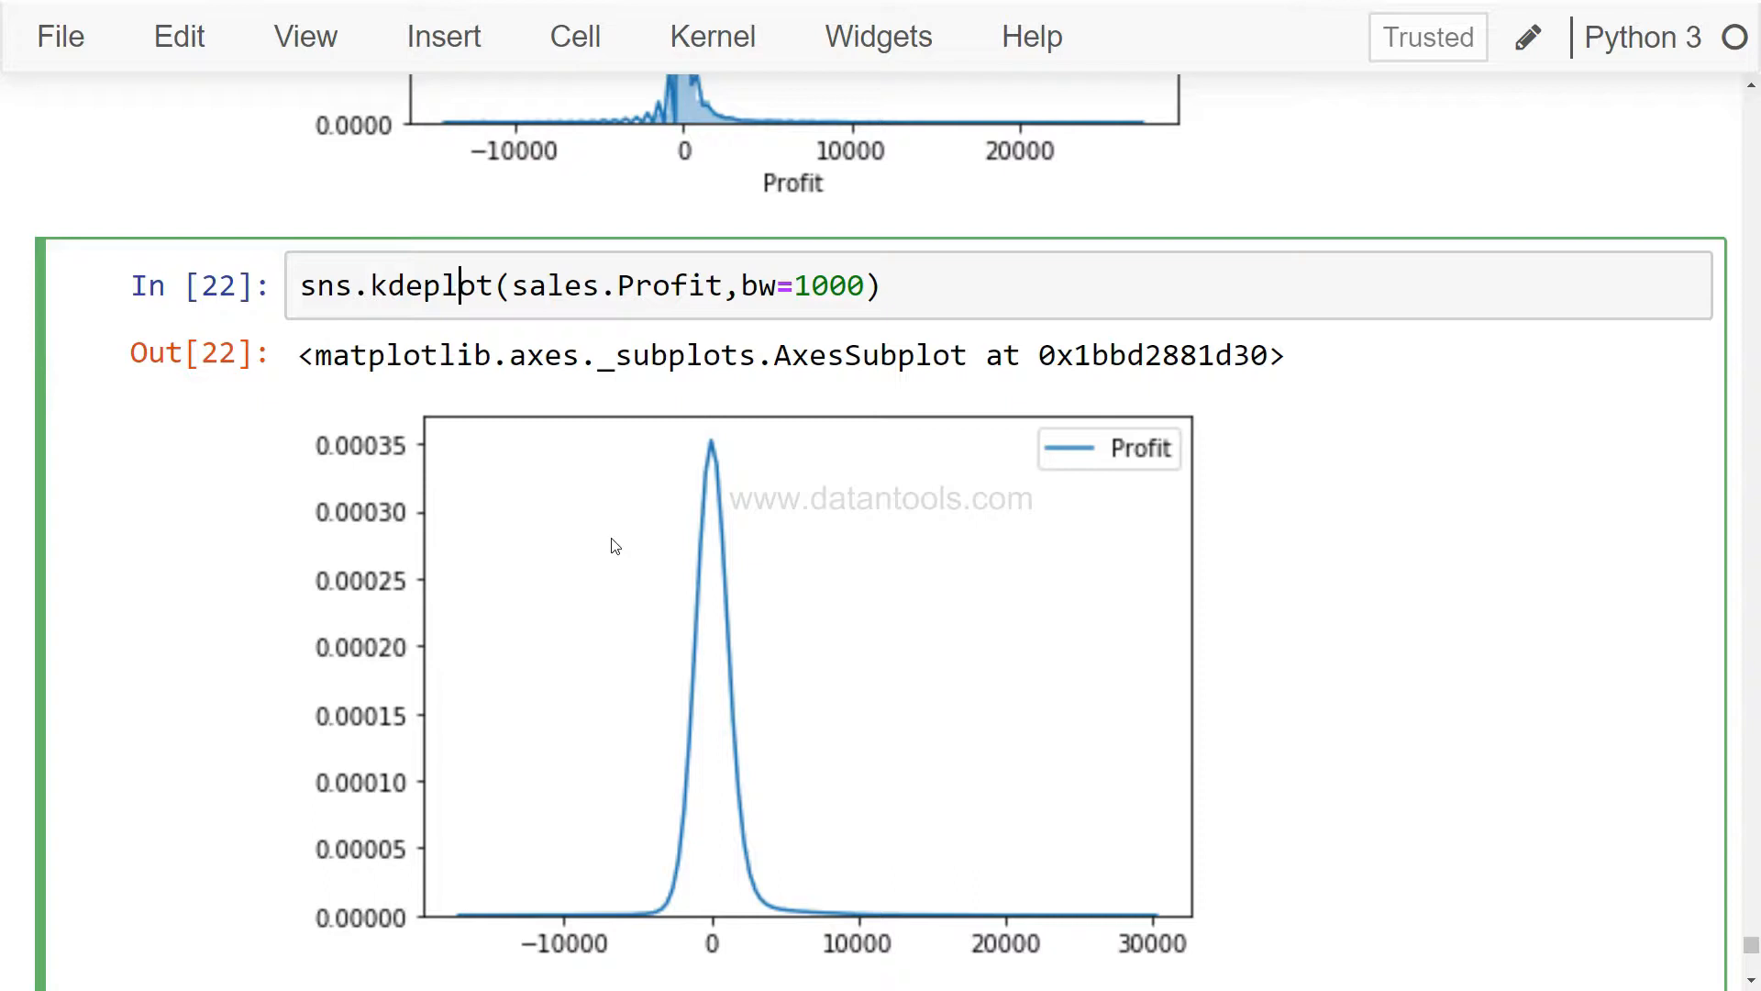
{"action": "scroll", "scroll_direction": "down", "scroll_amount": 3}
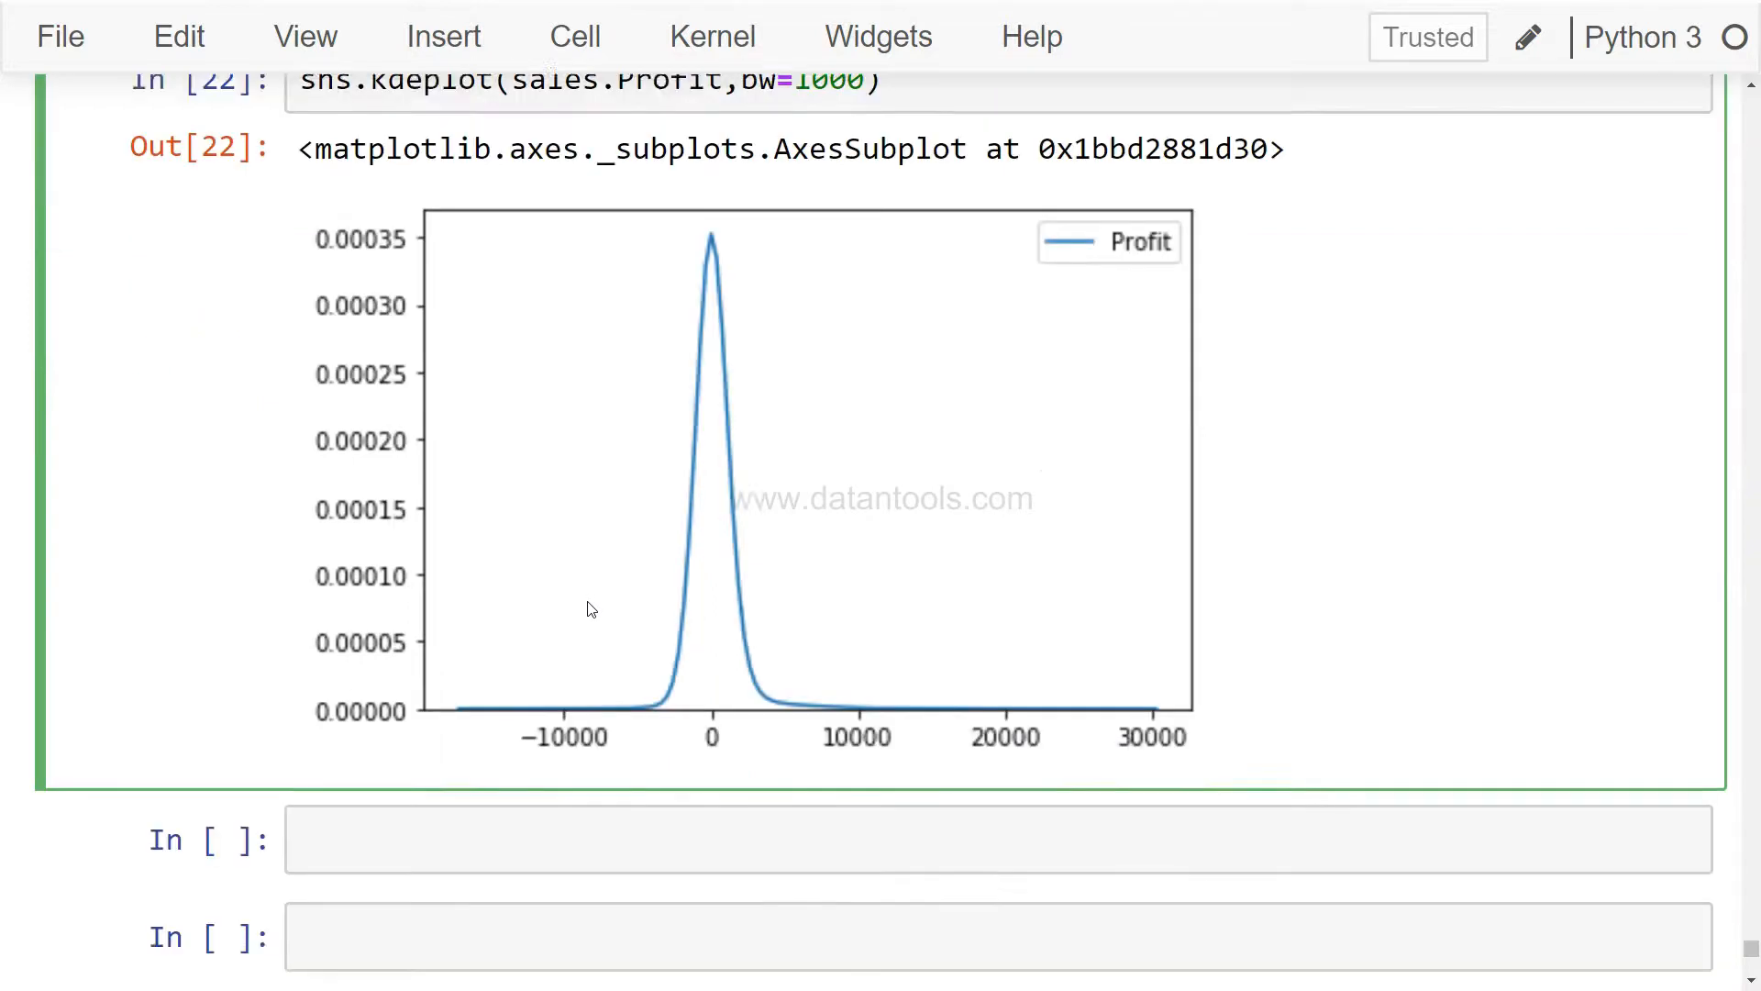
{"action": "scroll", "scroll_direction": "down", "scroll_amount": 3}
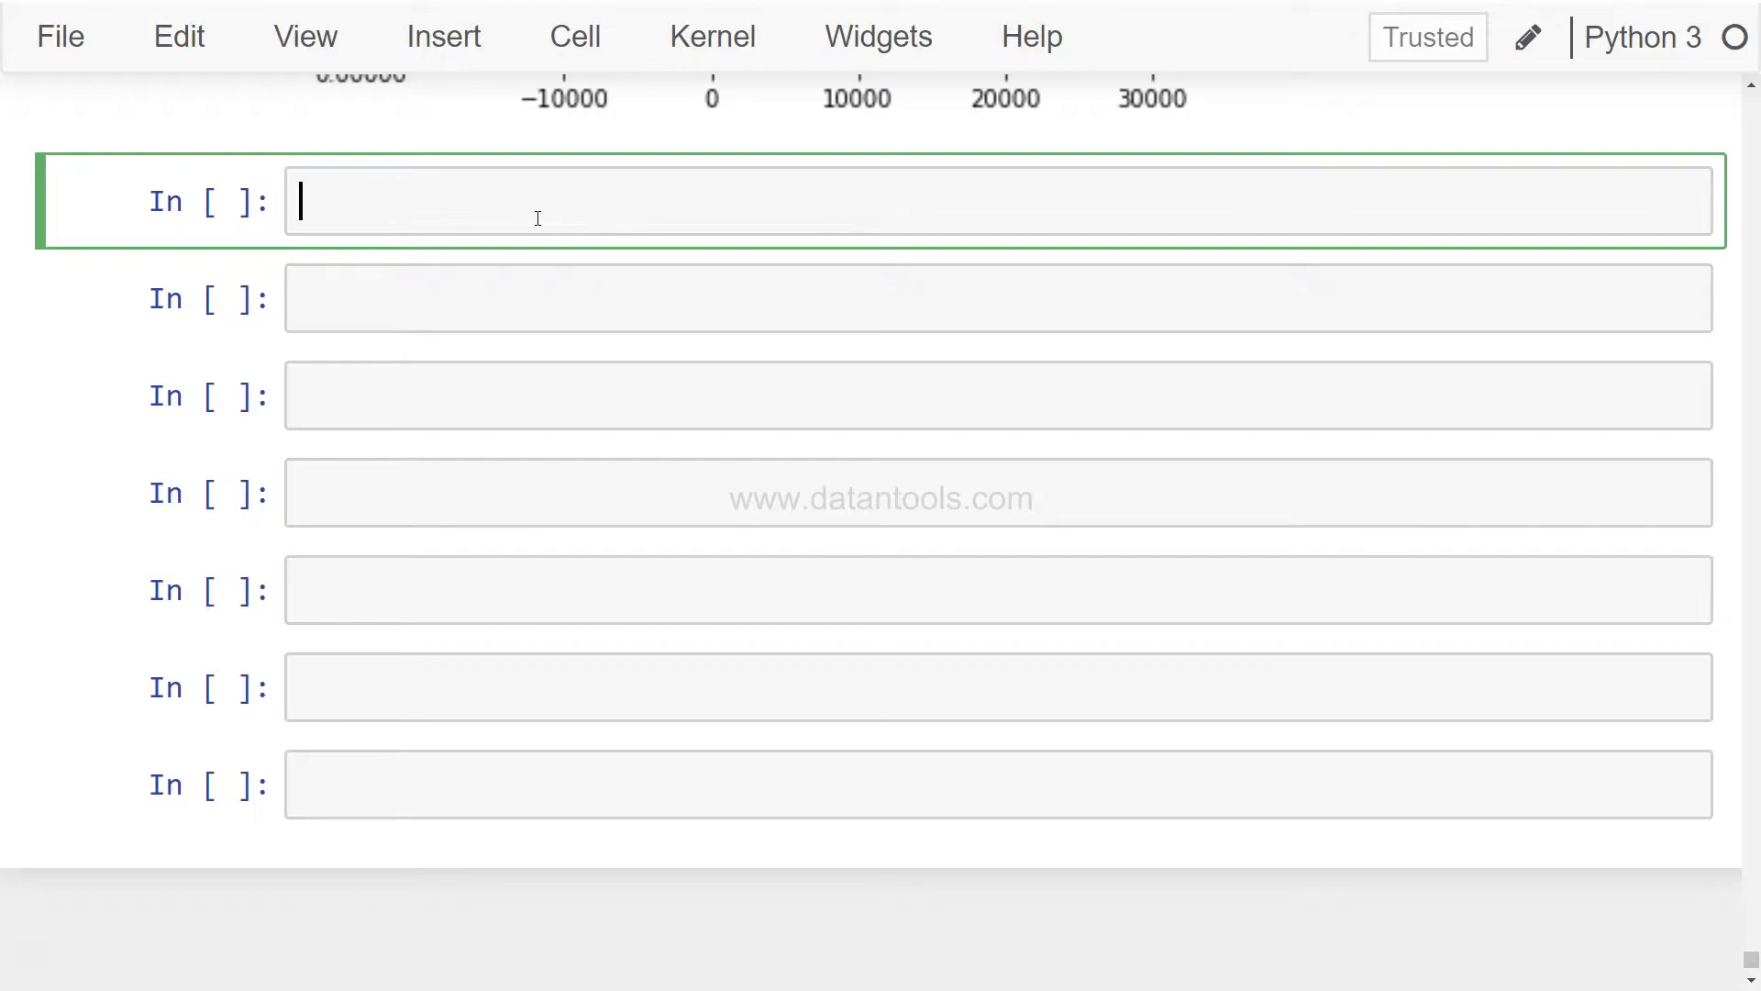
Import stats from scipy.
{"action": "type", "text": "f"}
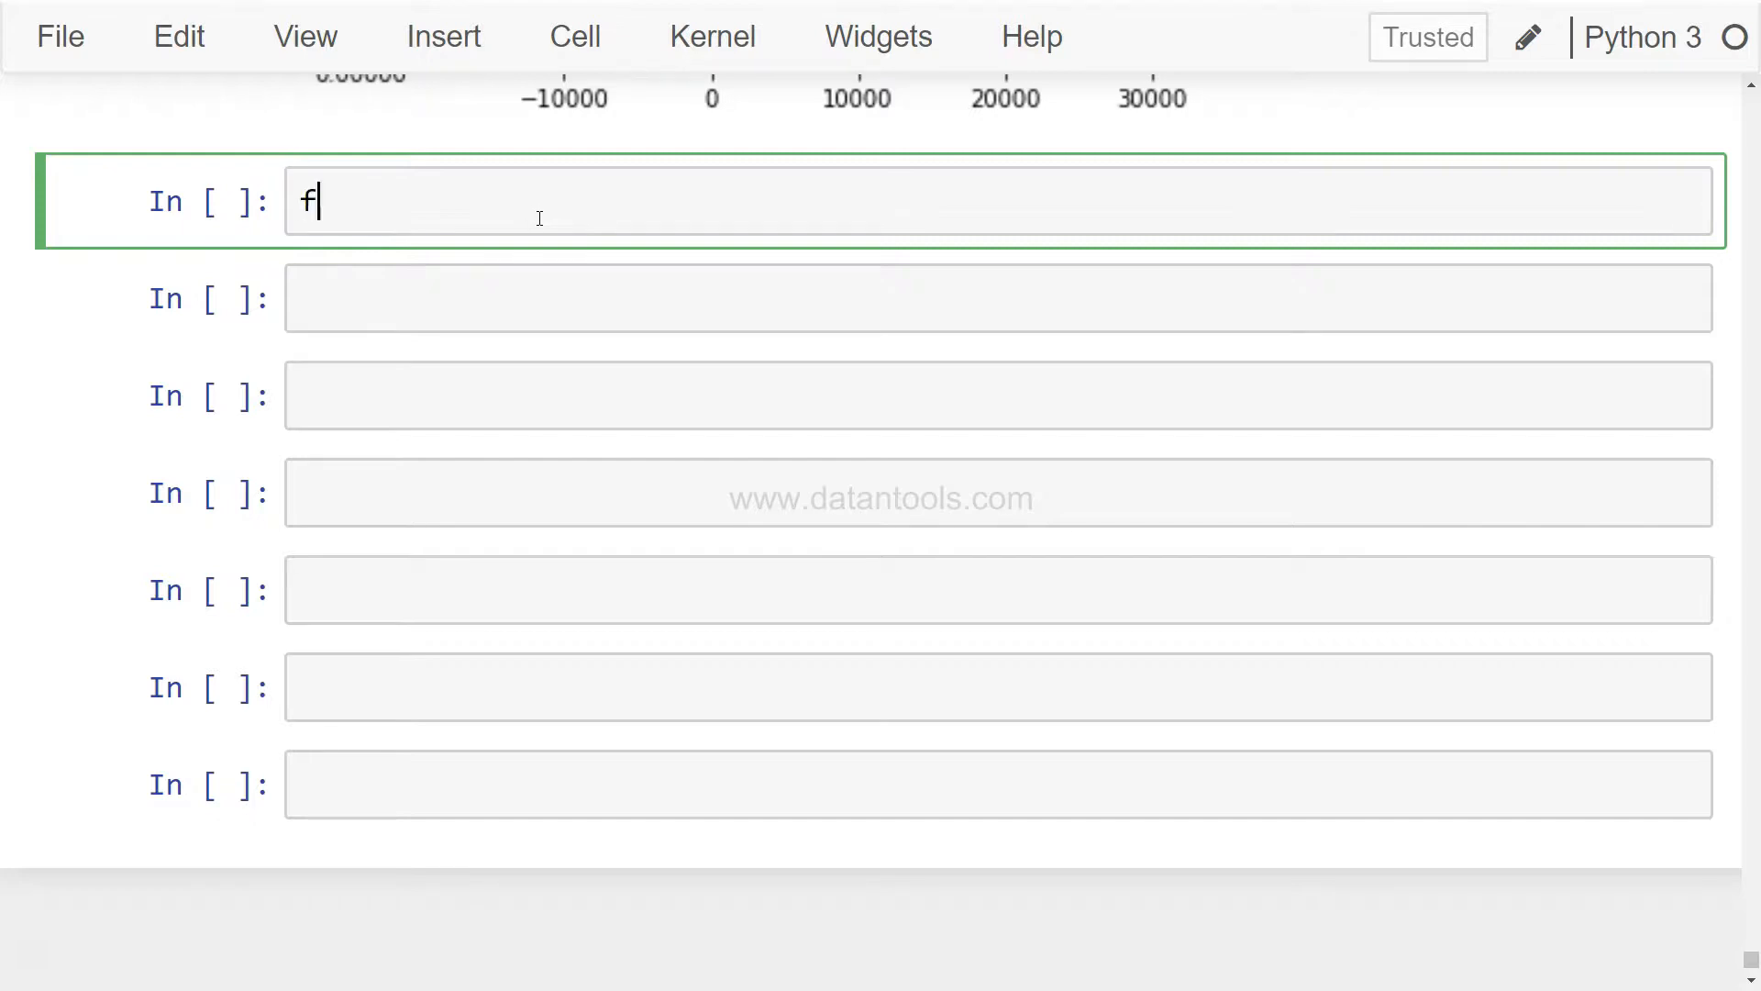
{"action": "type", "text": "rom scipy"}
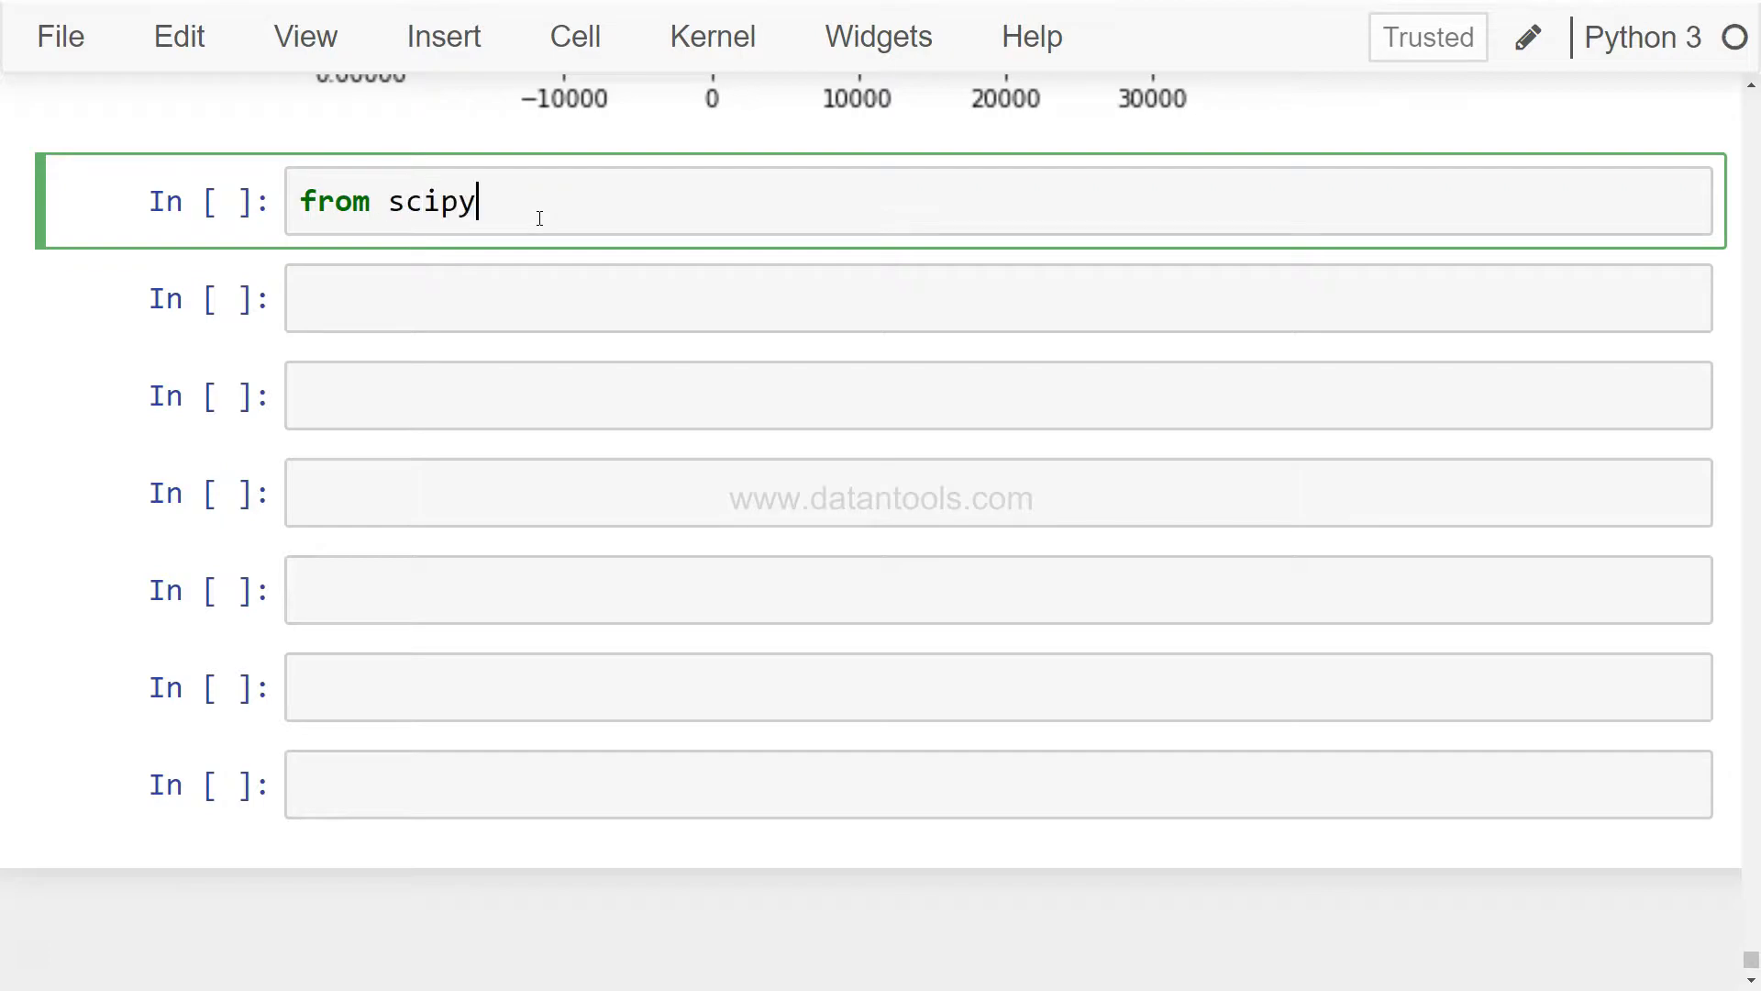
{"action": "type", "text": "import stats"}
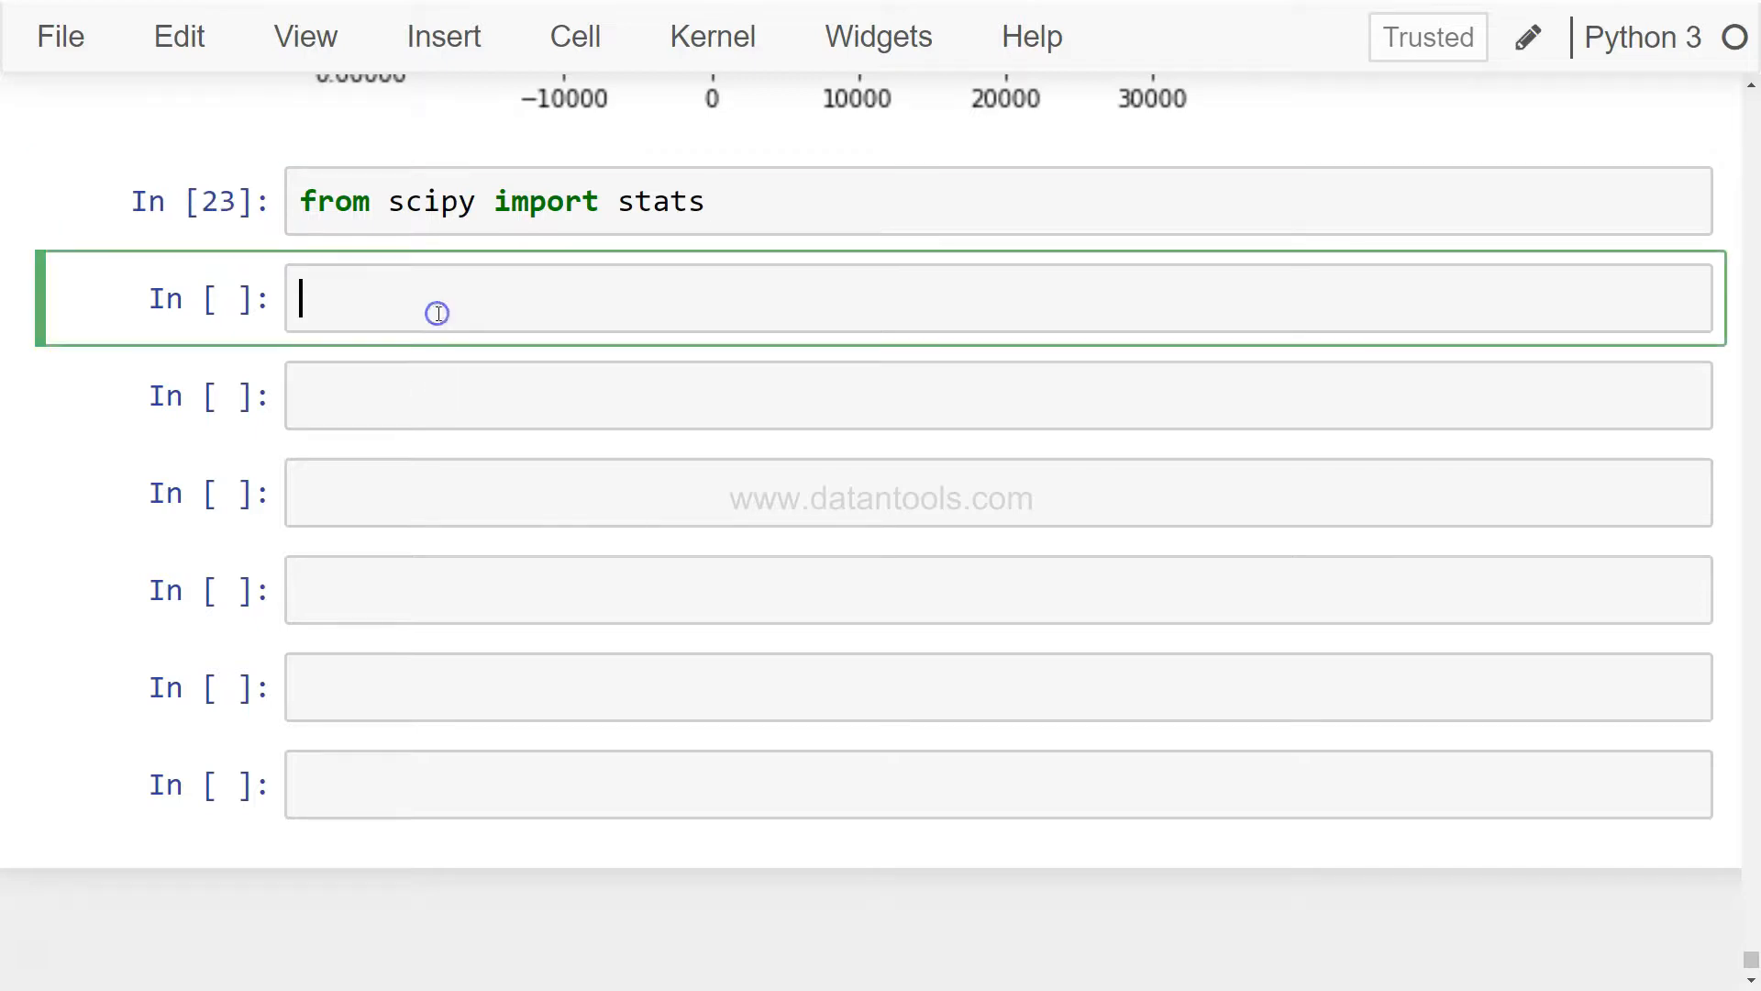
Generate a = np.random.gamma(6, size=200).
{"action": "type", "text": "a"}
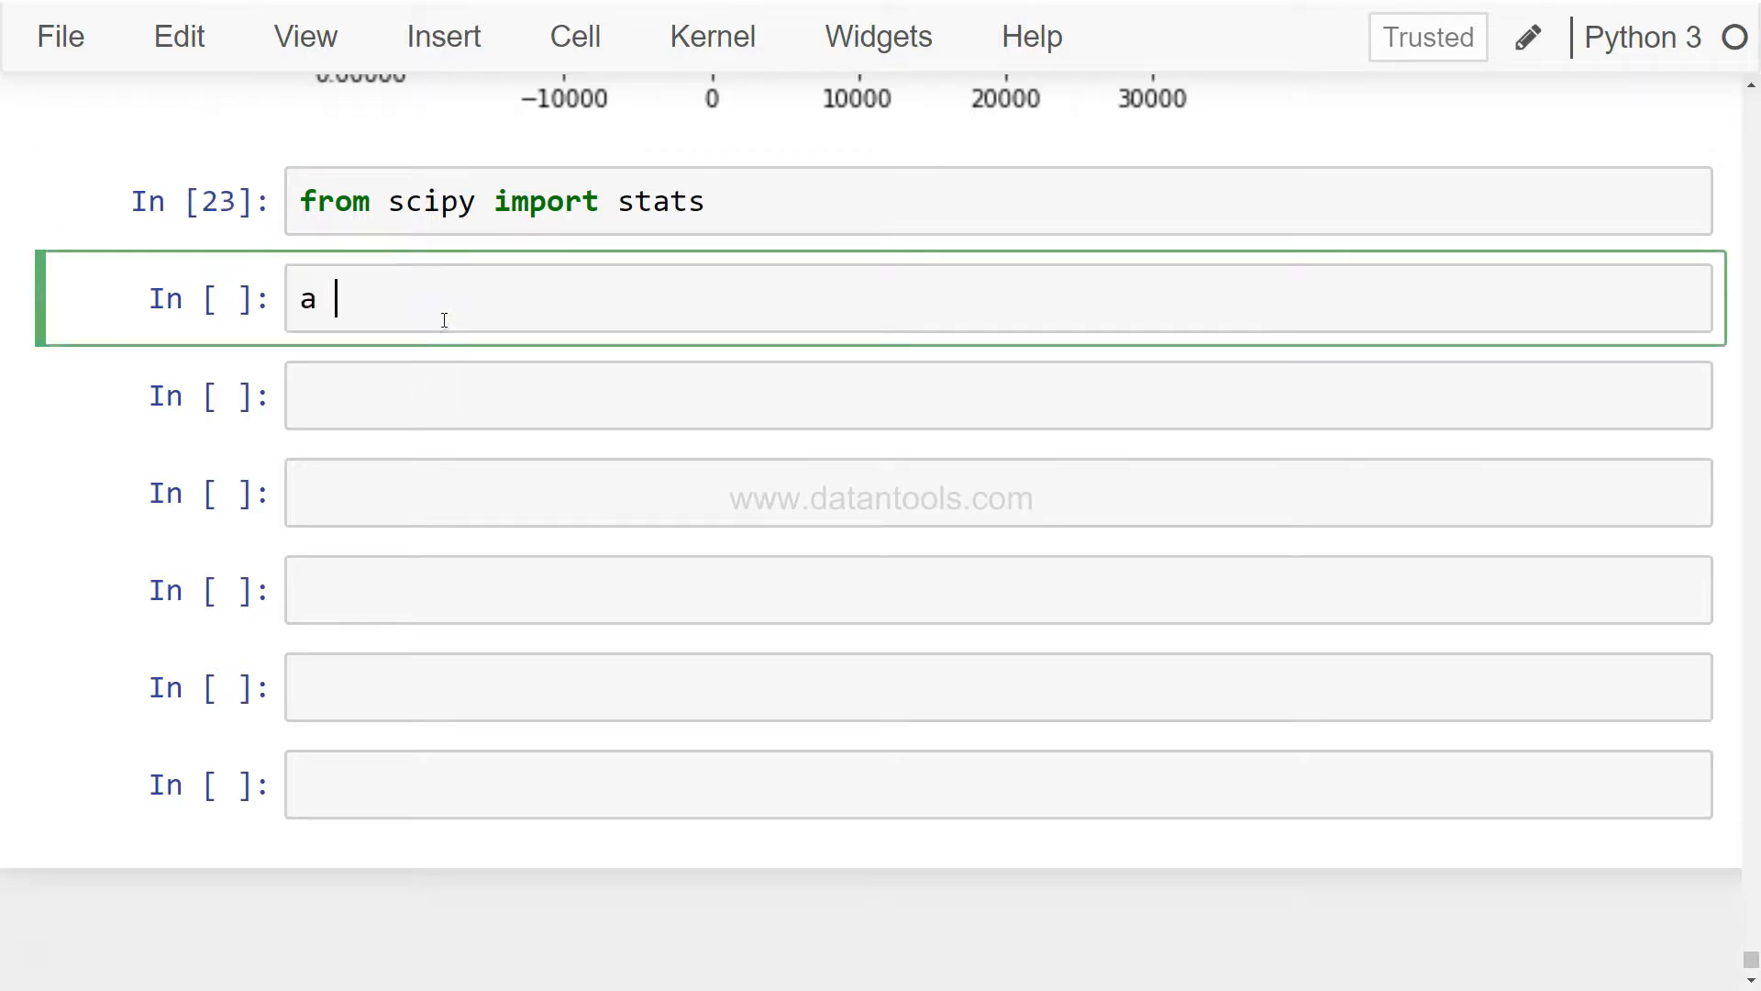
{"action": "type", "text": "= np.rand"}
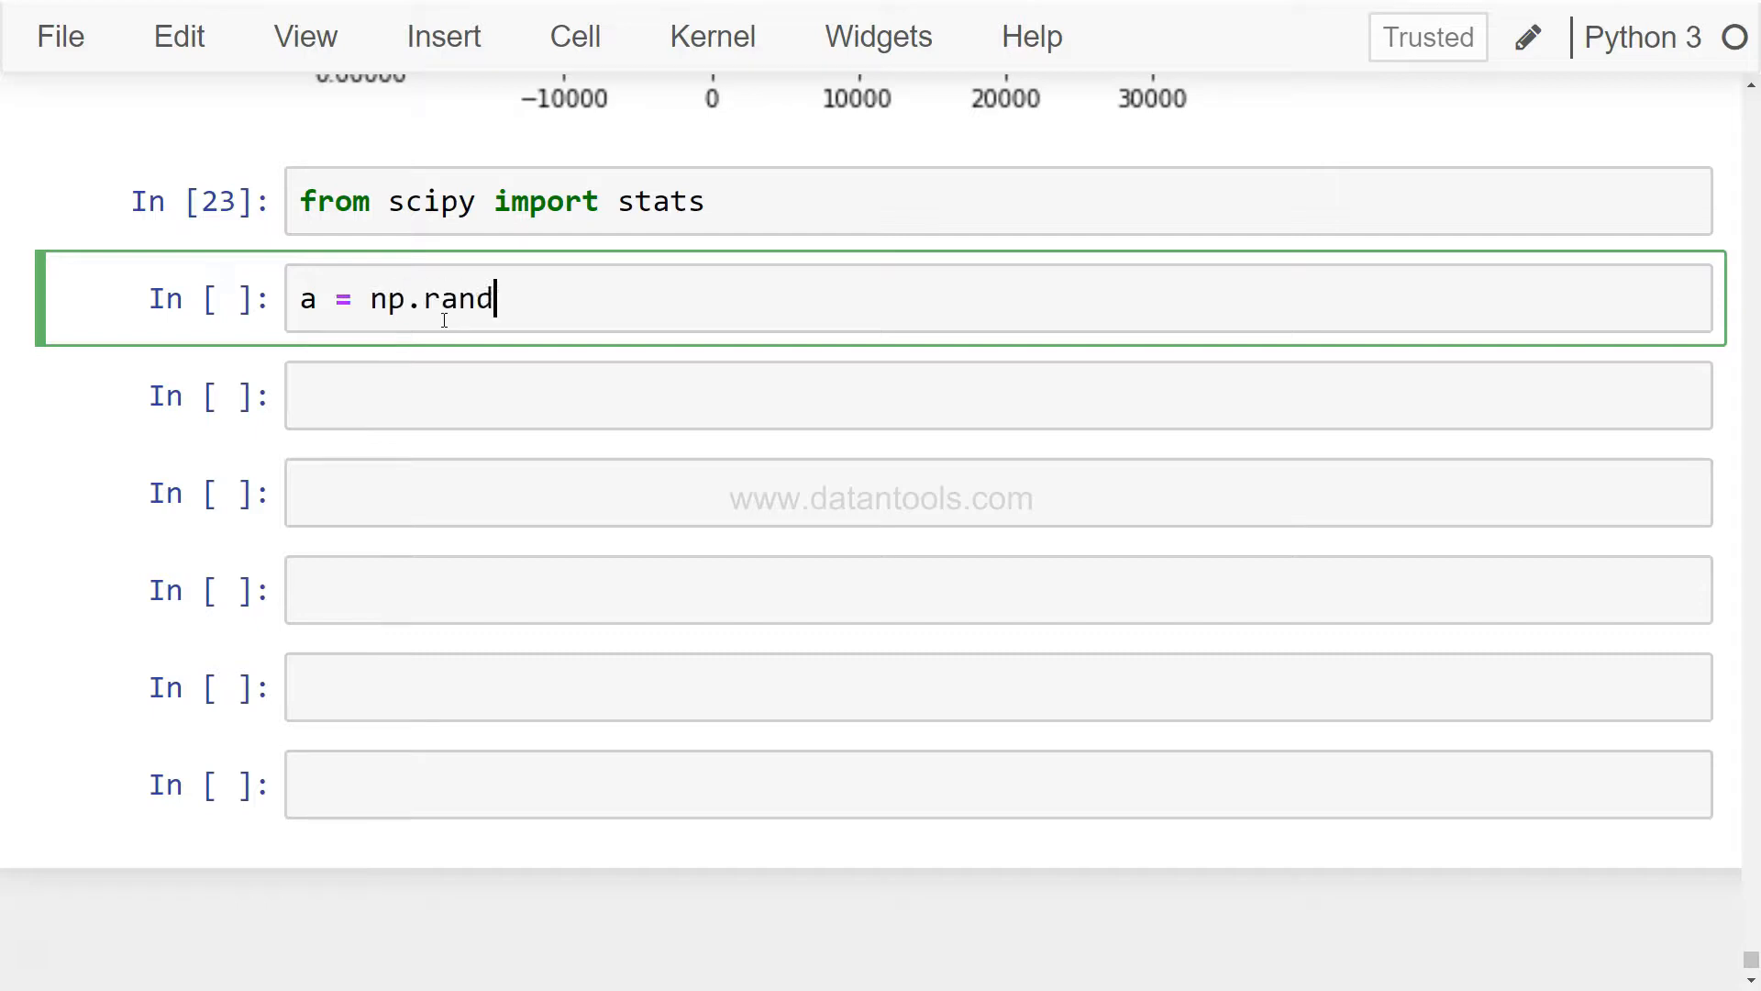
{"action": "type", "text": "om."}
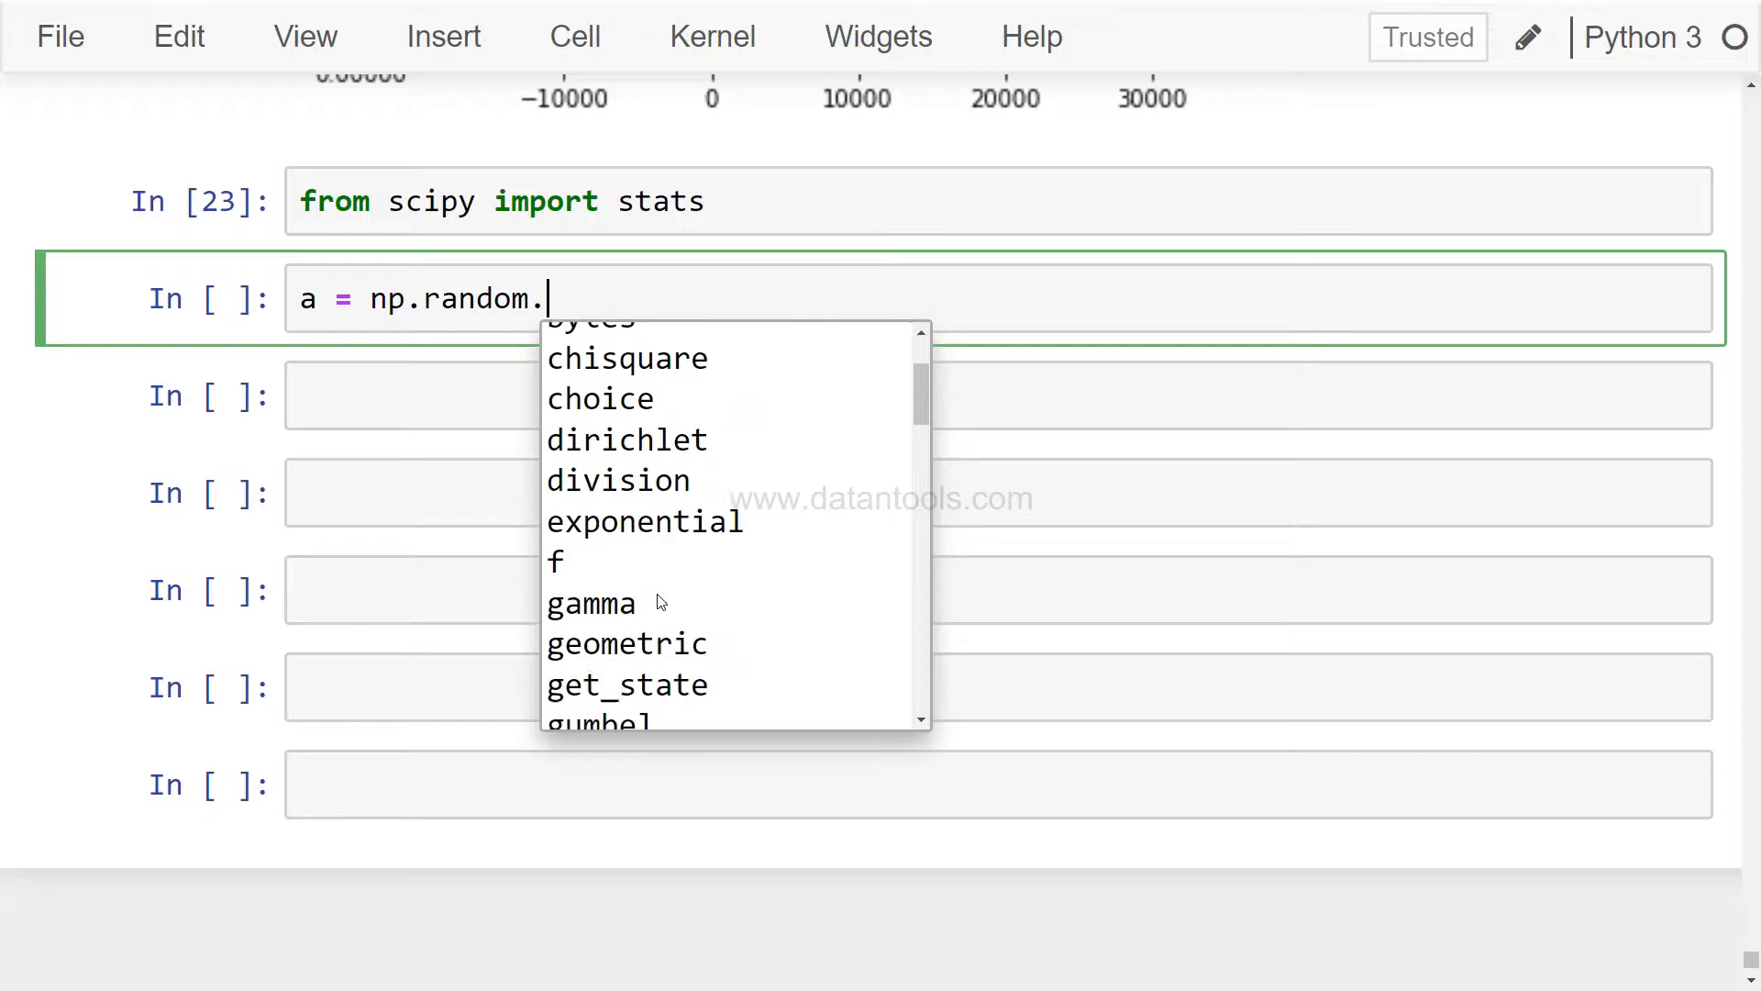
{"action": "left_click", "coordinate": [590, 602]}
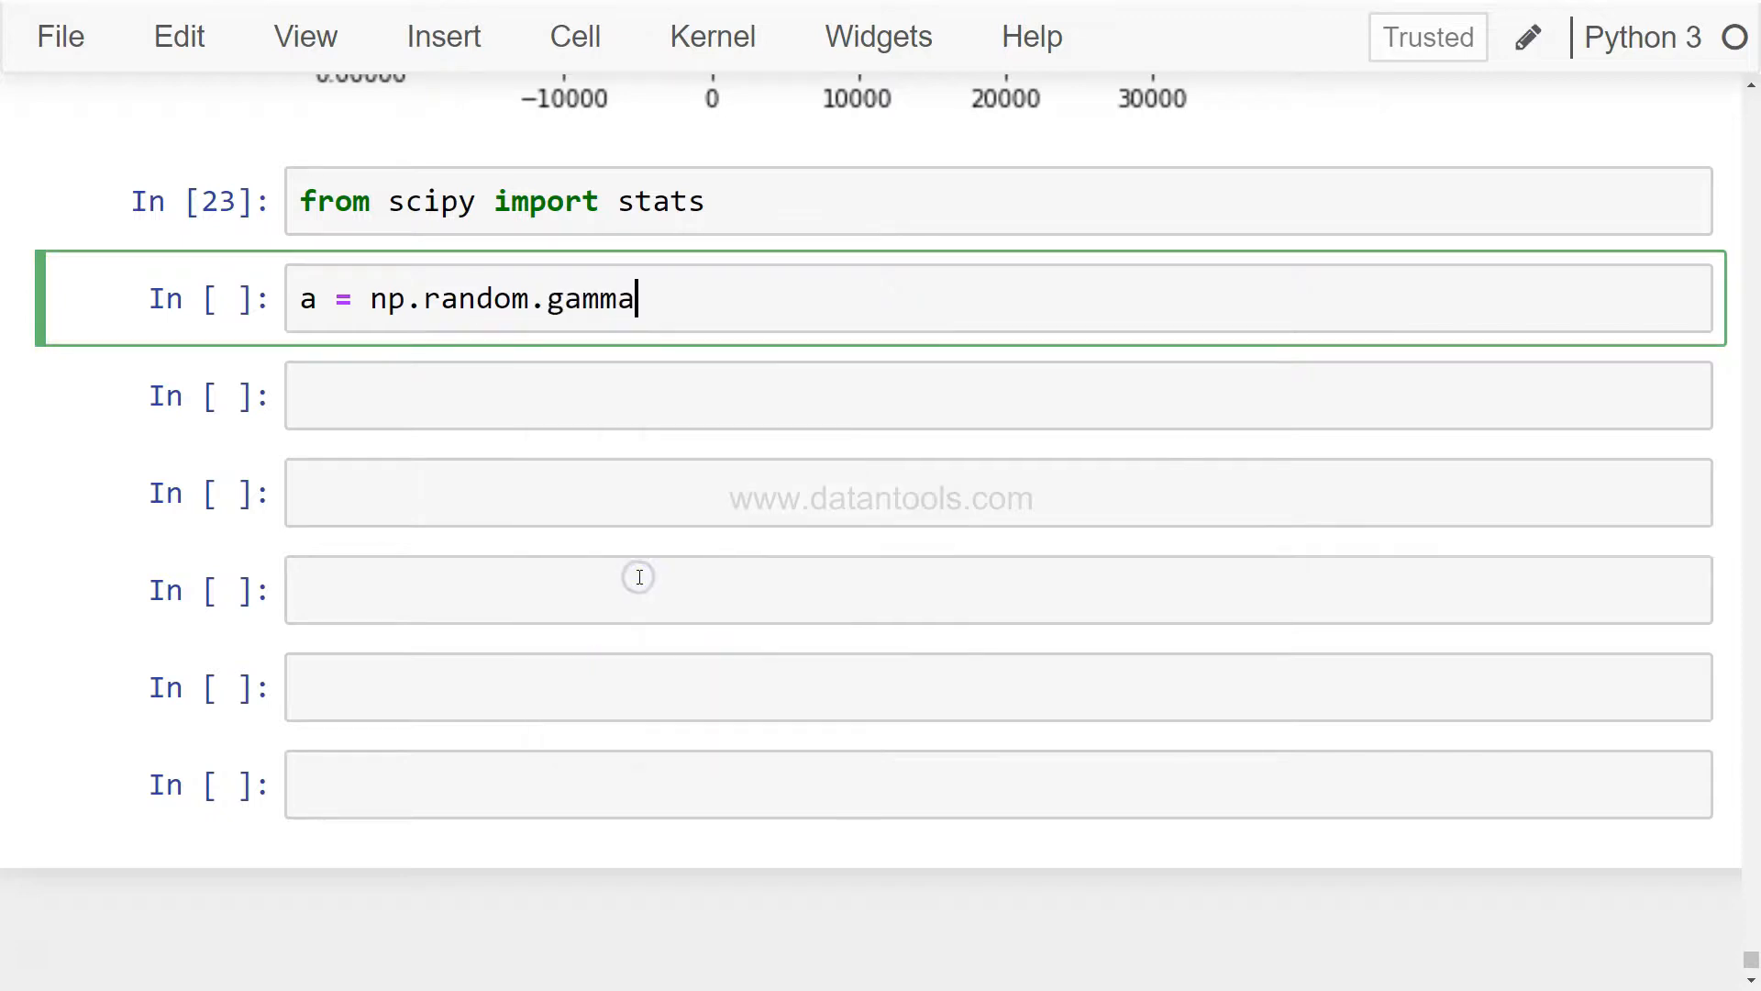
{"action": "type", "text": "()"}
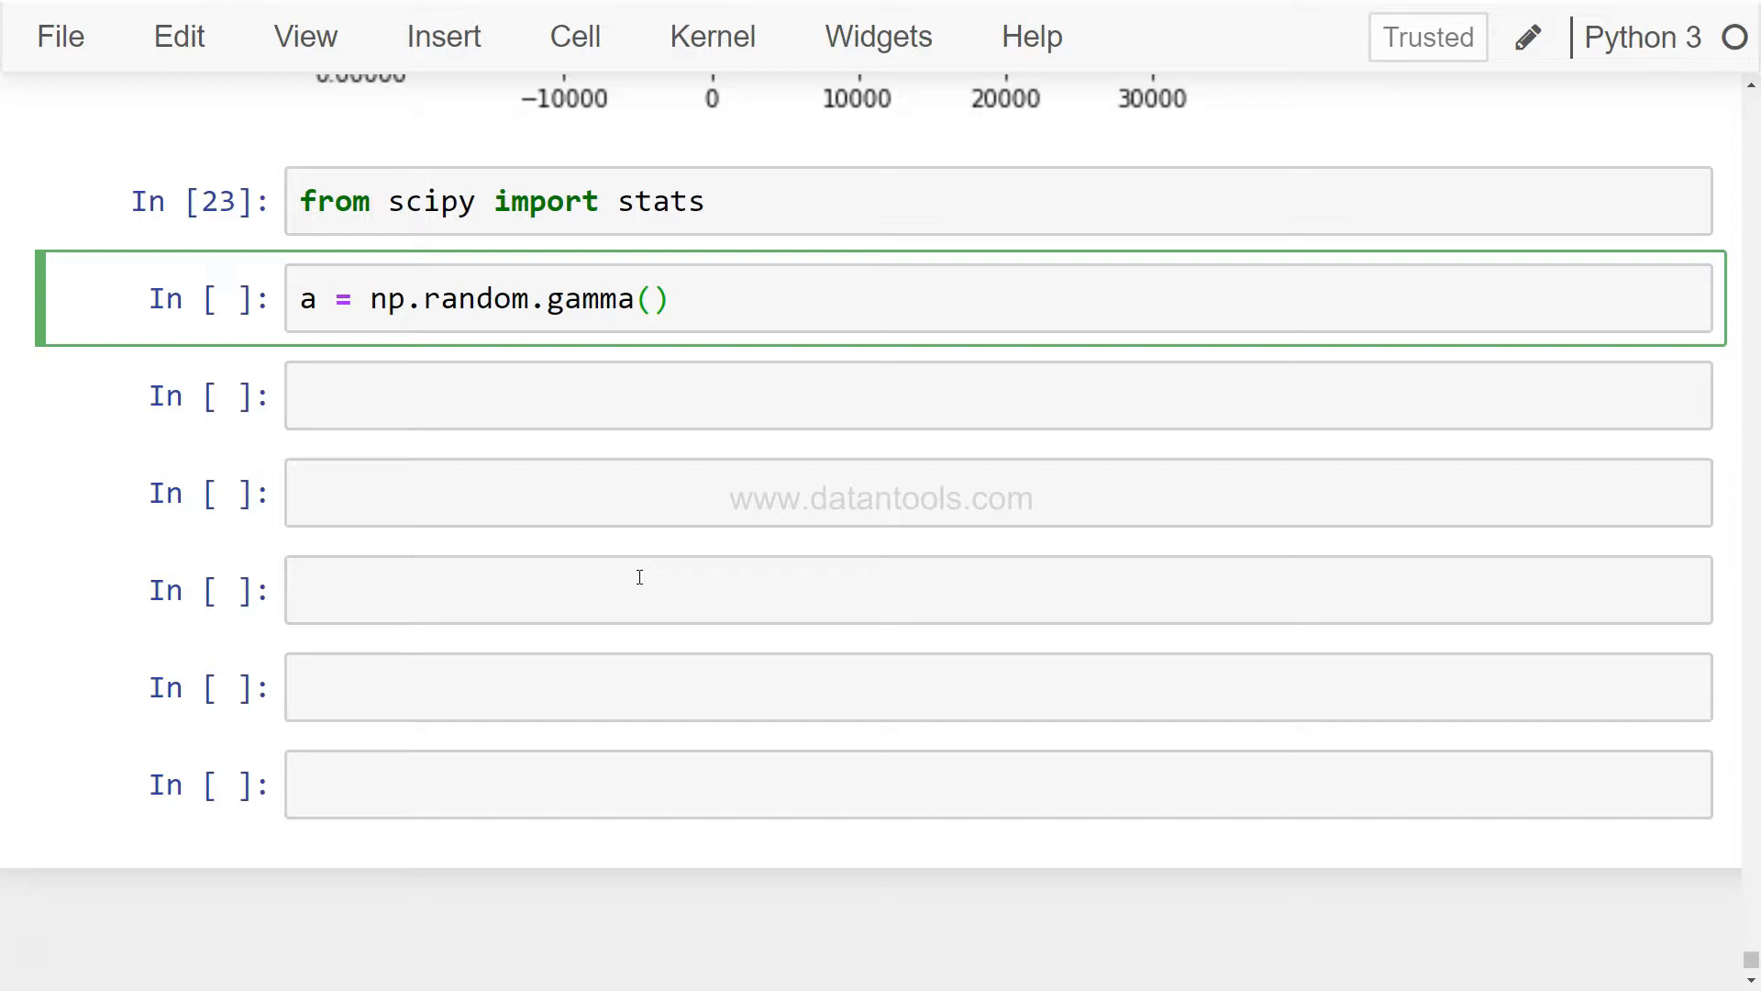
{"action": "type", "text": "6,"}
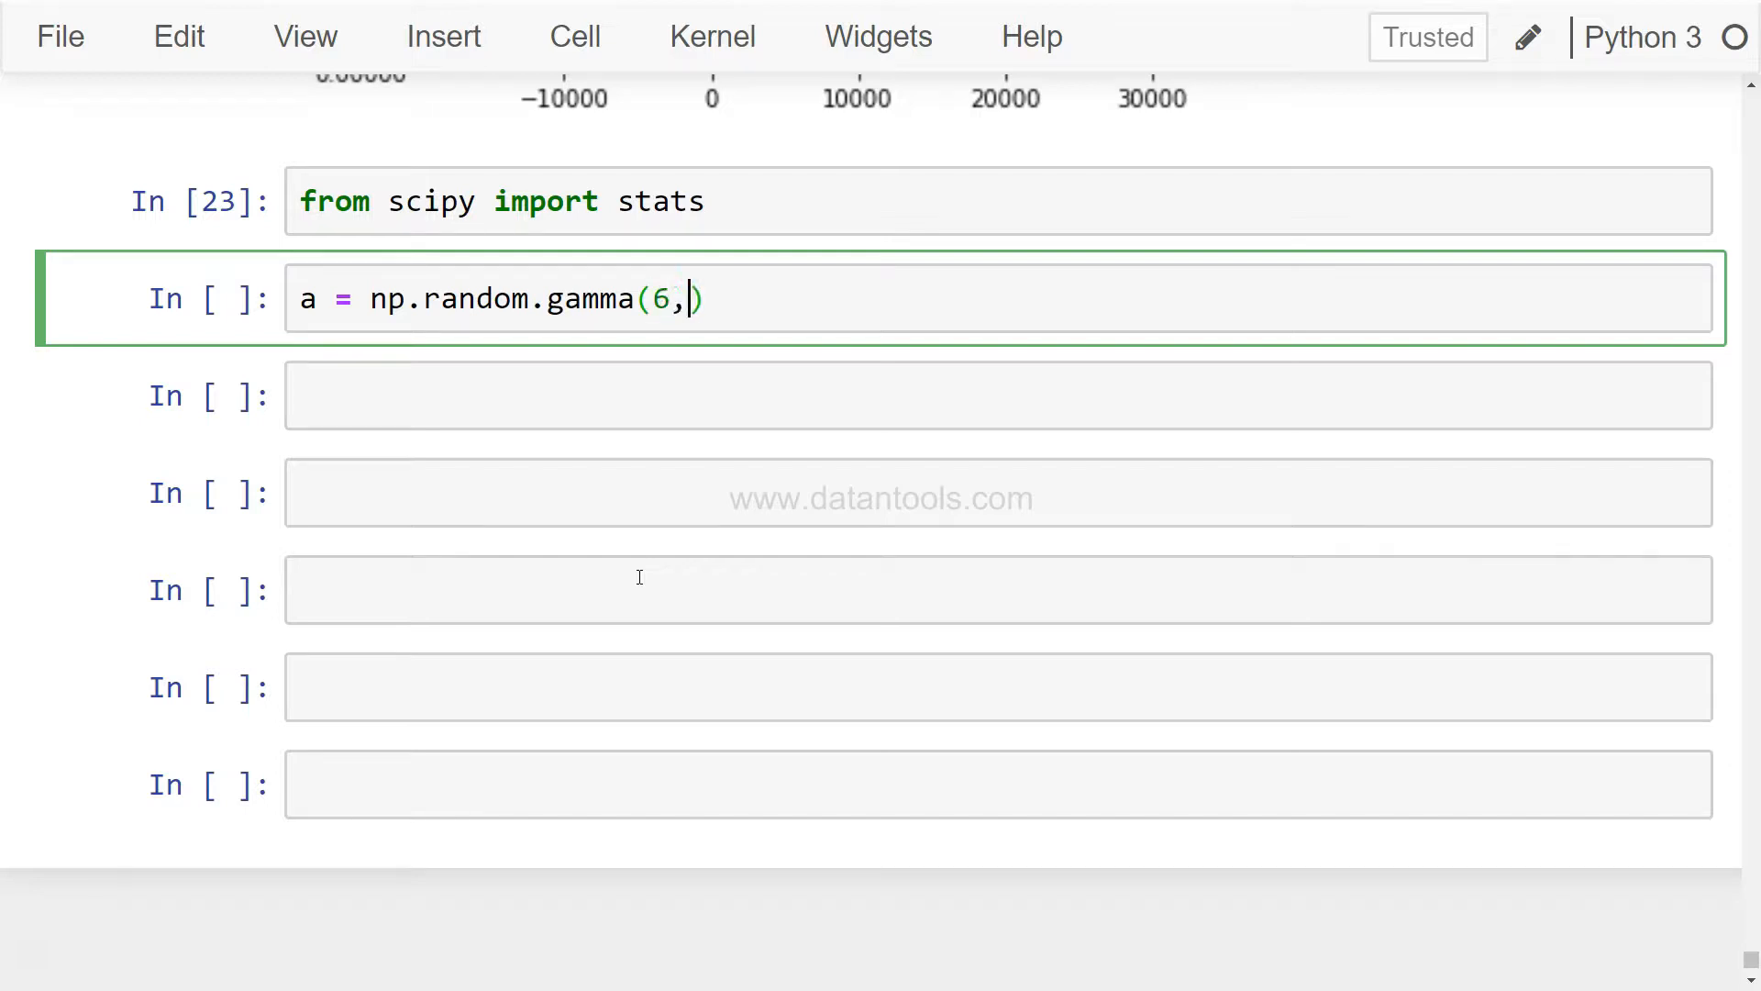
{"action": "type", "text": "size="}
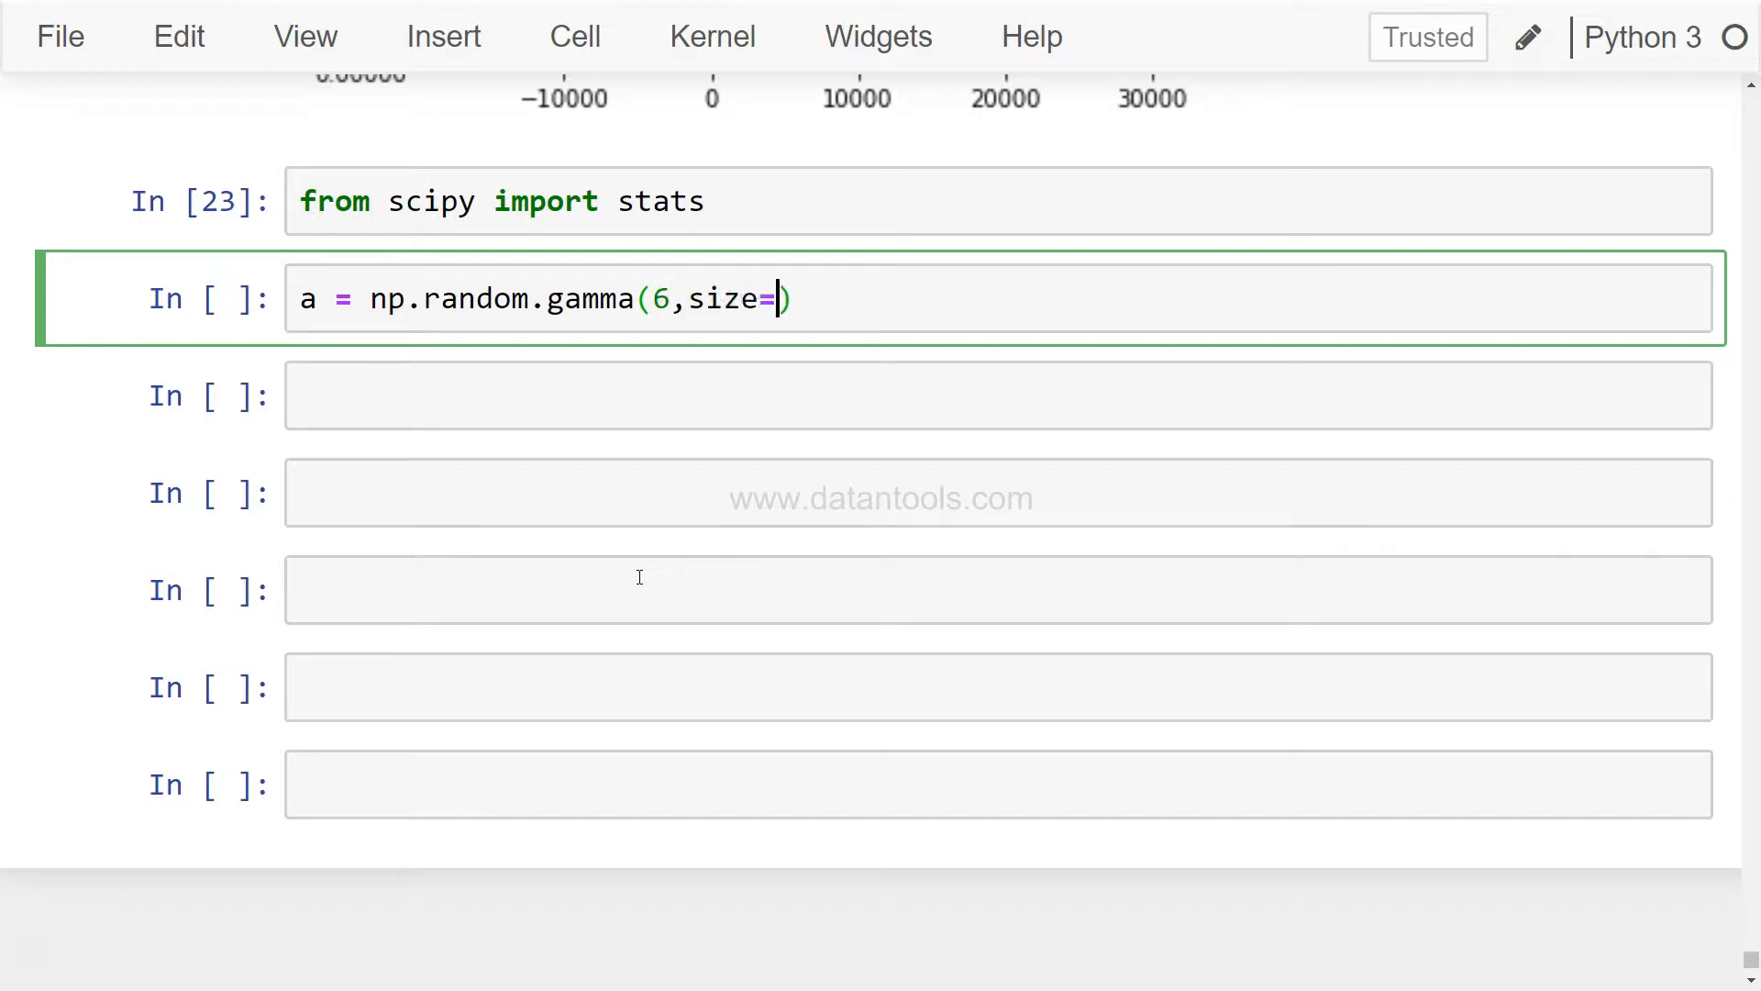
{"action": "type", "text": "200"}
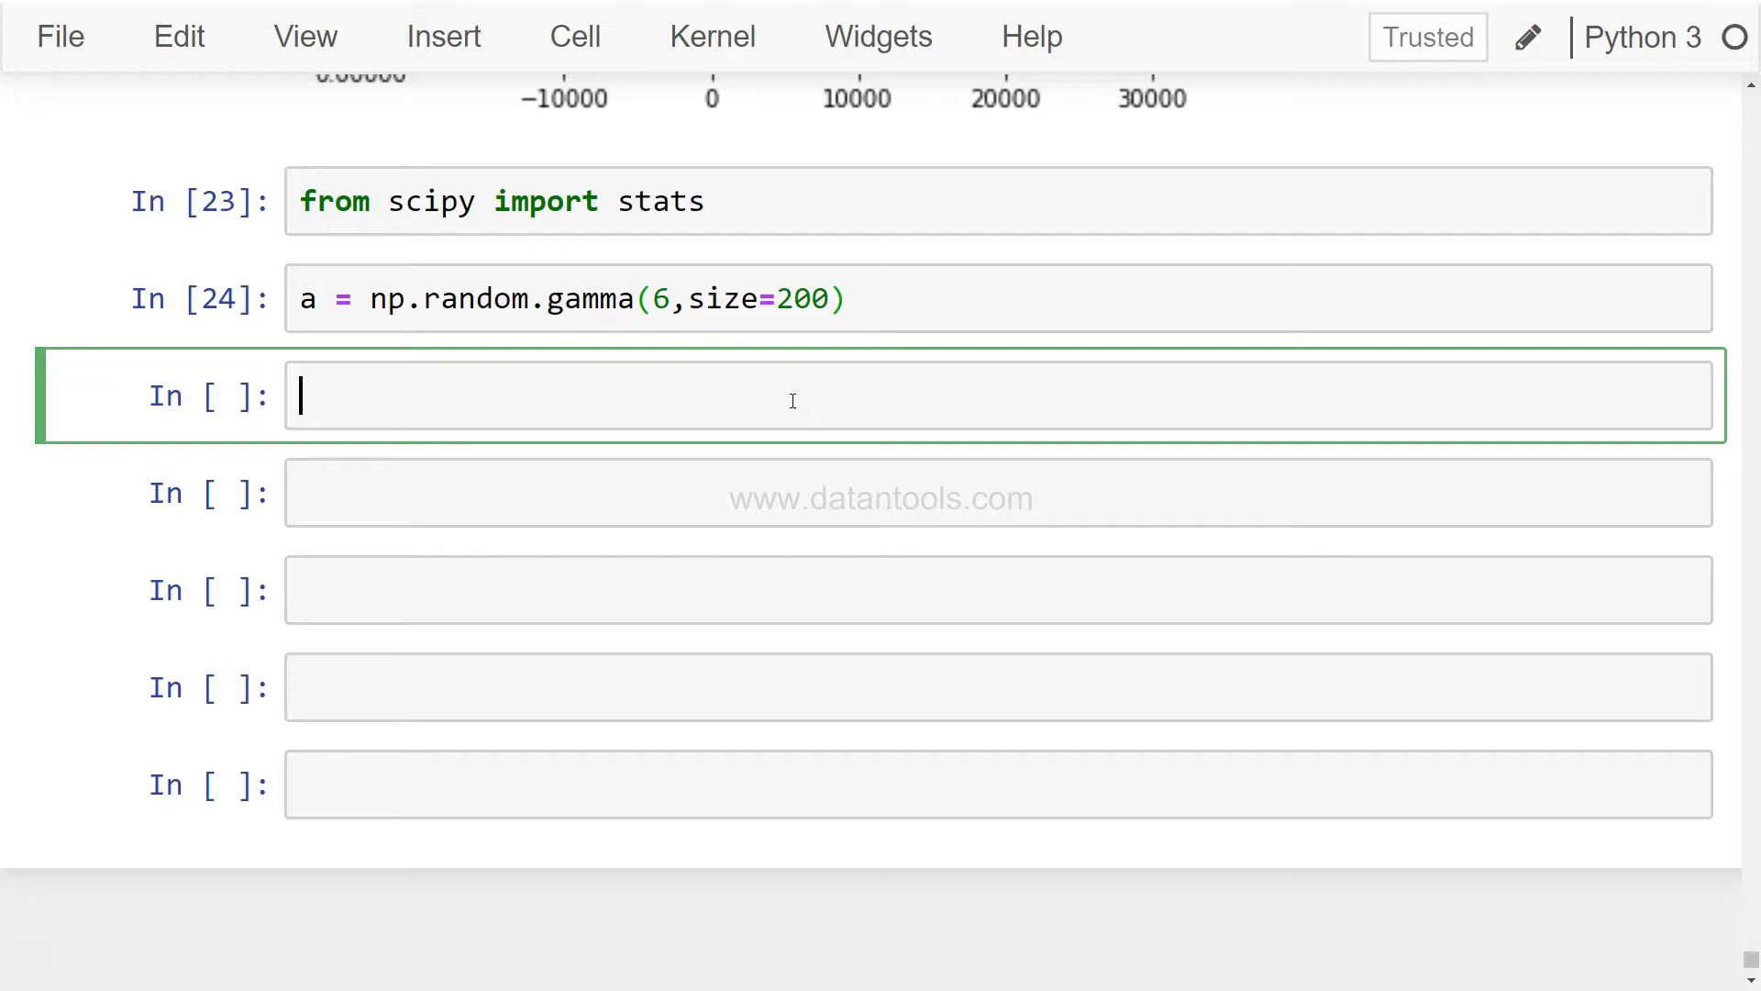
Plot sns.distplot(a), then select the word gamma in the sampling line.
{"action": "type", "text": "s"}
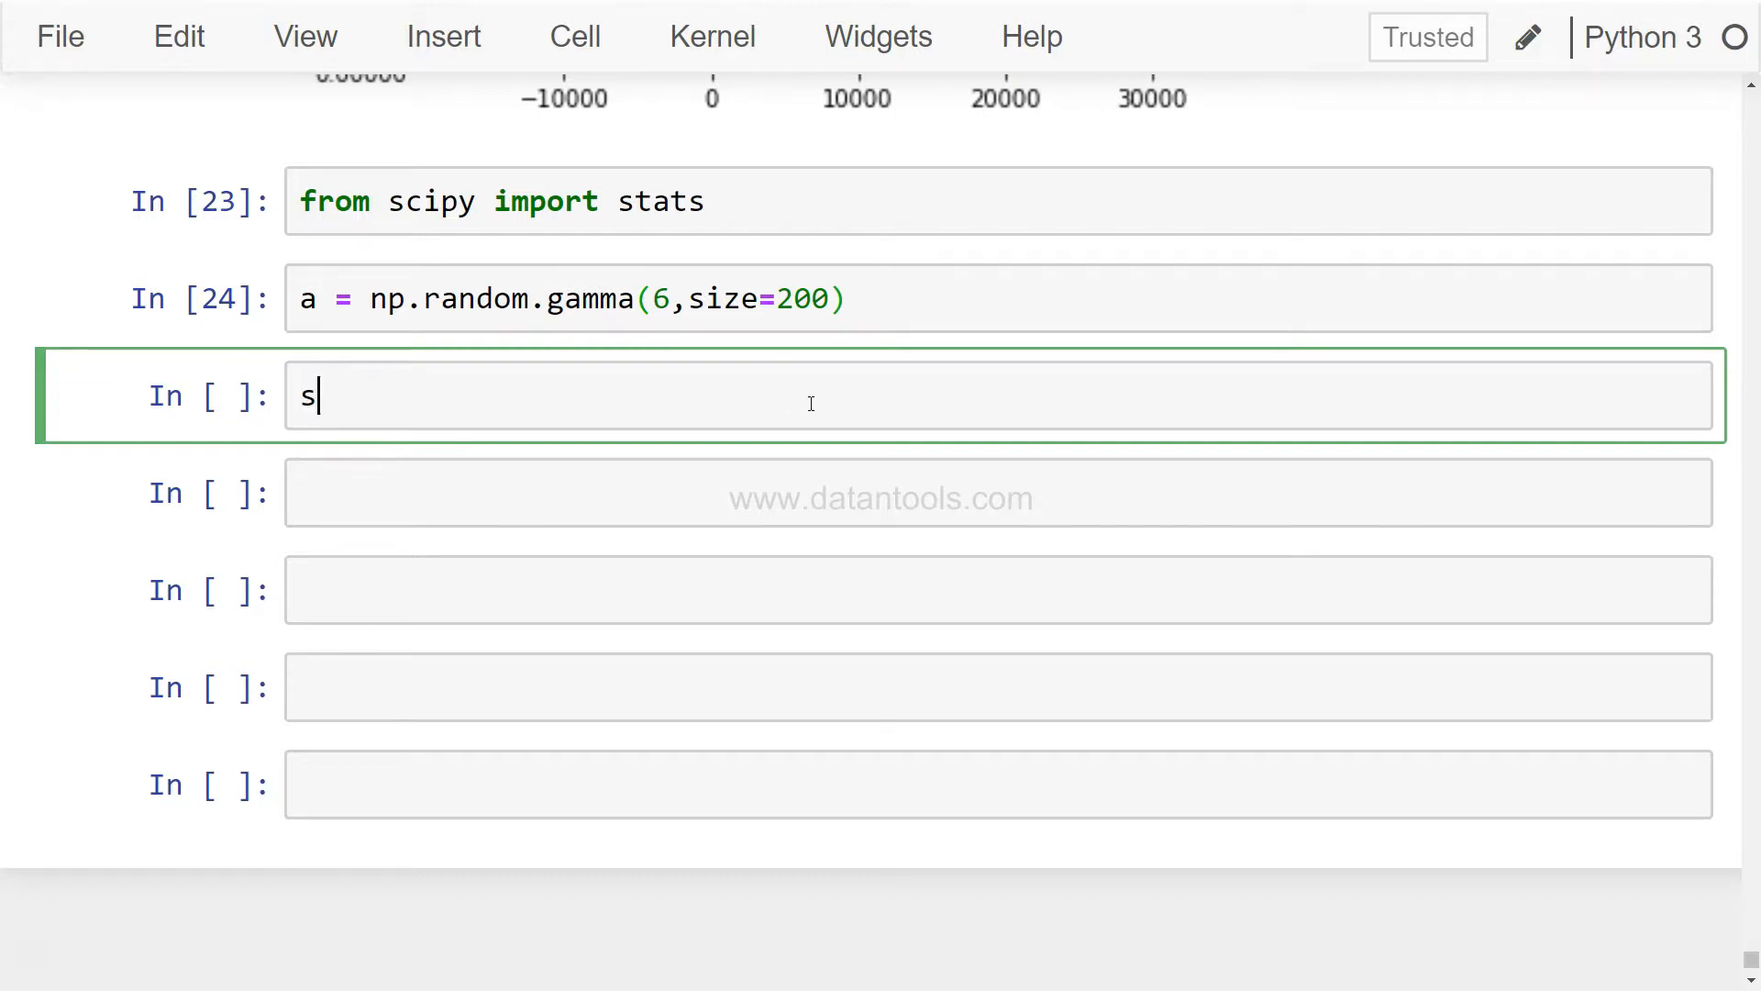
{"action": "type", "text": "ns.distp"}
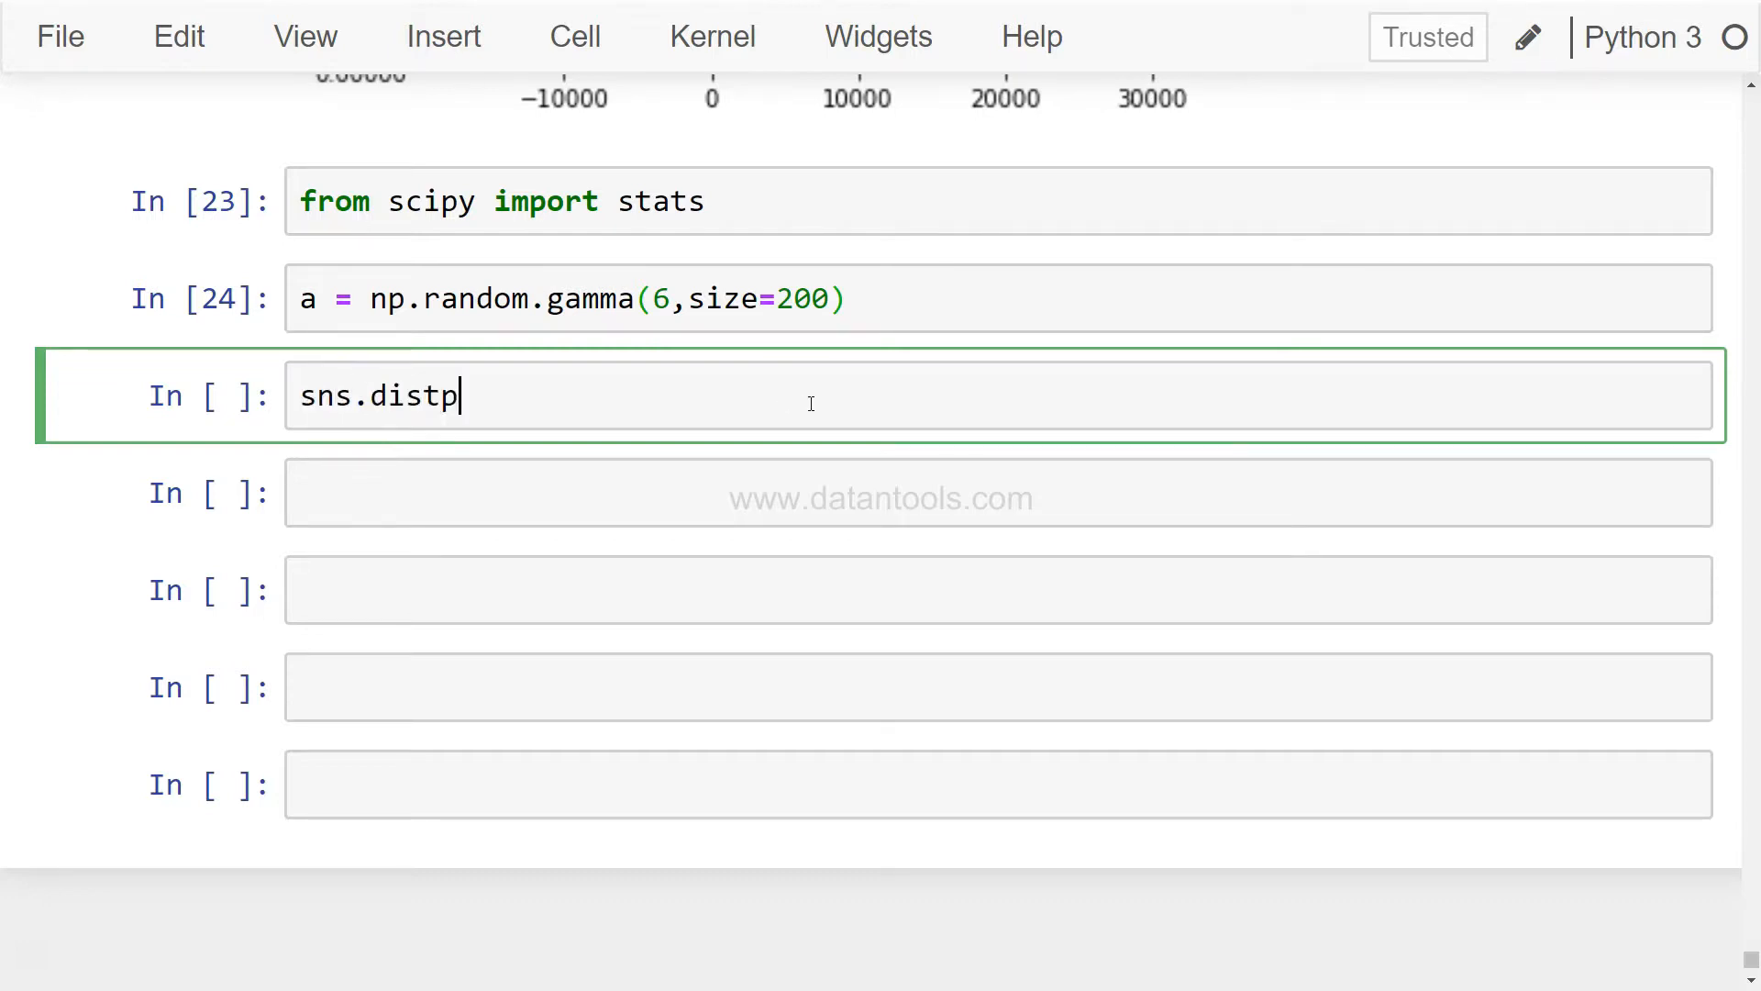
{"action": "type", "text": "lot()"}
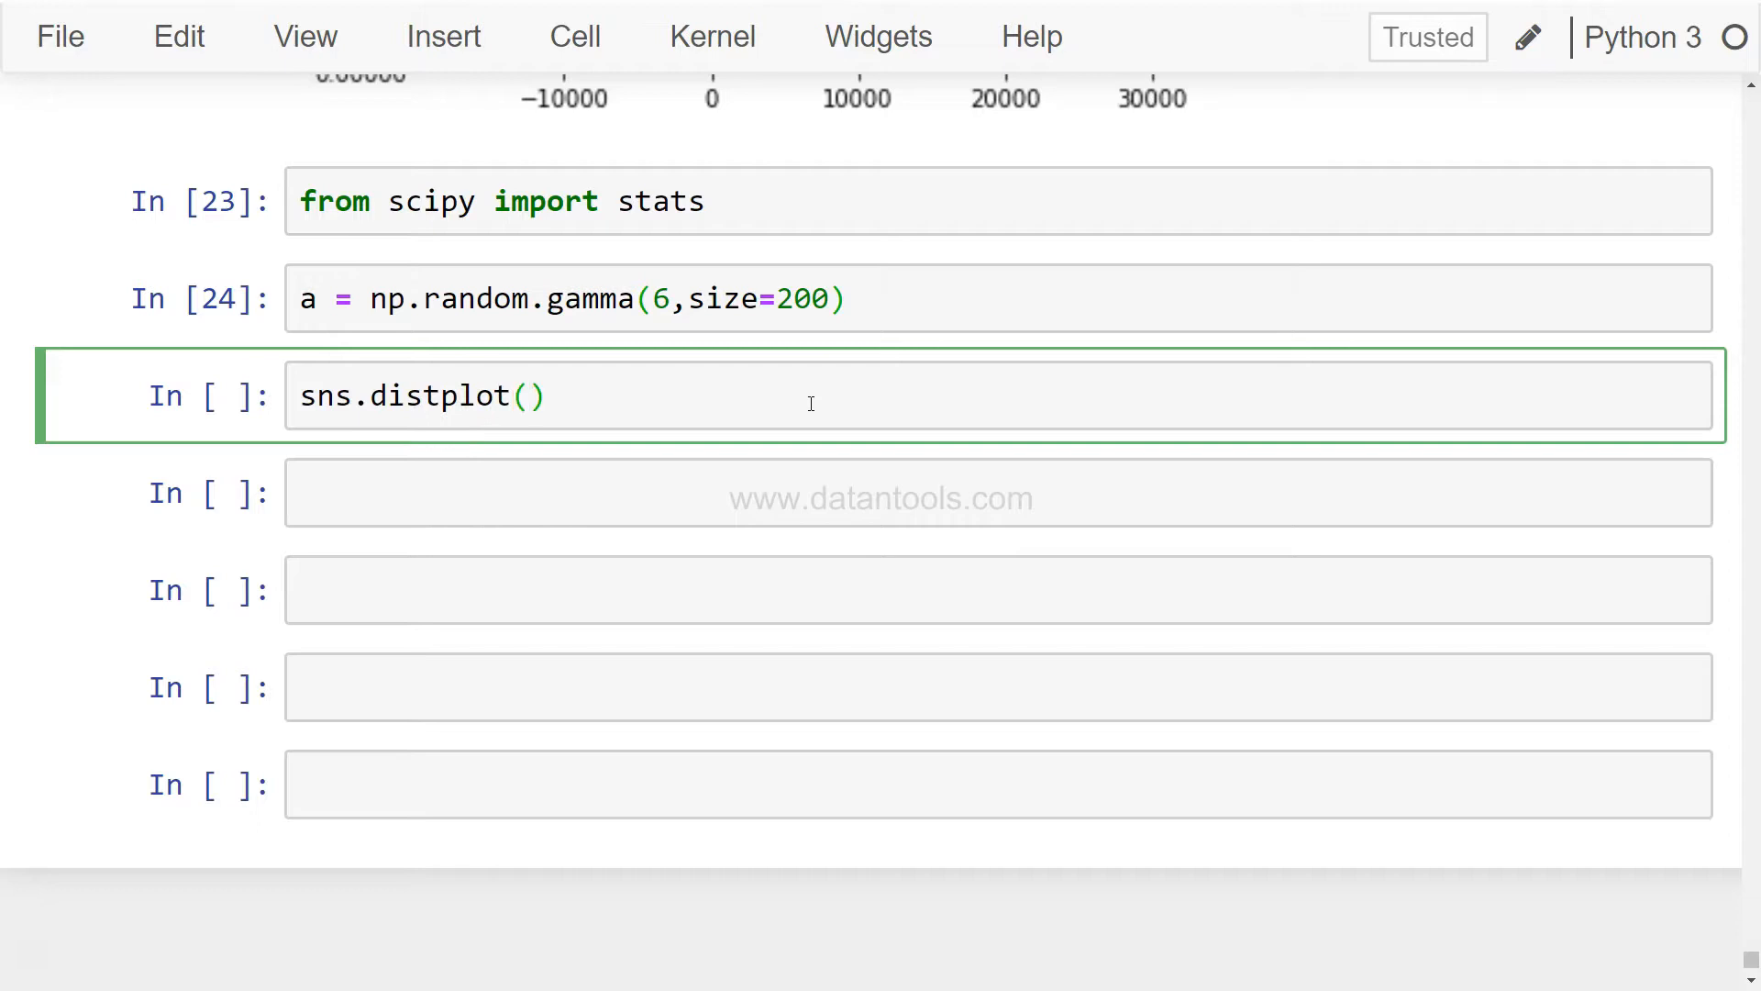
{"action": "type", "text": "a"}
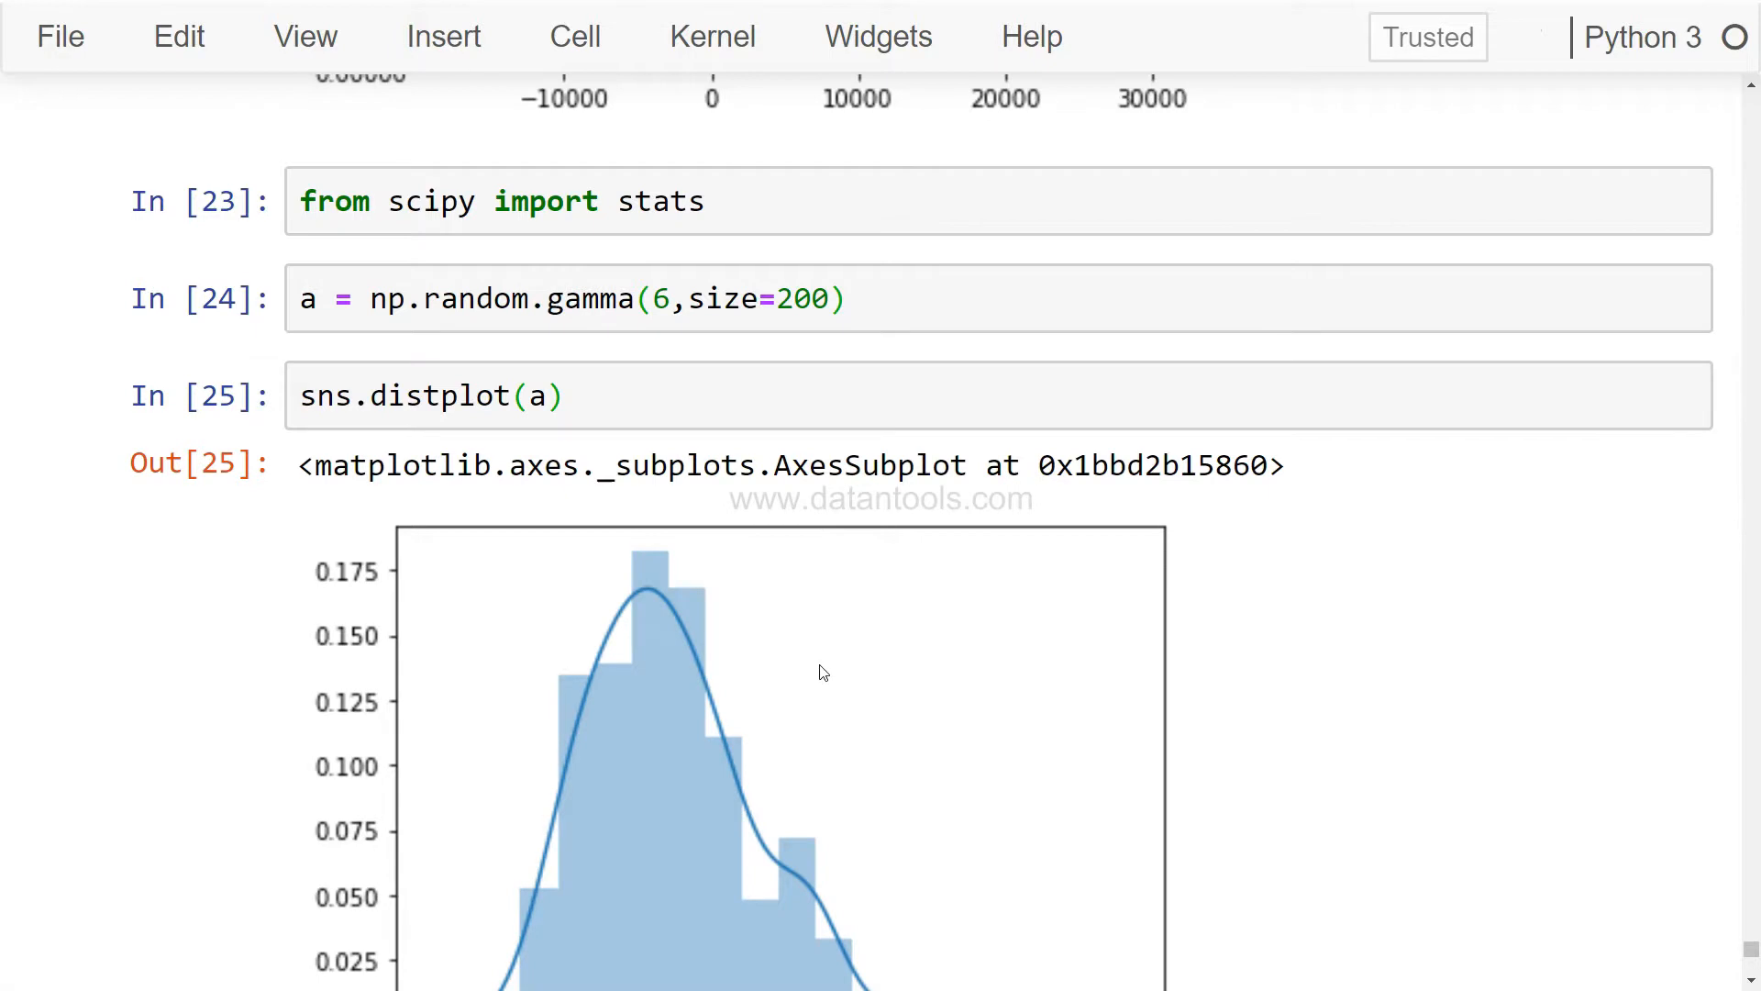
{"action": "scroll", "scroll_direction": "down", "scroll_amount": 3}
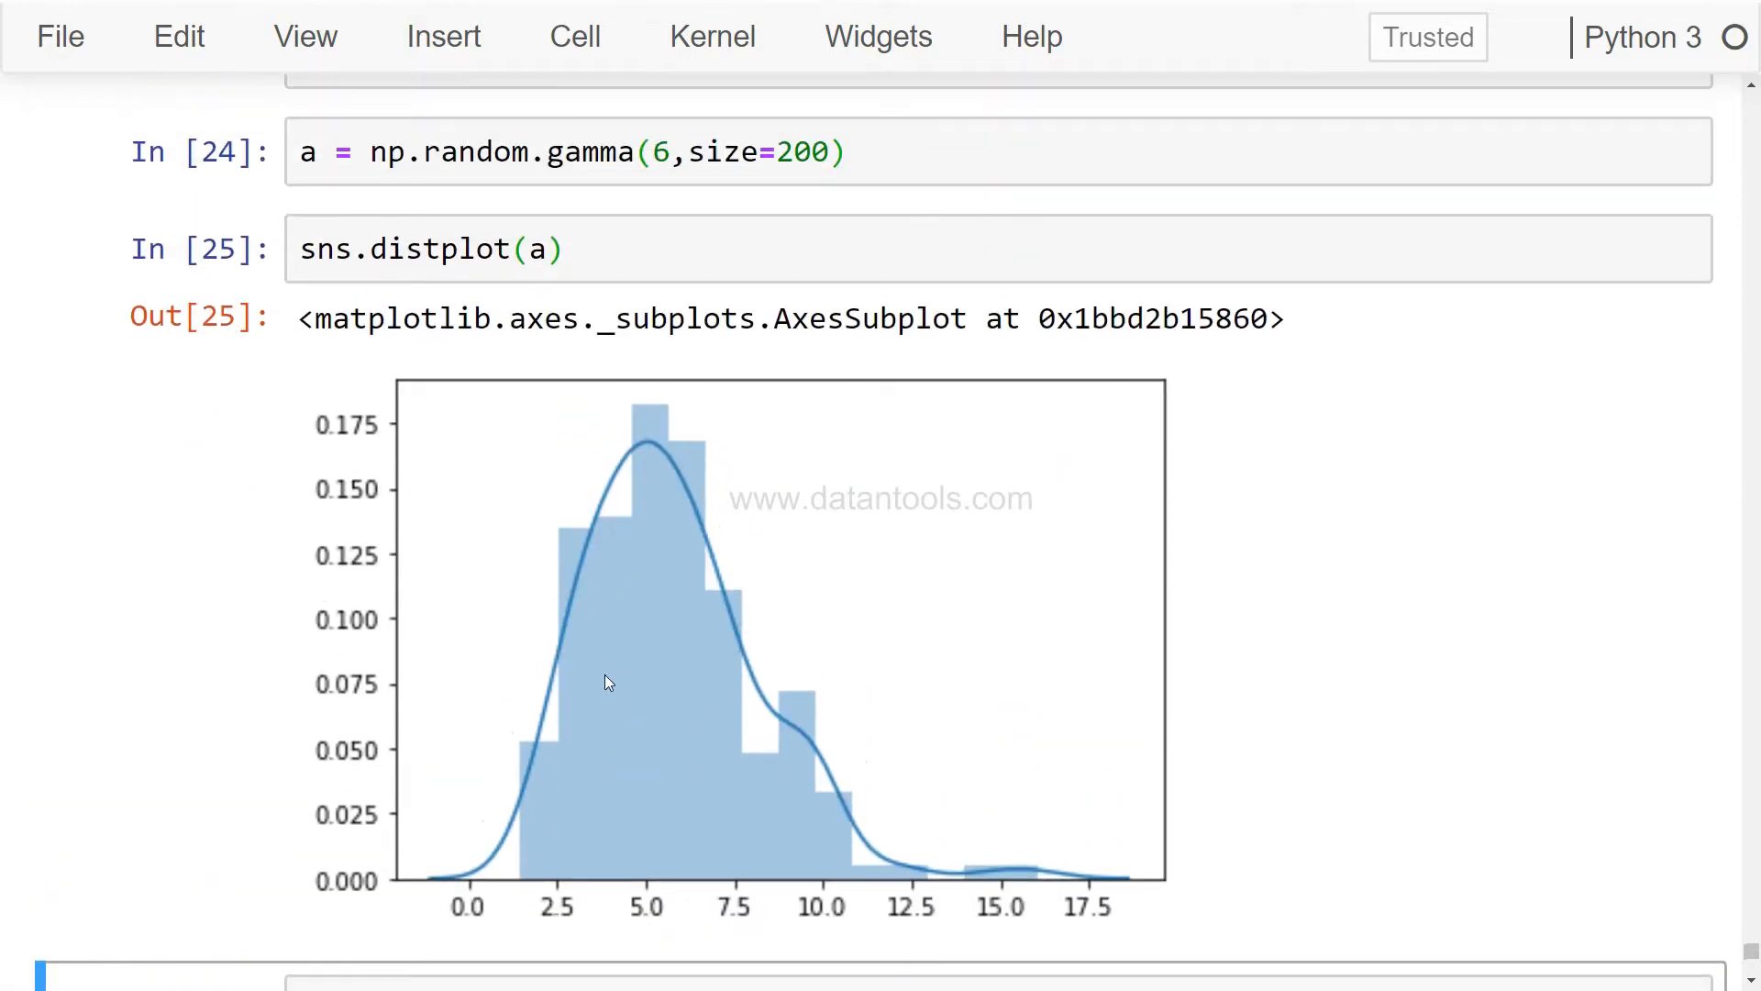
{"action": "double_click", "coordinate": [595, 154]}
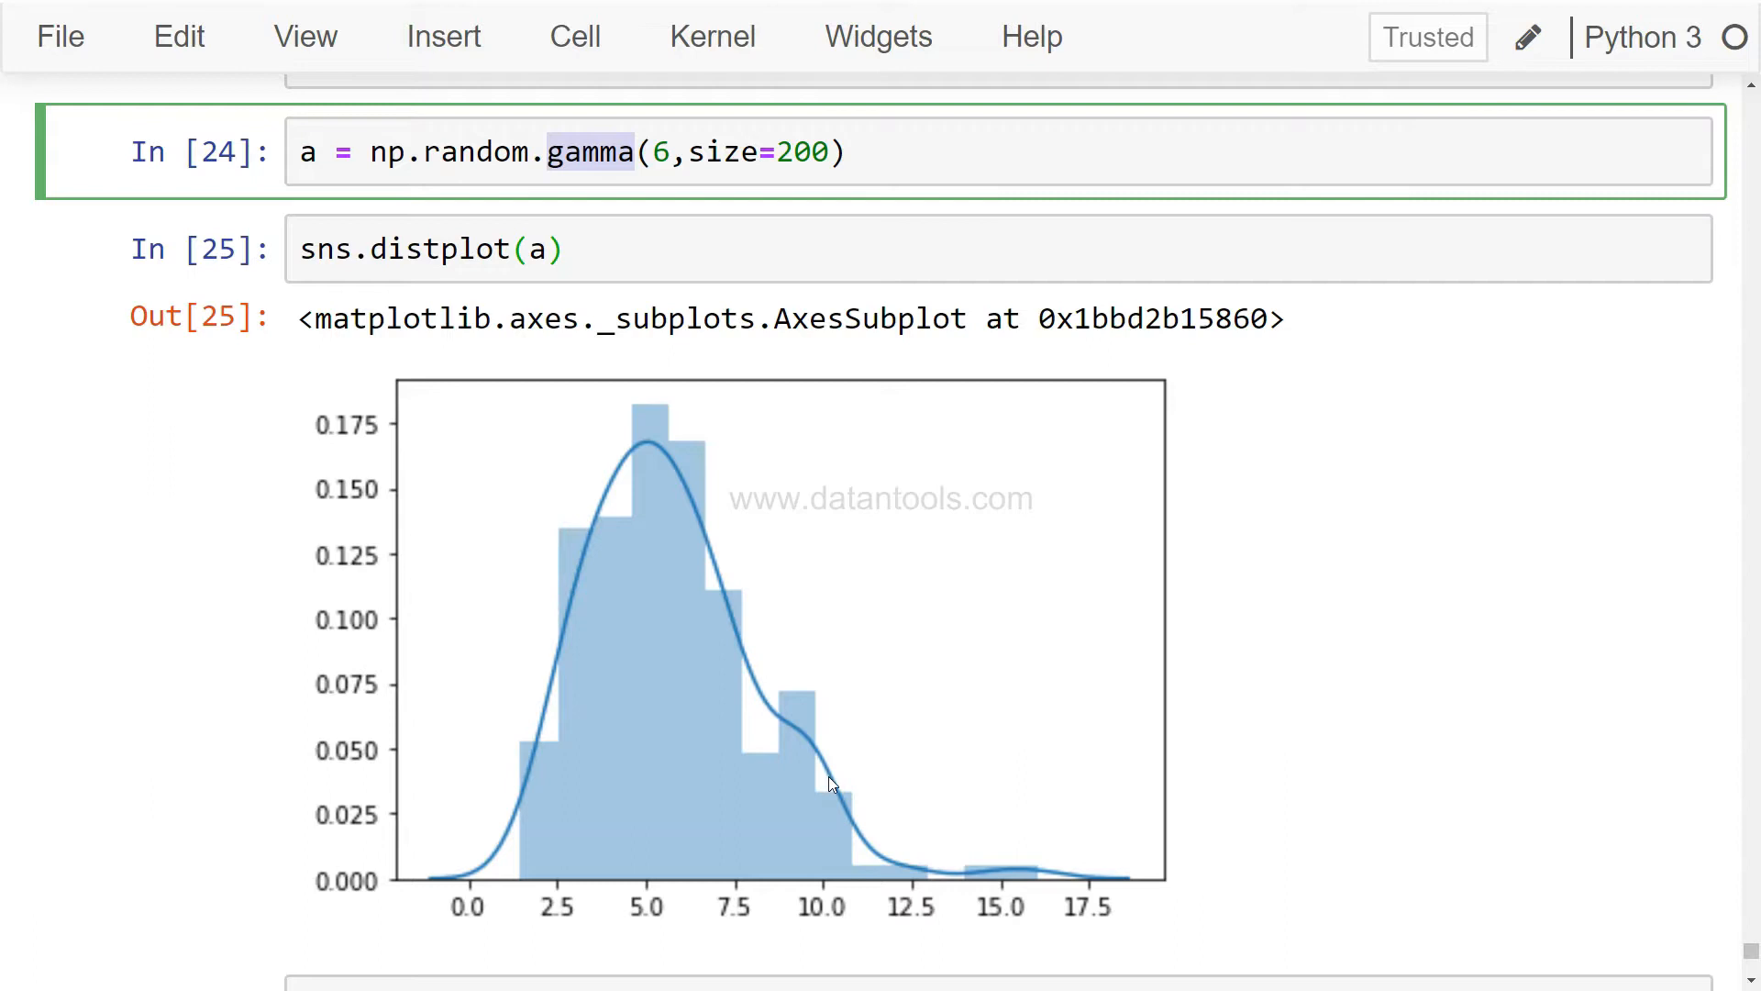
Rerun the plot as sns.distplot(a, fit=stats.gamma) to overlay a fitted gamma curve.
{"action": "left_click", "coordinate": [545, 247]}
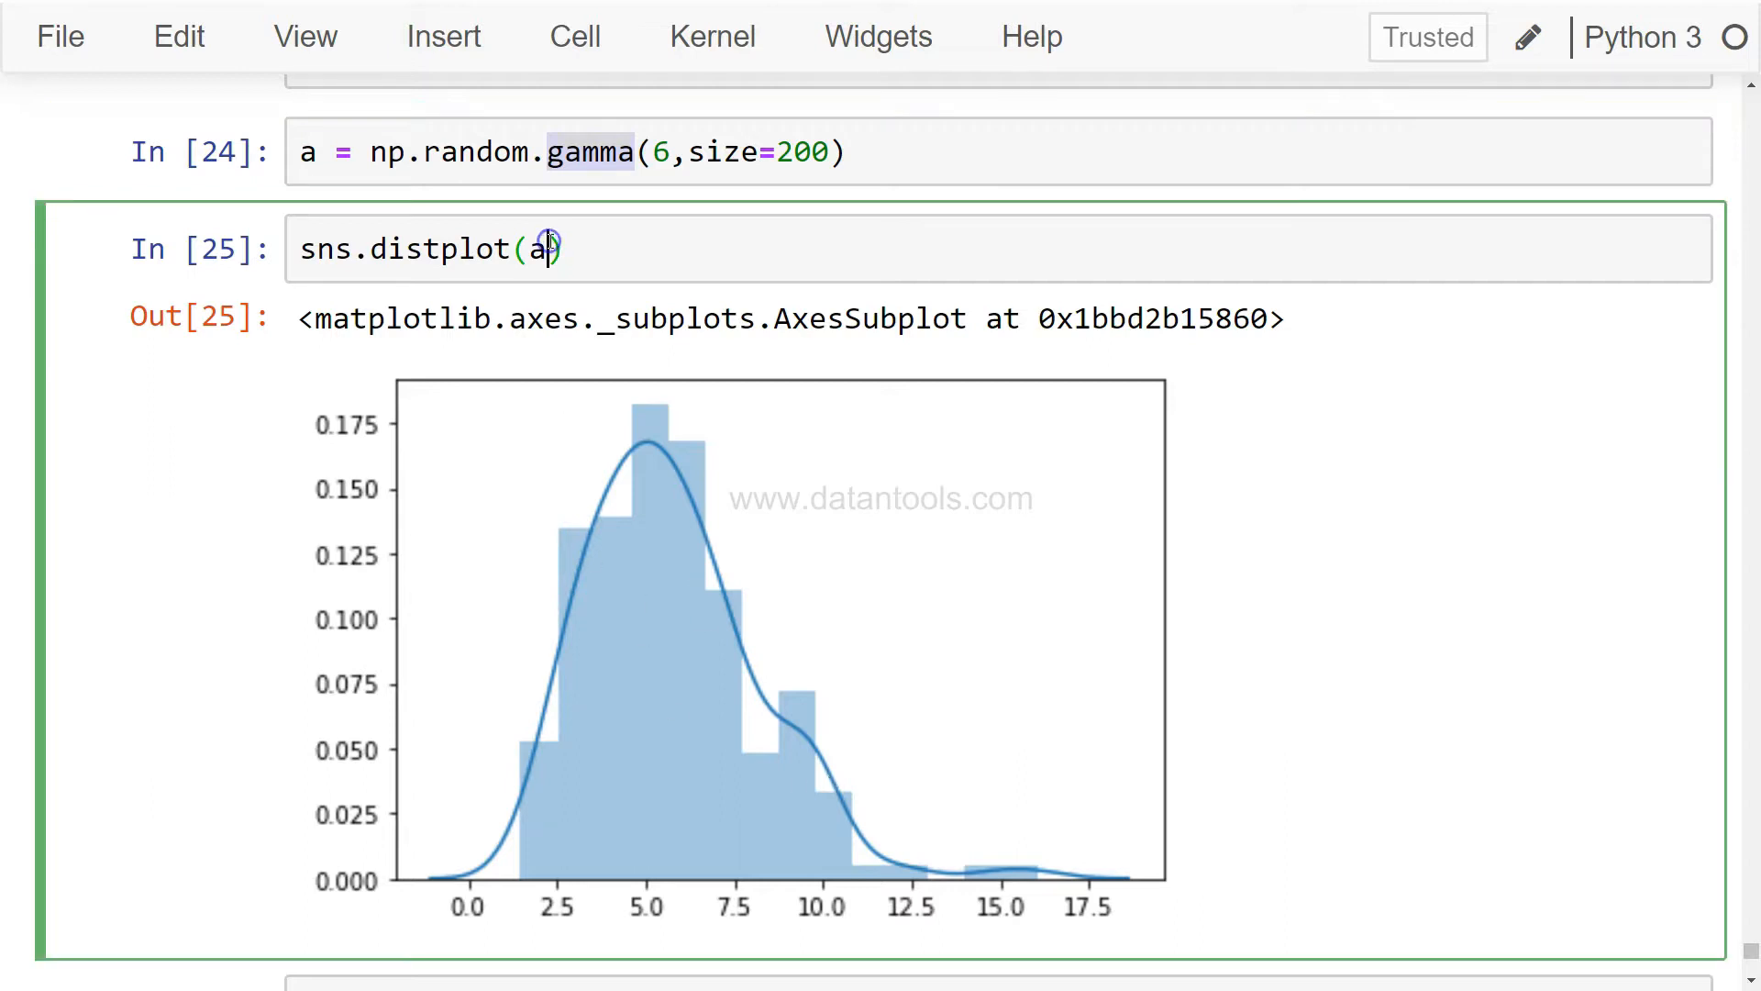
{"action": "type", "text": ",fit"}
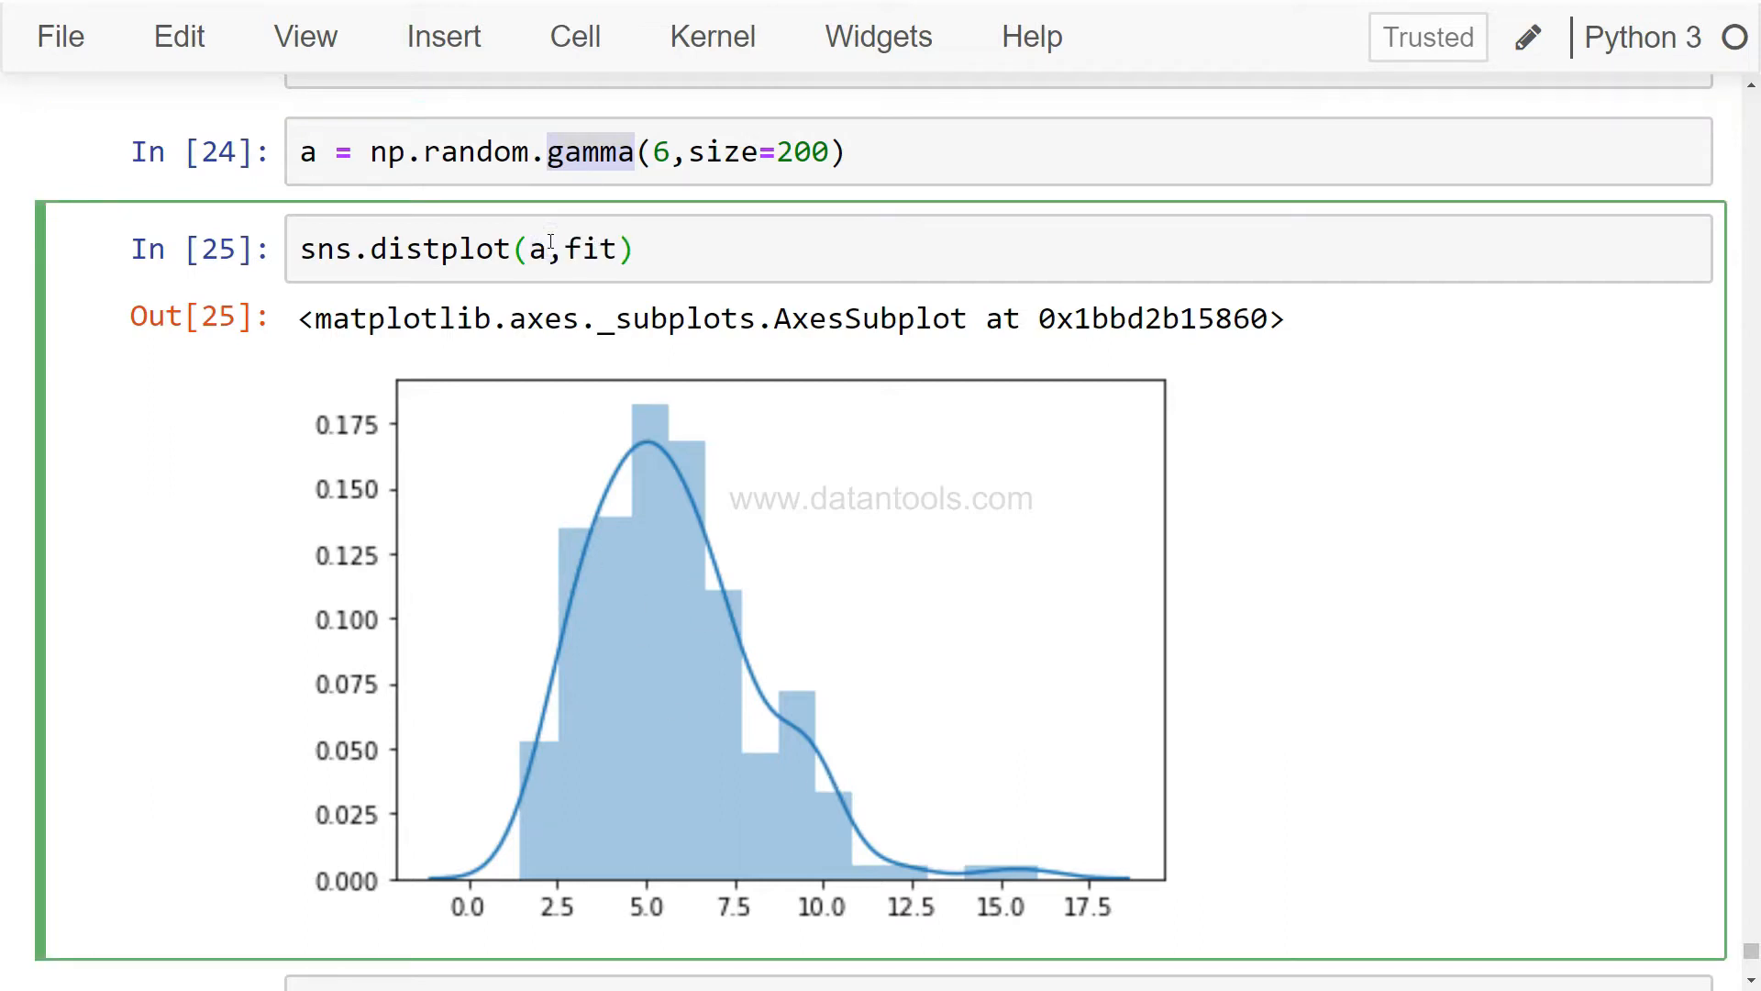
{"action": "type", "text": "=stats.gamm"}
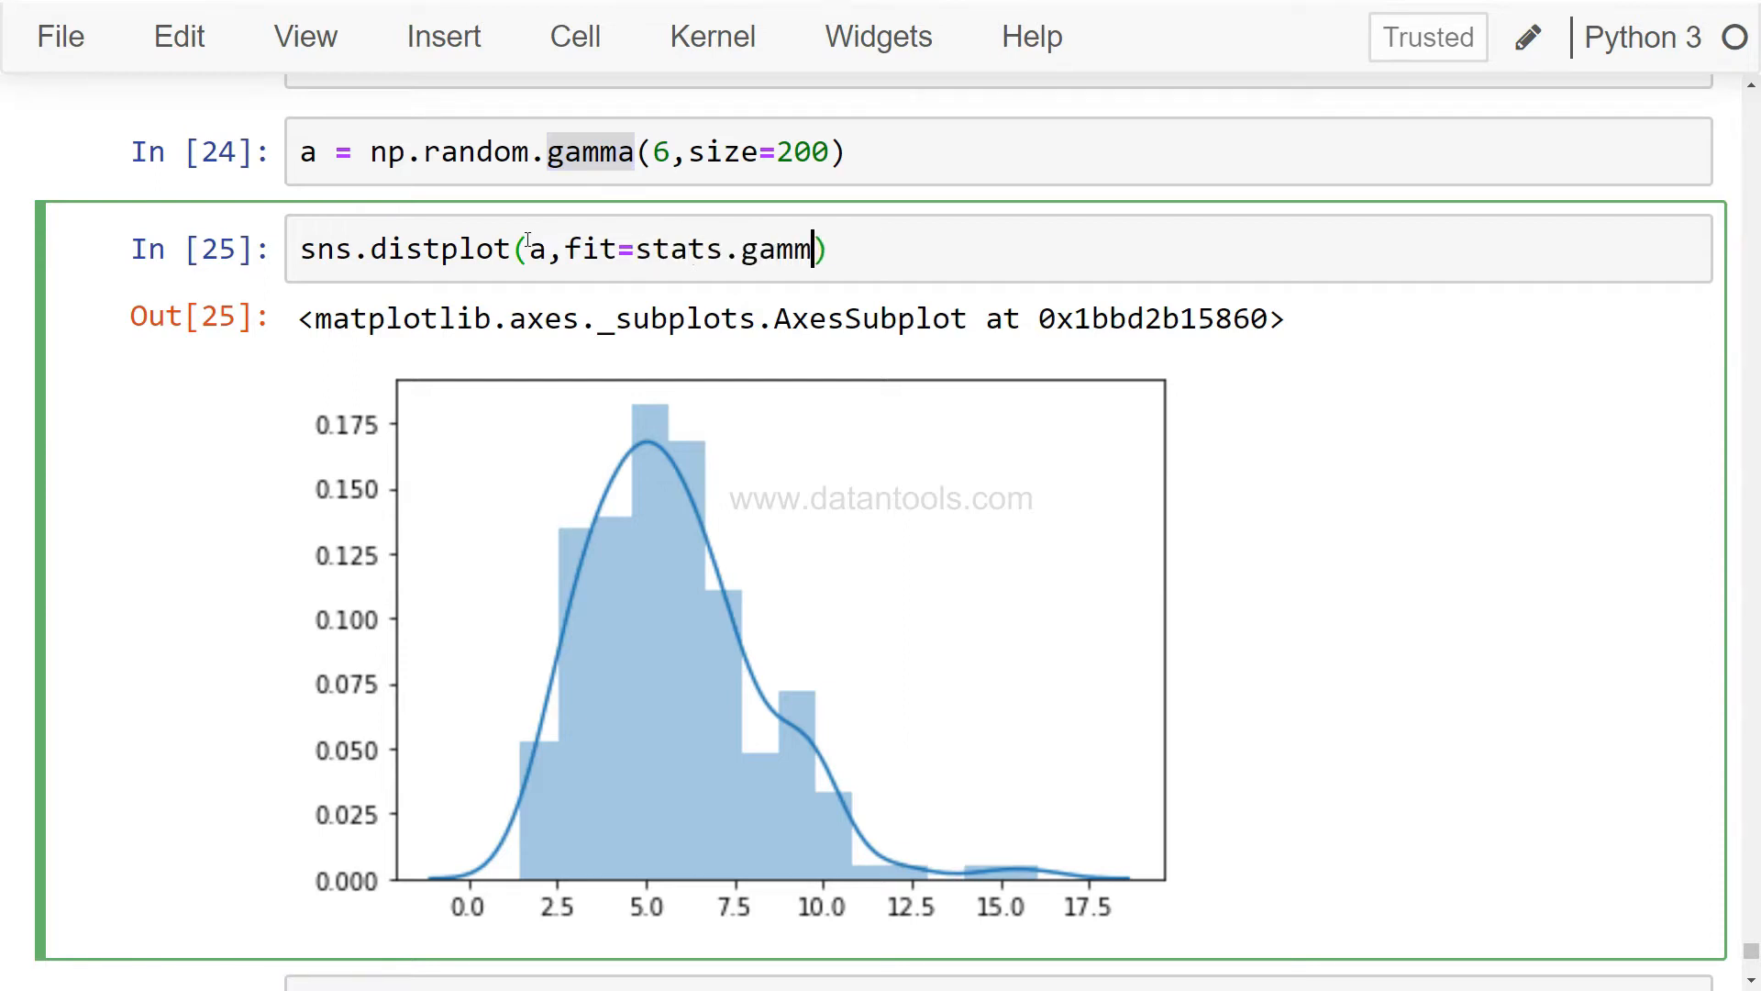
{"action": "type", "text": "a"}
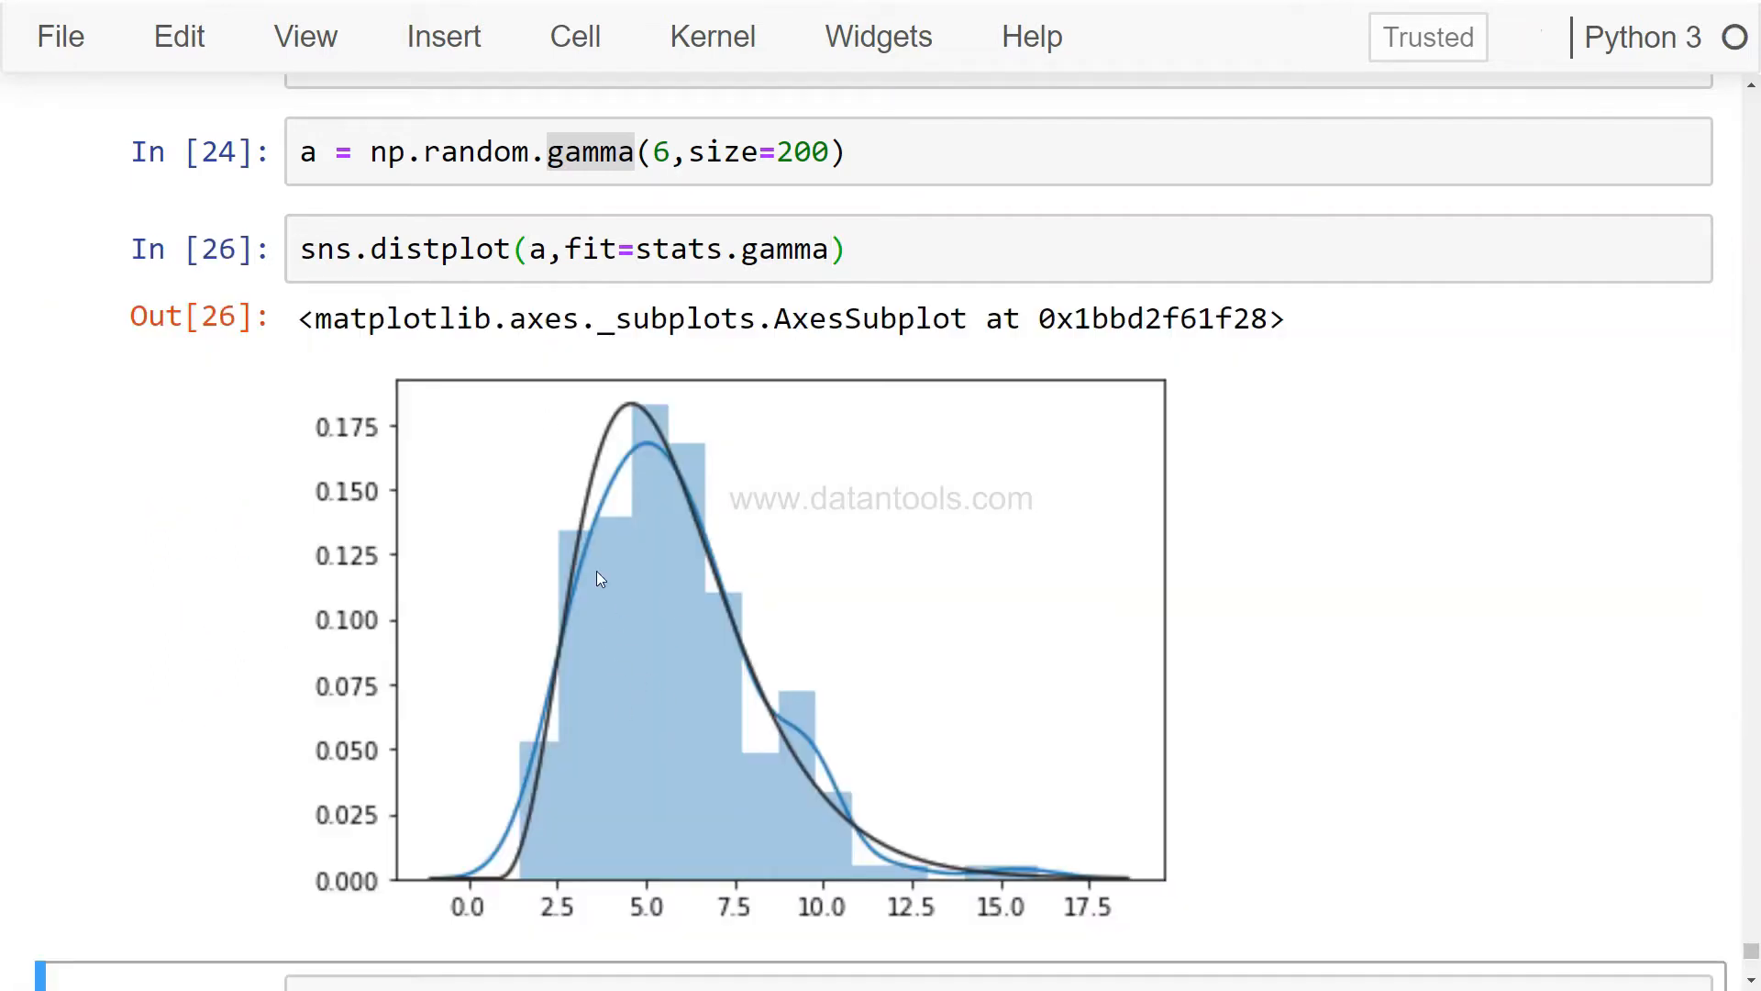
{"action": "mouse_move", "coordinate": [539, 846]}
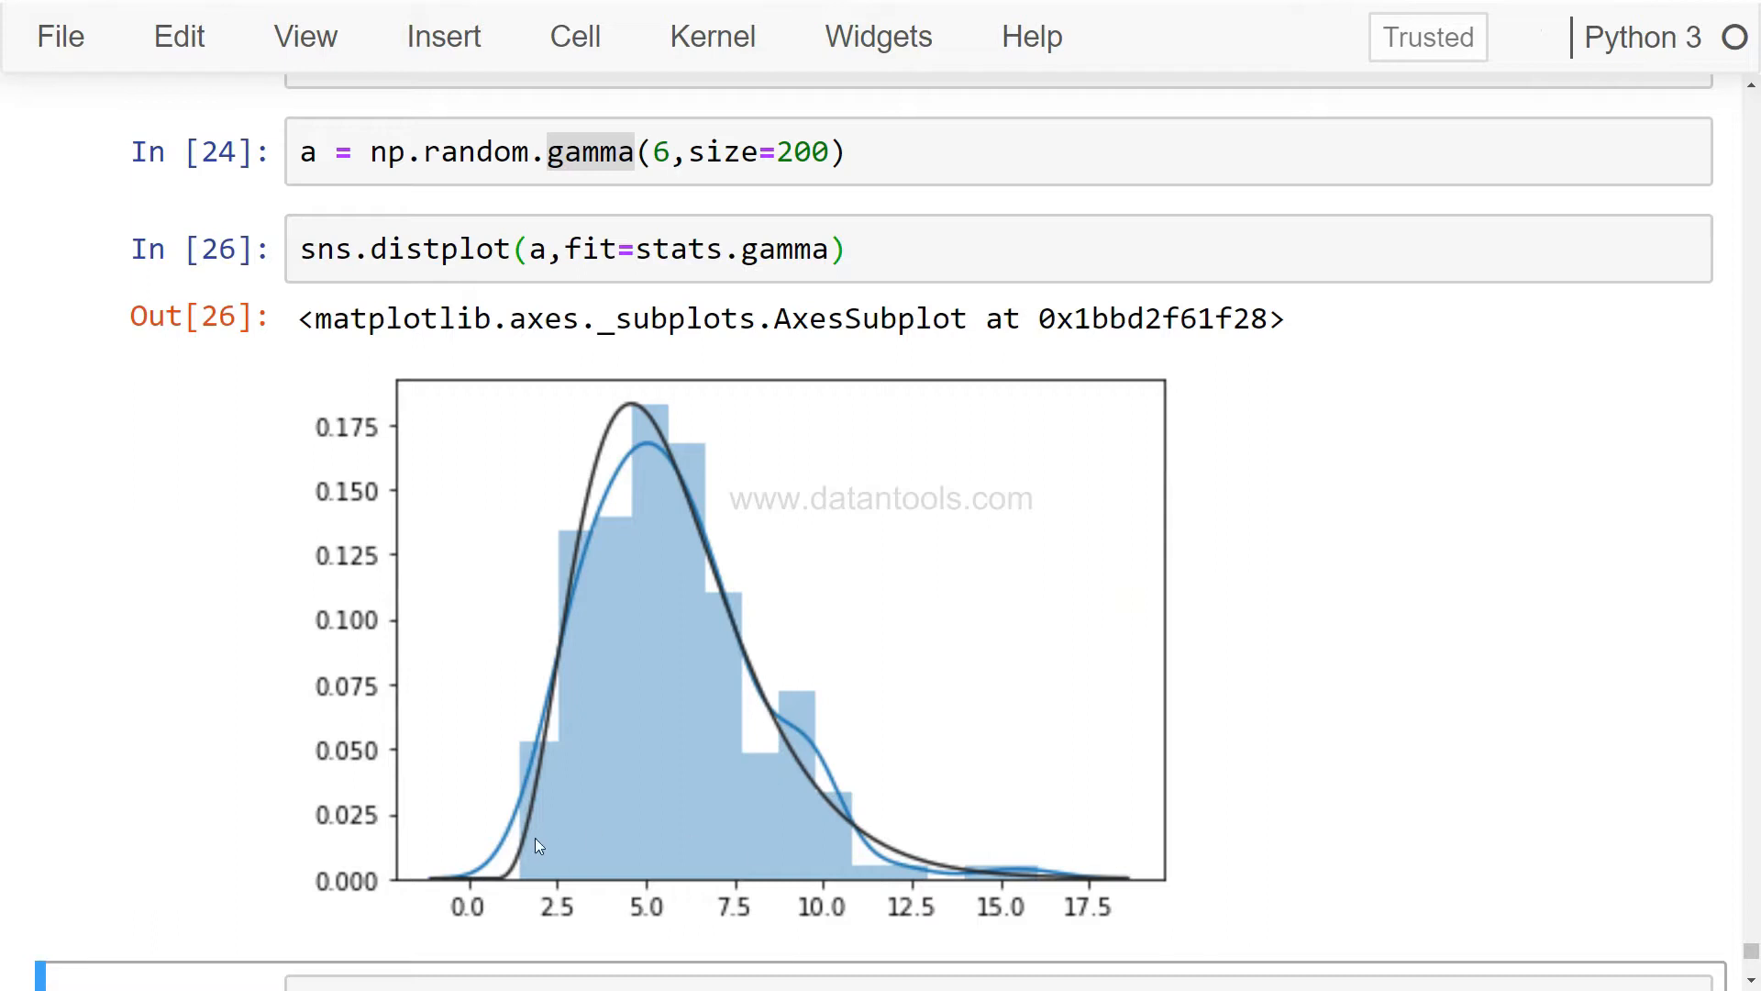
{"action": "mouse_move", "coordinate": [624, 785]}
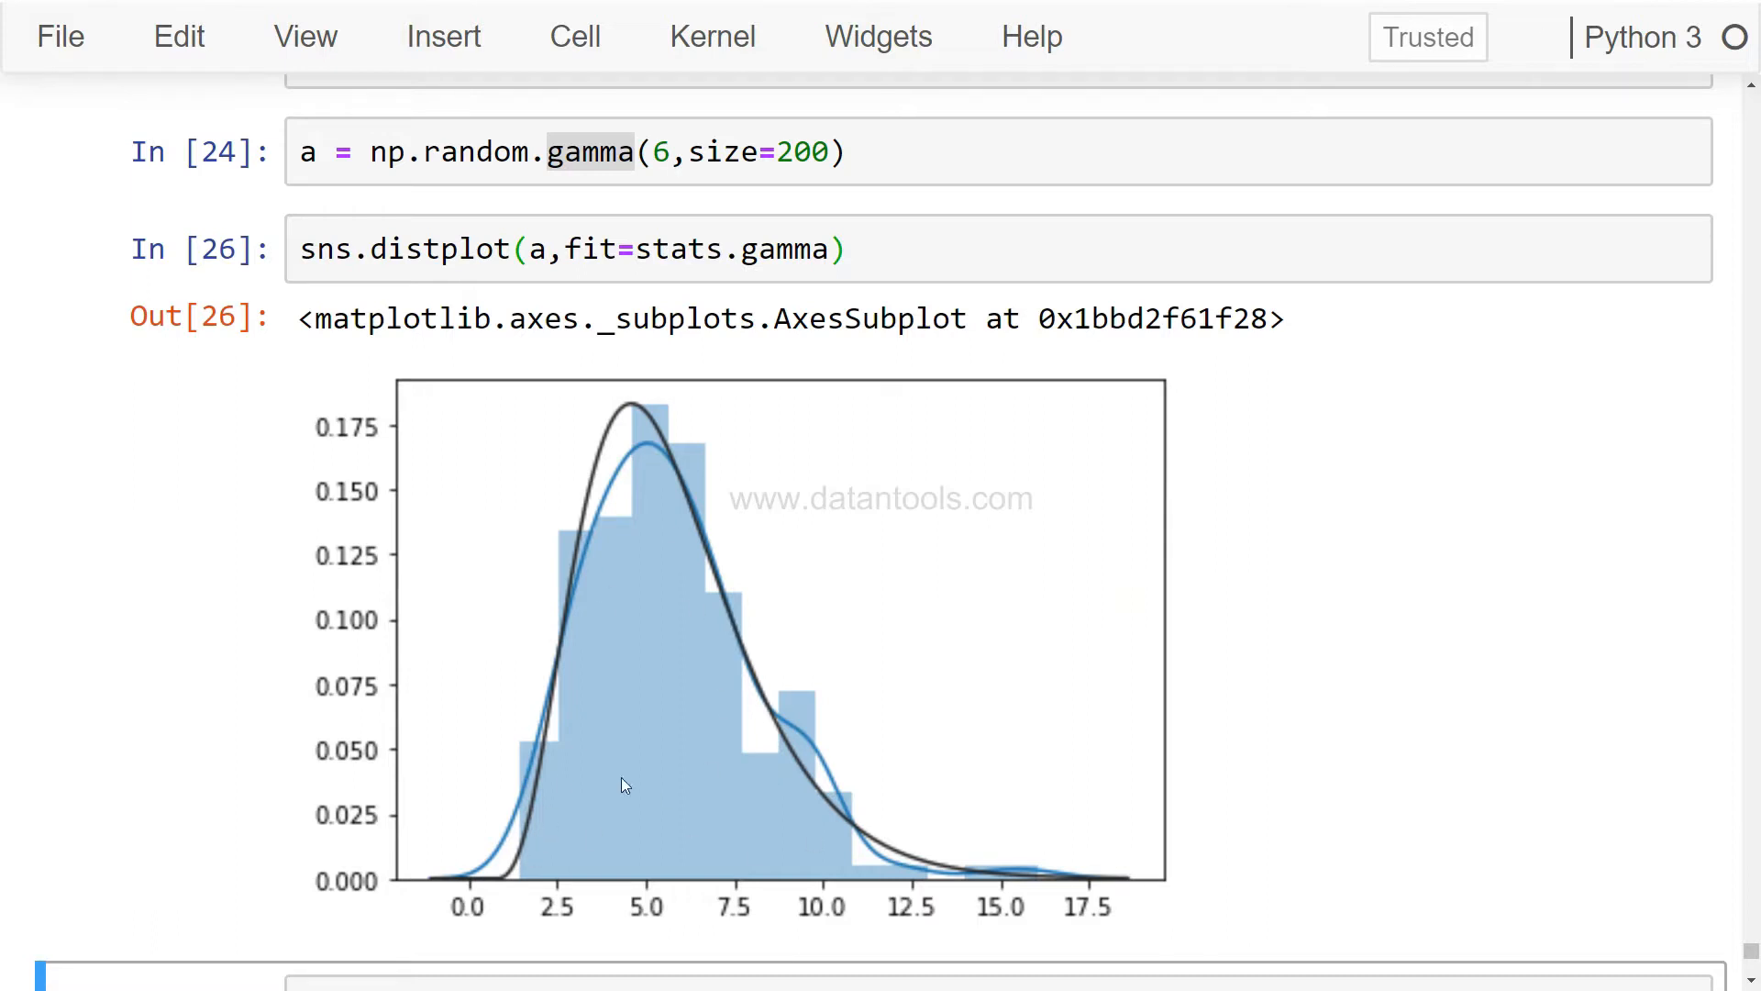
{"action": "mouse_move", "coordinate": [840, 873]}
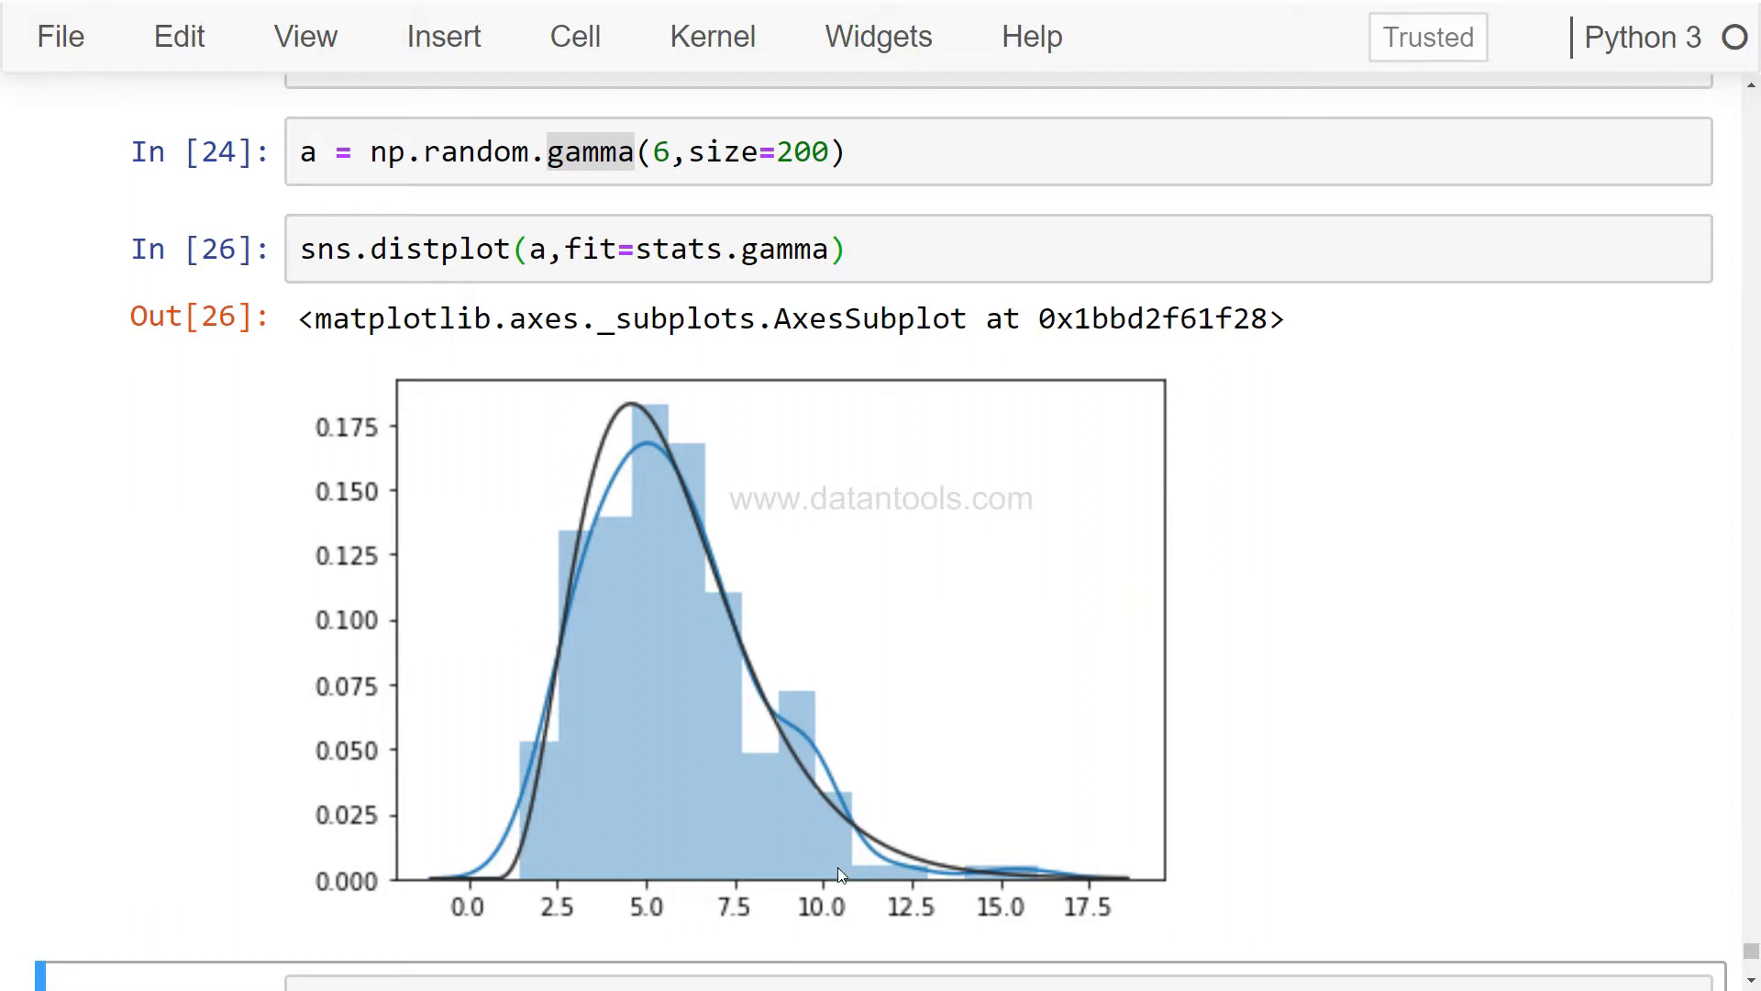
{"action": "mouse_move", "coordinate": [617, 444]}
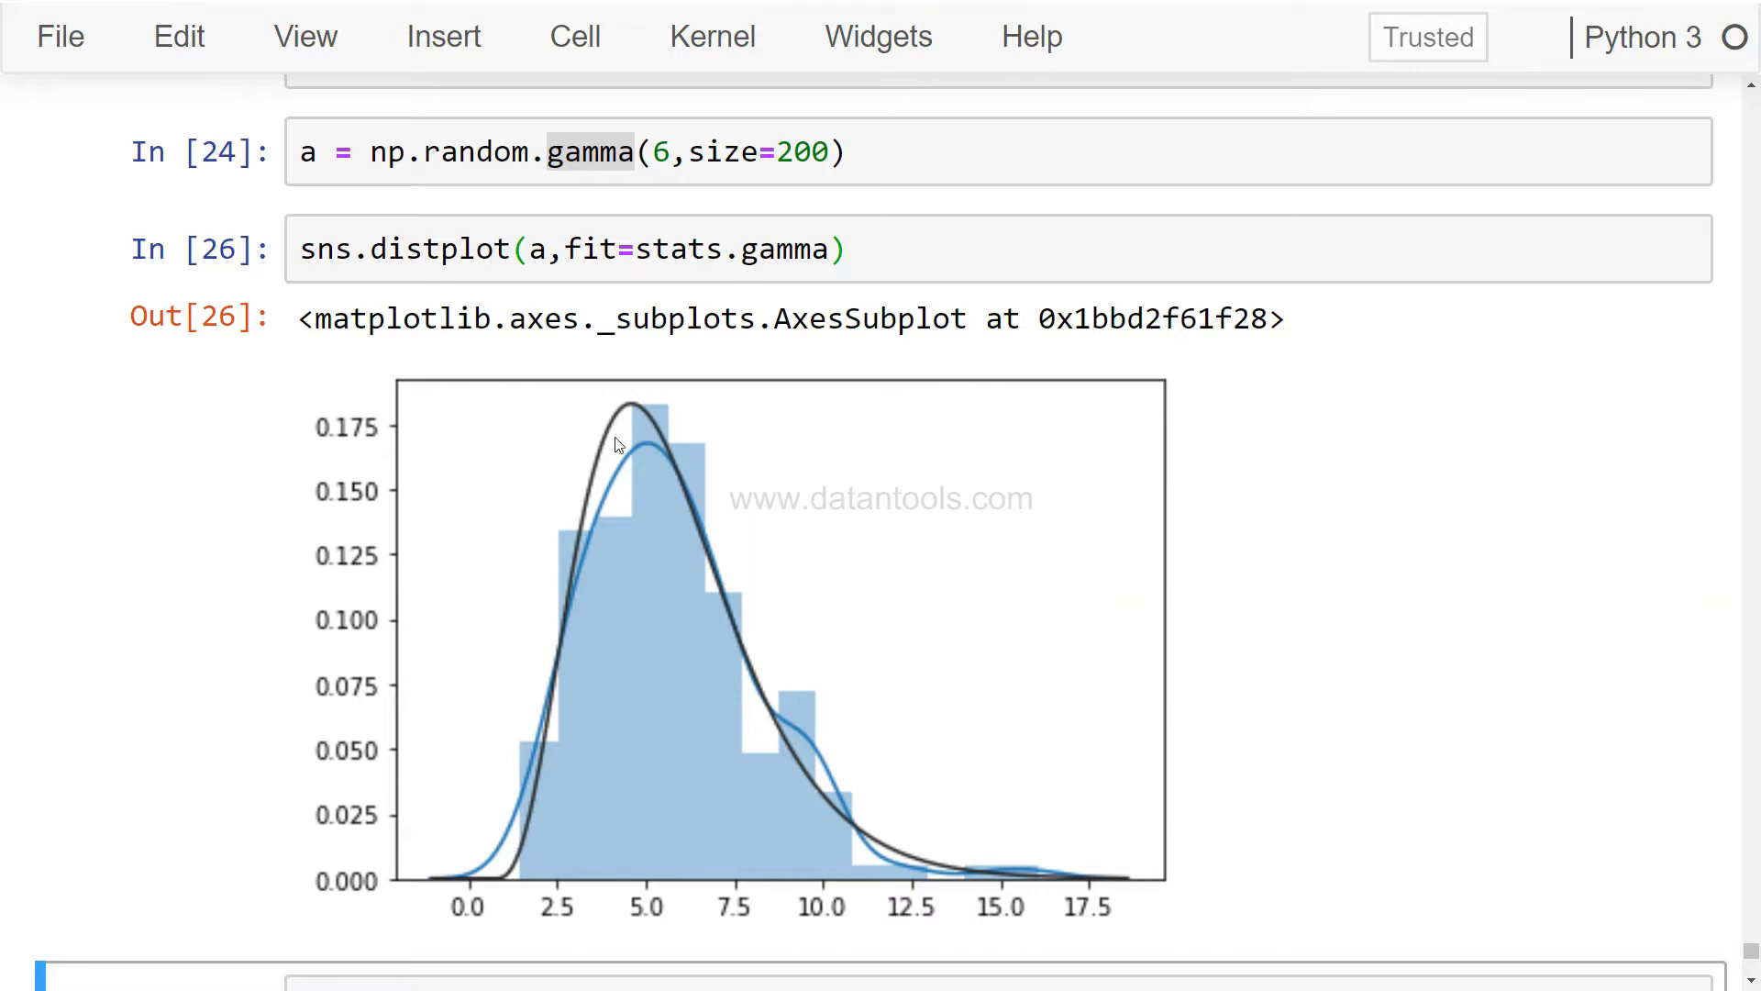
{"action": "mouse_move", "coordinate": [730, 271]}
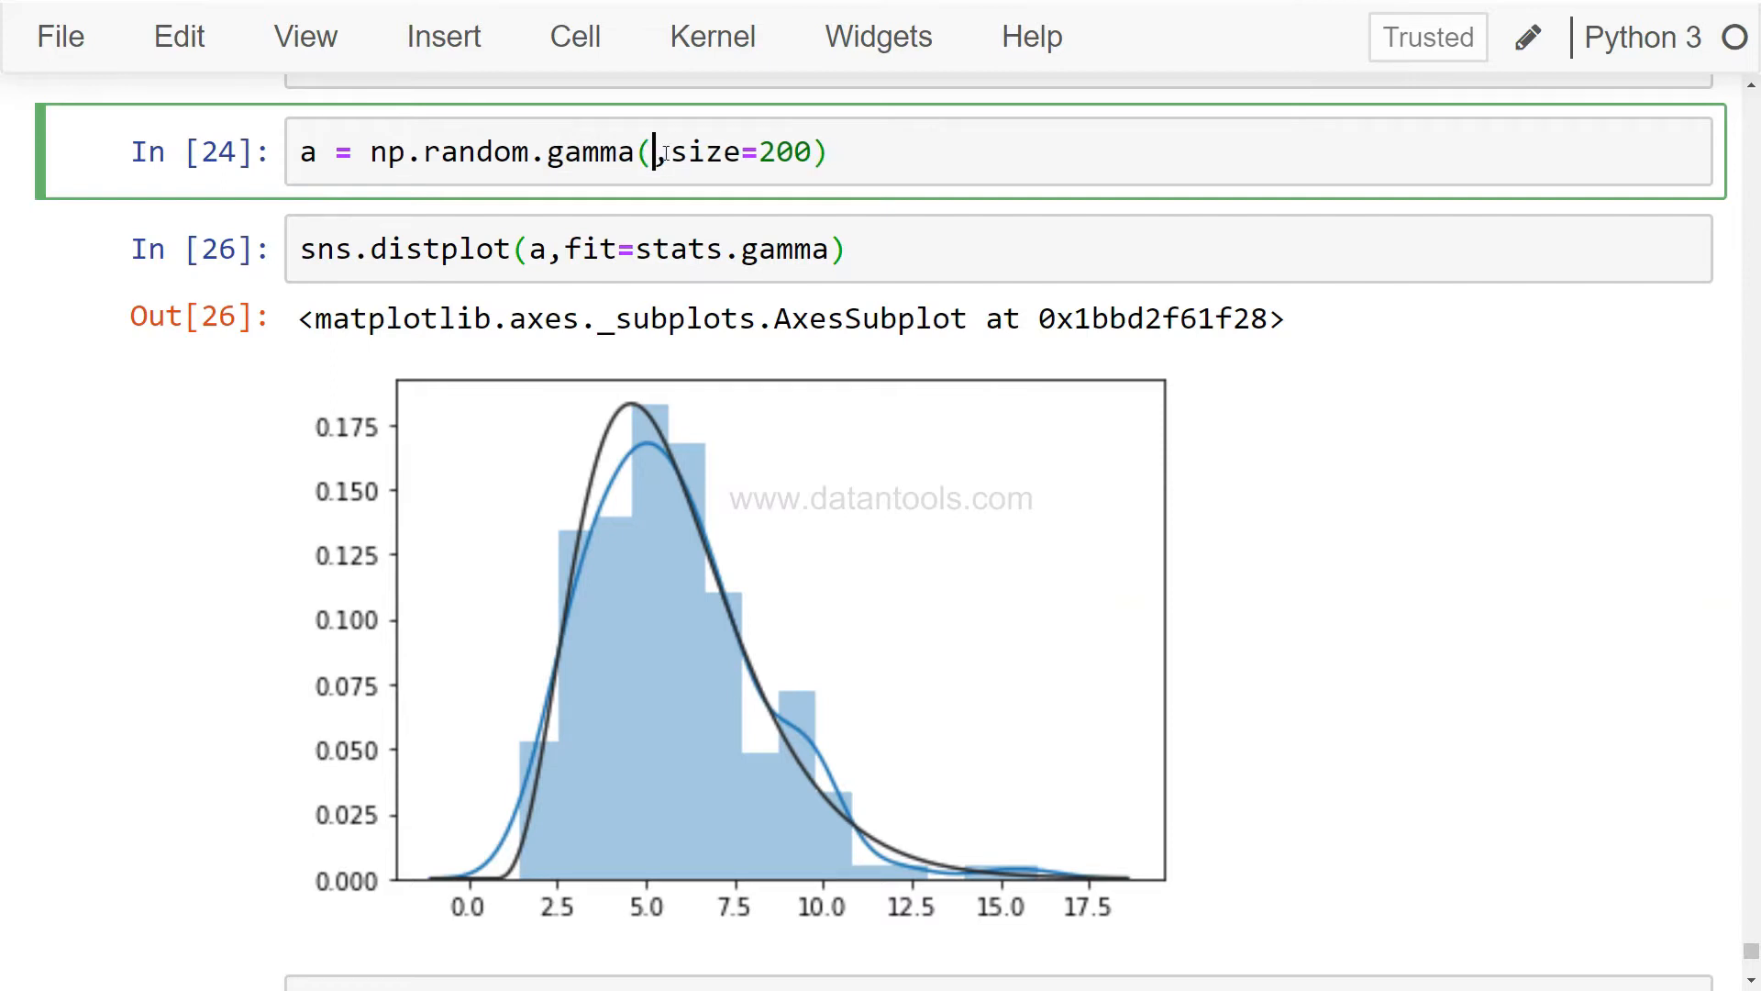
Regenerate the gamma samples with shape 3 and then 9, re-plotting with fitted curves.
{"action": "type", "text": "3"}
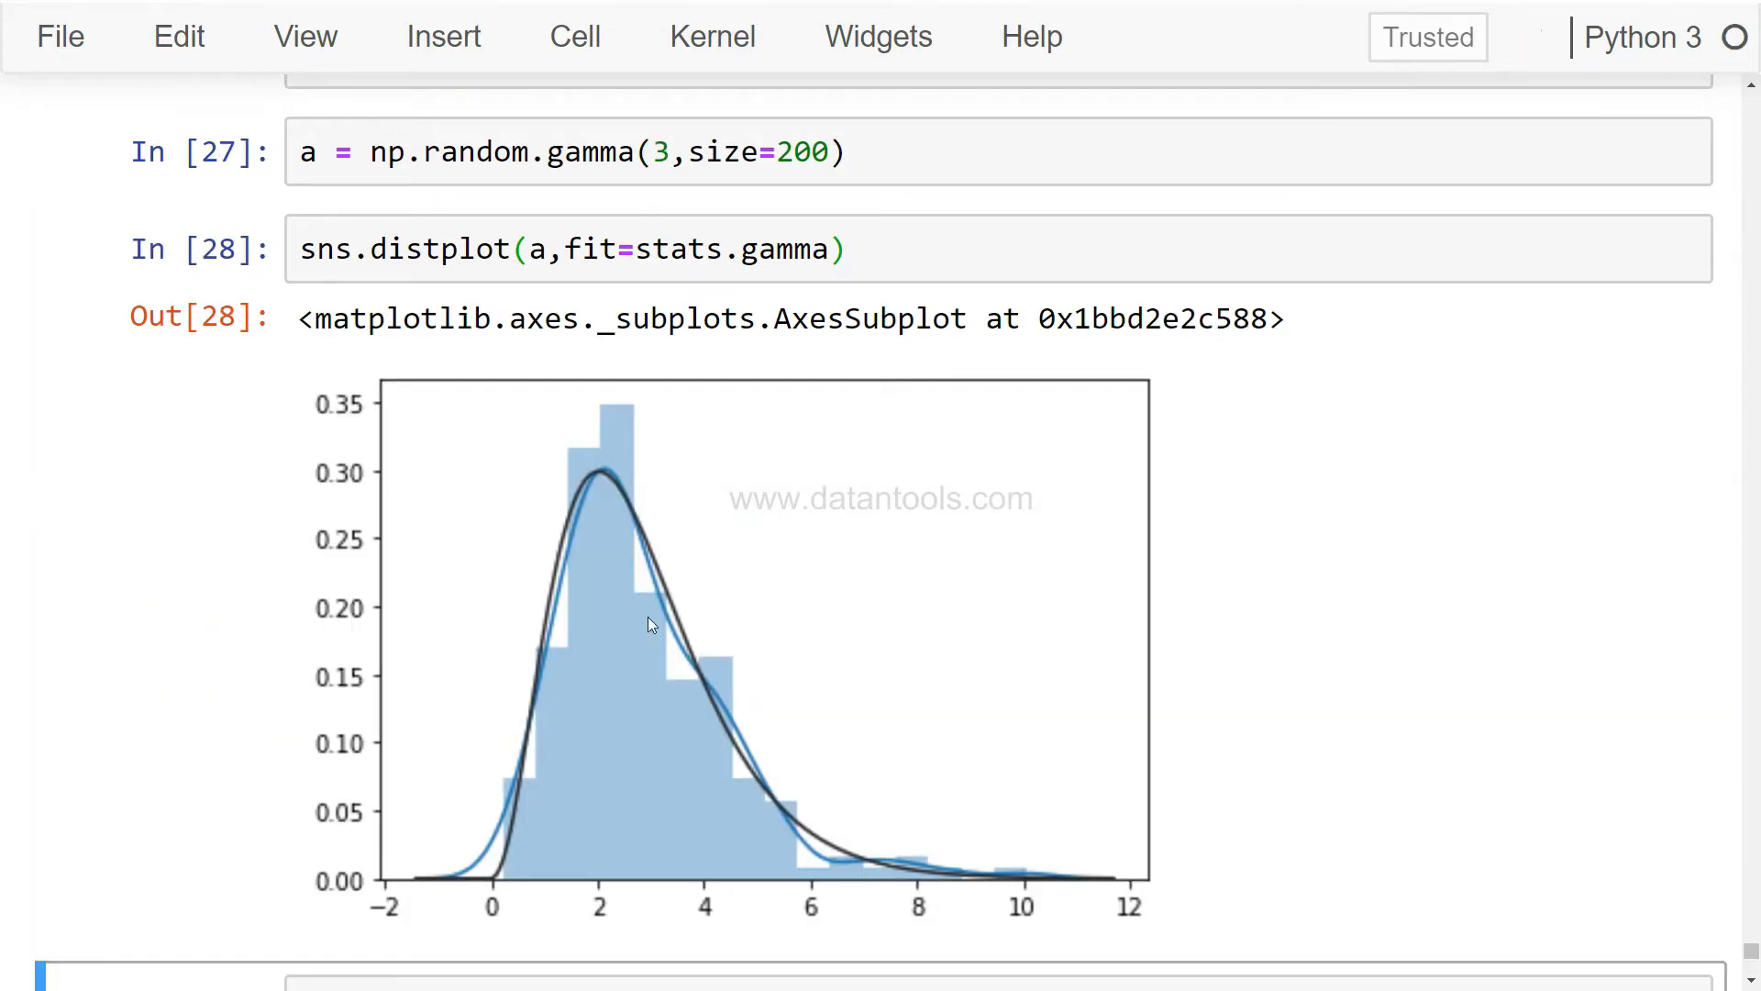
{"action": "mouse_move", "coordinate": [634, 568]}
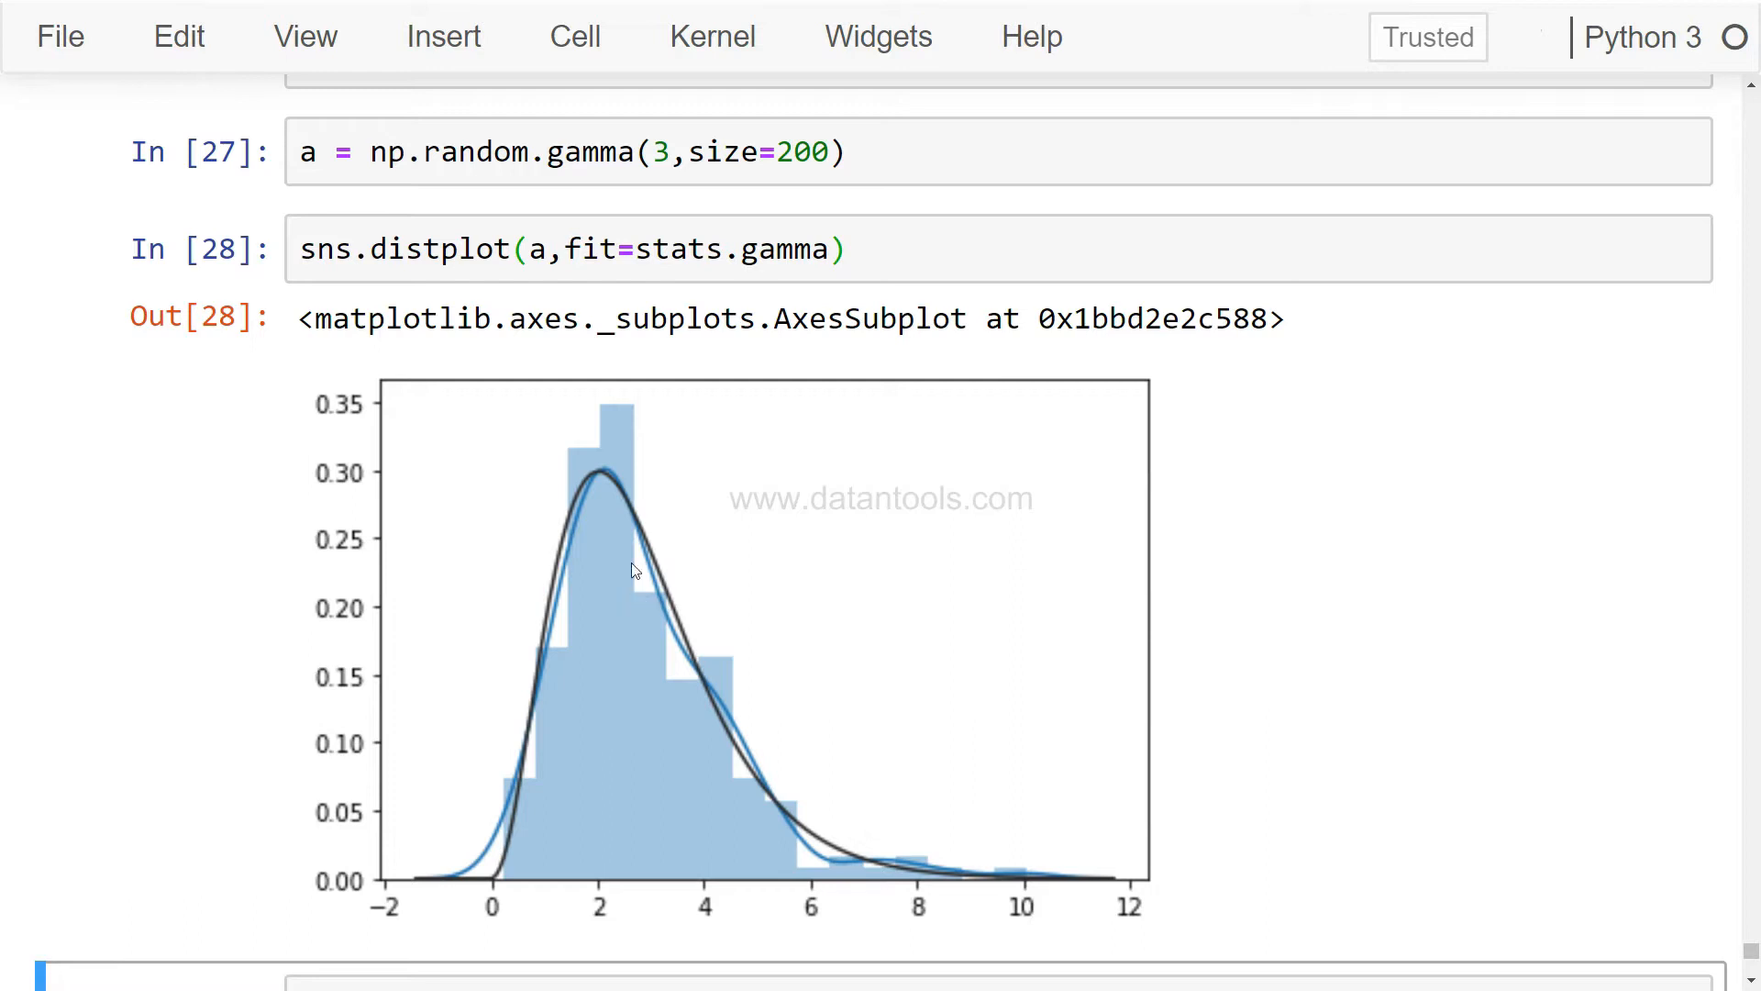
{"action": "left_click", "coordinate": [668, 152]}
{"action": "type", "text": "9"}
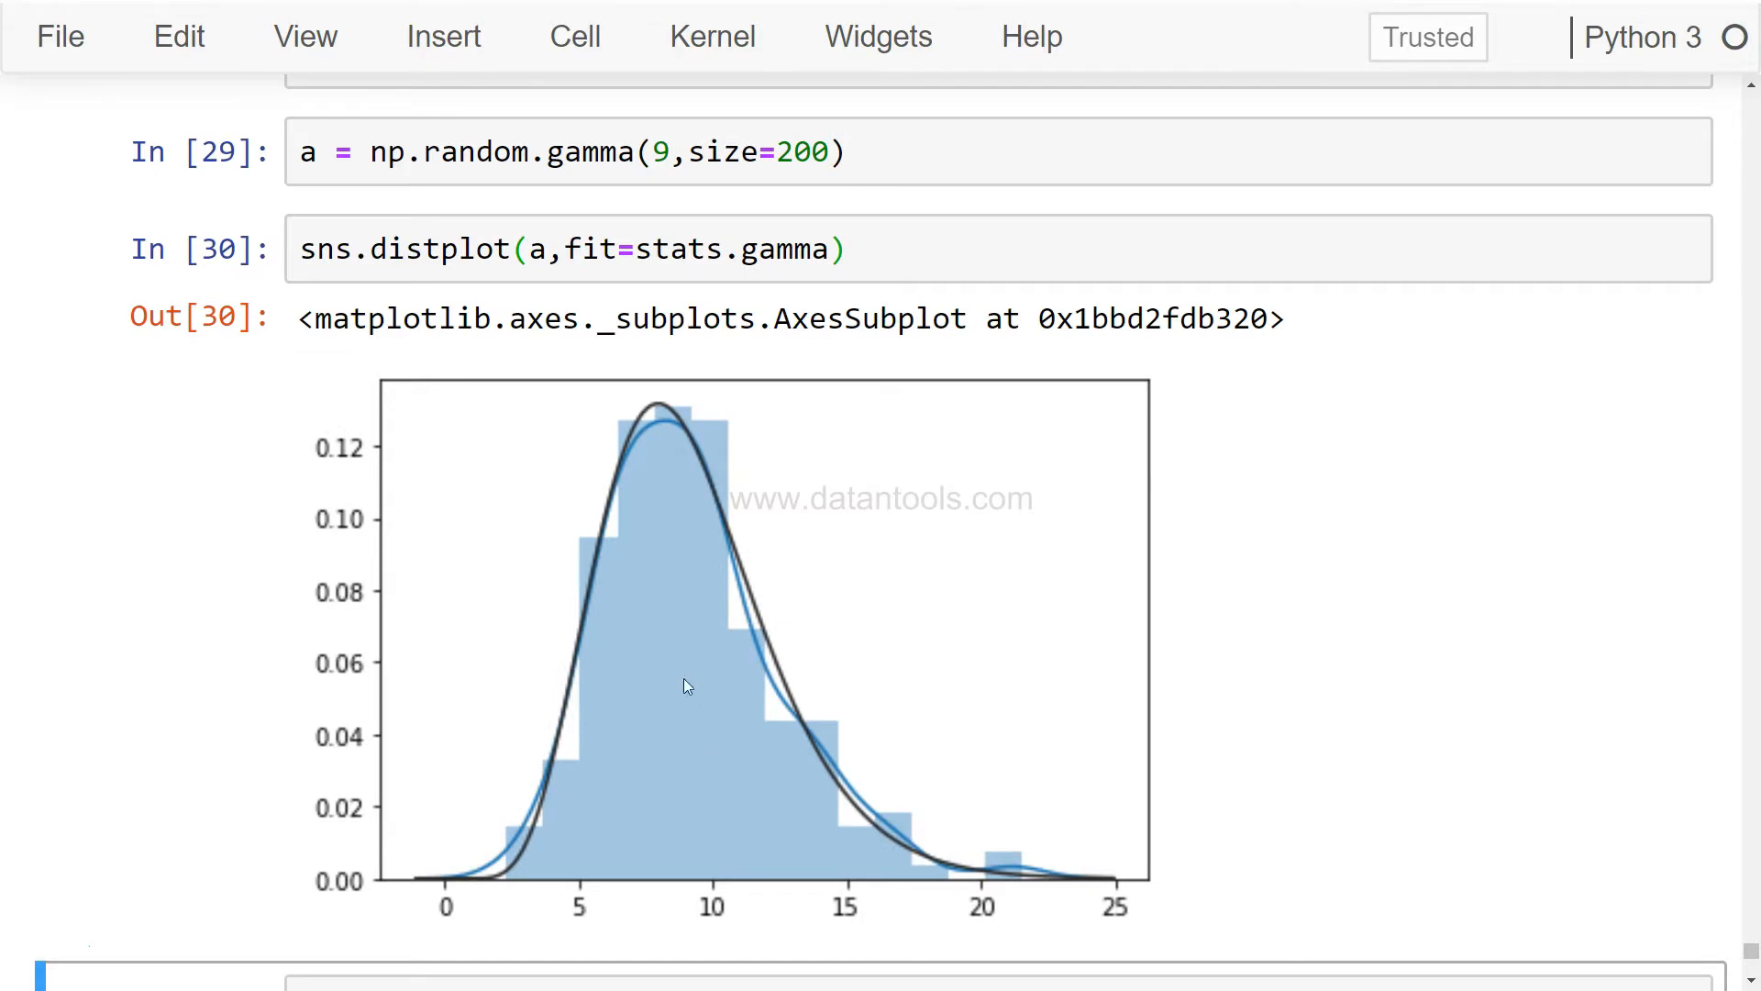
{"action": "mouse_move", "coordinate": [837, 594]}
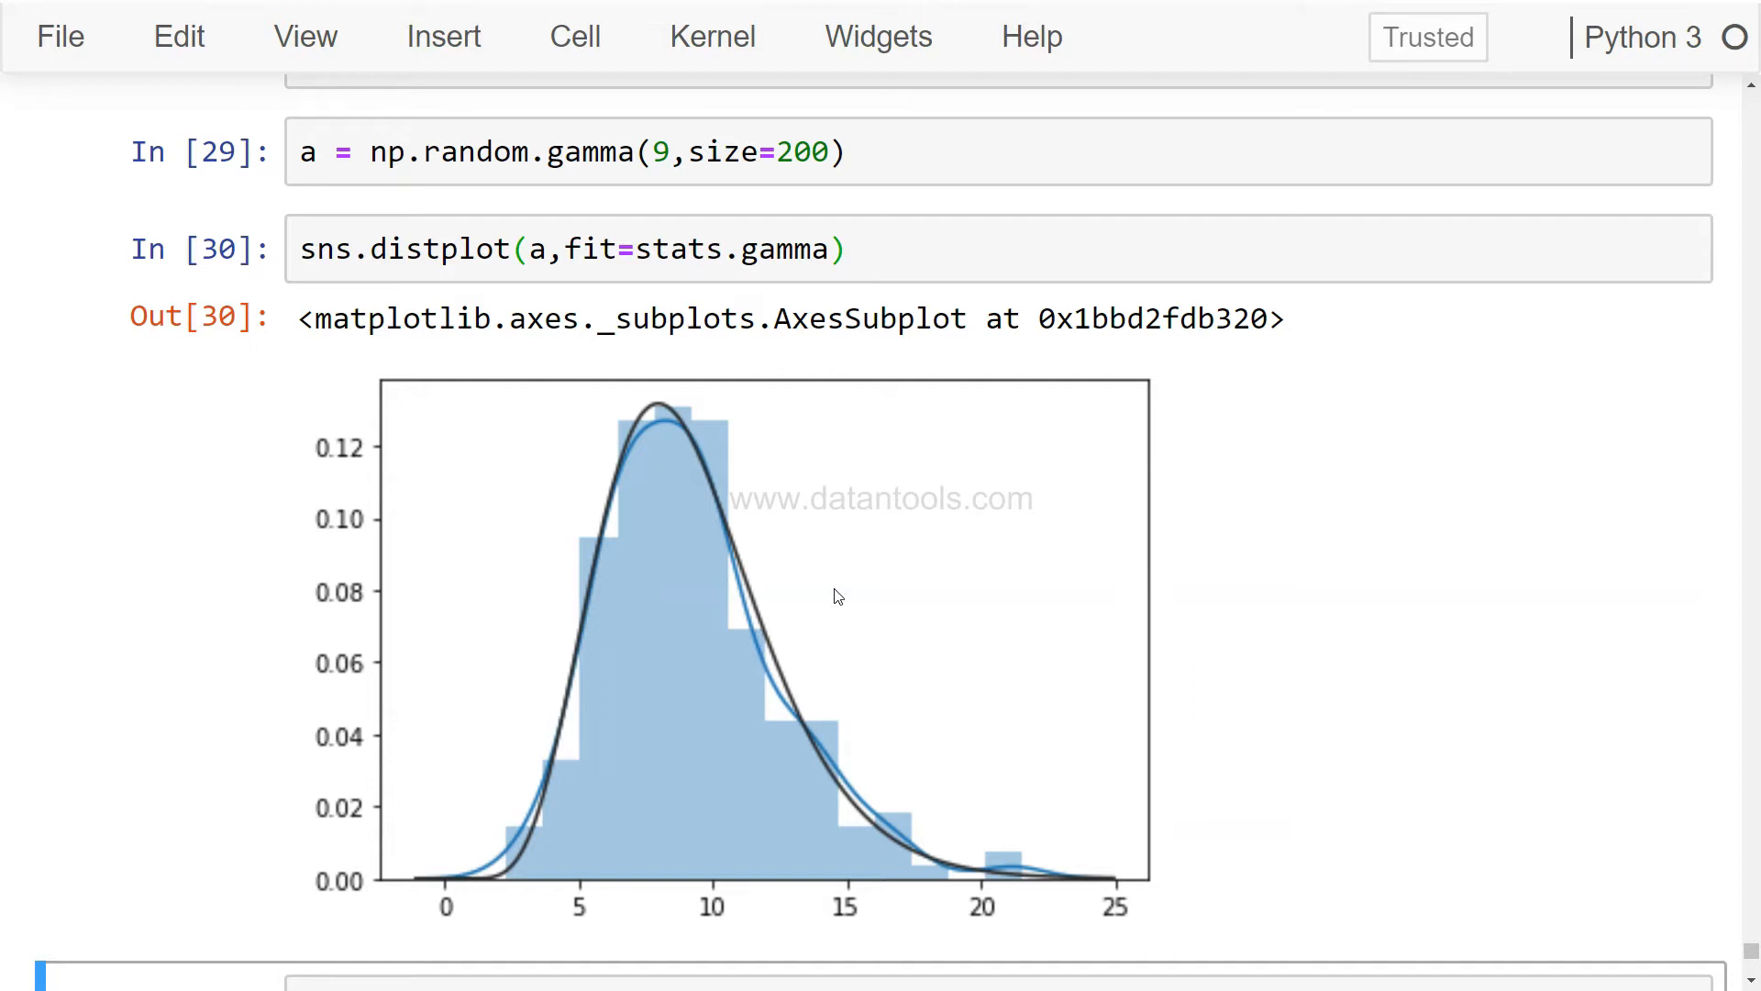
{"action": "mouse_move", "coordinate": [776, 475]}
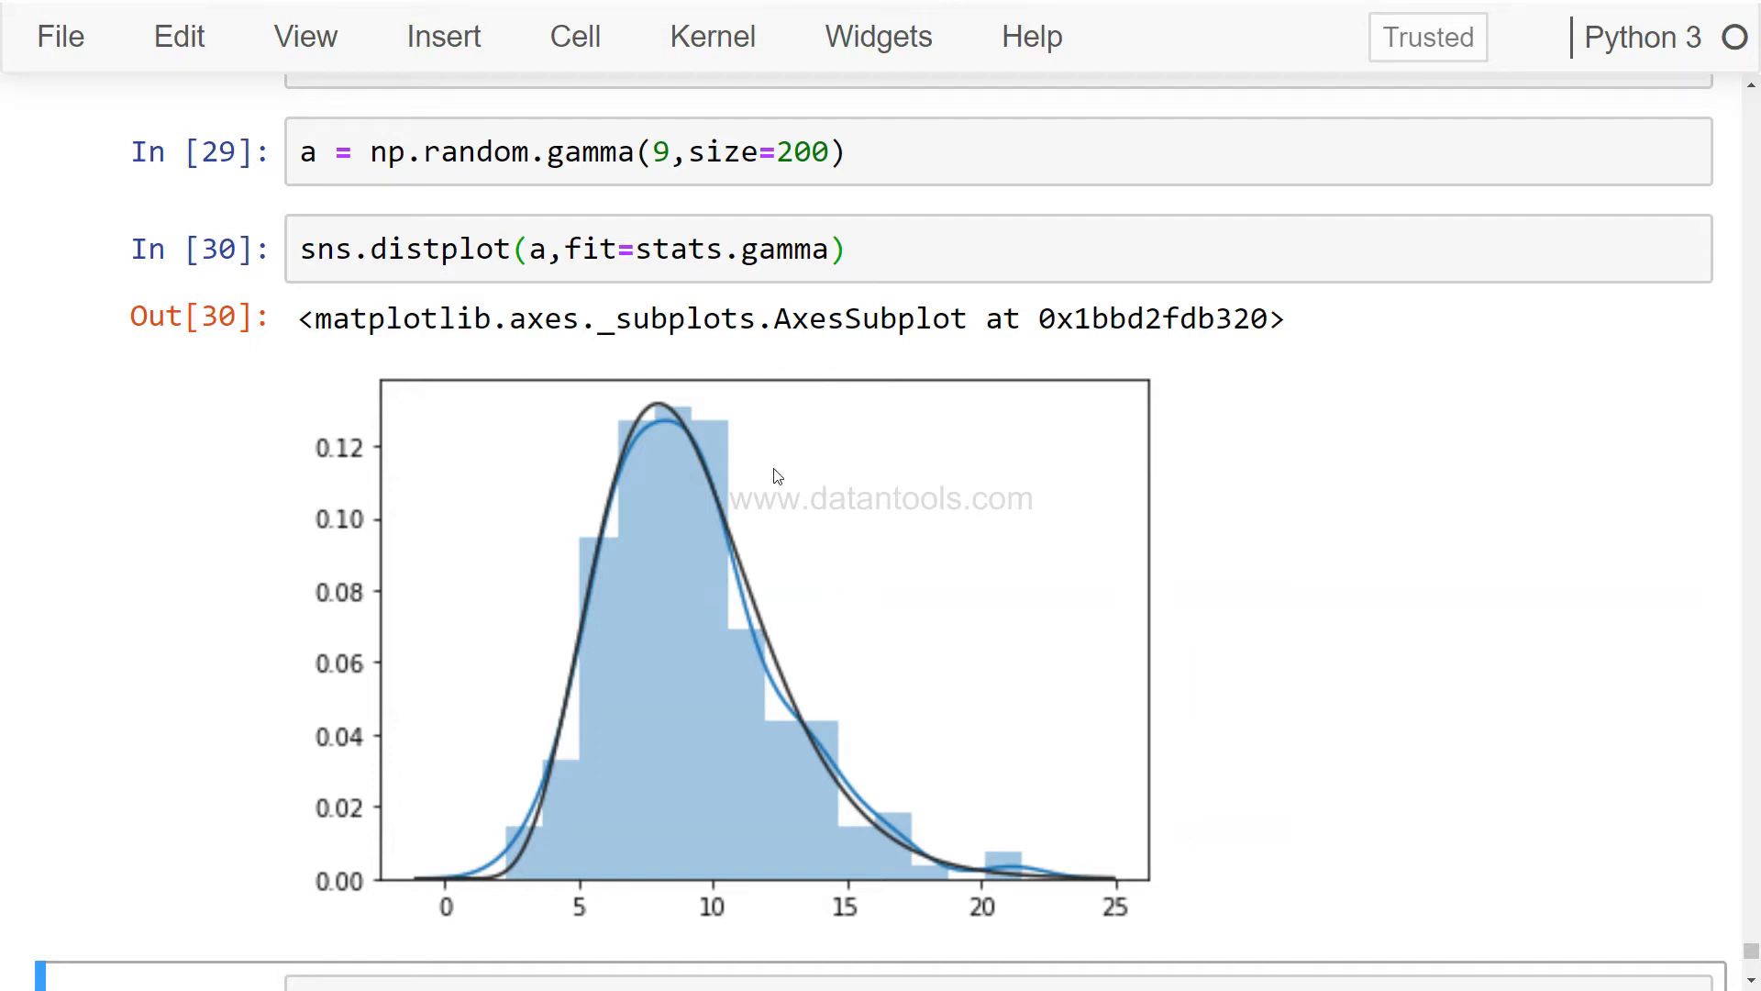
{"action": "scroll", "scroll_direction": "down", "scroll_amount": 3}
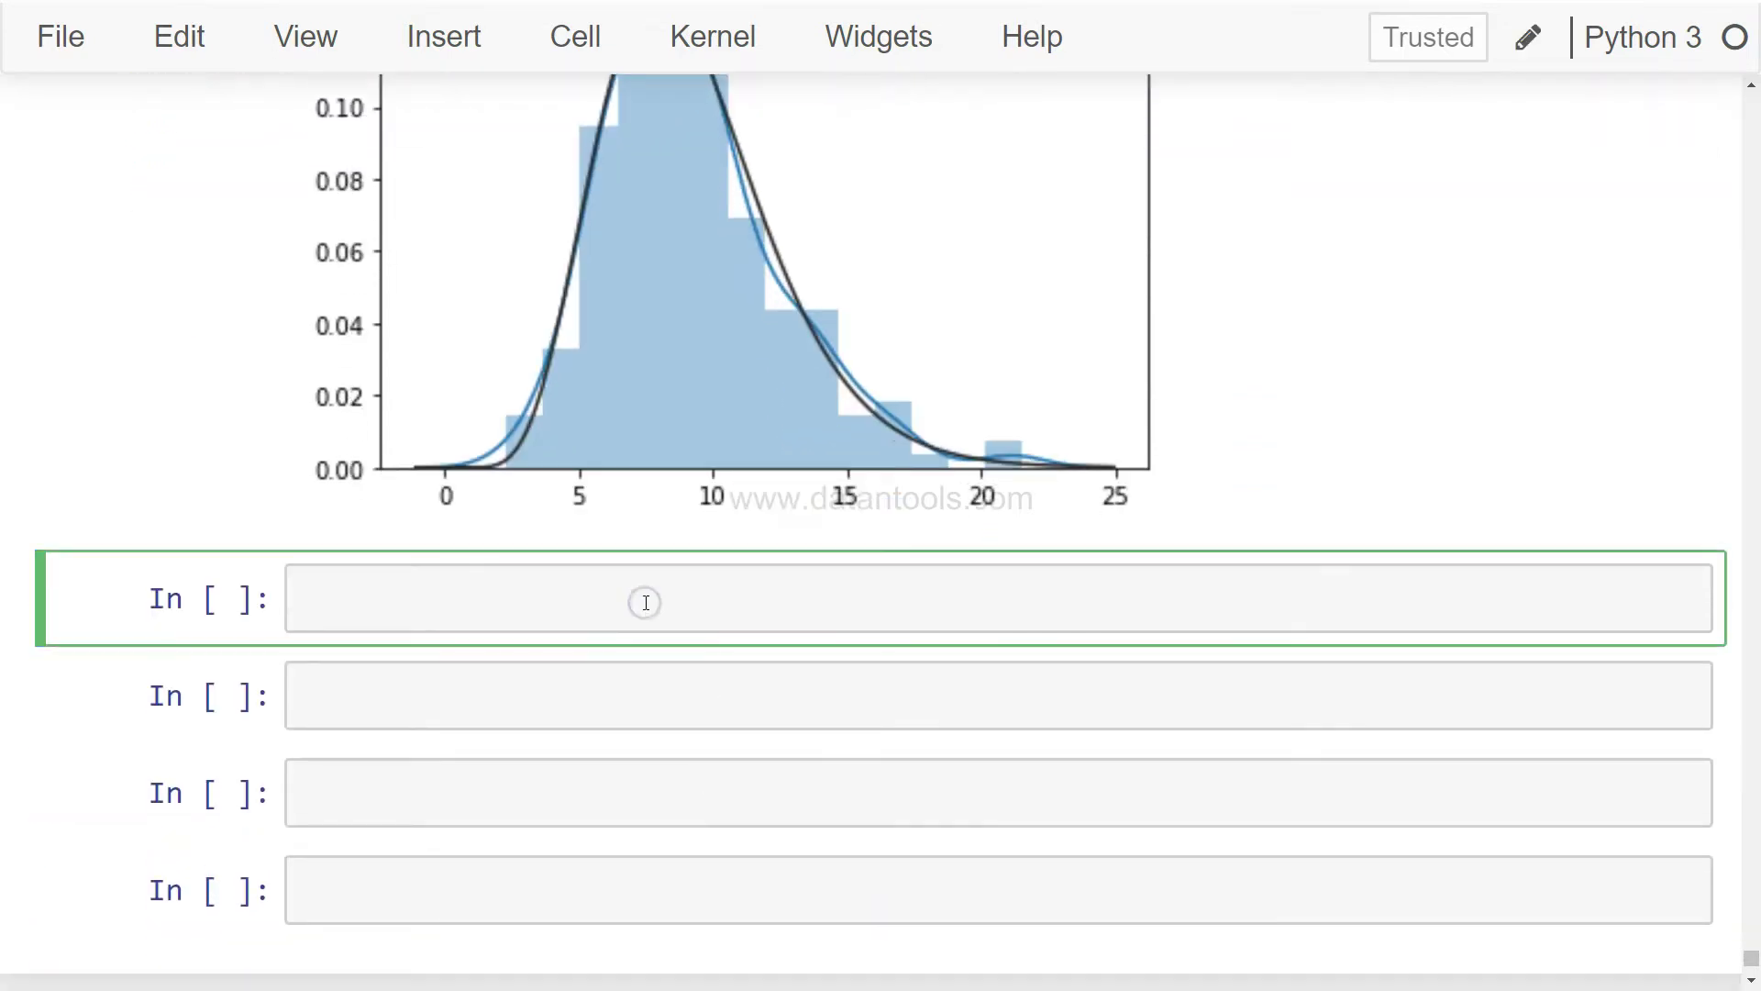
Generate b = np.random.beta(7,7, size=200).
{"action": "type", "text": "b ="}
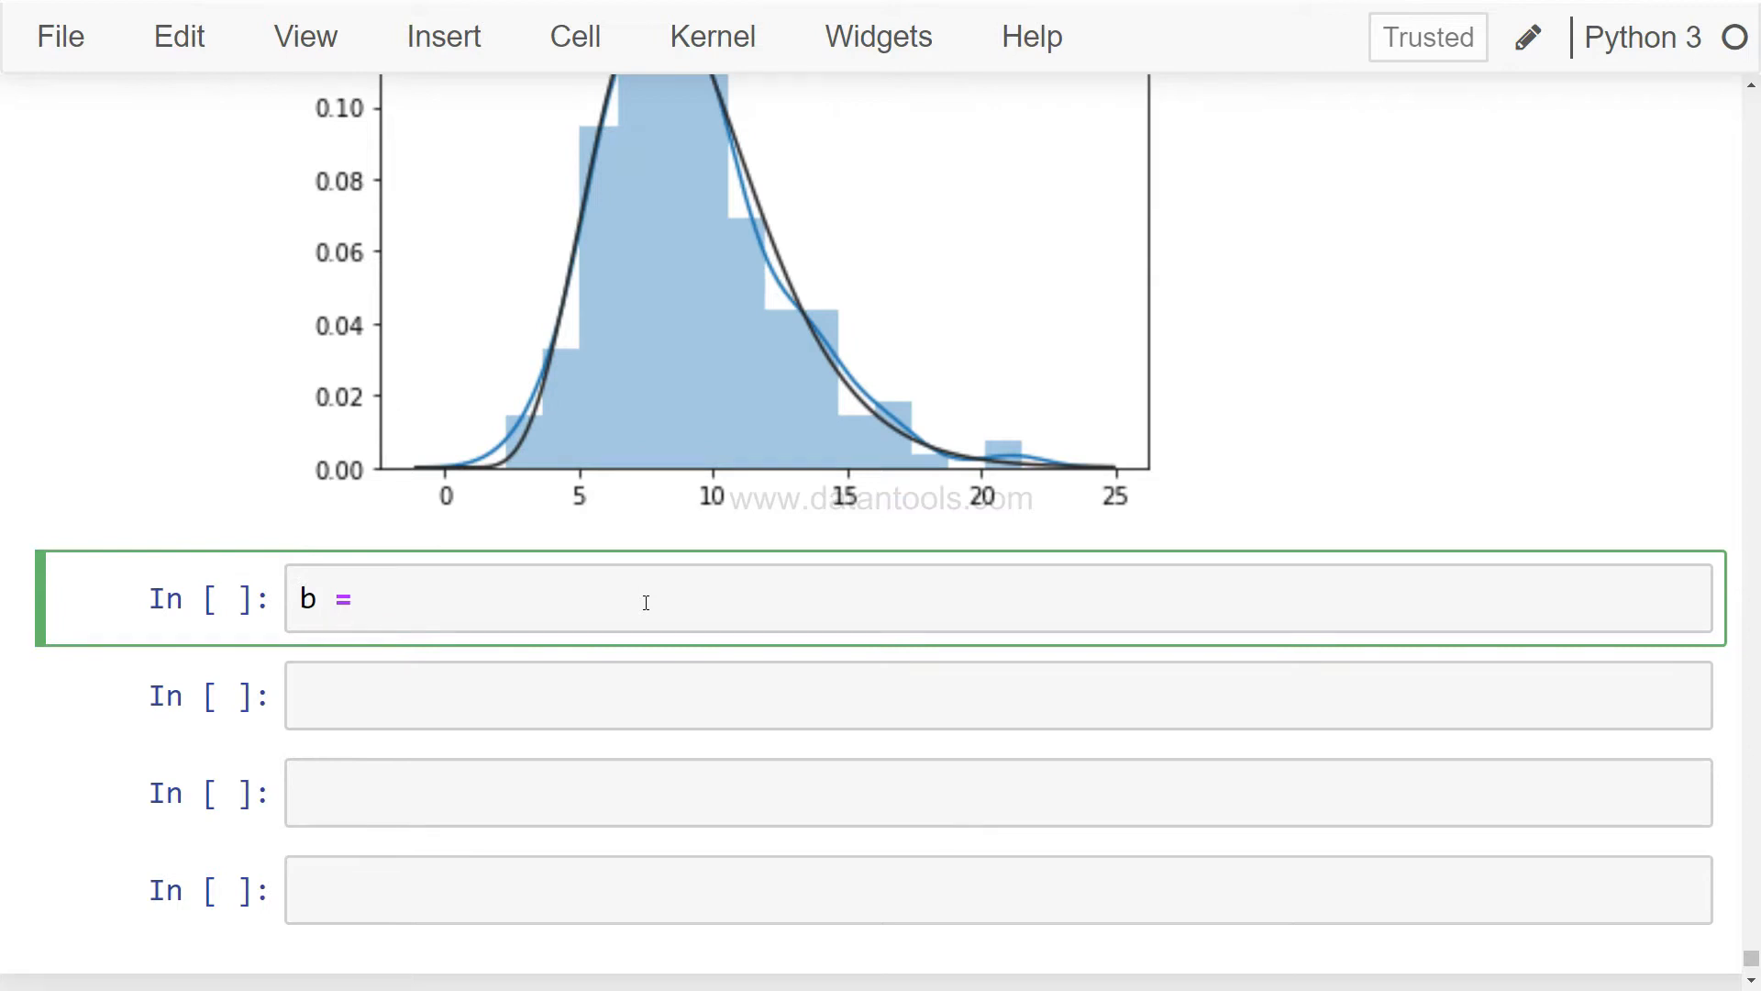
{"action": "type", "text": "np.random"}
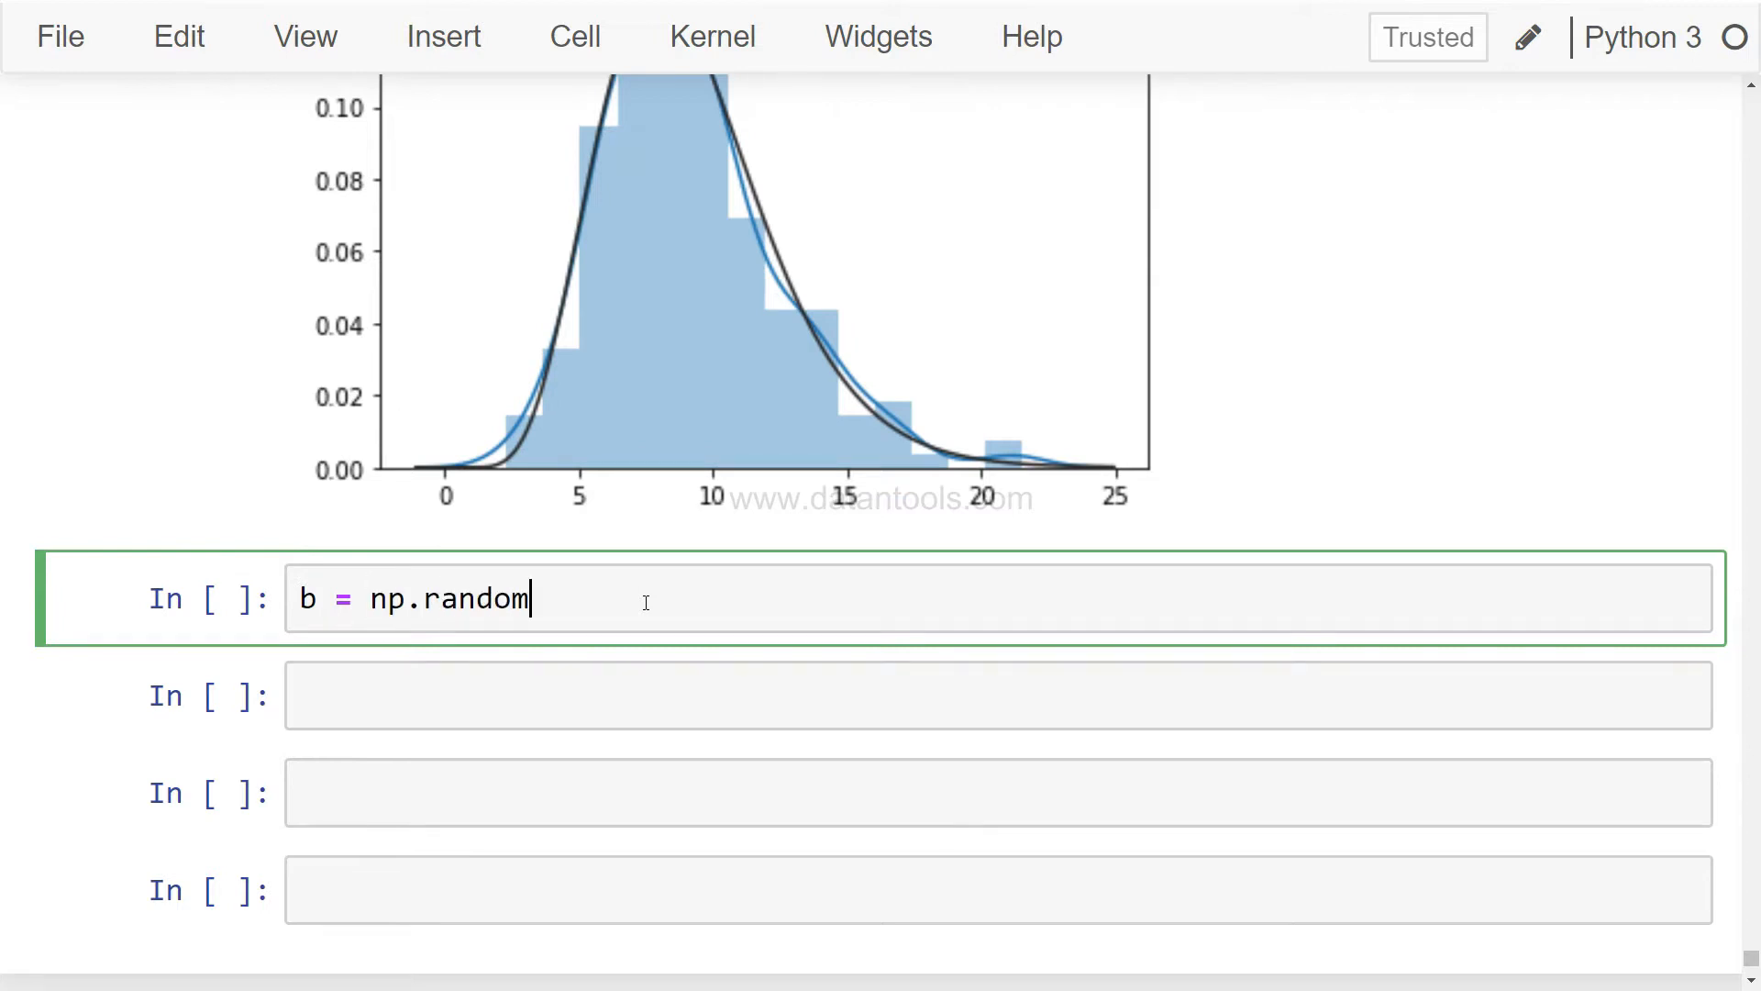
{"action": "type", "text": ".beta"}
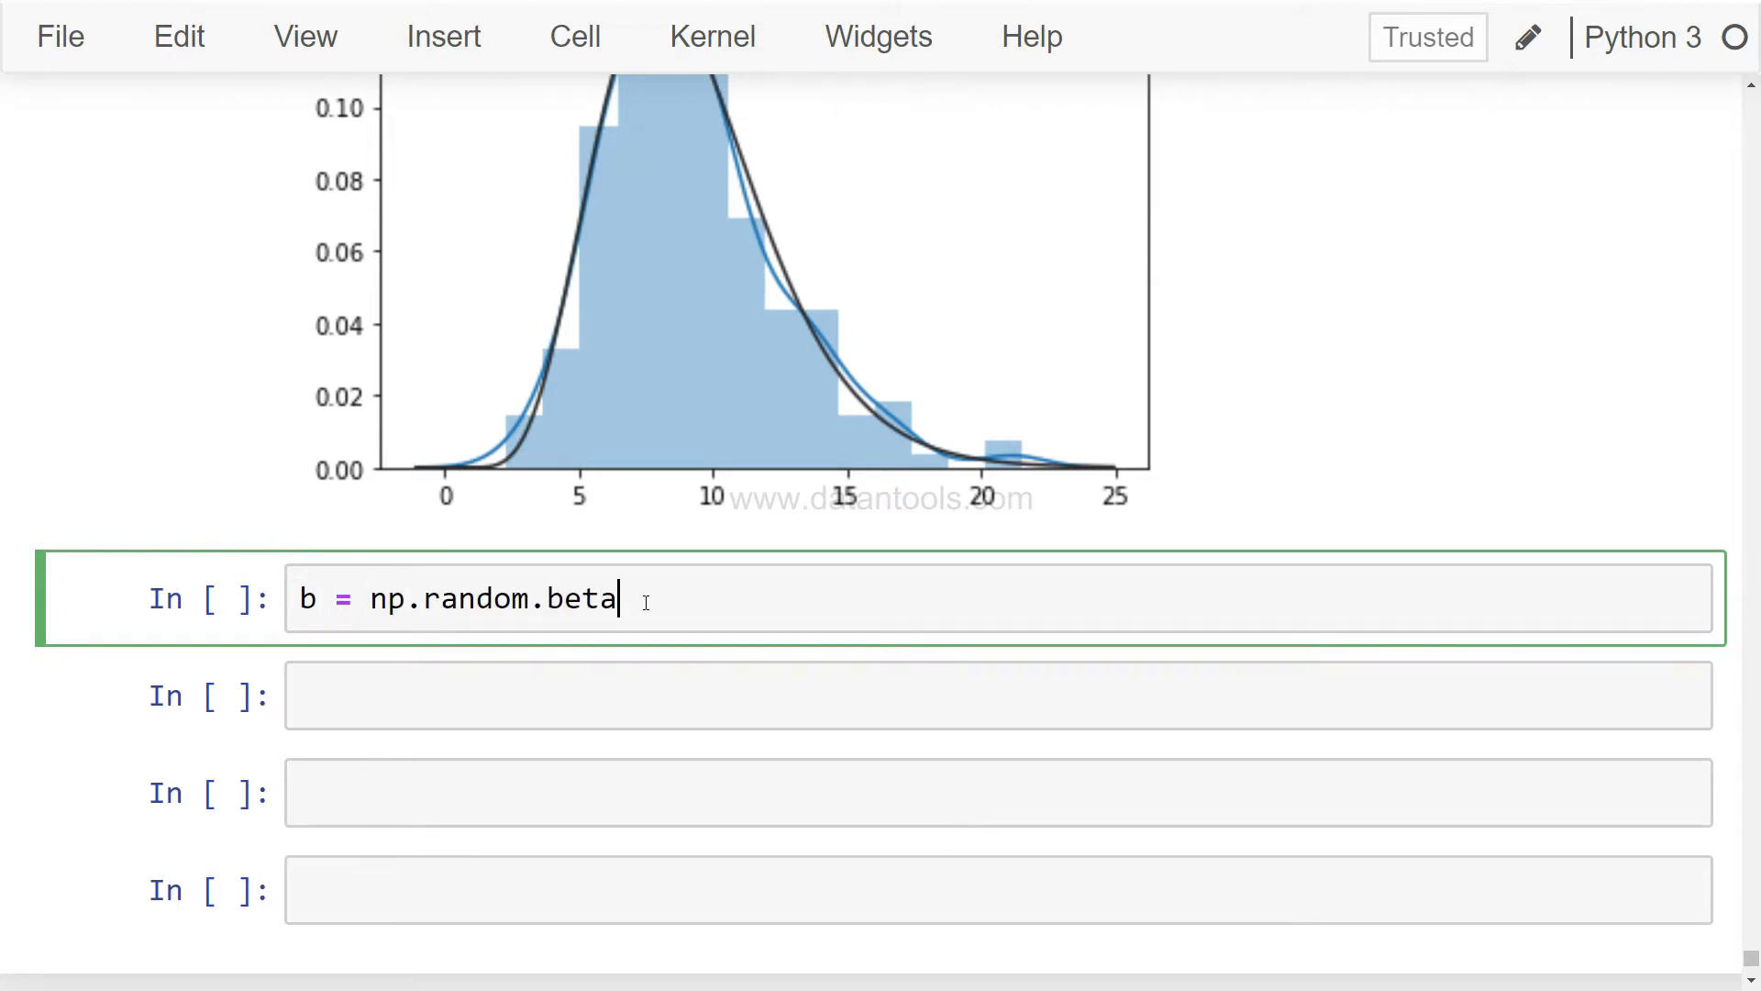
{"action": "type", "text": "()"}
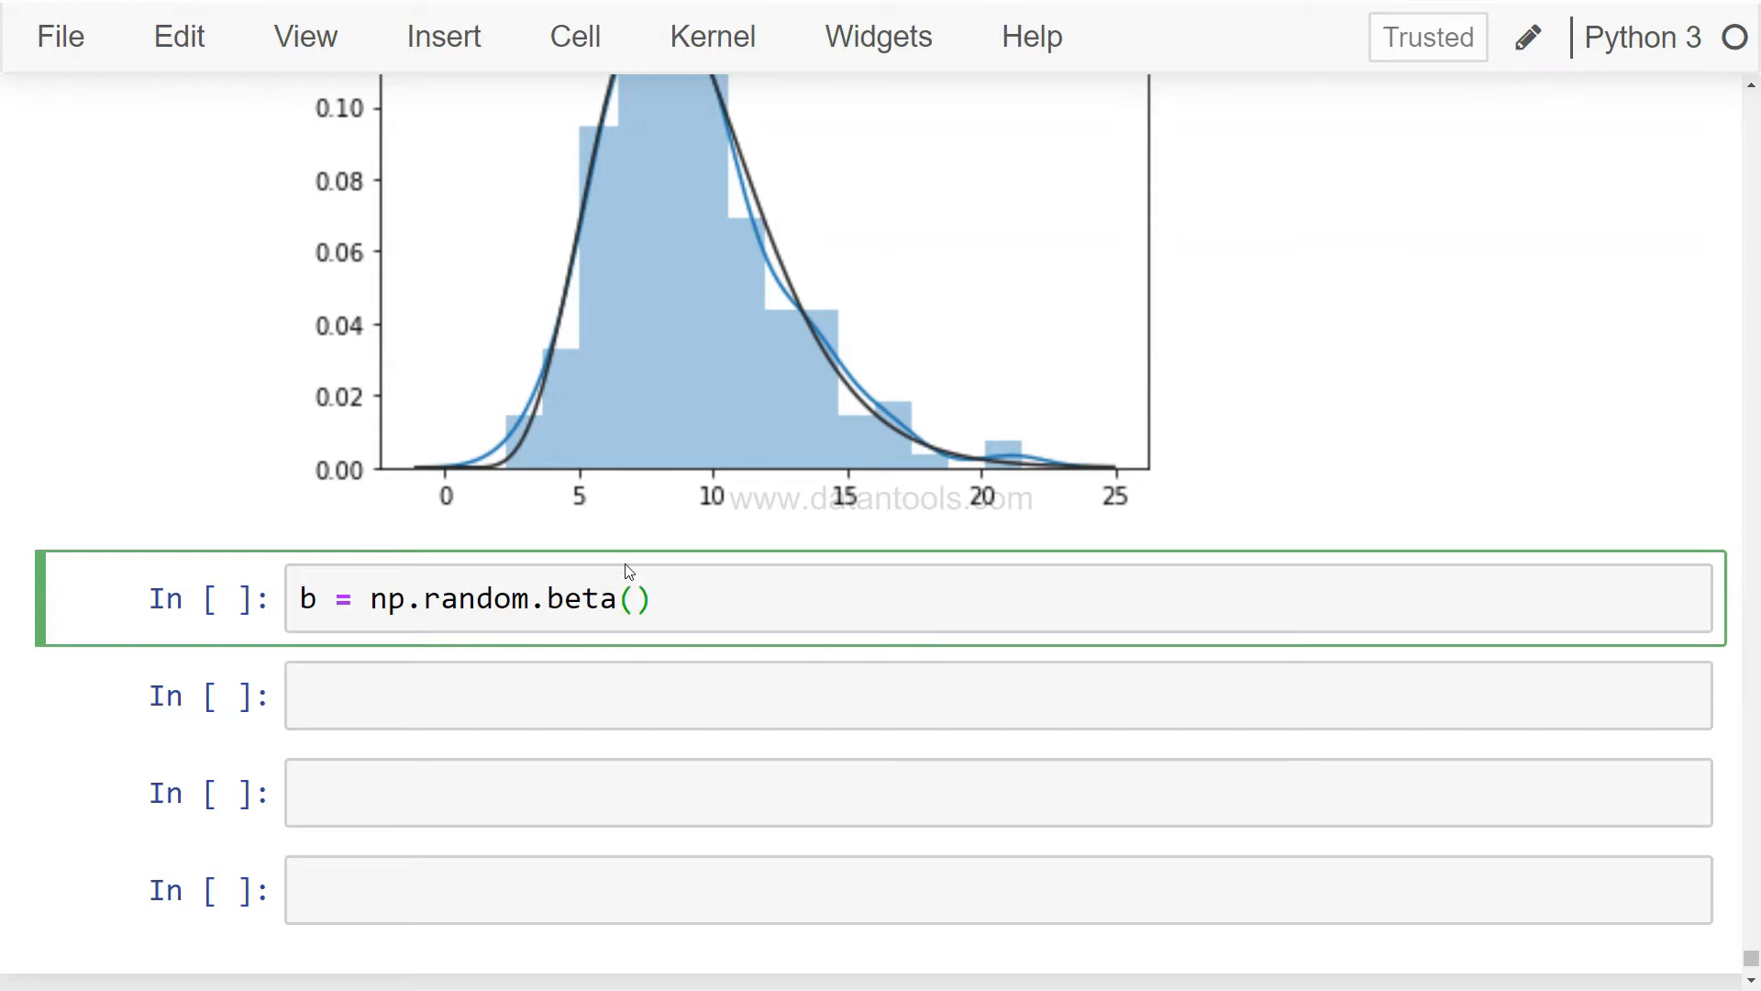
{"action": "type", "text": "7,7"}
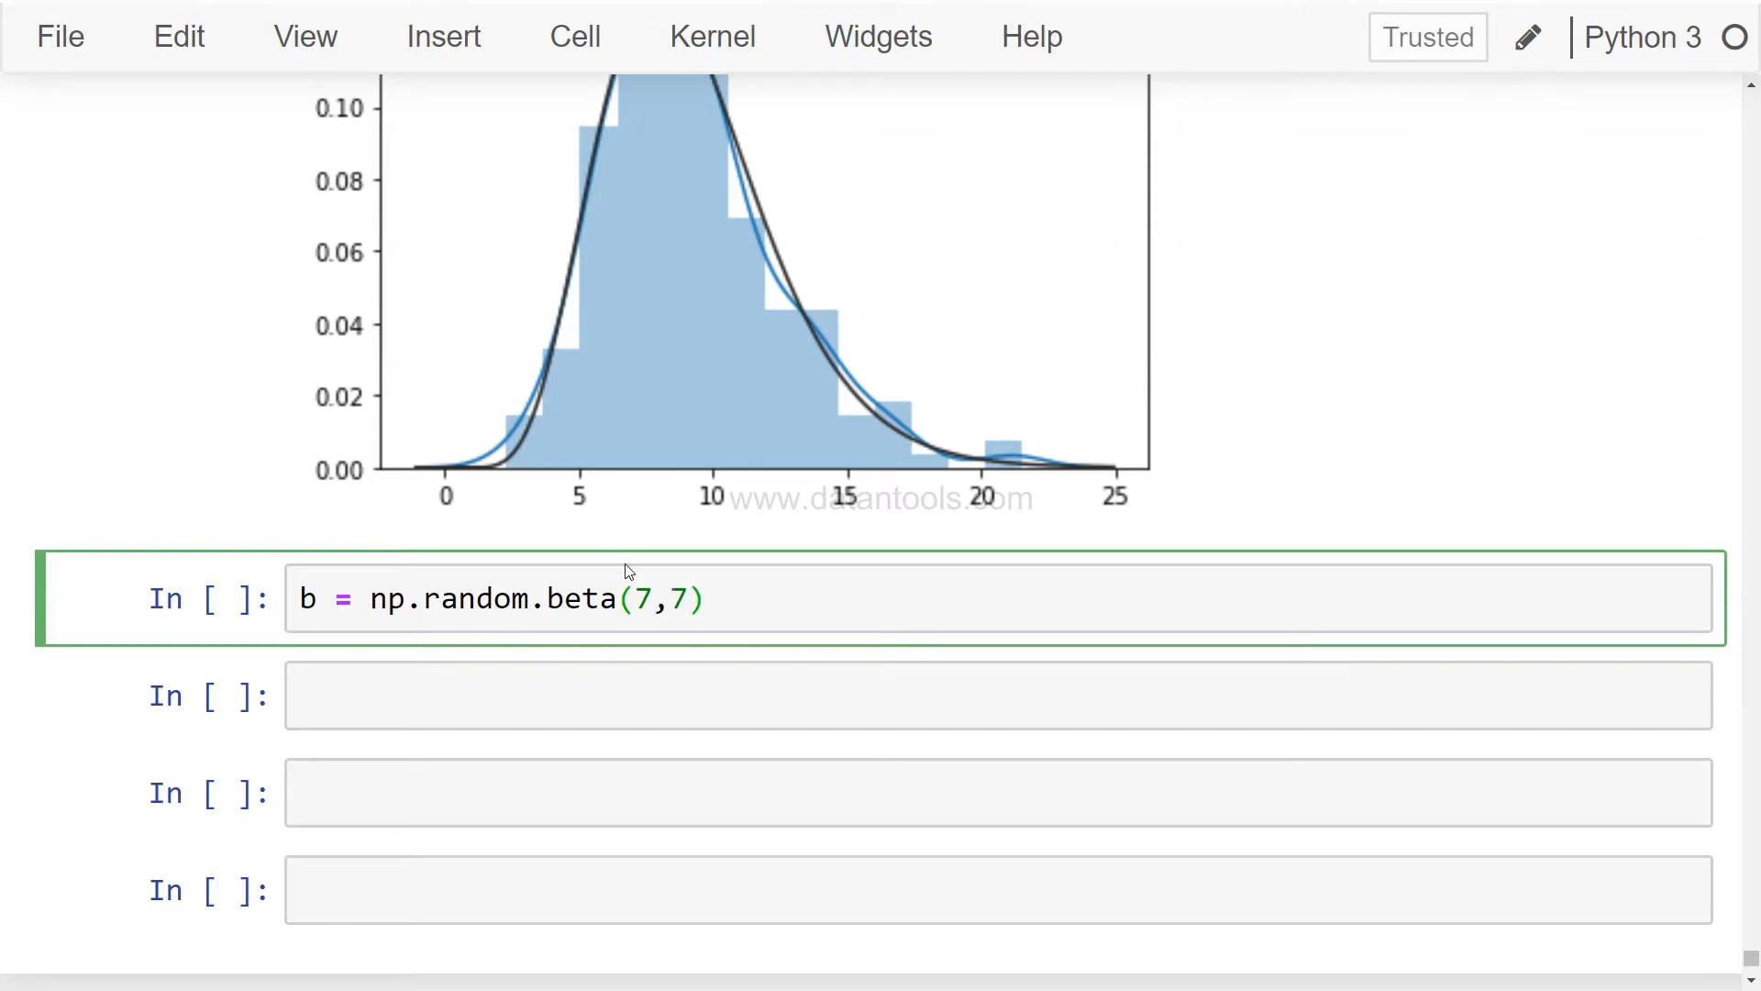
{"action": "type", "text": ",size=200"}
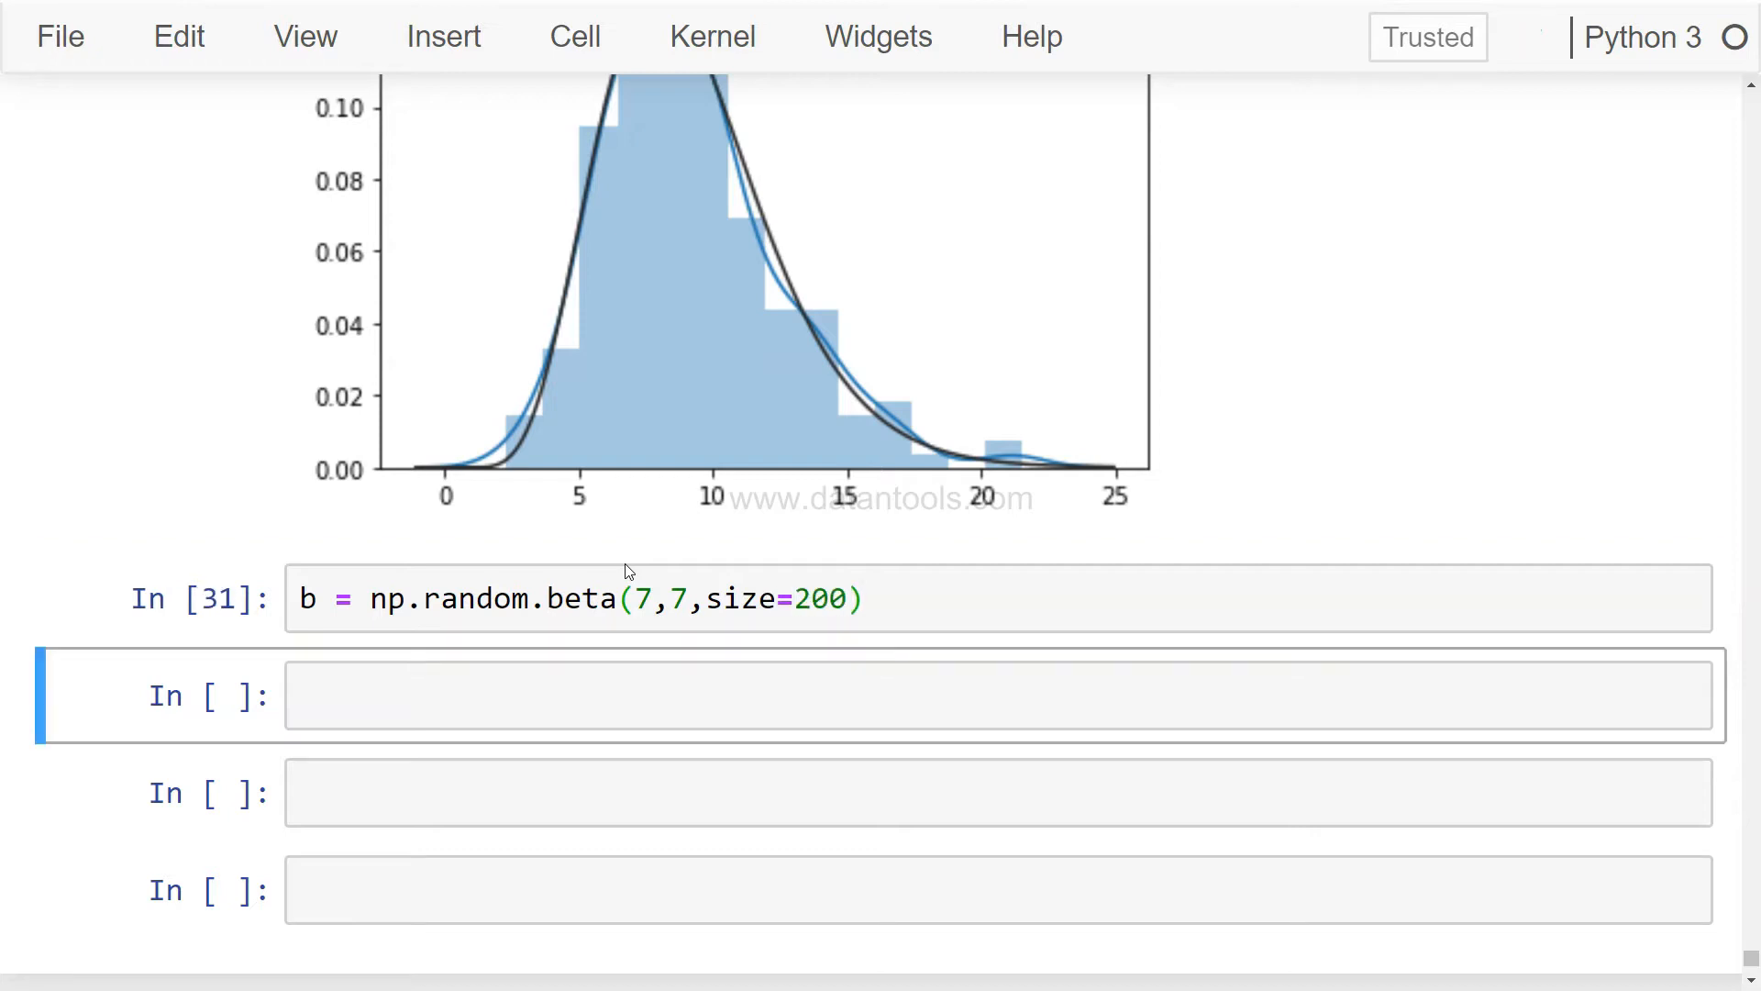
Attempt sns.displot(b, fit=stats.beta), hit the AttributeError, and go to fix the function name.
{"action": "type", "text": "sns.dis"}
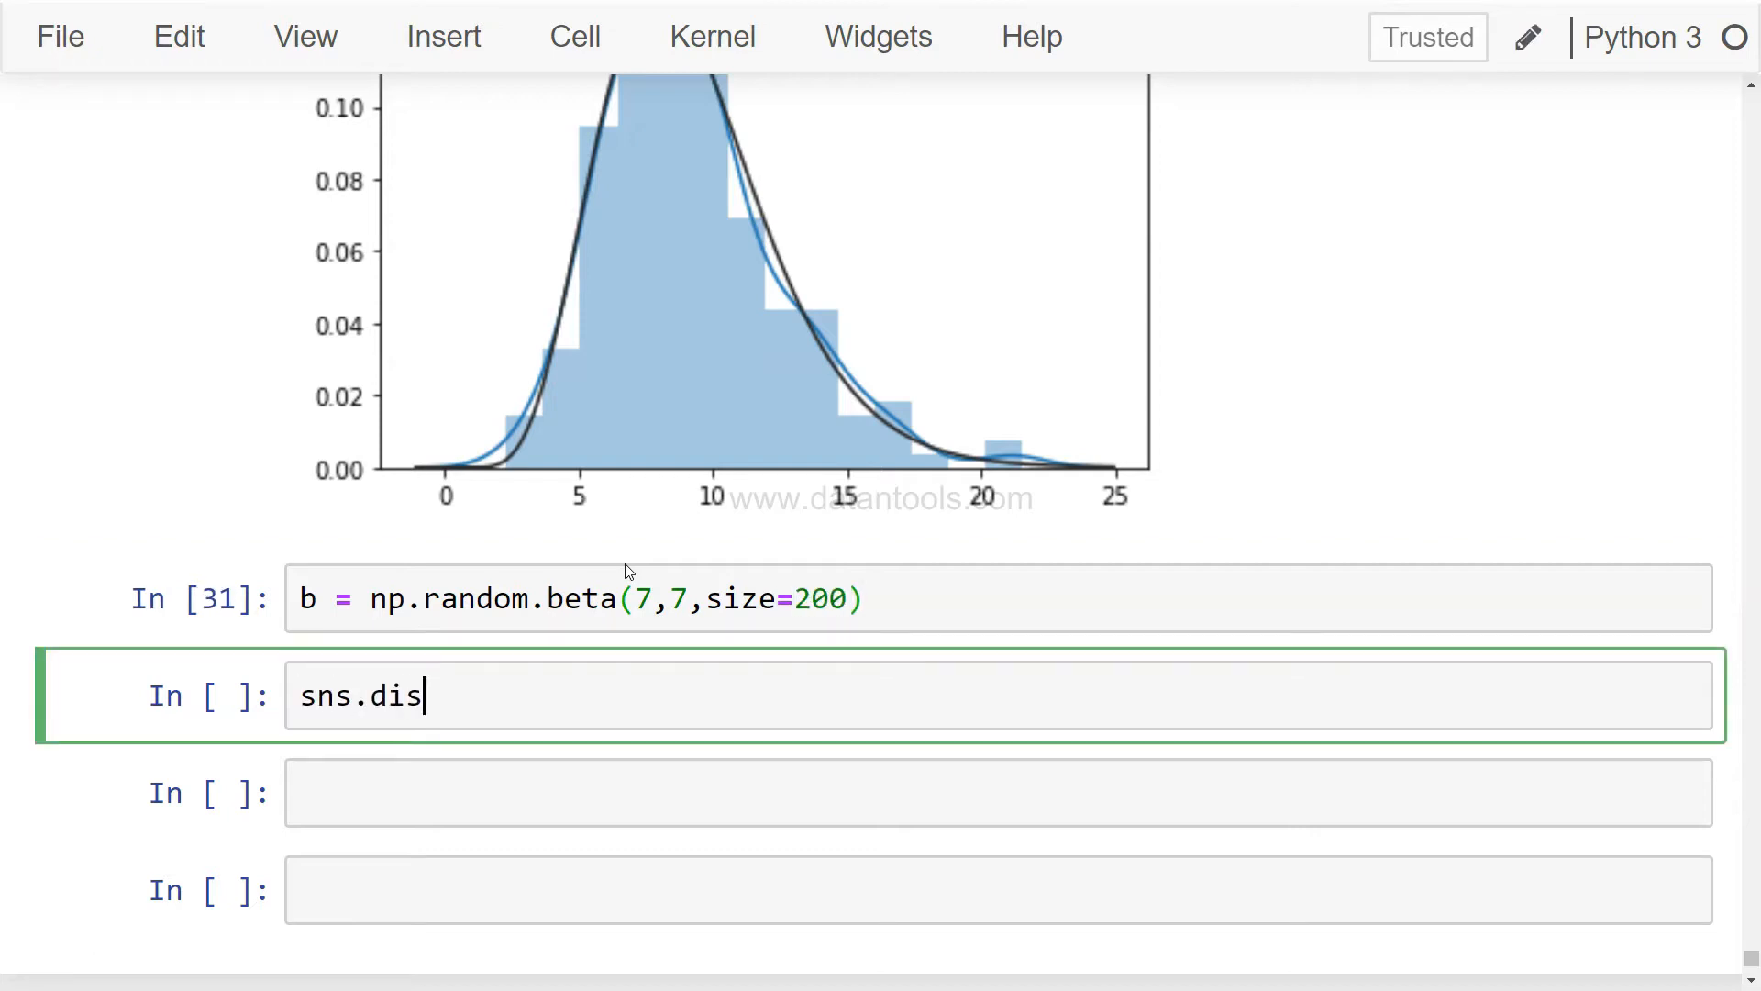
{"action": "type", "text": "plot(b,"}
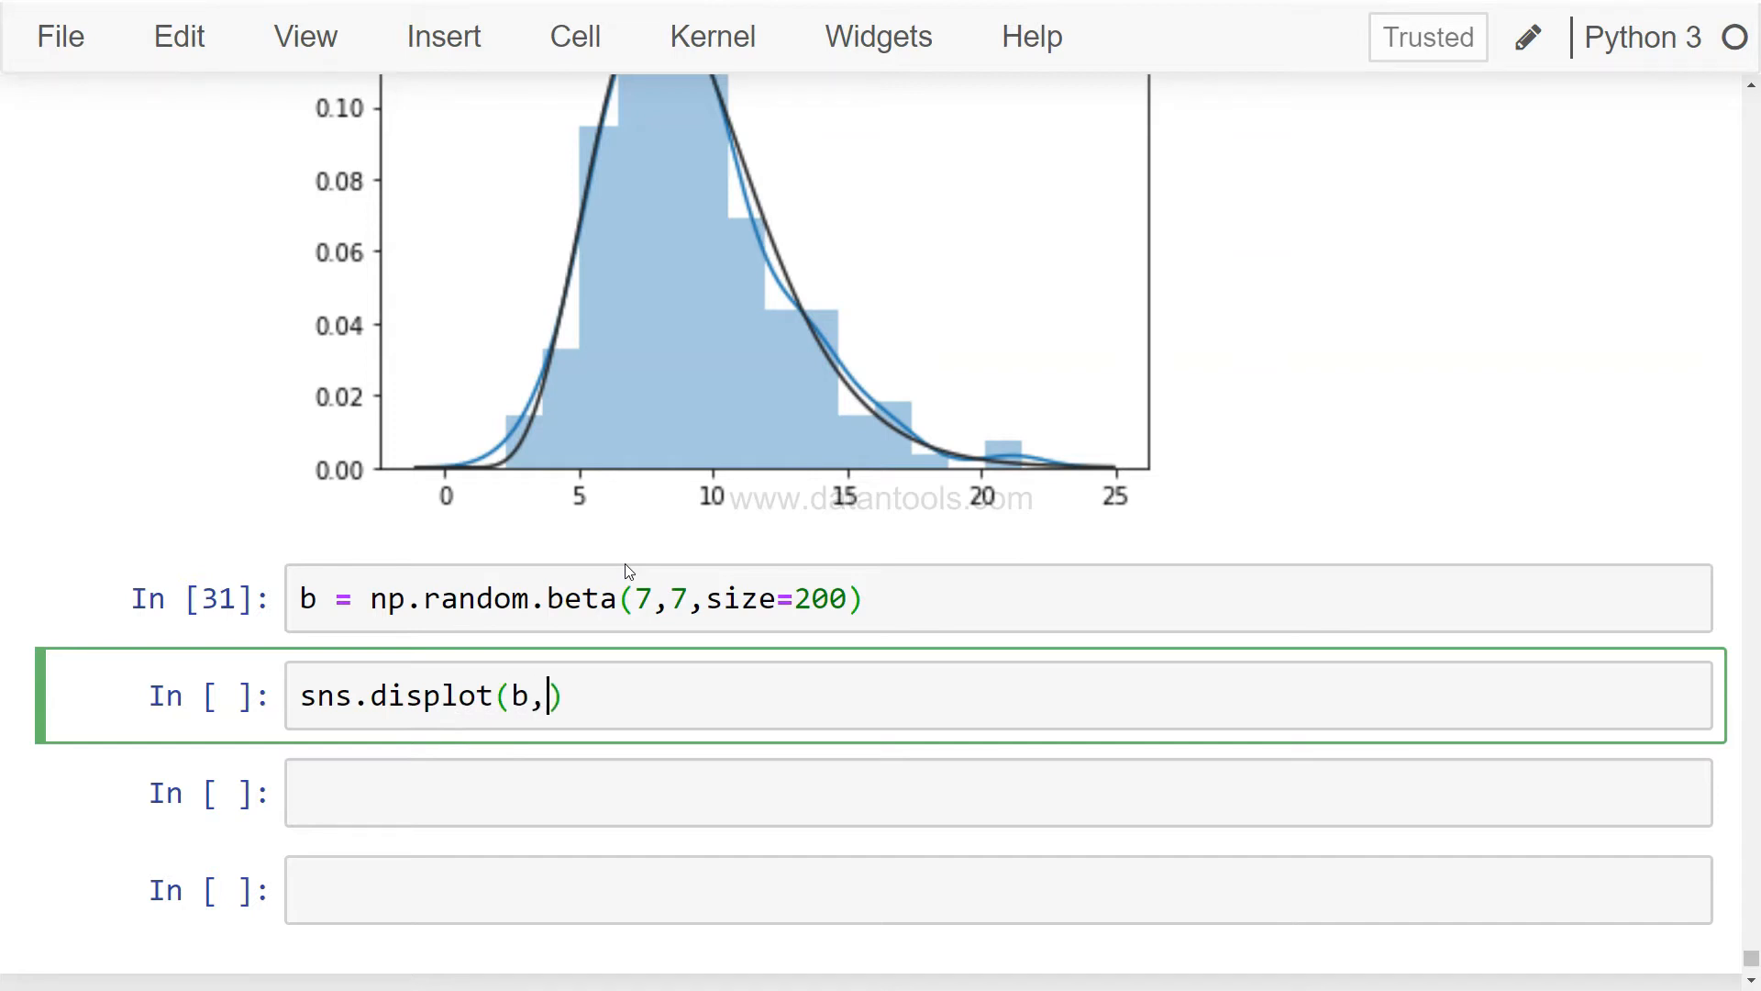
{"action": "type", "text": "\" \""}
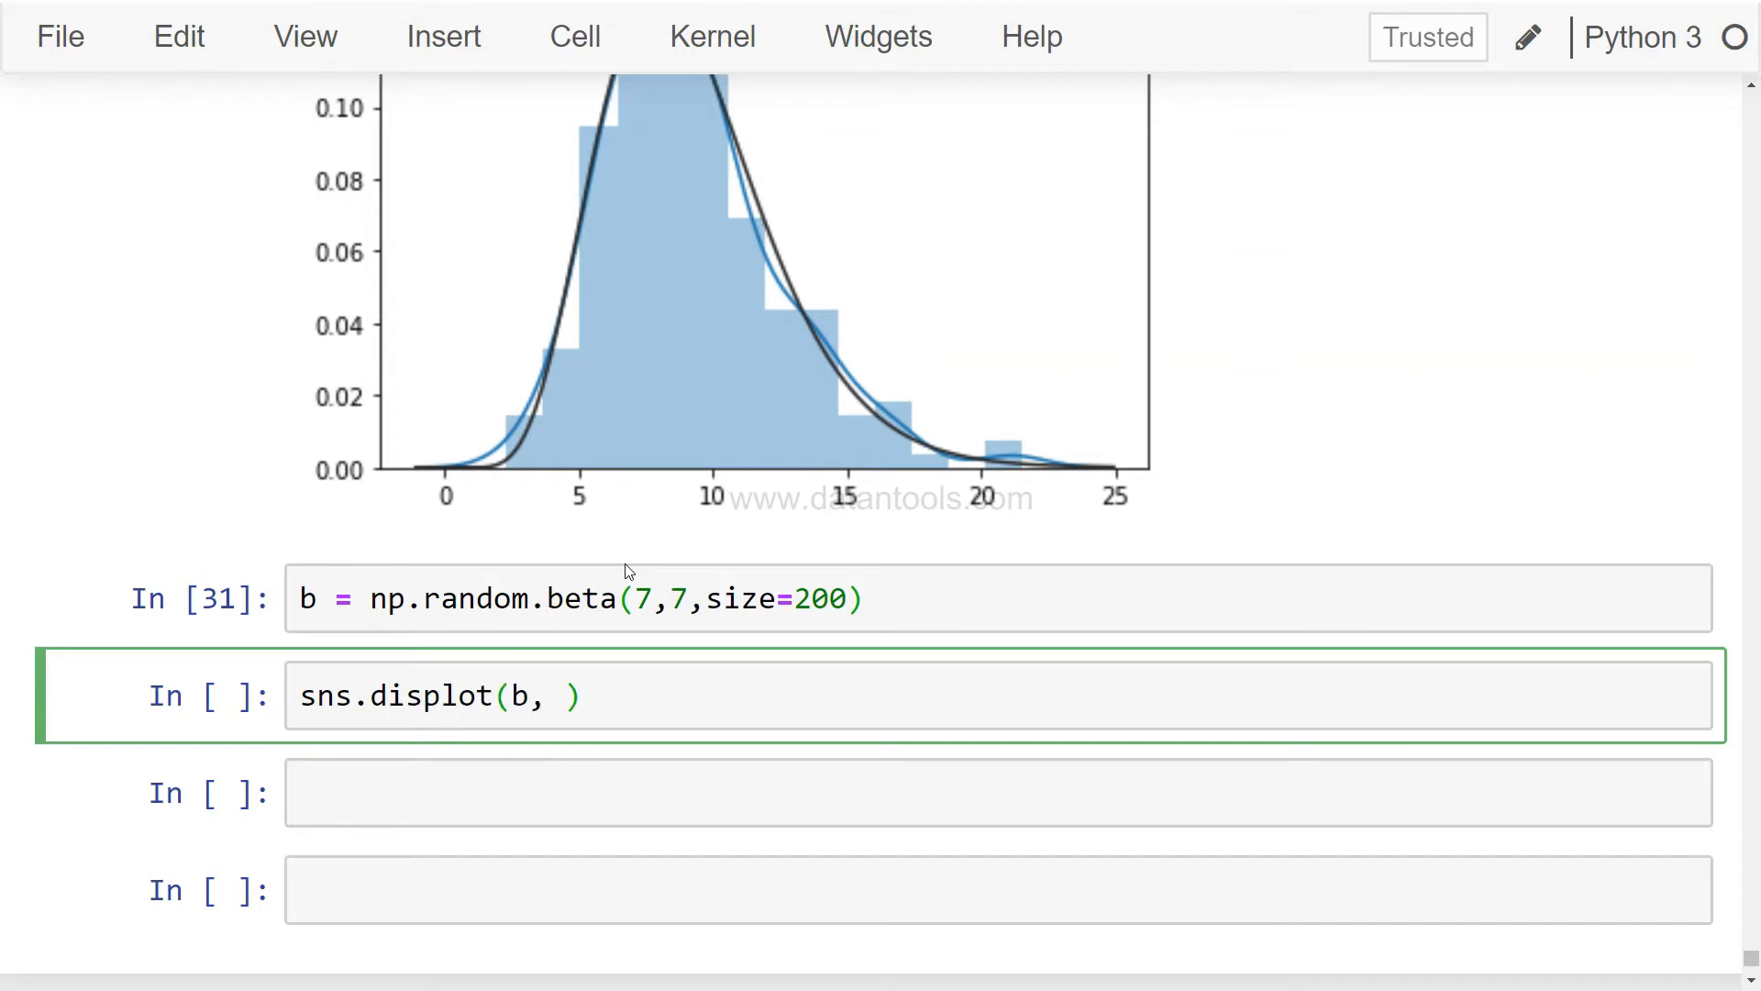
{"action": "type", "text": "fit="}
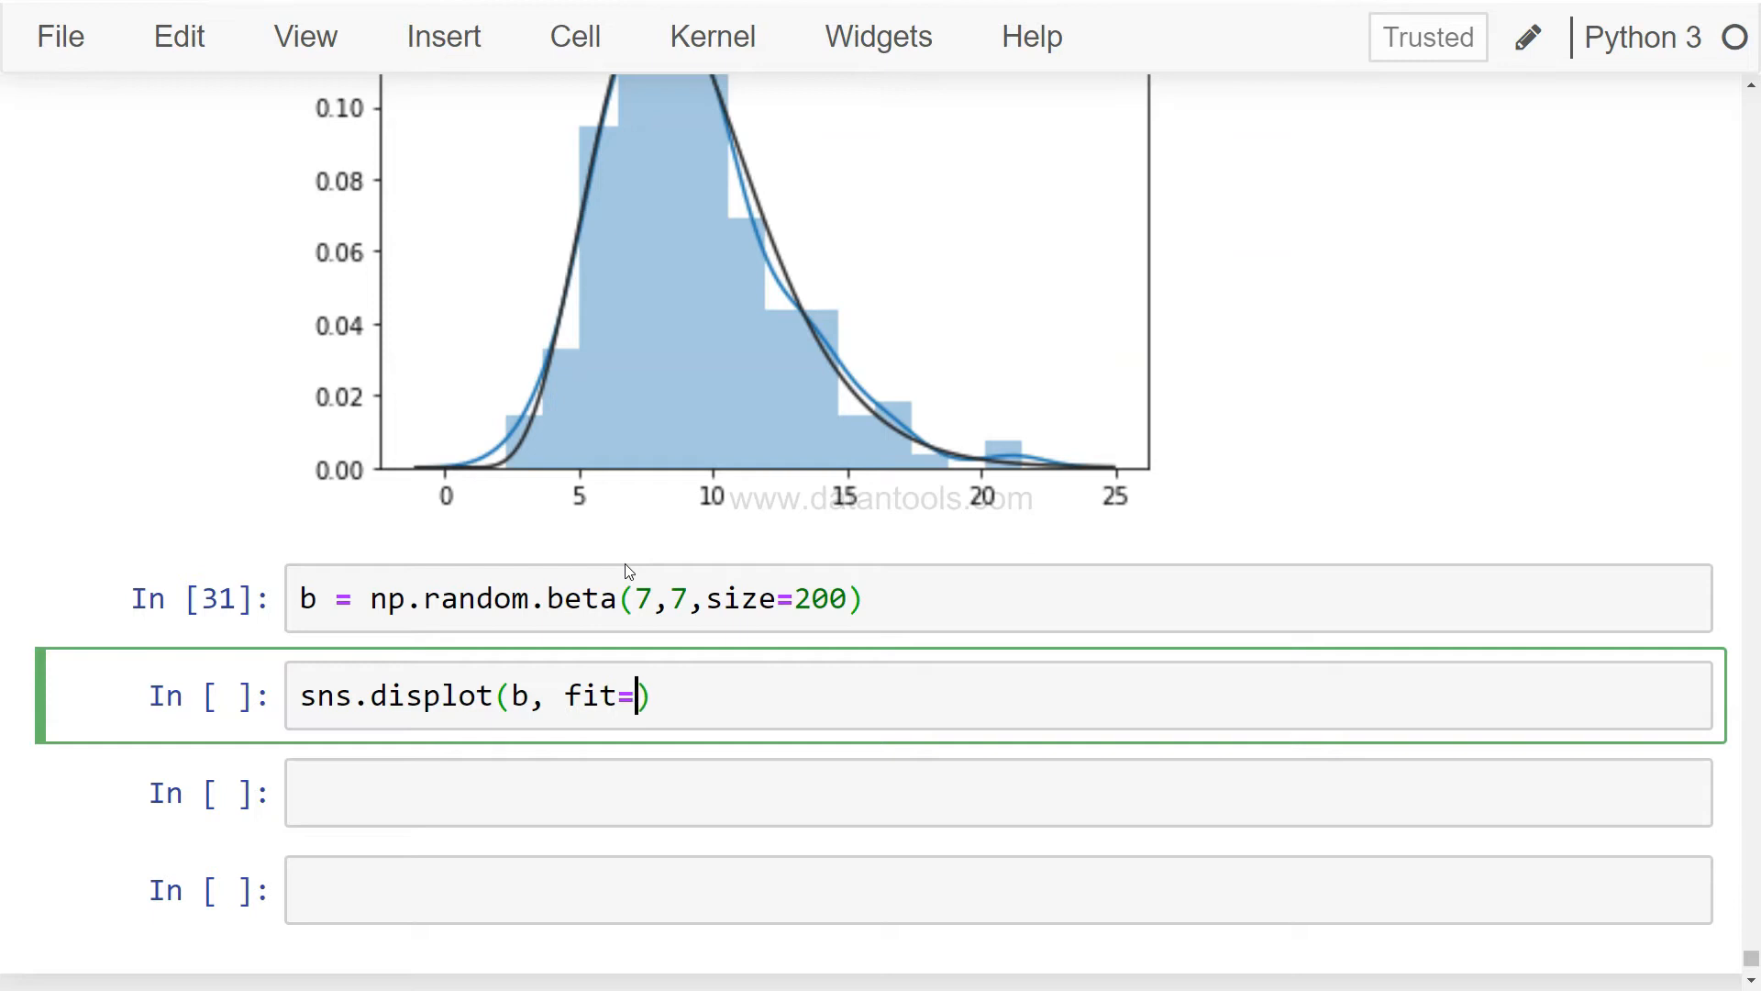
{"action": "type", "text": "stats."}
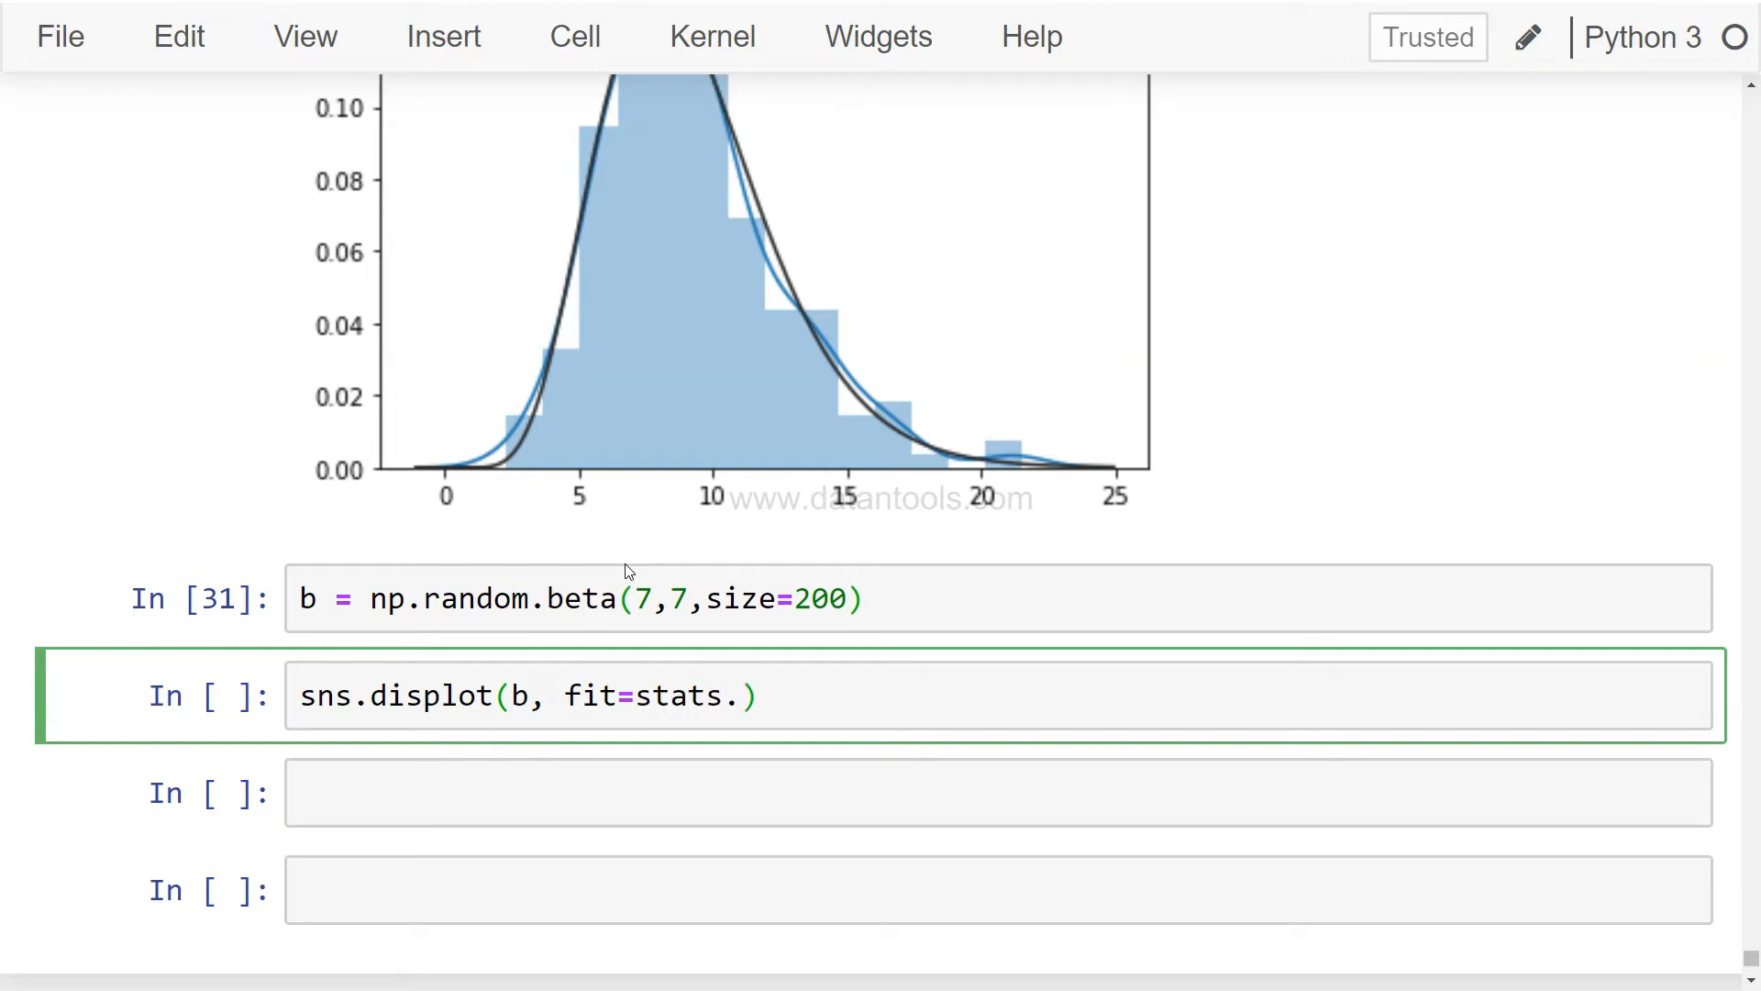
{"action": "type", "text": "beta"}
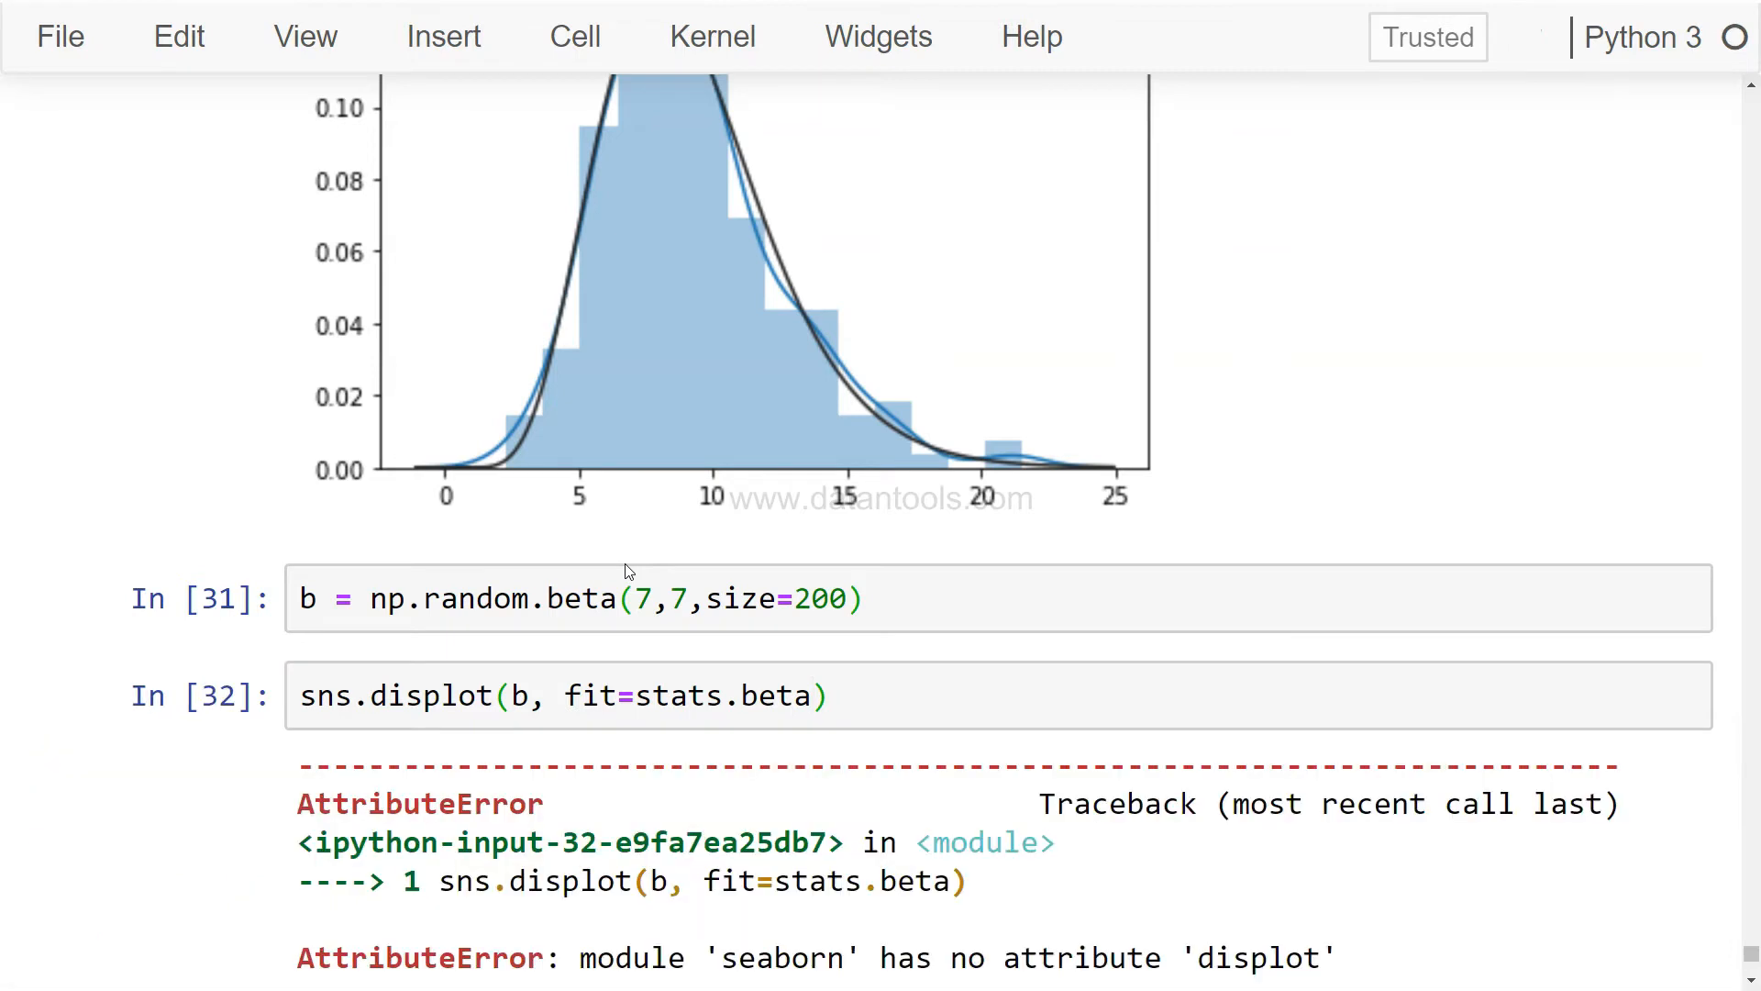
{"action": "scroll", "scroll_direction": "down", "scroll_amount": 3}
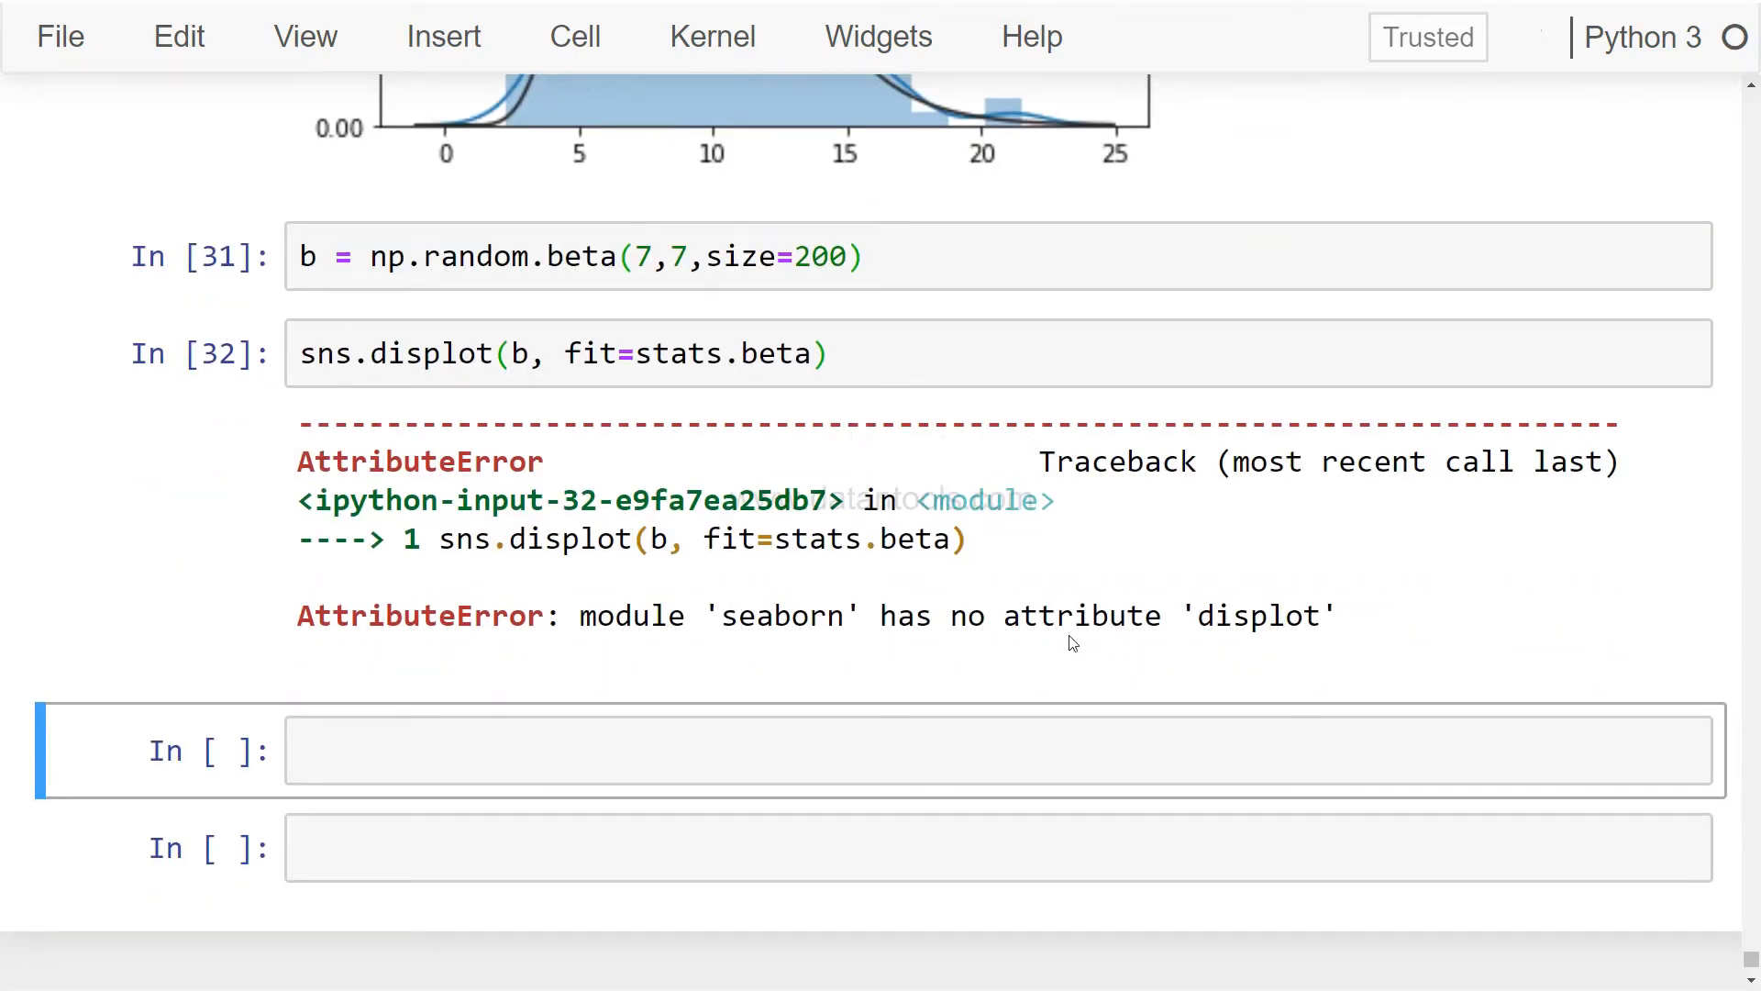
{"action": "left_click", "coordinate": [422, 354]}
{"action": "type", "text": "t"}
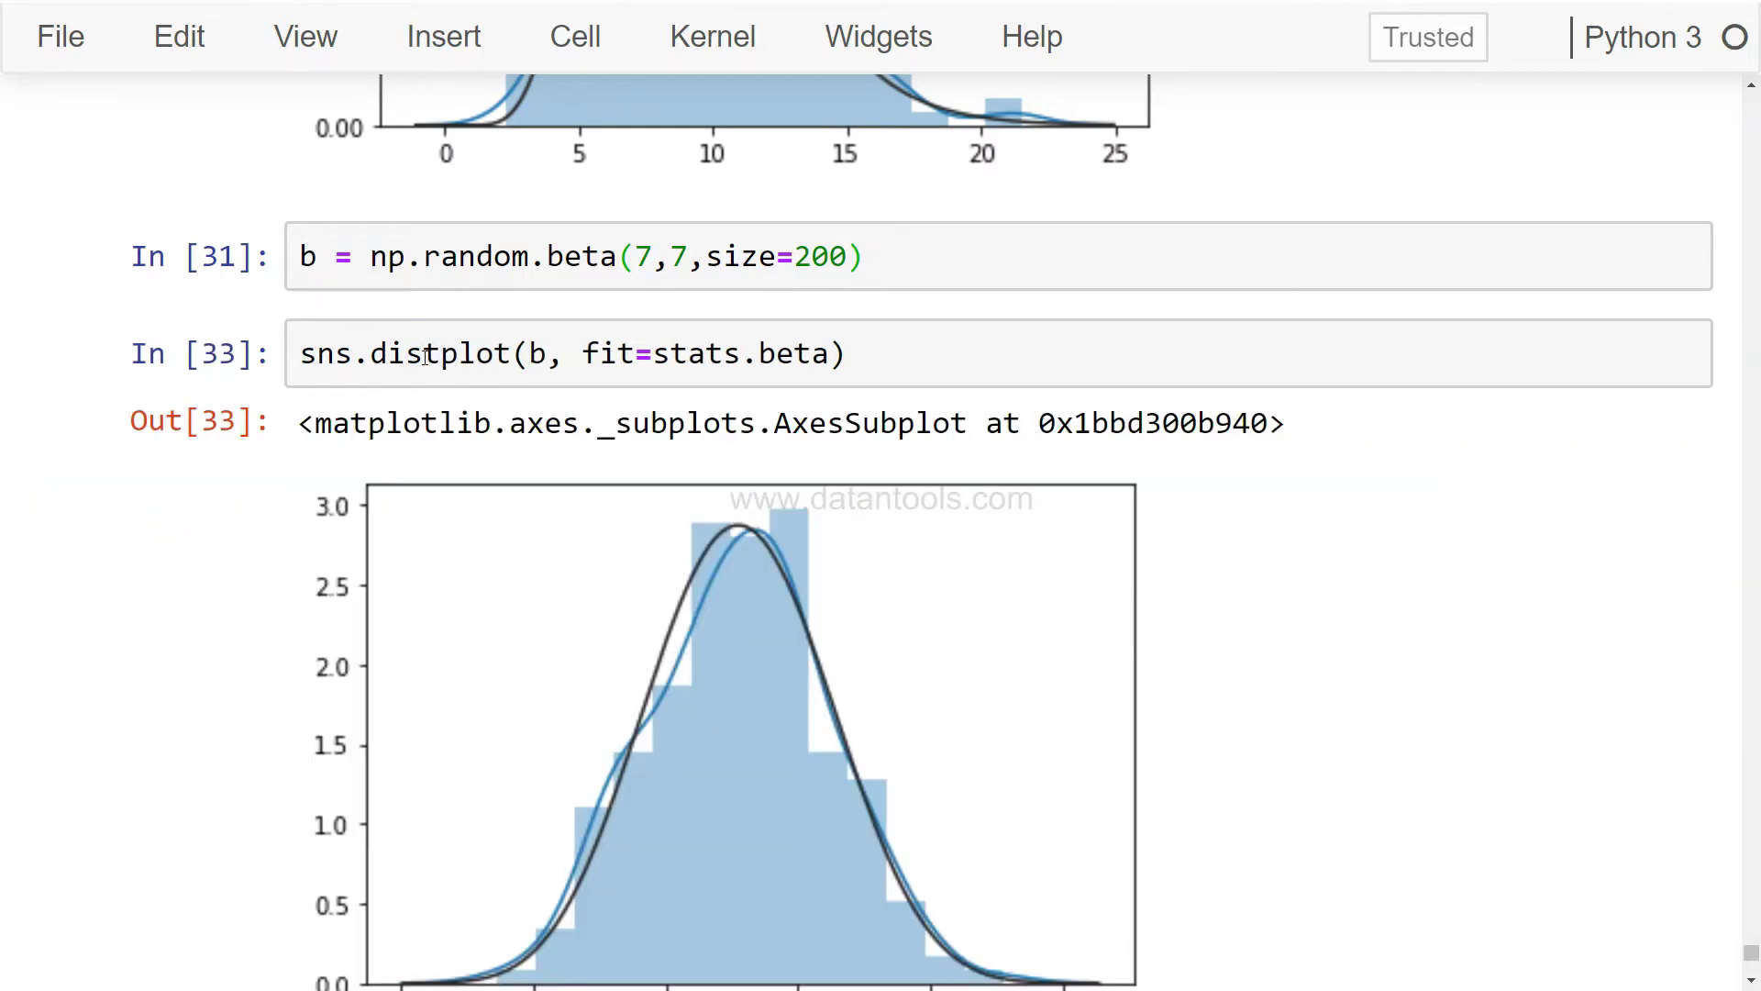
Rerun as sns.distplot(b, kde=False, fit=stats.beta) to show only the fitted beta curve.
{"action": "scroll", "scroll_direction": "down", "scroll_amount": 3}
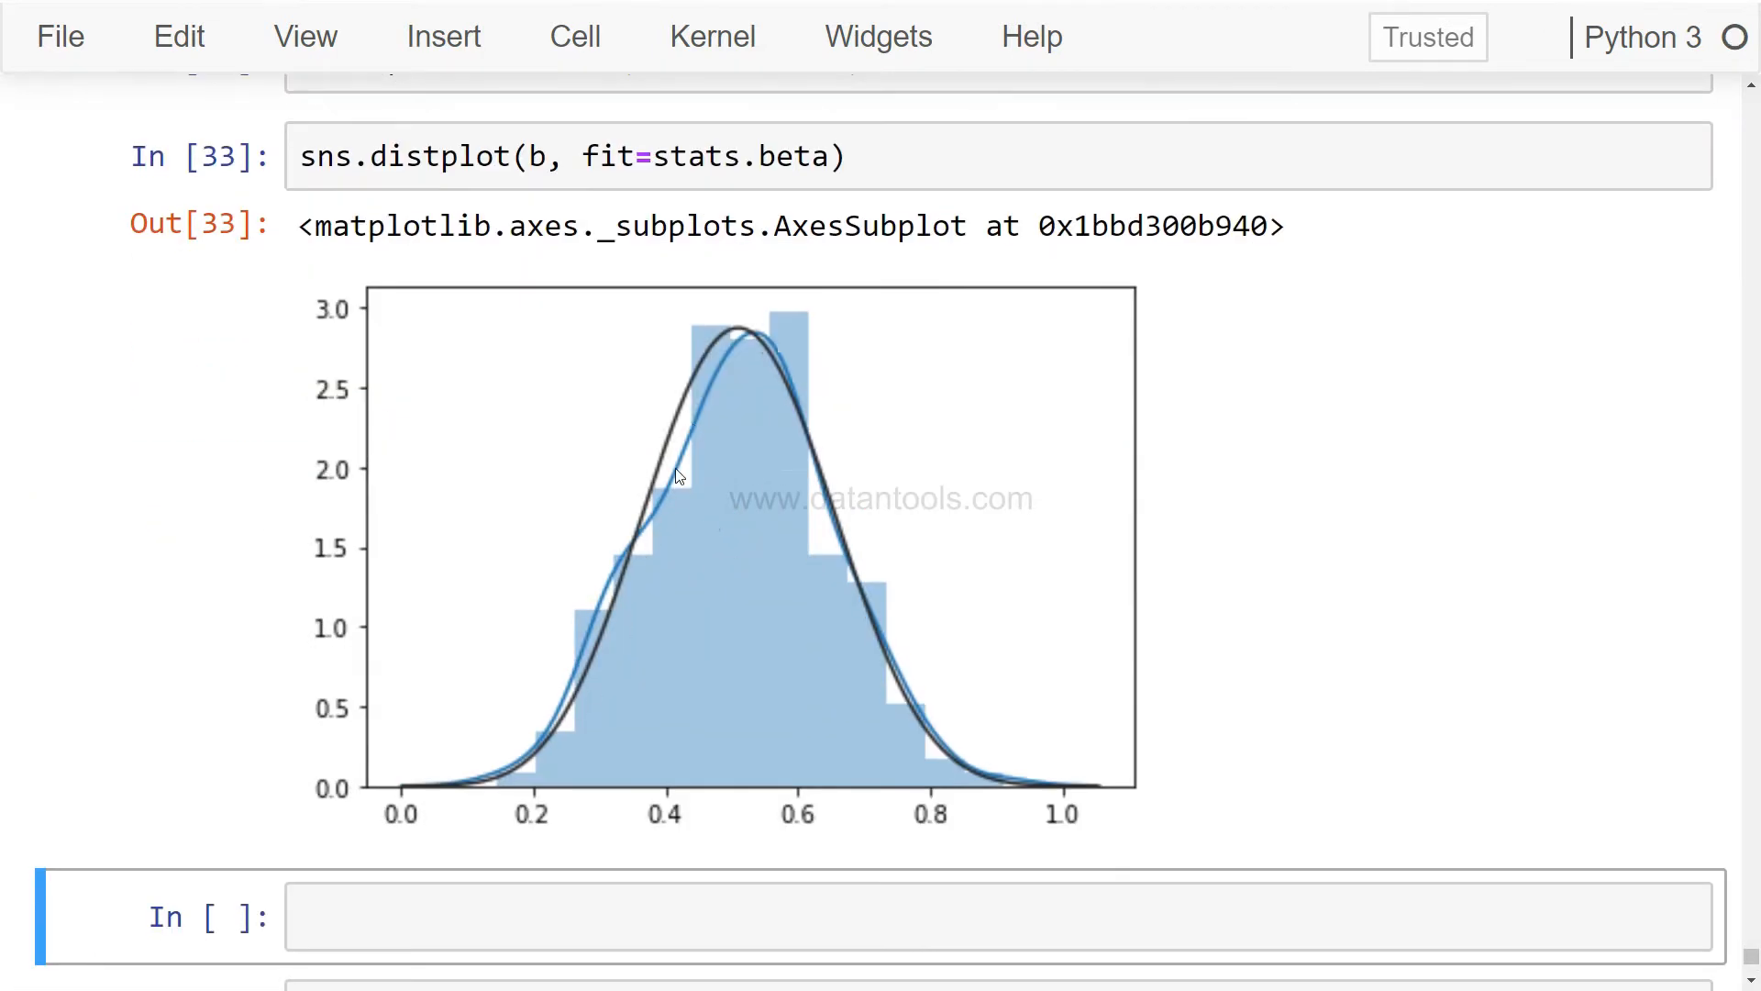
{"action": "mouse_move", "coordinate": [733, 372]}
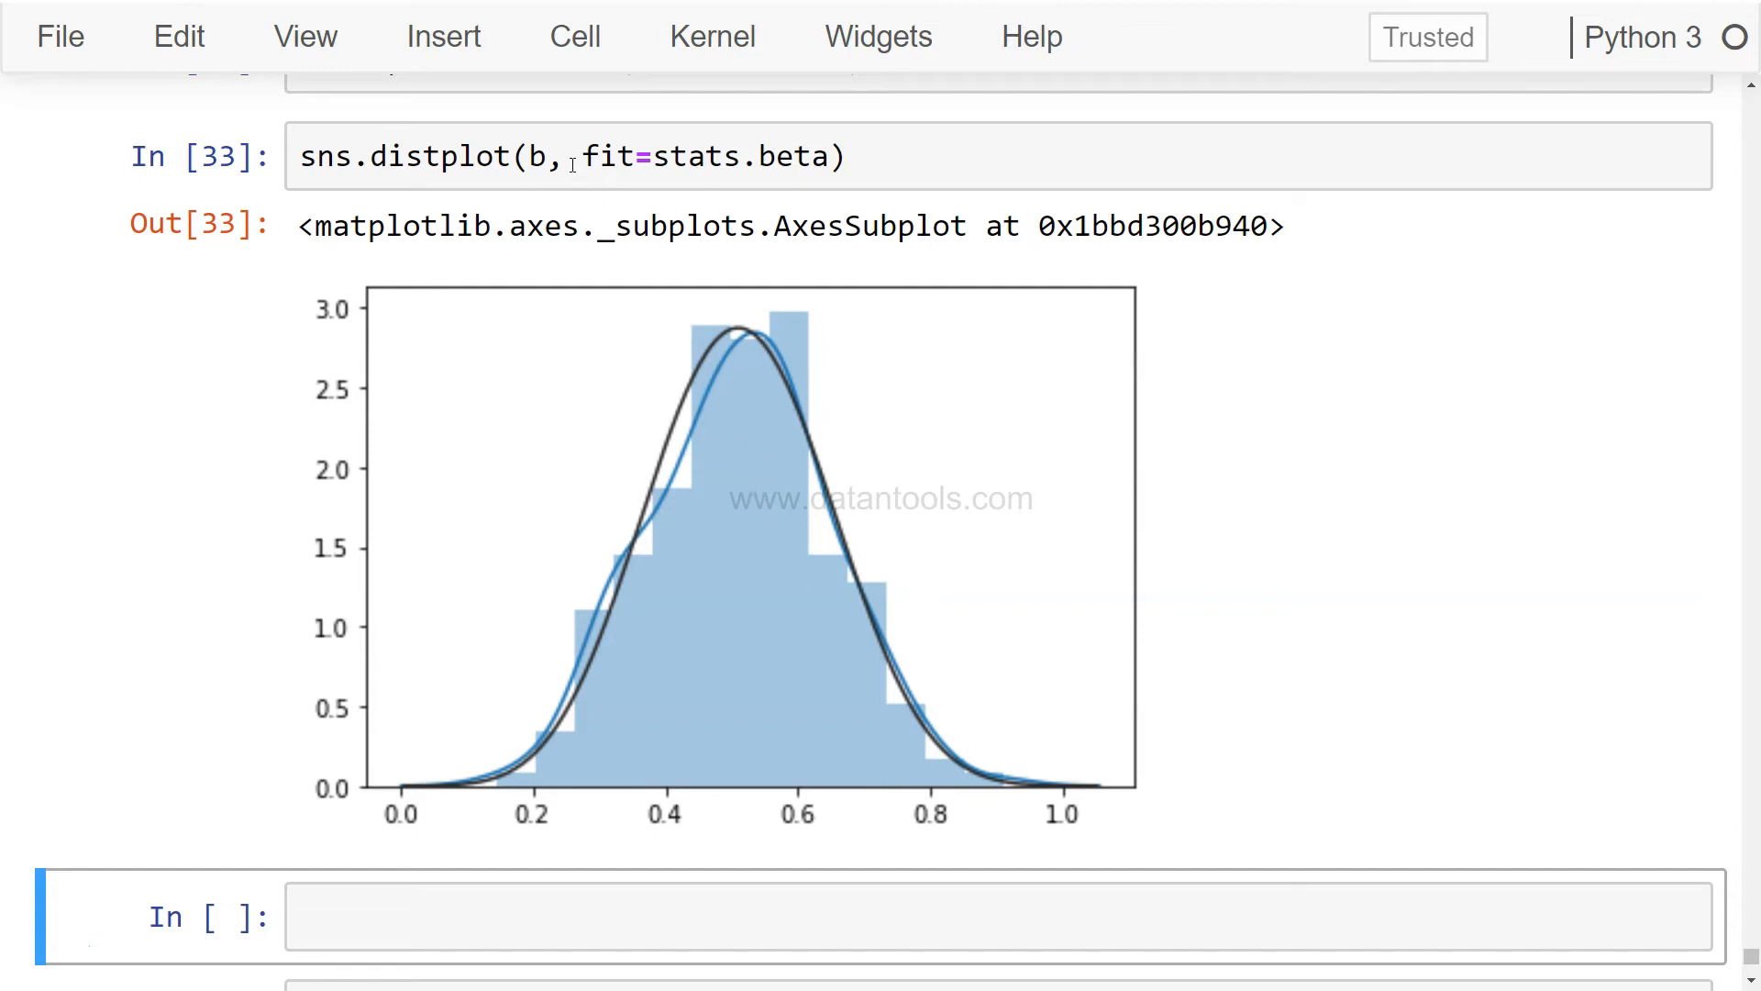
{"action": "type", "text": "kde=False"}
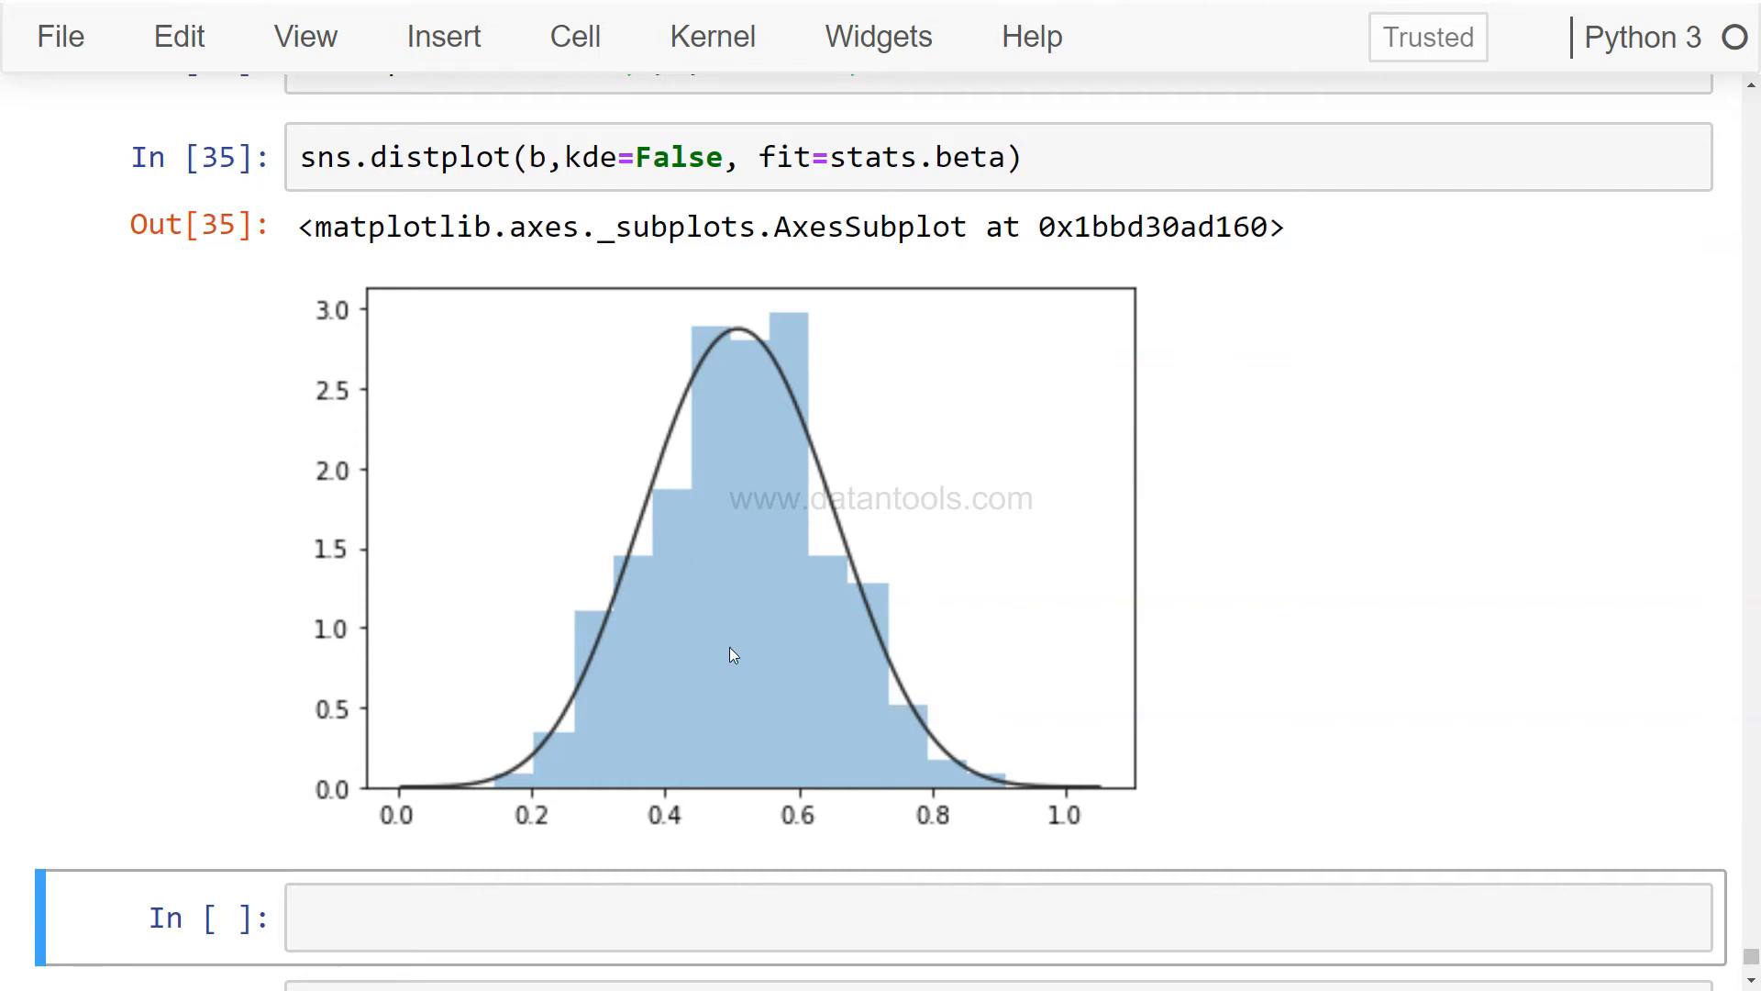
{"action": "scroll", "scroll_direction": "up", "scroll_amount": 3}
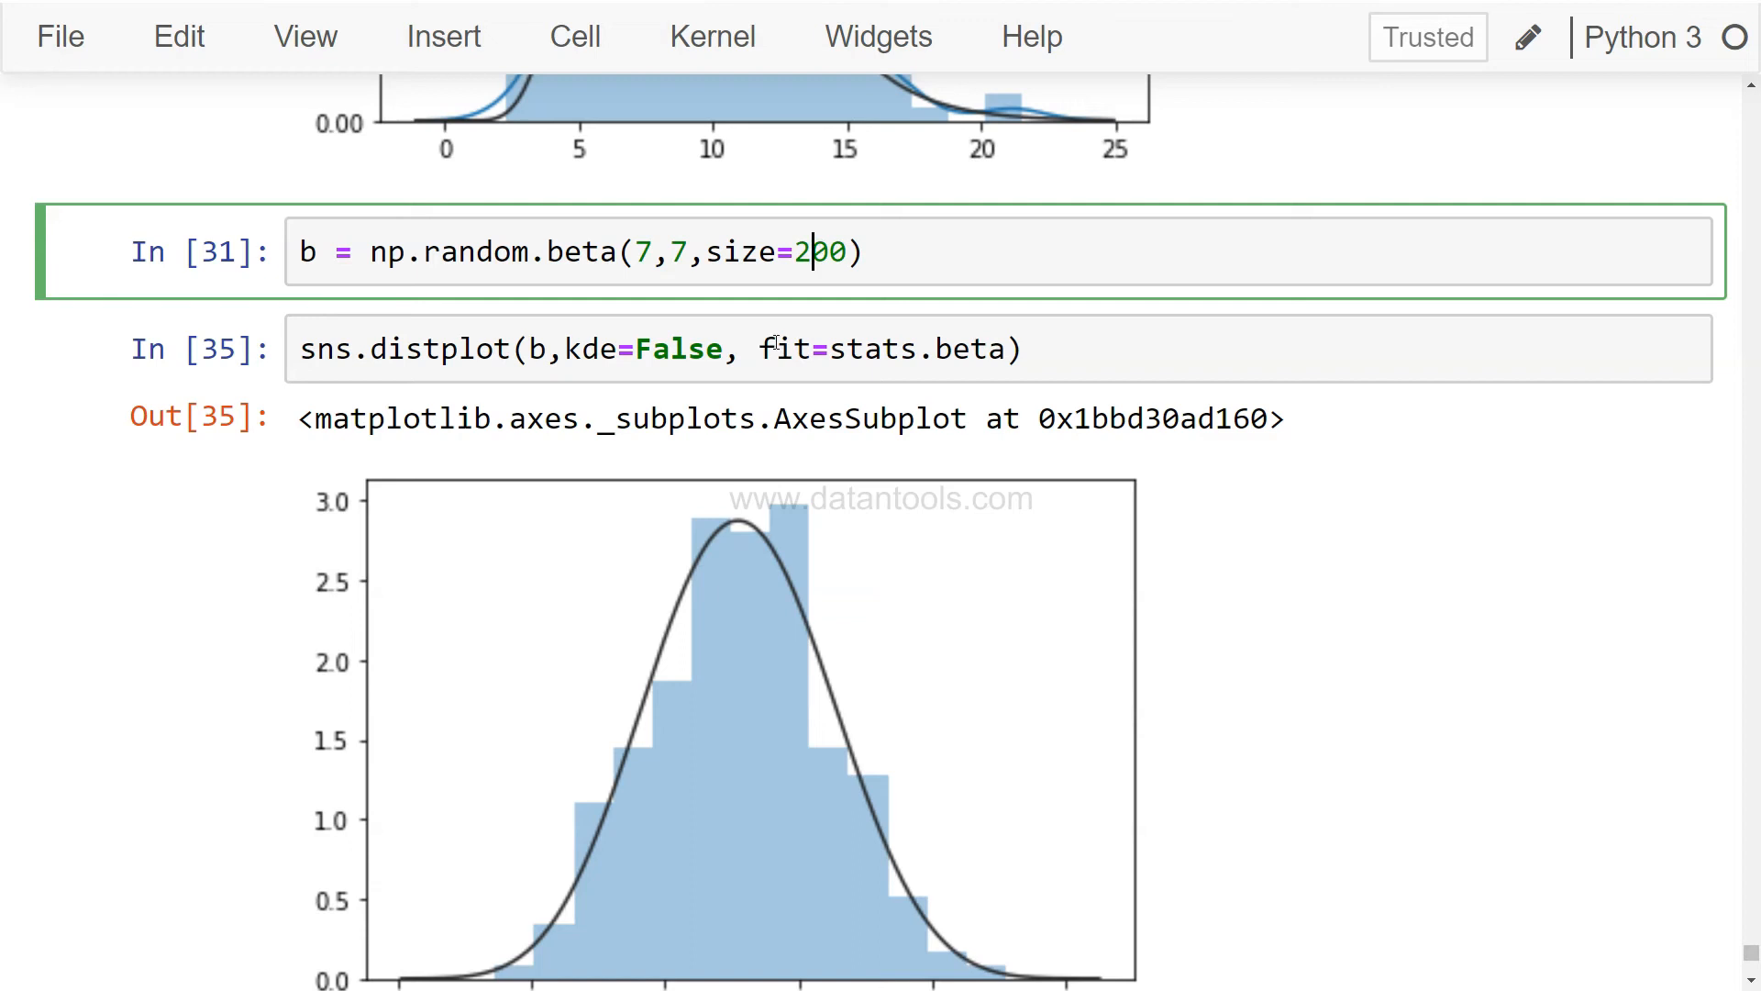
{"action": "left_click", "coordinate": [934, 348]}
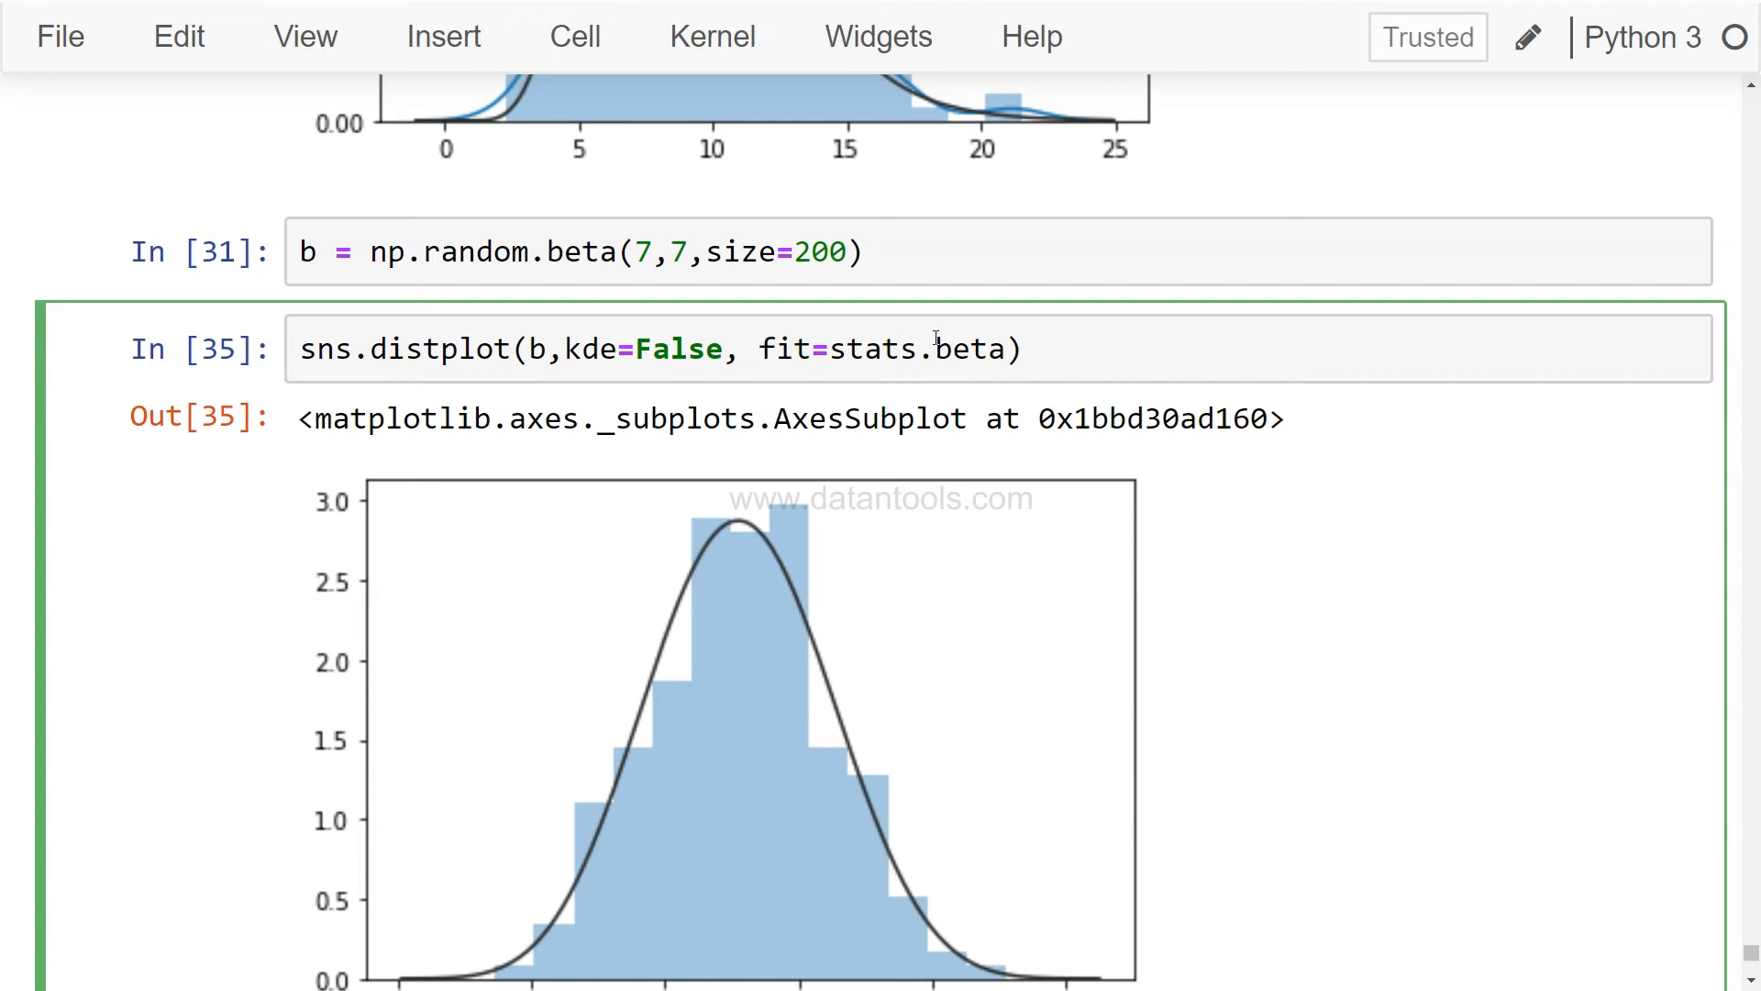
{"action": "left_click", "coordinate": [939, 349]}
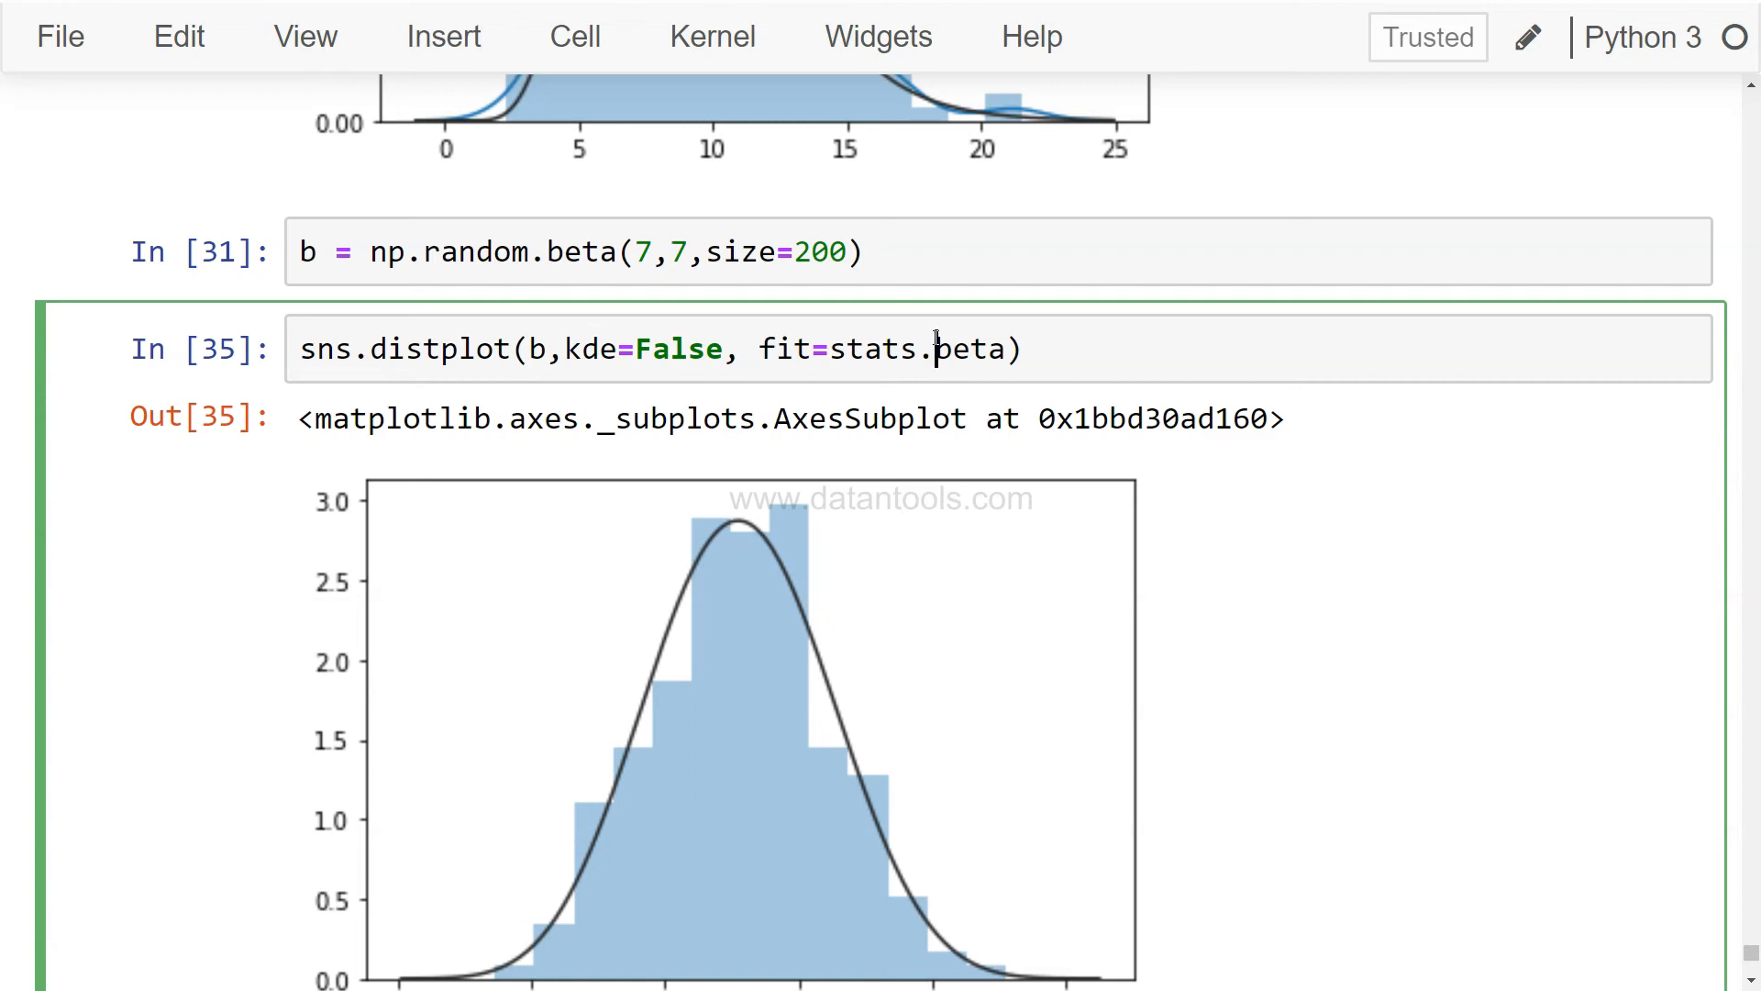